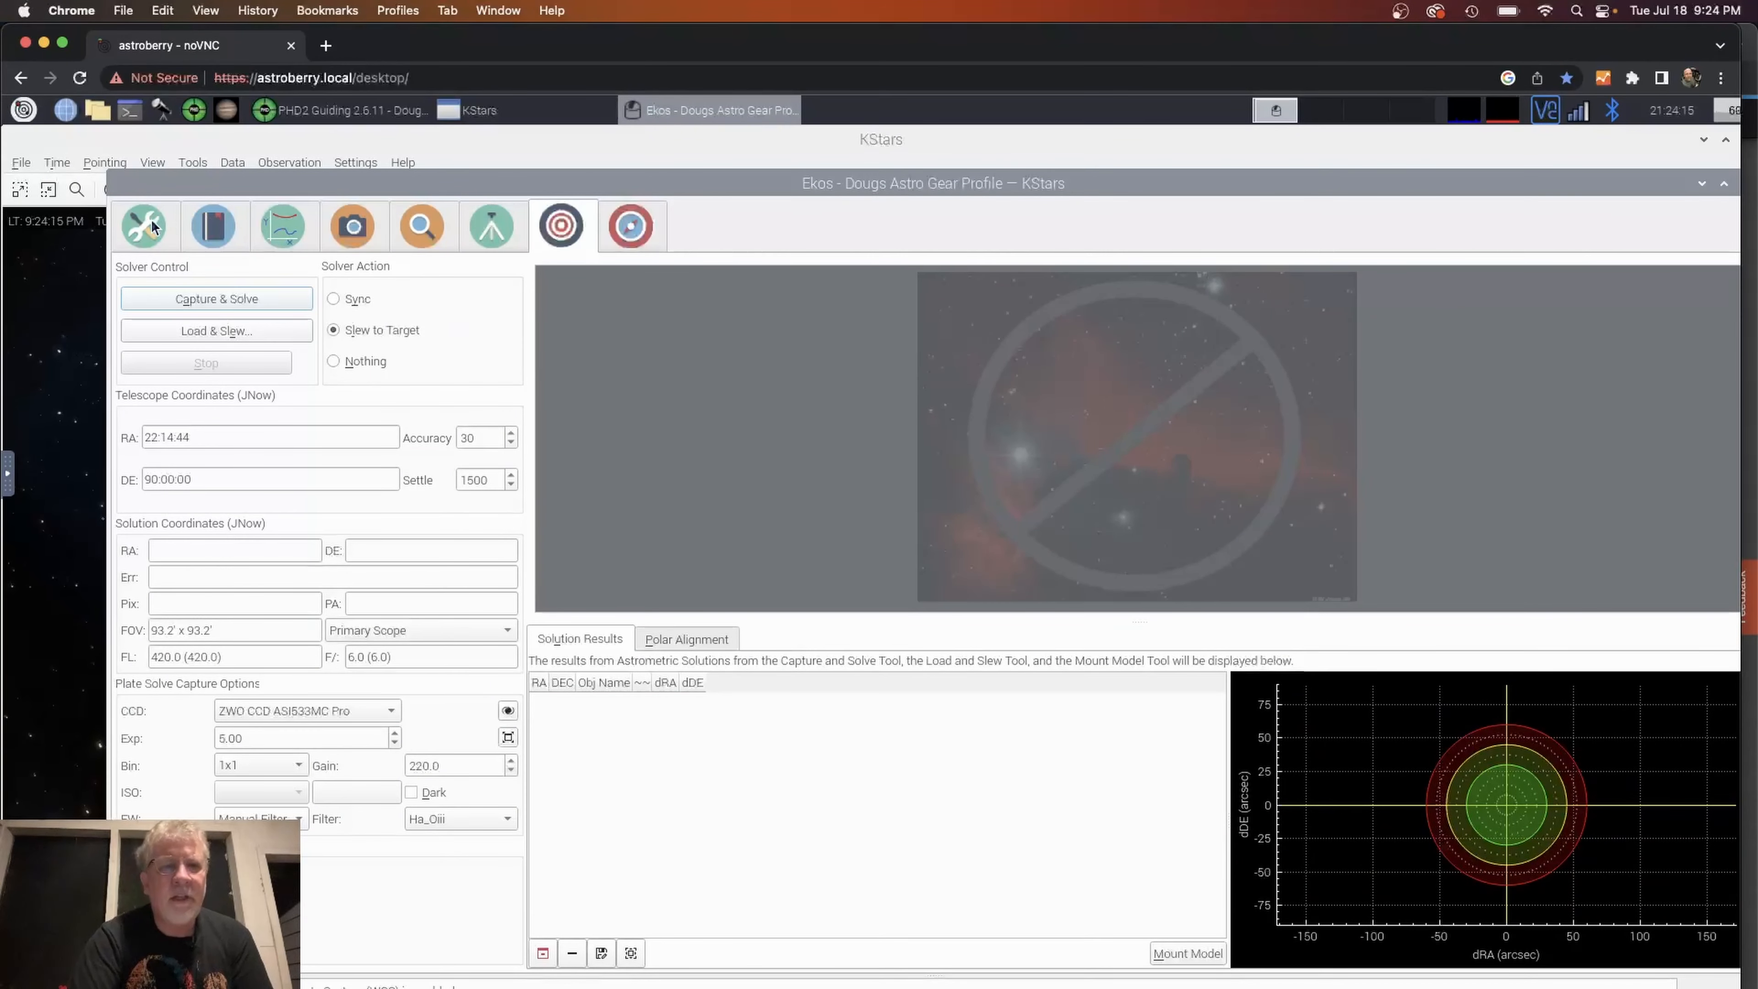
Bring the KStars sky map window to the front for the object search.
left_click(145, 225)
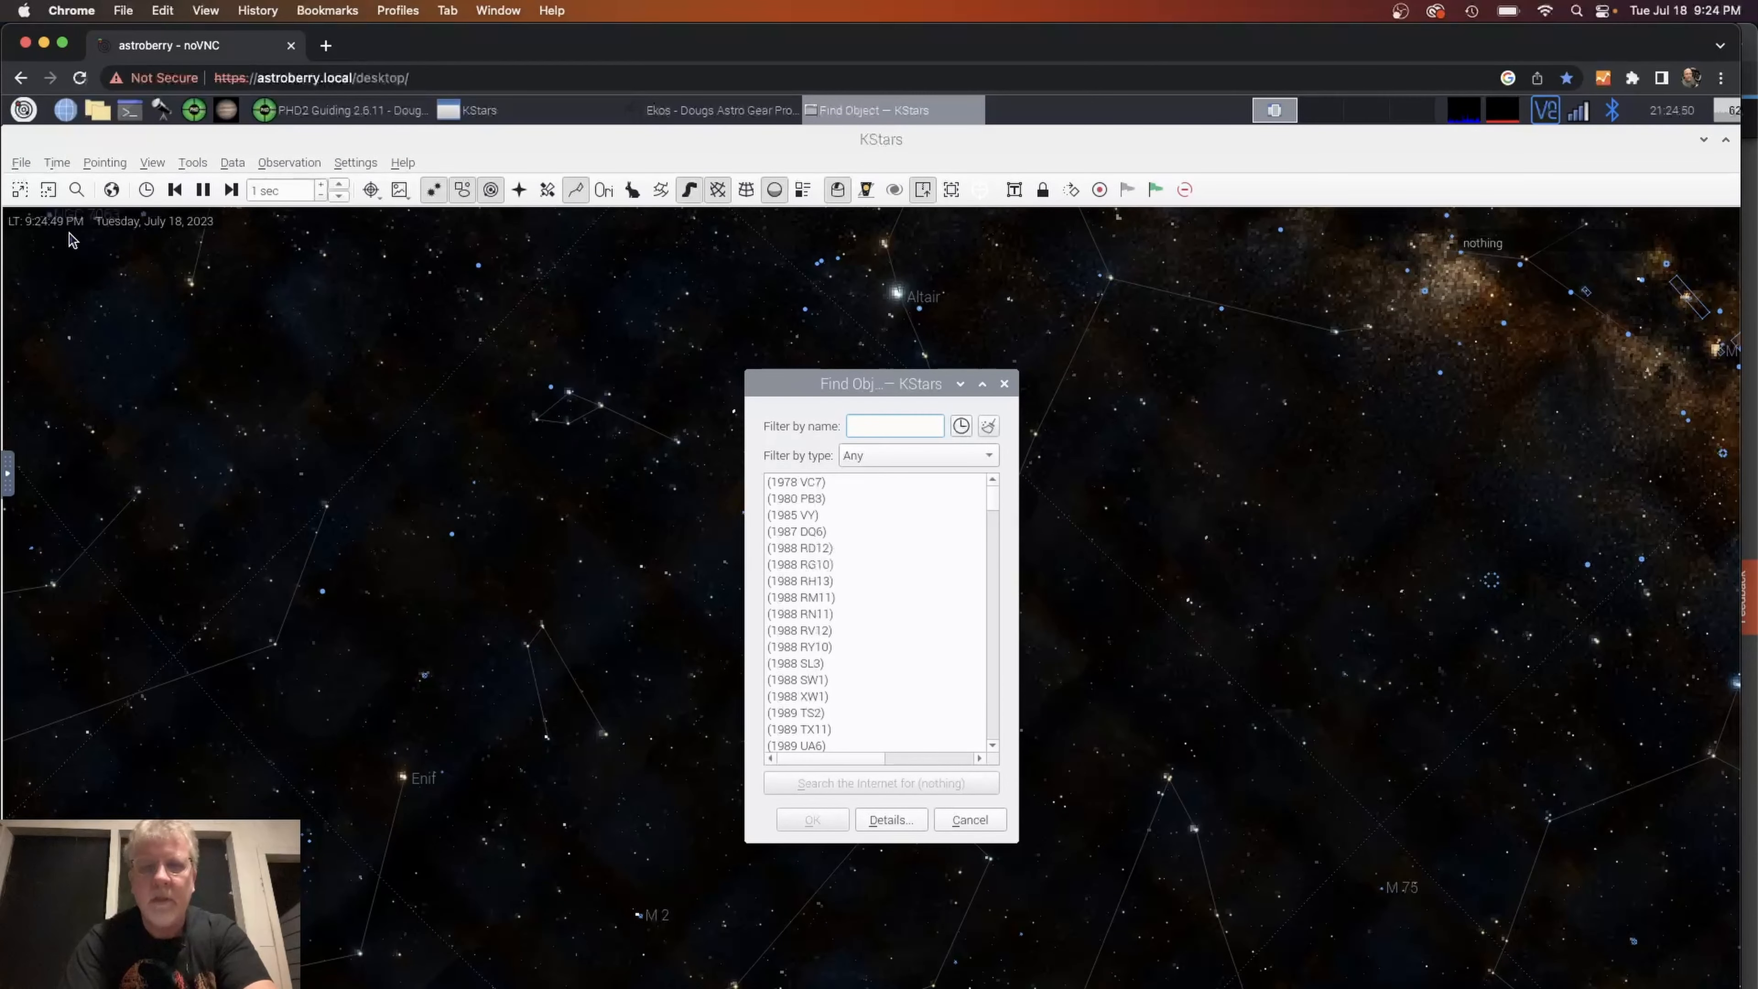
Look up 'ngc 7000', centre the map on the North America Nebula and bring up its action menu.
type("ngc 7000")
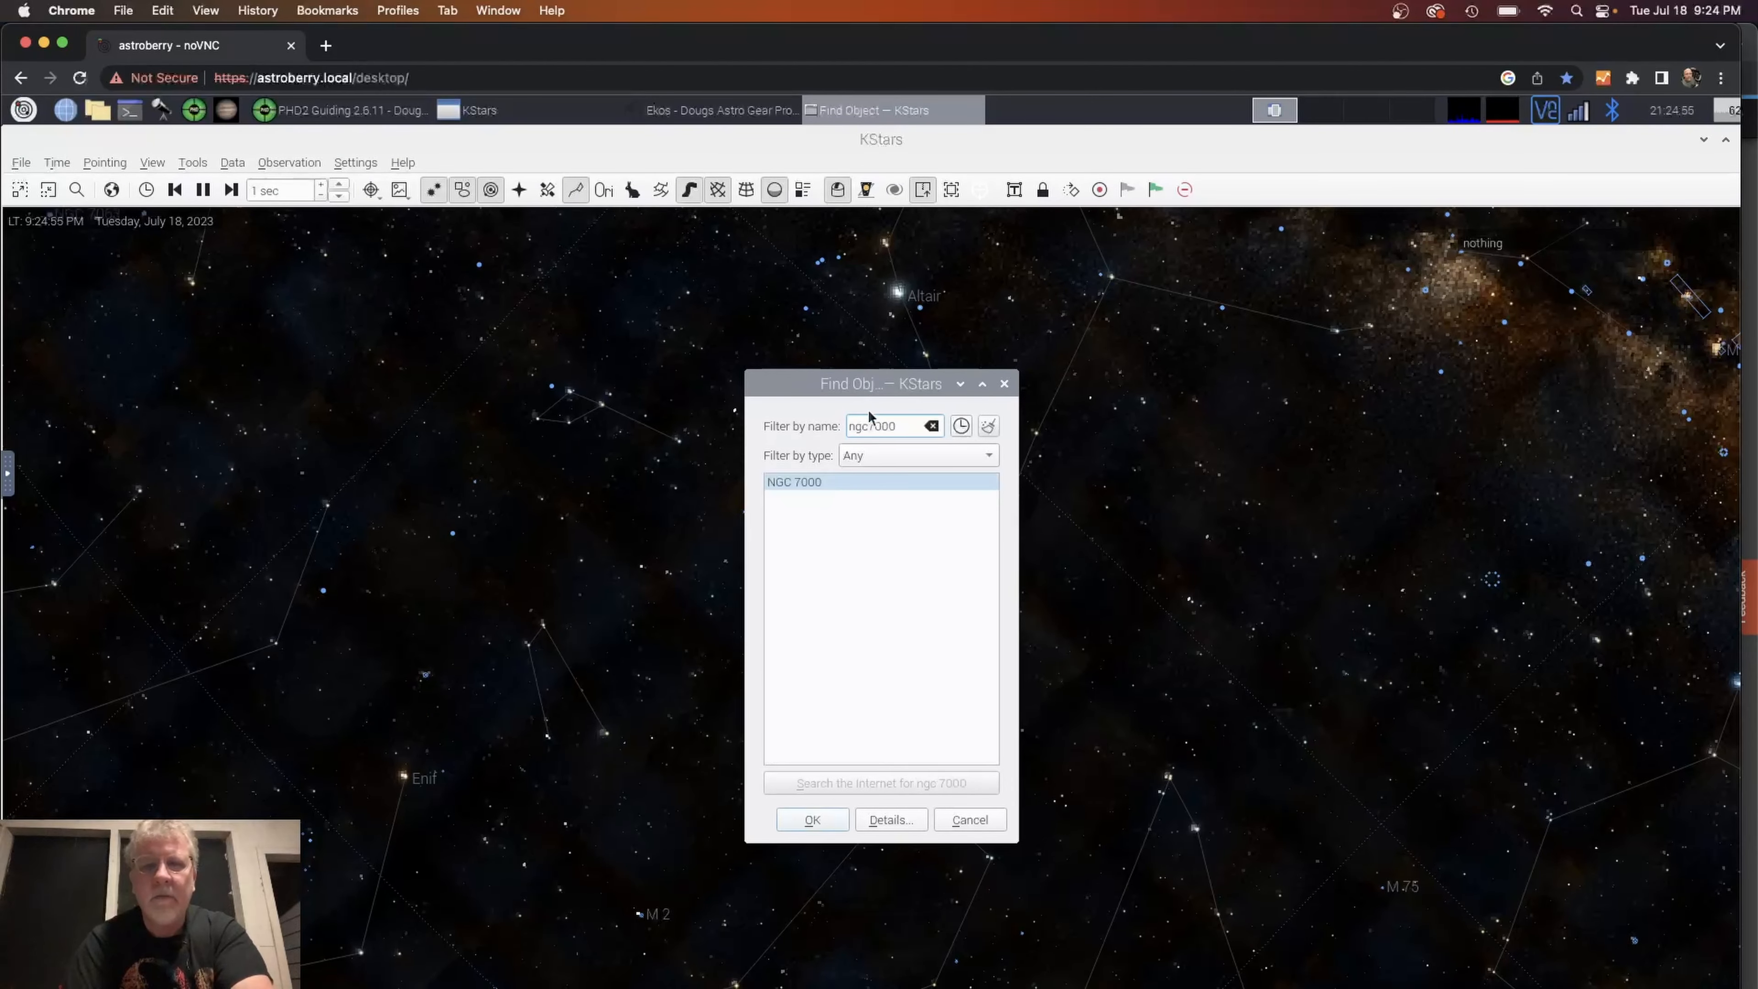
left_click(886, 425)
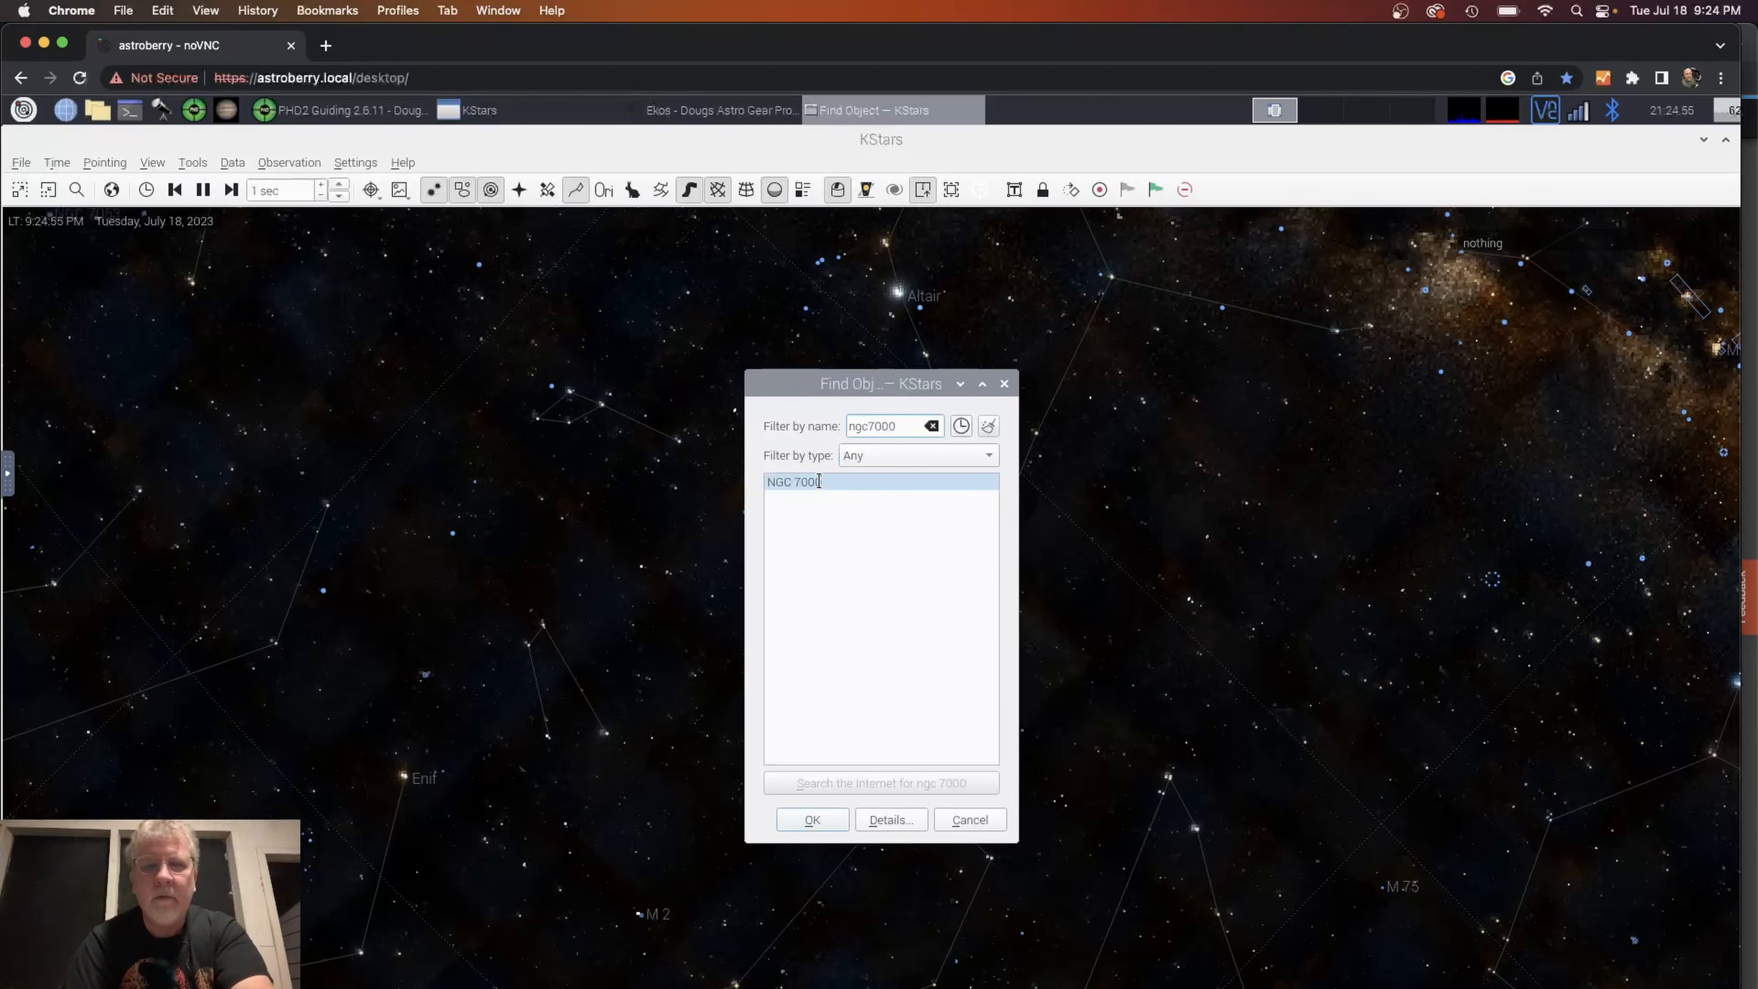
left_click(812, 820)
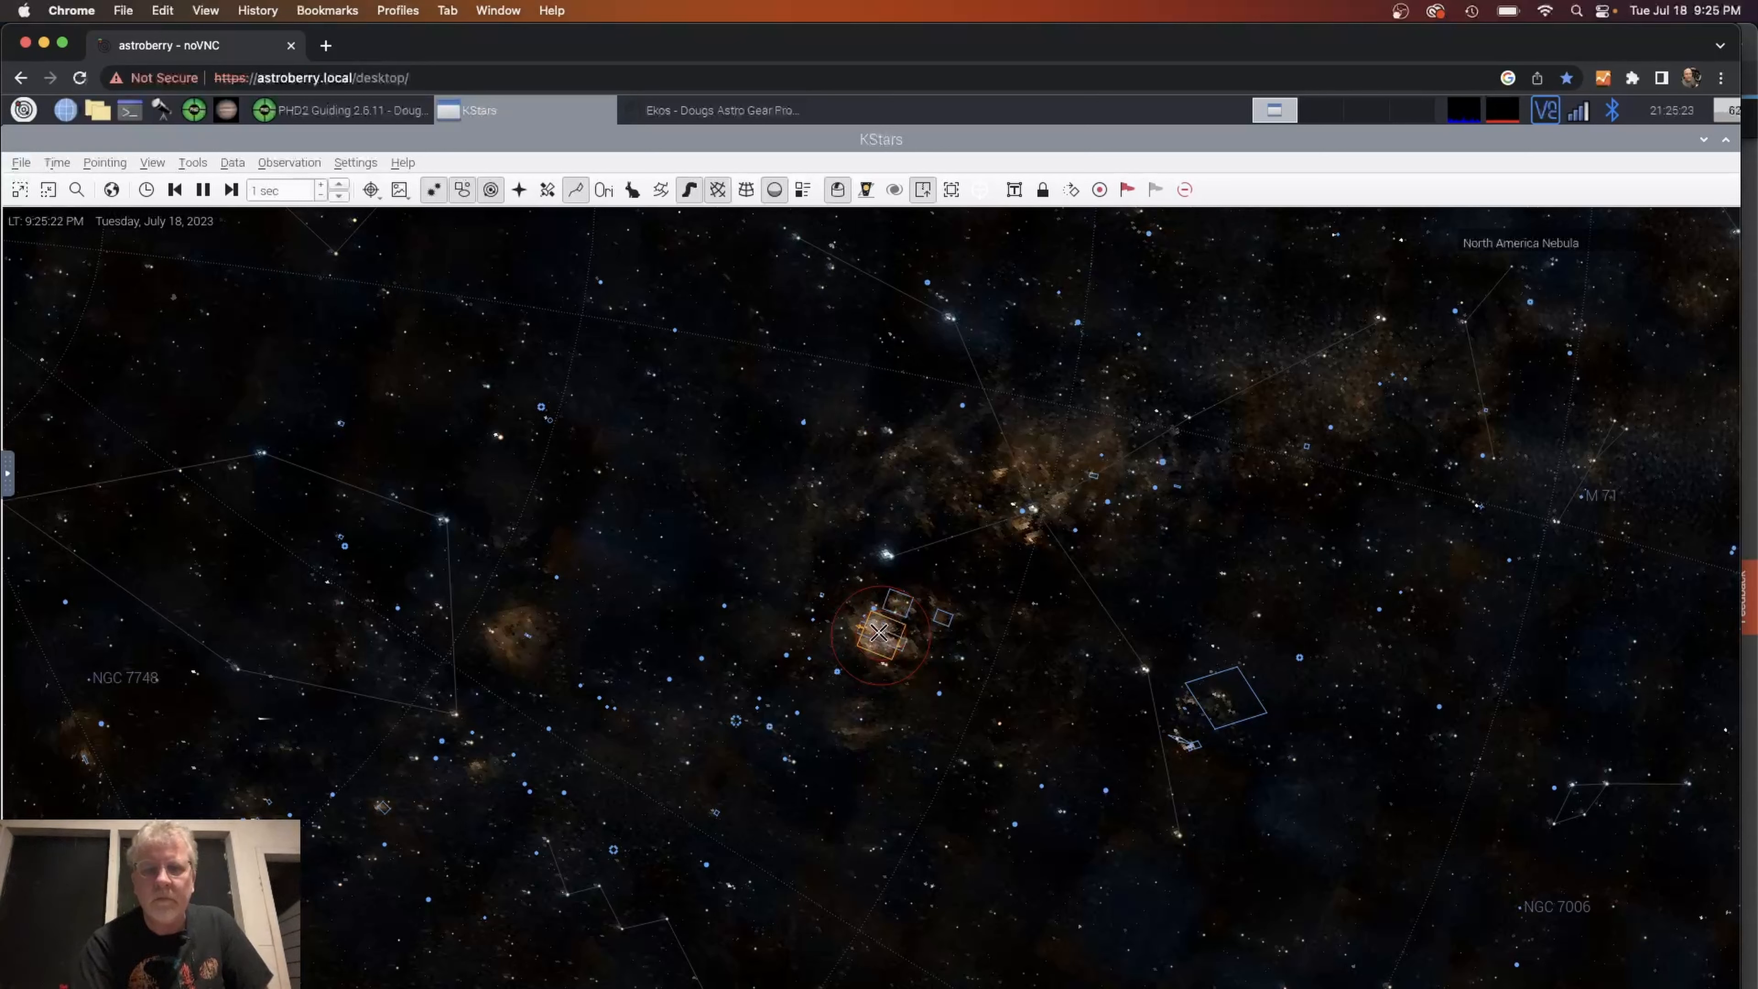
right_click(880, 634)
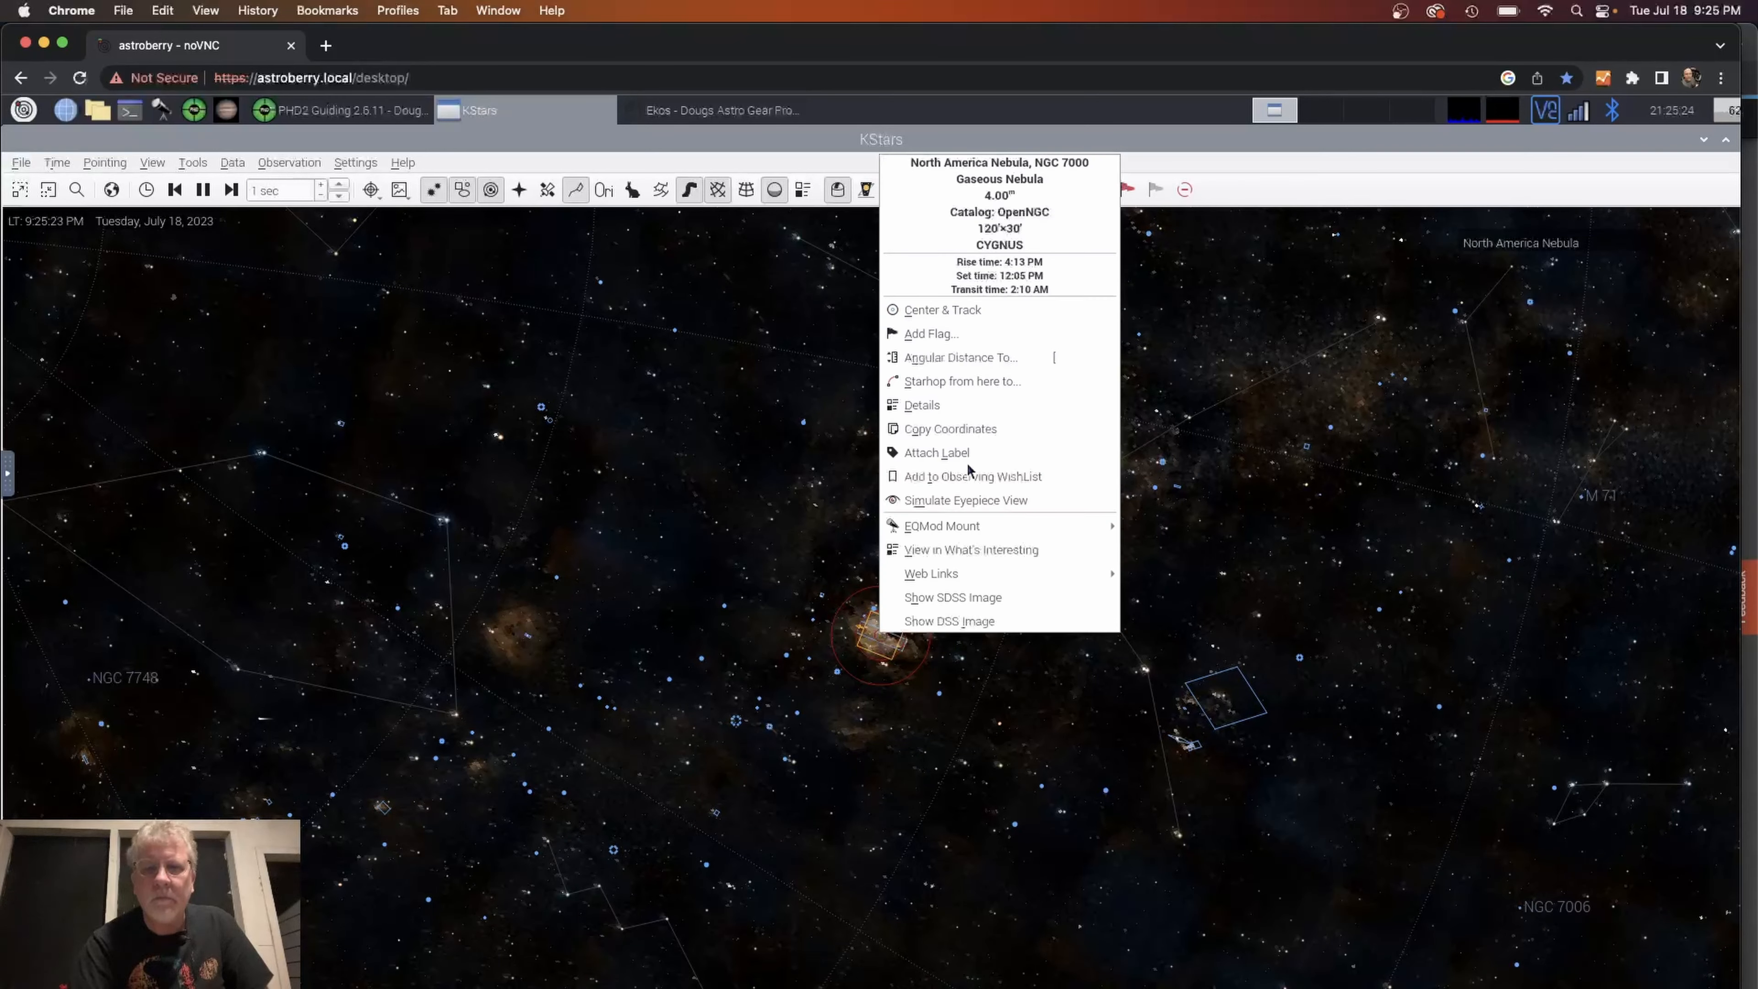
mouse_move(942, 526)
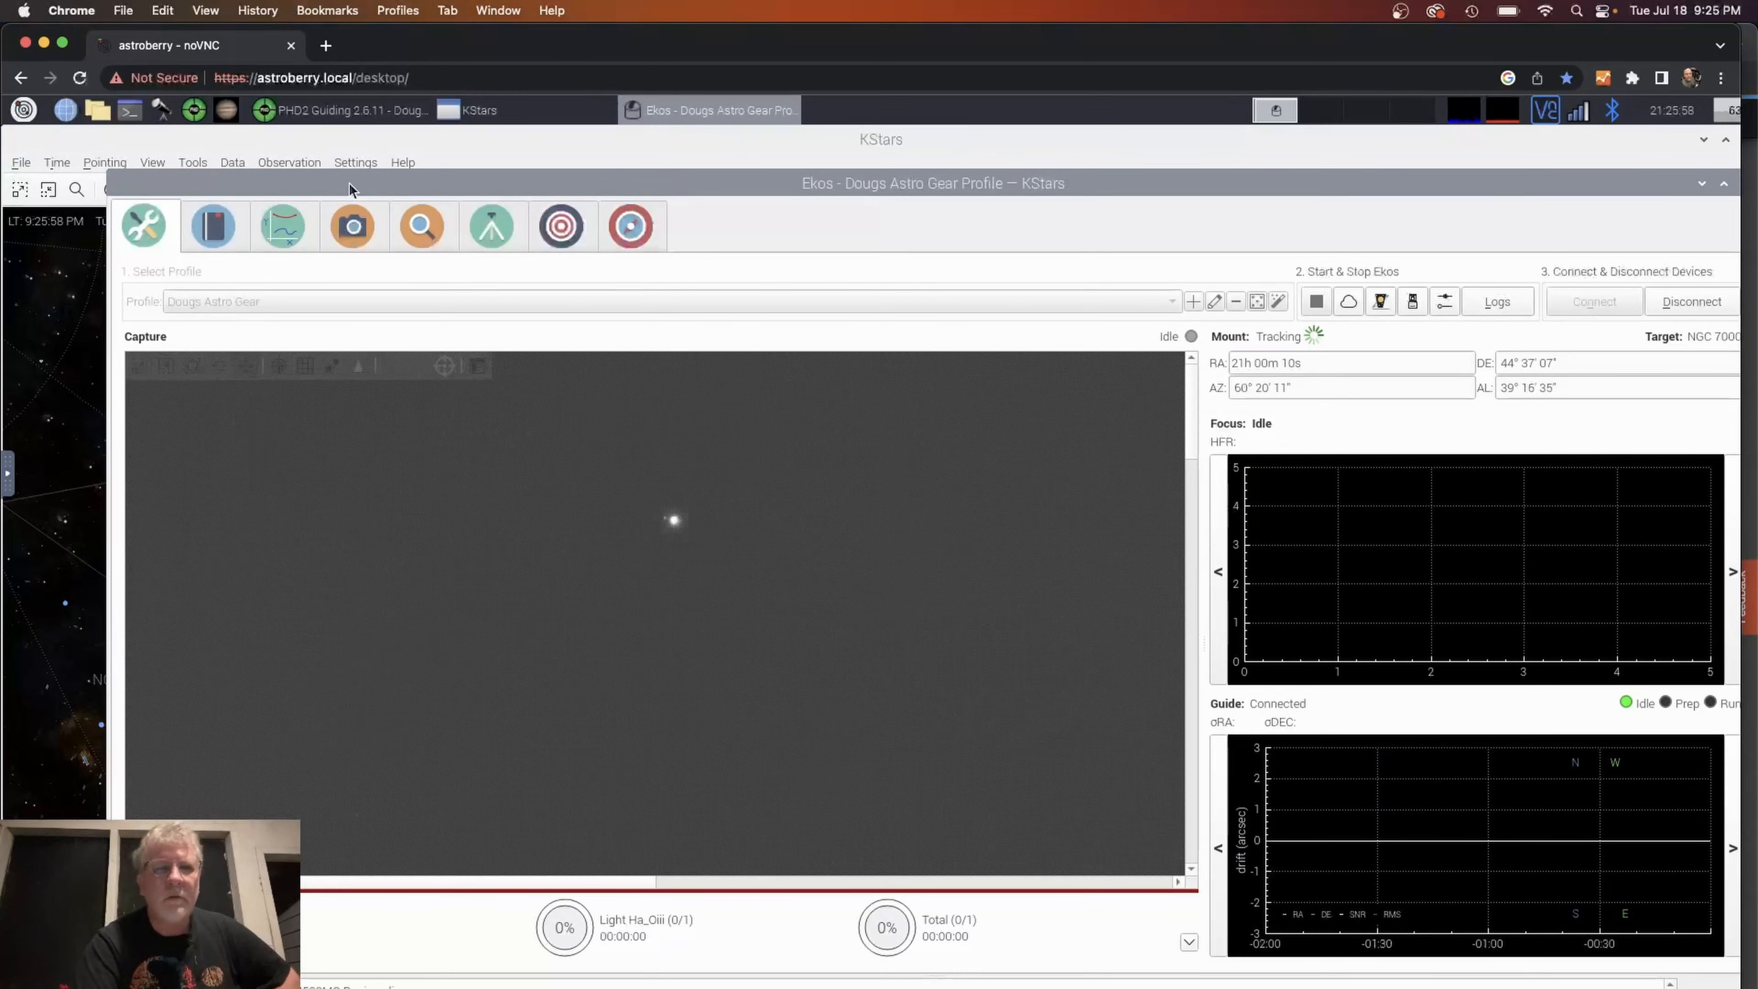
Take a single 2.5-second Ha_Oiii preview exposure and view it in the Ekos overview.
left_click(352, 226)
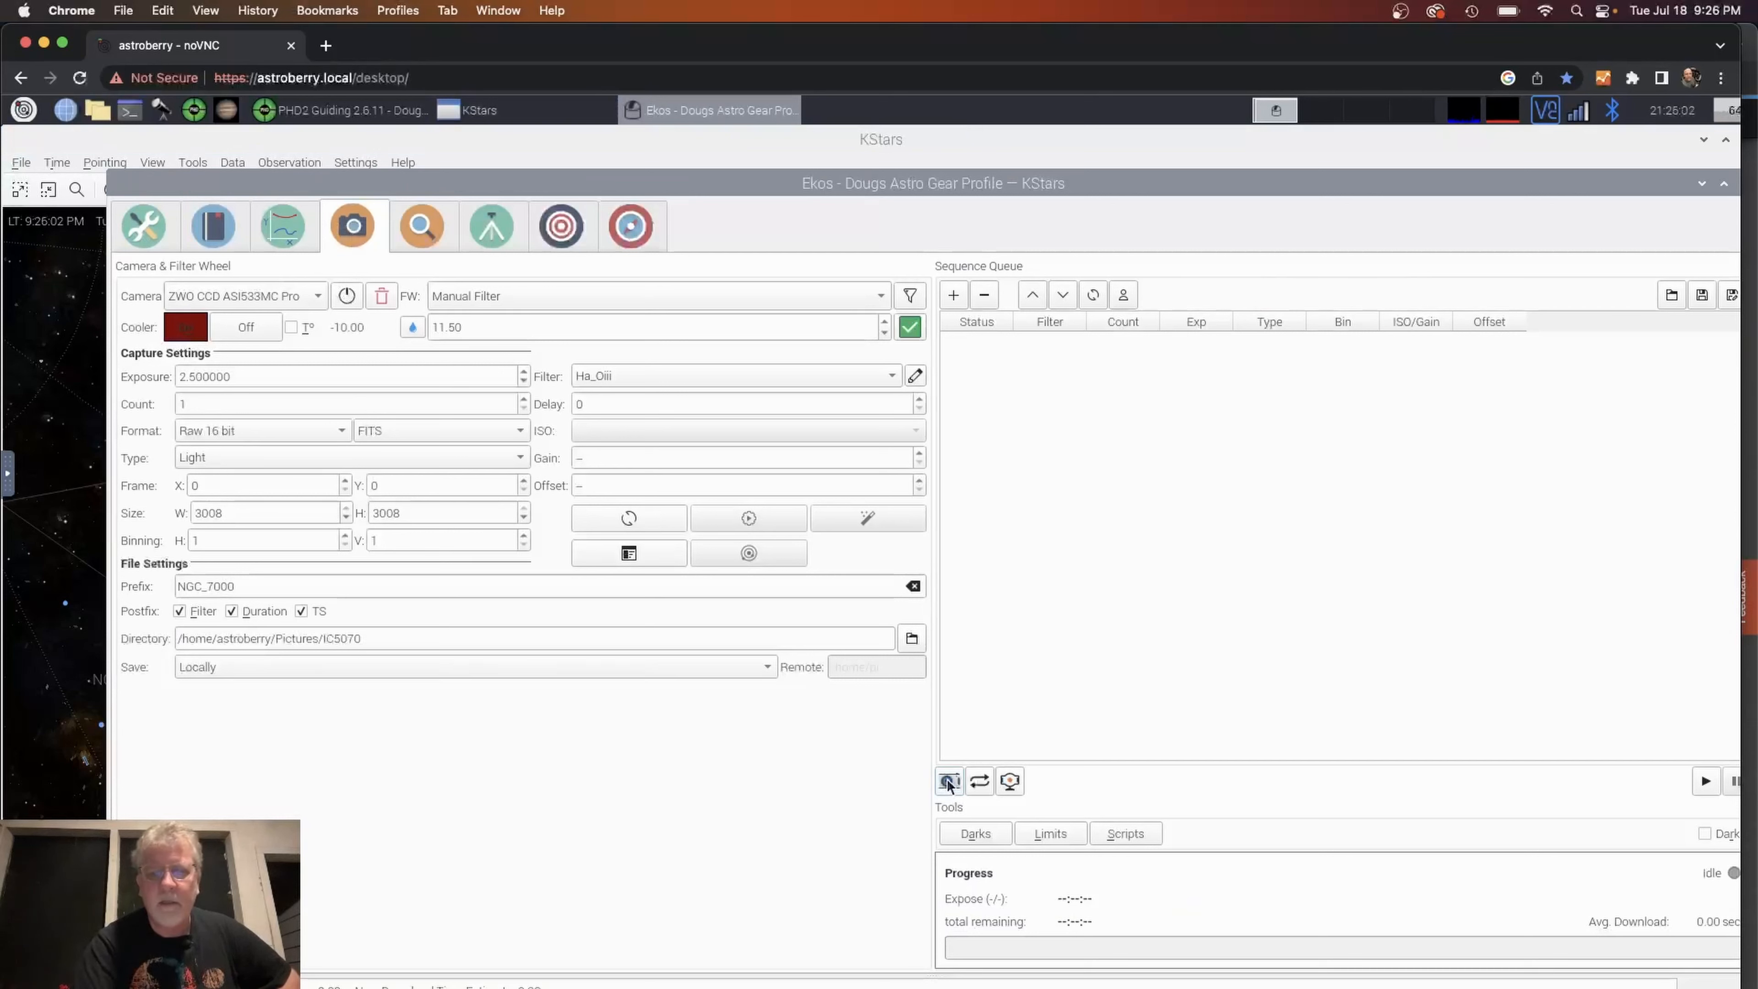
left_click(1704, 782)
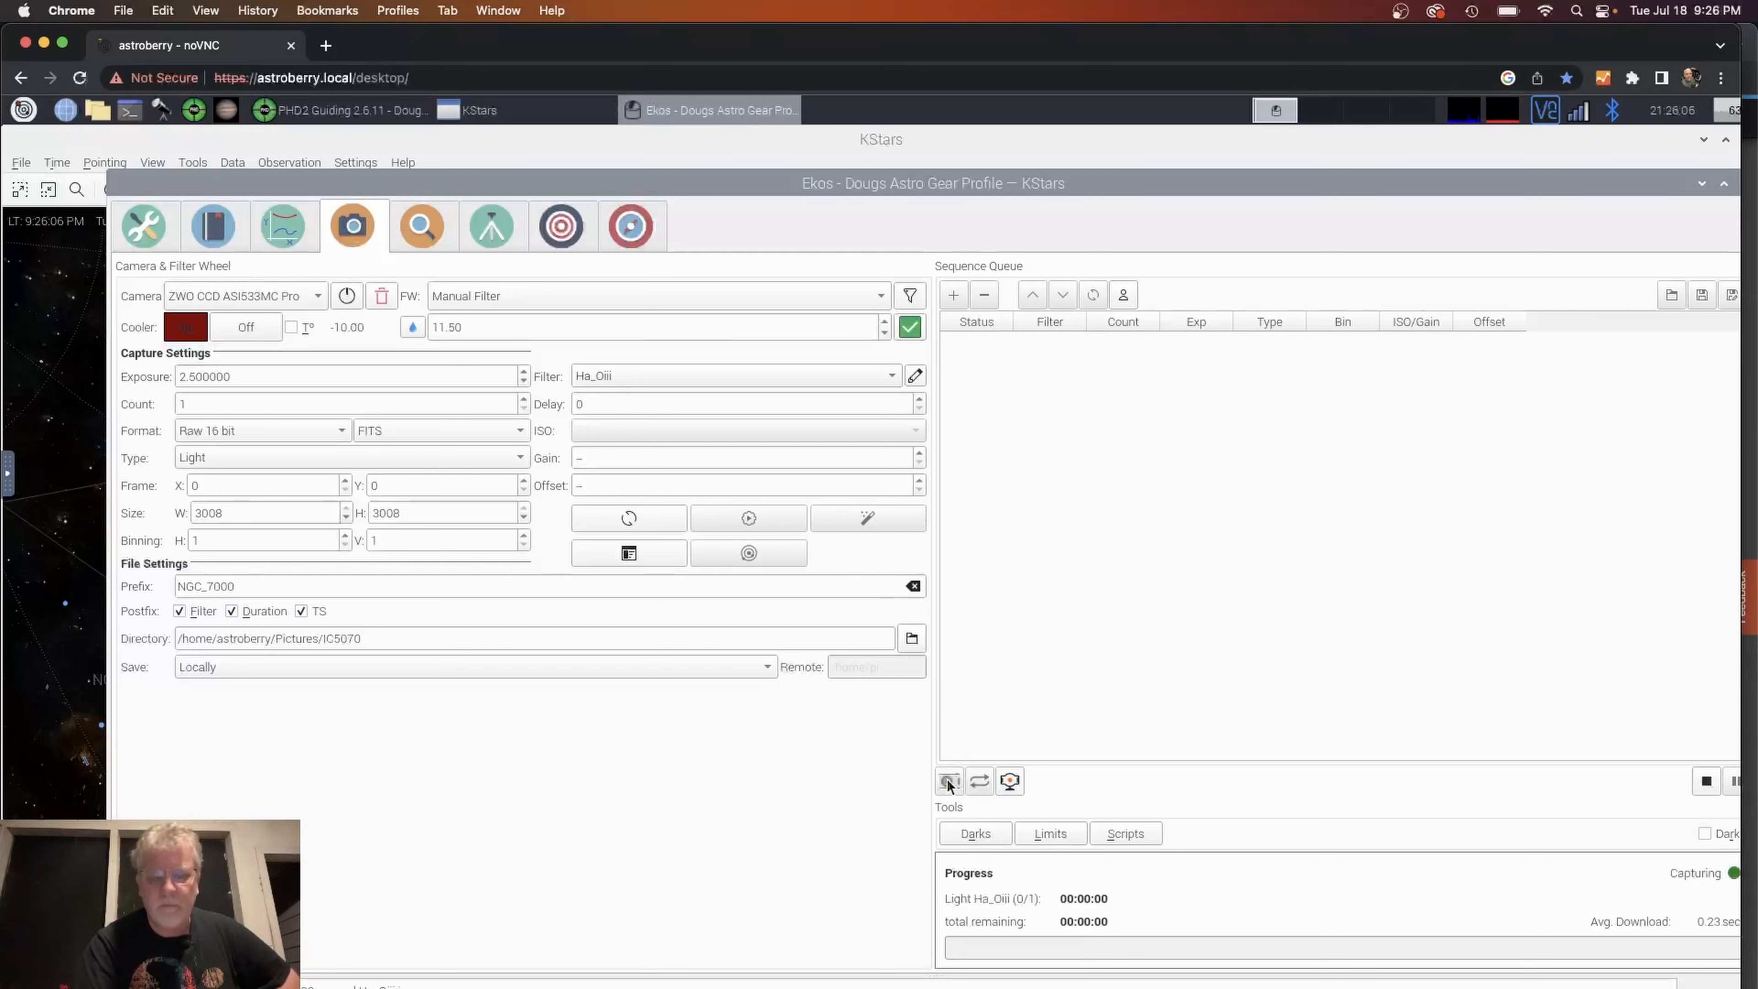
left_click(949, 780)
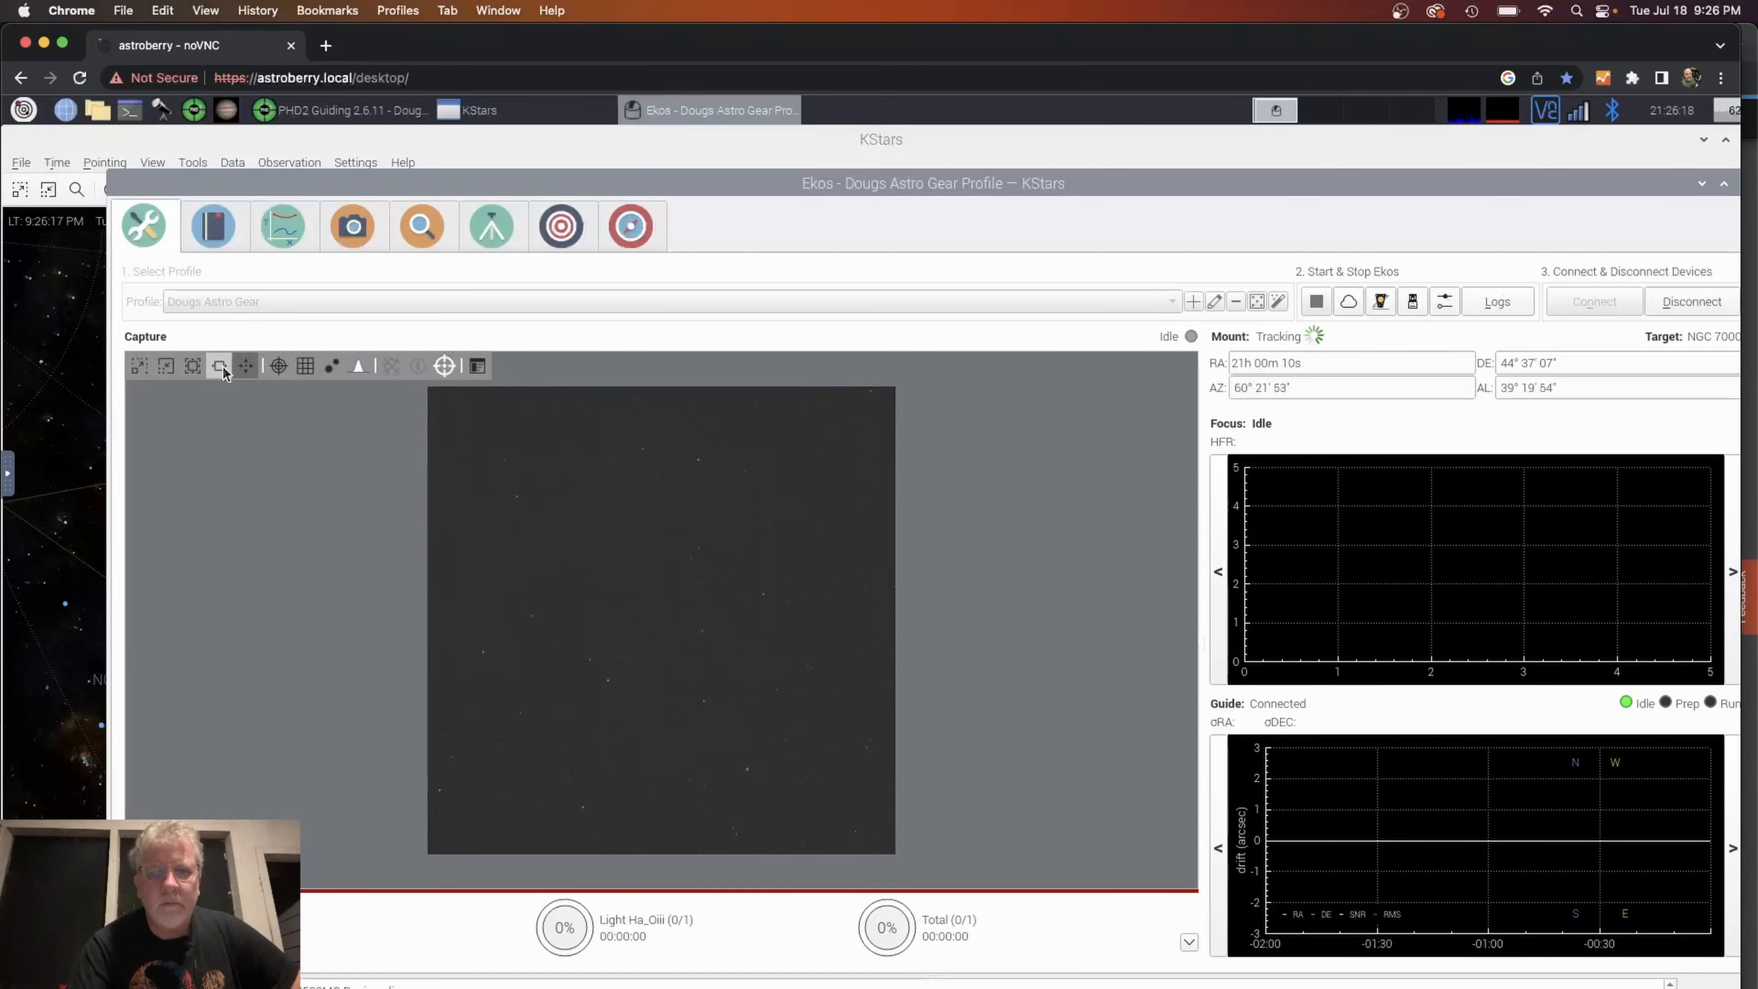
mouse_move(475, 636)
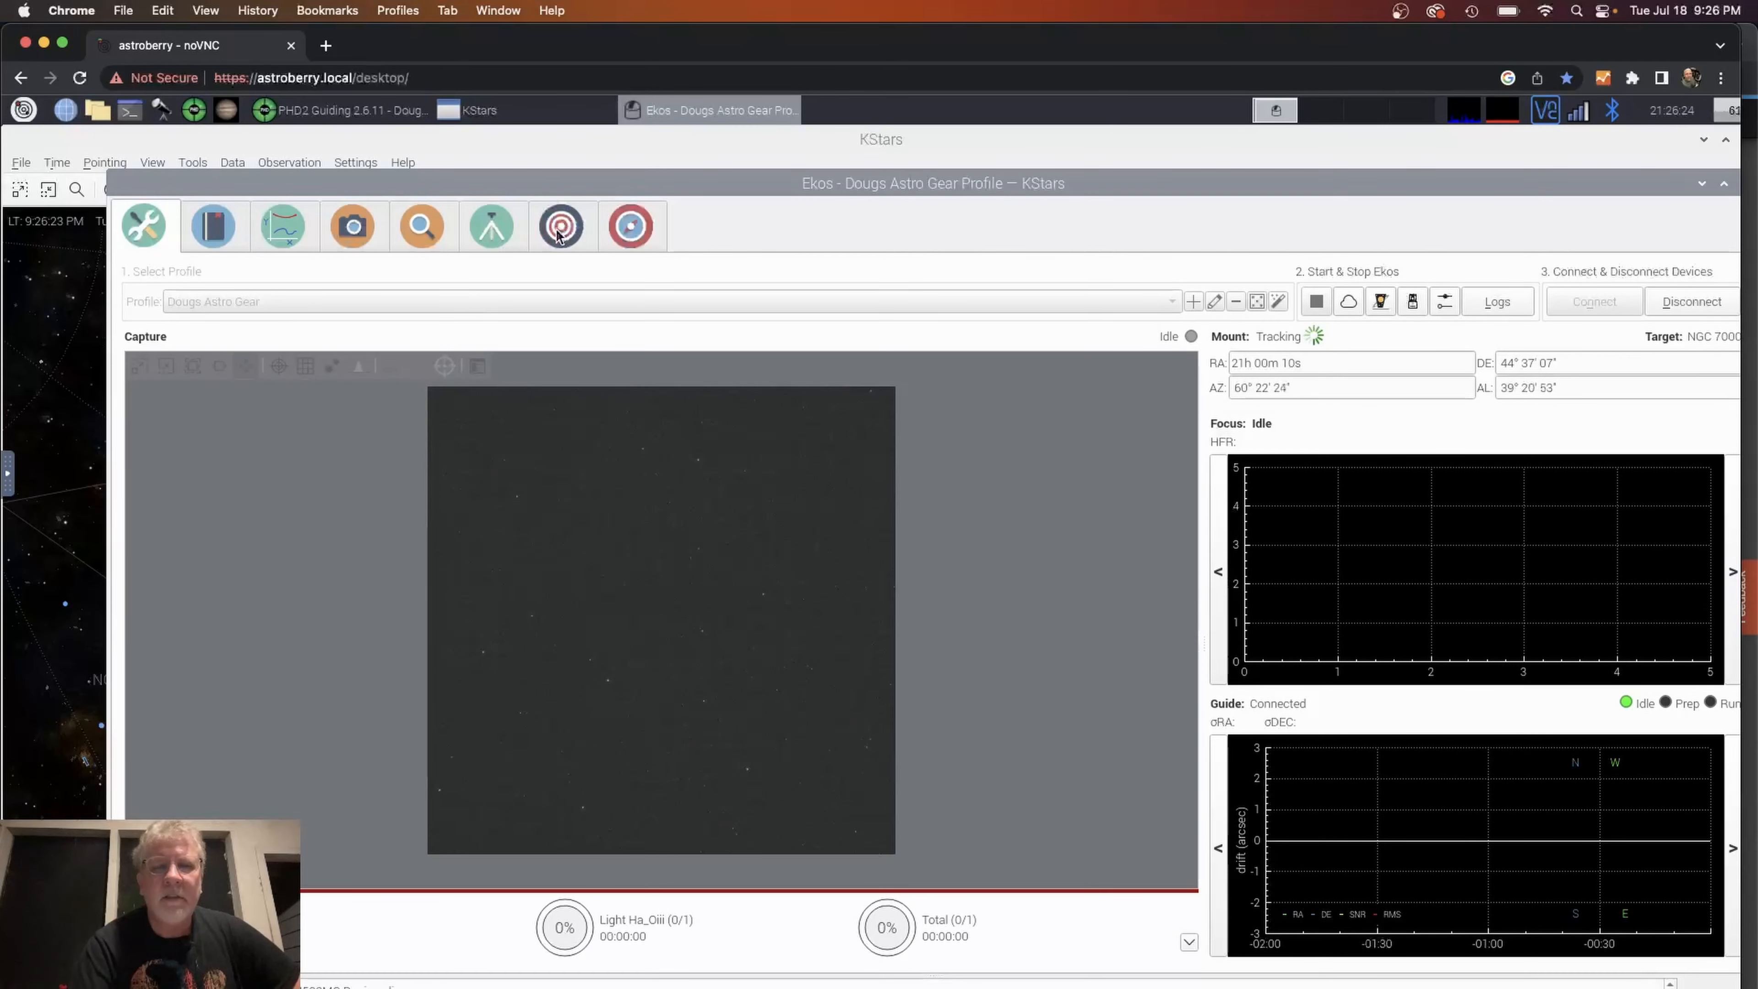
Show the polar alignment assistant in the Align module, West direction, 30 degrees, 800x speed.
left_click(561, 225)
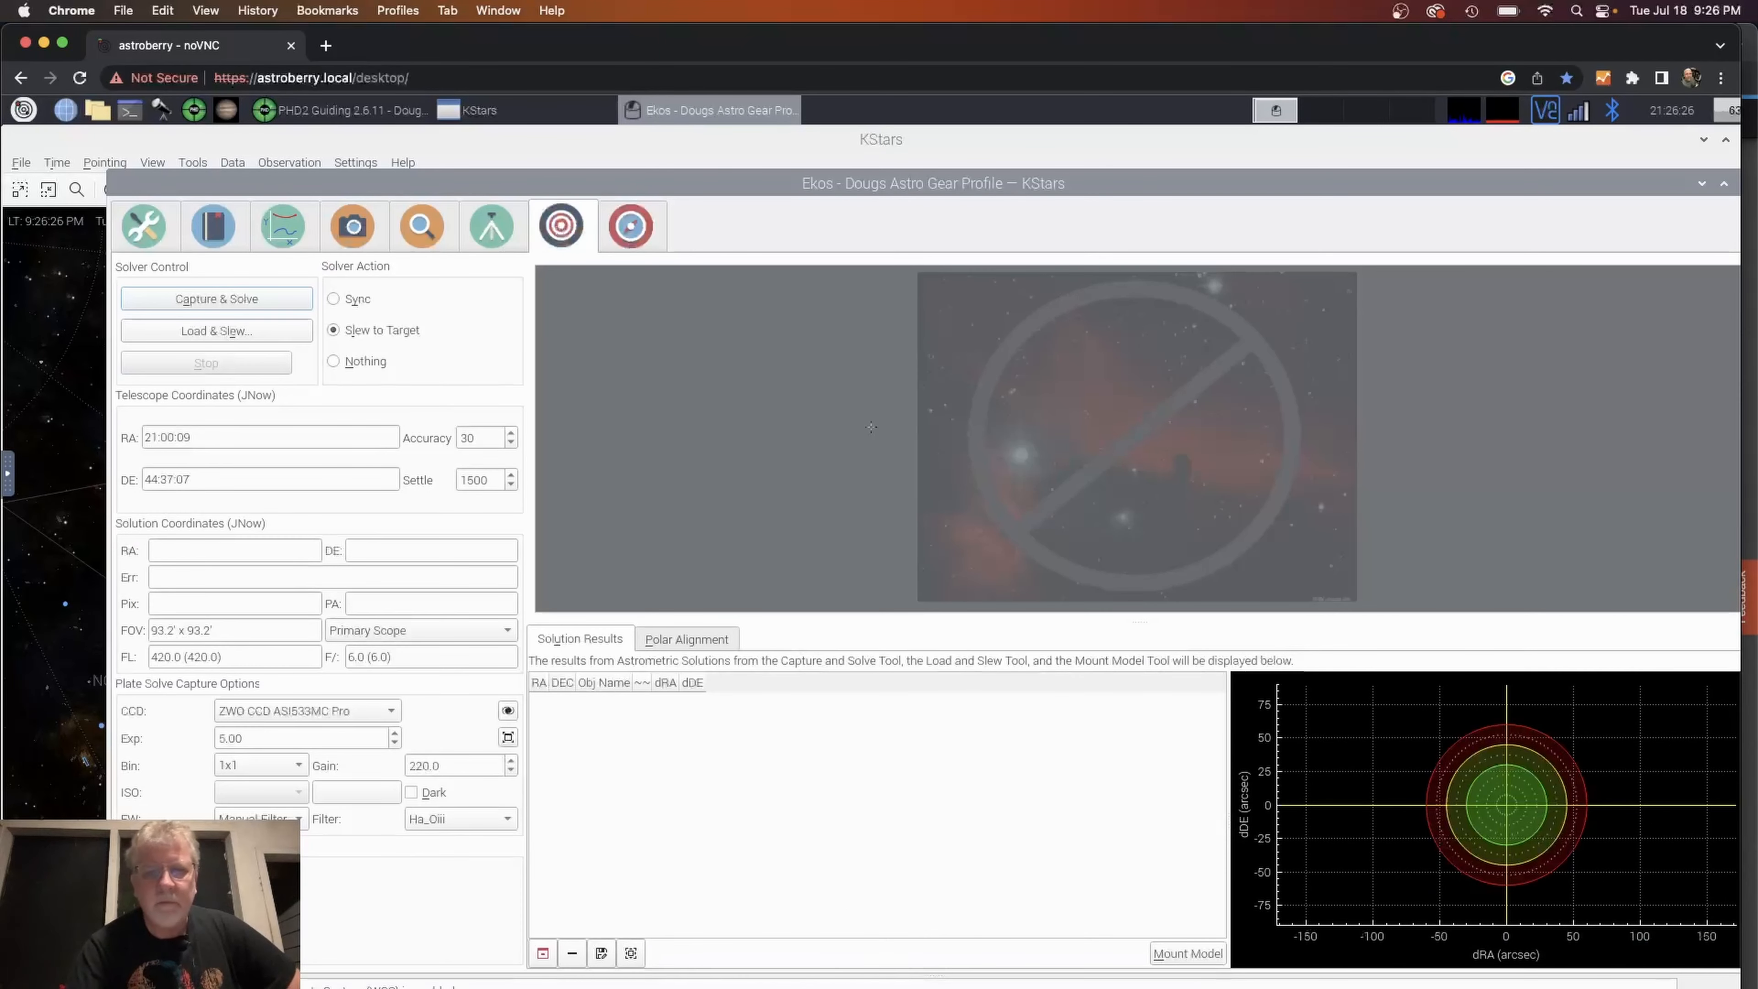
mouse_move(643, 776)
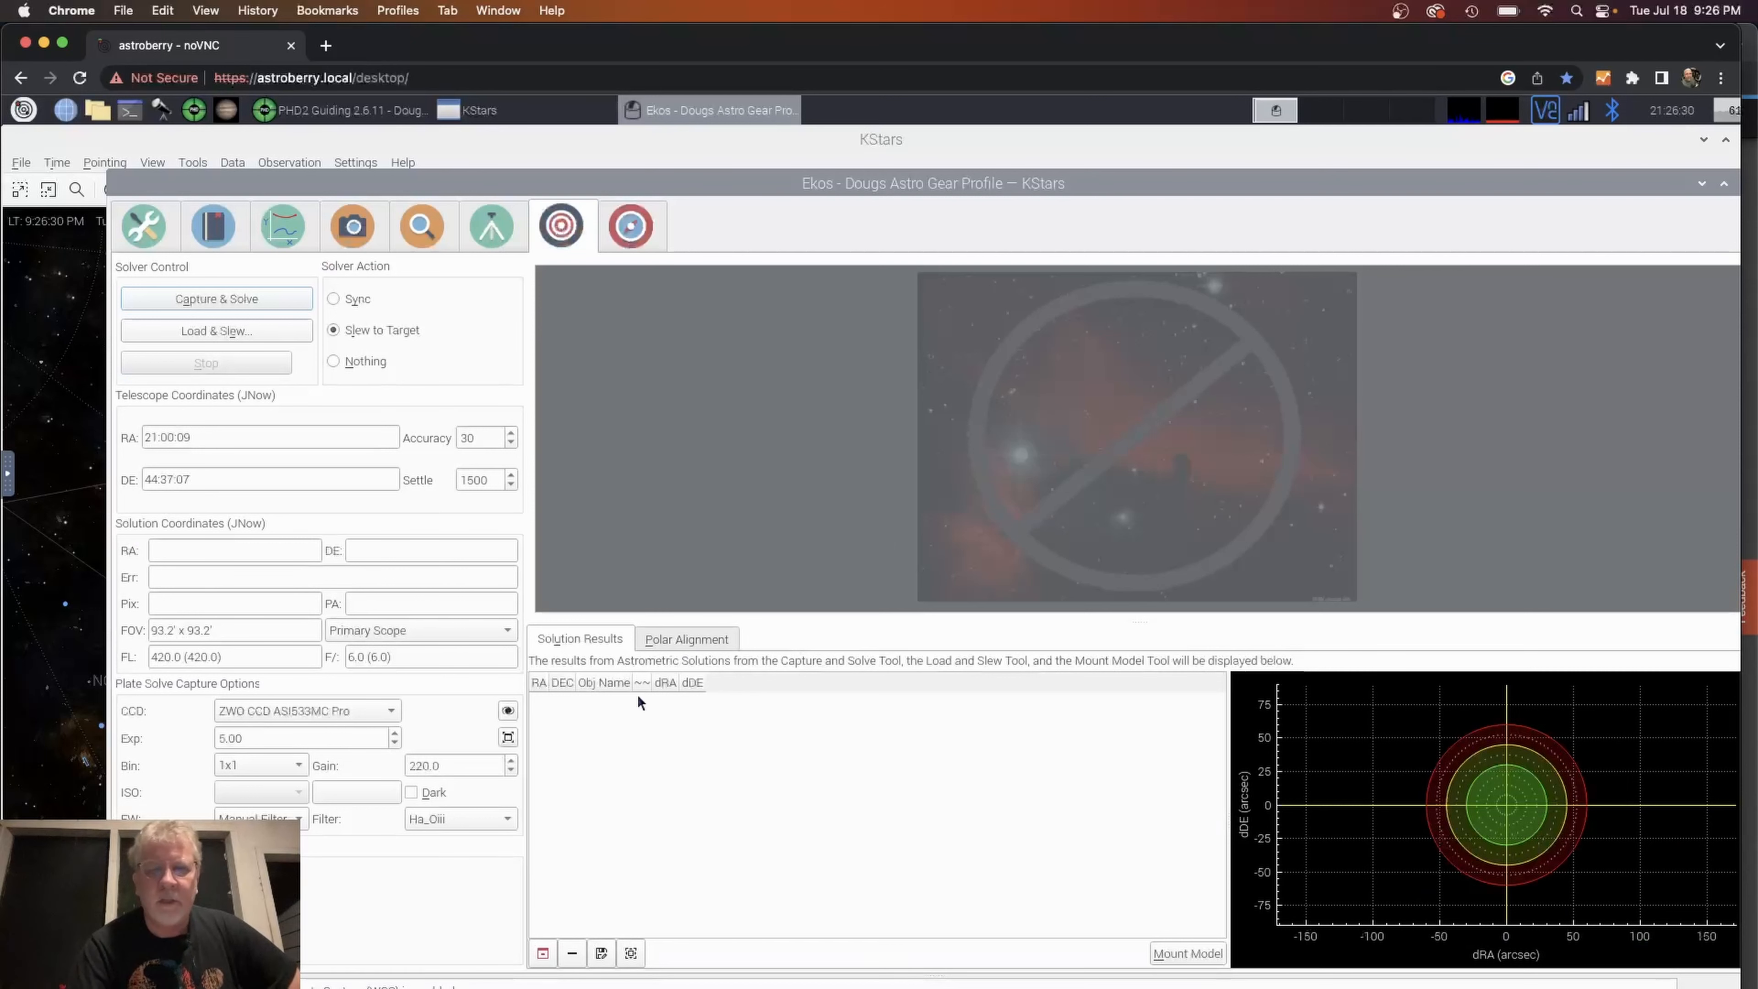
left_click(686, 638)
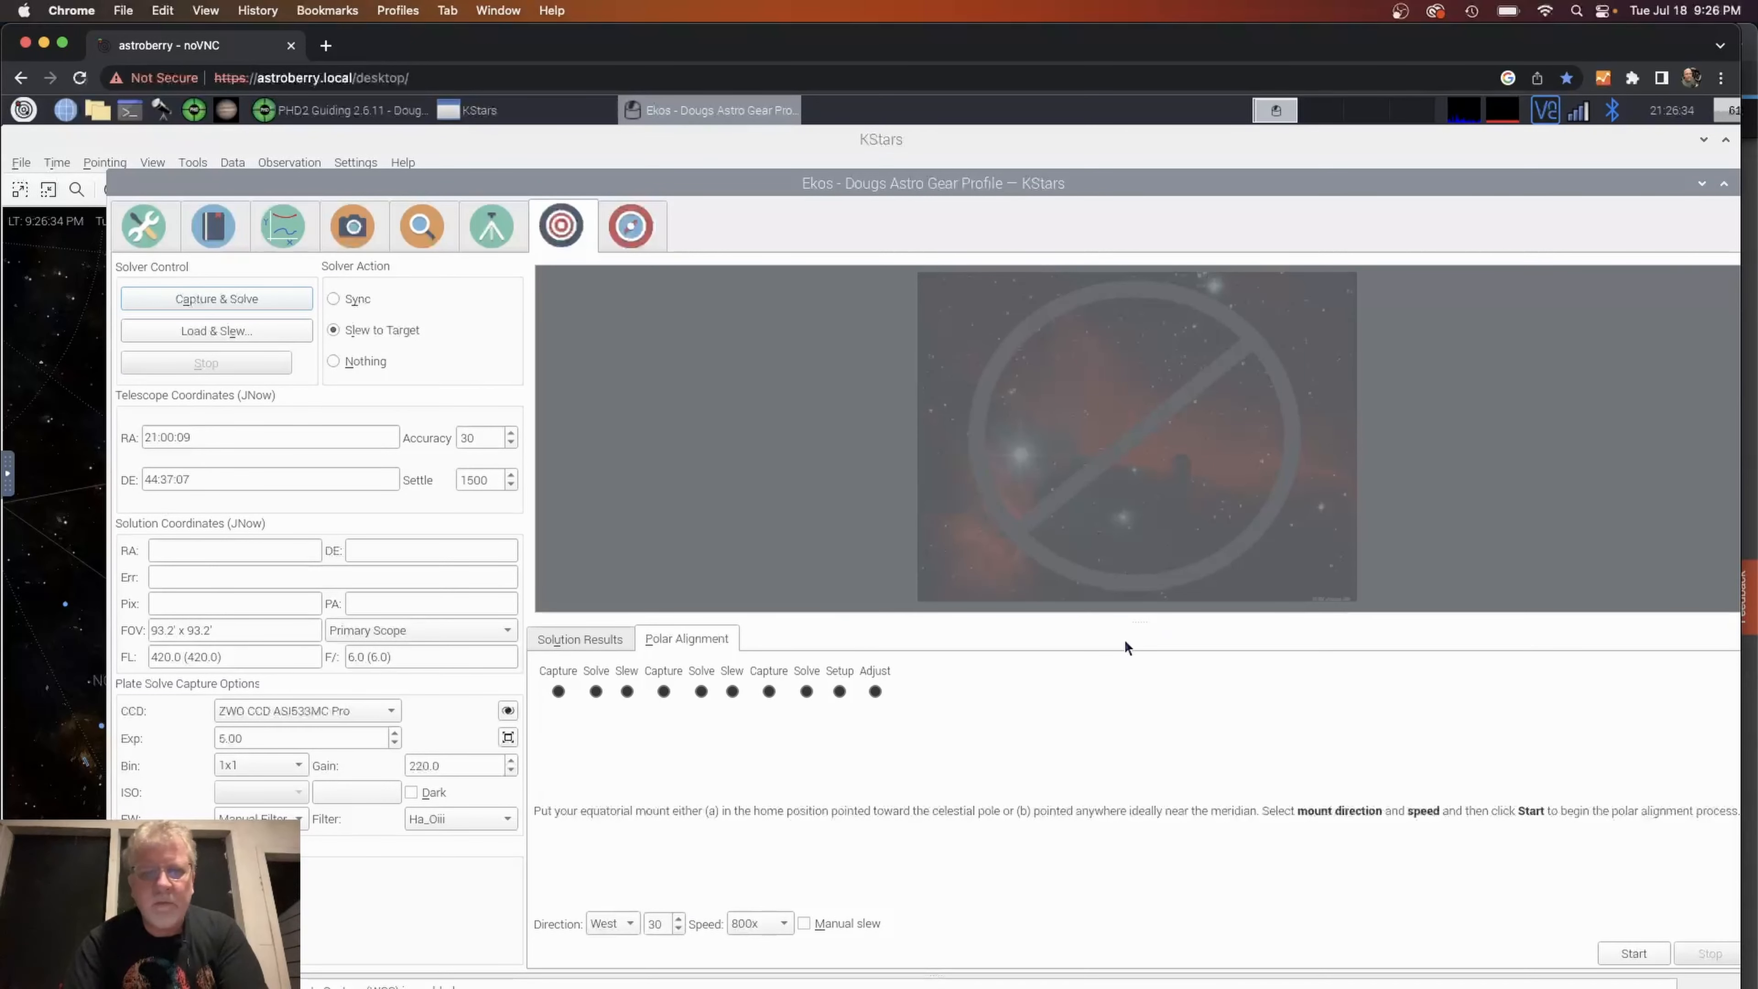
mouse_move(1082, 681)
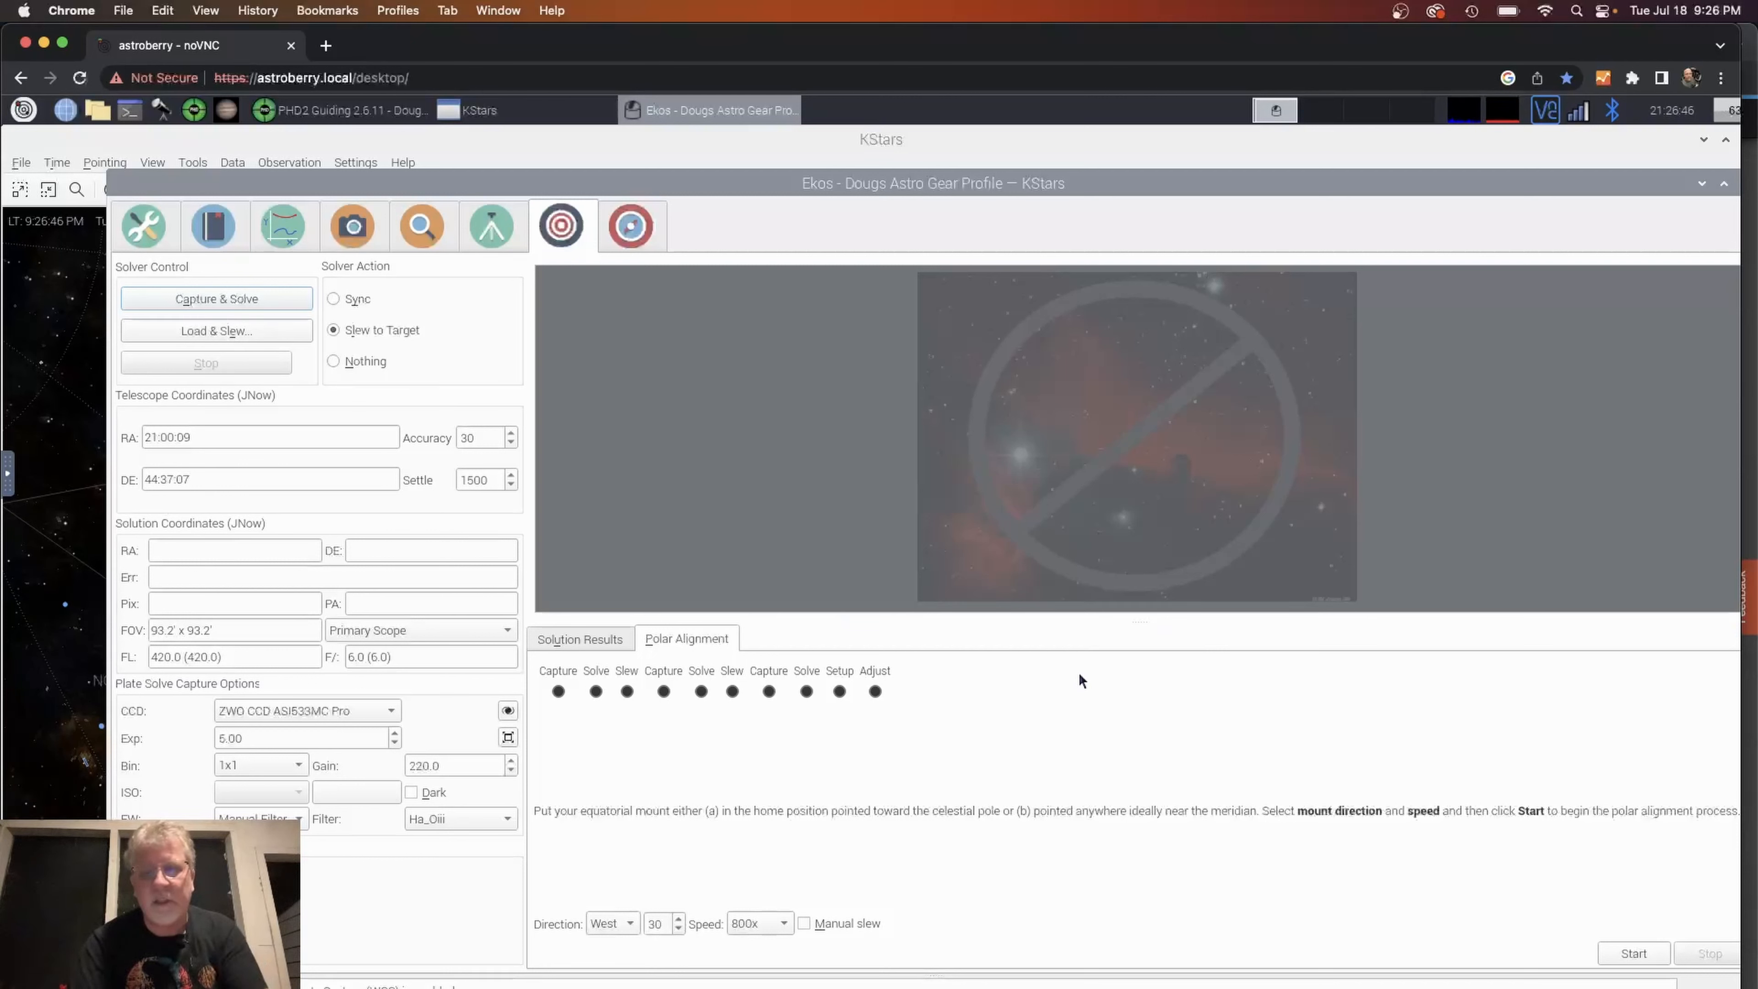
mouse_move(1136, 686)
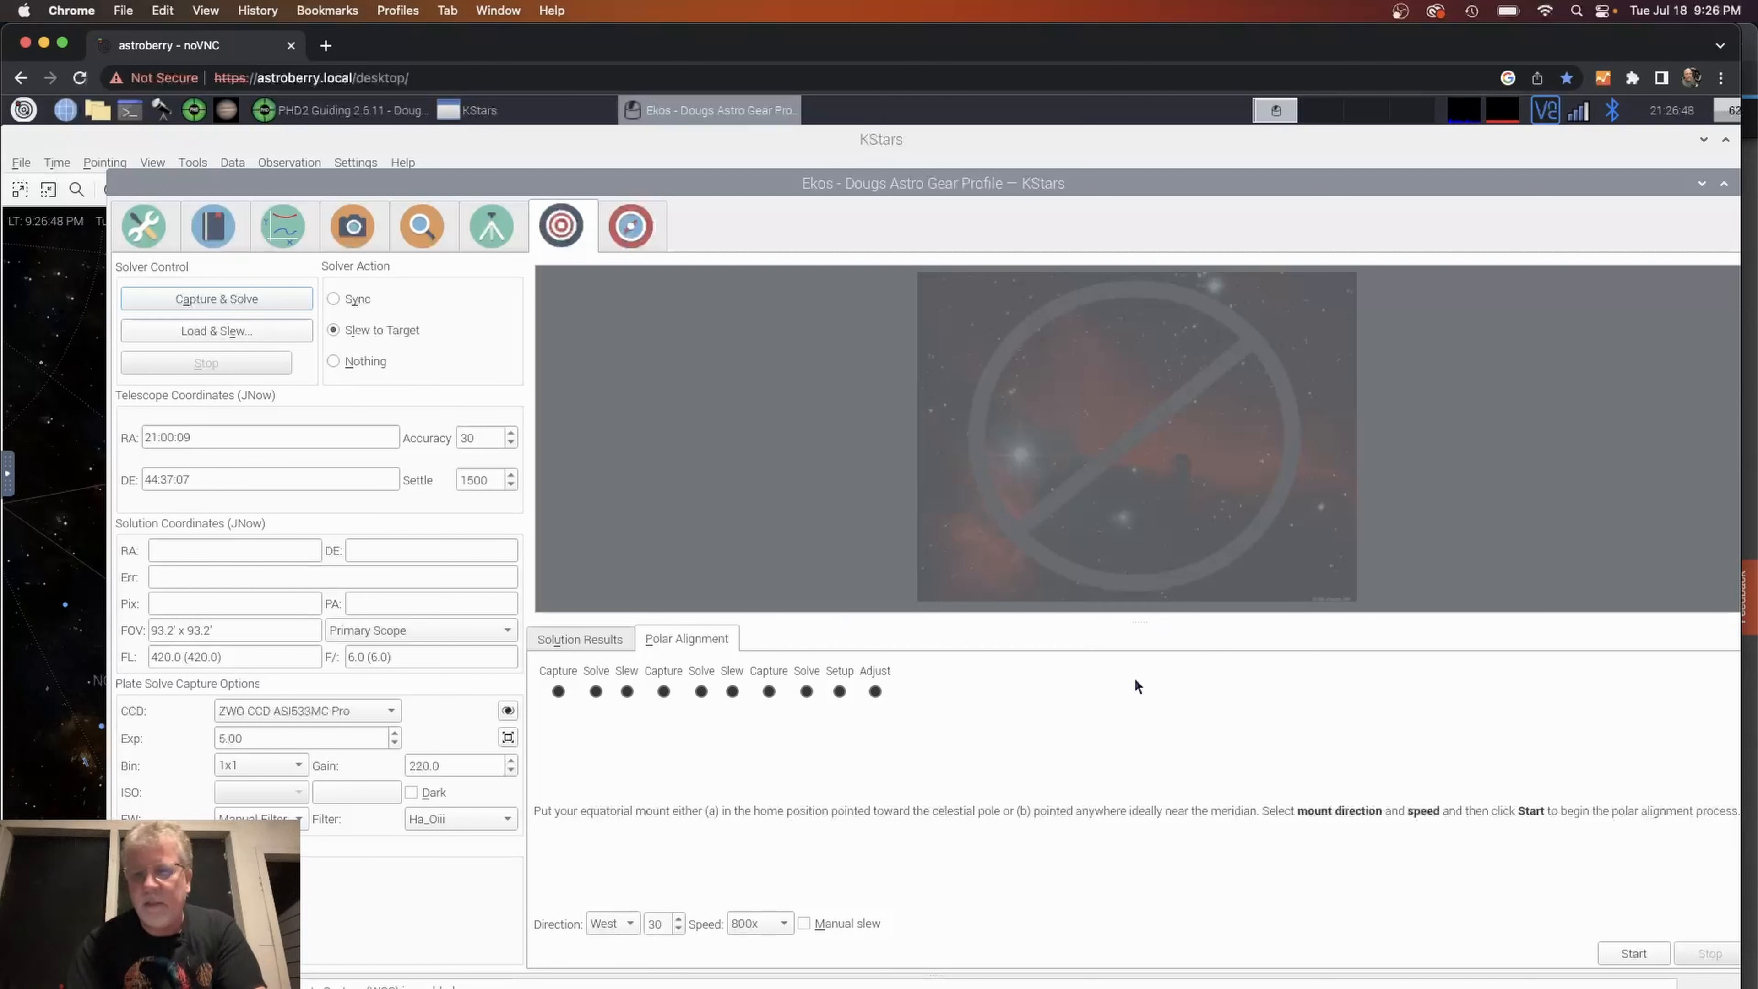
mouse_move(1618, 943)
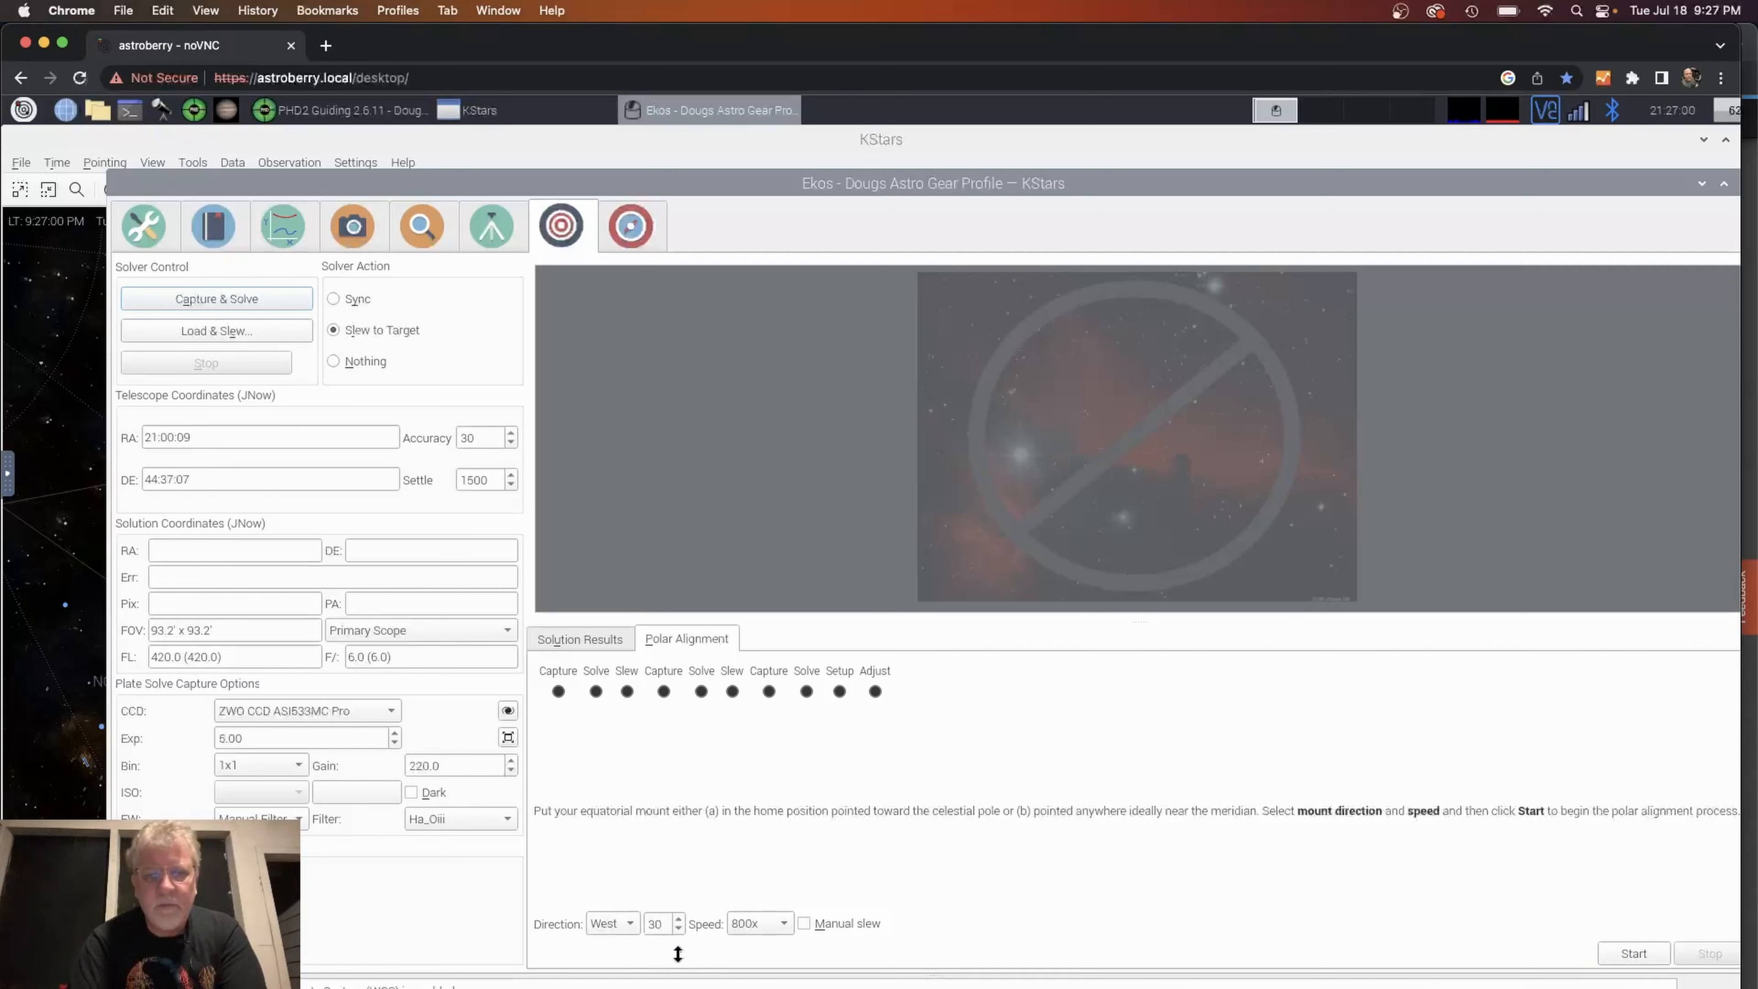
mouse_move(918, 977)
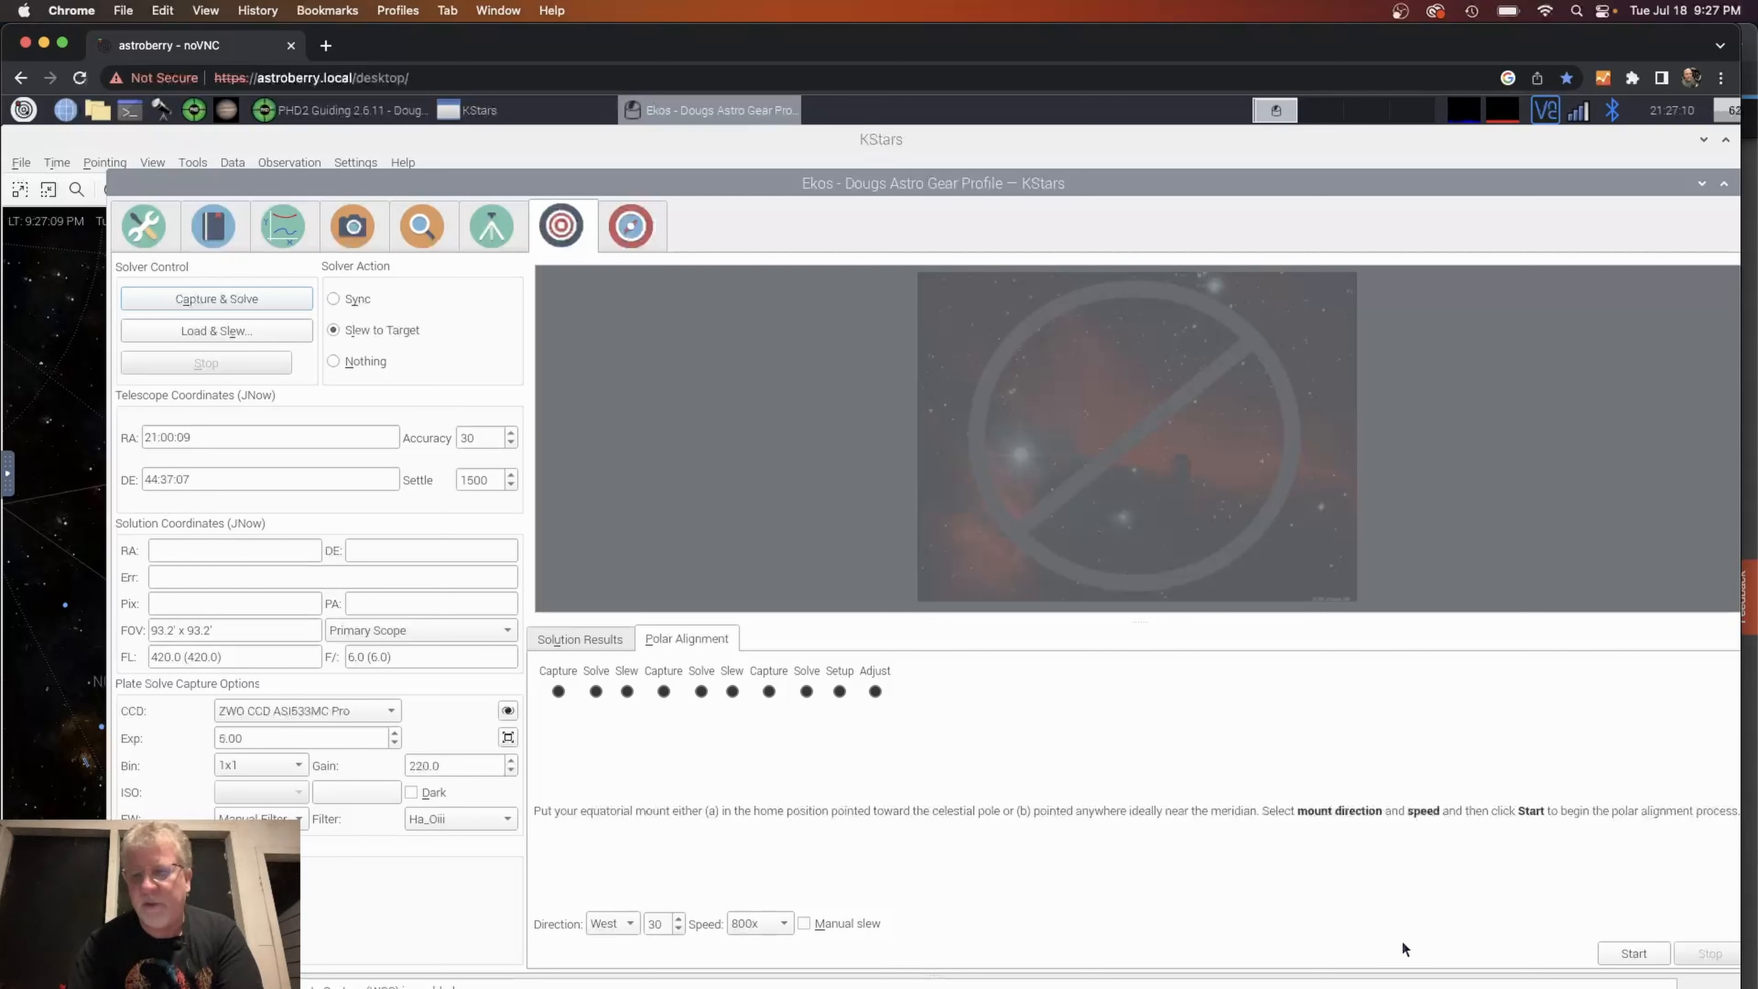
mouse_move(1478, 945)
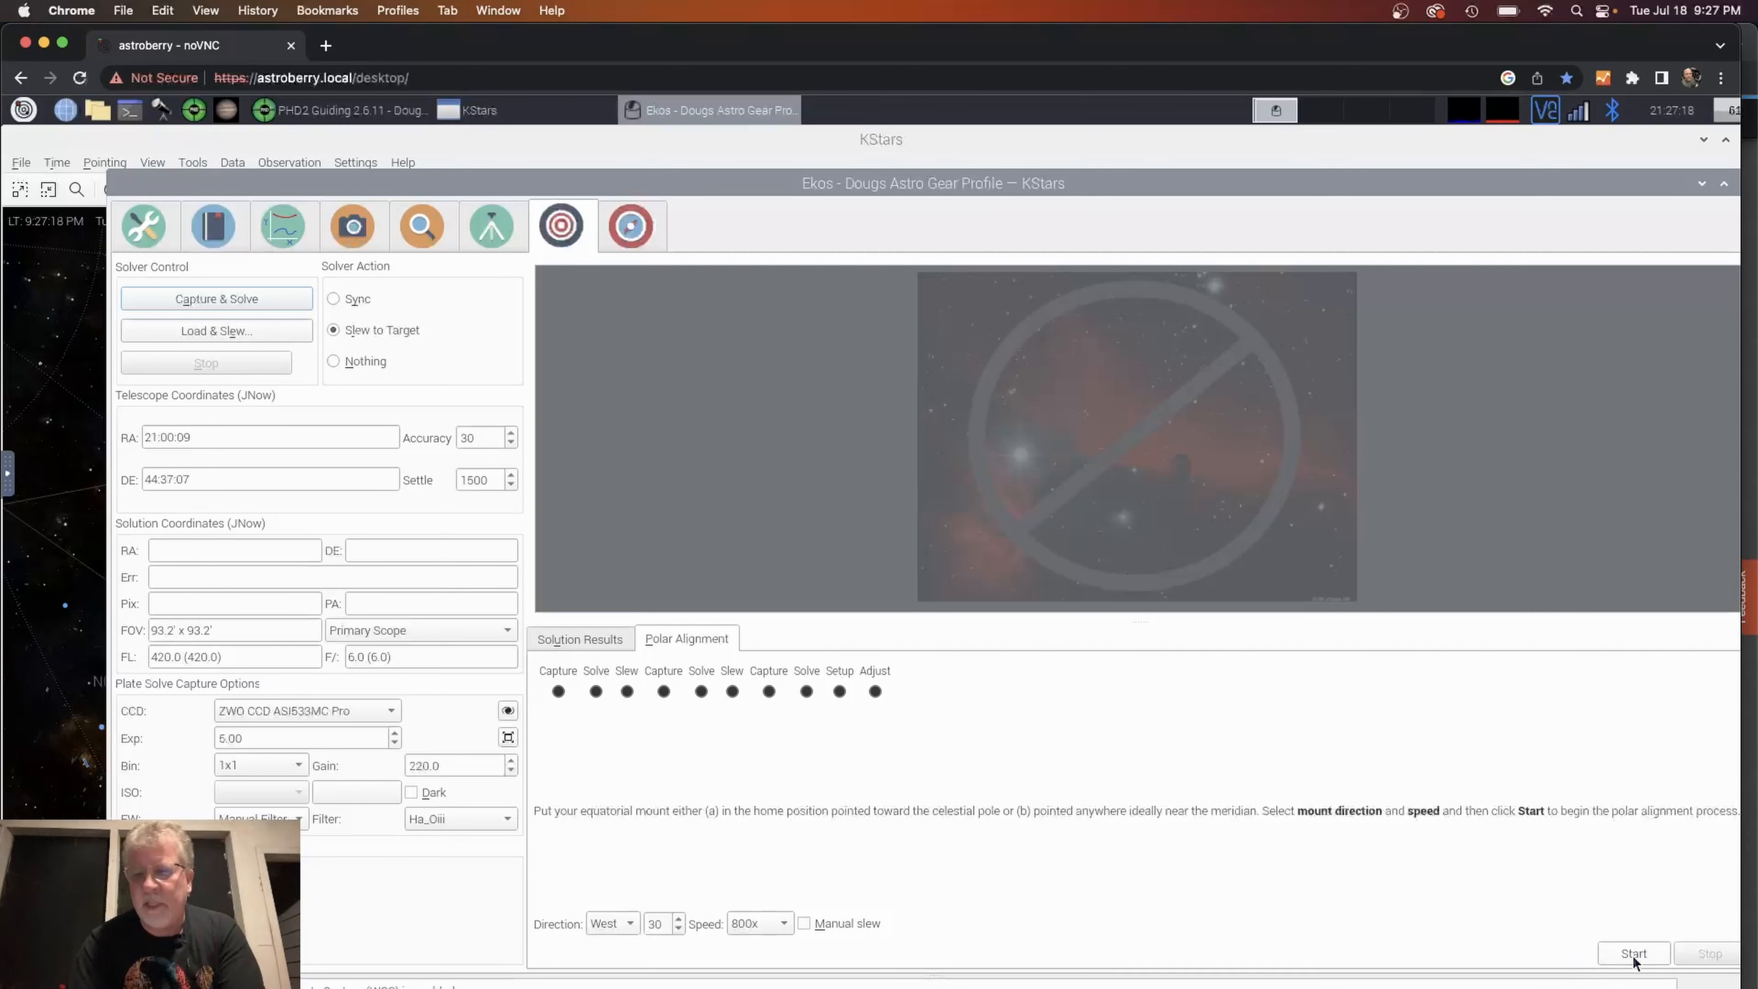
Run the polar alignment capture-and-solve steps, measuring an error of about 53 arcseconds.
left_click(1632, 953)
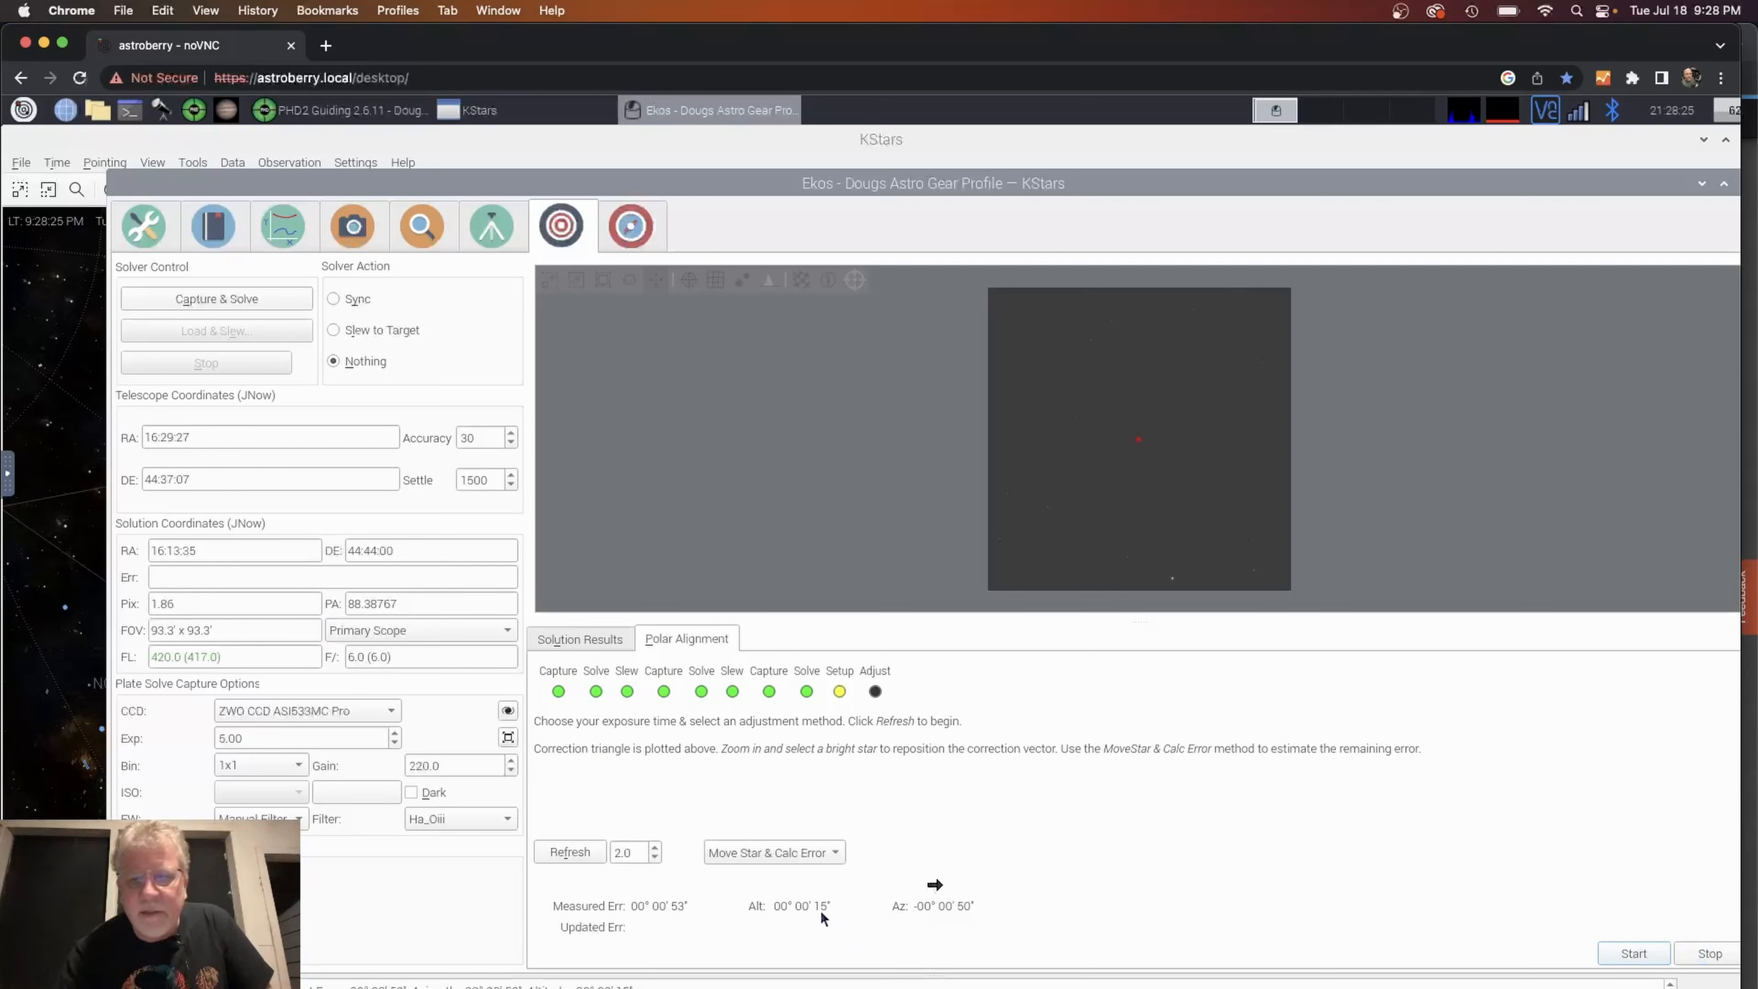
mouse_move(826, 914)
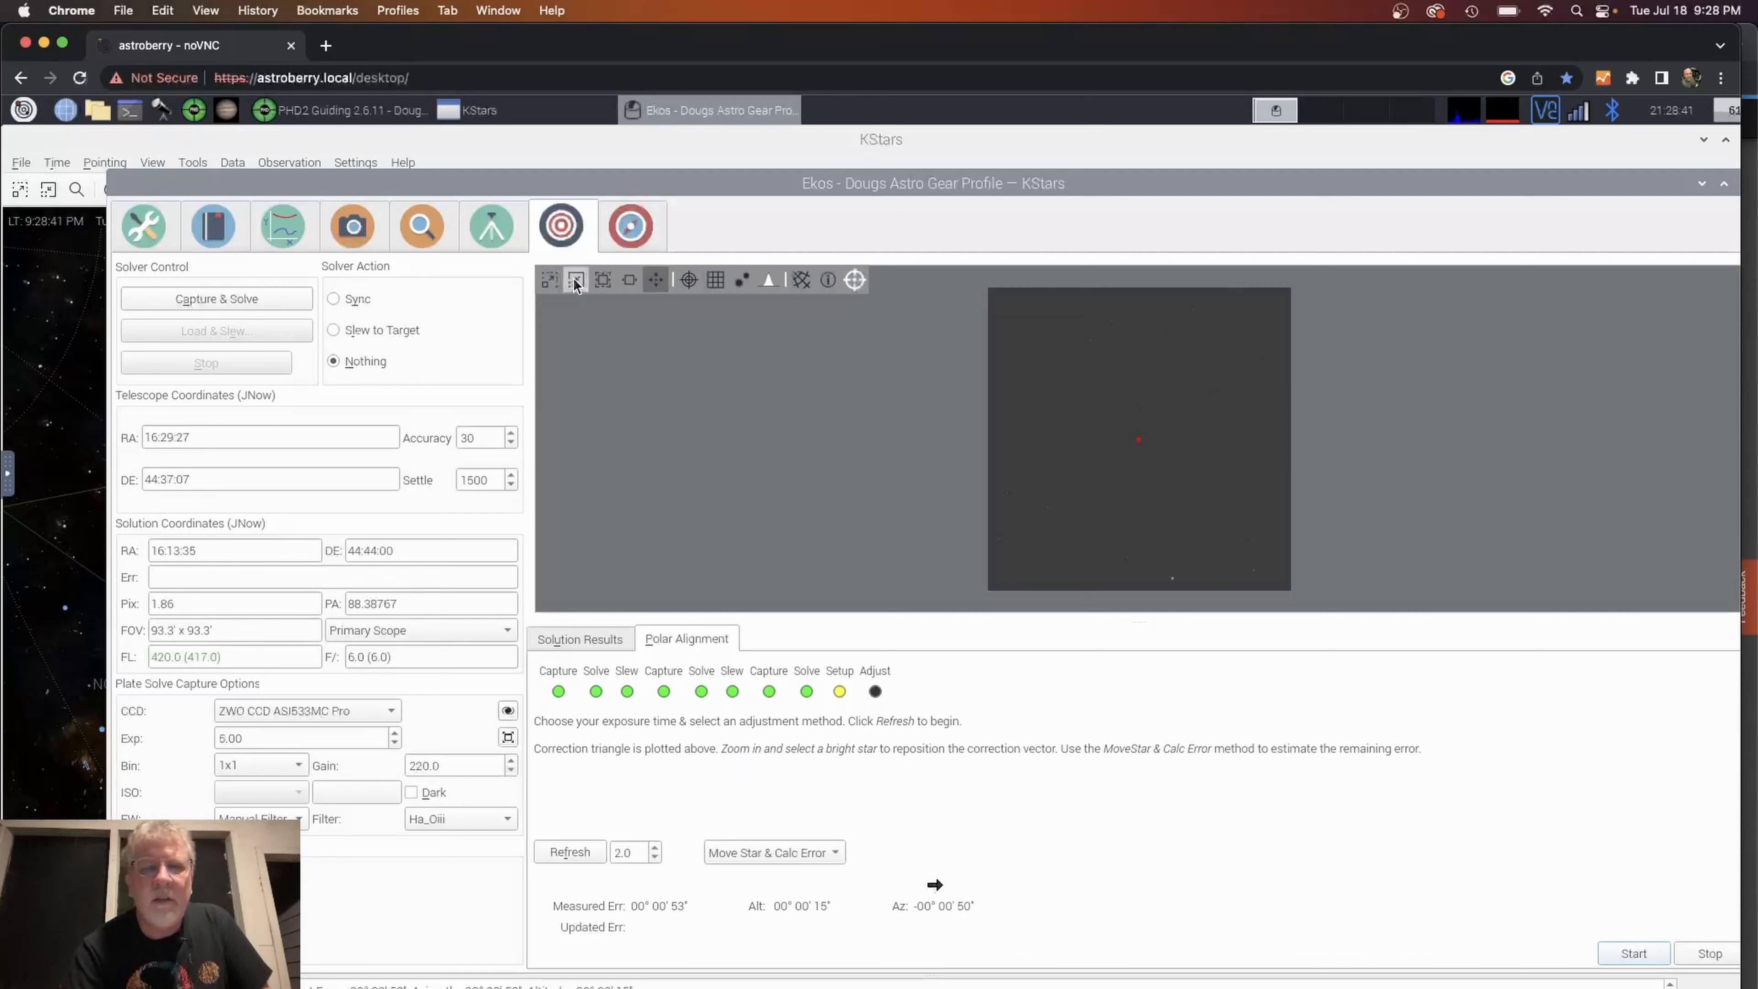
mouse_move(602, 279)
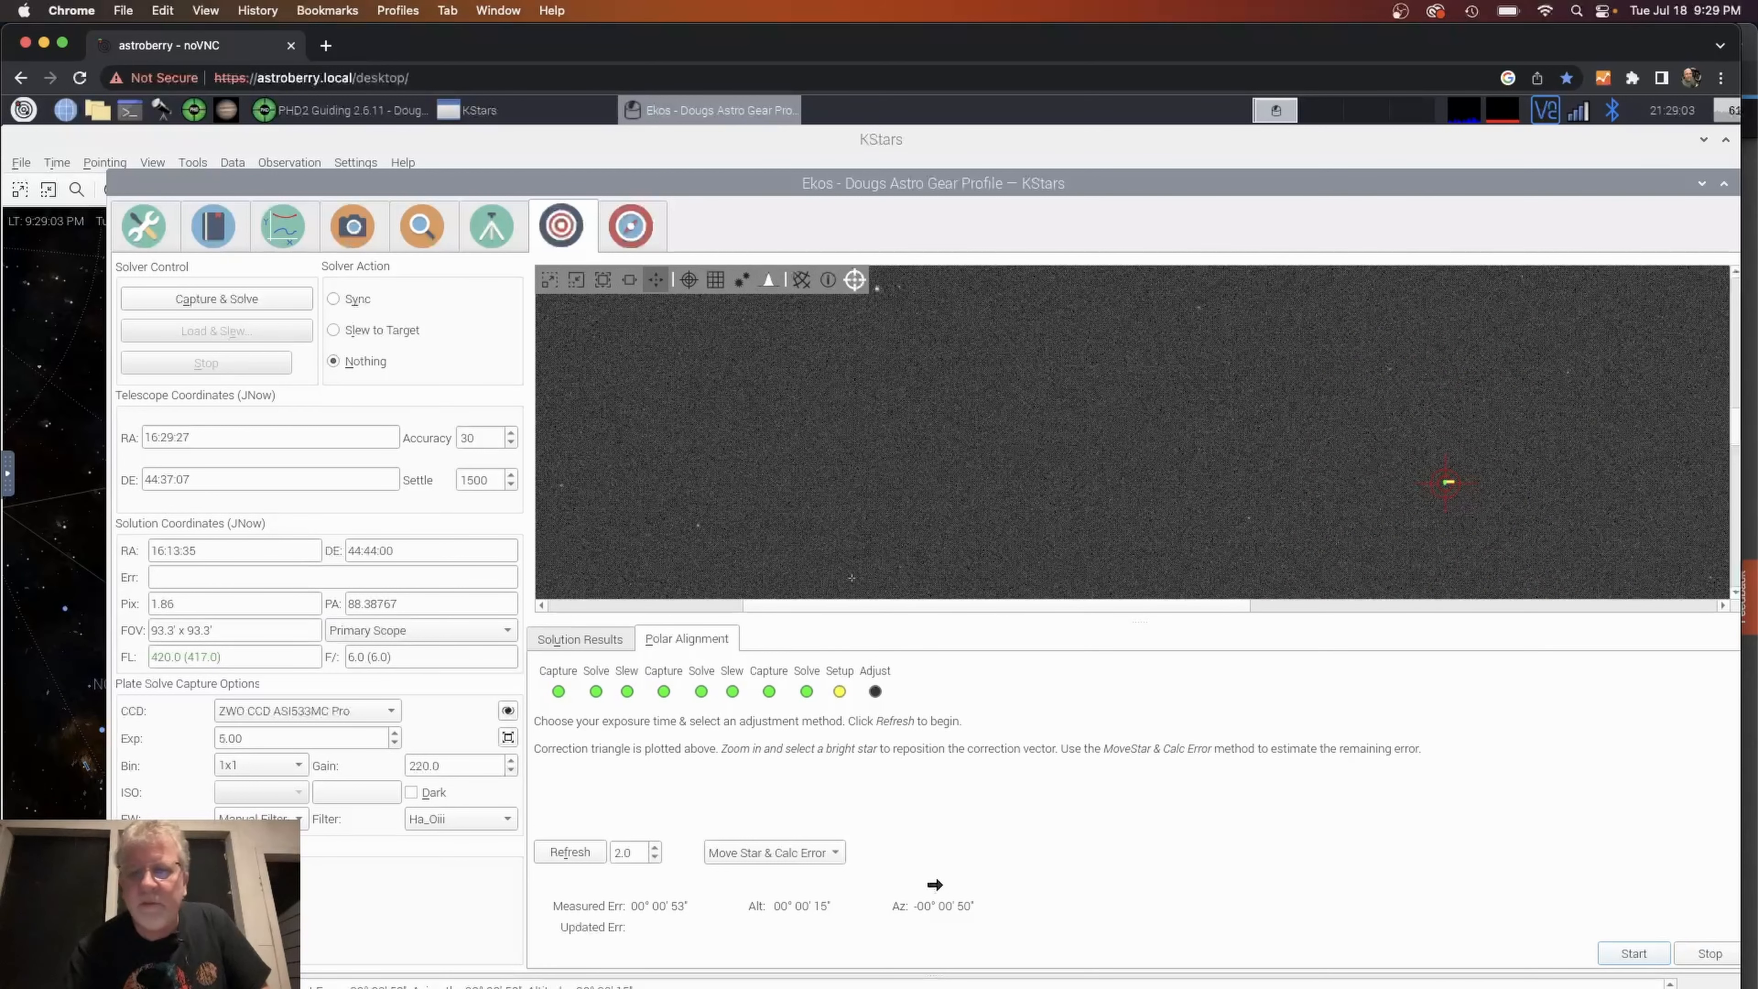
mouse_move(995, 590)
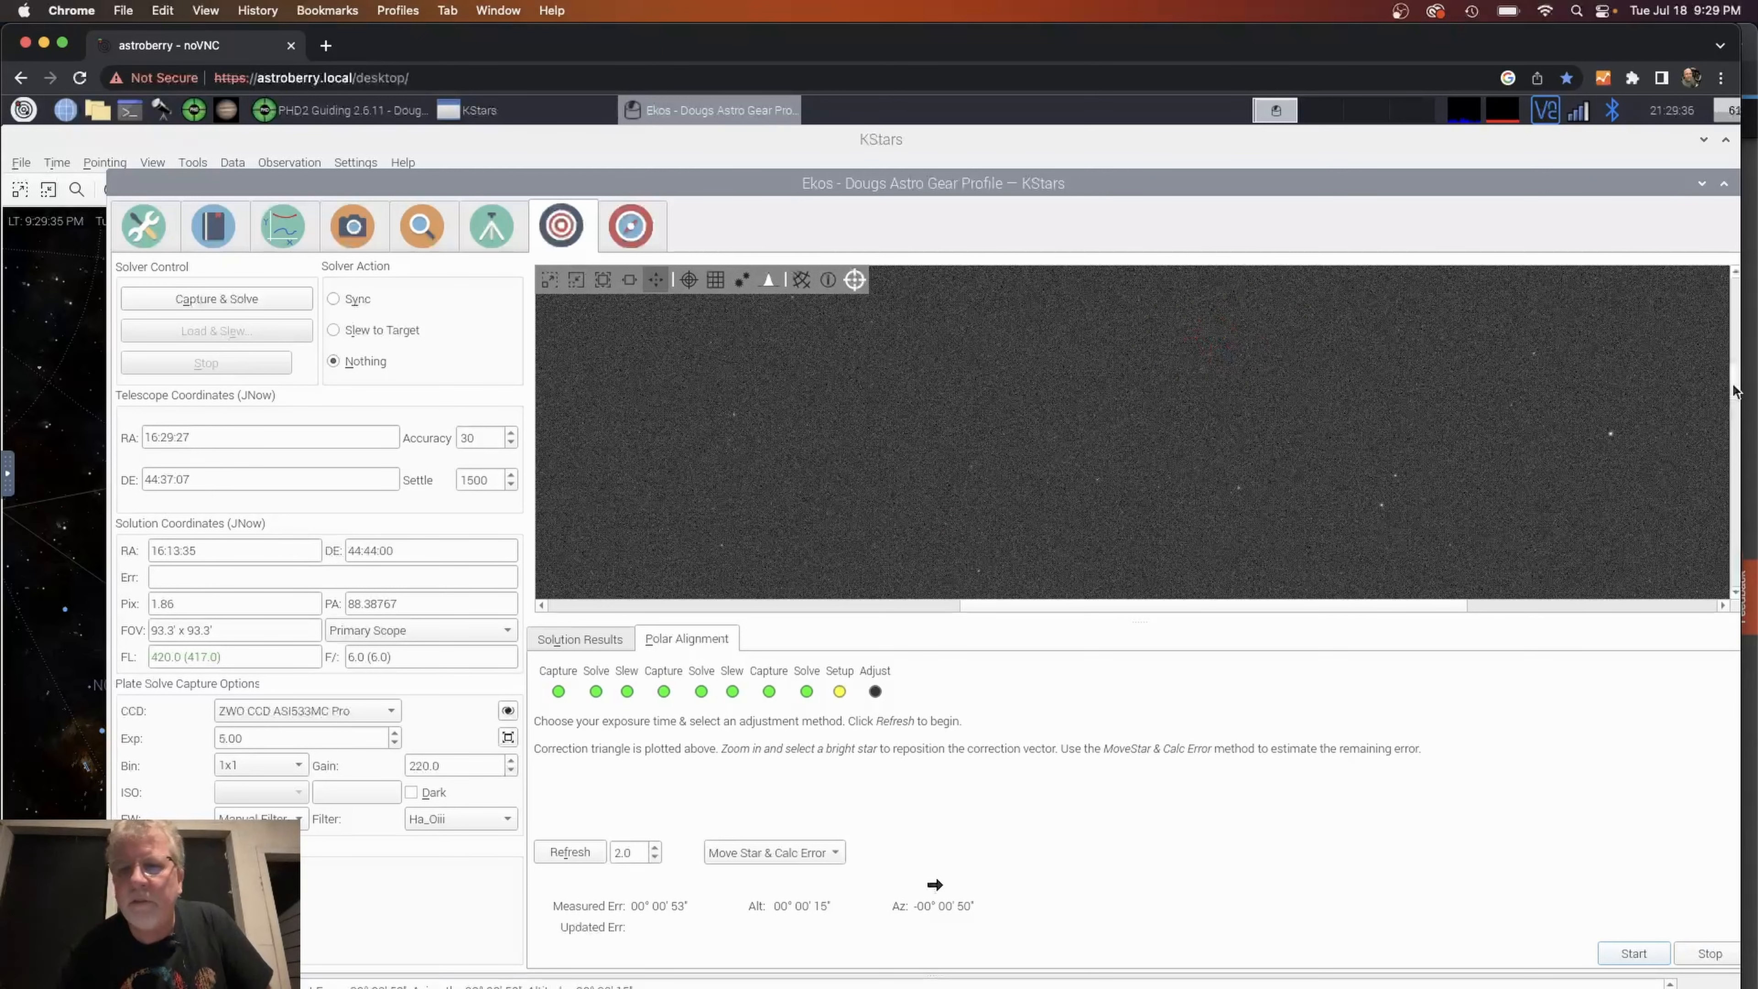
Mark a bright star in the alignment frame as the reference for the correction vector.
left_click(1217, 555)
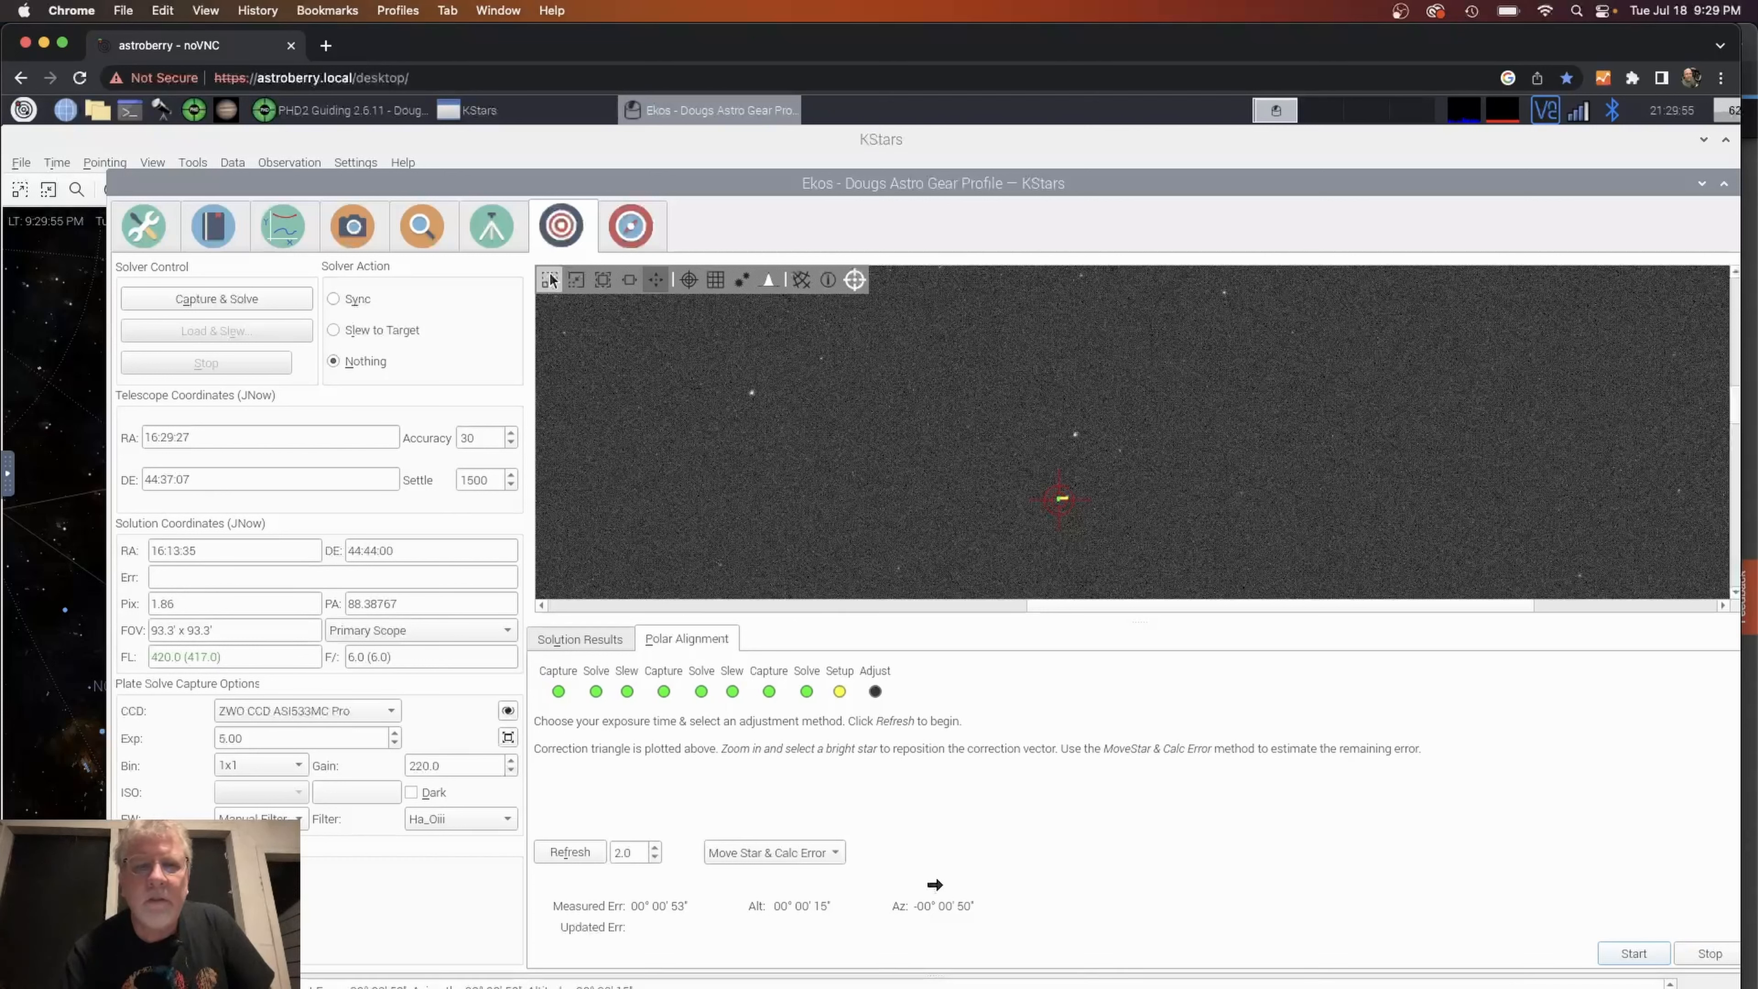
mouse_move(550, 280)
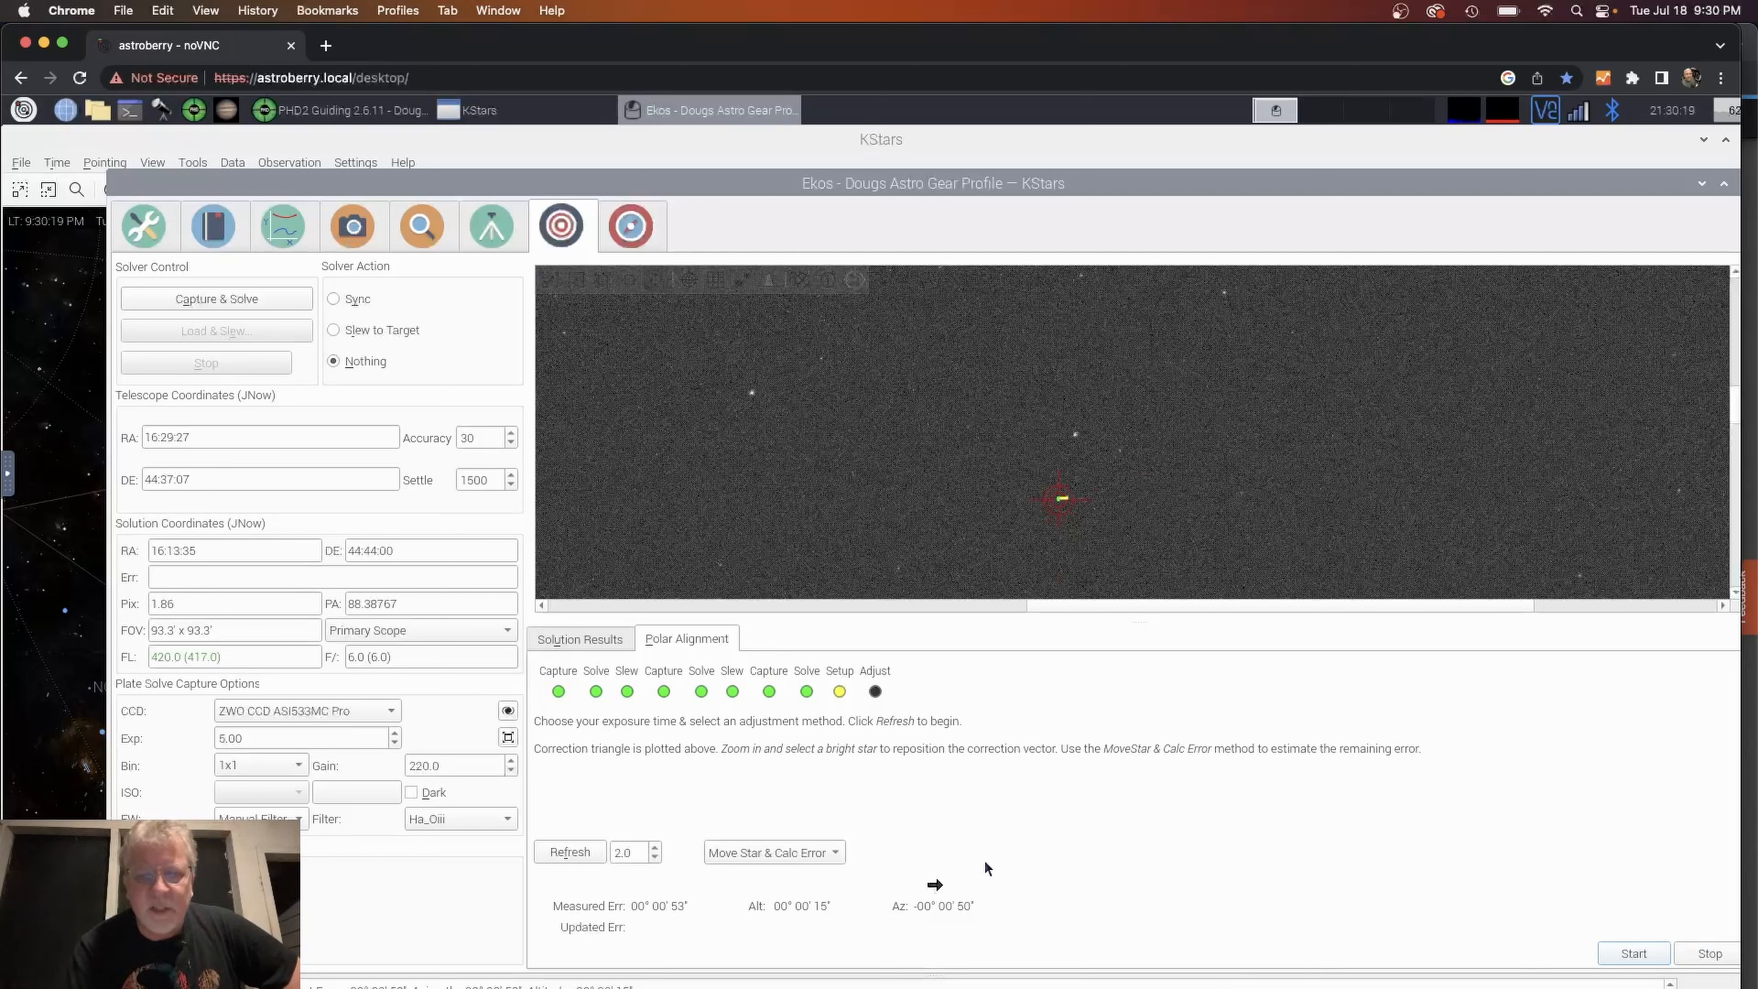
mouse_move(936, 894)
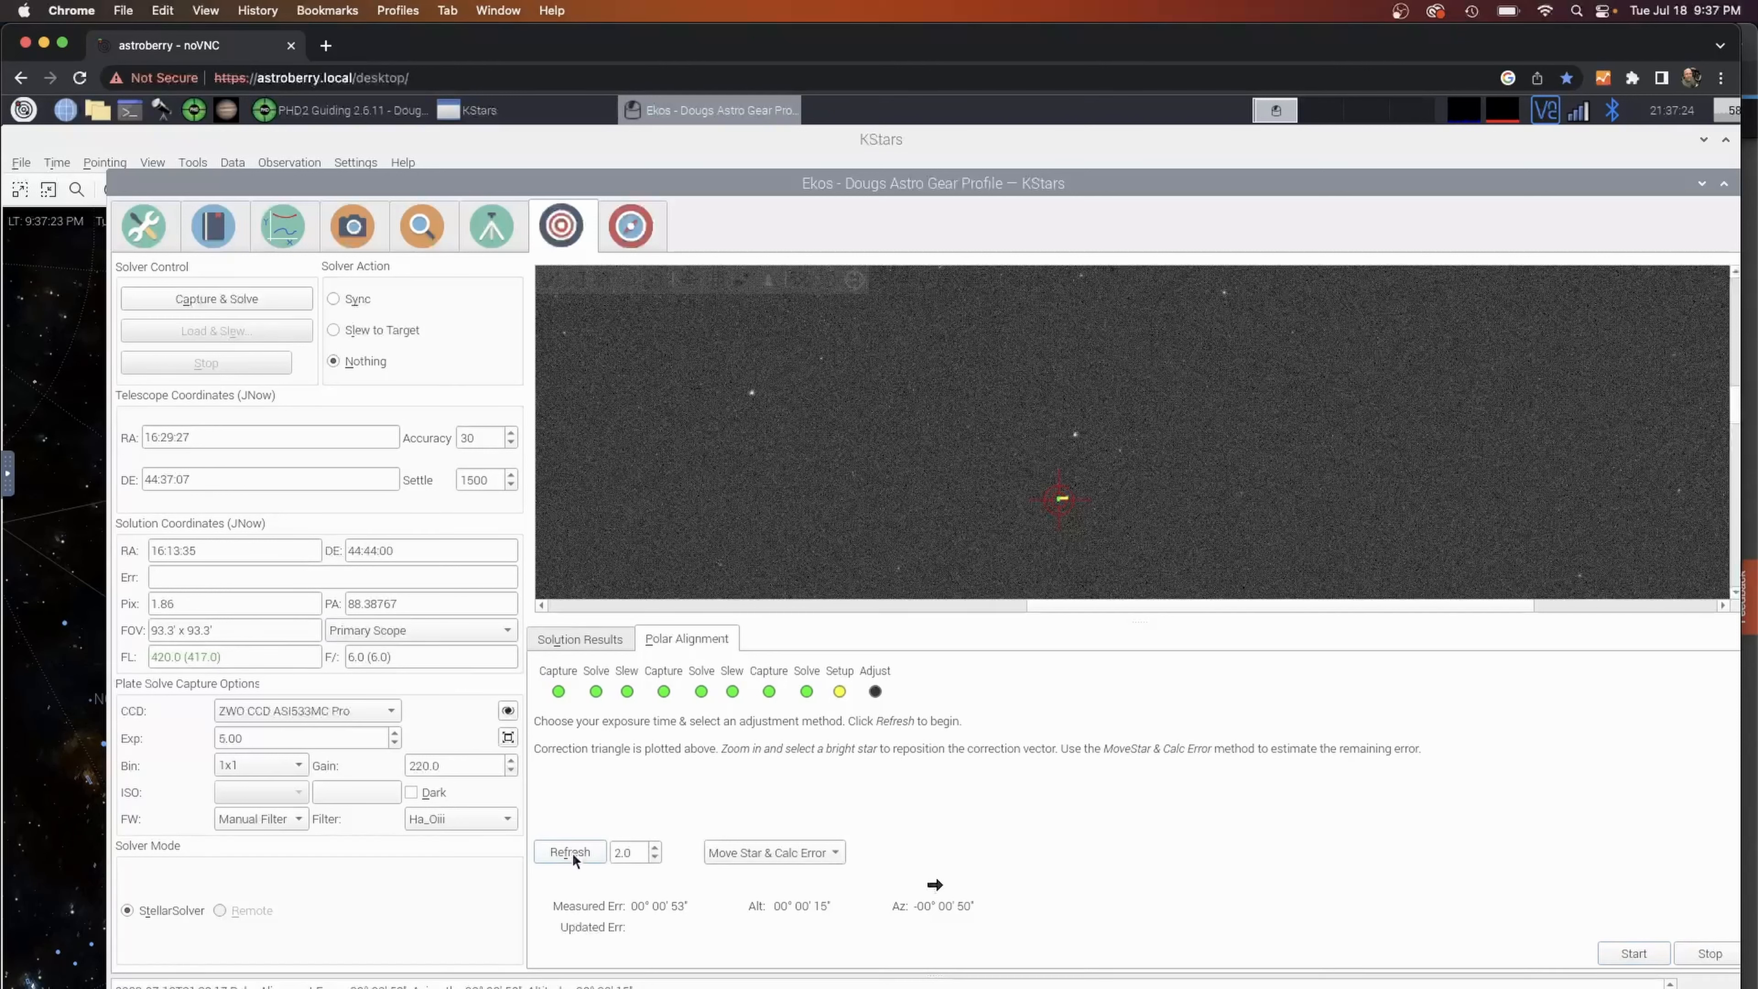
Refresh frames while adjusting the mount, cutting the error to about 30 arcseconds, then stop alignment.
left_click(569, 853)
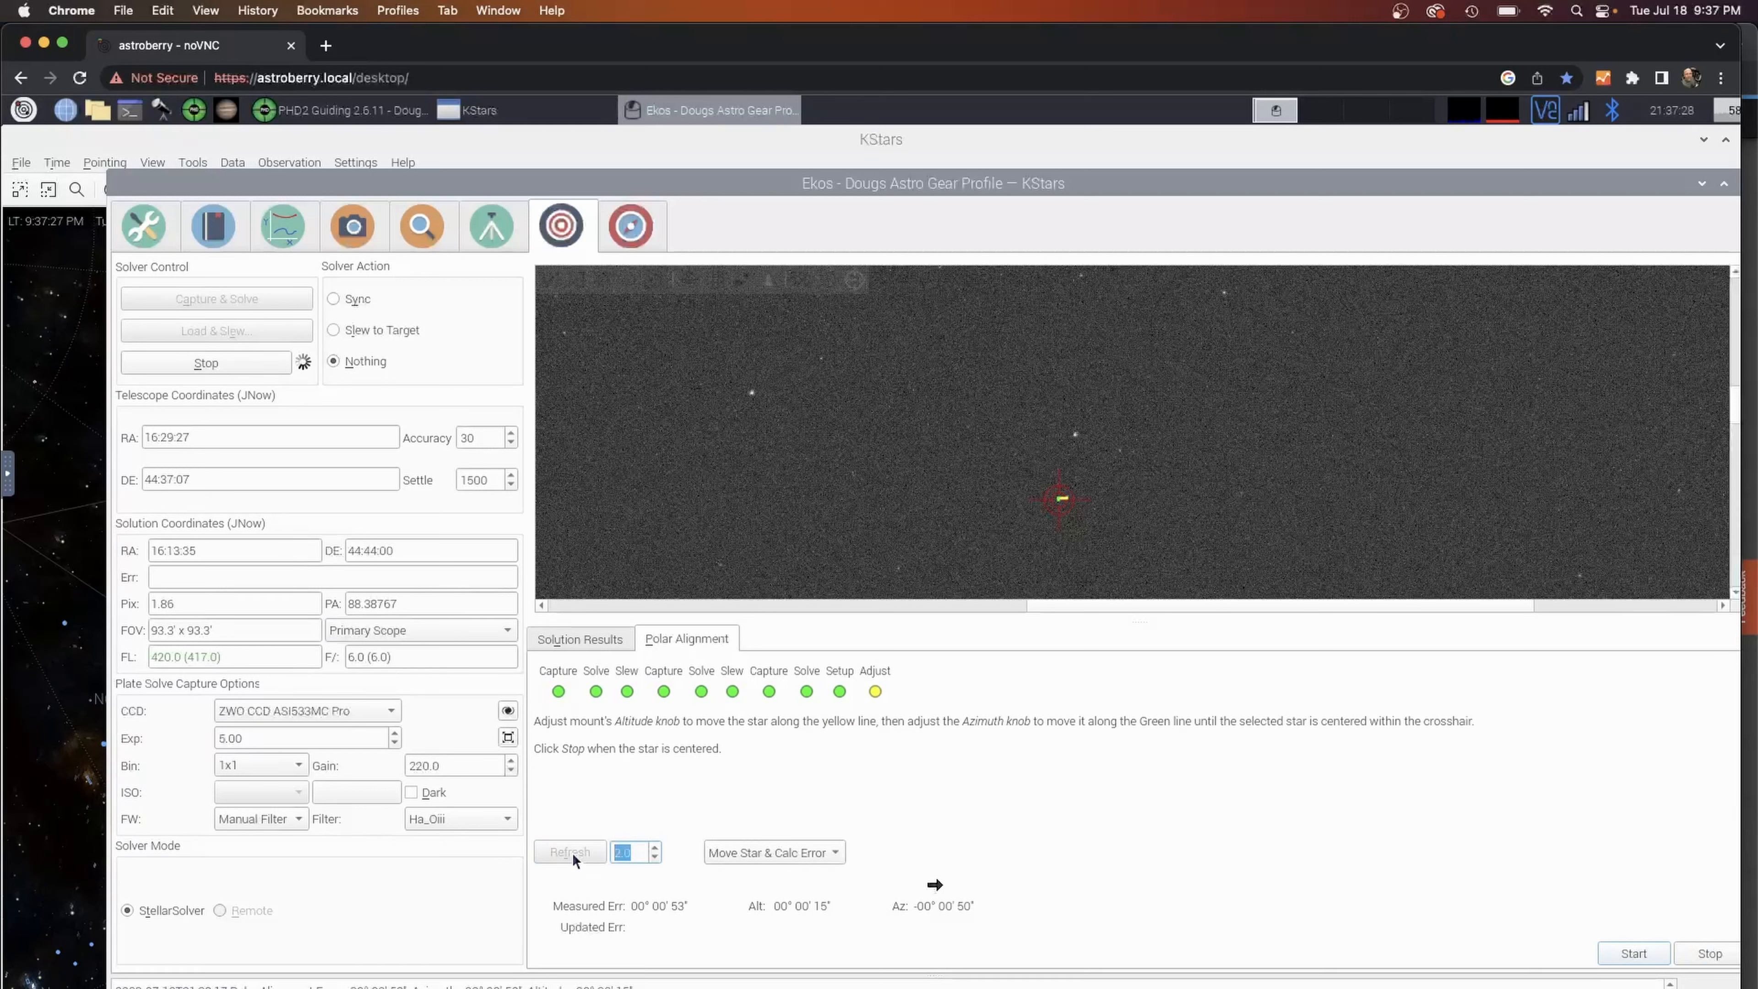
mouse_move(1044, 861)
type("2")
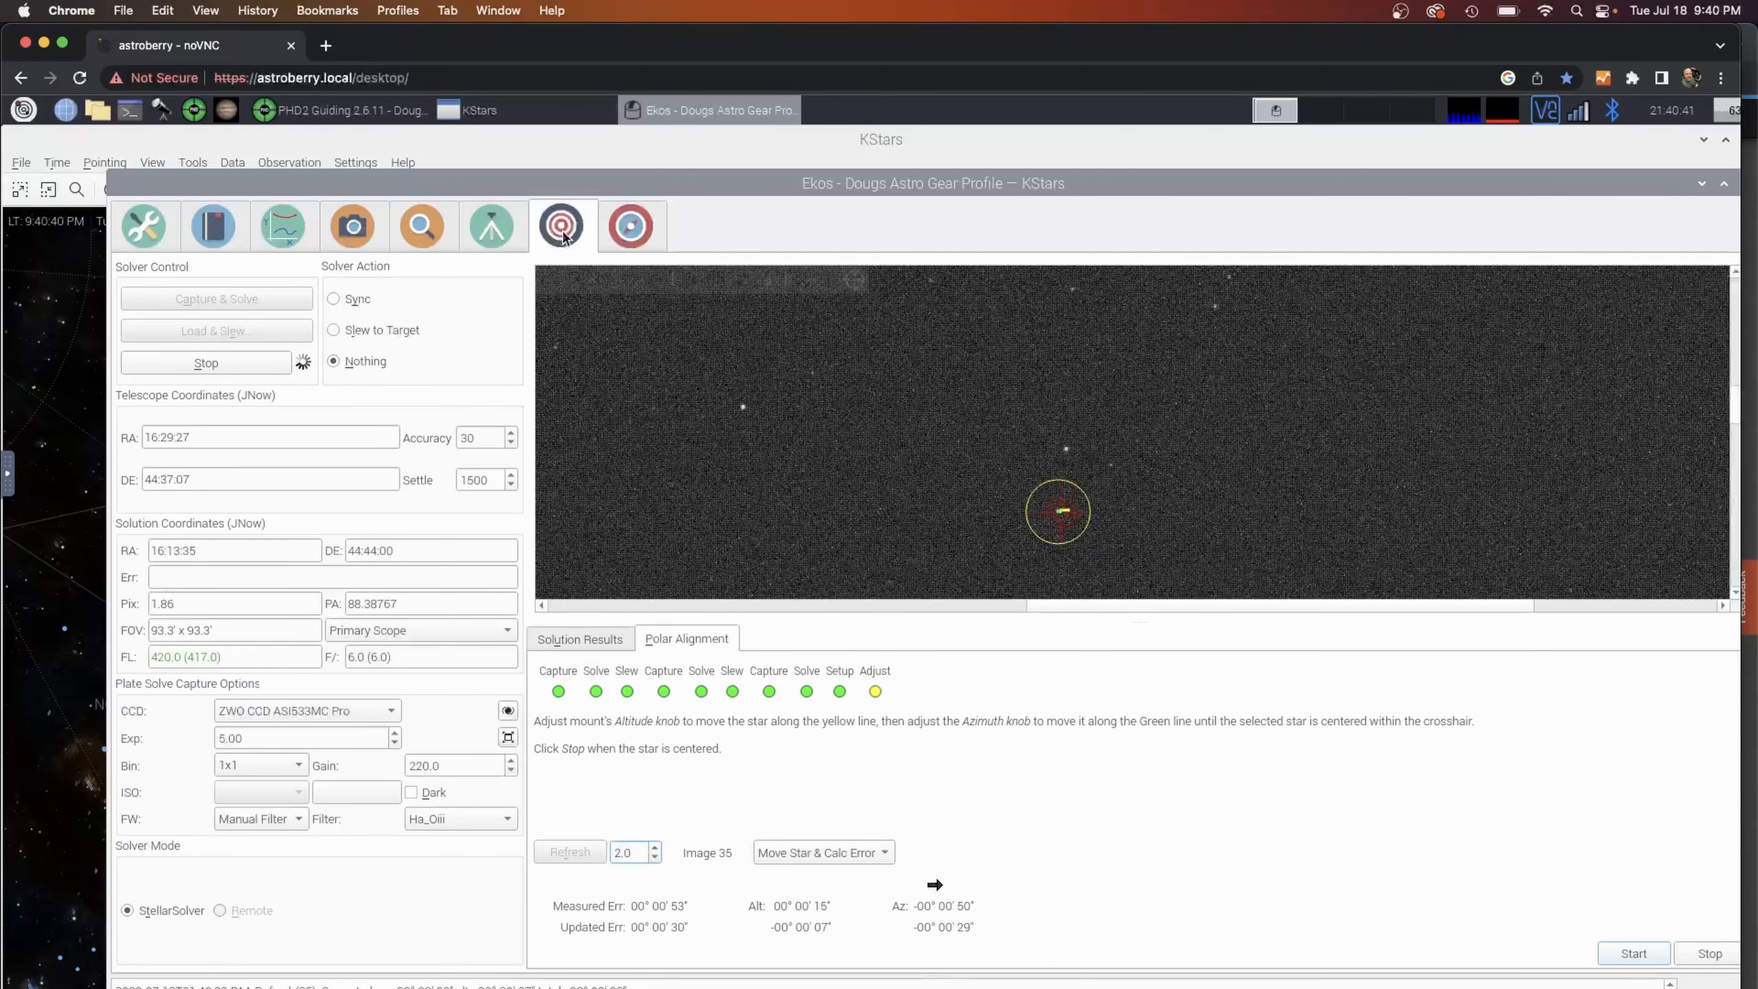
left_click(629, 853)
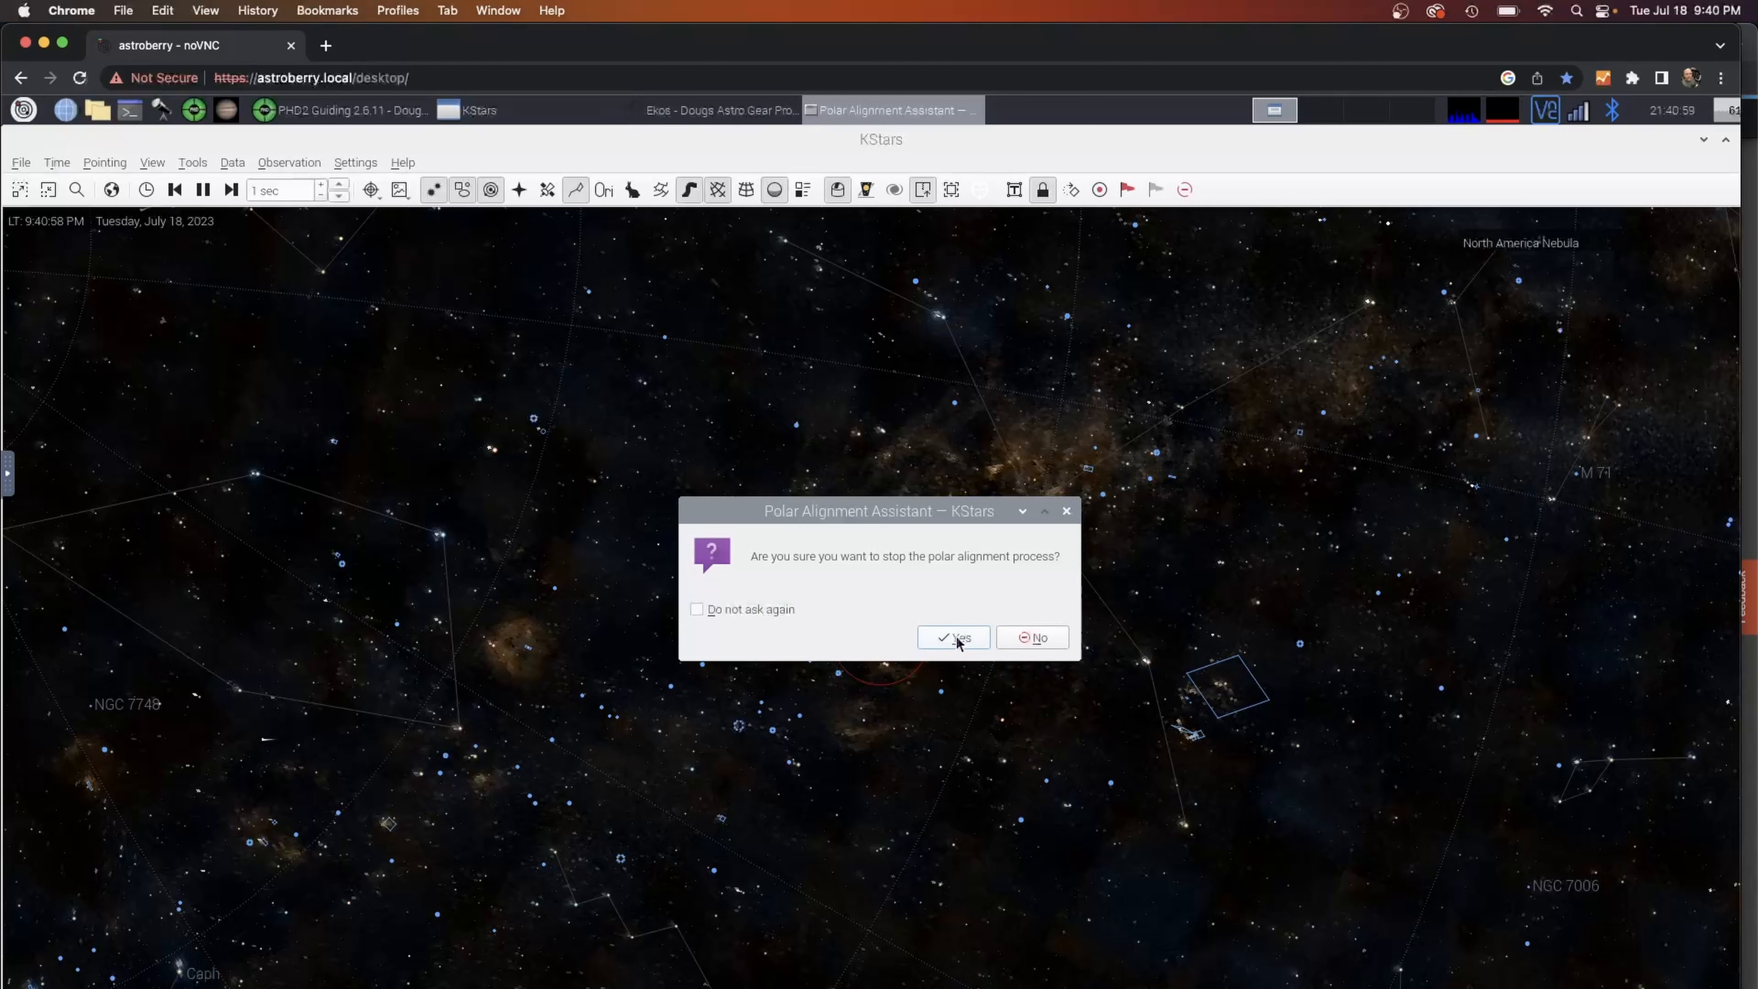
Confirm stopping polar alignment and show the Ekos capture module with the Ha_Oiii filter and IC5070 folder.
left_click(952, 638)
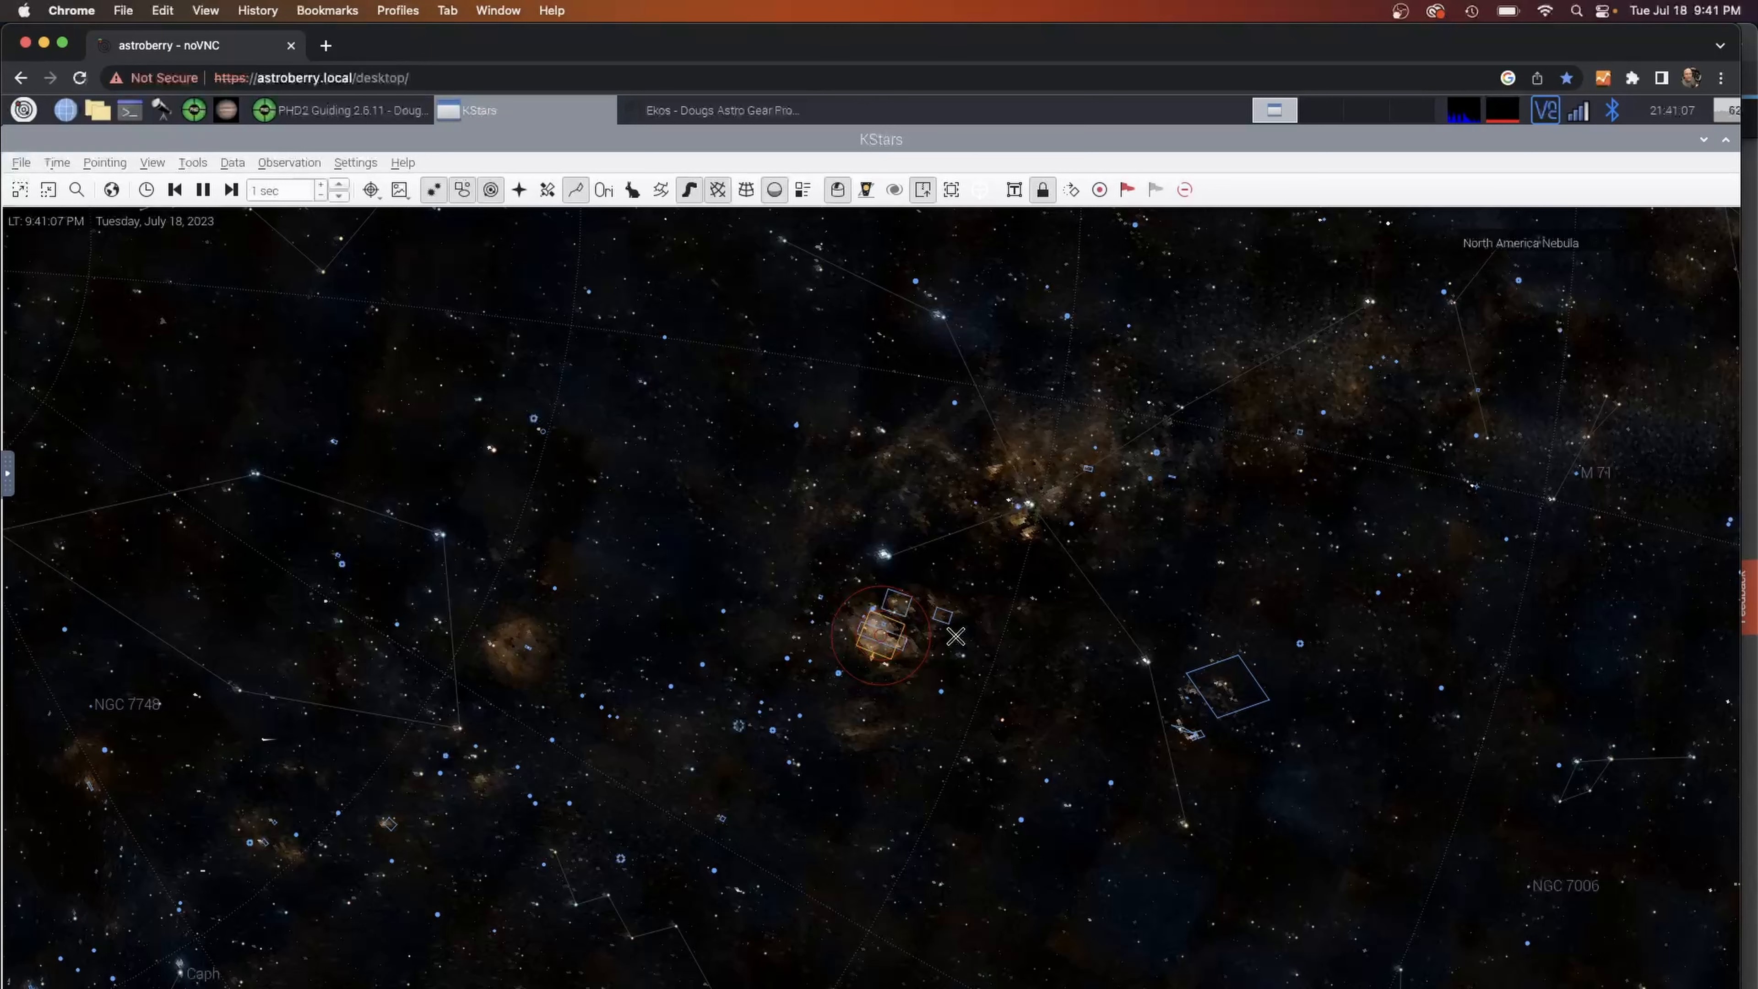
mouse_move(314, 403)
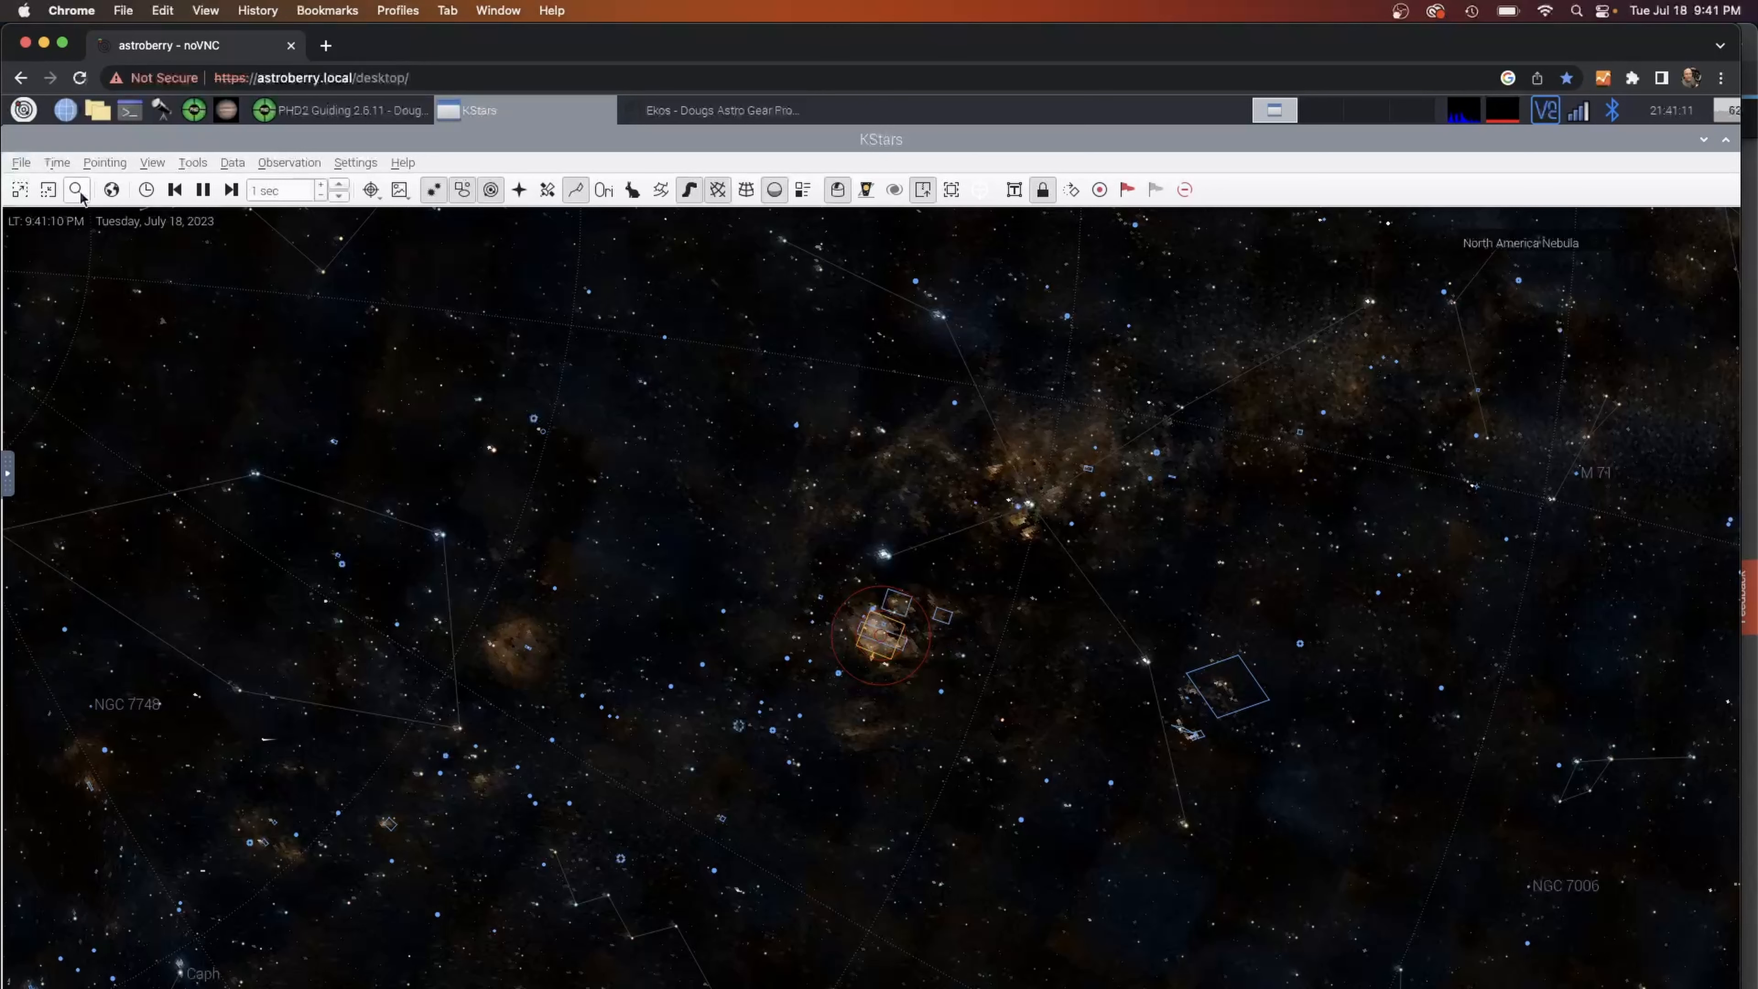
left_click(76, 189)
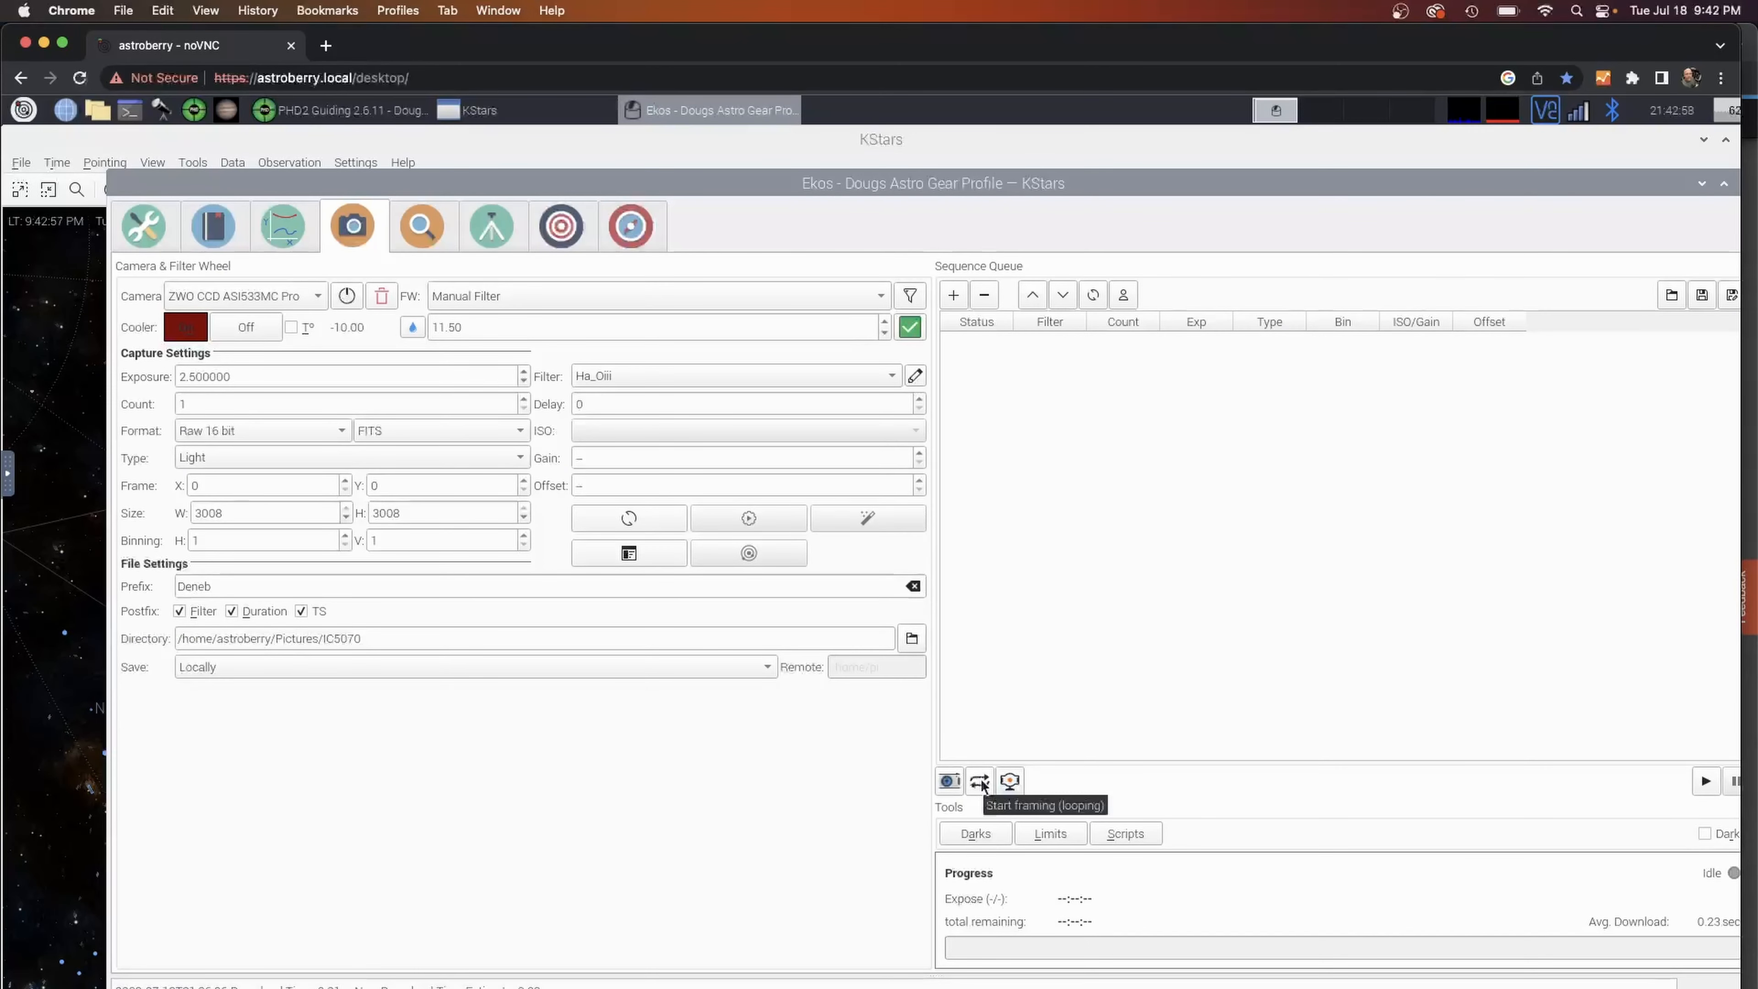
Capture test frames and watch the bright-star preview arrive in the Ekos overview.
left_click(1009, 781)
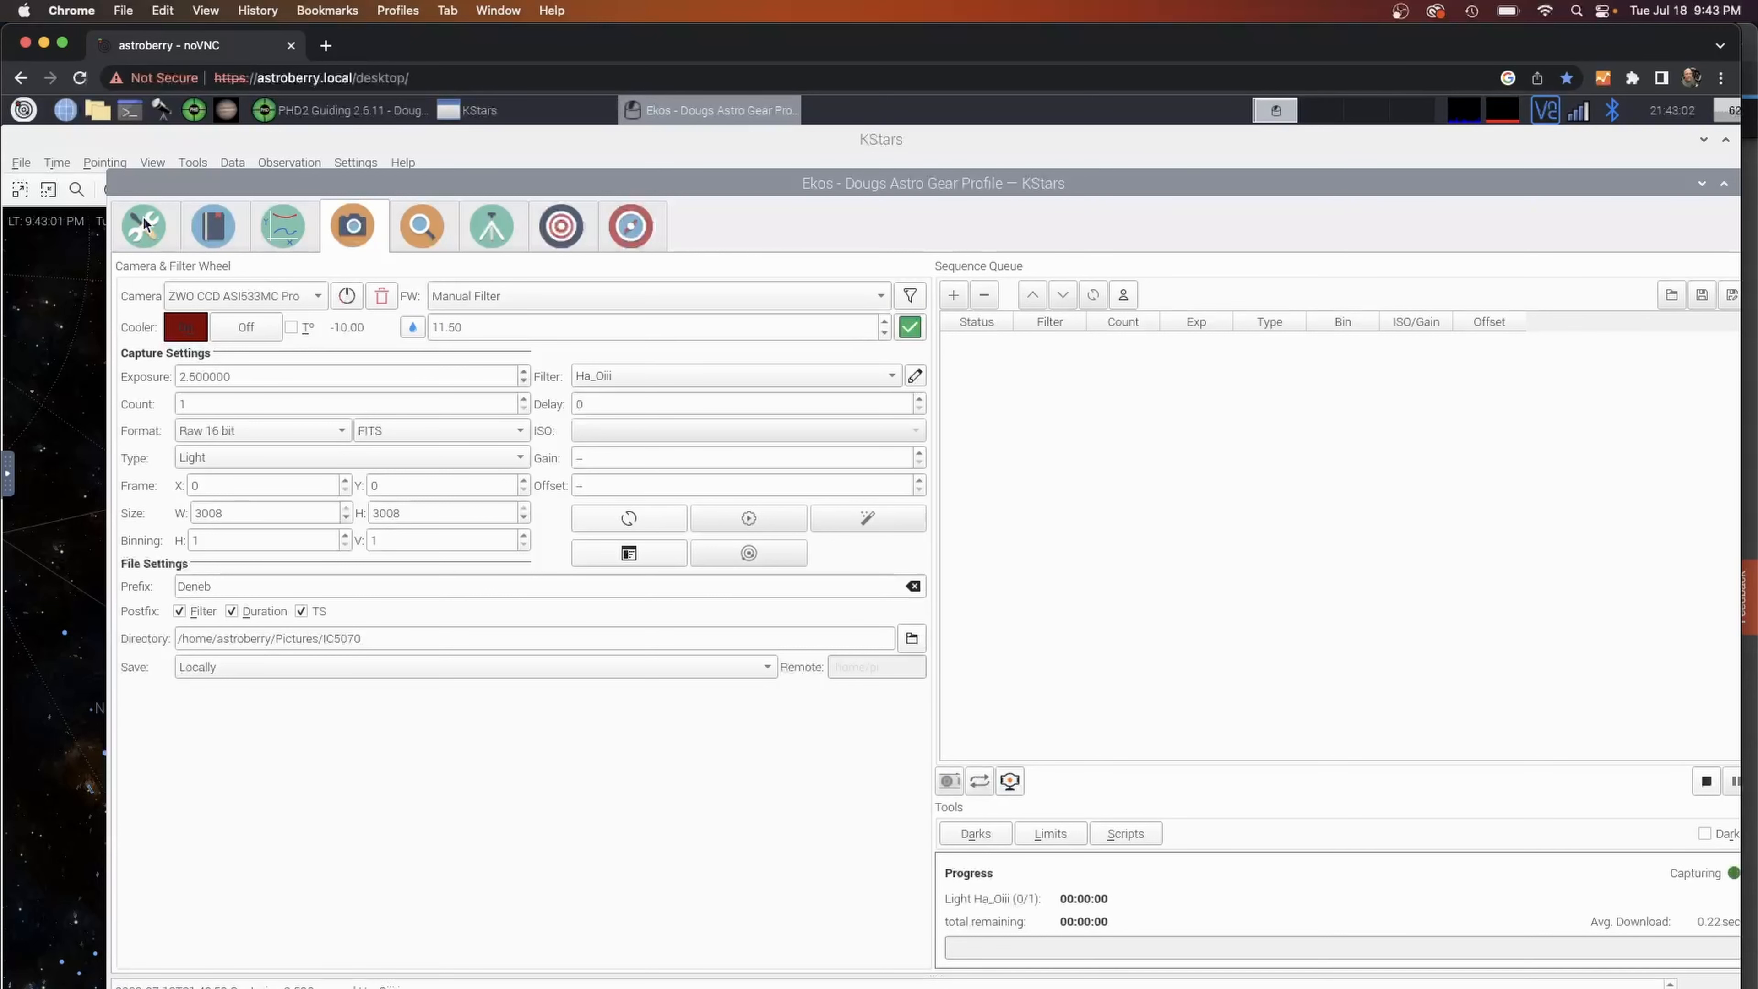
left_click(144, 226)
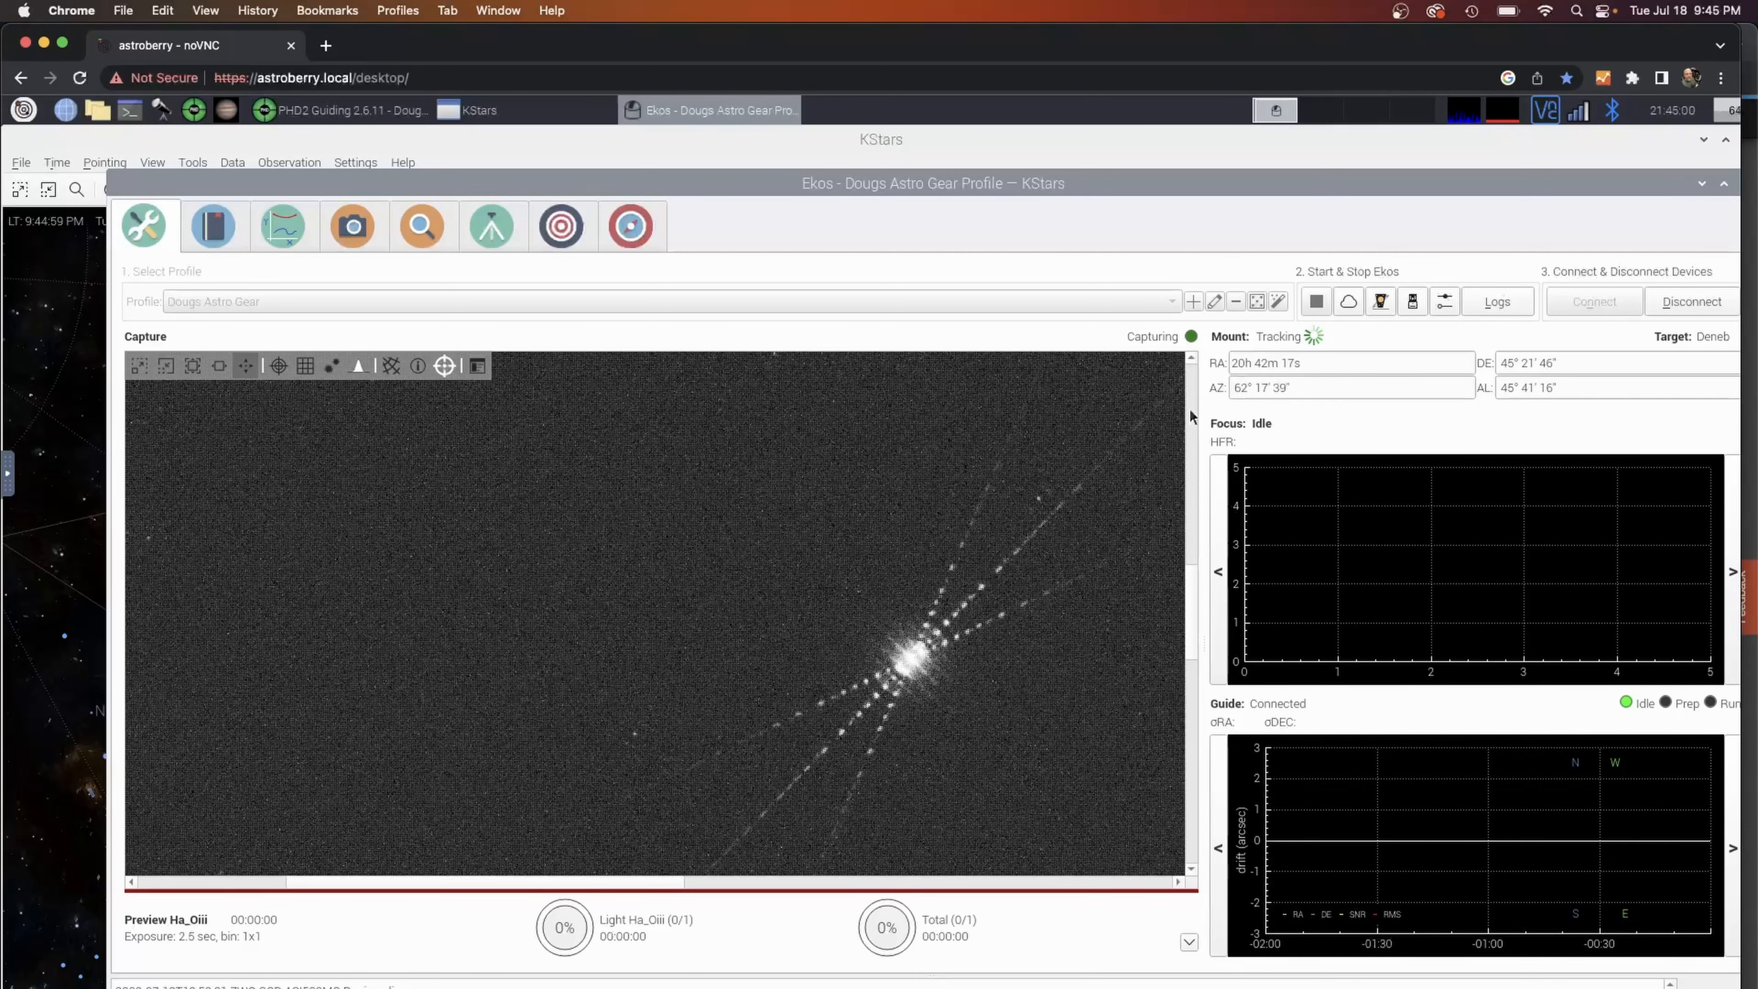
Bring the PHD2 Guiding window with its live guide-camera star field to the front.
left_click(336, 110)
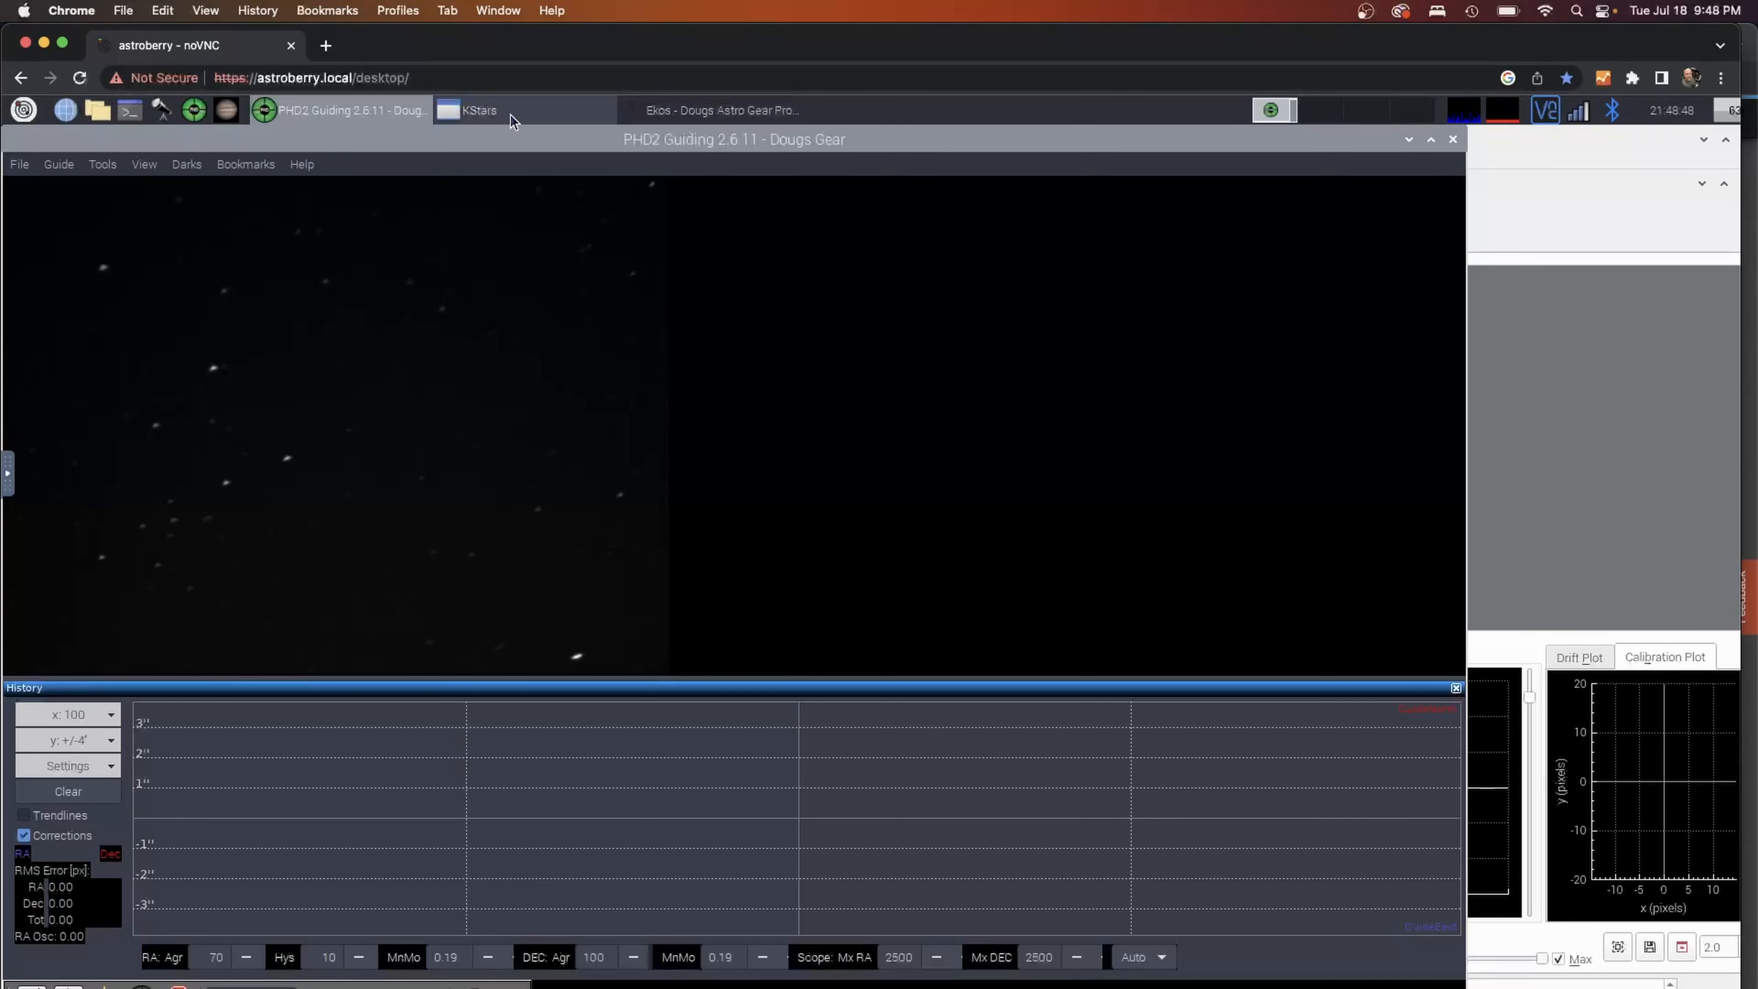
mouse_move(723, 110)
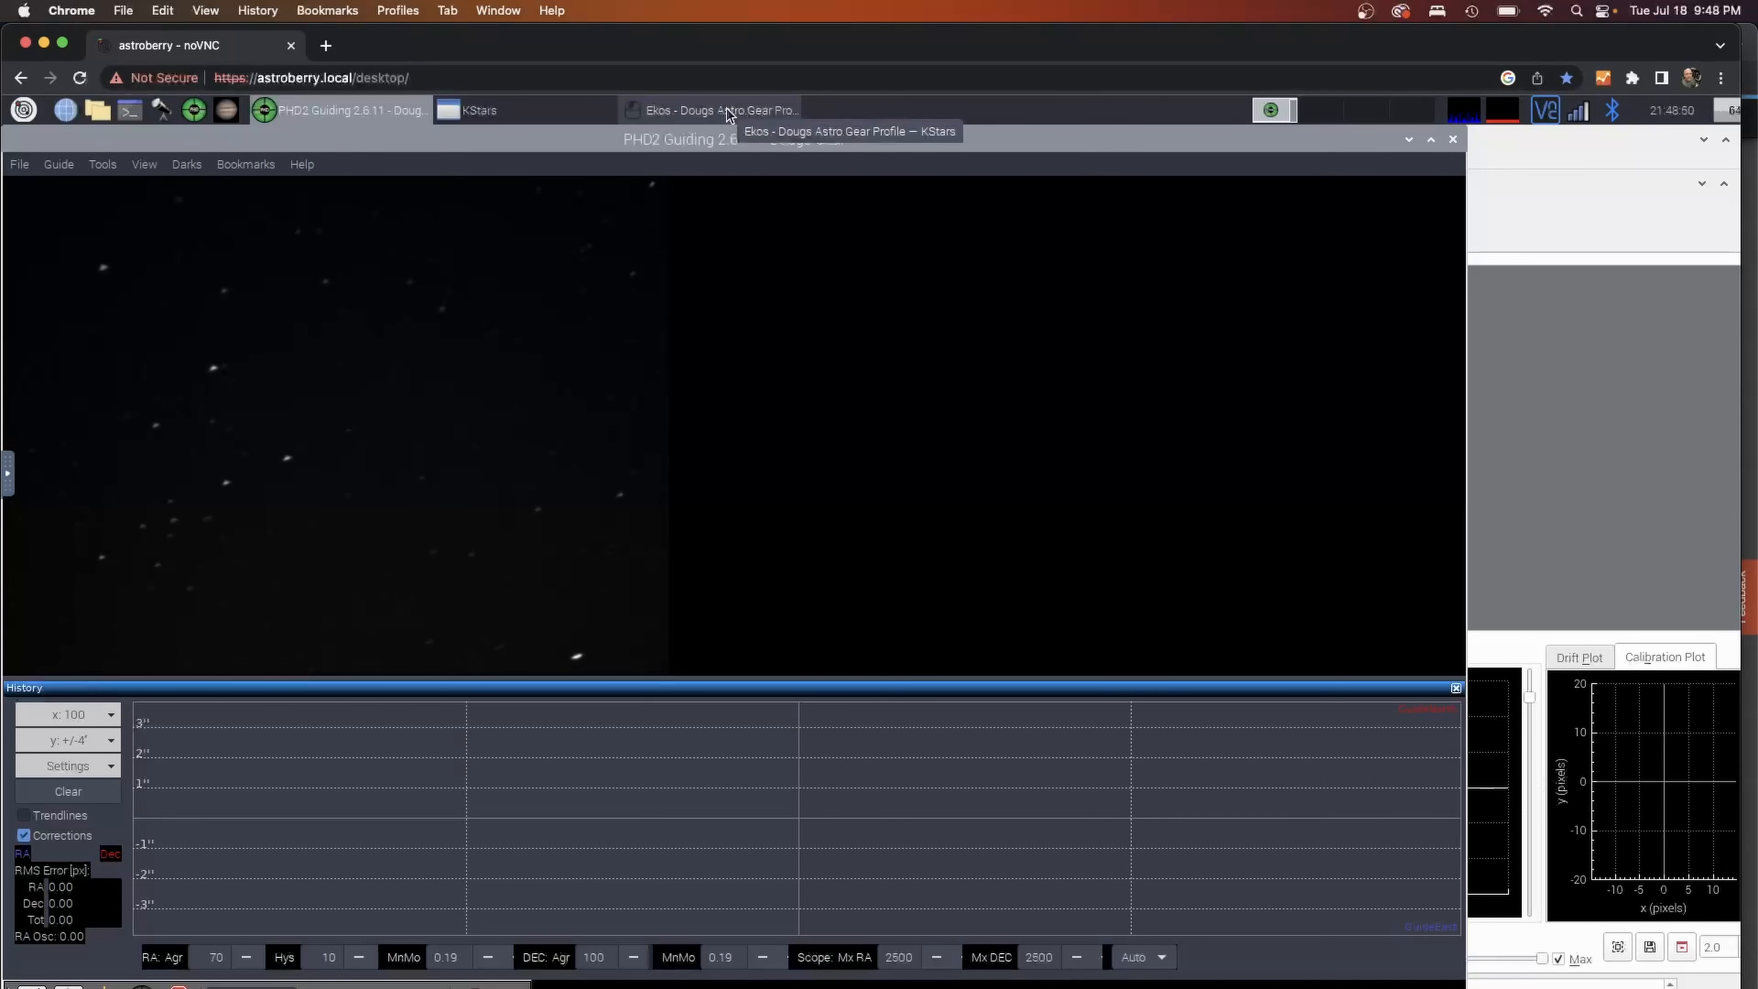
Return to Ekos Capture and bring up the Open Ekos Sequence Queue file list.
left_click(720, 110)
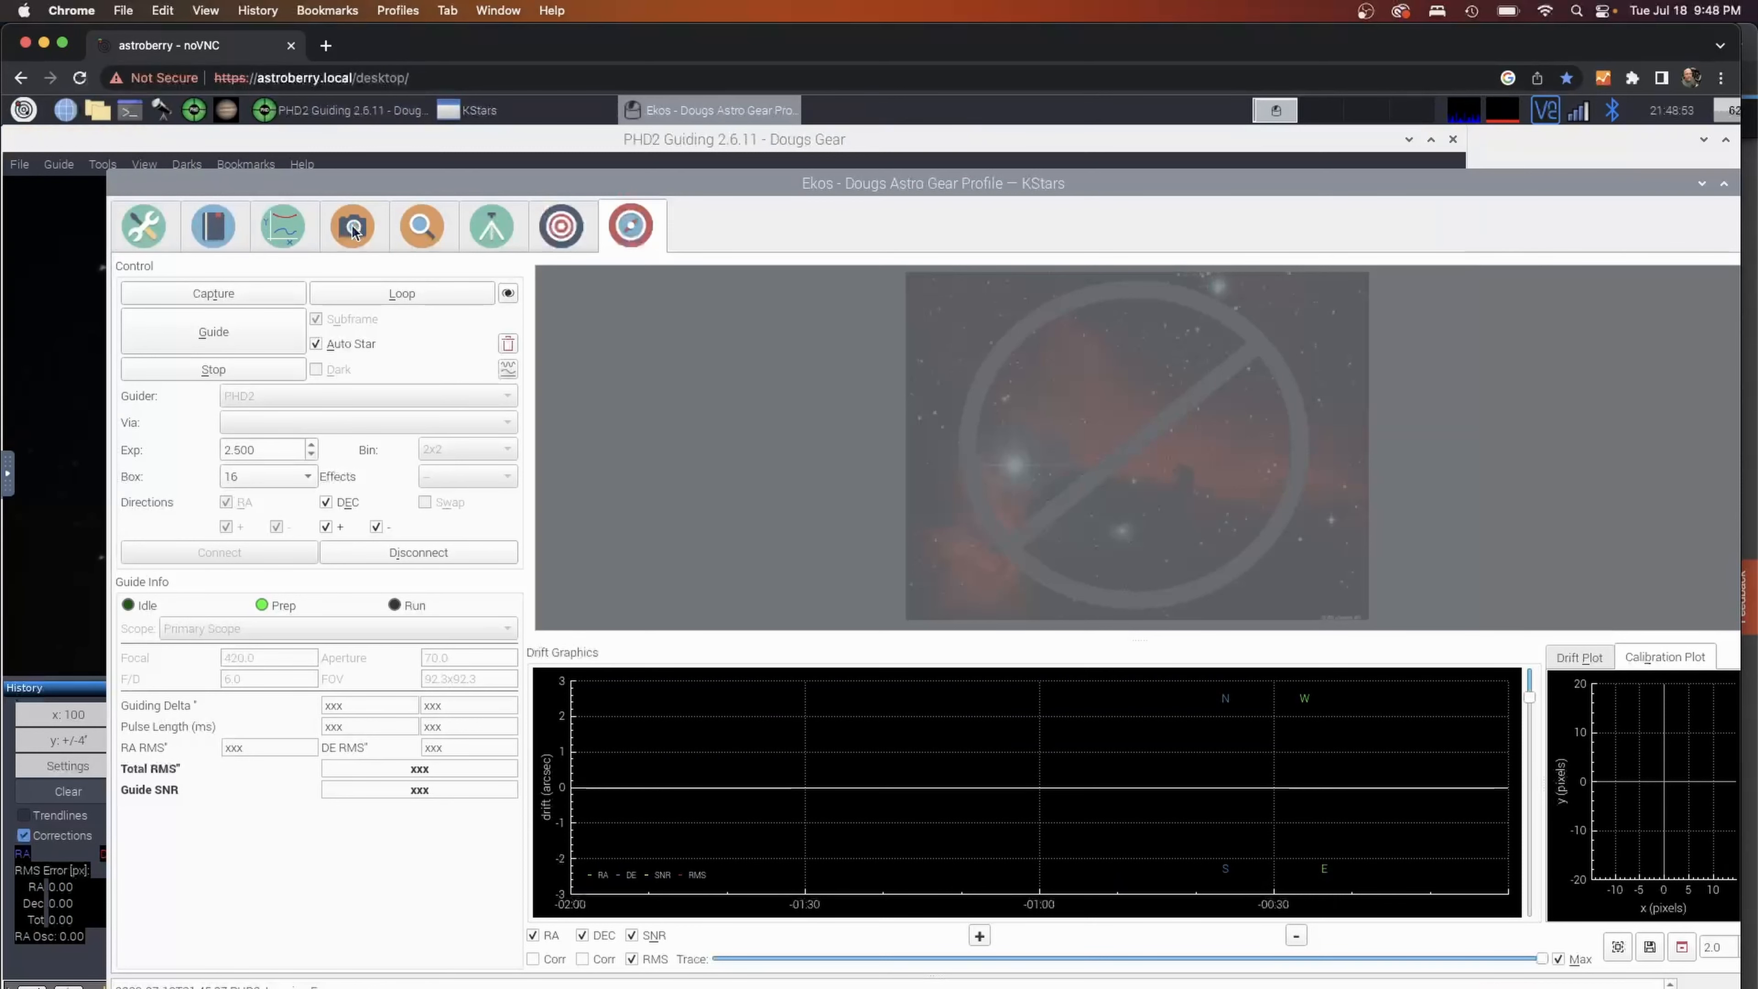
left_click(351, 226)
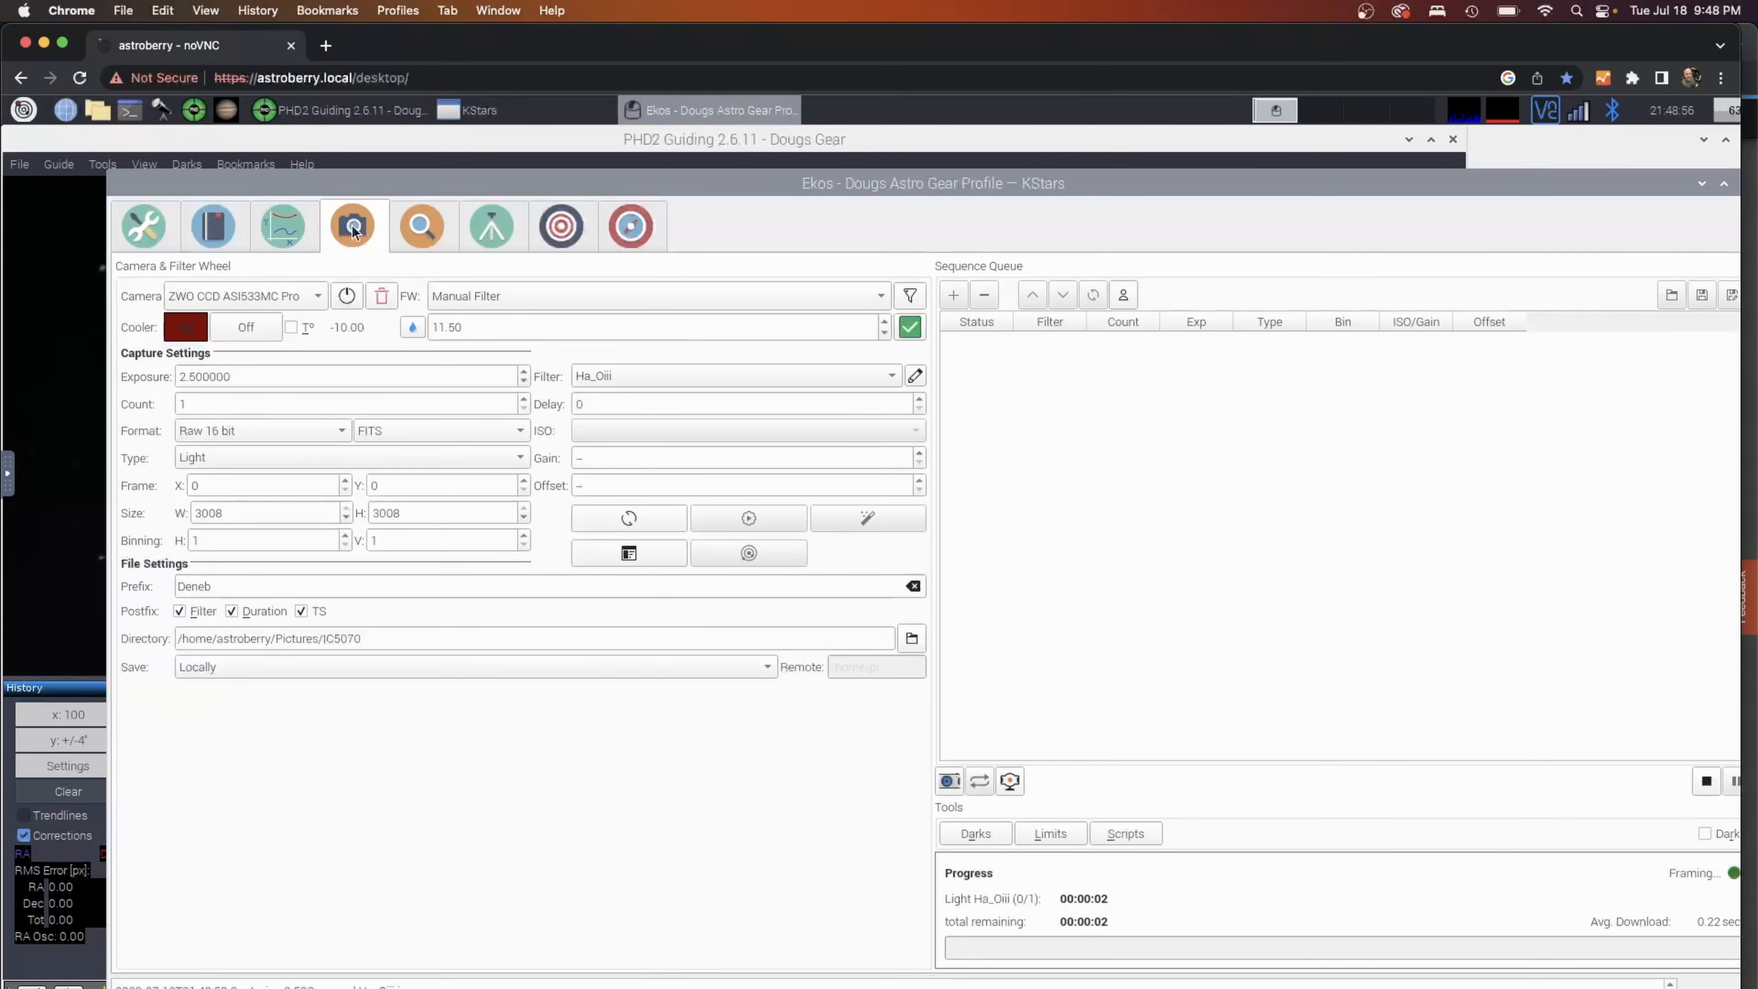
left_click(1585, 258)
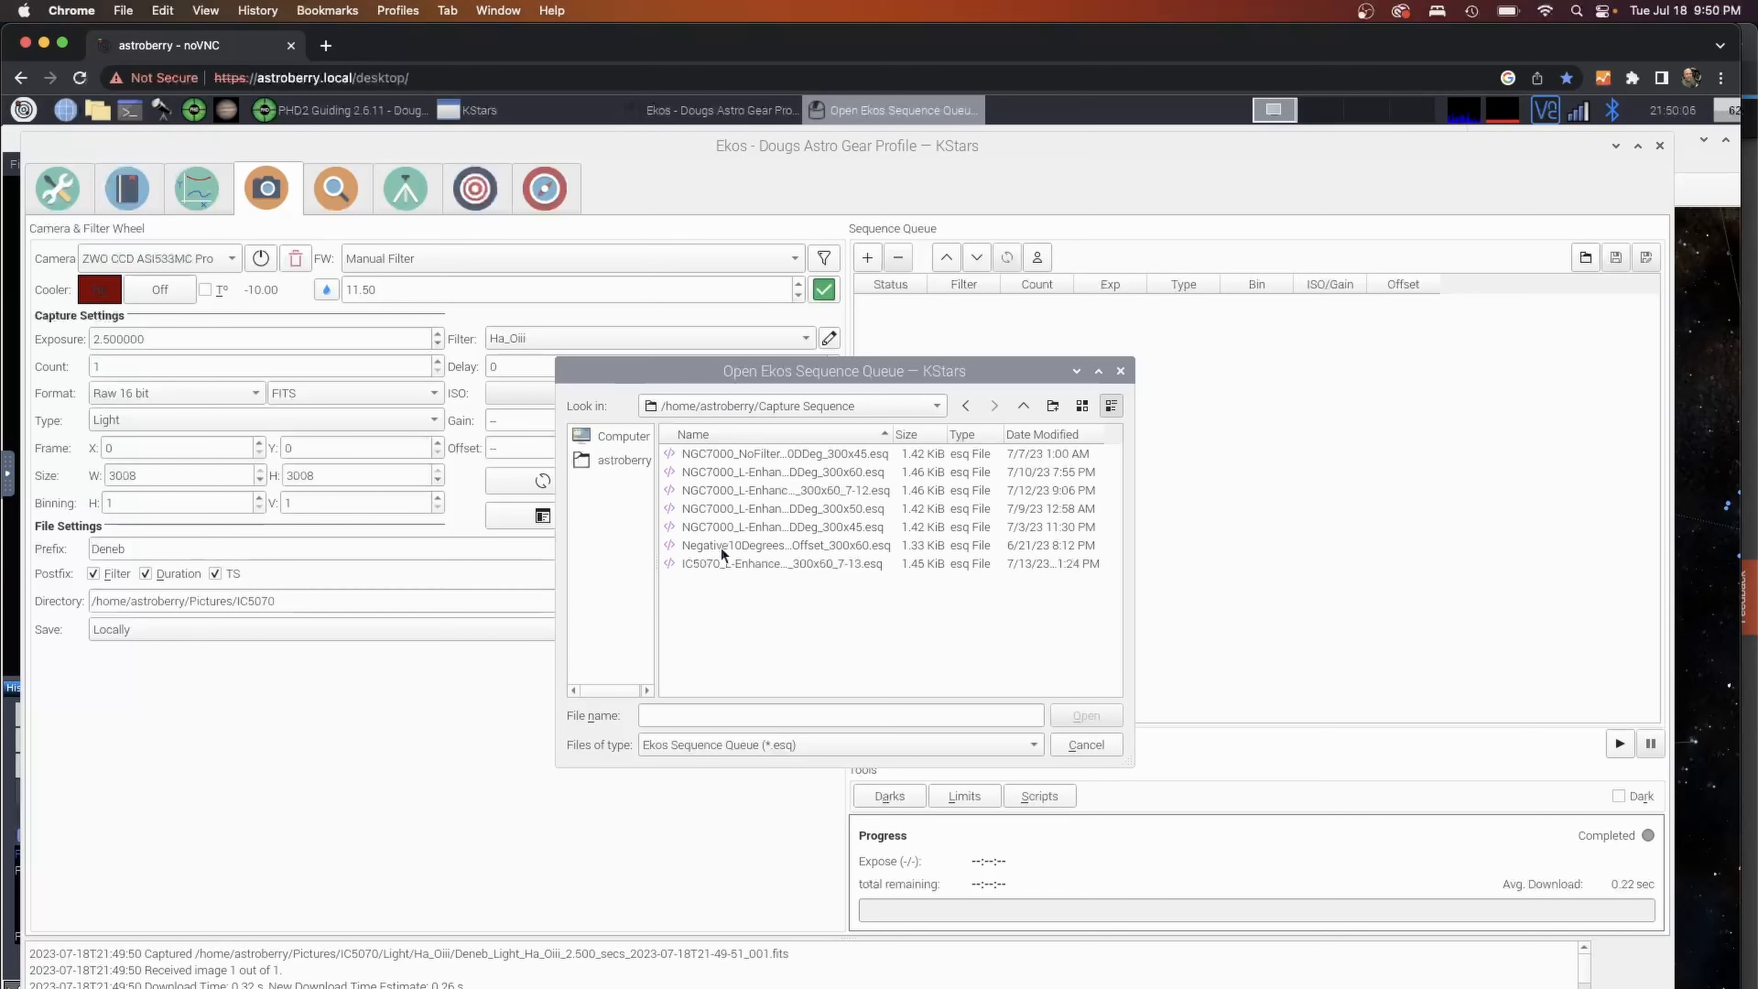
Load IC5070_L-Enhance_Neg10DDeg_300x60_7-13.esq (300 s Ha_Oiii lights) and set the count to 60.
left_click(781, 564)
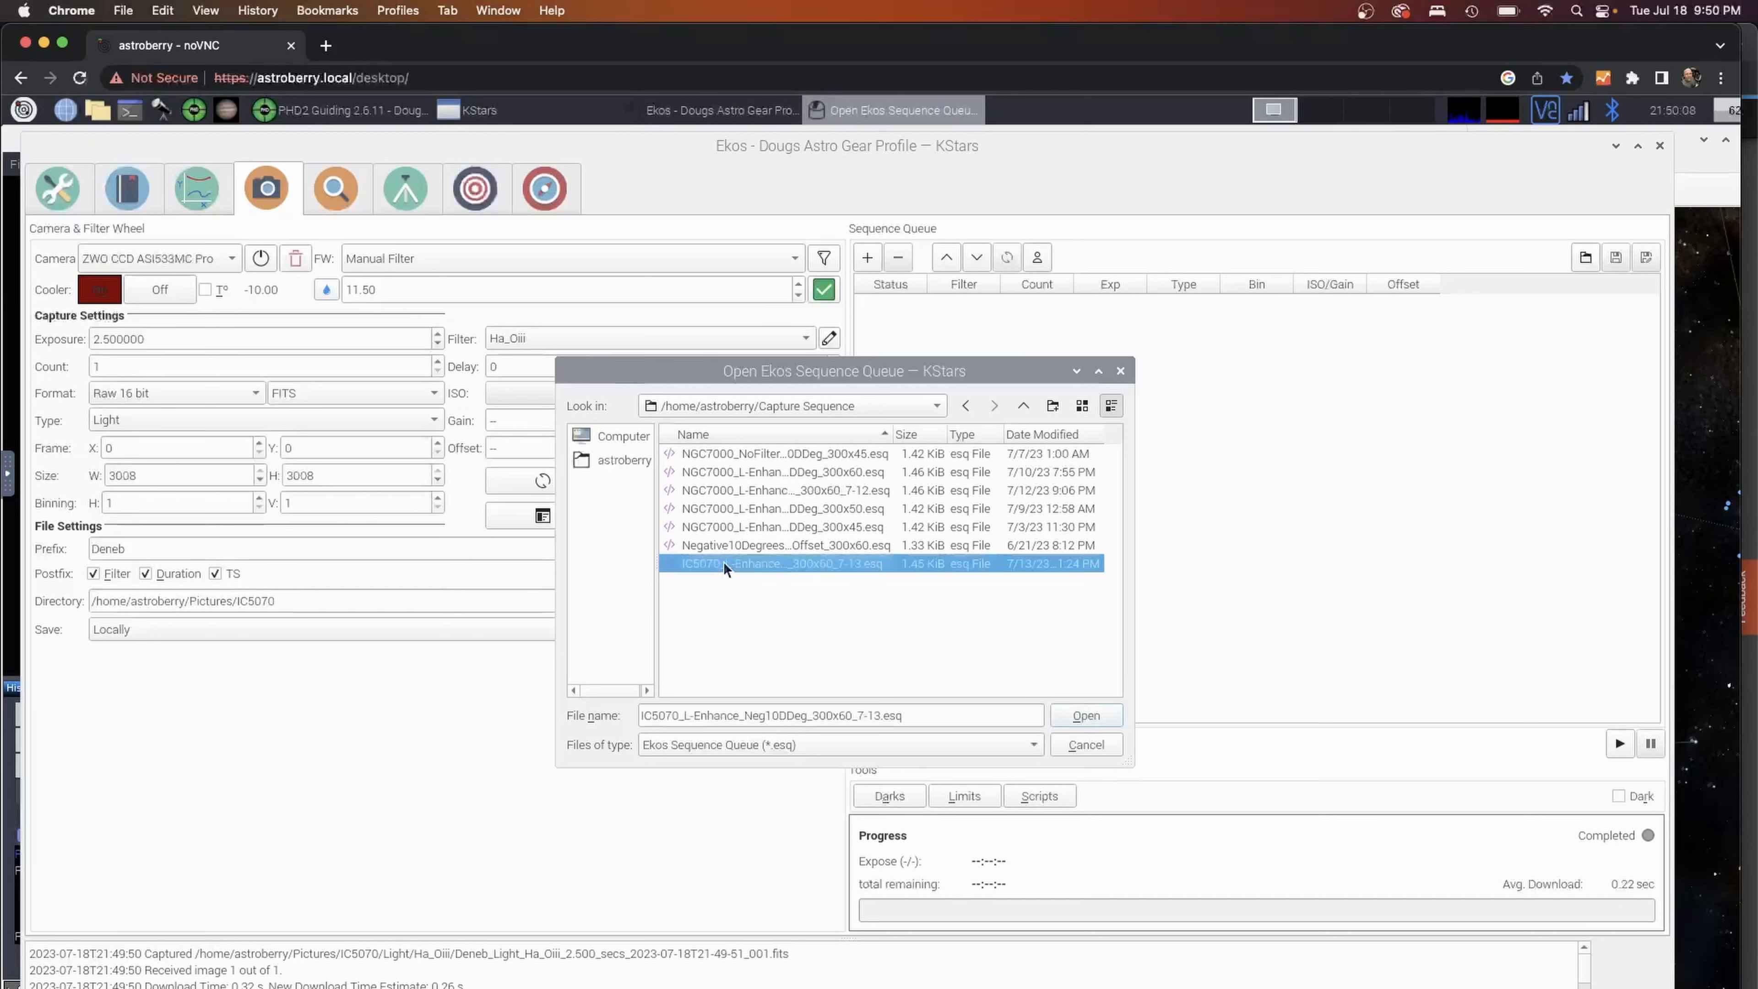
left_click(1083, 715)
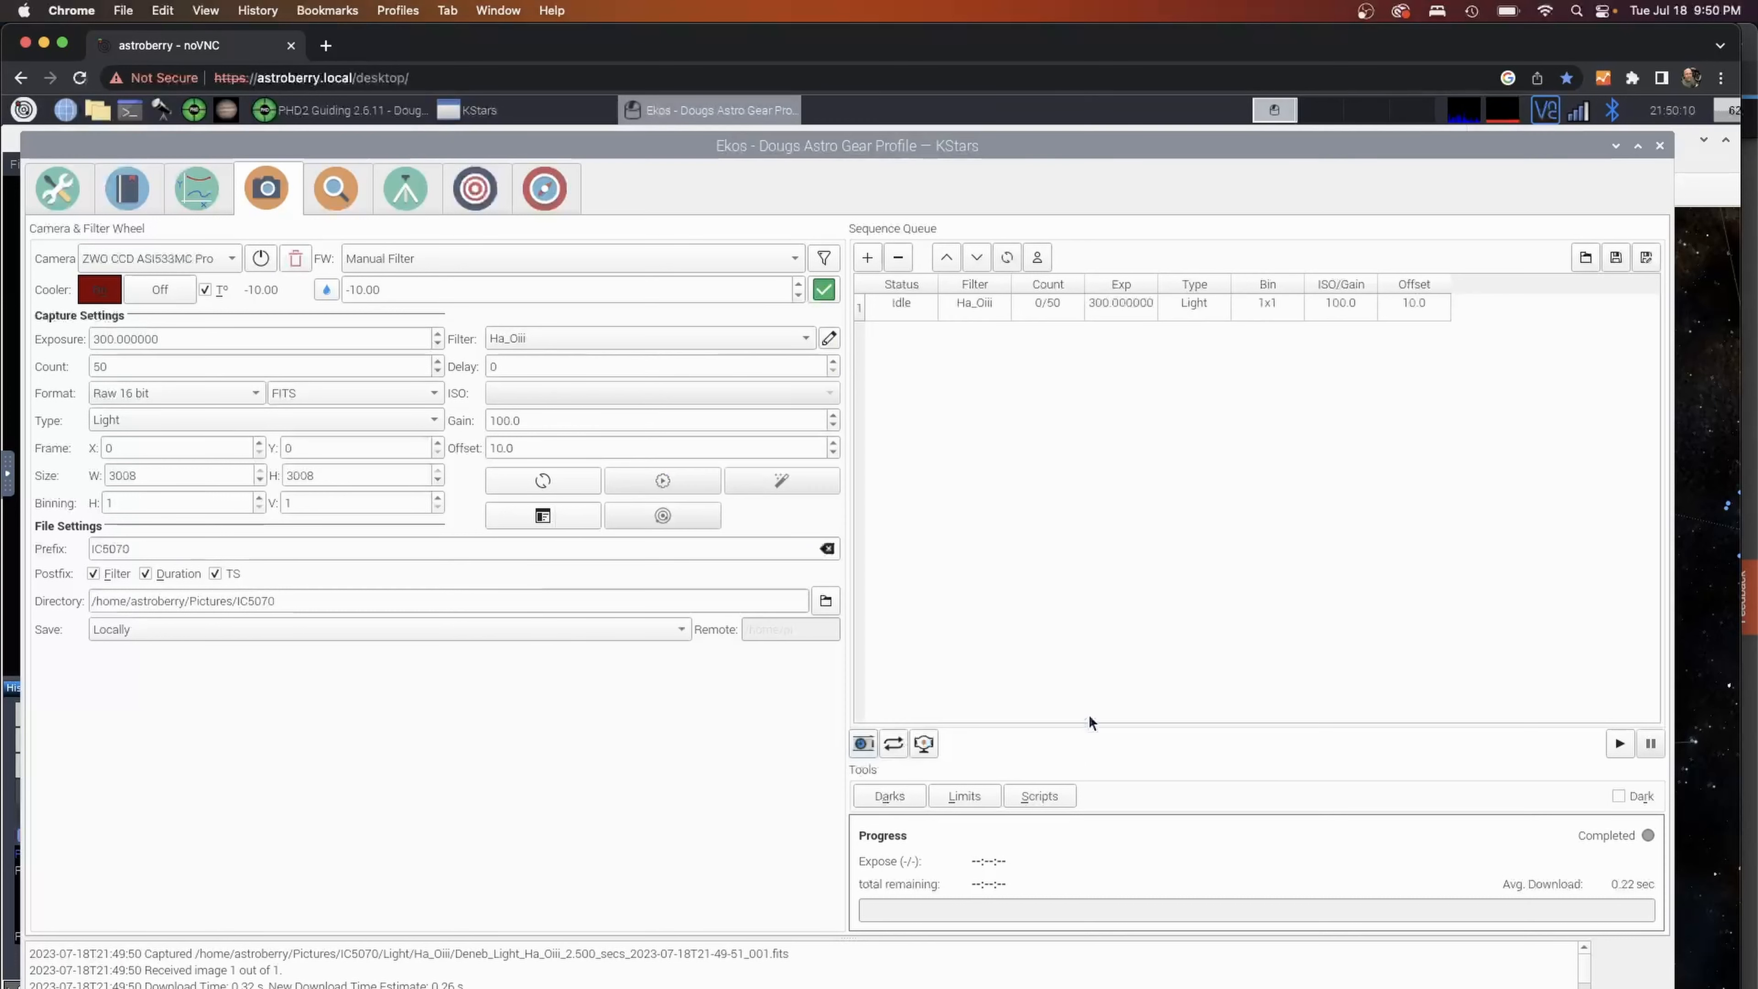
mouse_move(988, 382)
type("60")
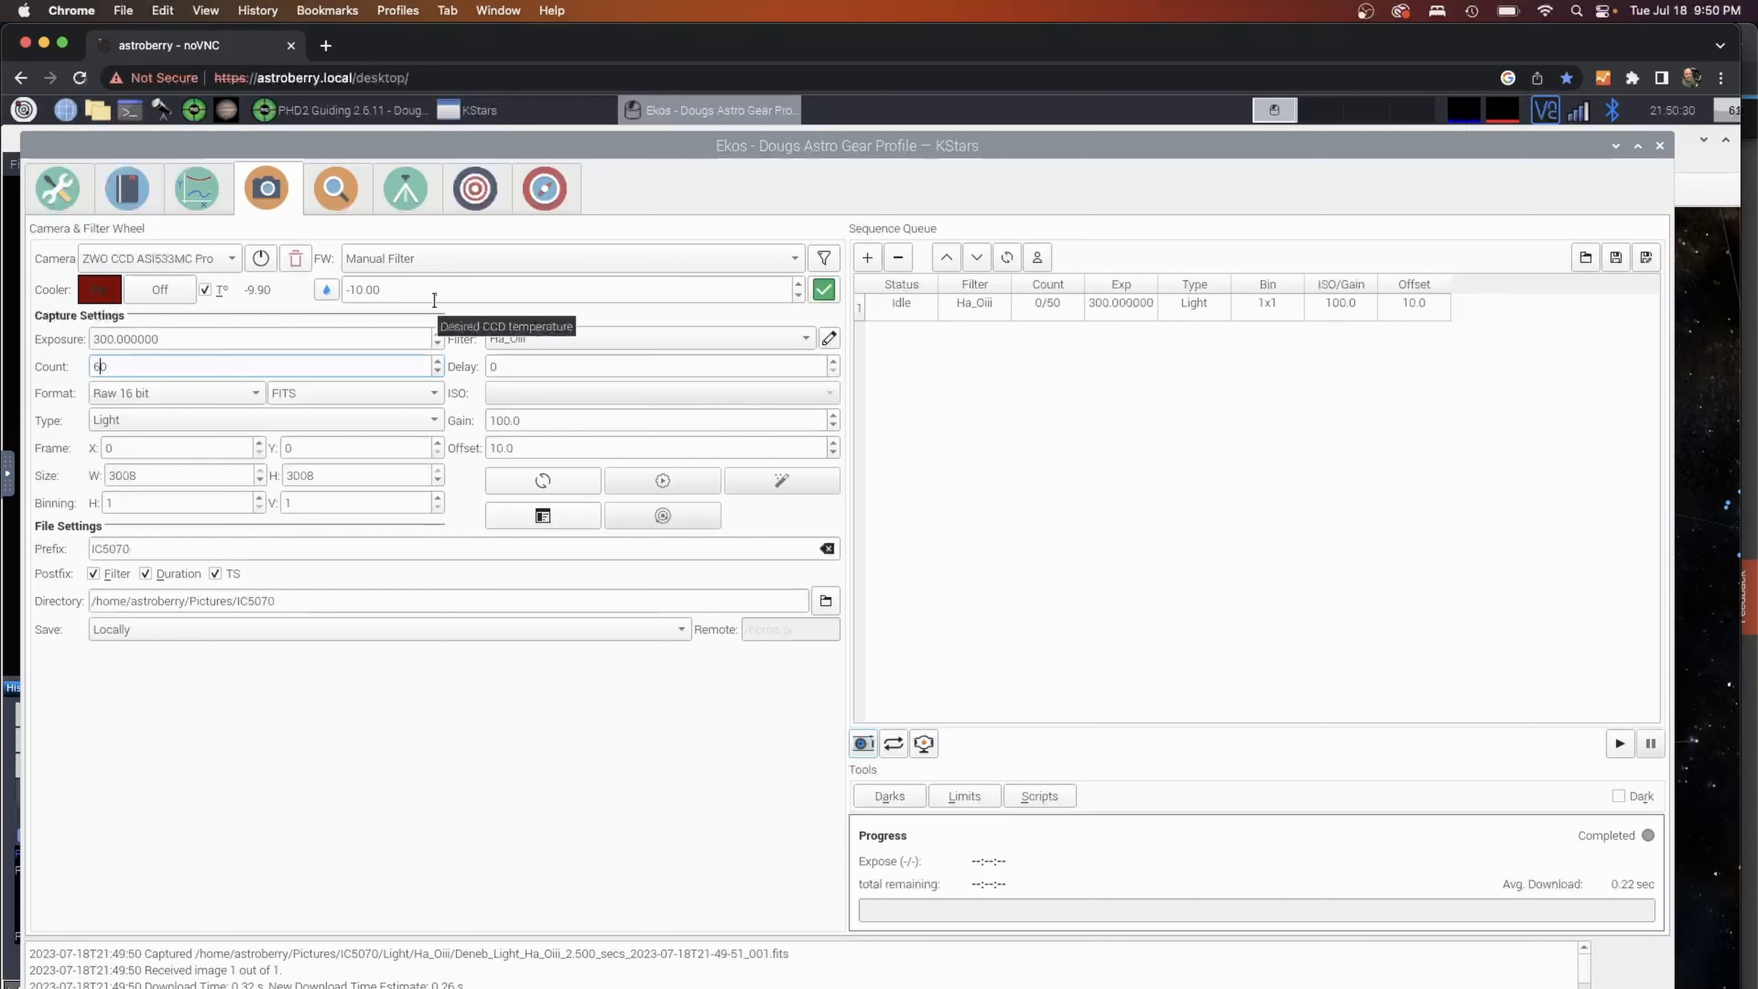
mouse_move(575, 345)
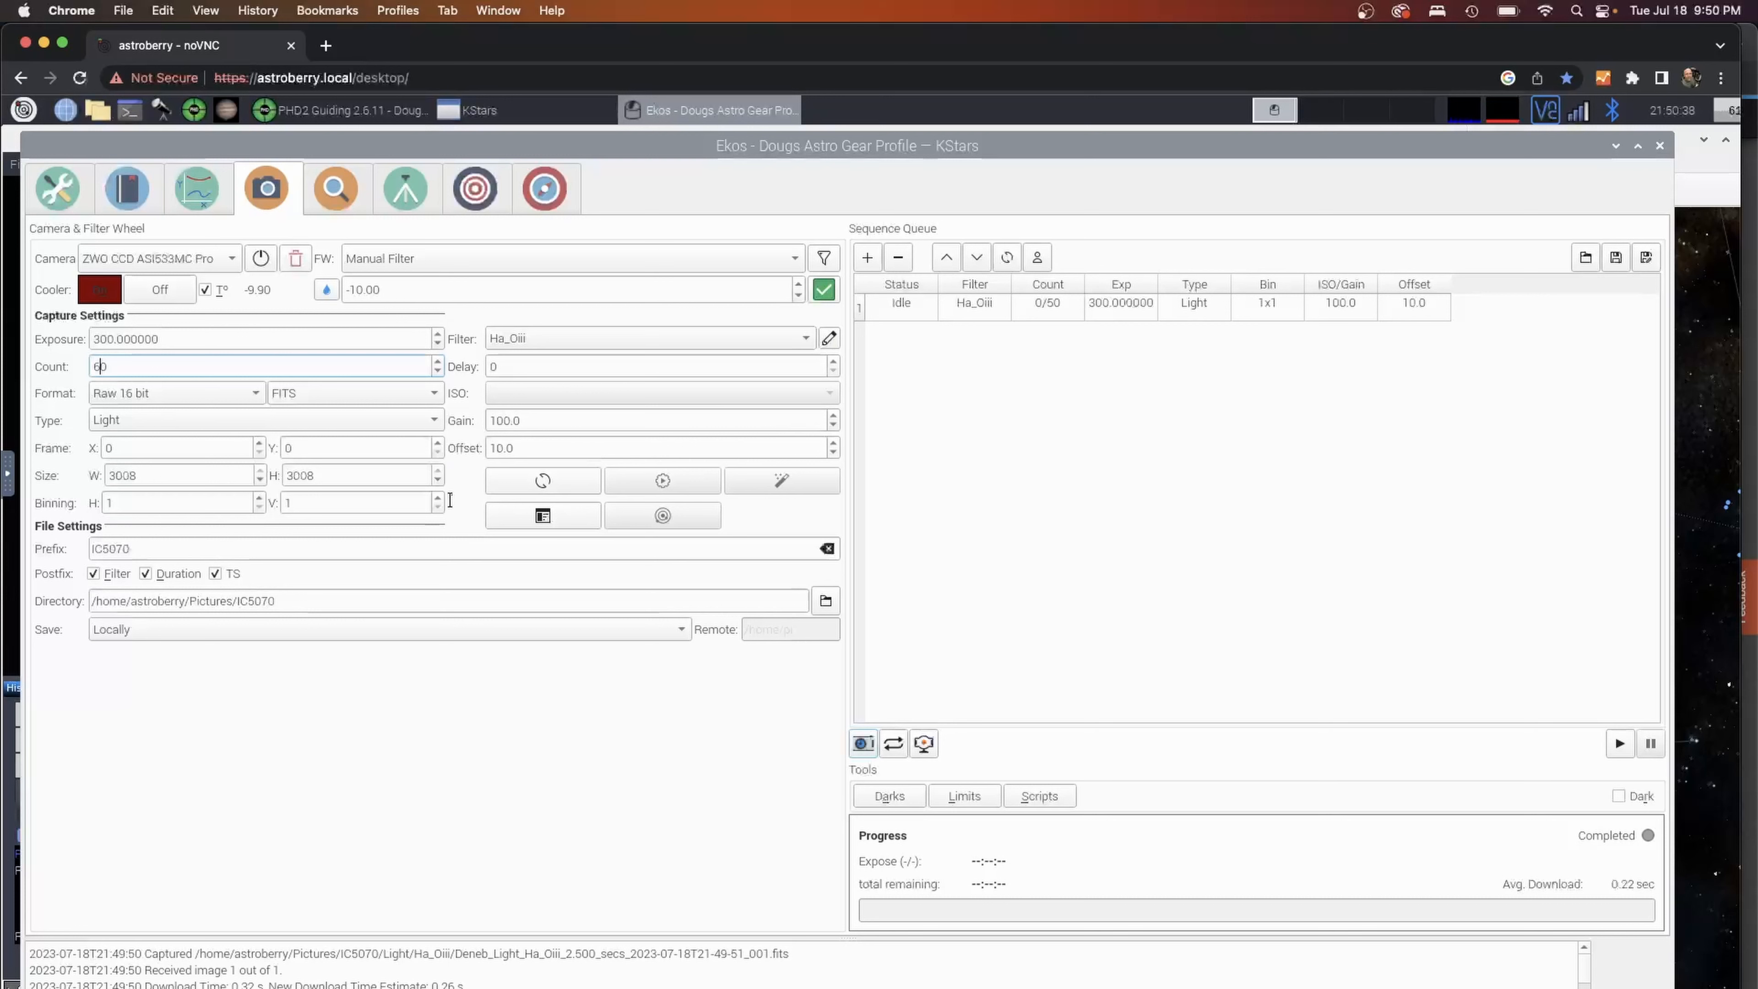
type("60")
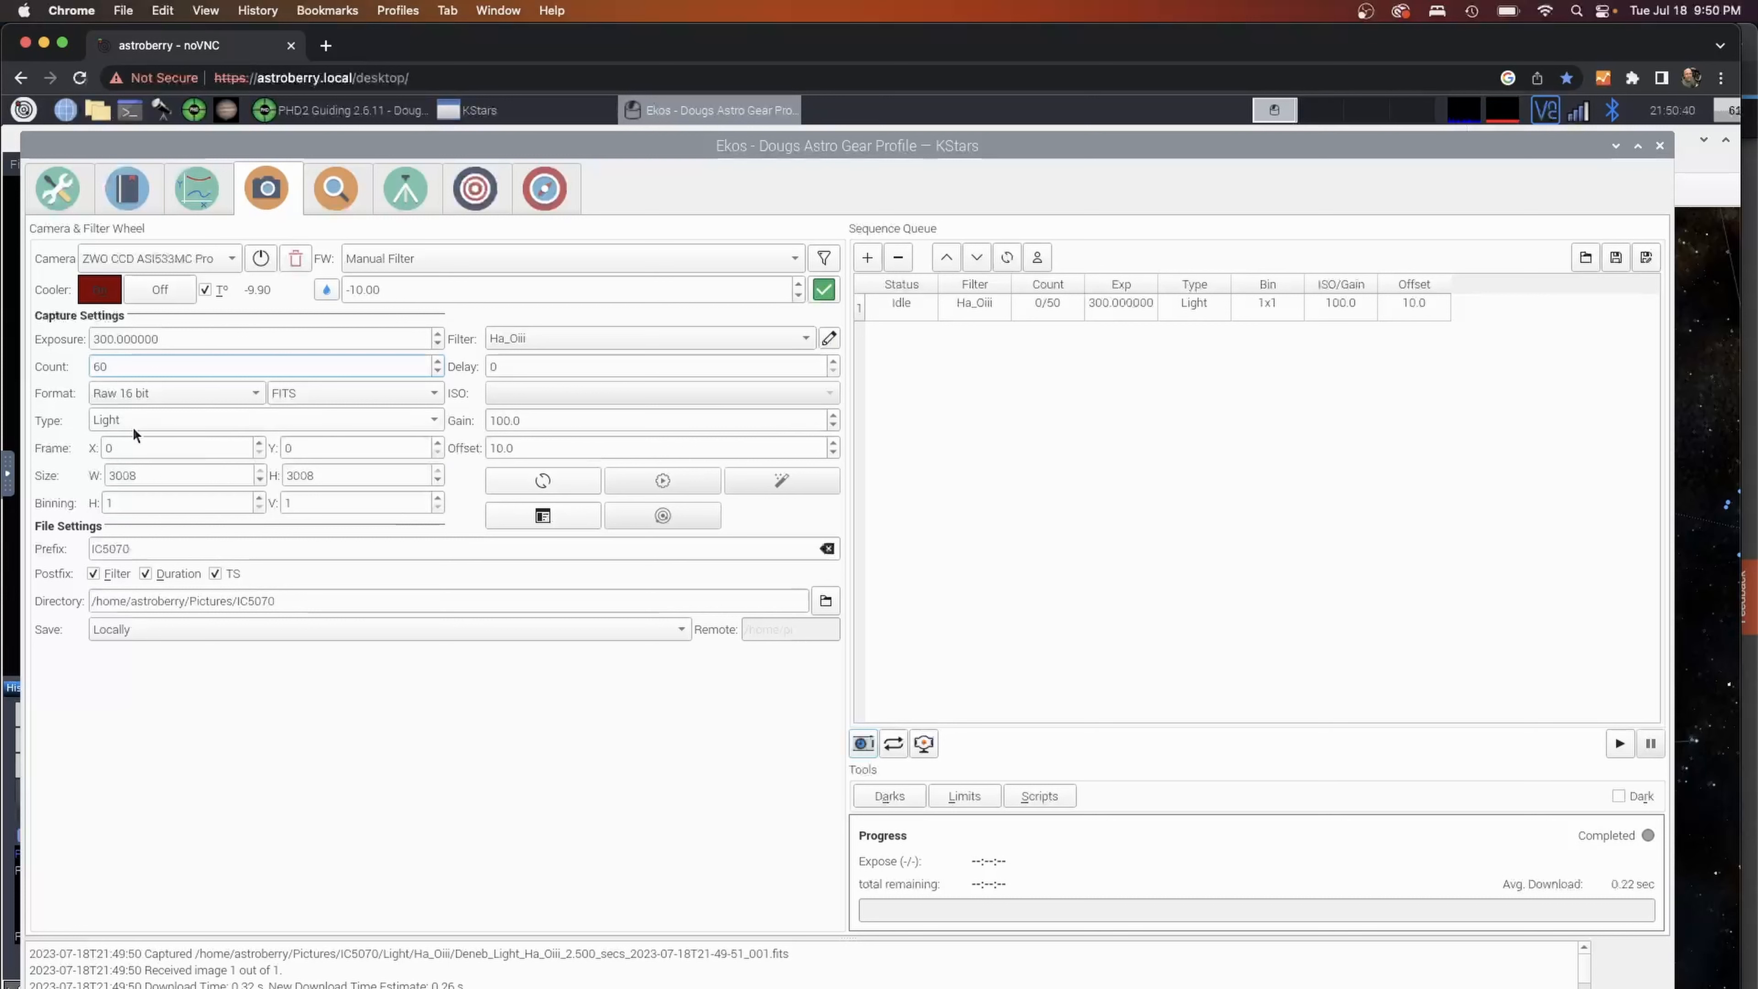
mouse_move(284, 639)
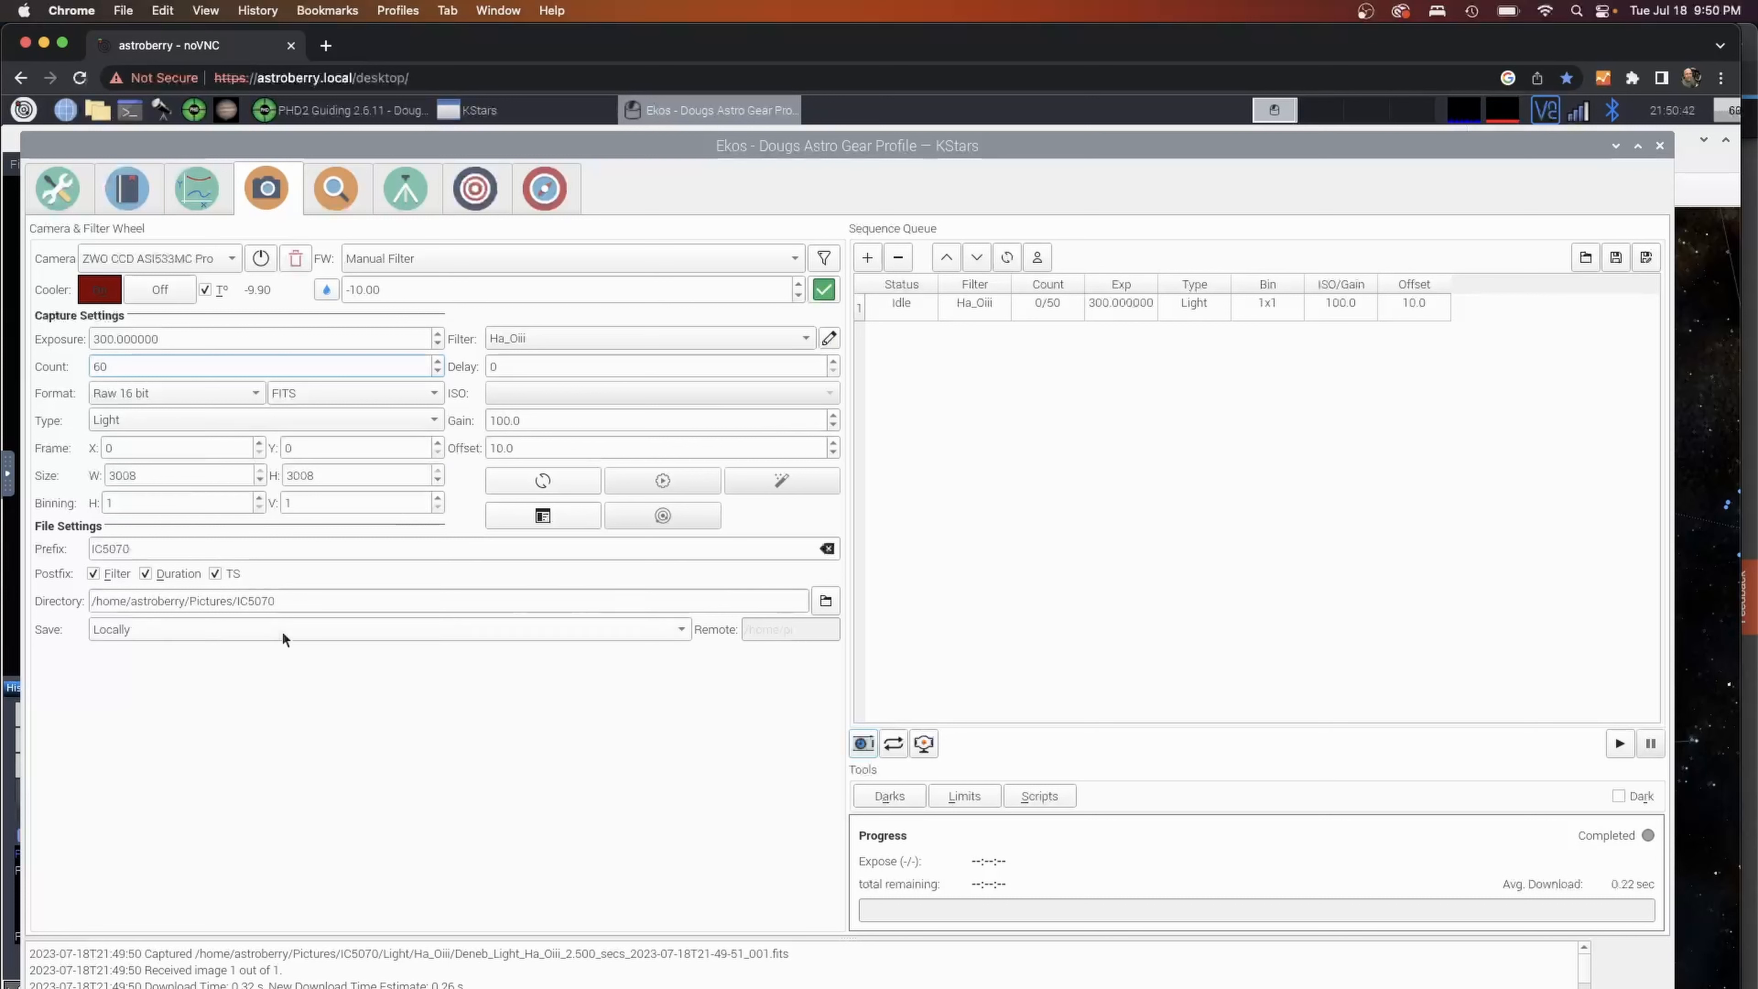
Point the capture directory at a new Day2 folder under Pictures/IC5070.
left_click(825, 600)
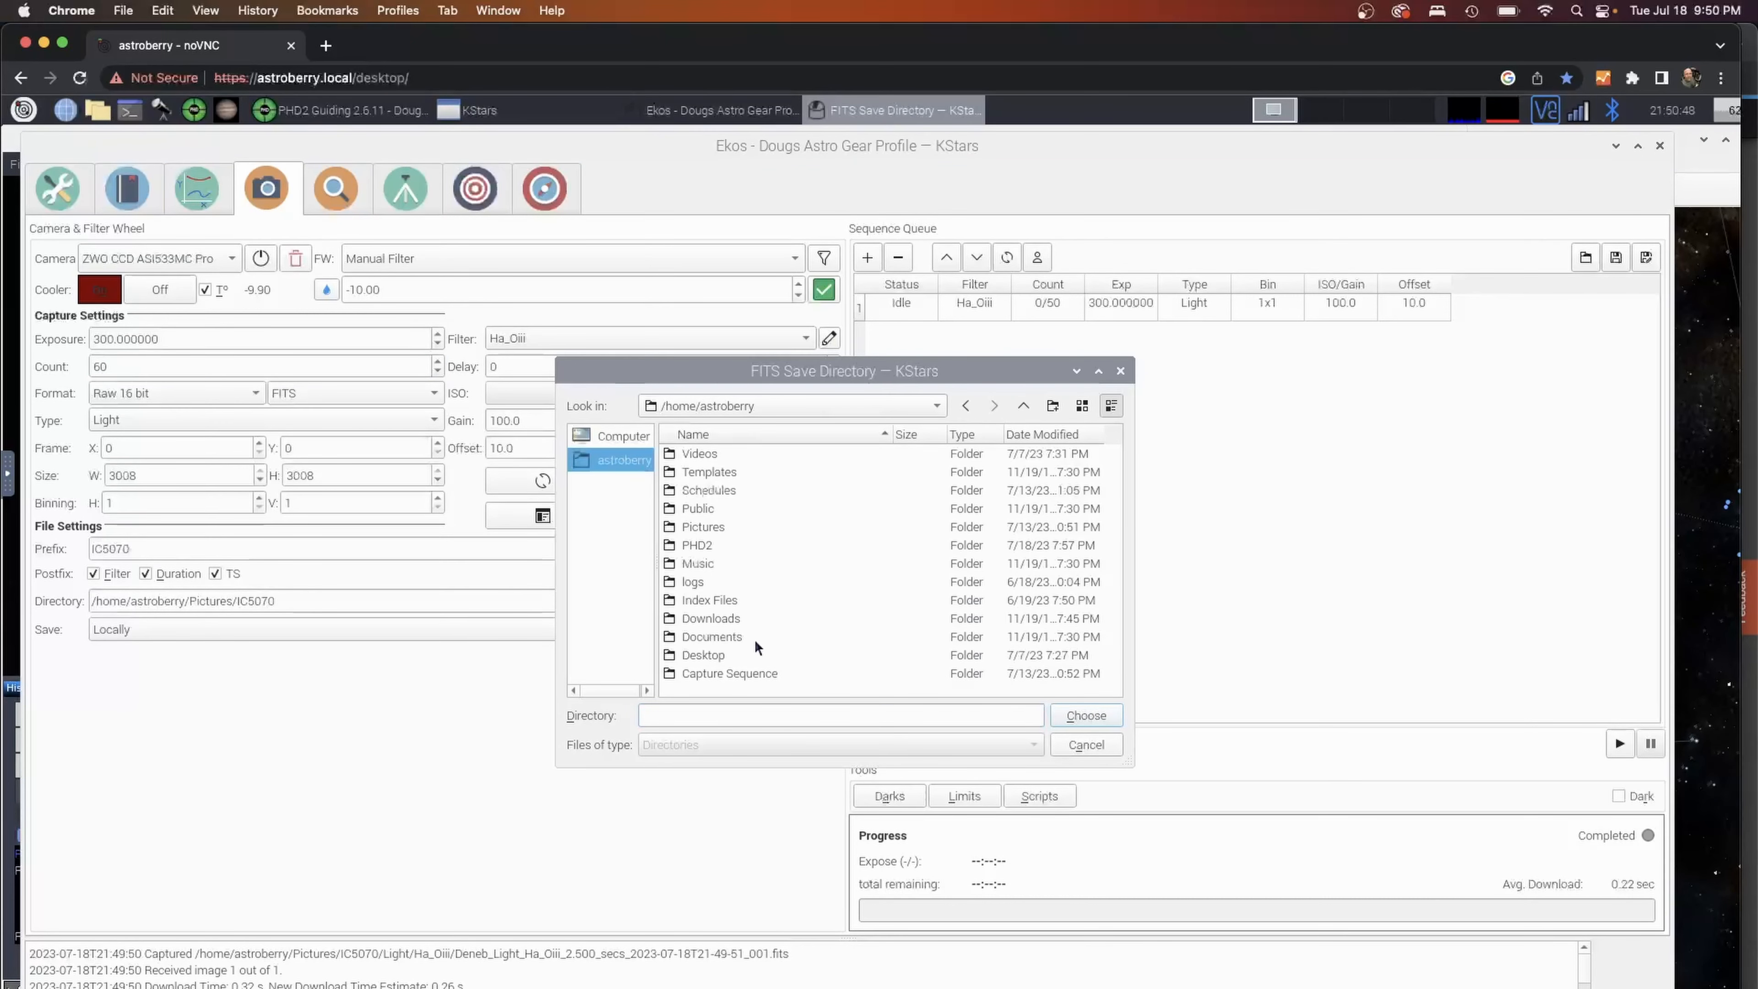
mouse_move(756, 646)
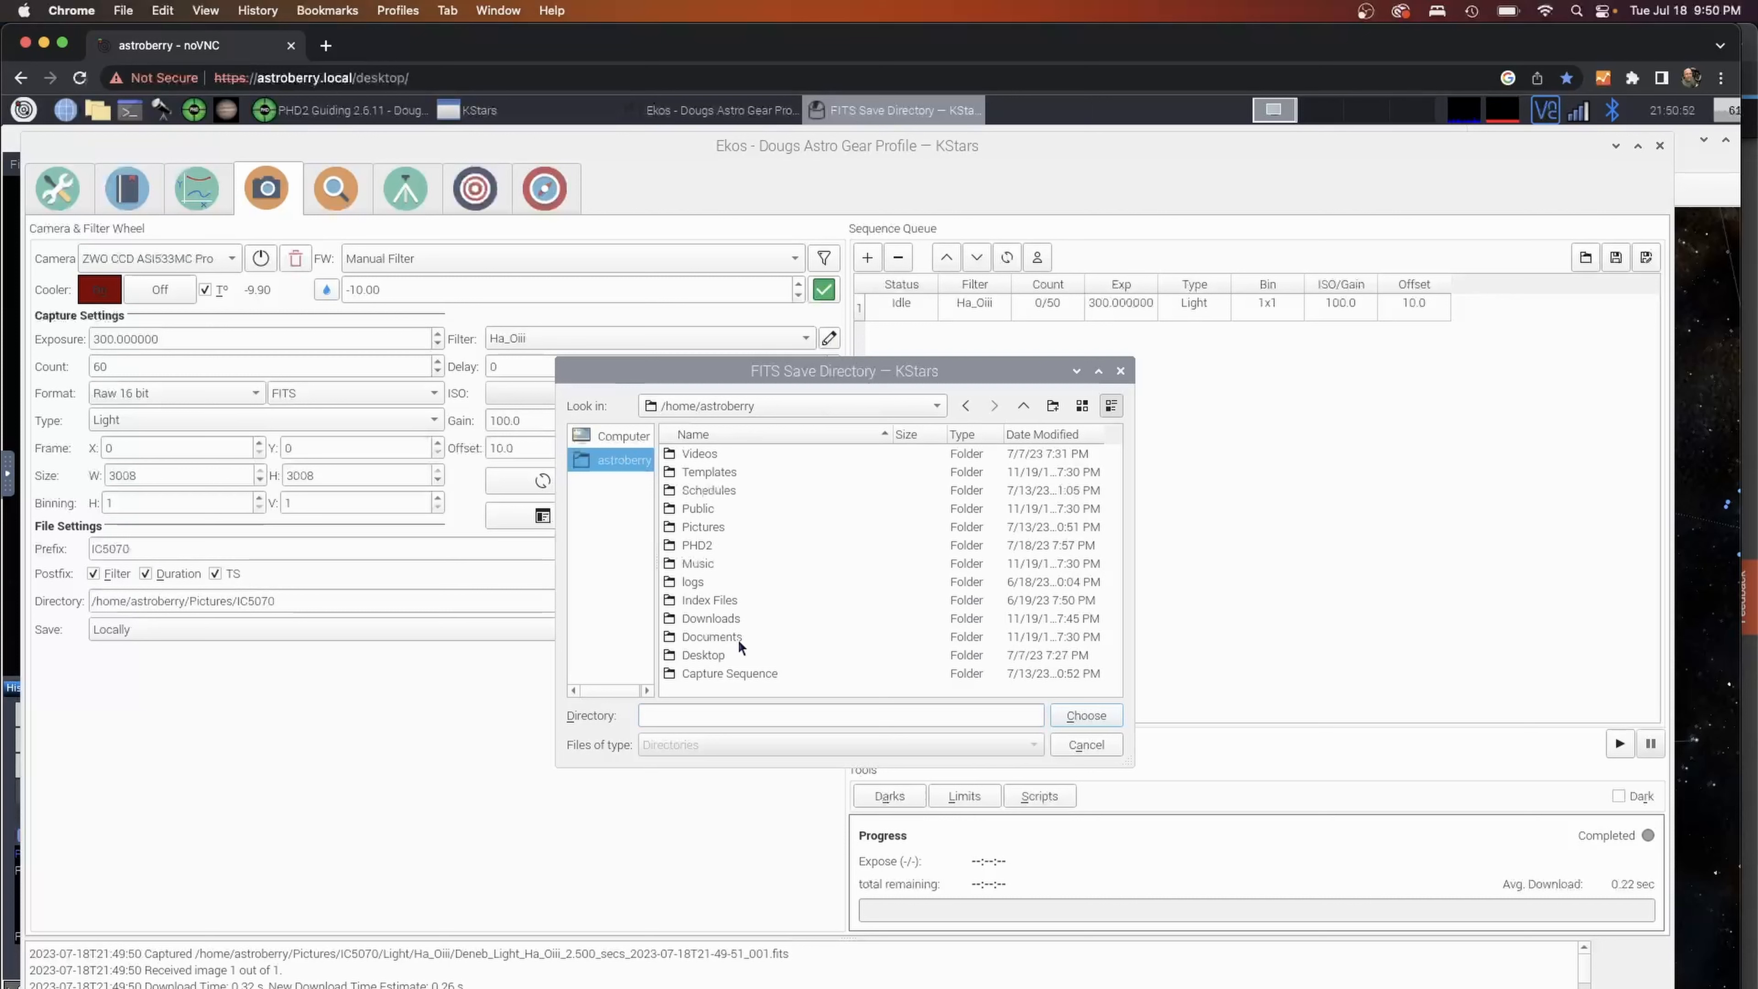
mouse_move(739, 521)
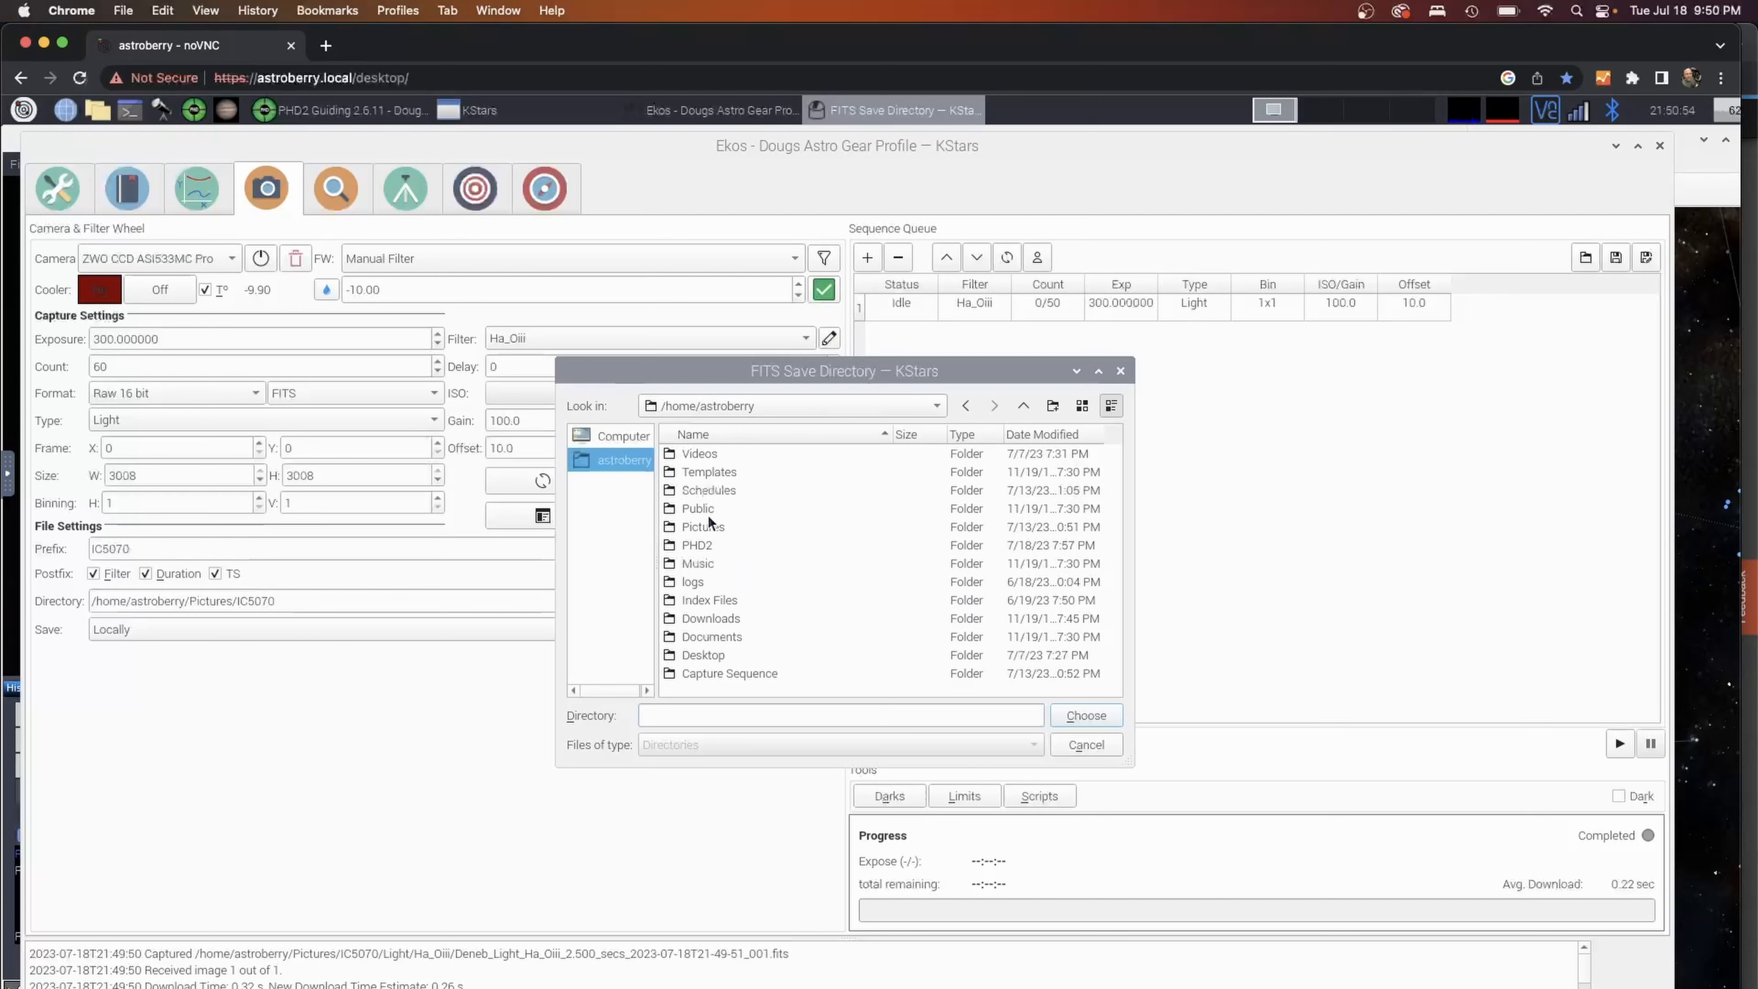
double_click(702, 528)
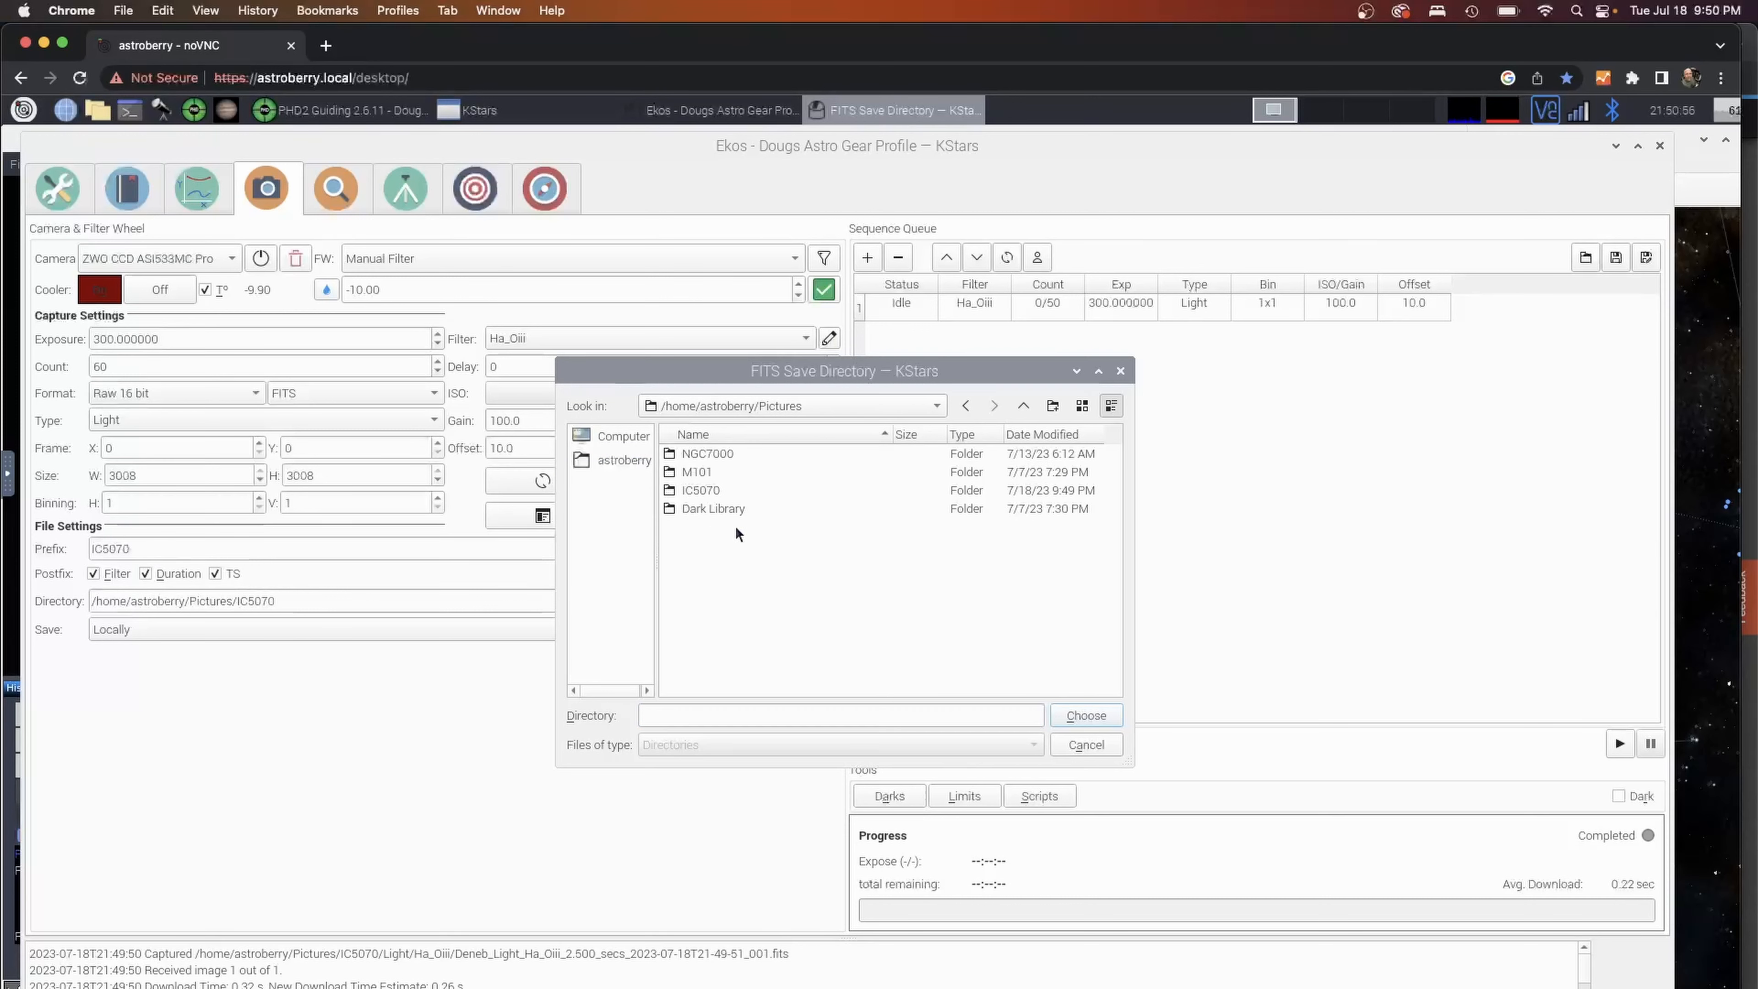
mouse_move(708, 491)
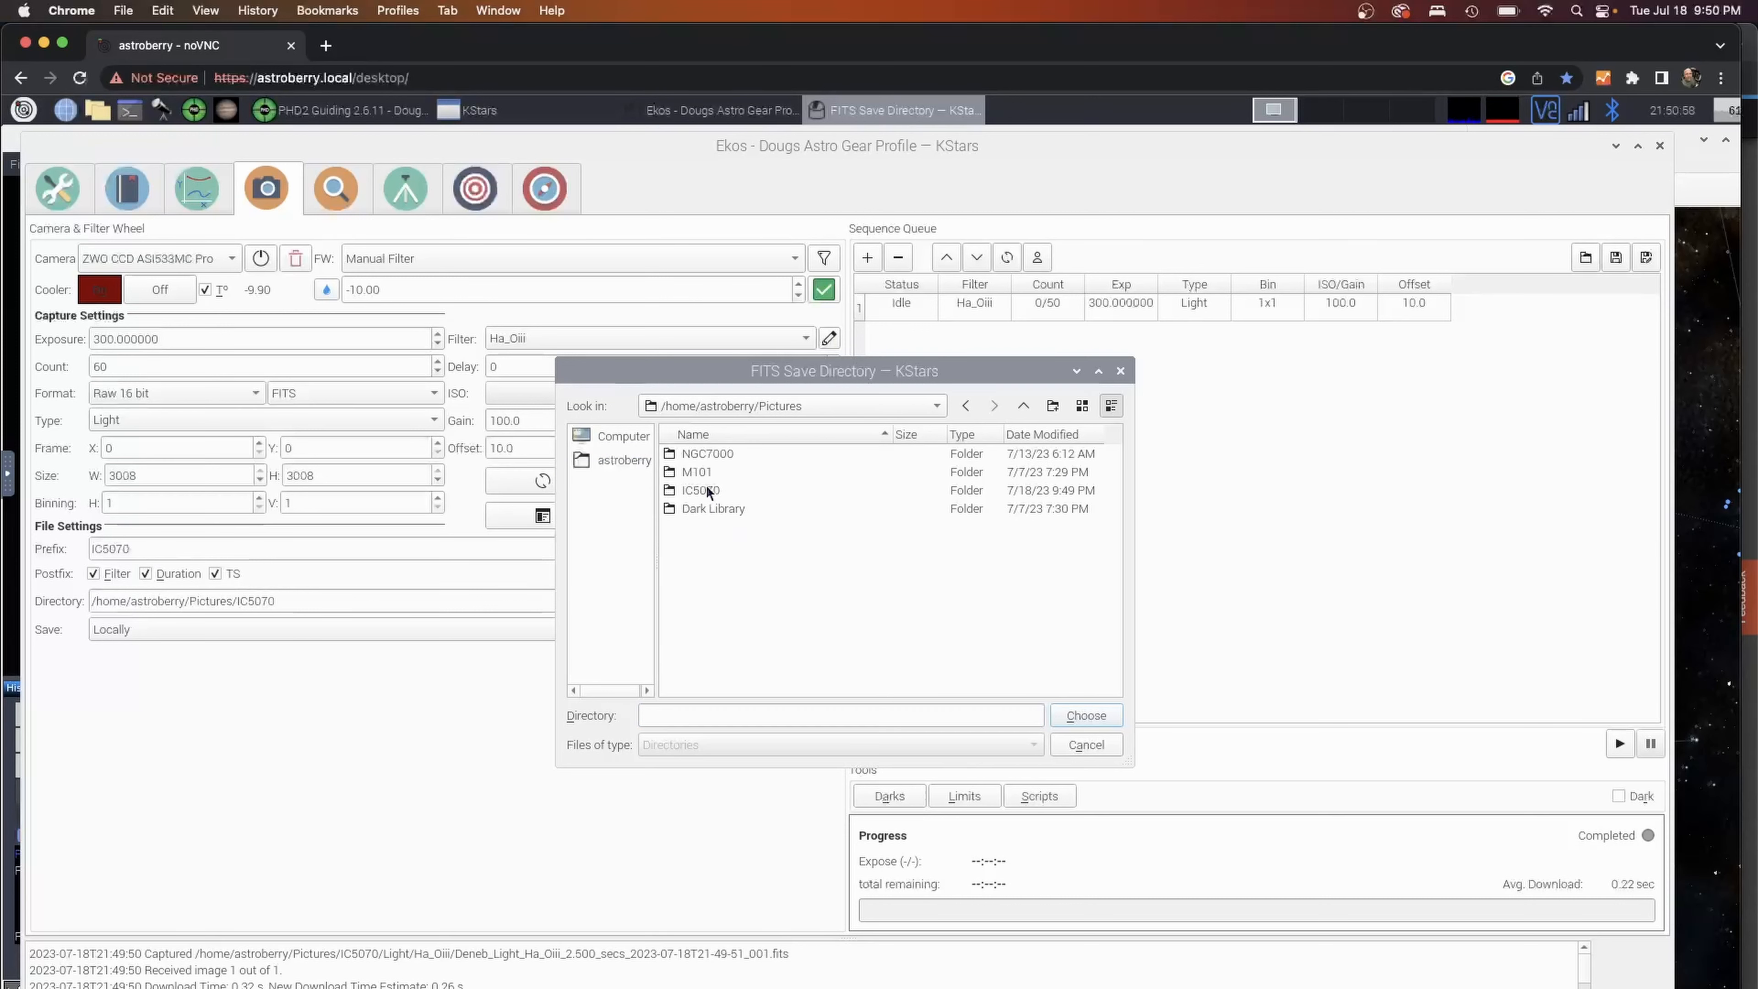
double_click(699, 490)
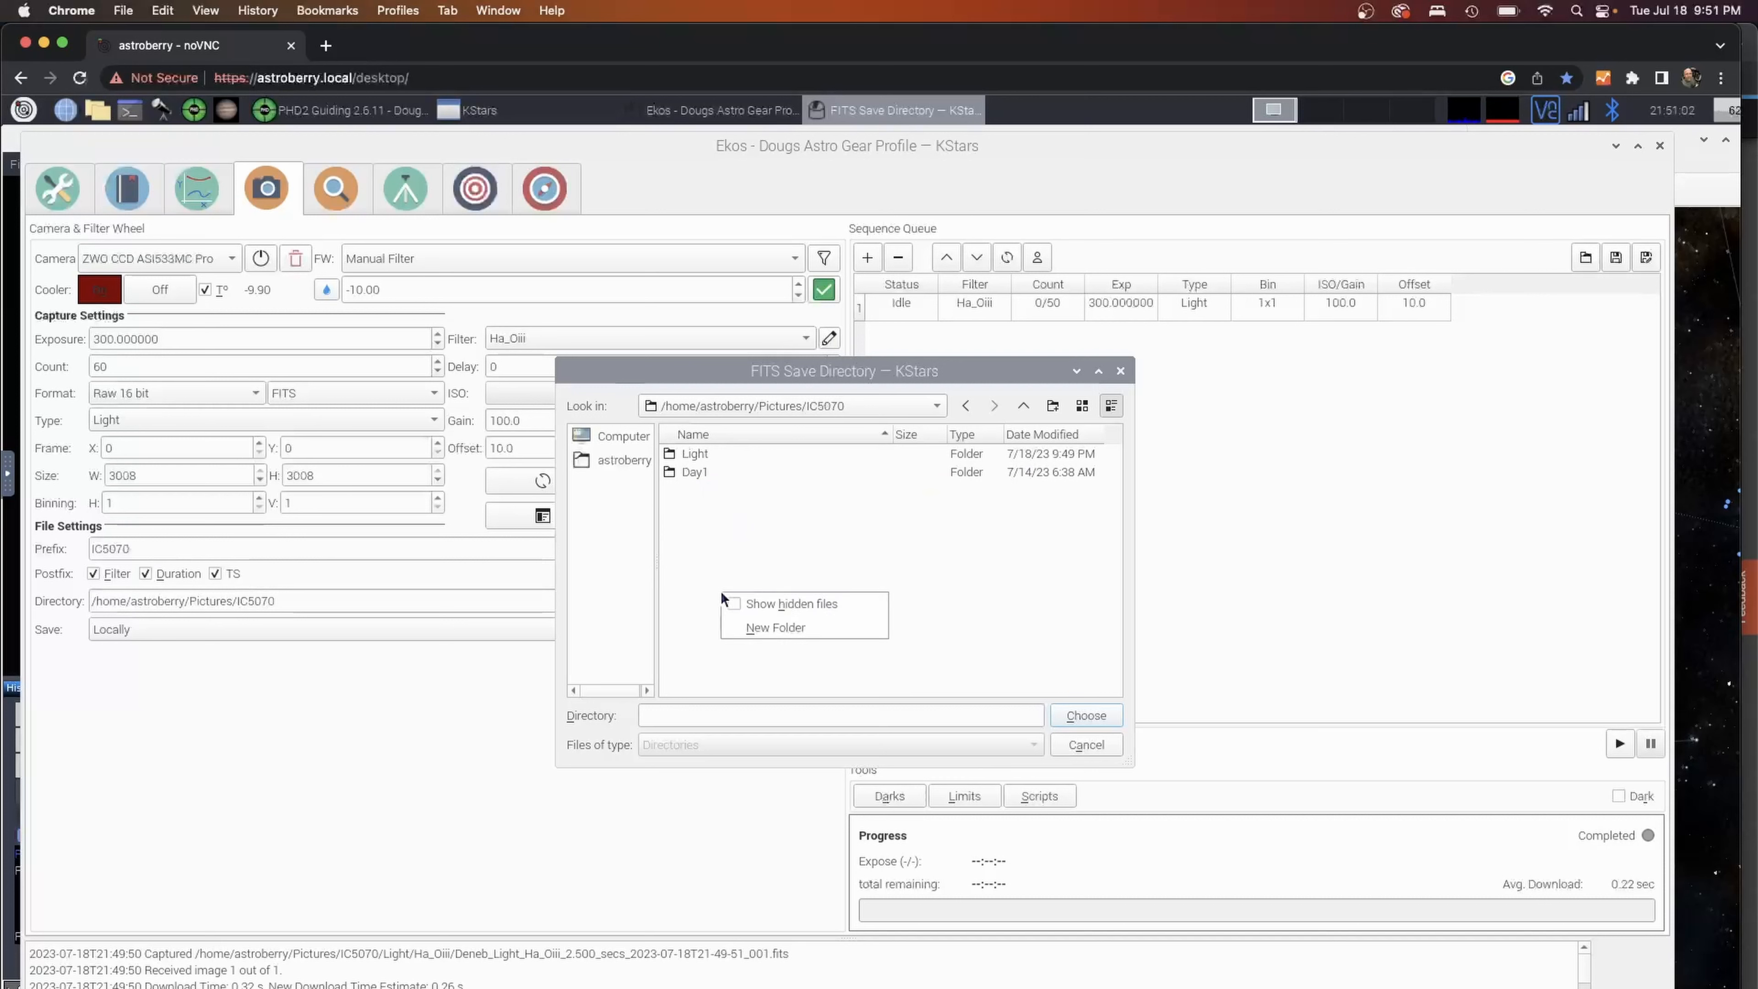
left_click(775, 626)
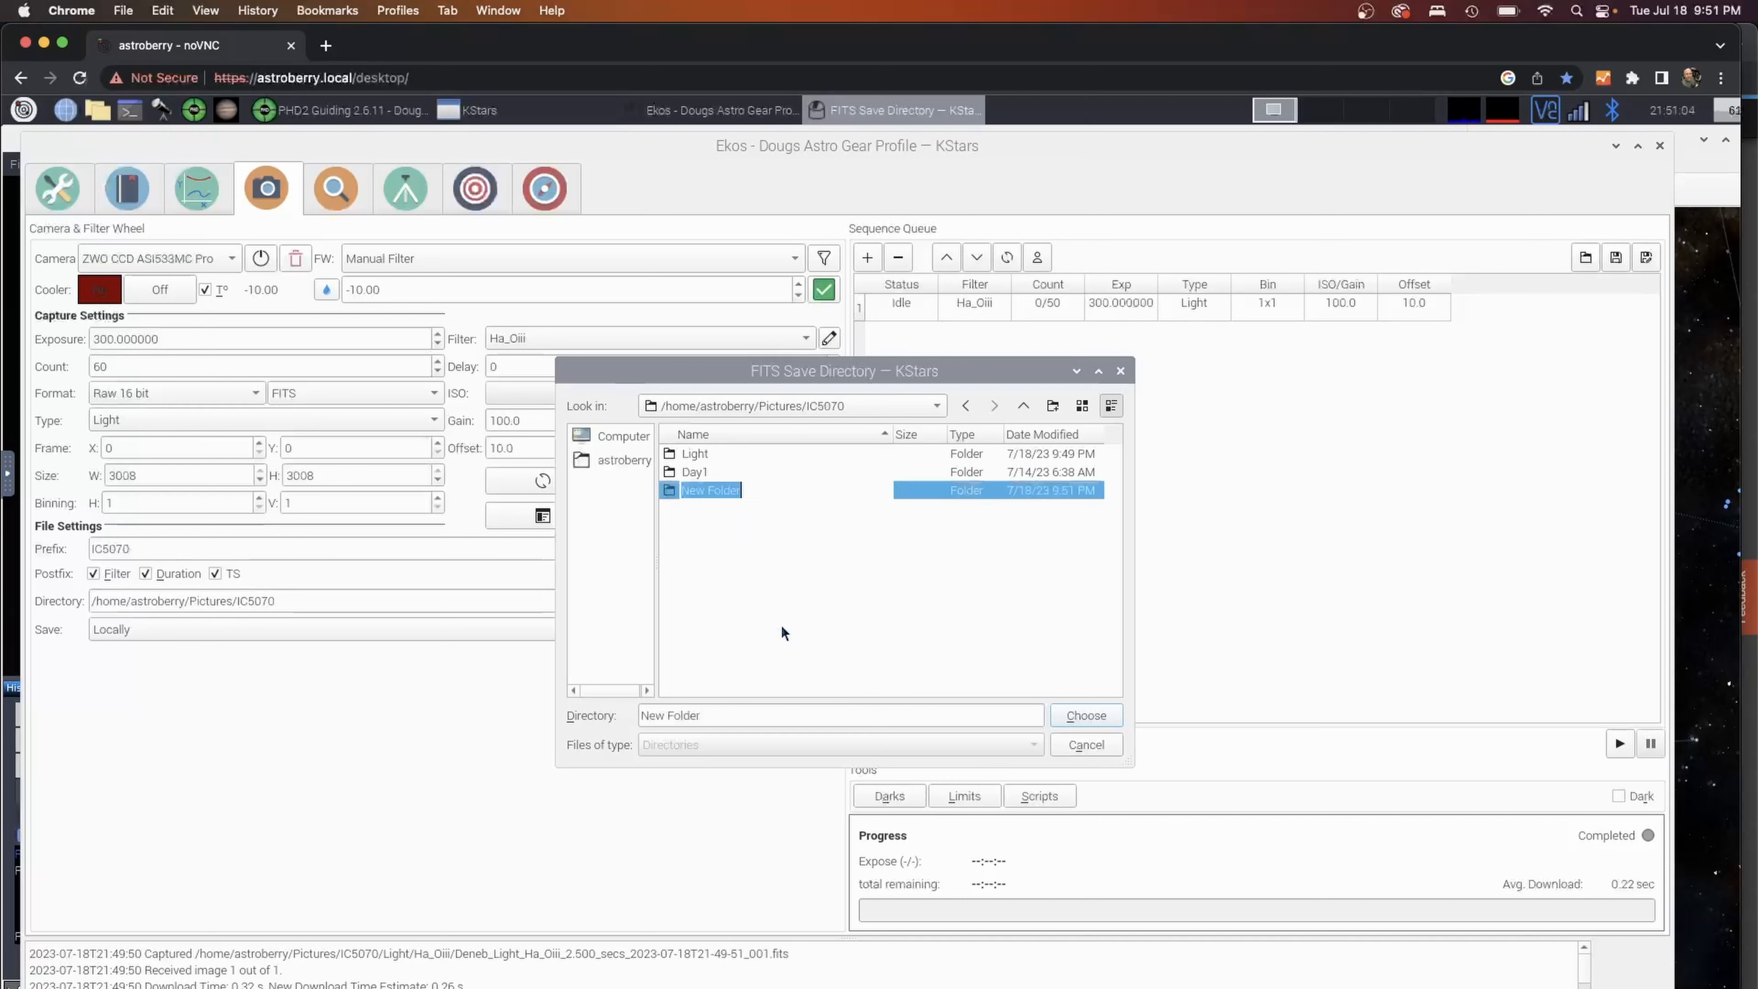
type("Day2")
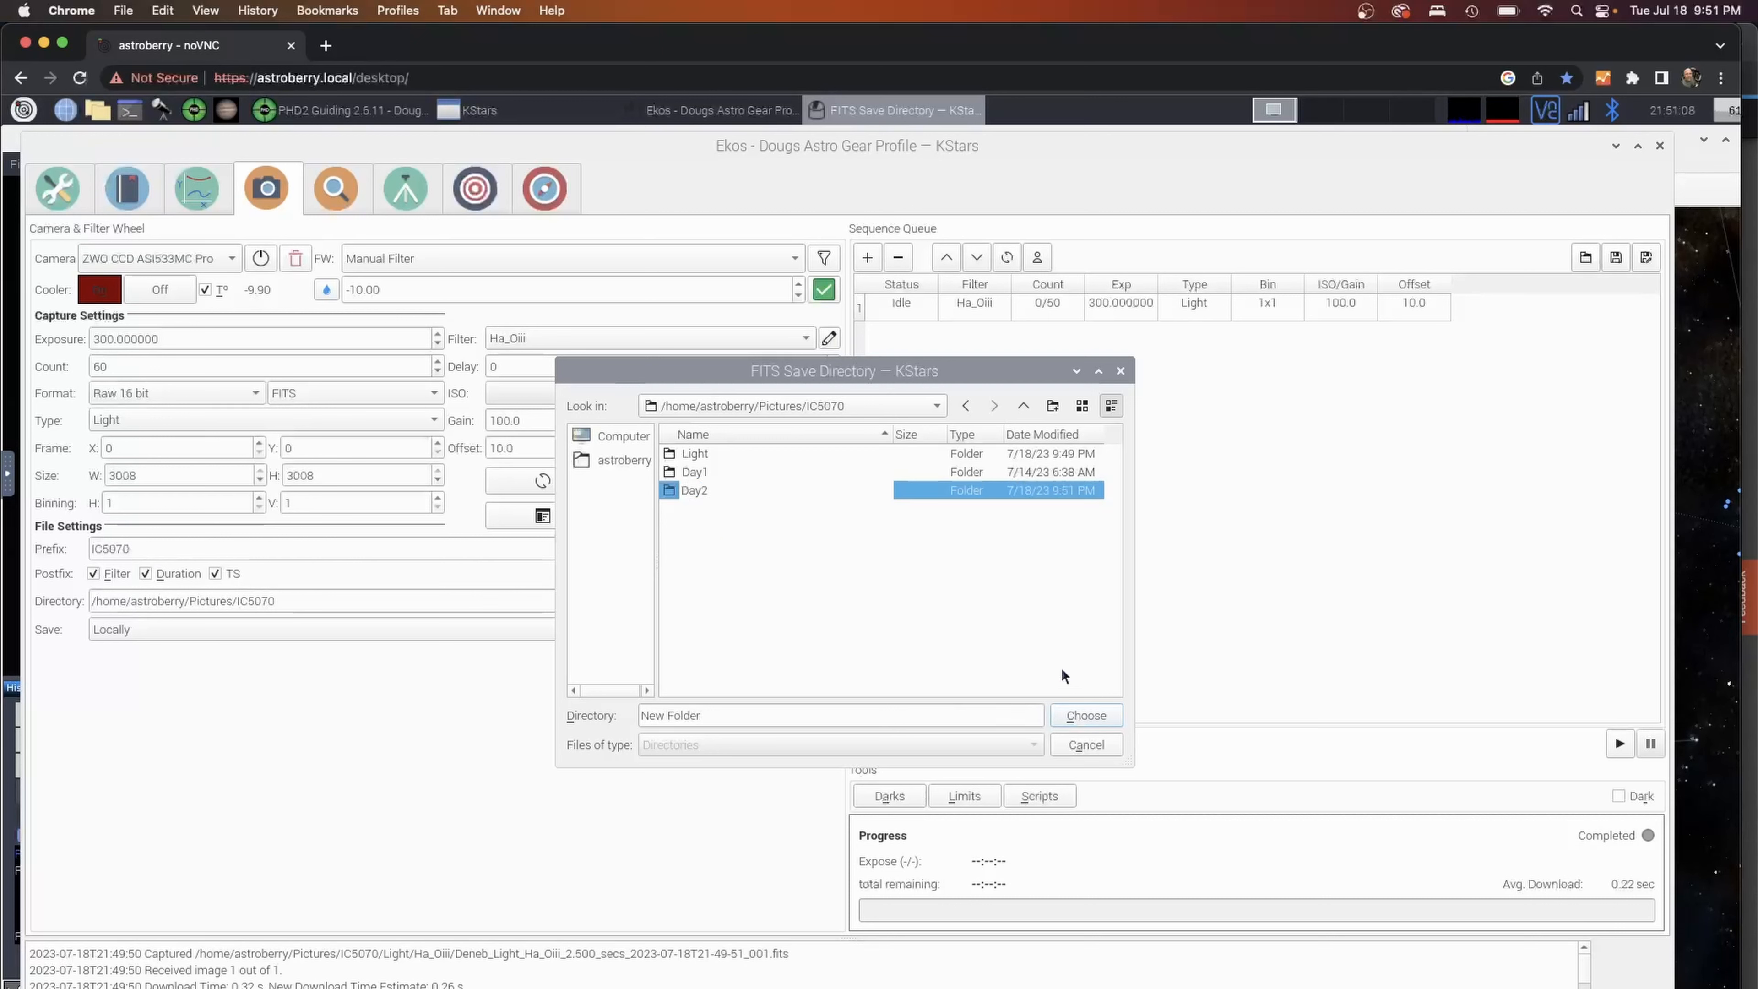
left_click(1084, 715)
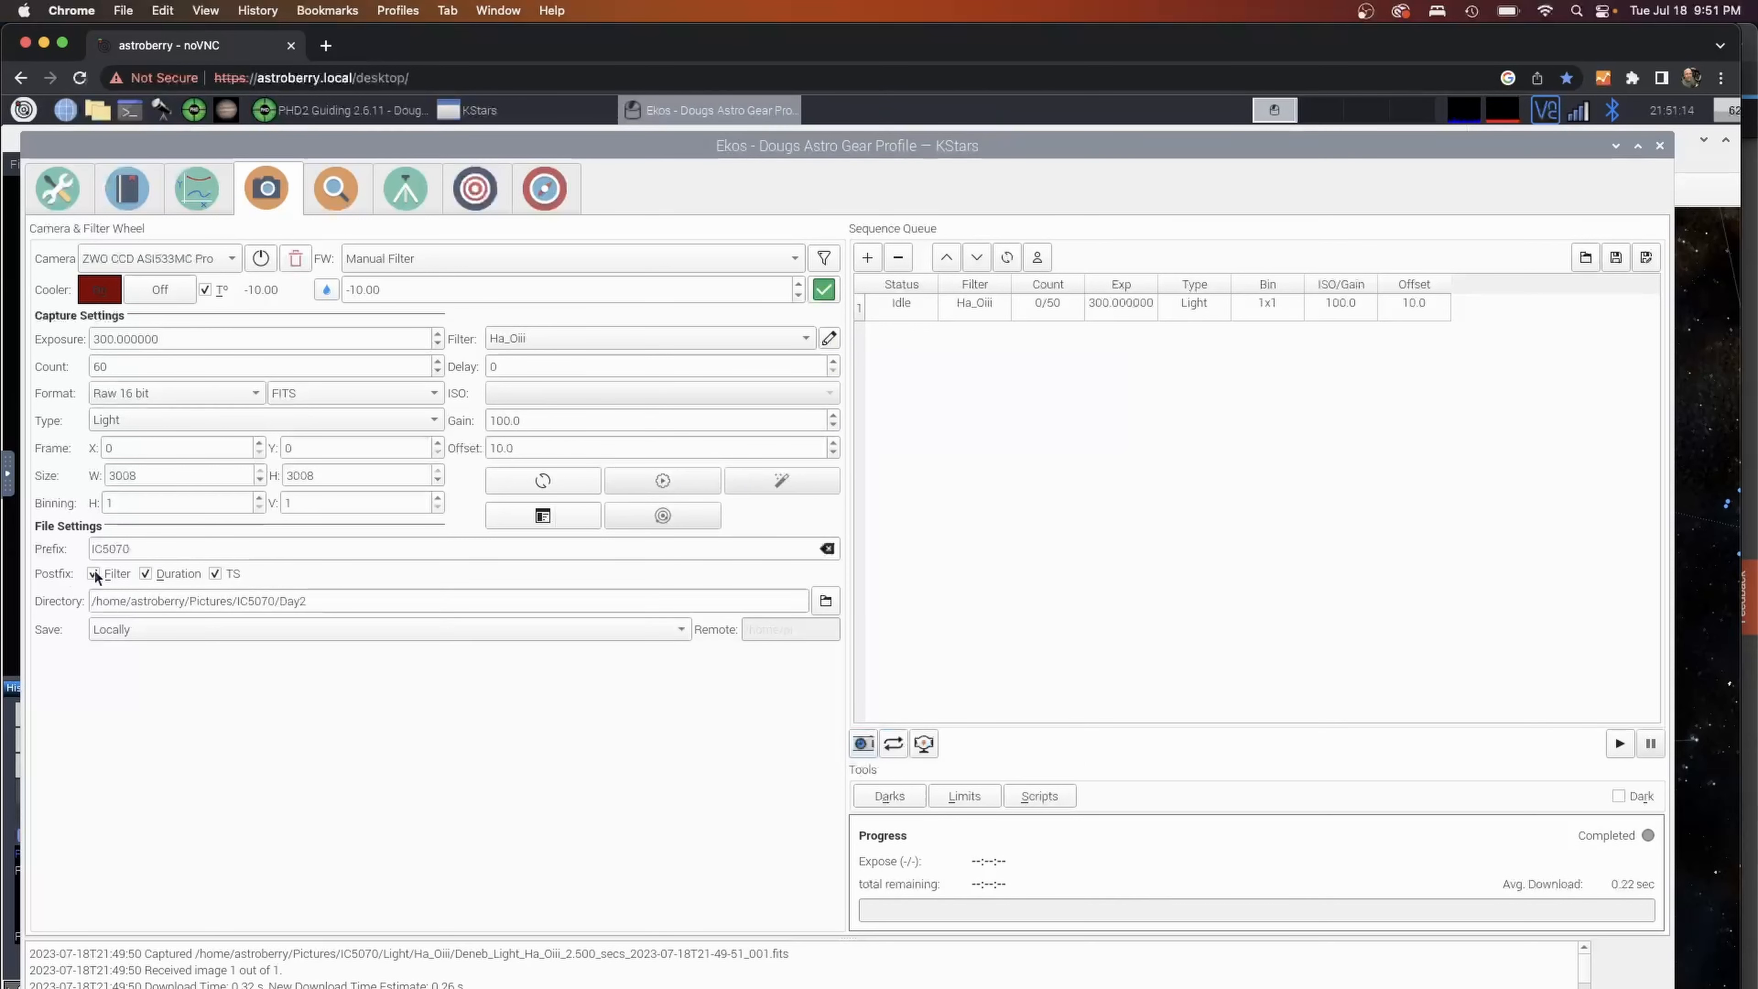
Update the queued job to 0/60 frames and save it as IC5070_L-Enhance_Neg10DDeg_300x60_7-18.esq.
left_click(93, 573)
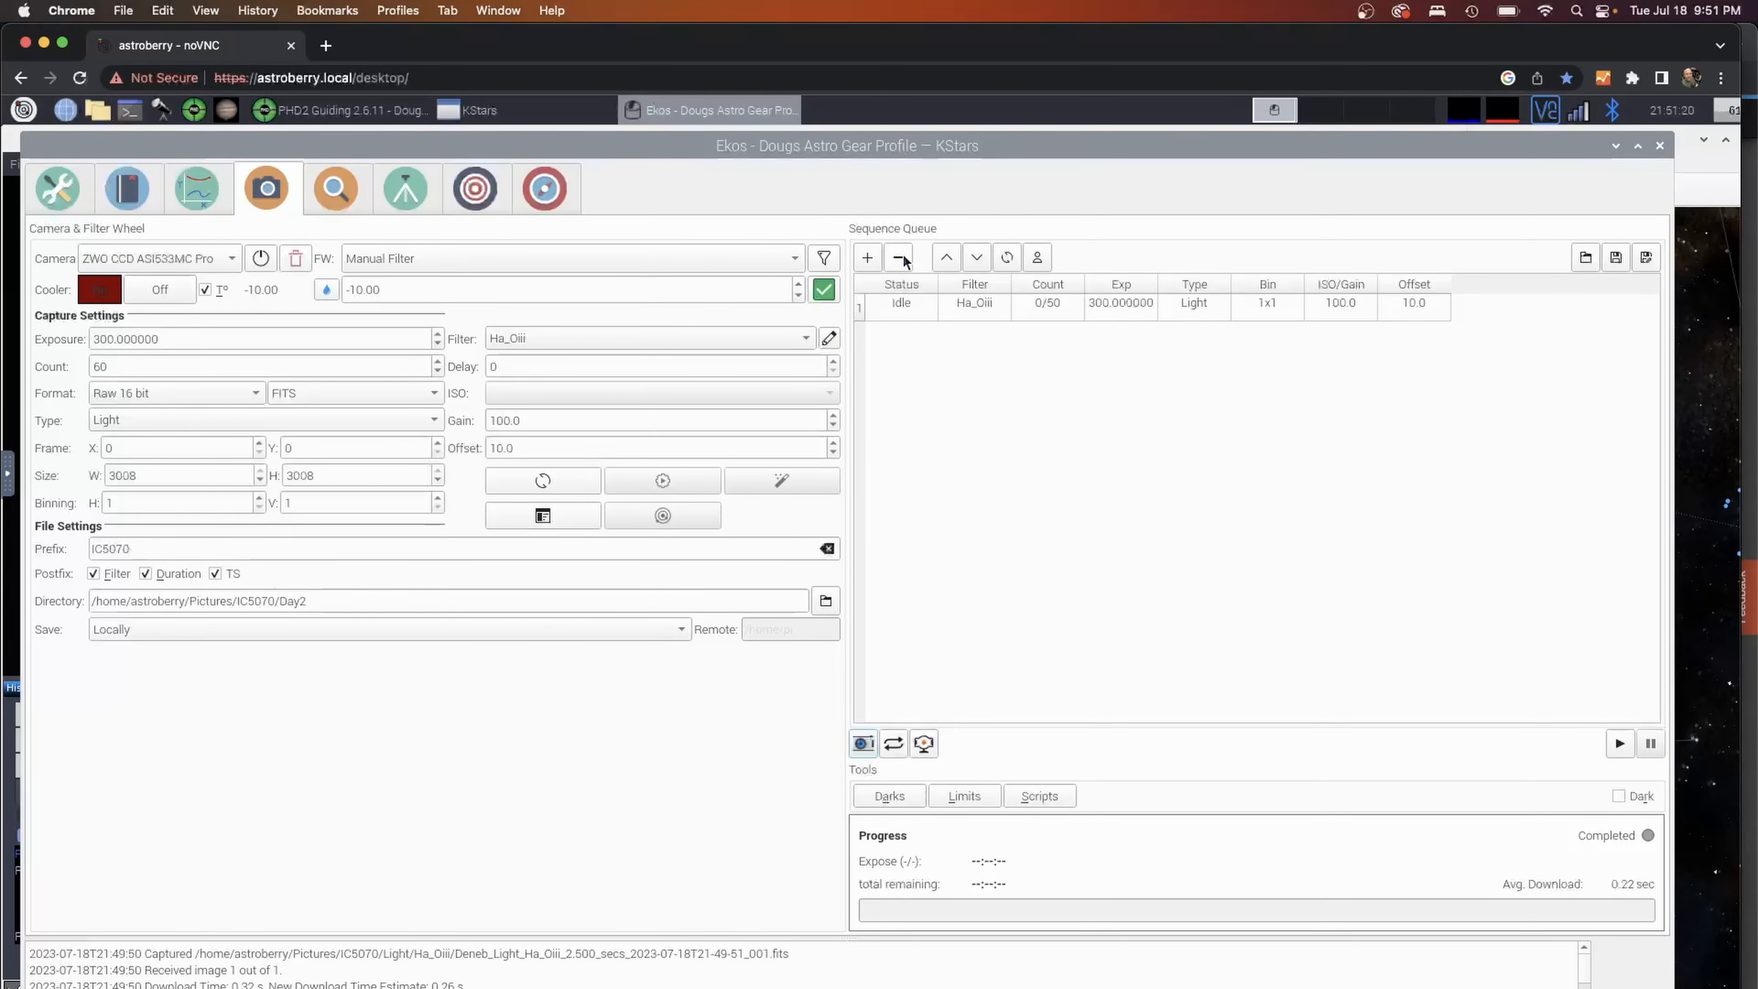
left_click(899, 258)
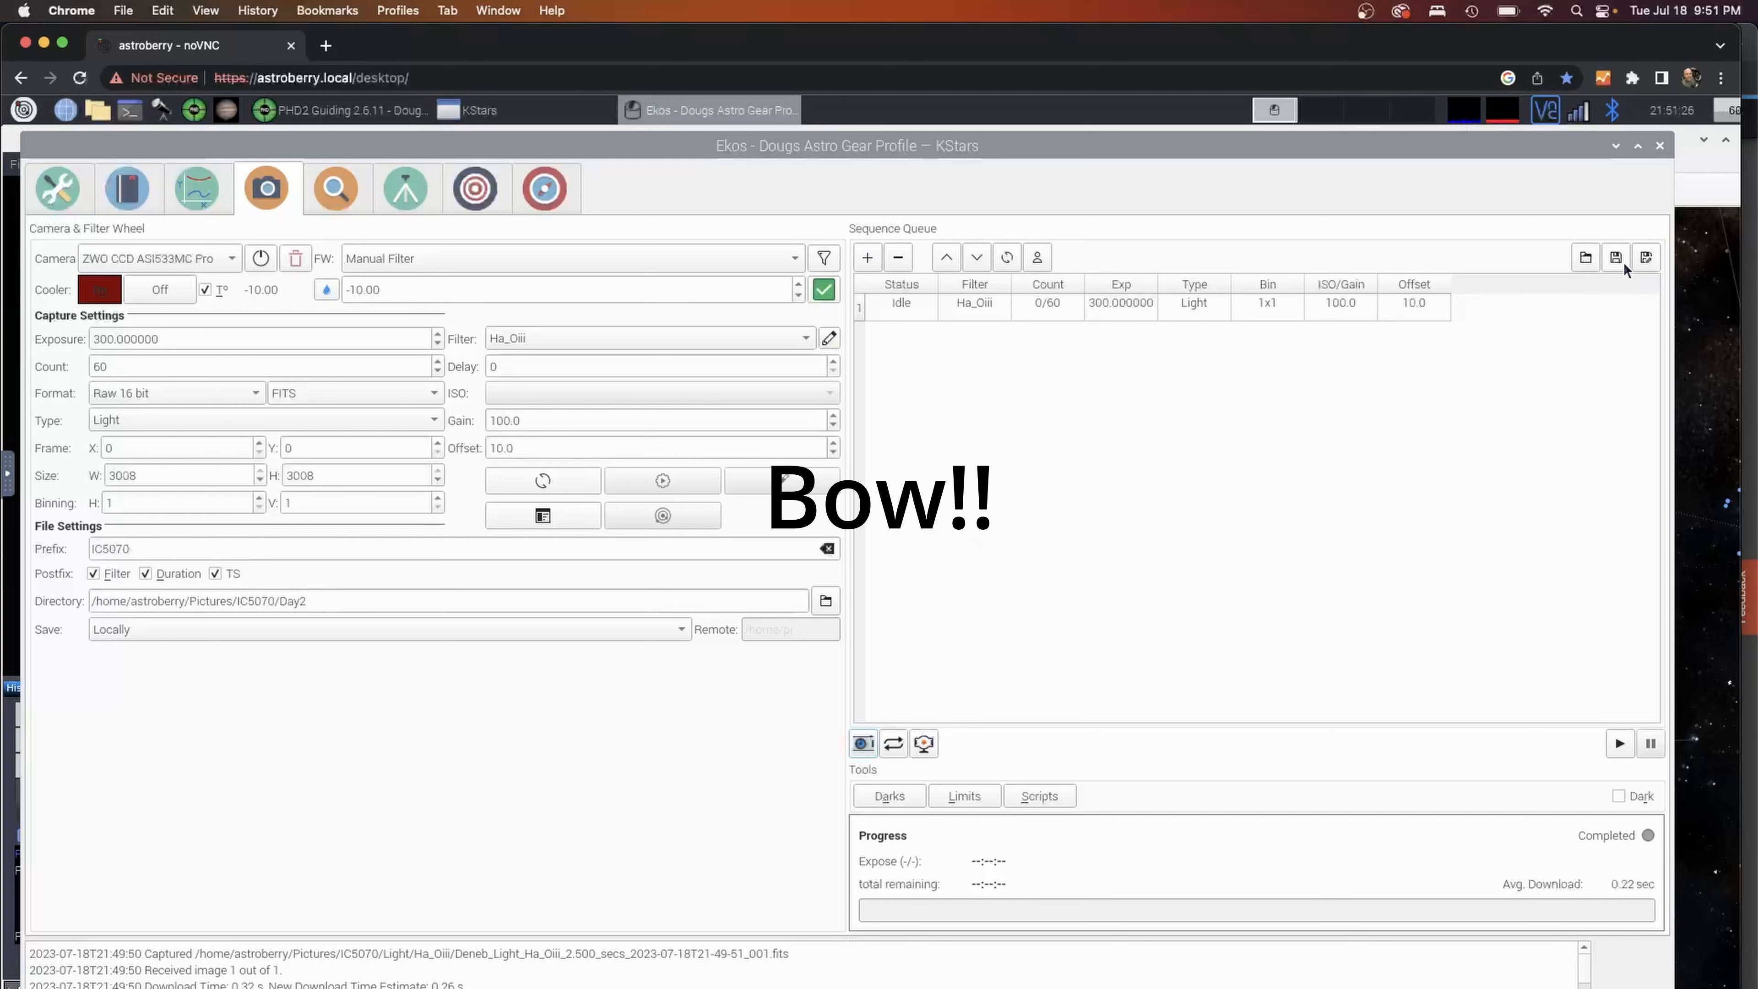
mouse_move(1647, 256)
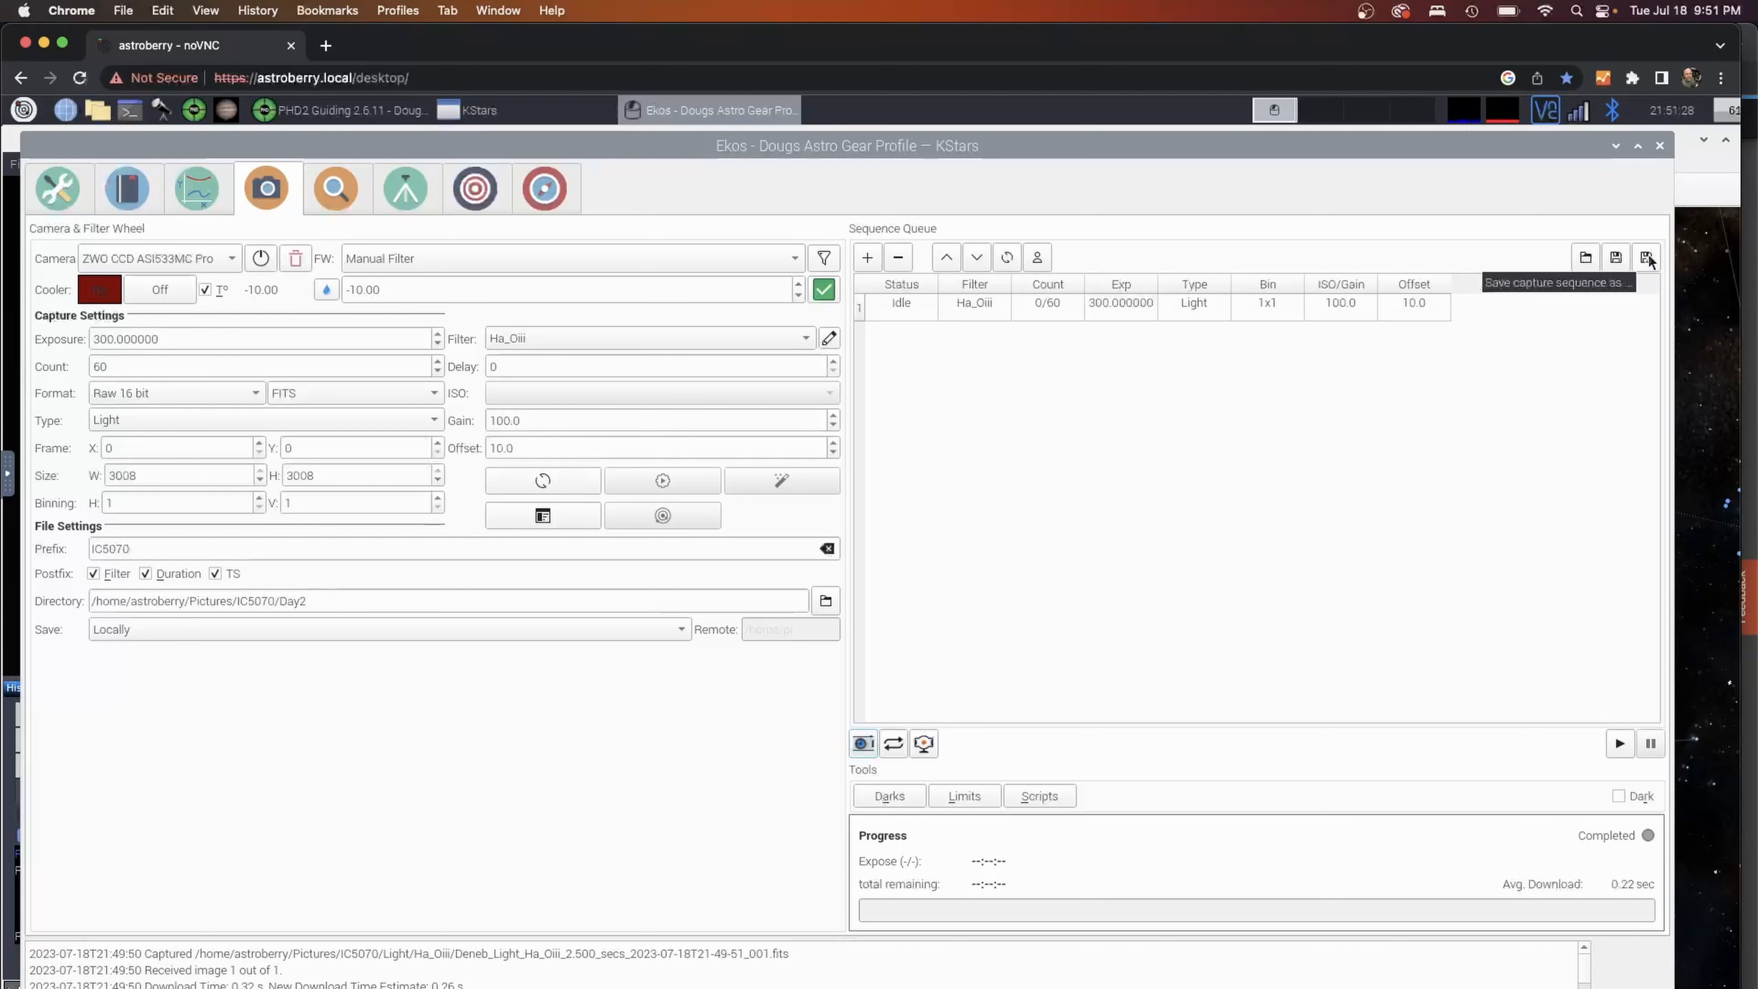
left_click(1646, 257)
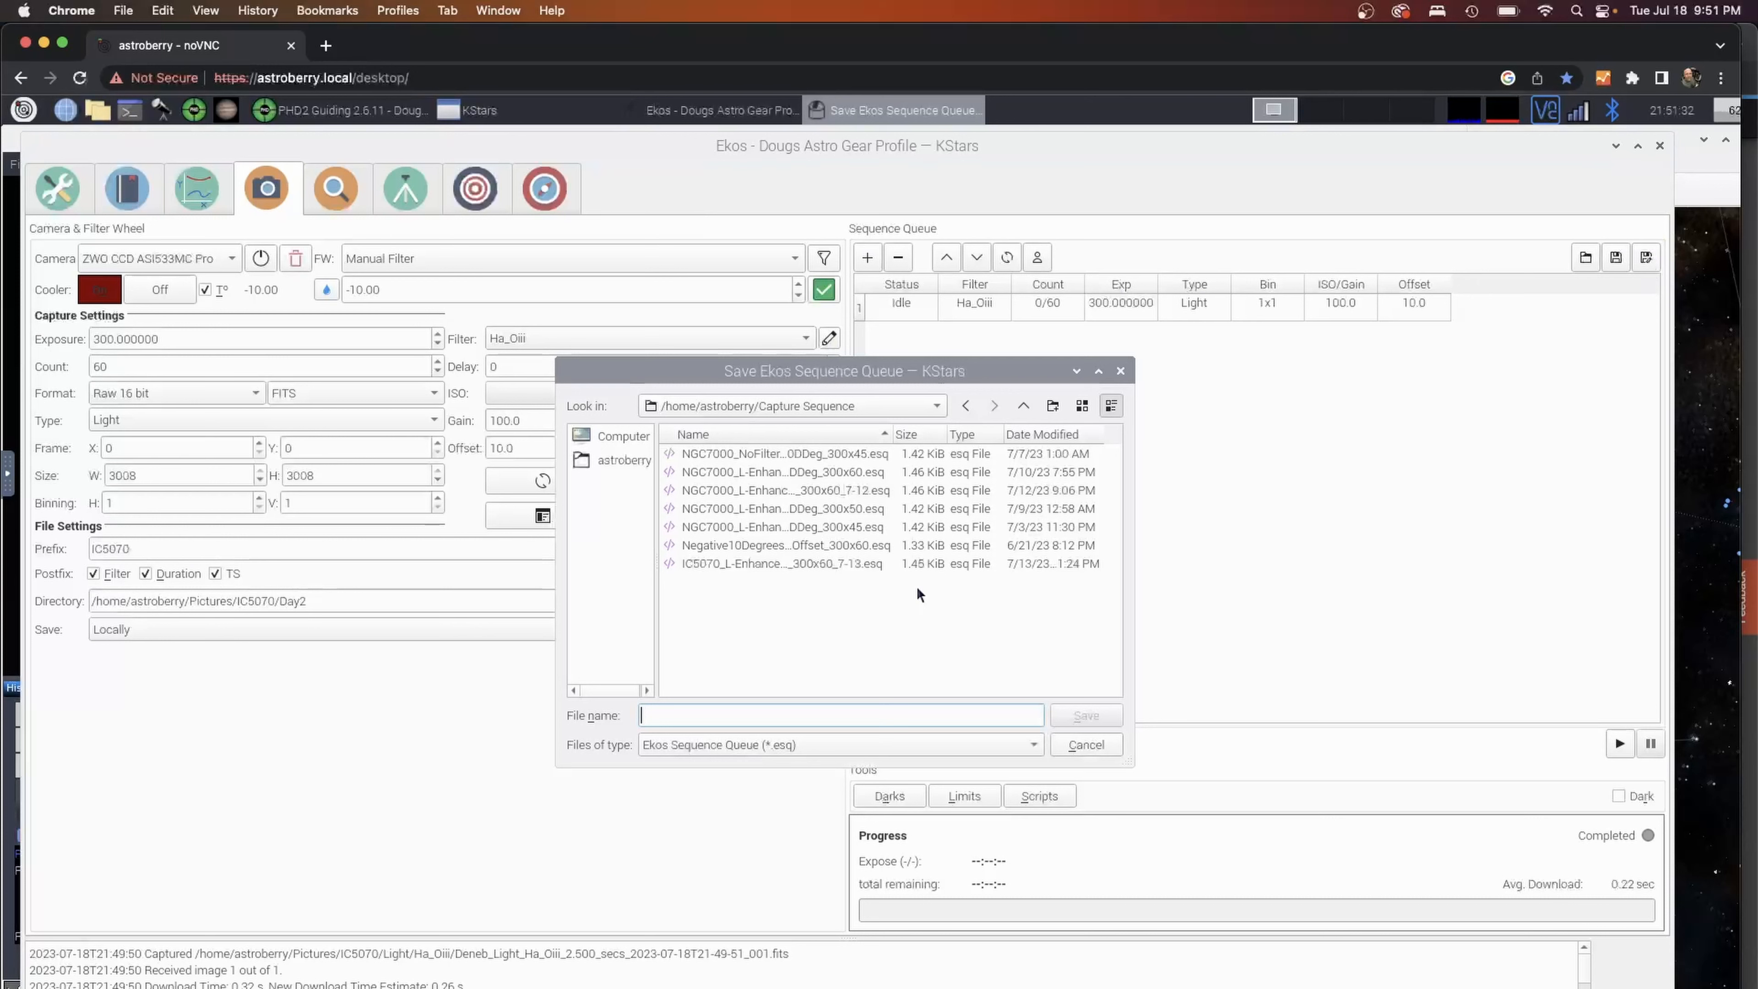
mouse_move(815, 575)
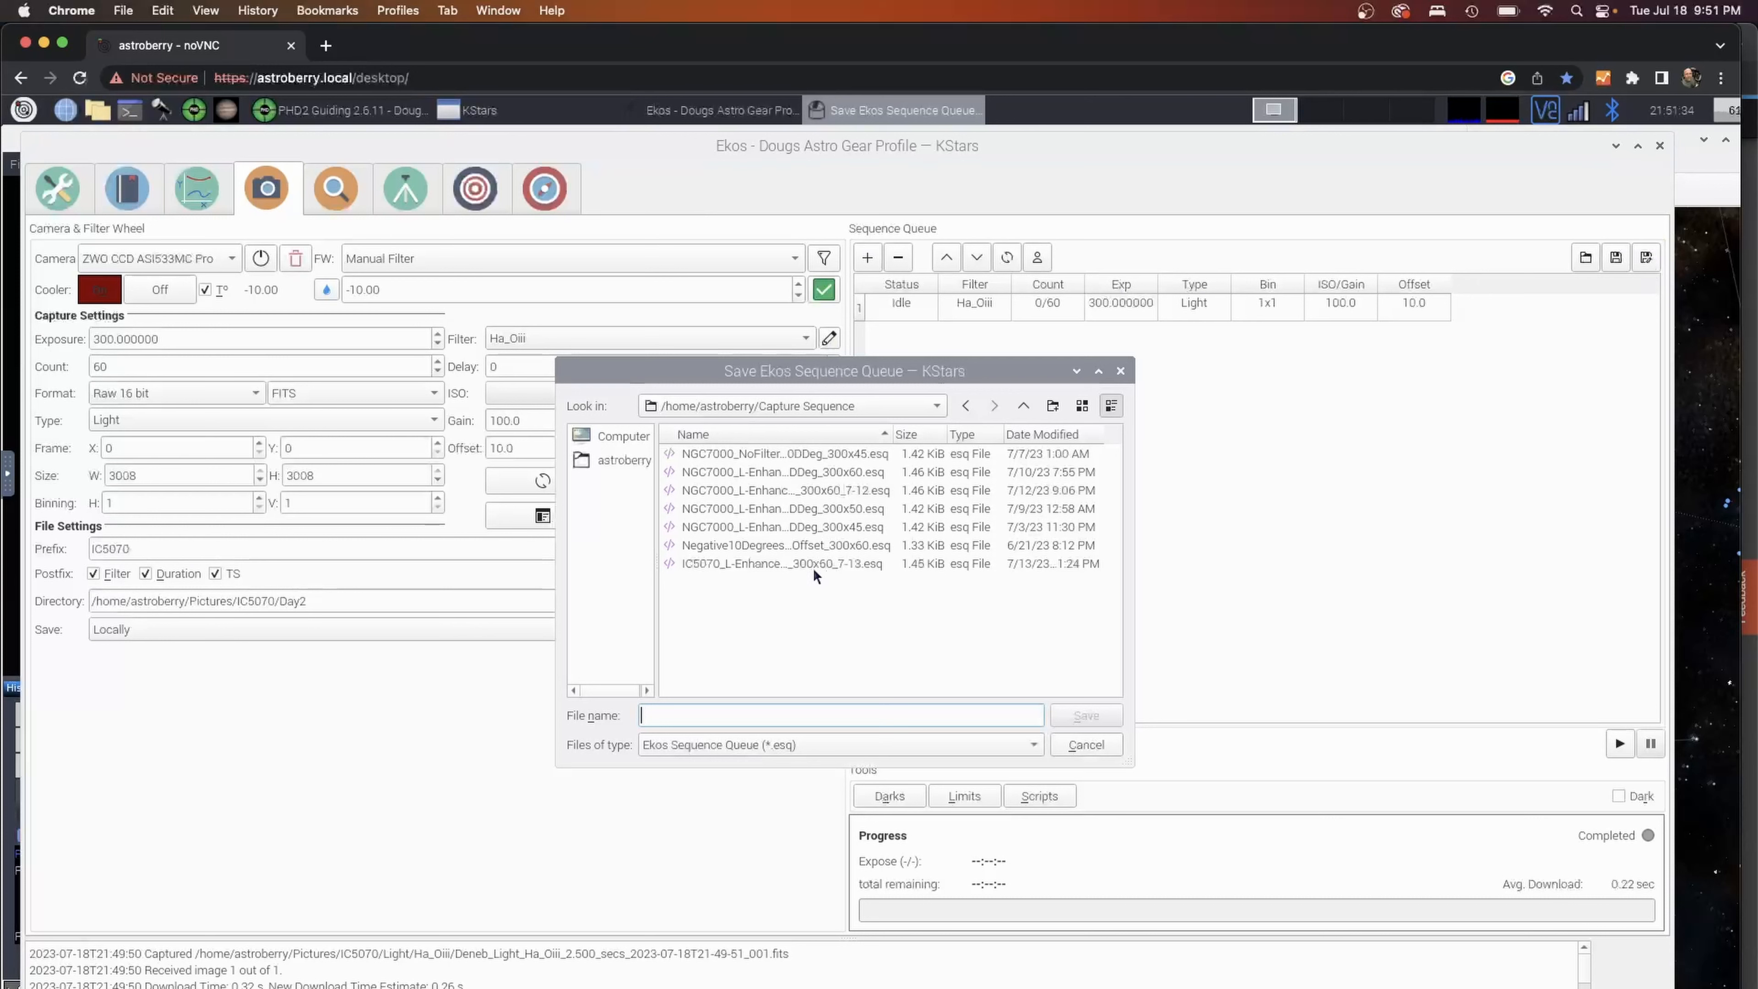
left_click(782, 563)
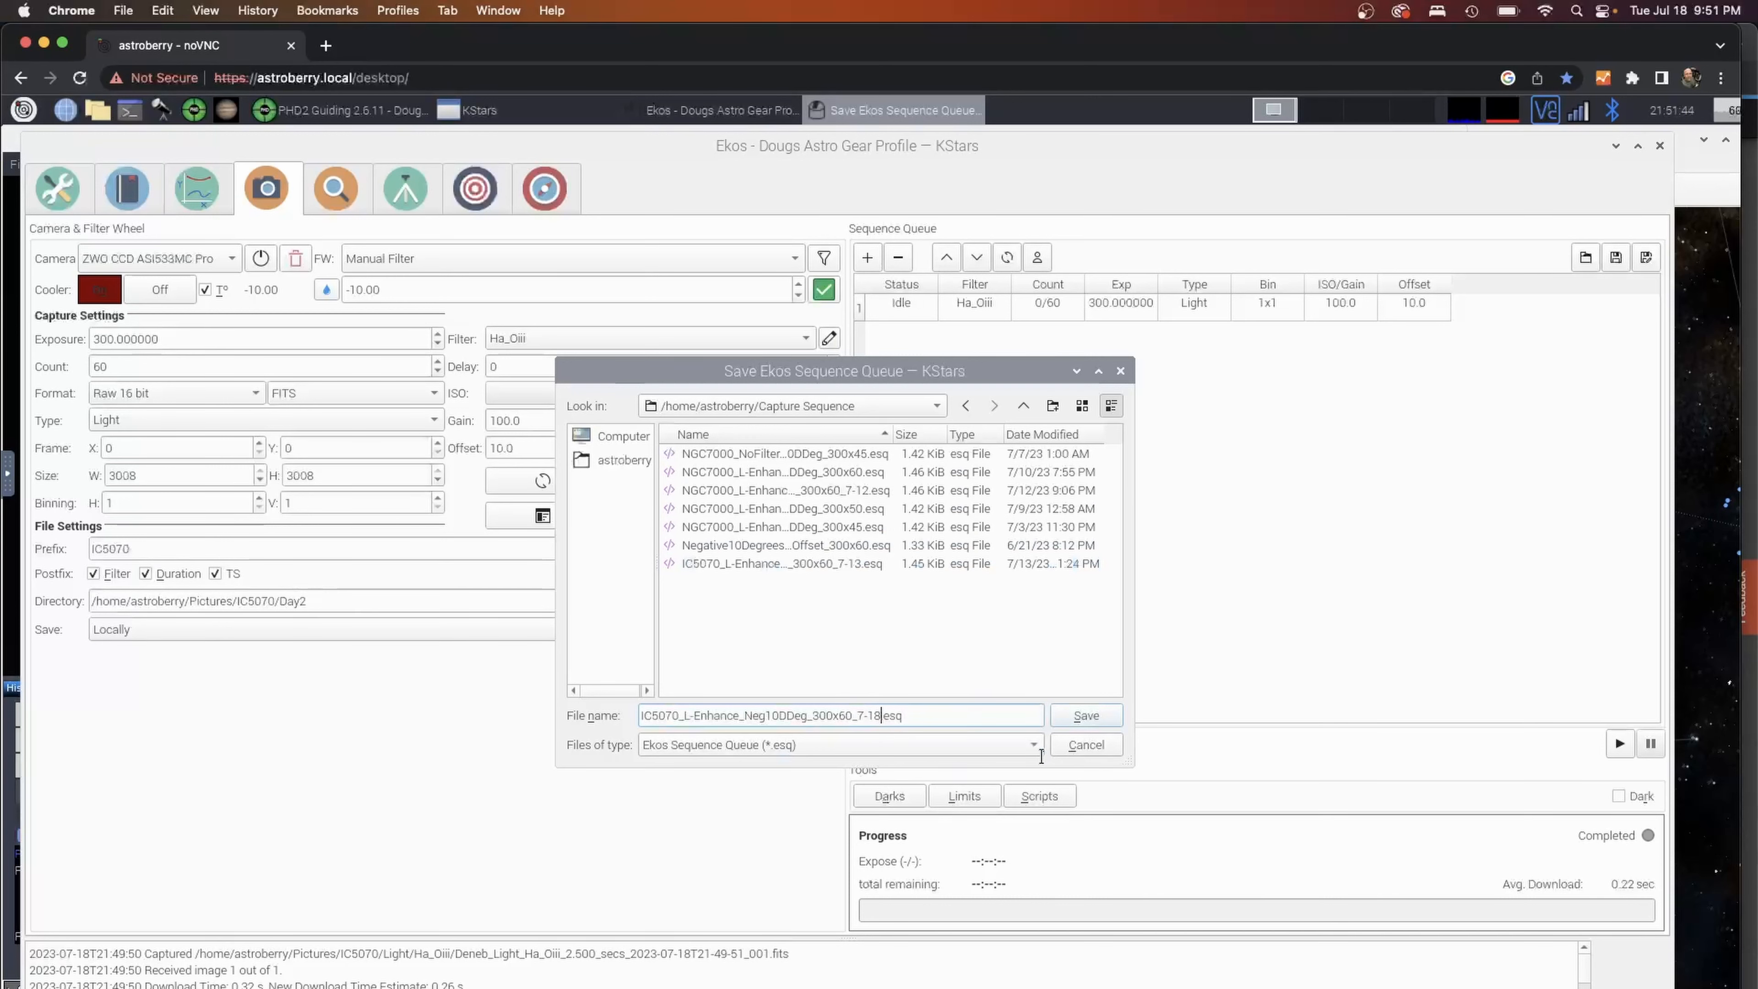
left_click(1085, 716)
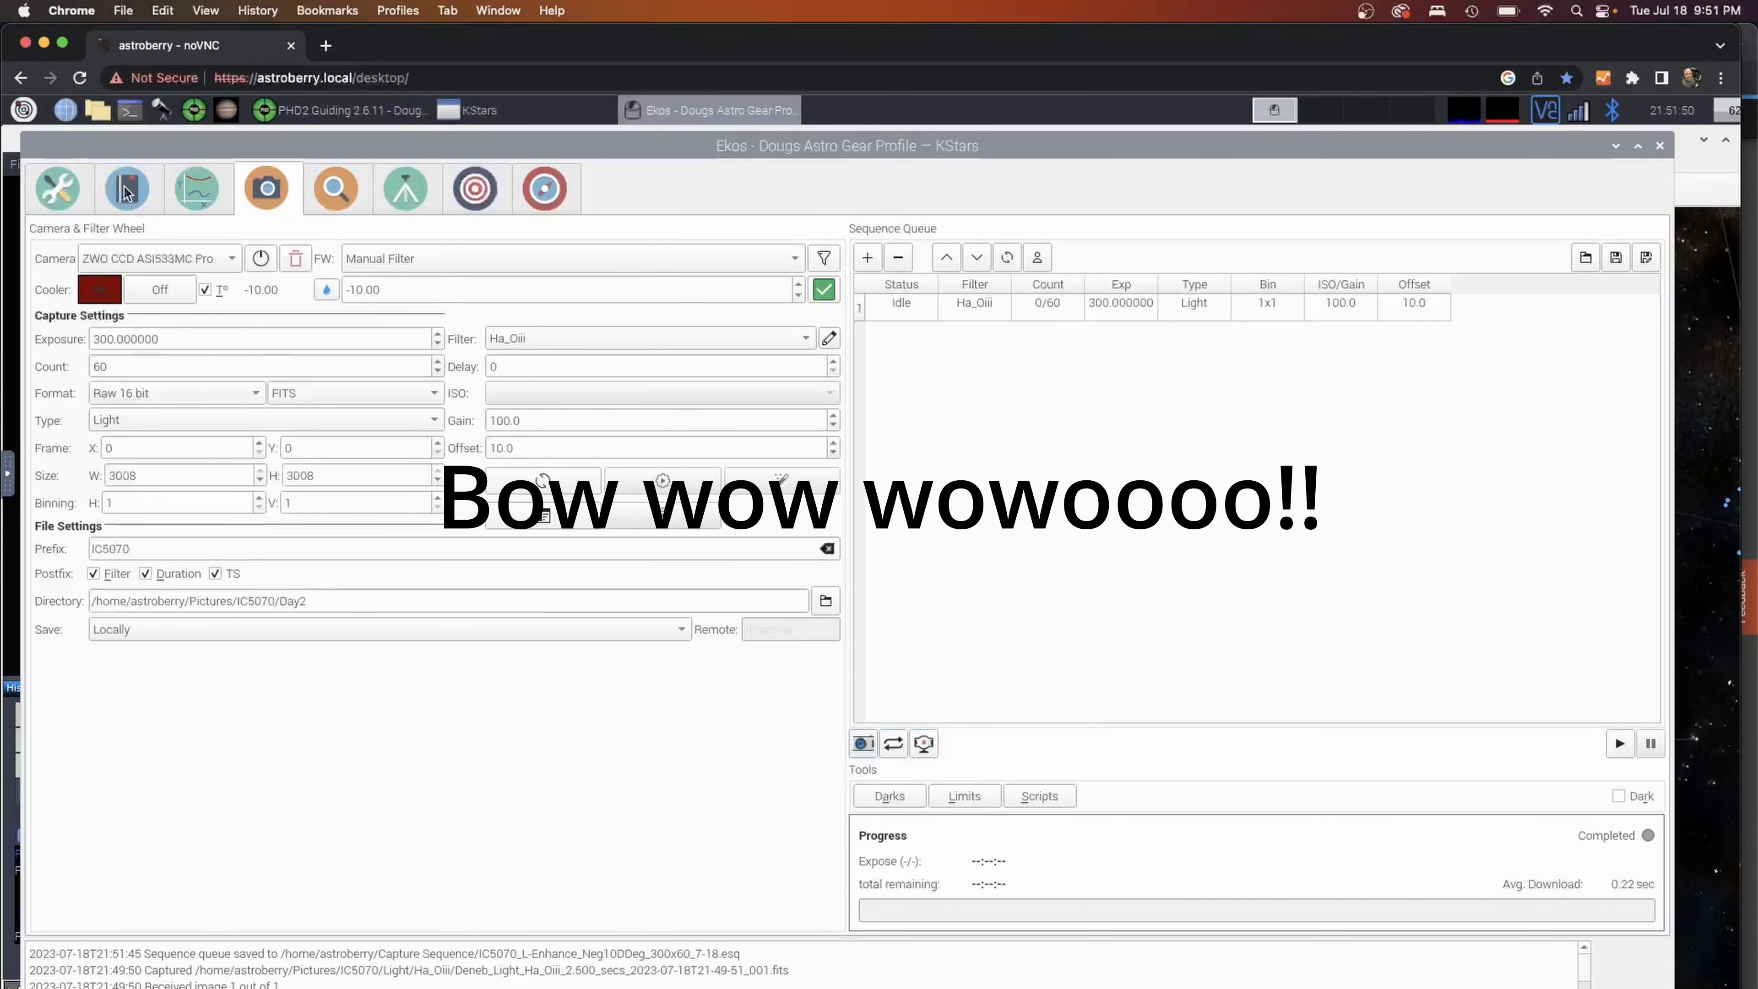
Load 07-13-2023_ic5070_schedule.esl from the Schedules folder into the Scheduler.
left_click(125, 189)
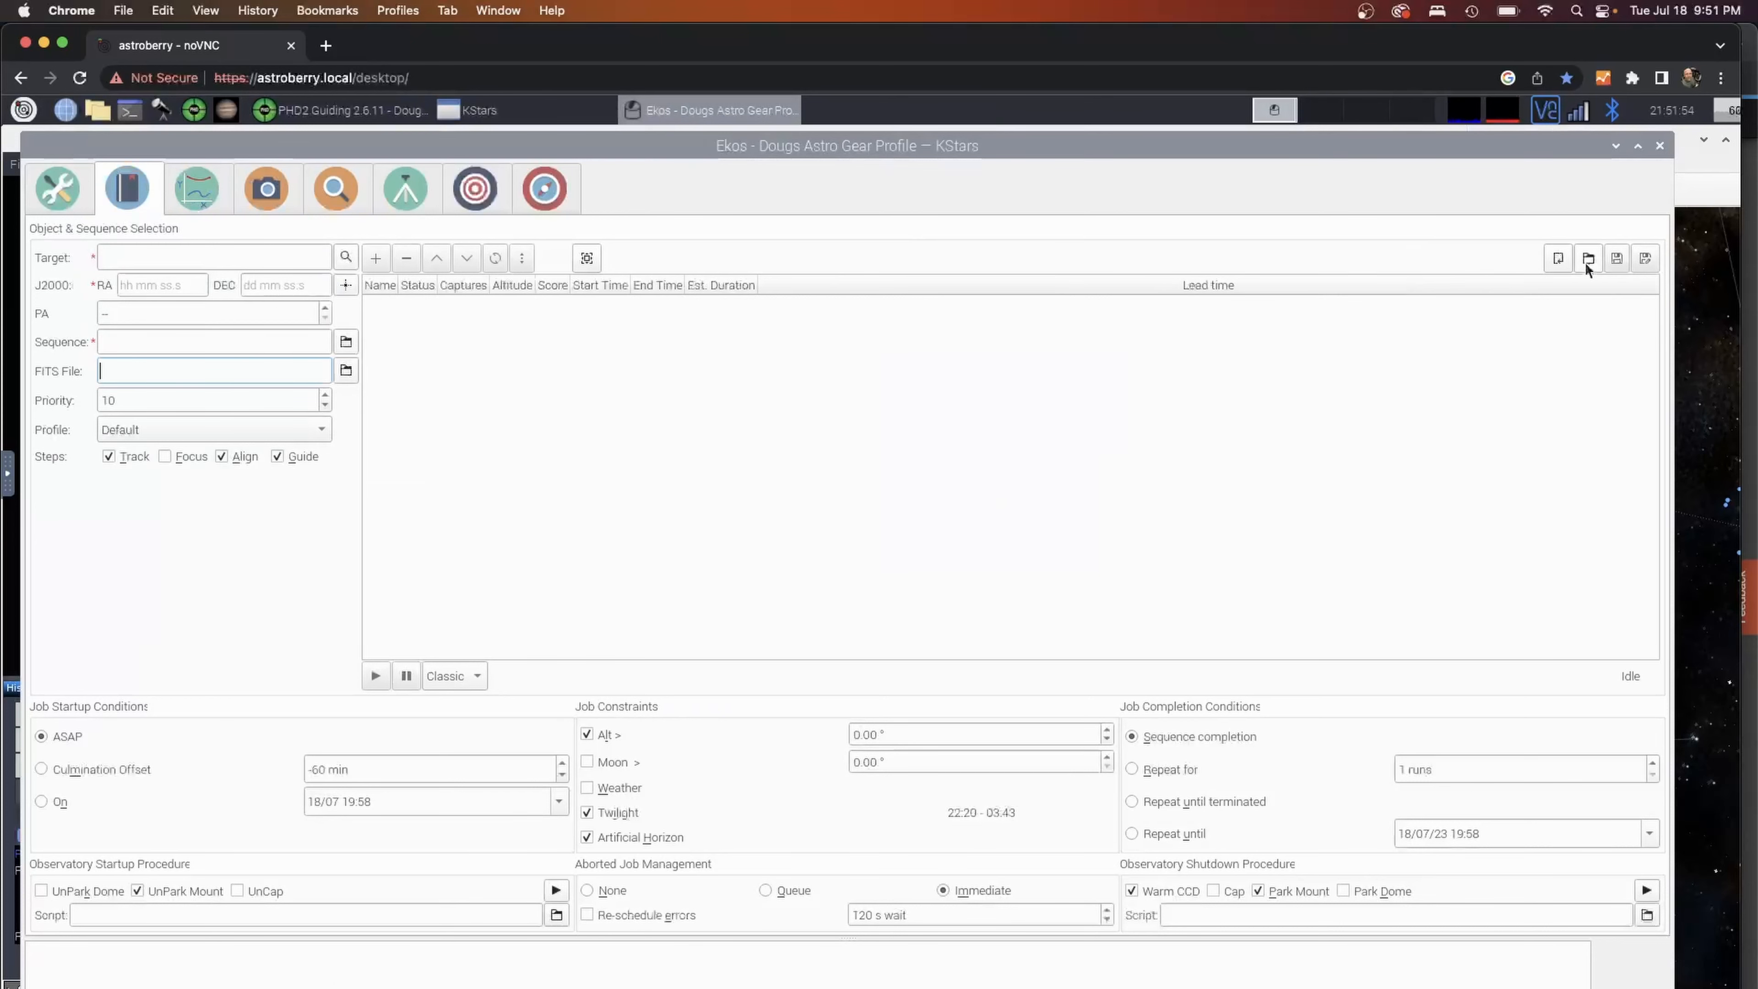
left_click(1588, 259)
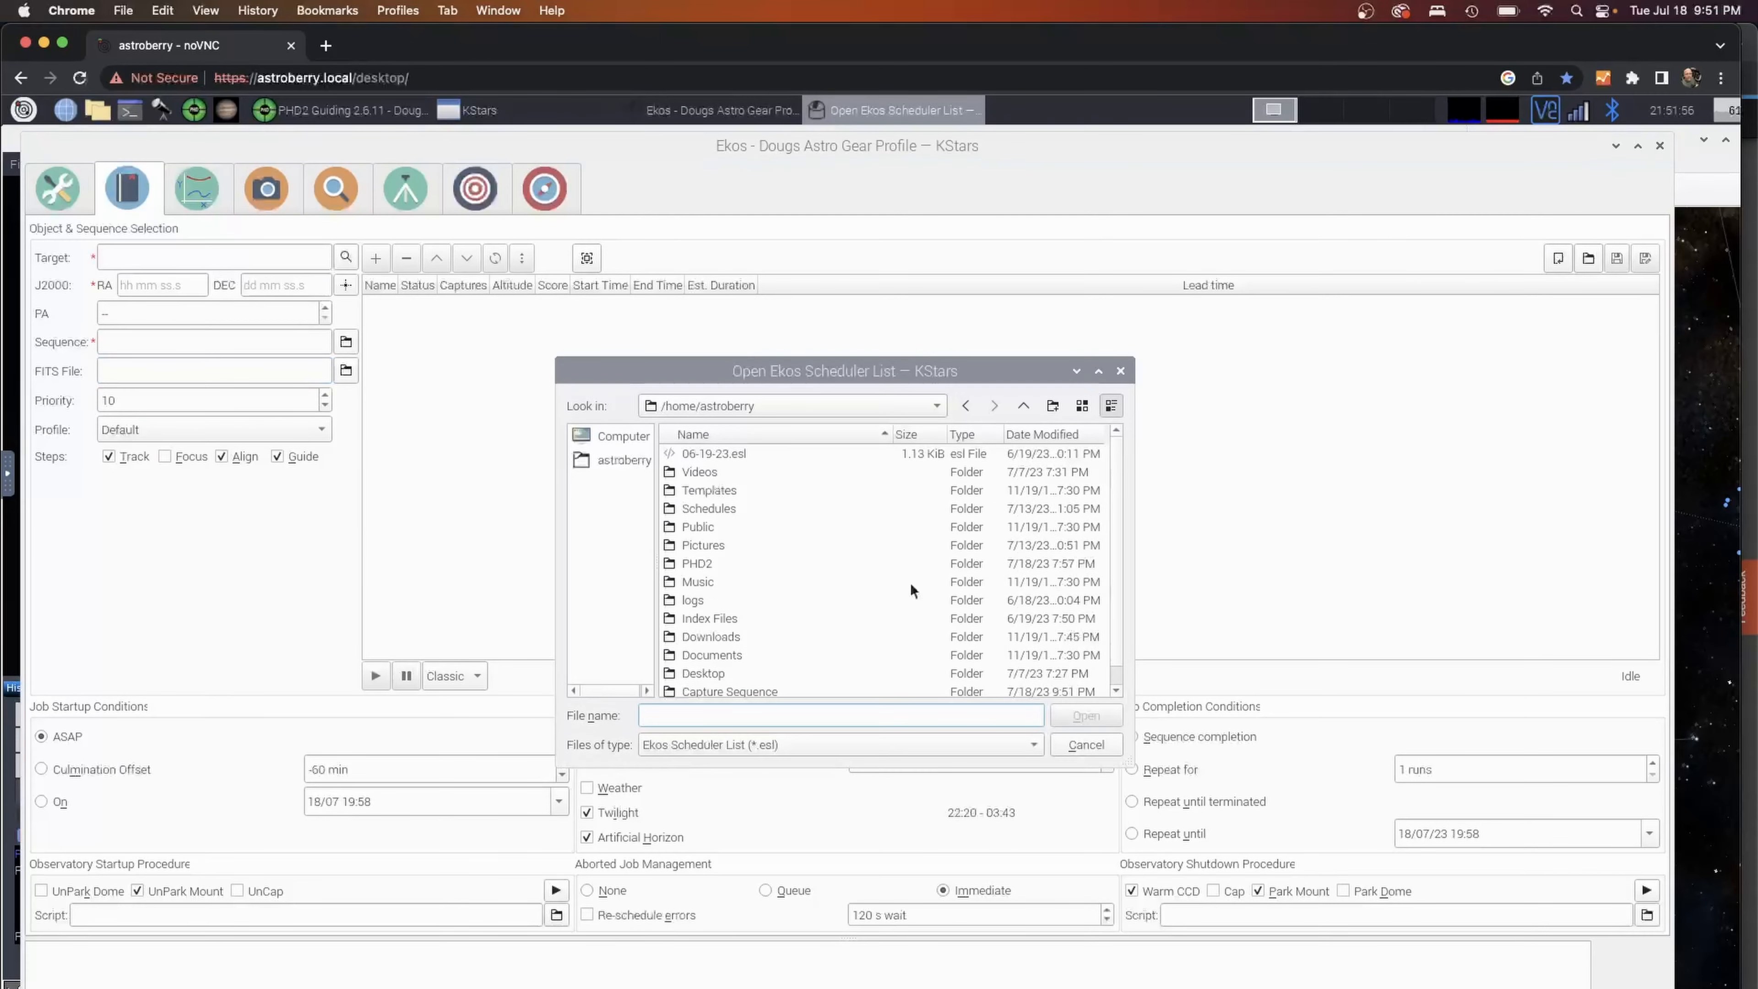
scroll("down", 3)
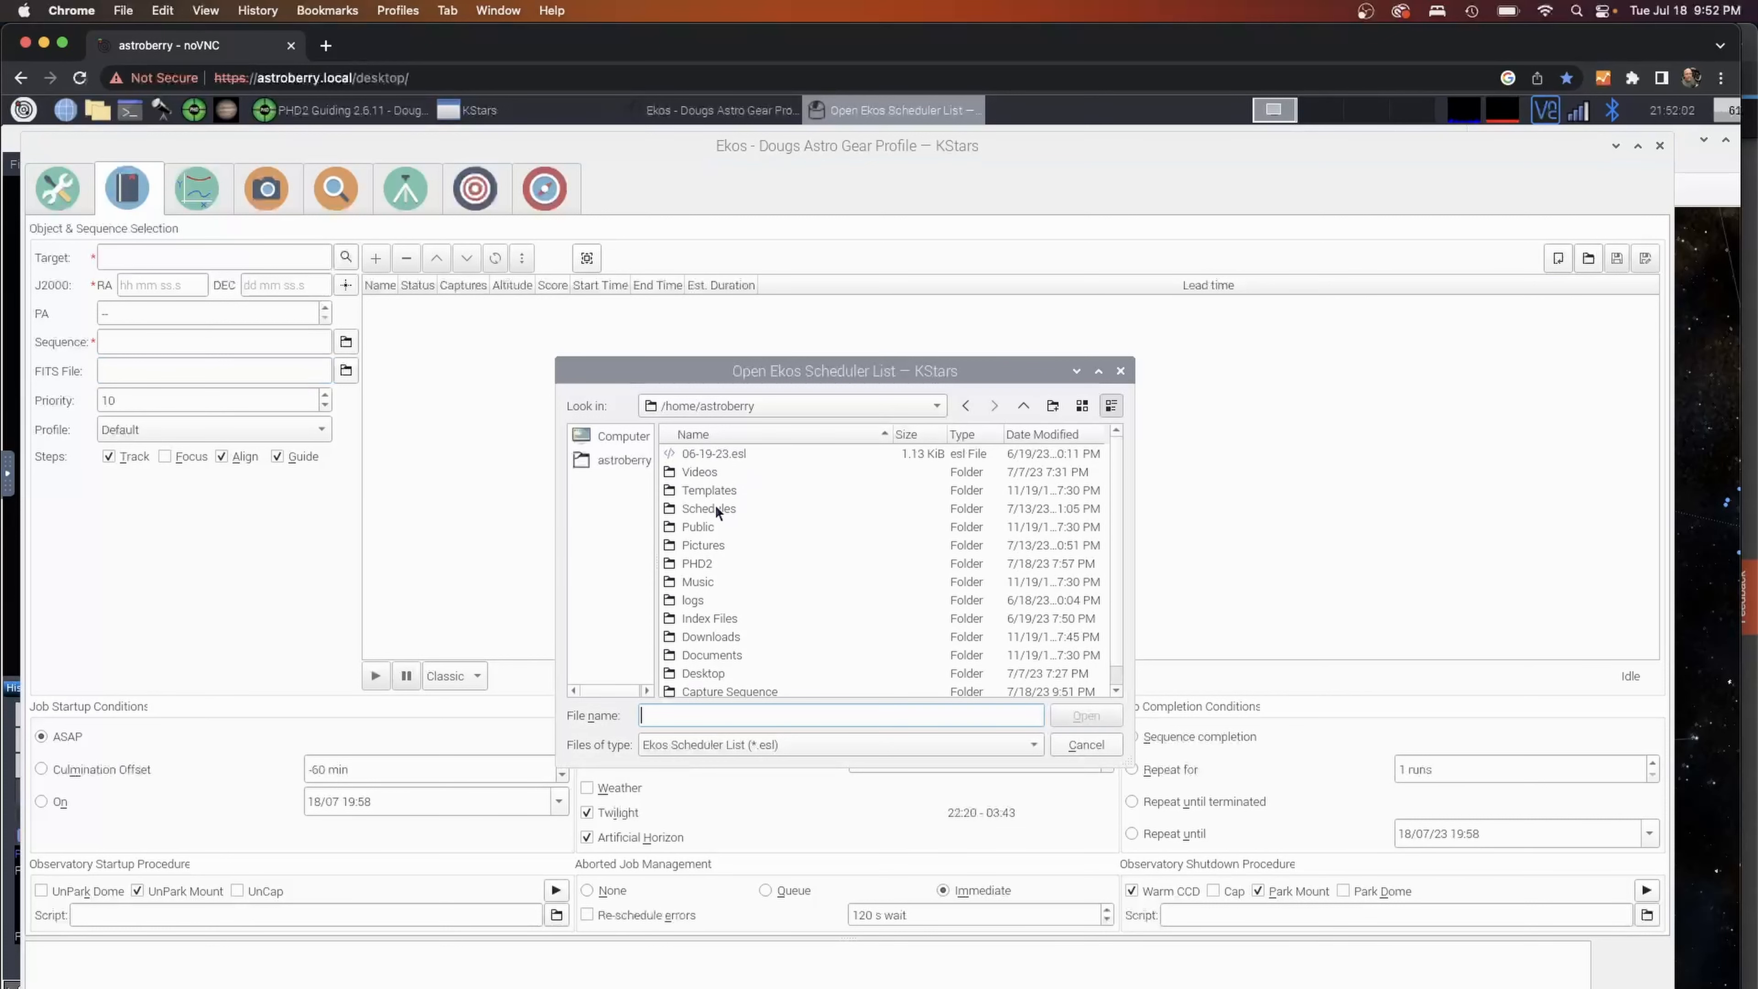
double_click(708, 508)
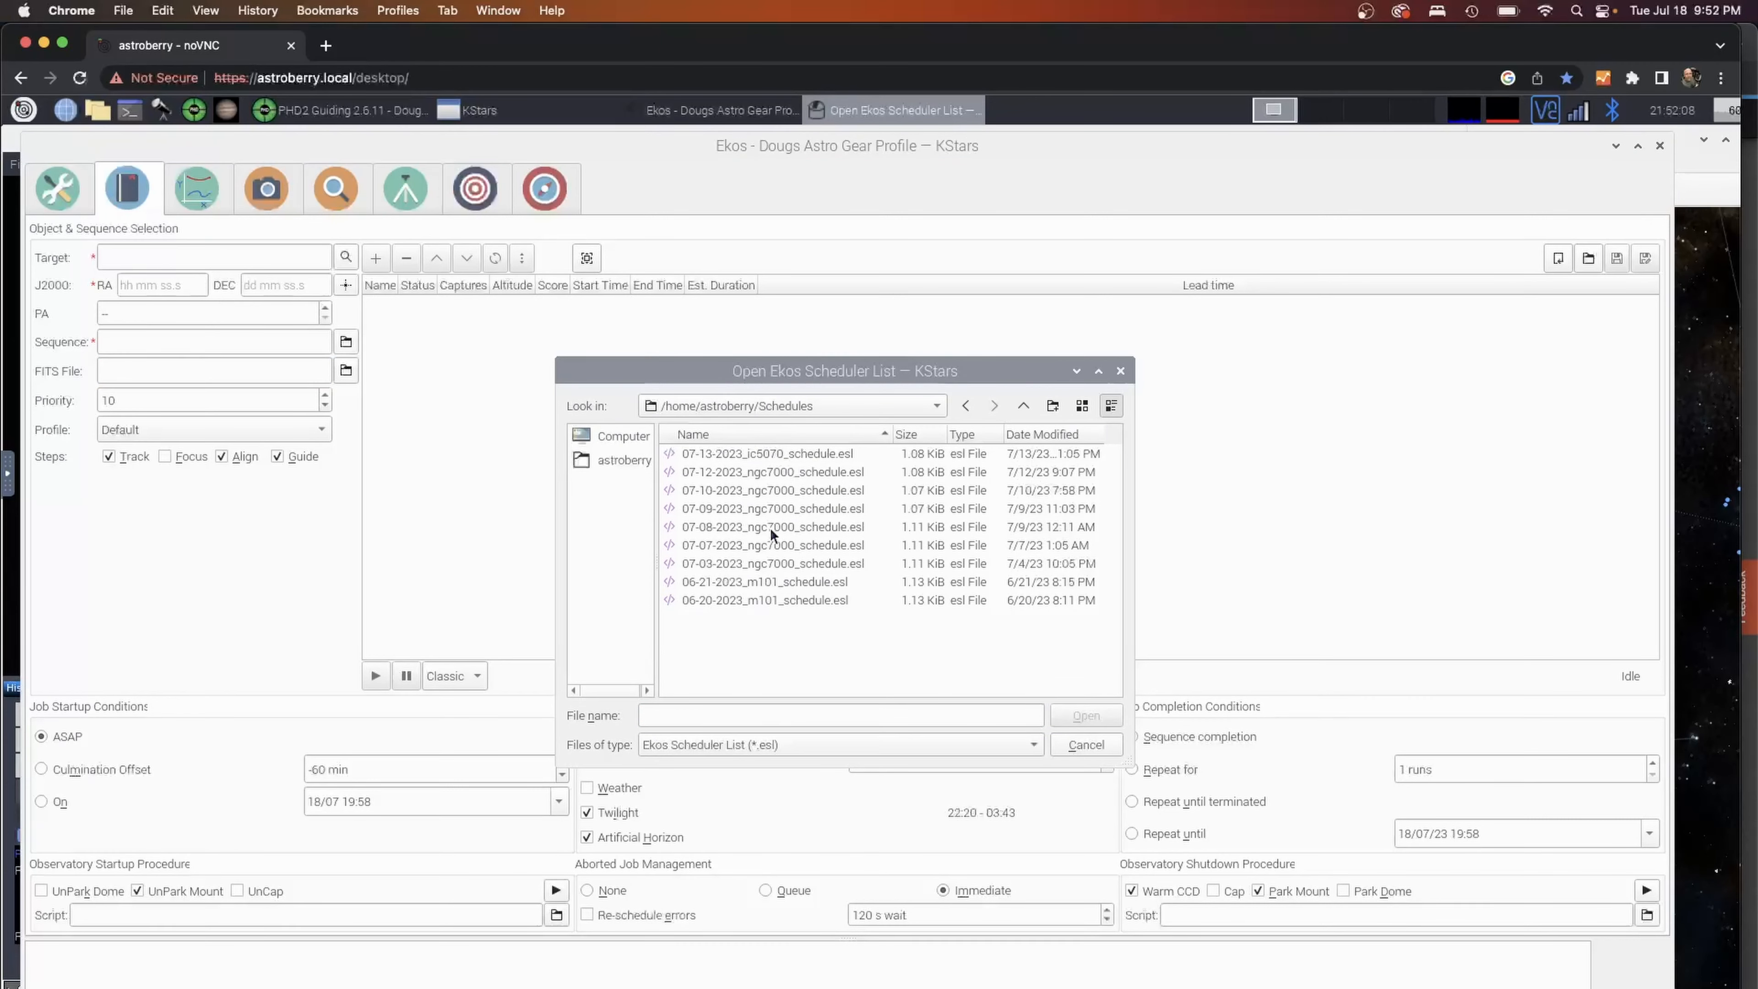
mouse_move(782, 468)
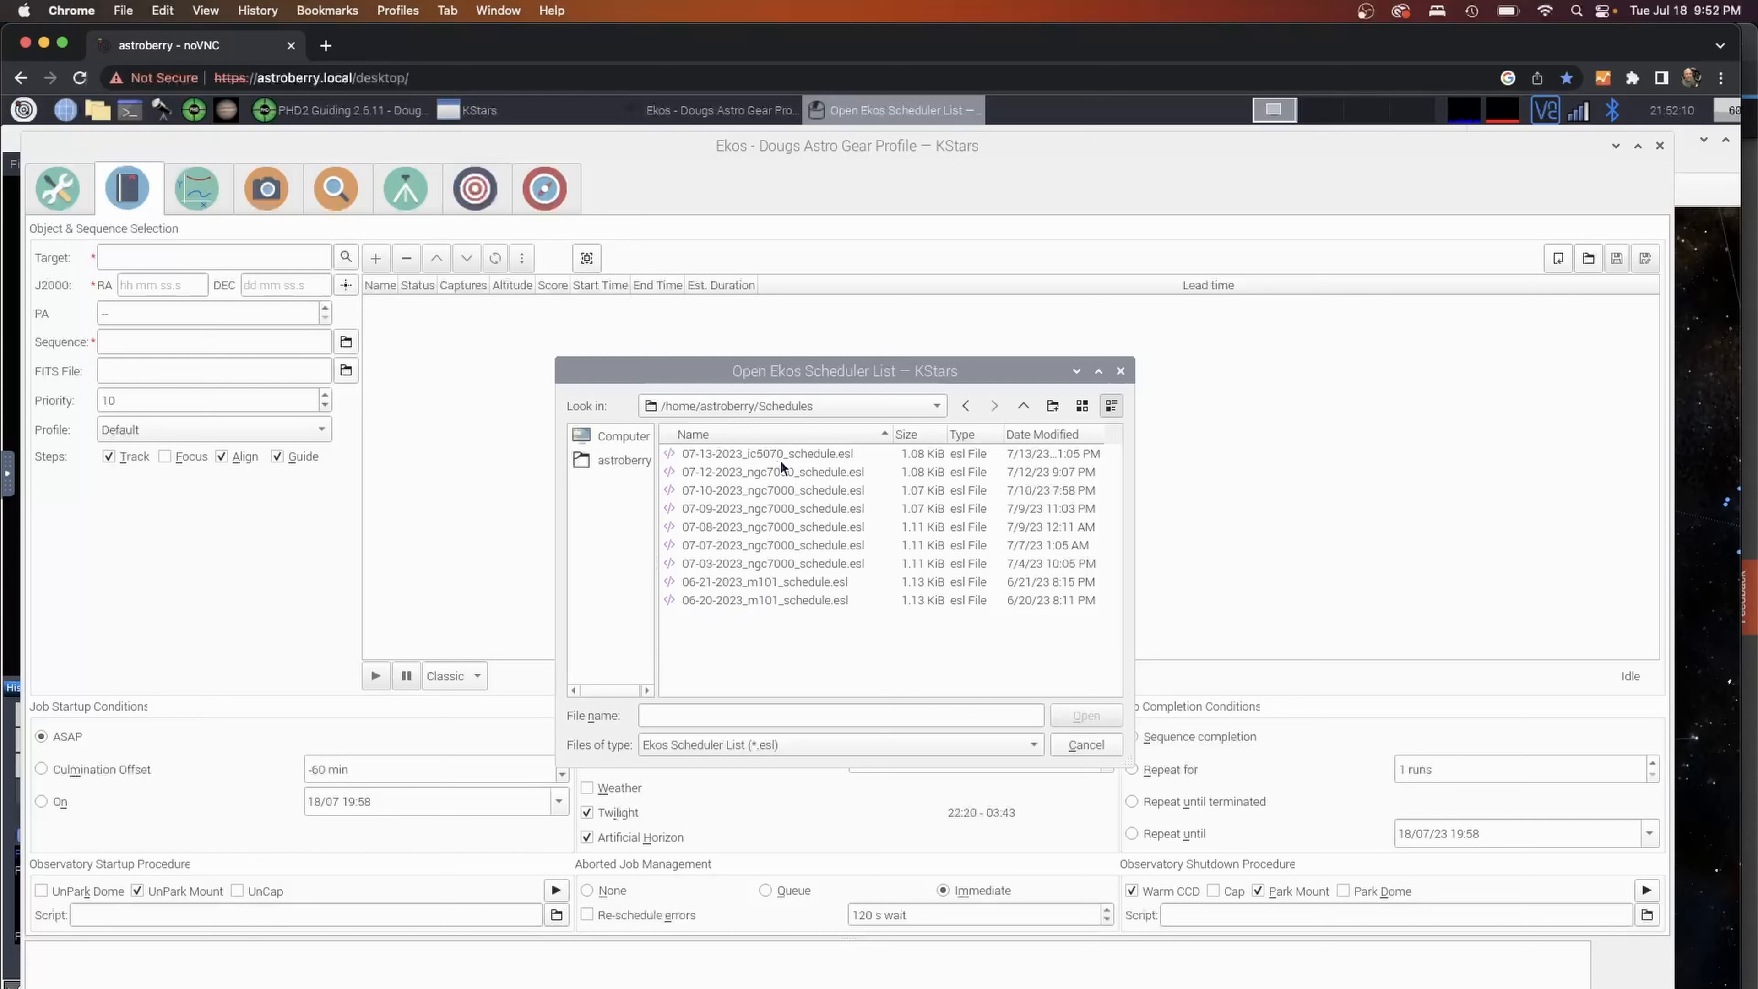
left_click(769, 453)
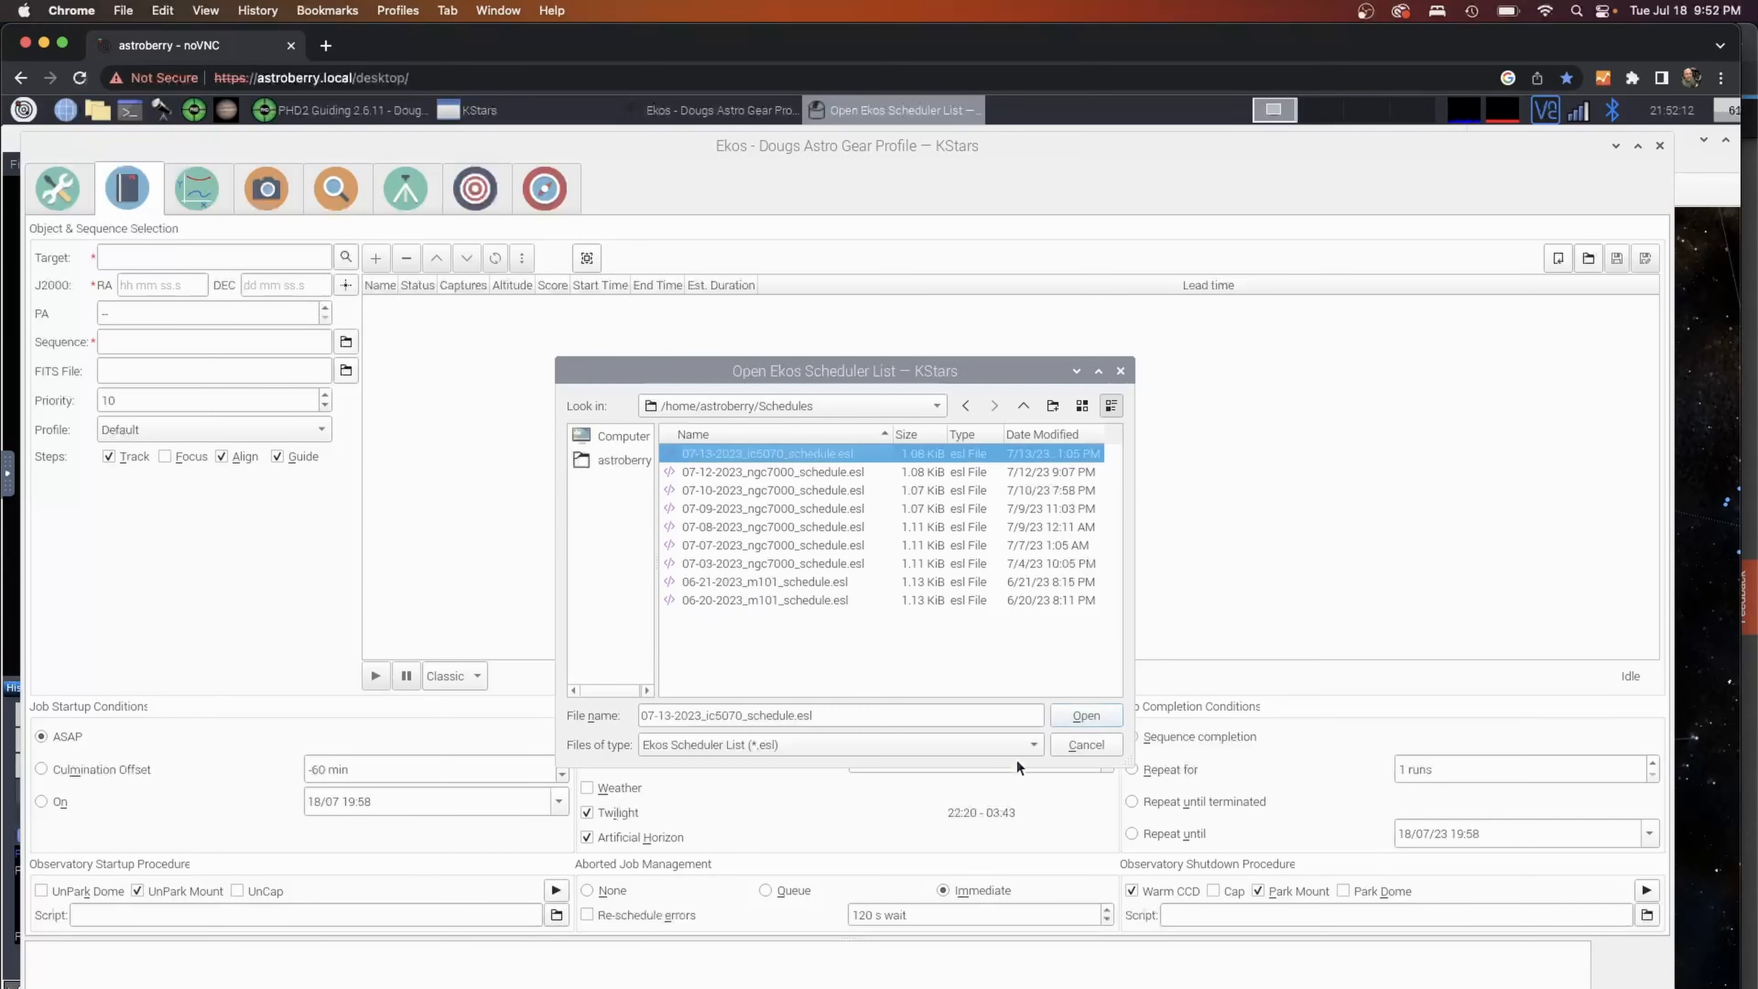
left_click(1084, 716)
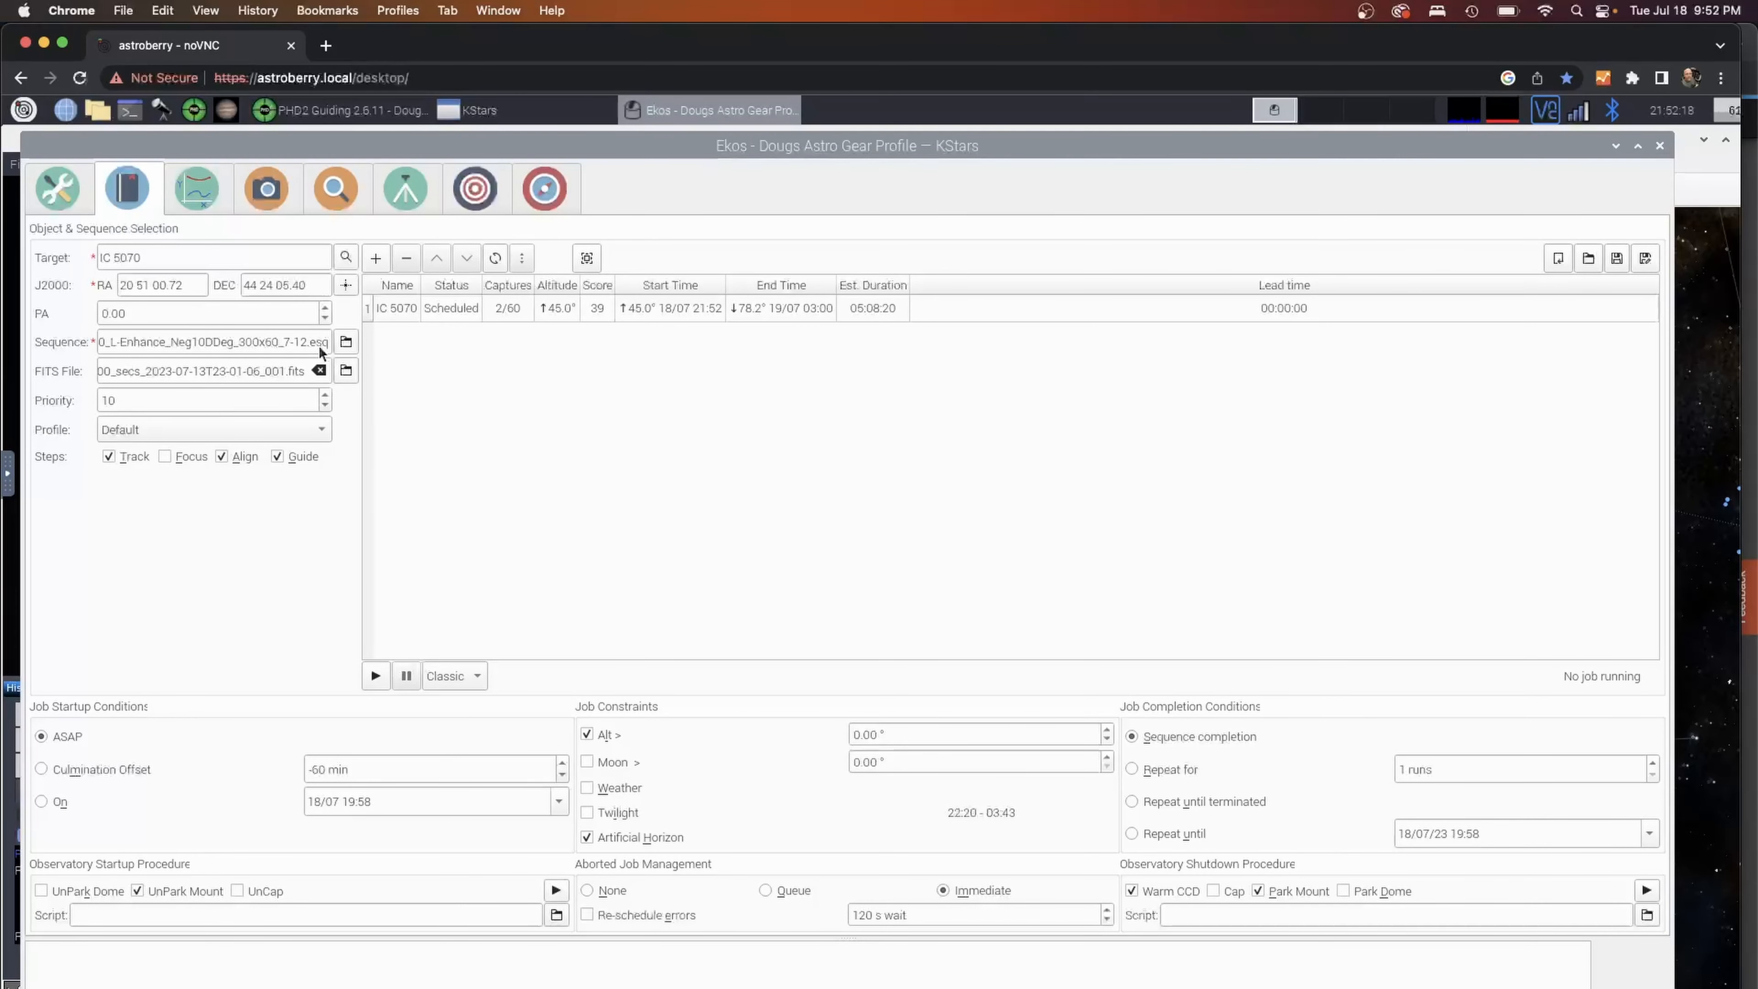
Repoint the IC 5070 job's sequence to the IC5070 ..._7-18.esq file in Capture Sequence.
left_click(345, 341)
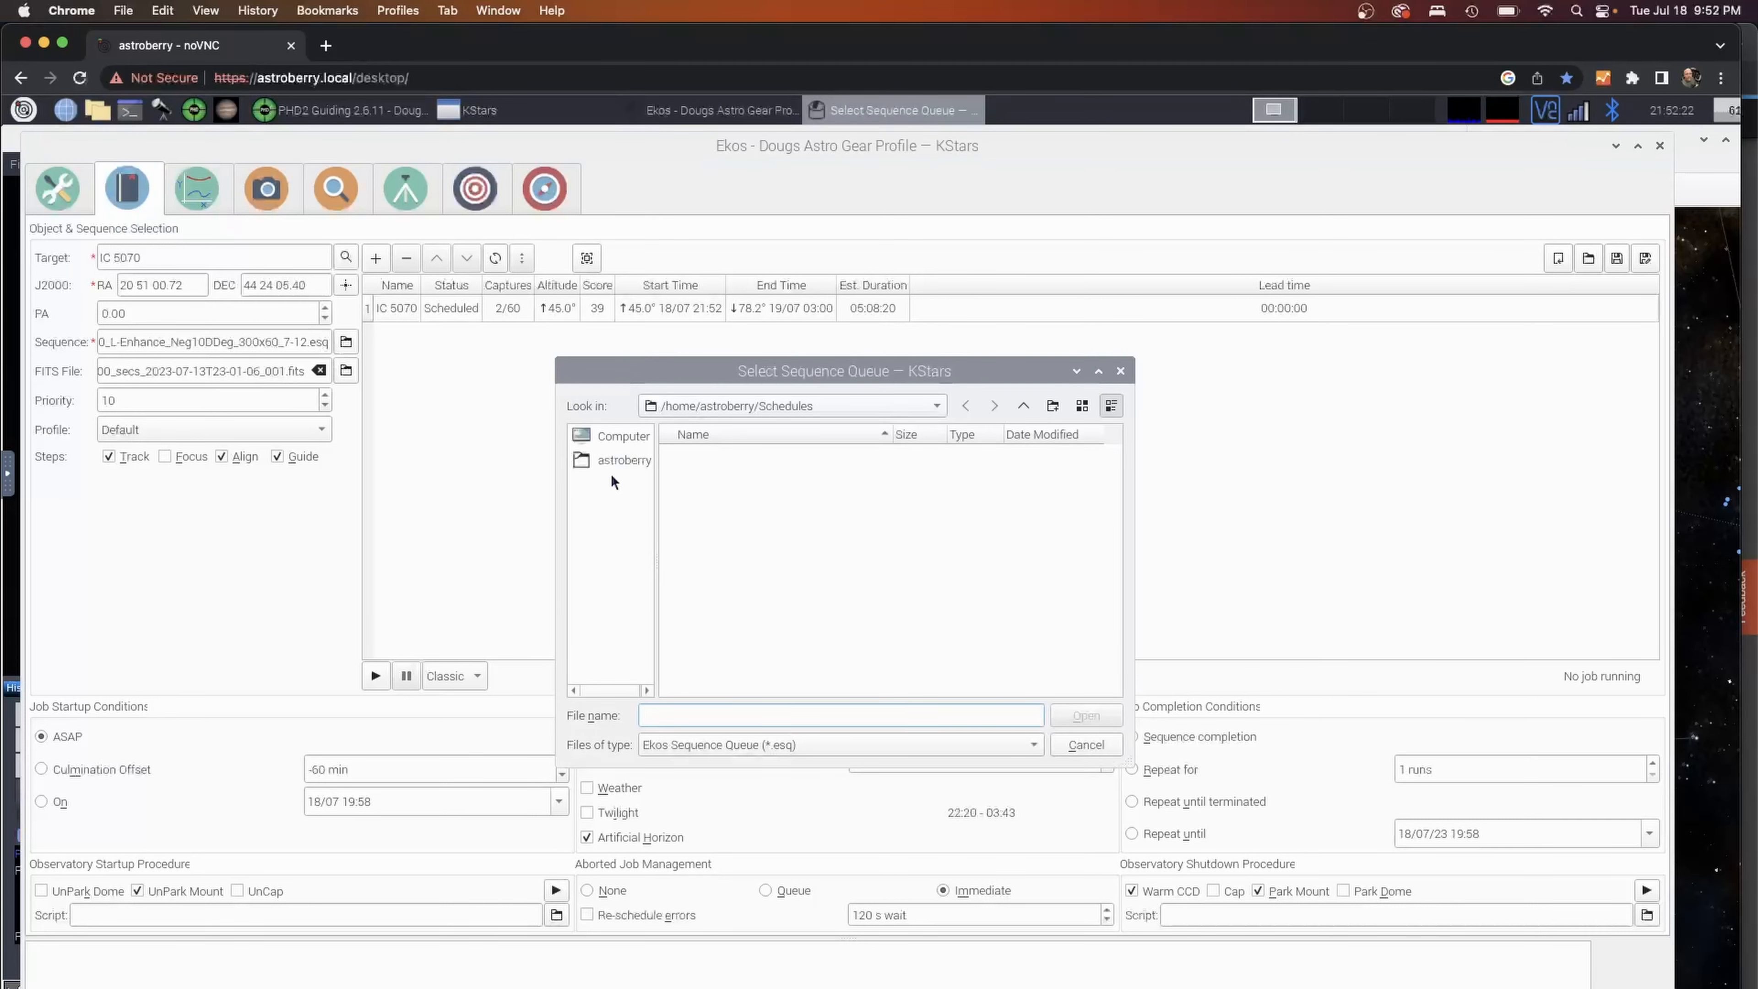
left_click(624, 460)
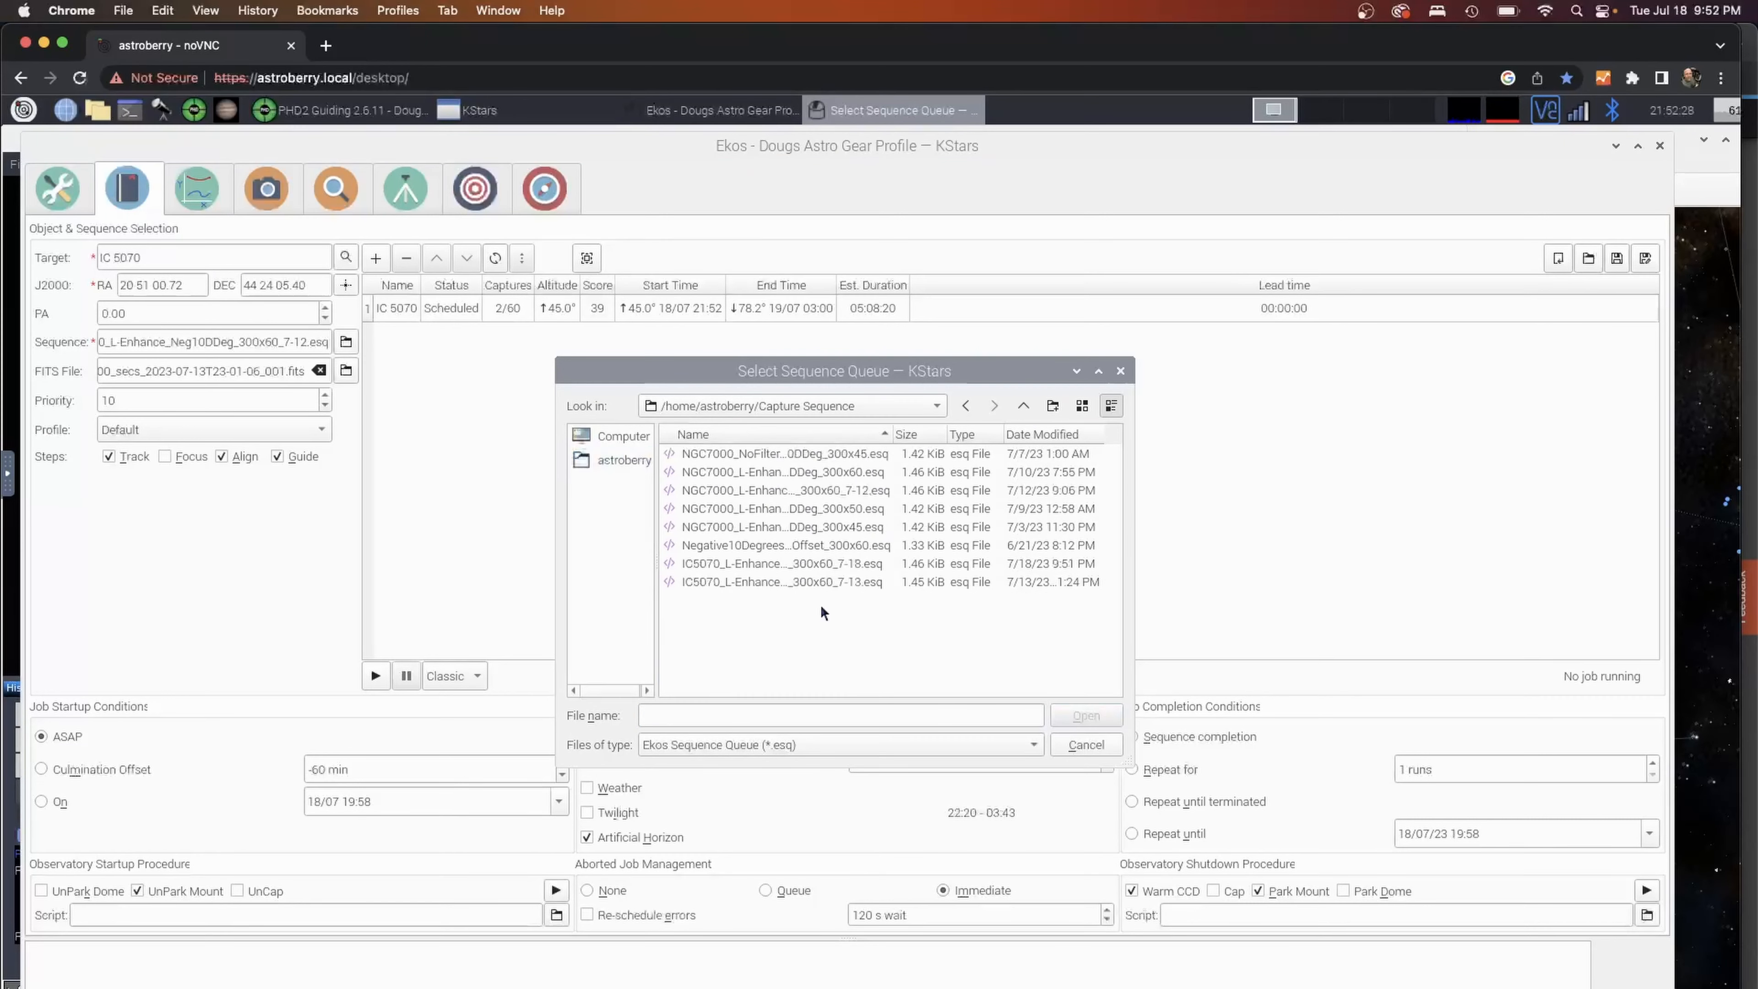
mouse_move(805, 586)
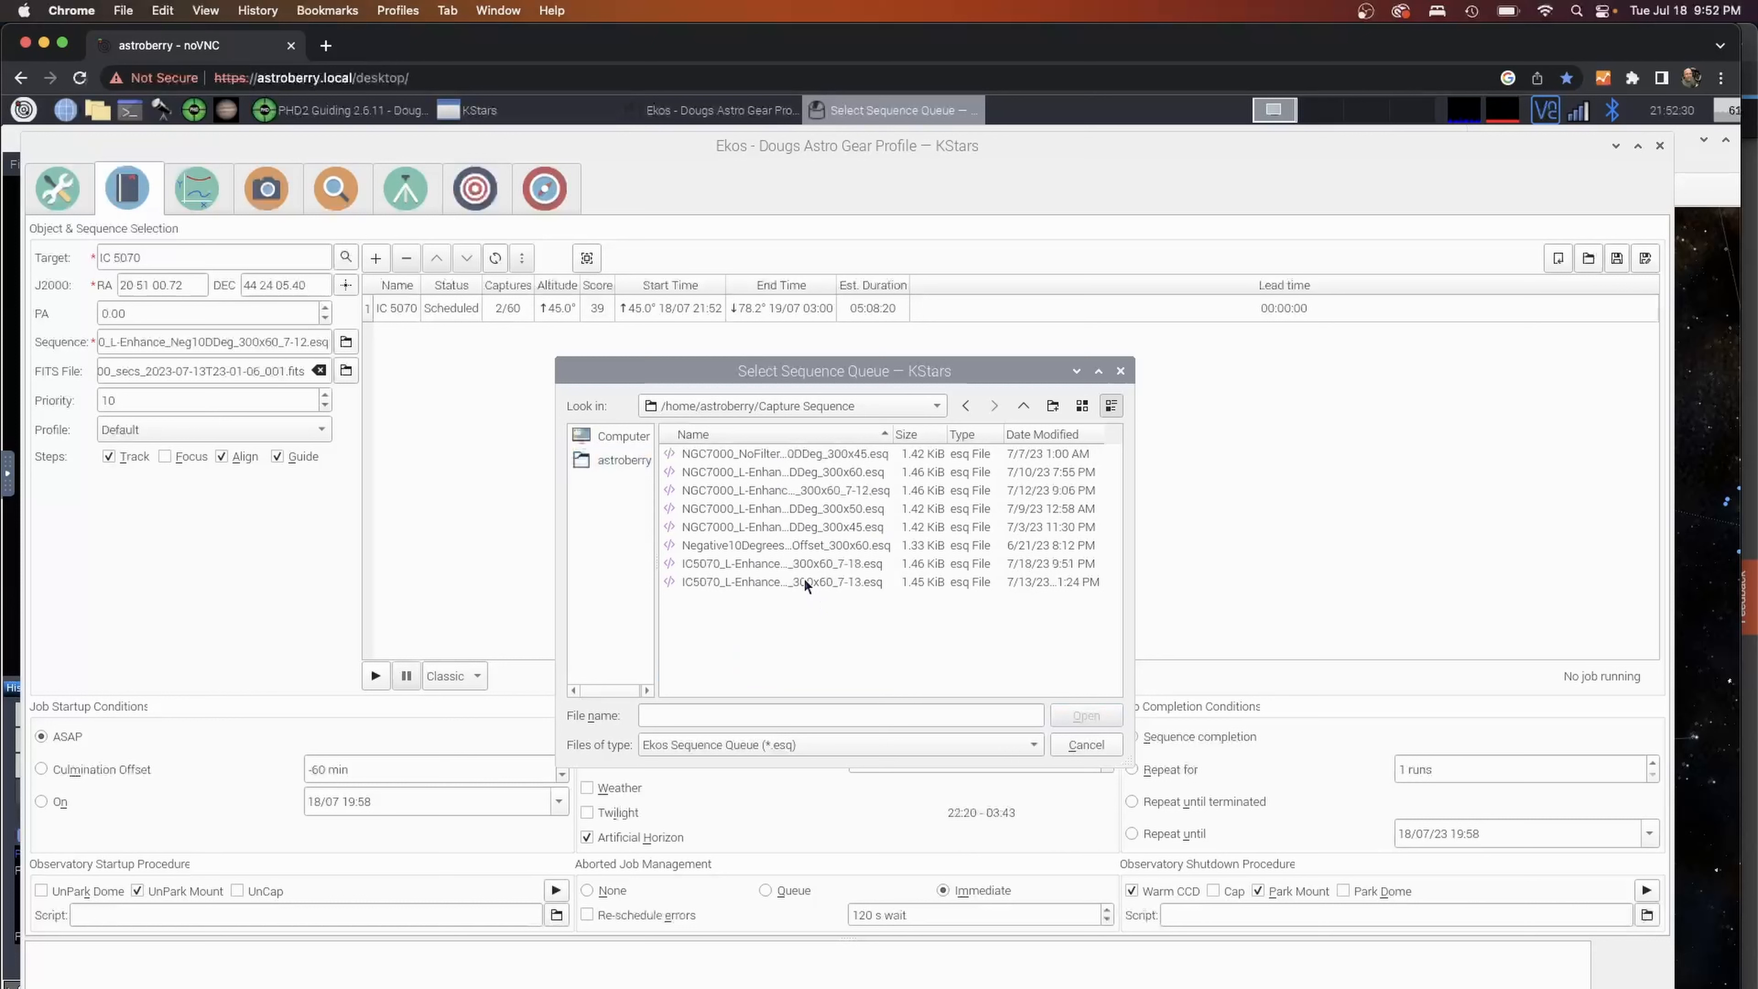
left_click(781, 563)
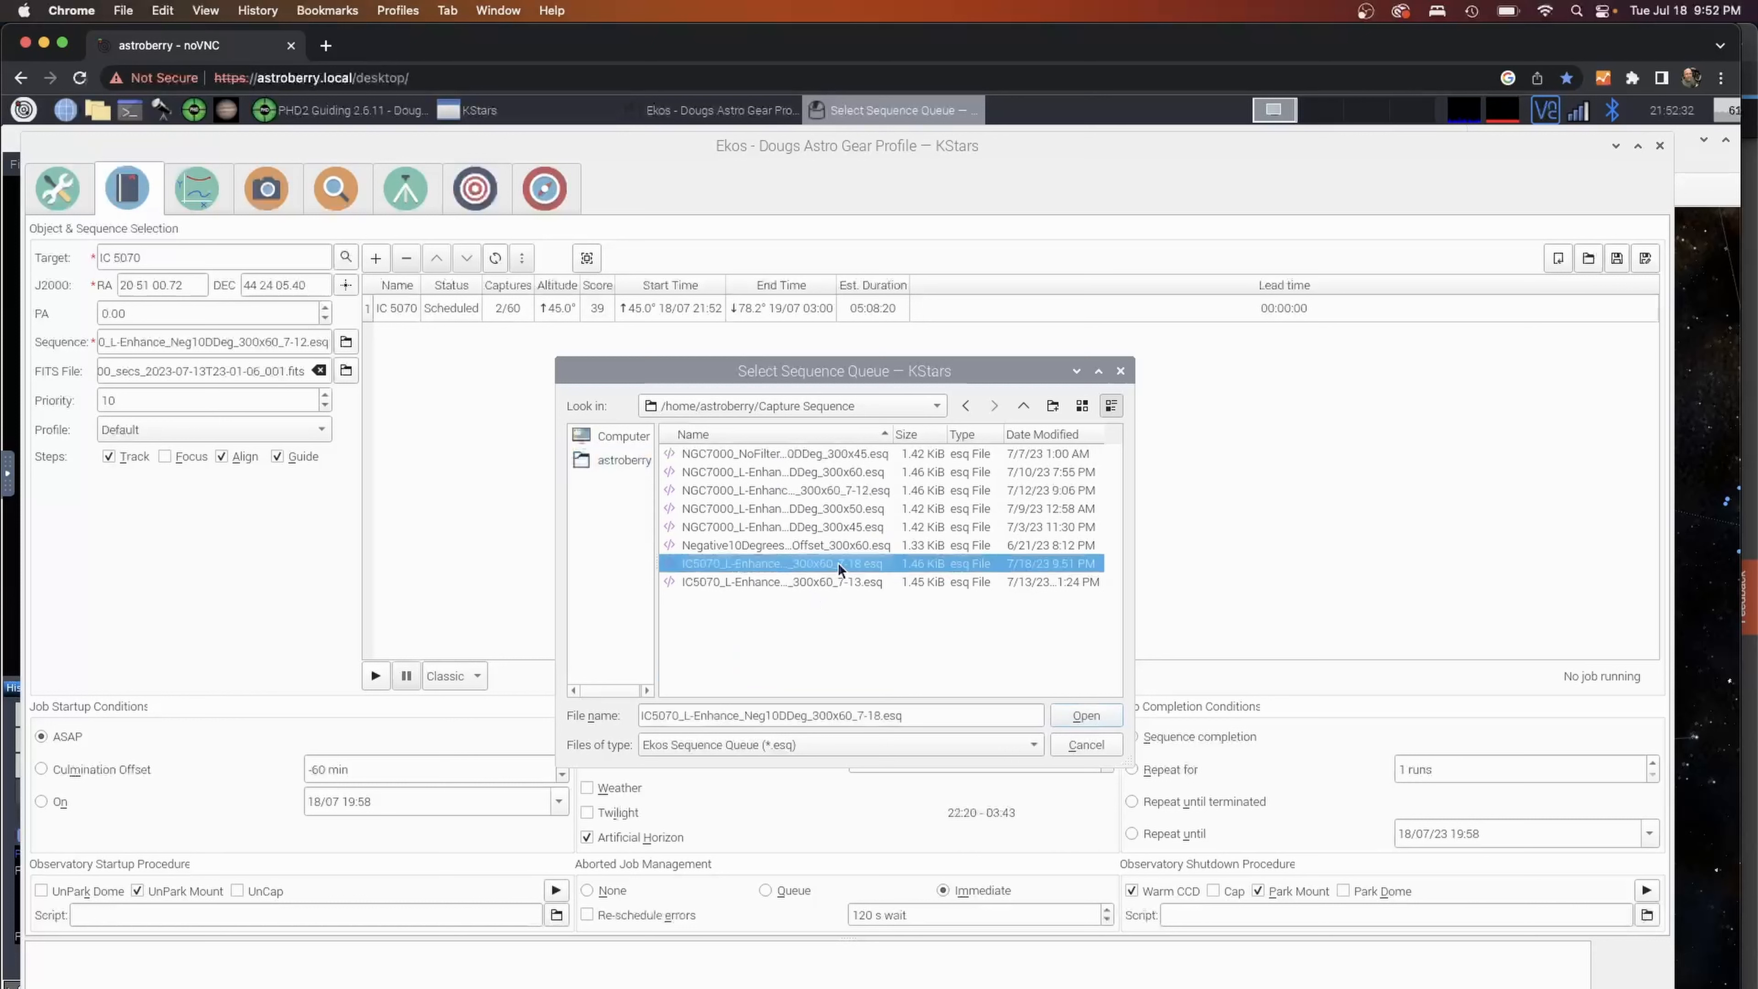
left_click(1084, 716)
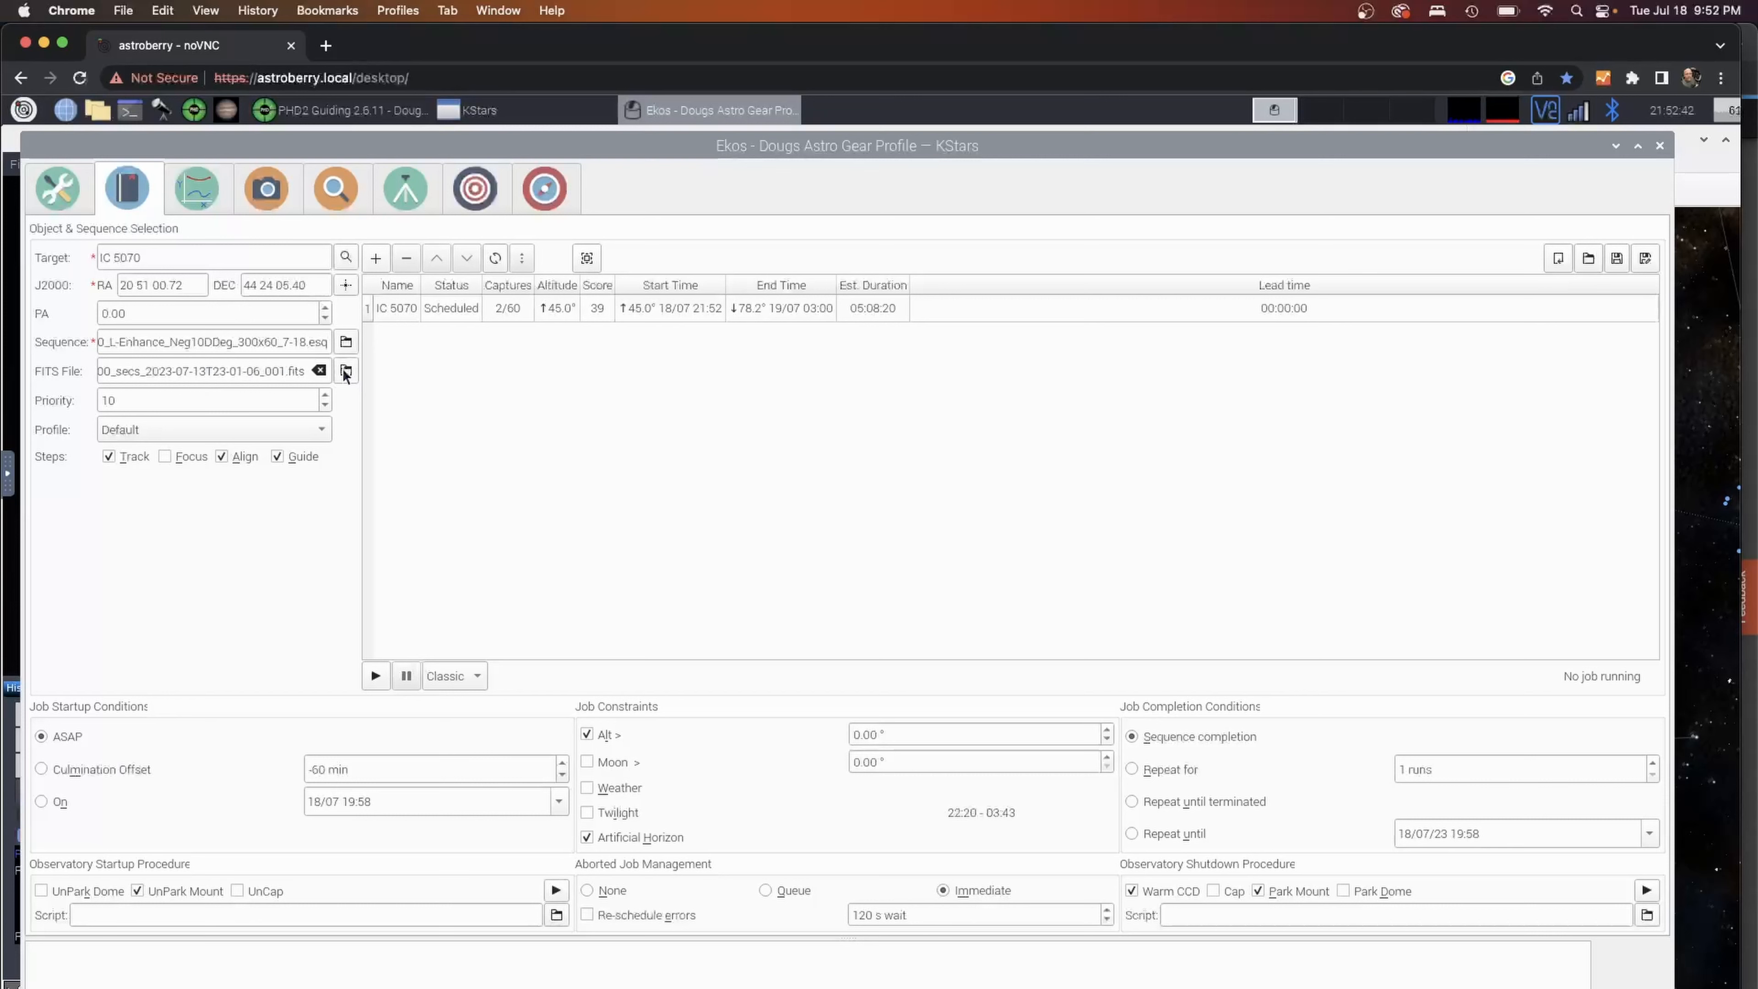
Set the job's FITS File to an image path under Pictures/IC5070/Light/Ha_Oiii.
left_click(345, 370)
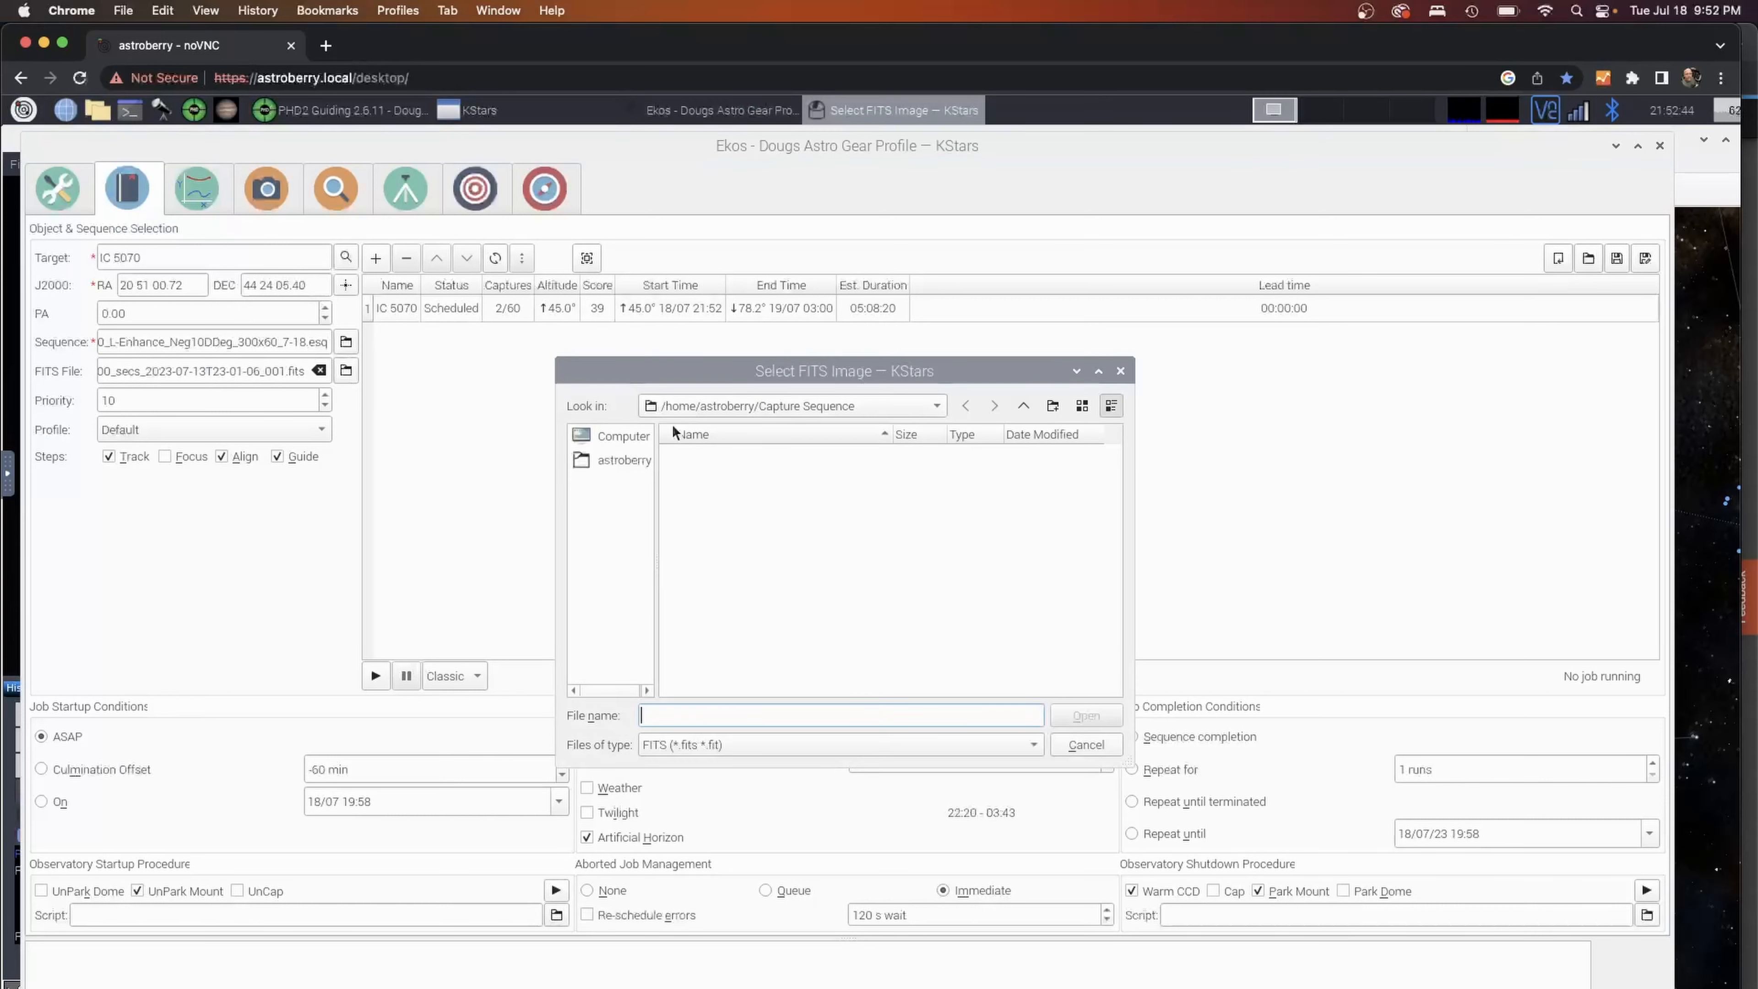
left_click(625, 459)
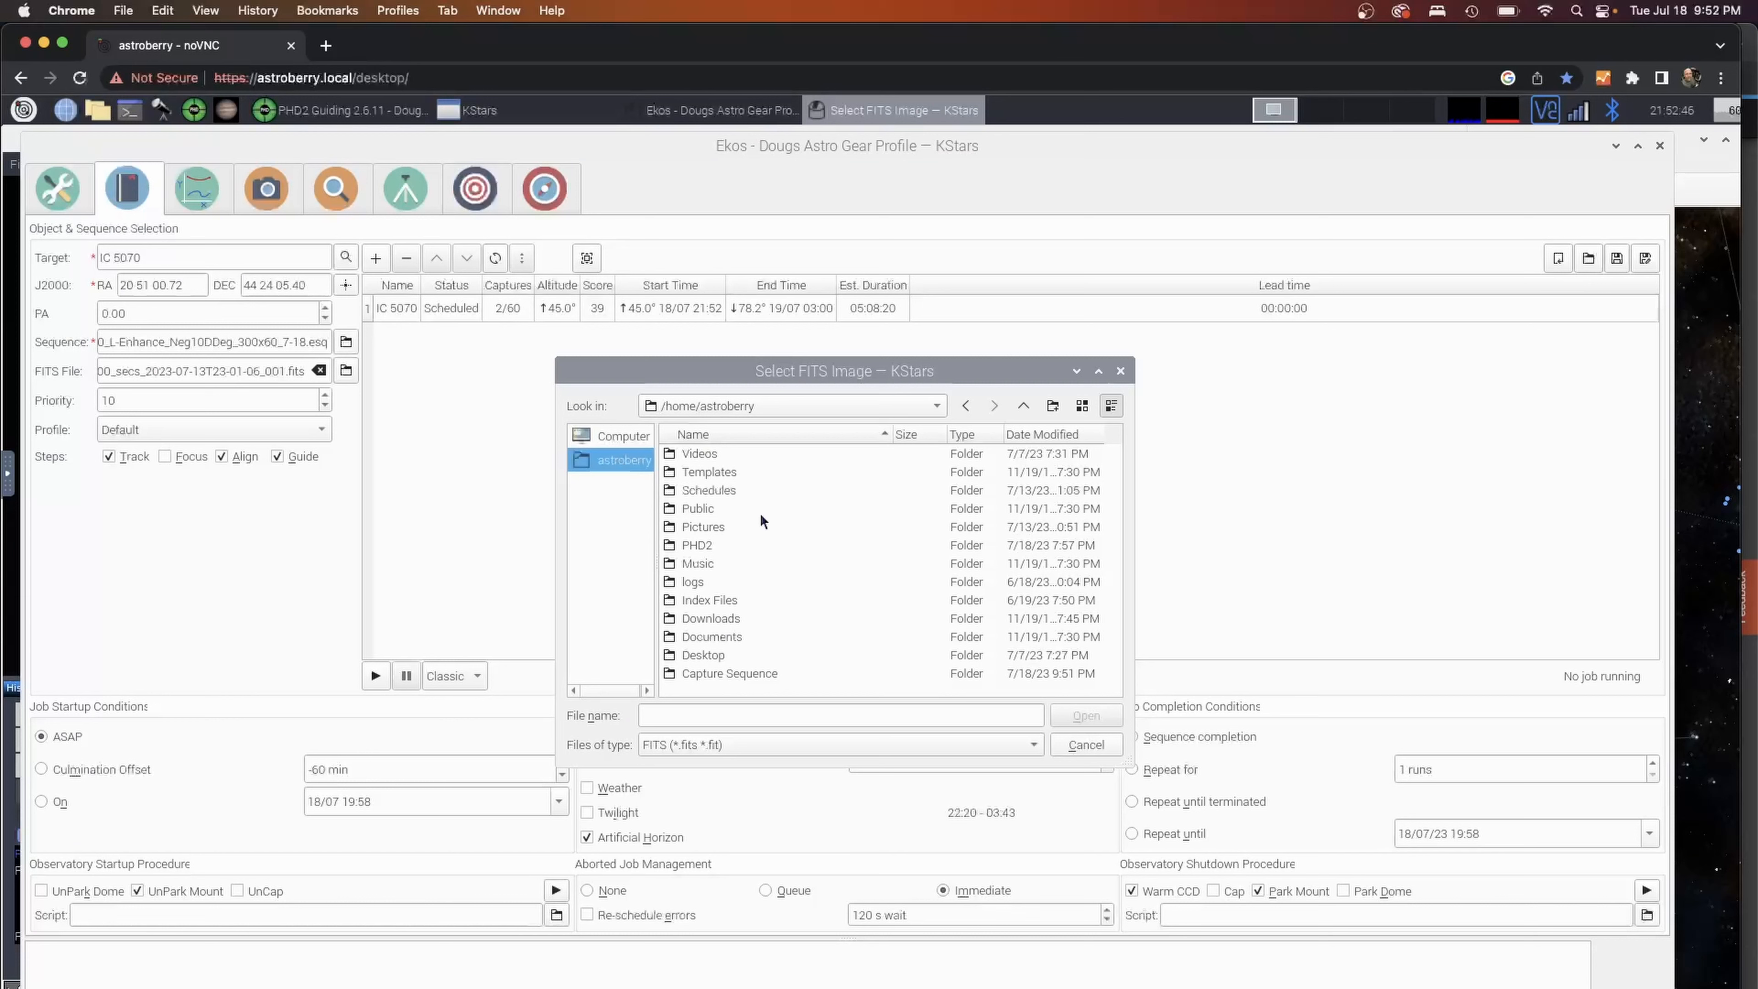
mouse_move(770, 693)
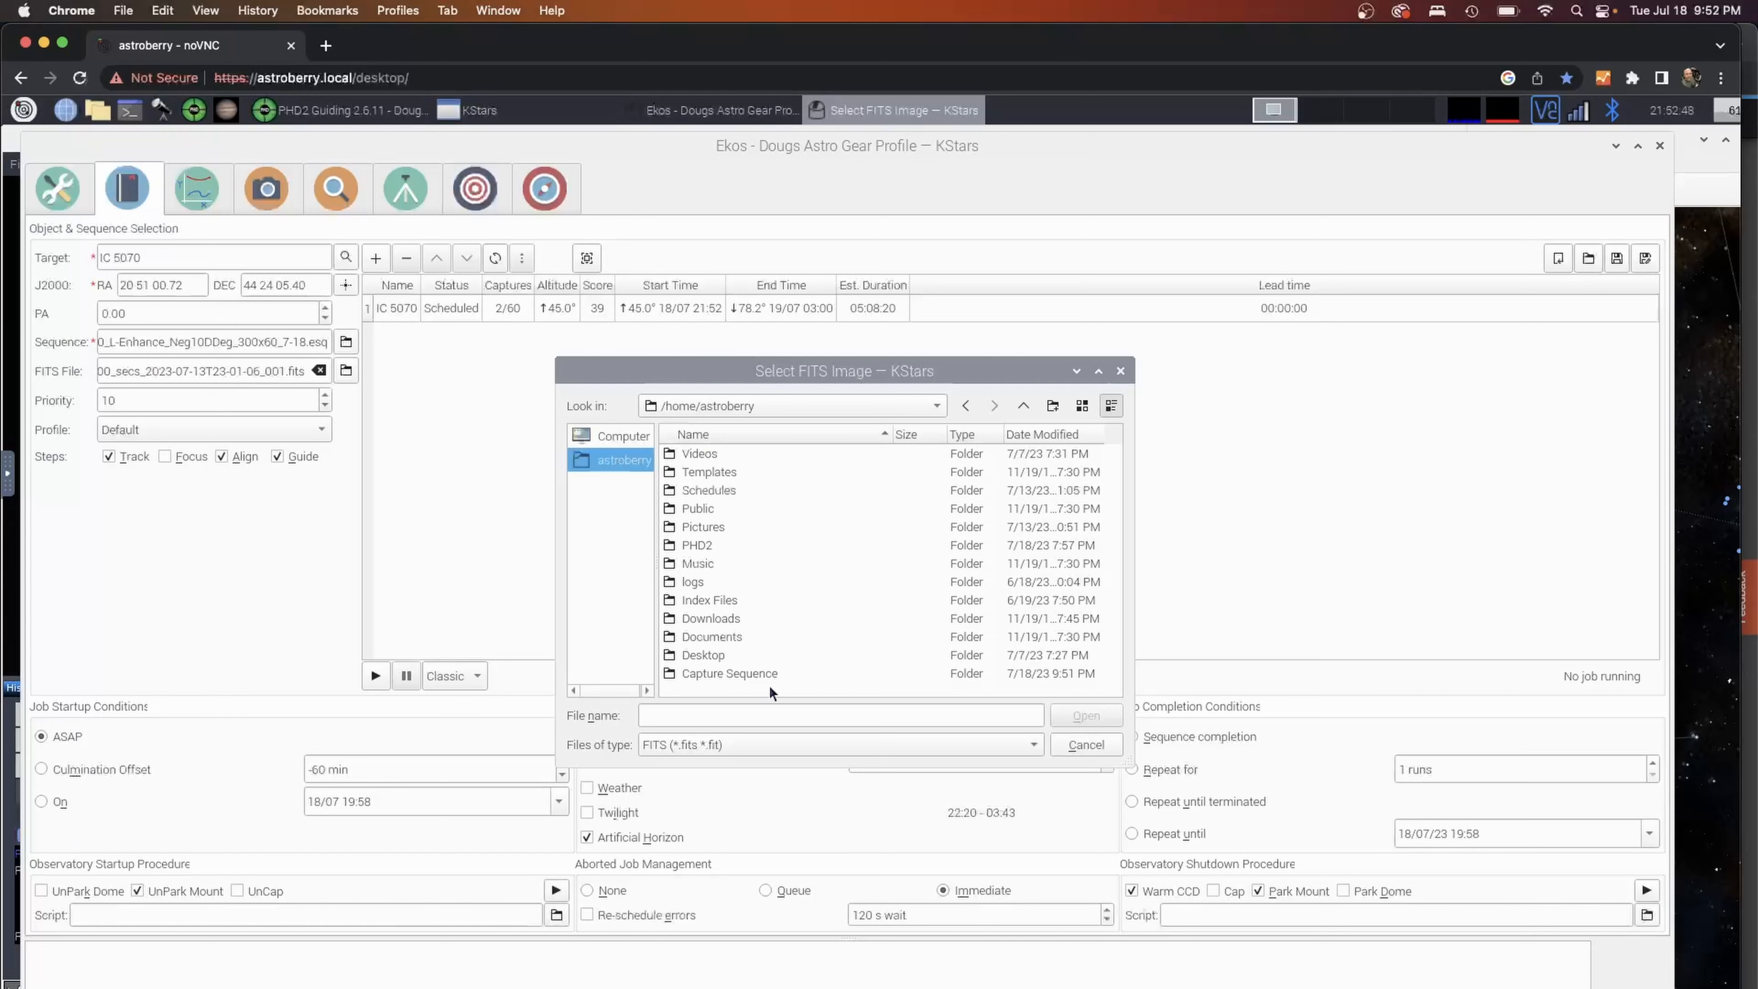
mouse_move(724, 681)
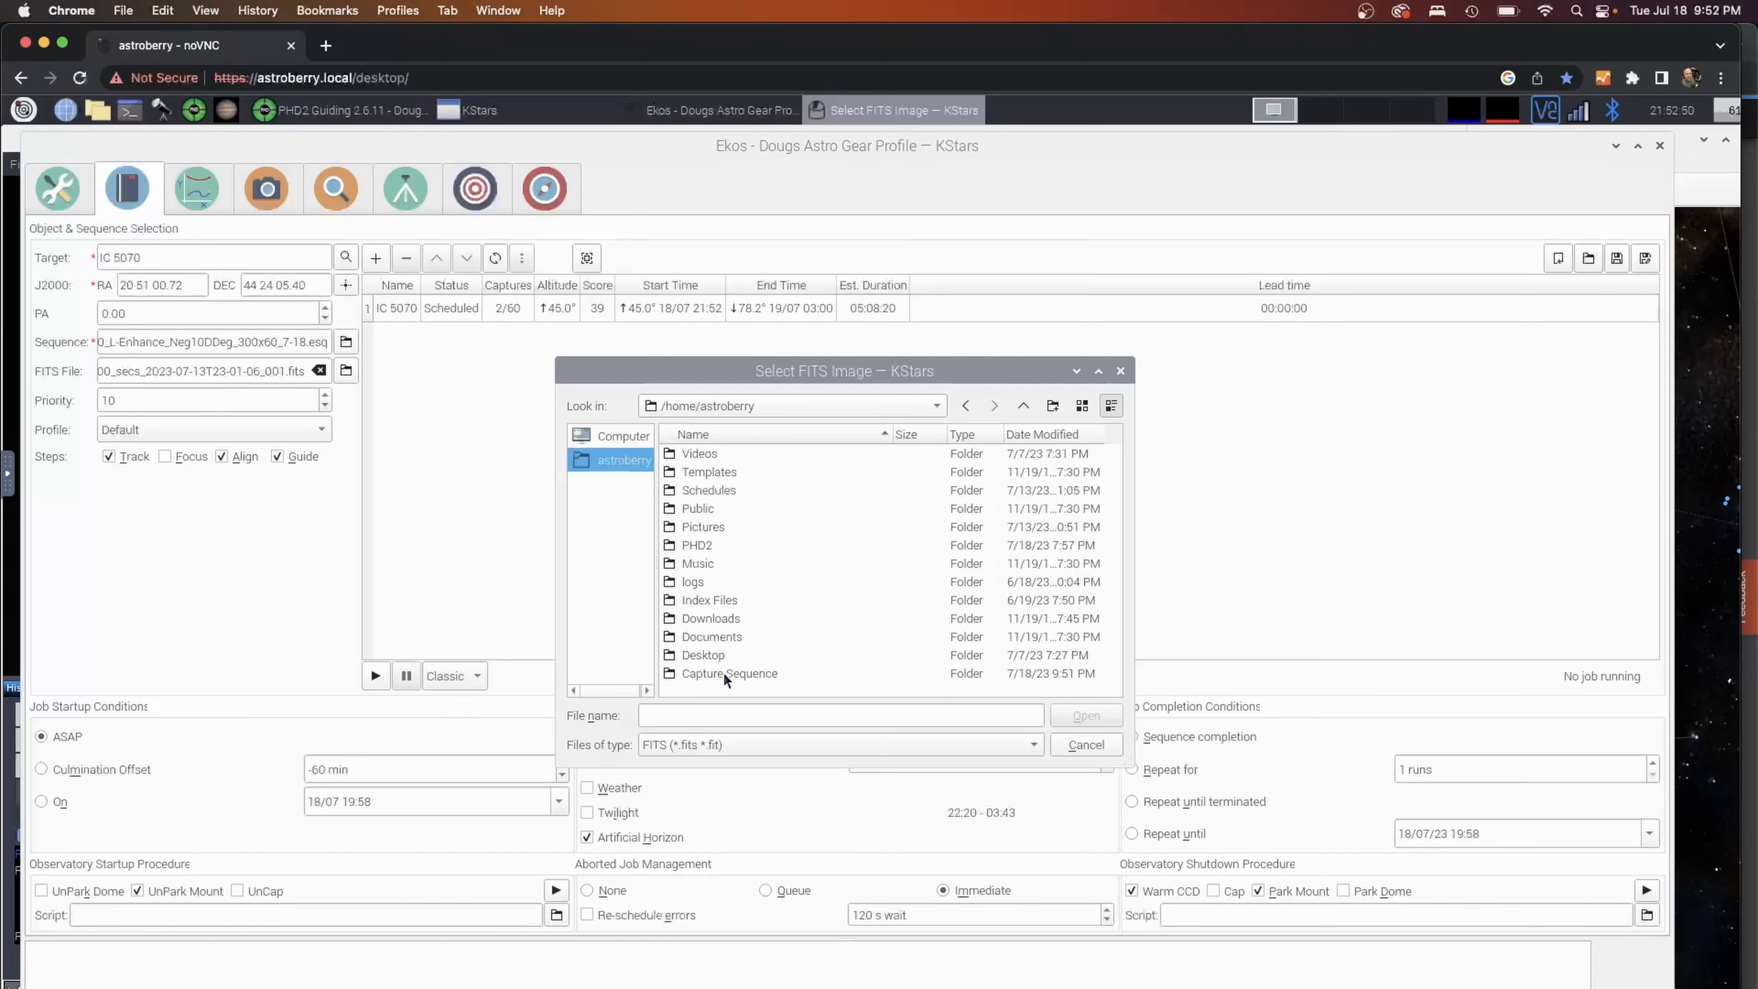
mouse_move(725, 645)
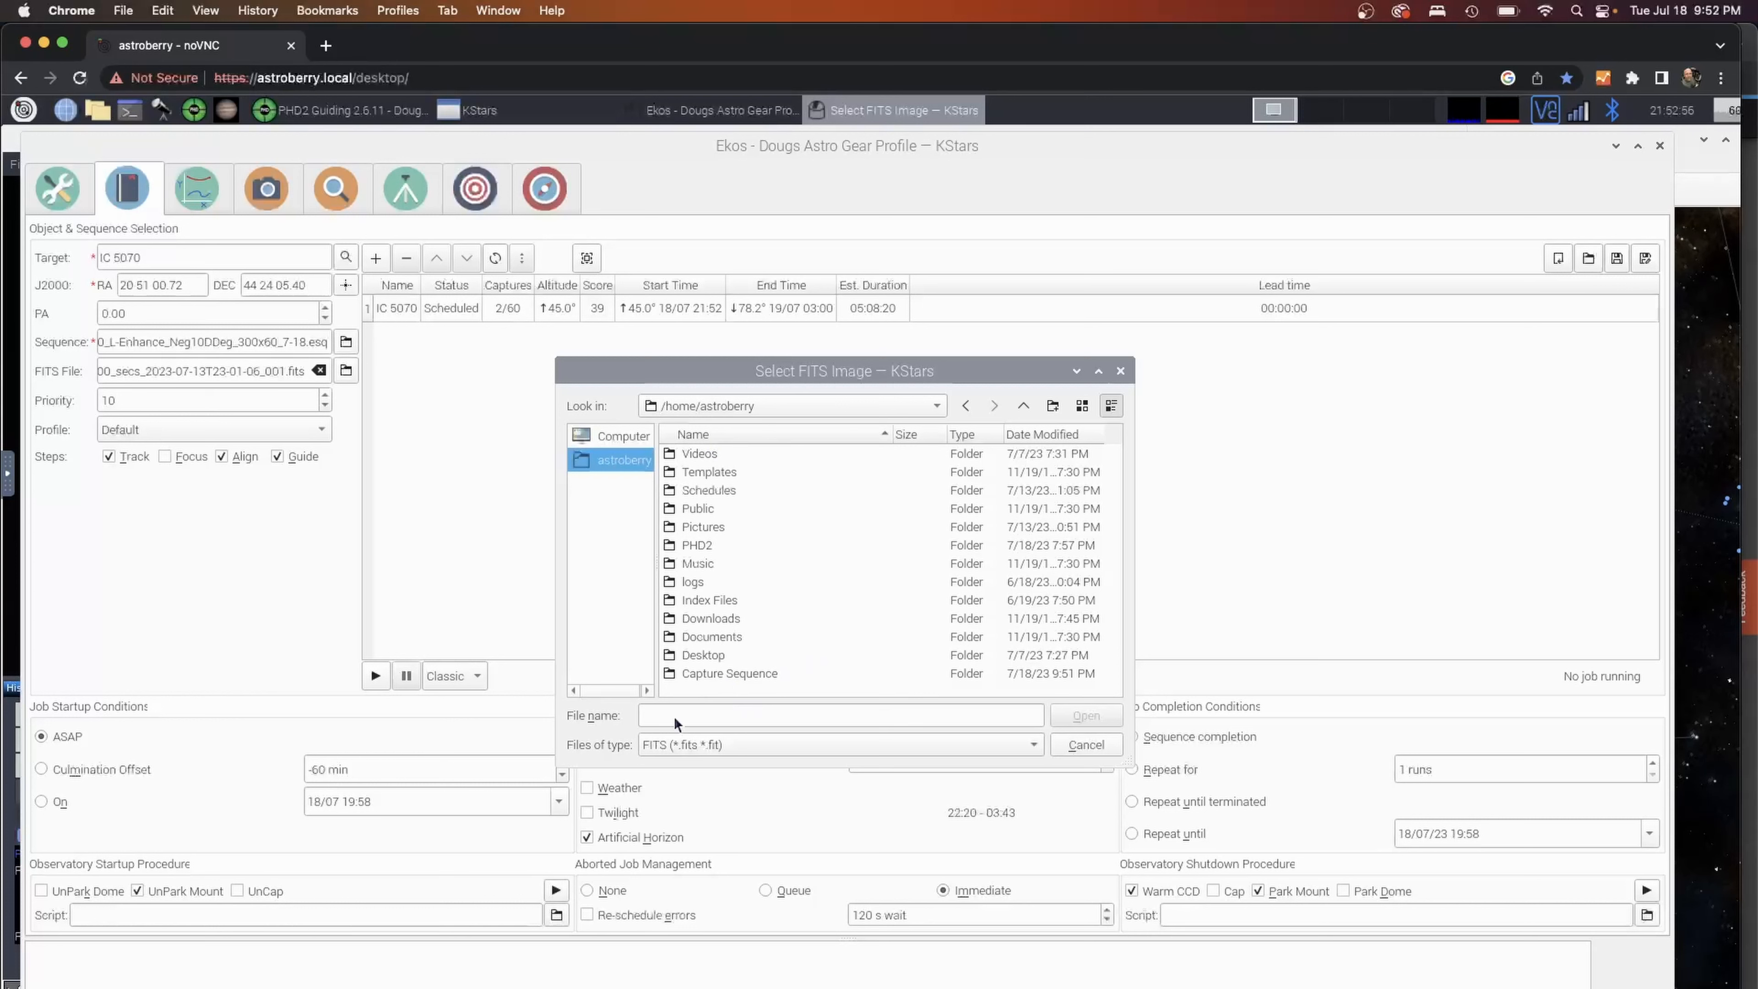
left_click(1084, 744)
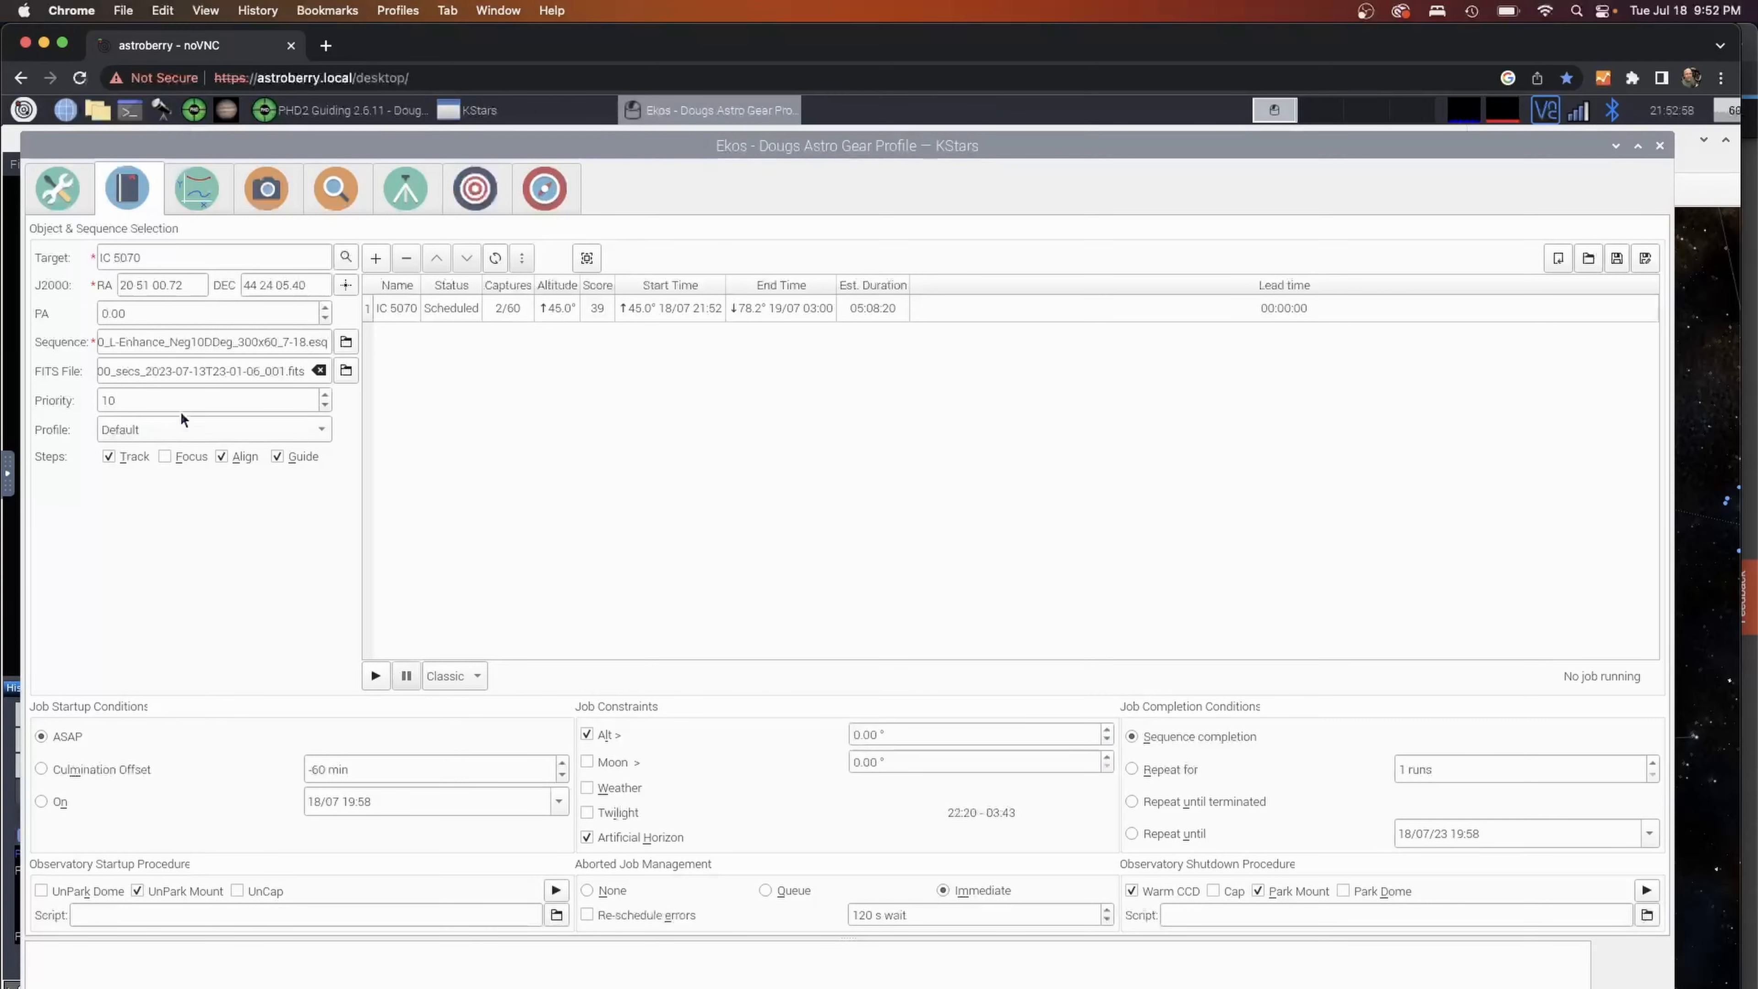
triple_click(208, 370)
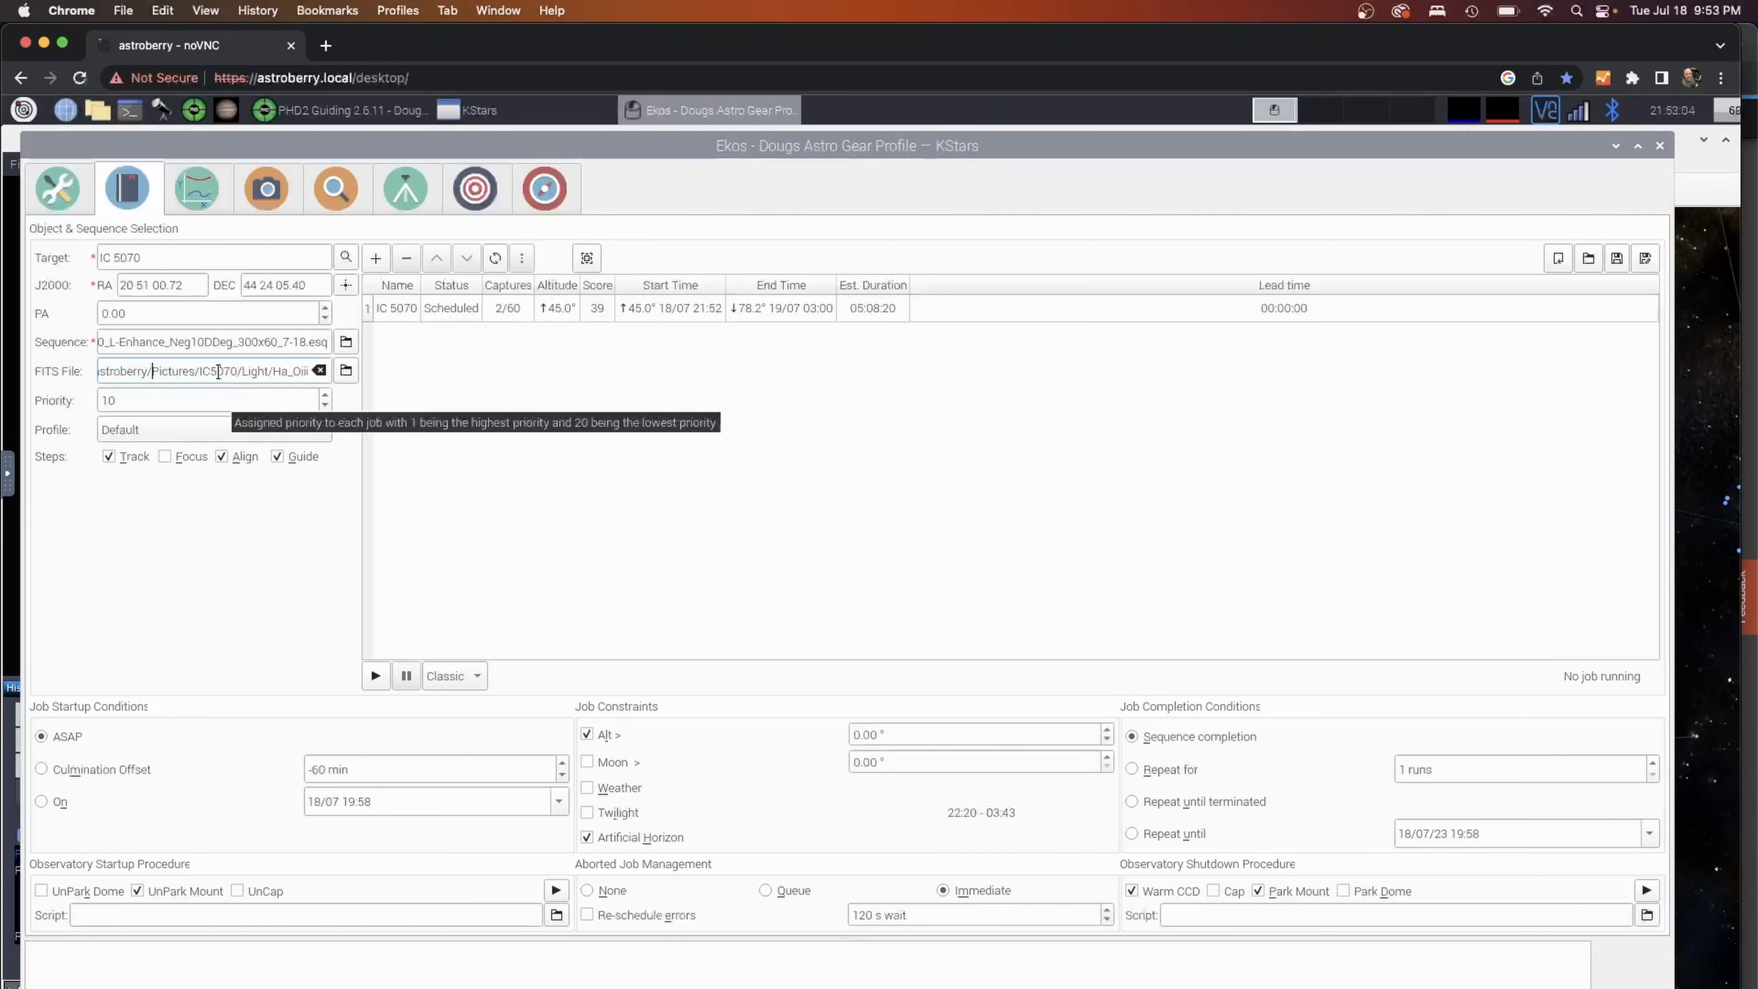
mouse_move(271, 584)
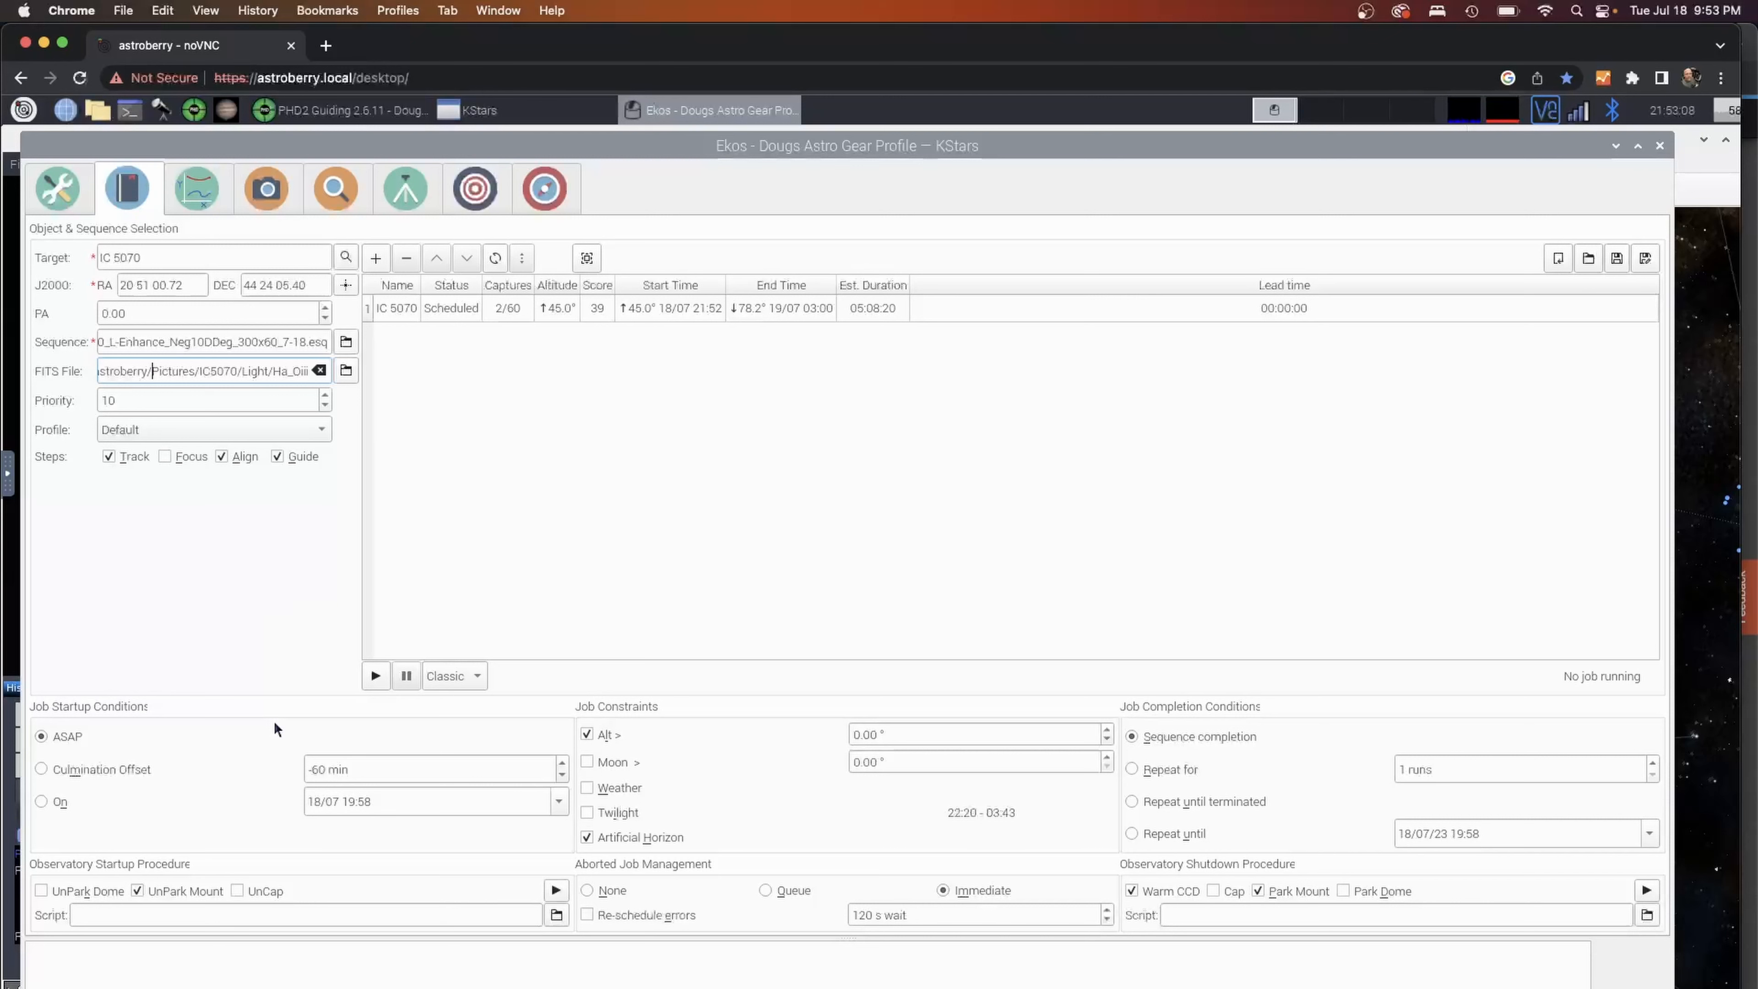
mouse_move(90, 747)
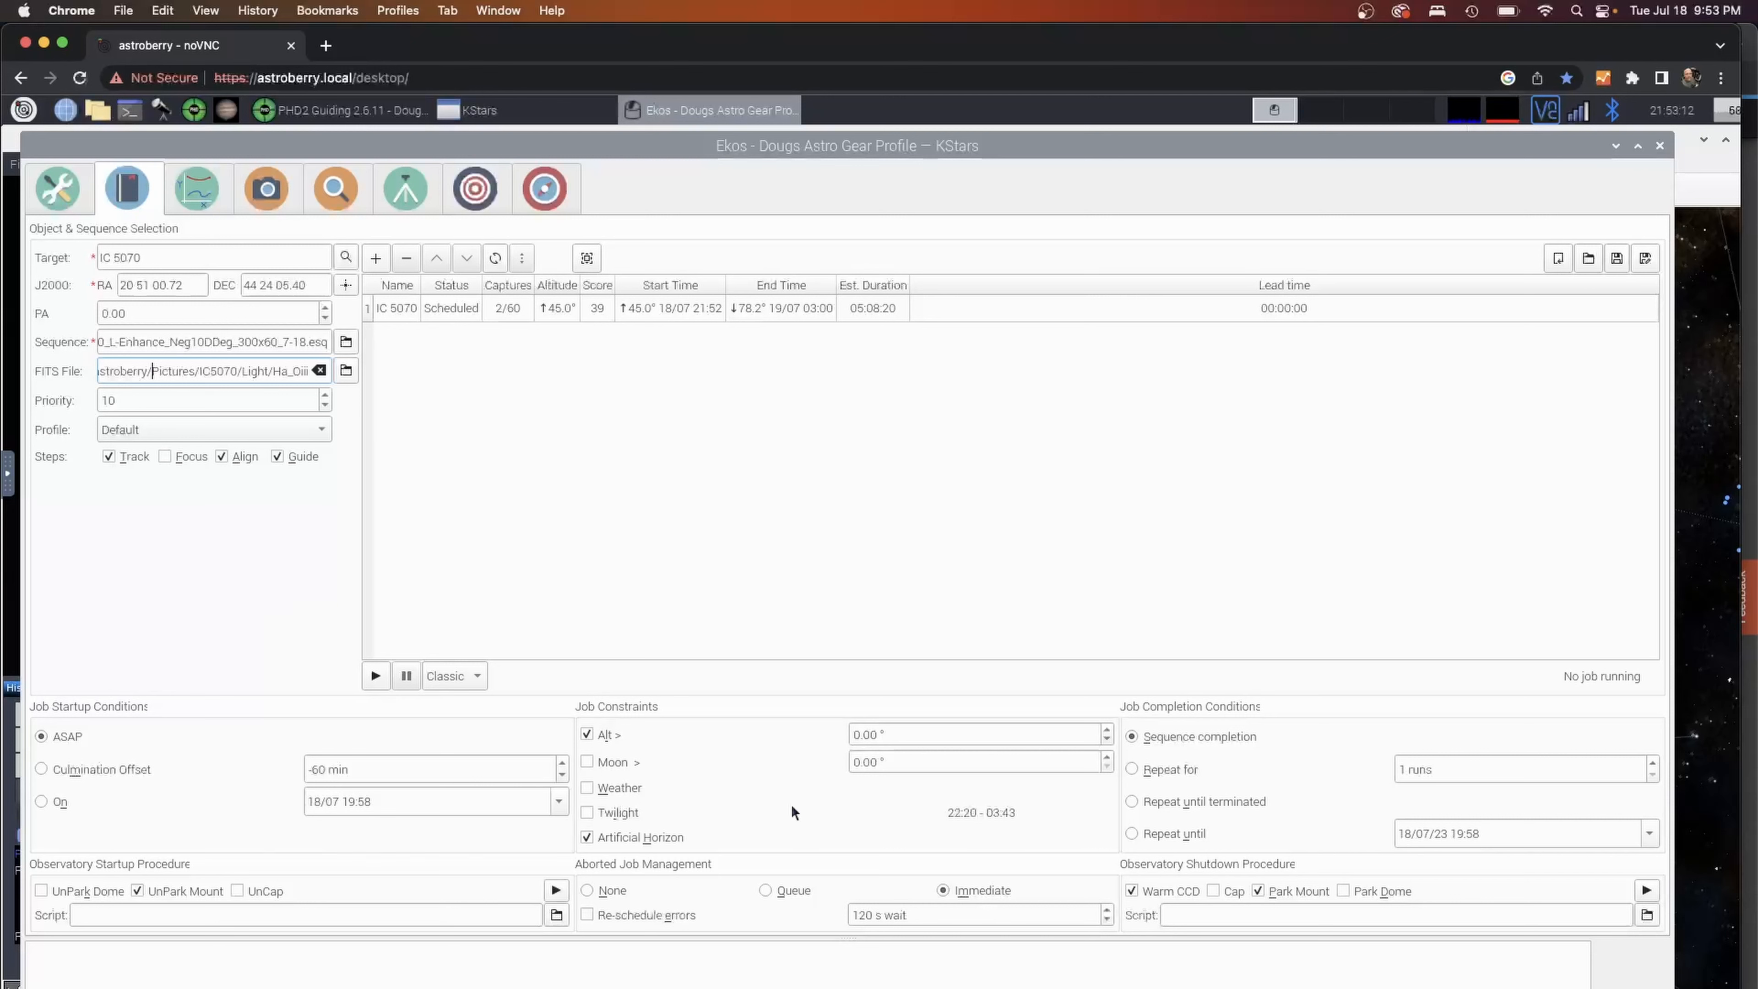
mouse_move(1285, 913)
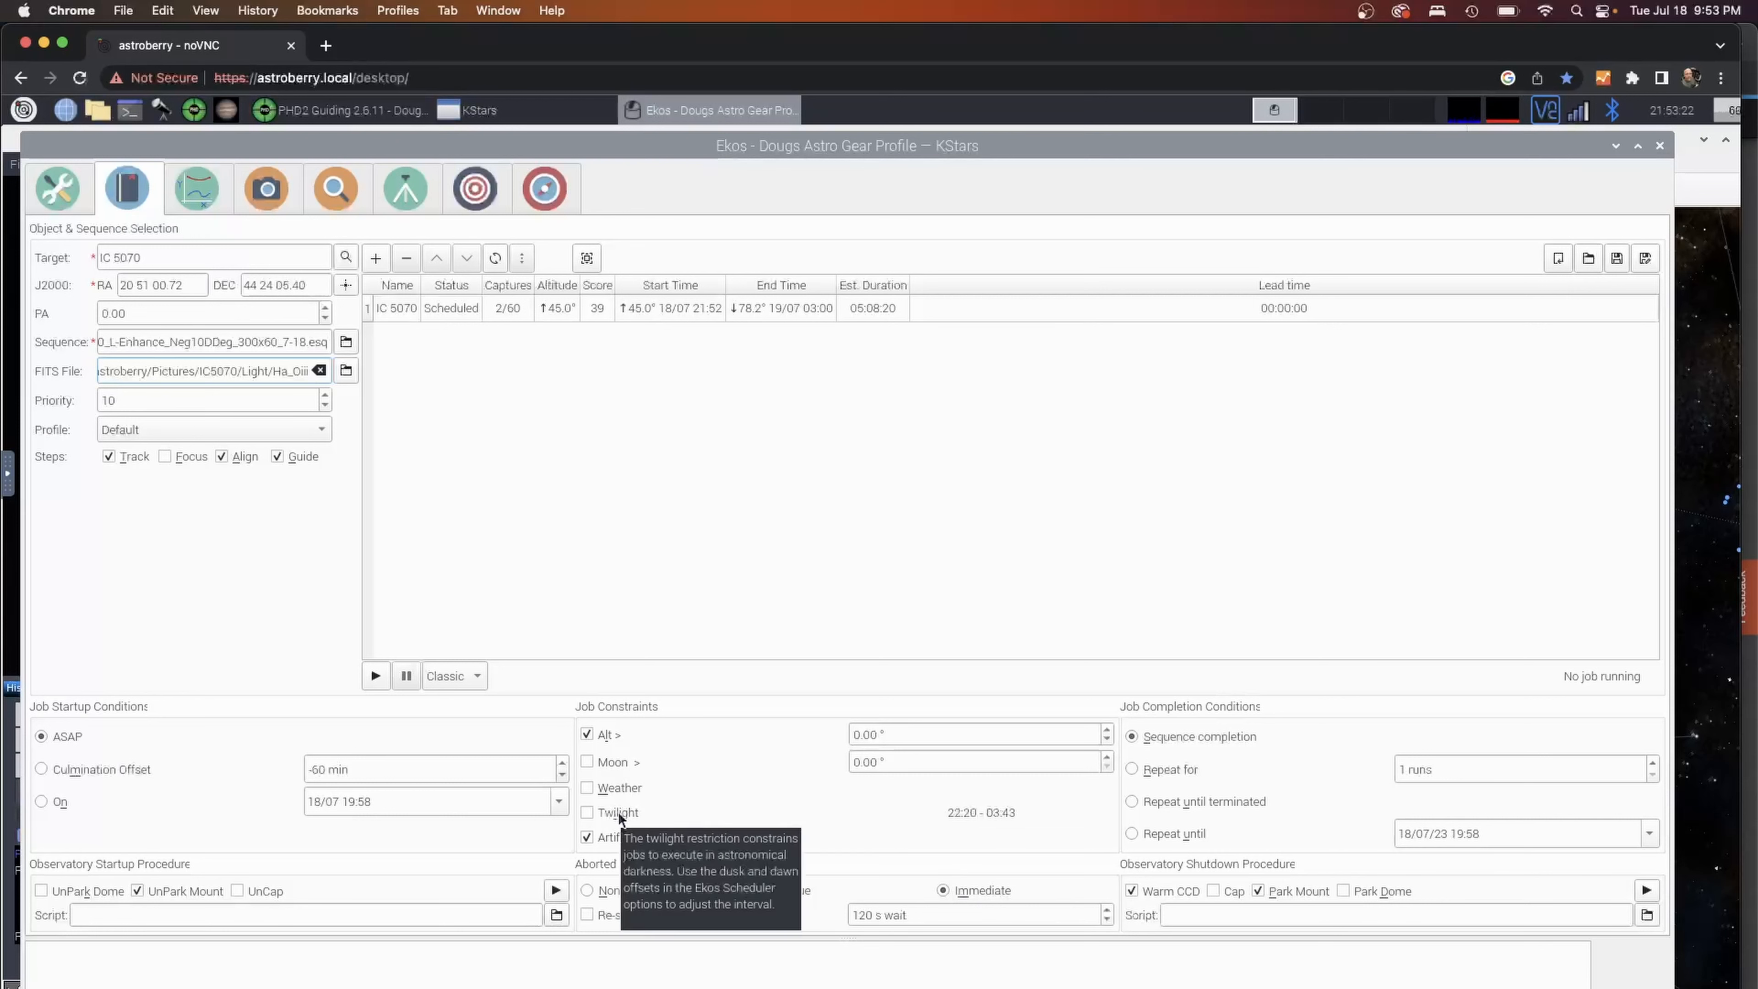
mouse_move(783, 685)
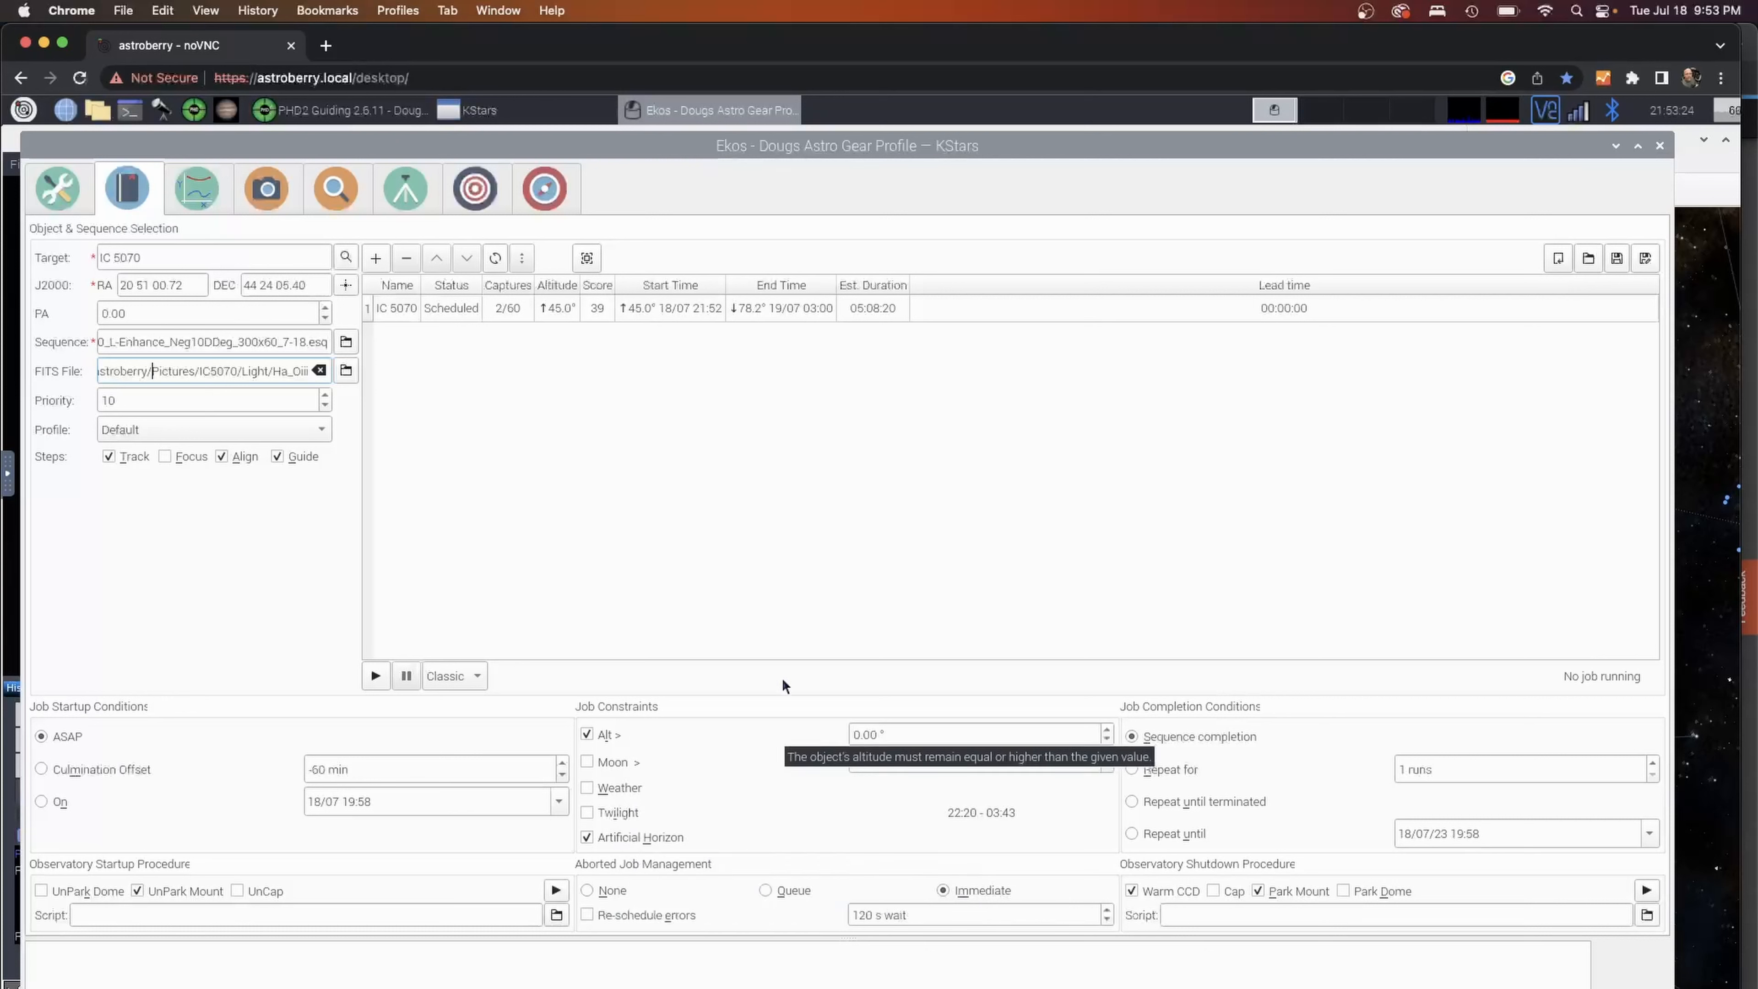
mouse_move(739, 818)
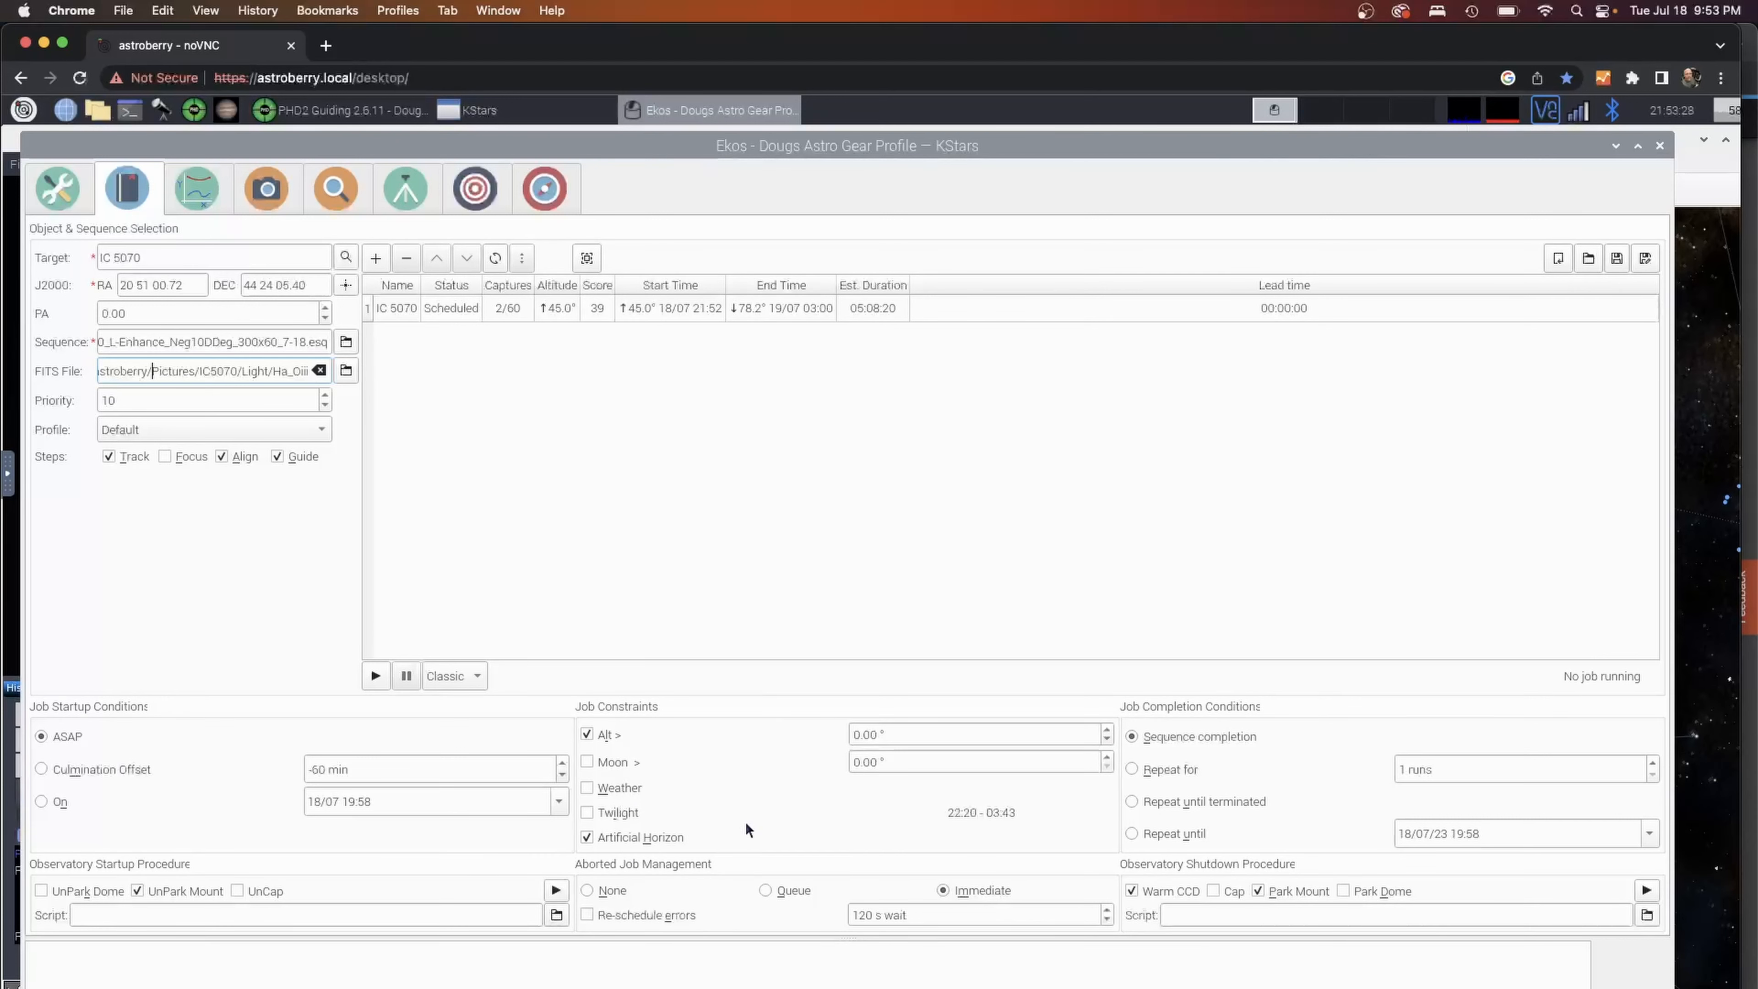
mouse_move(618, 812)
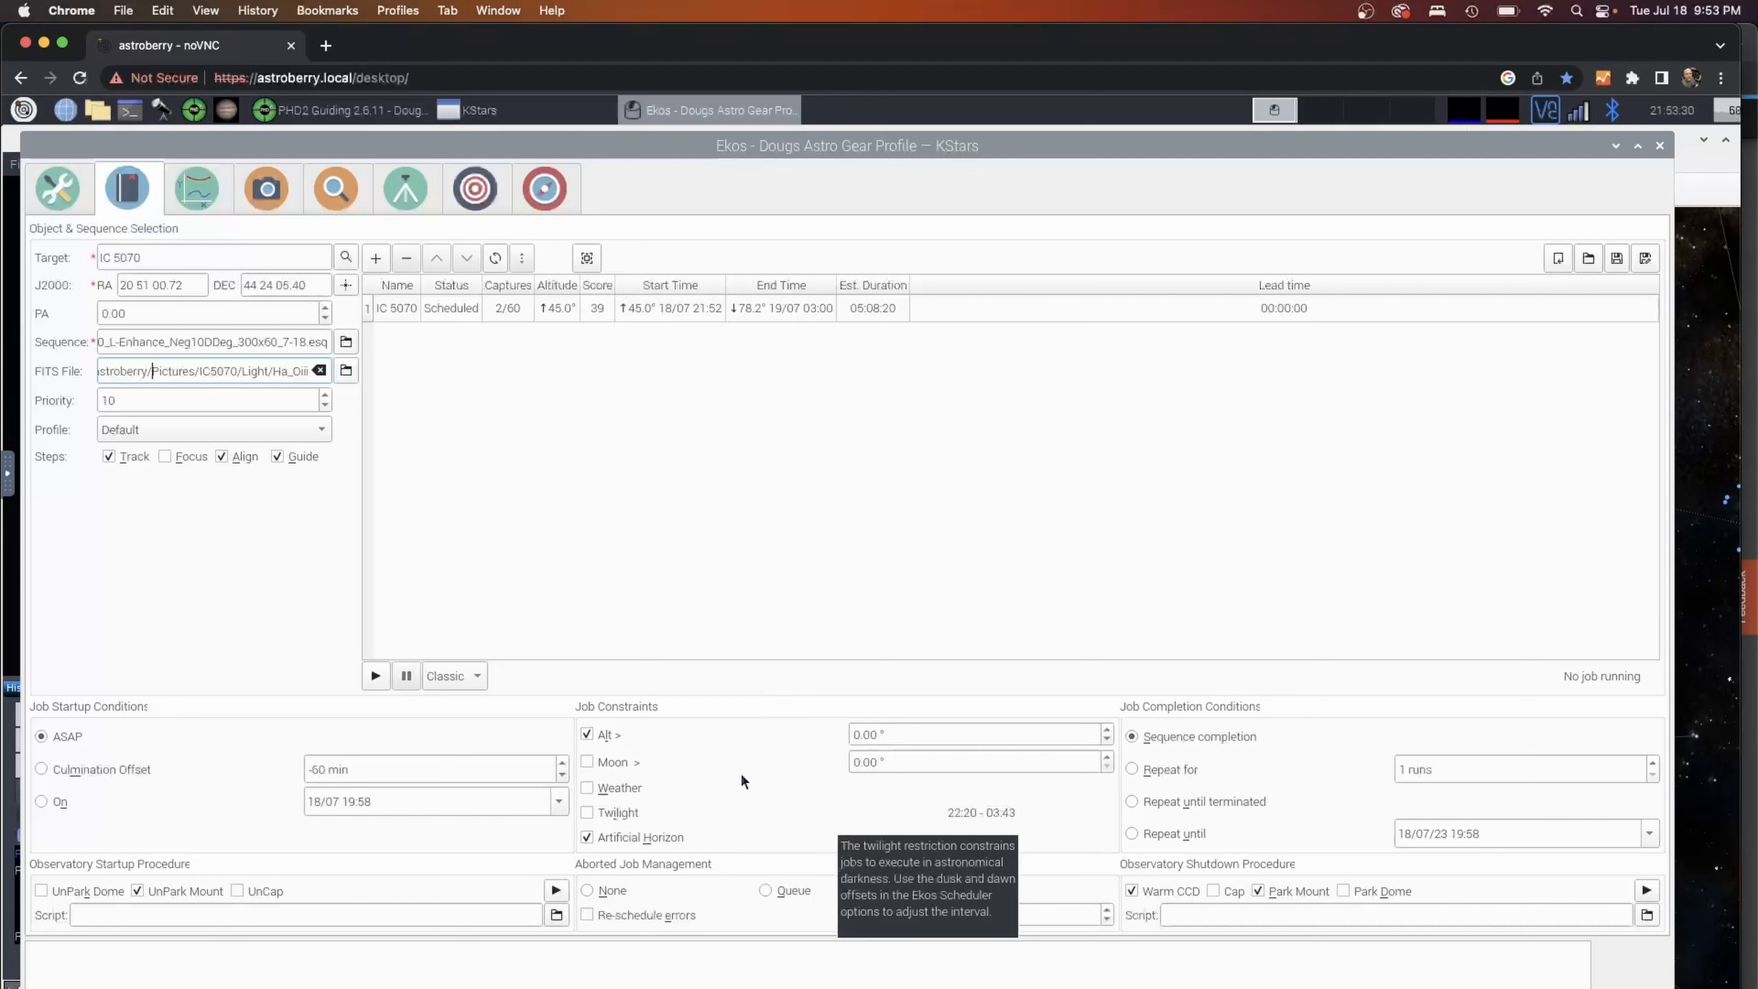
left_click(942, 889)
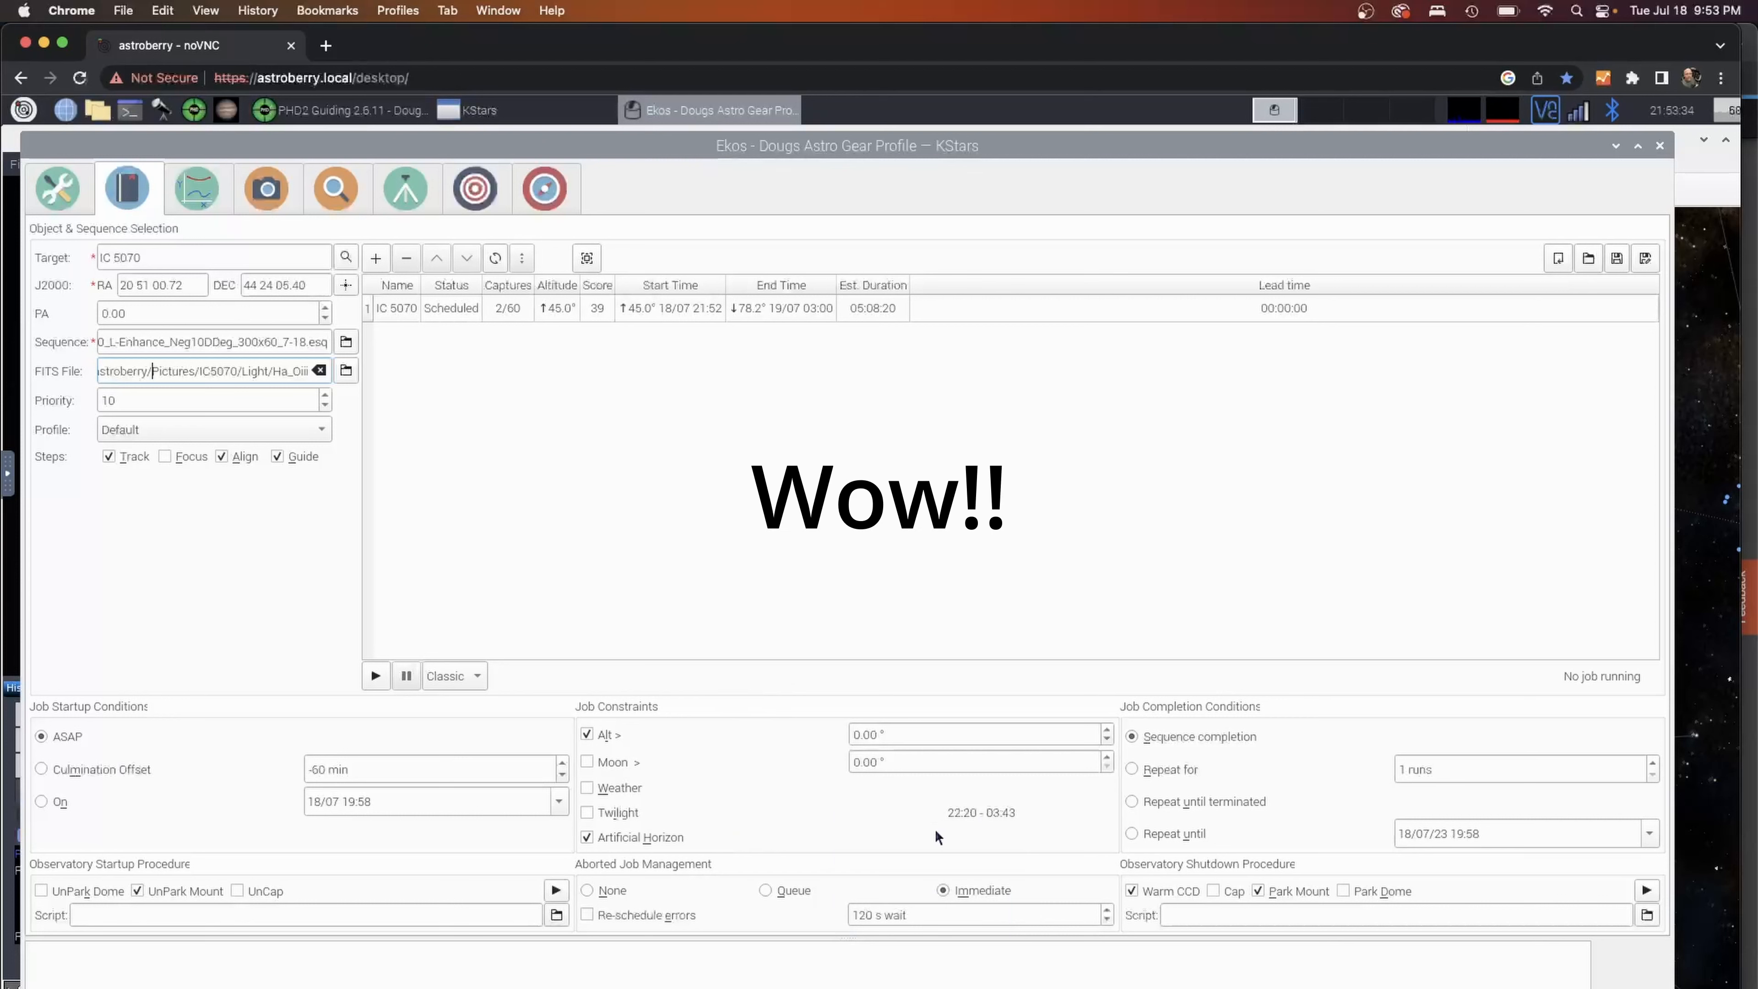
mouse_move(744, 663)
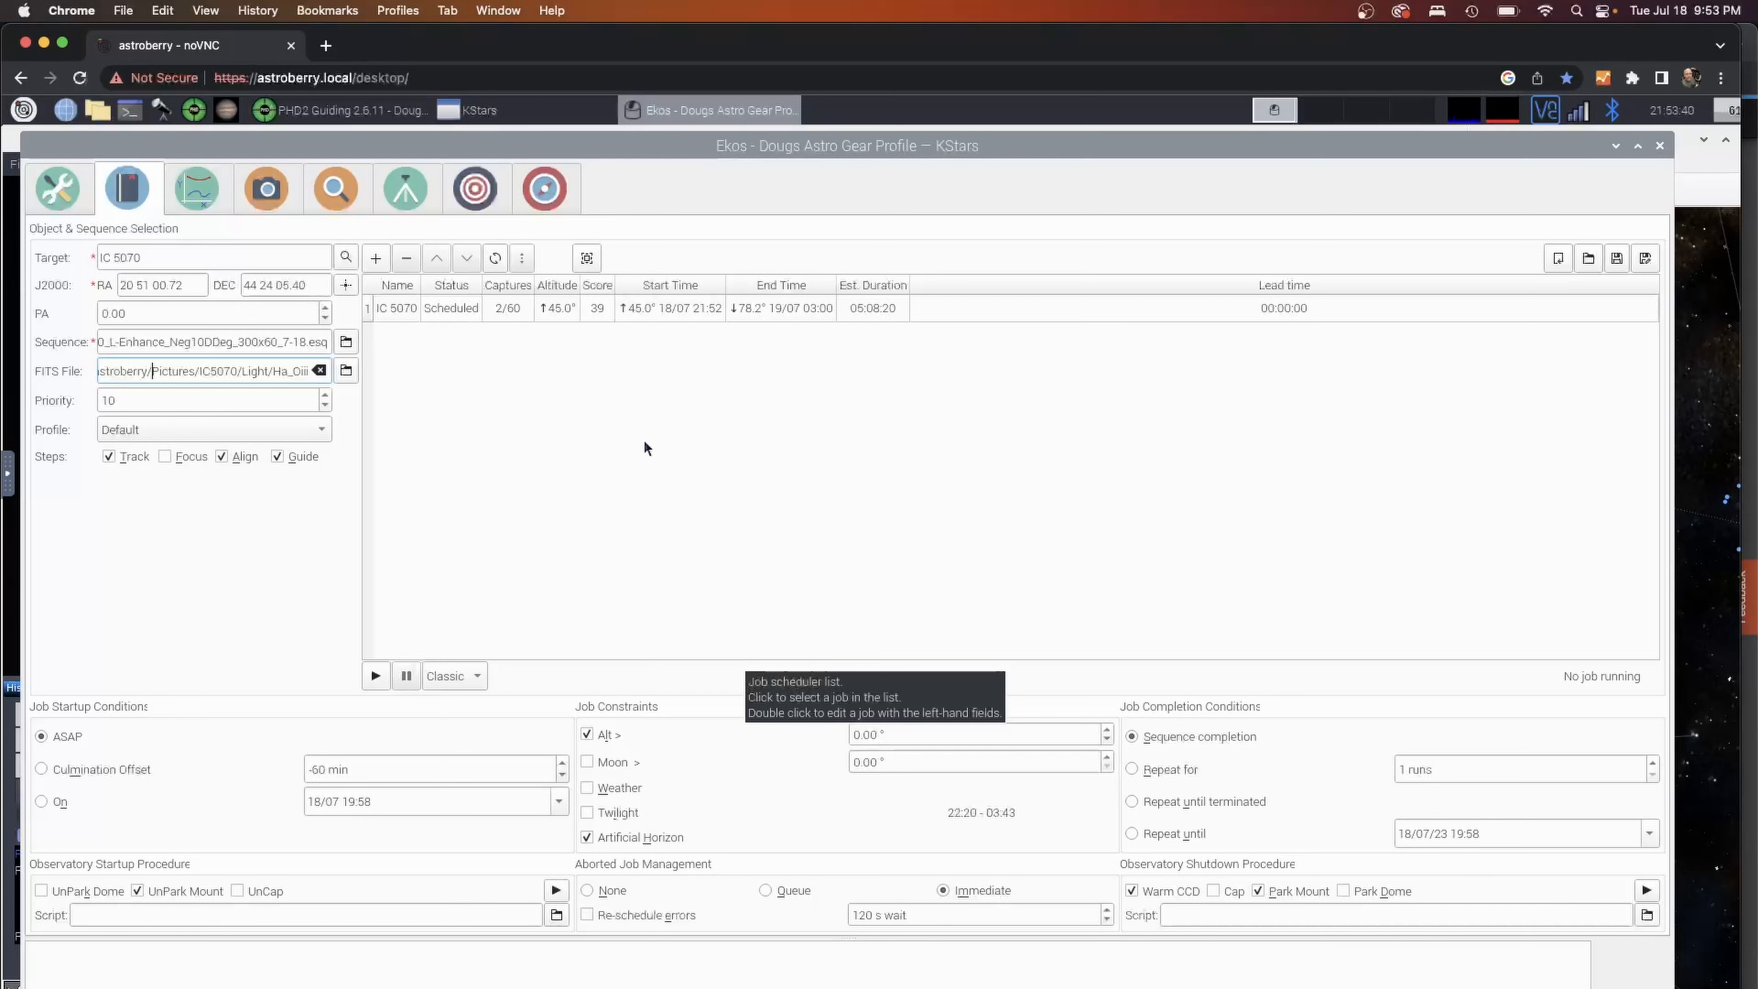
mouse_move(564, 440)
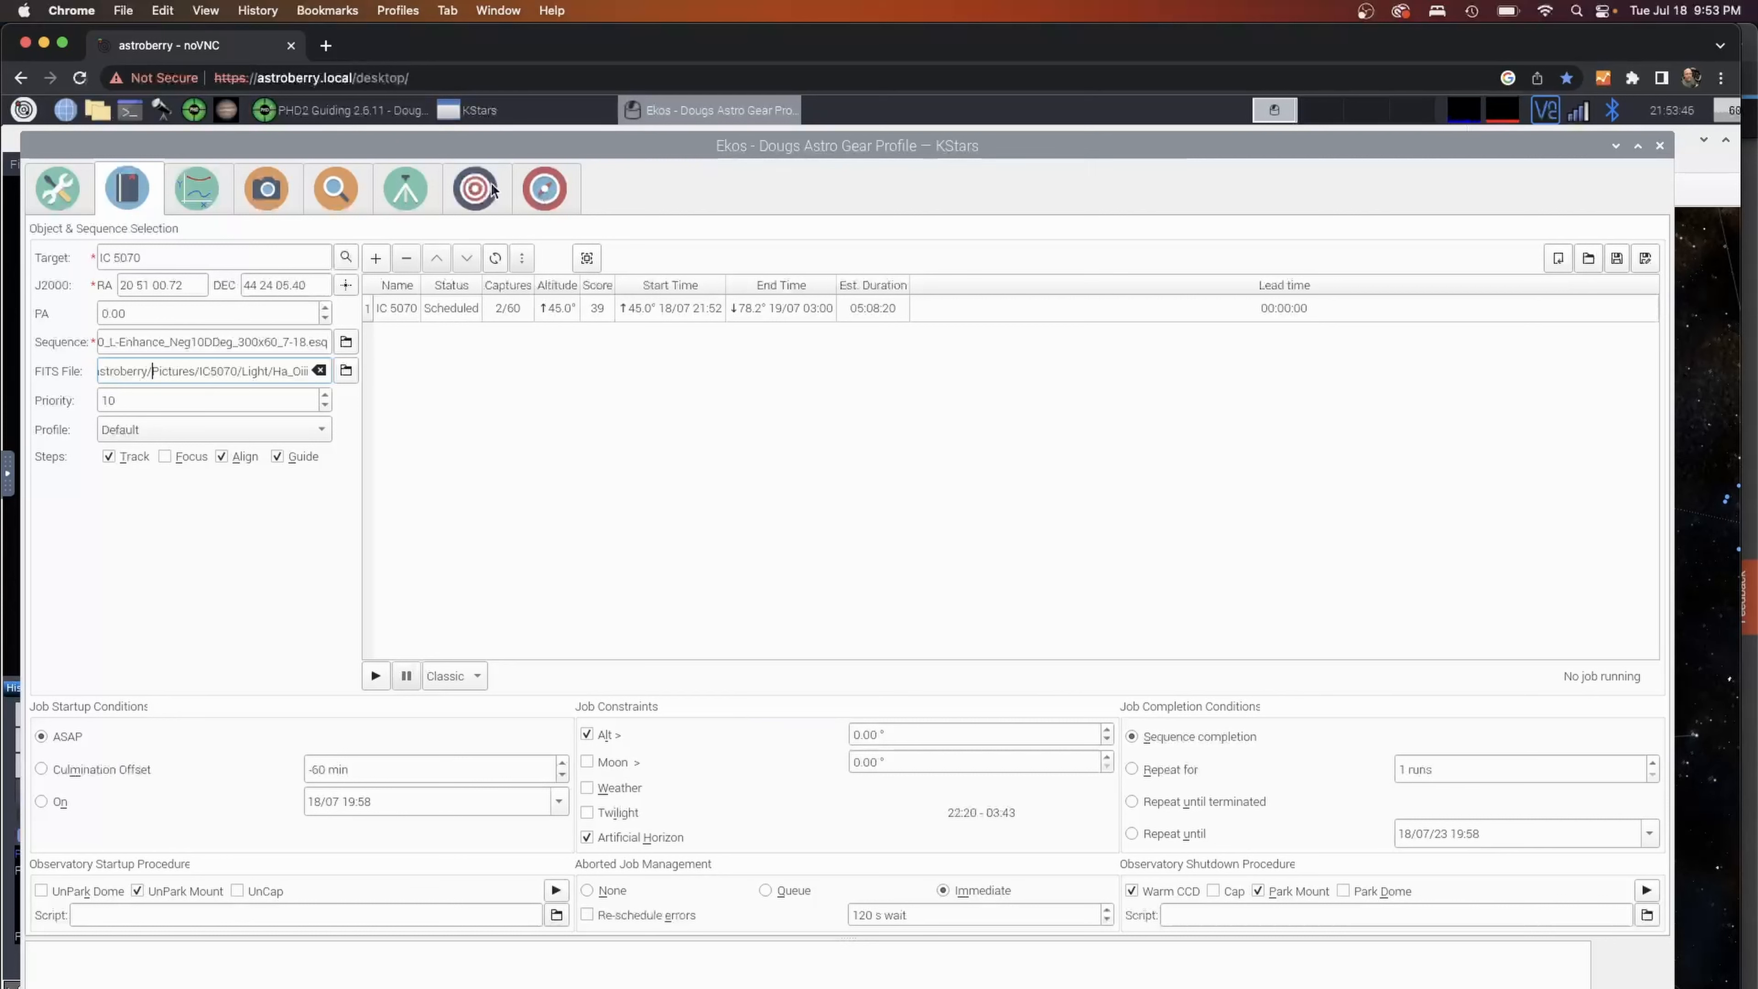
mouse_move(475, 187)
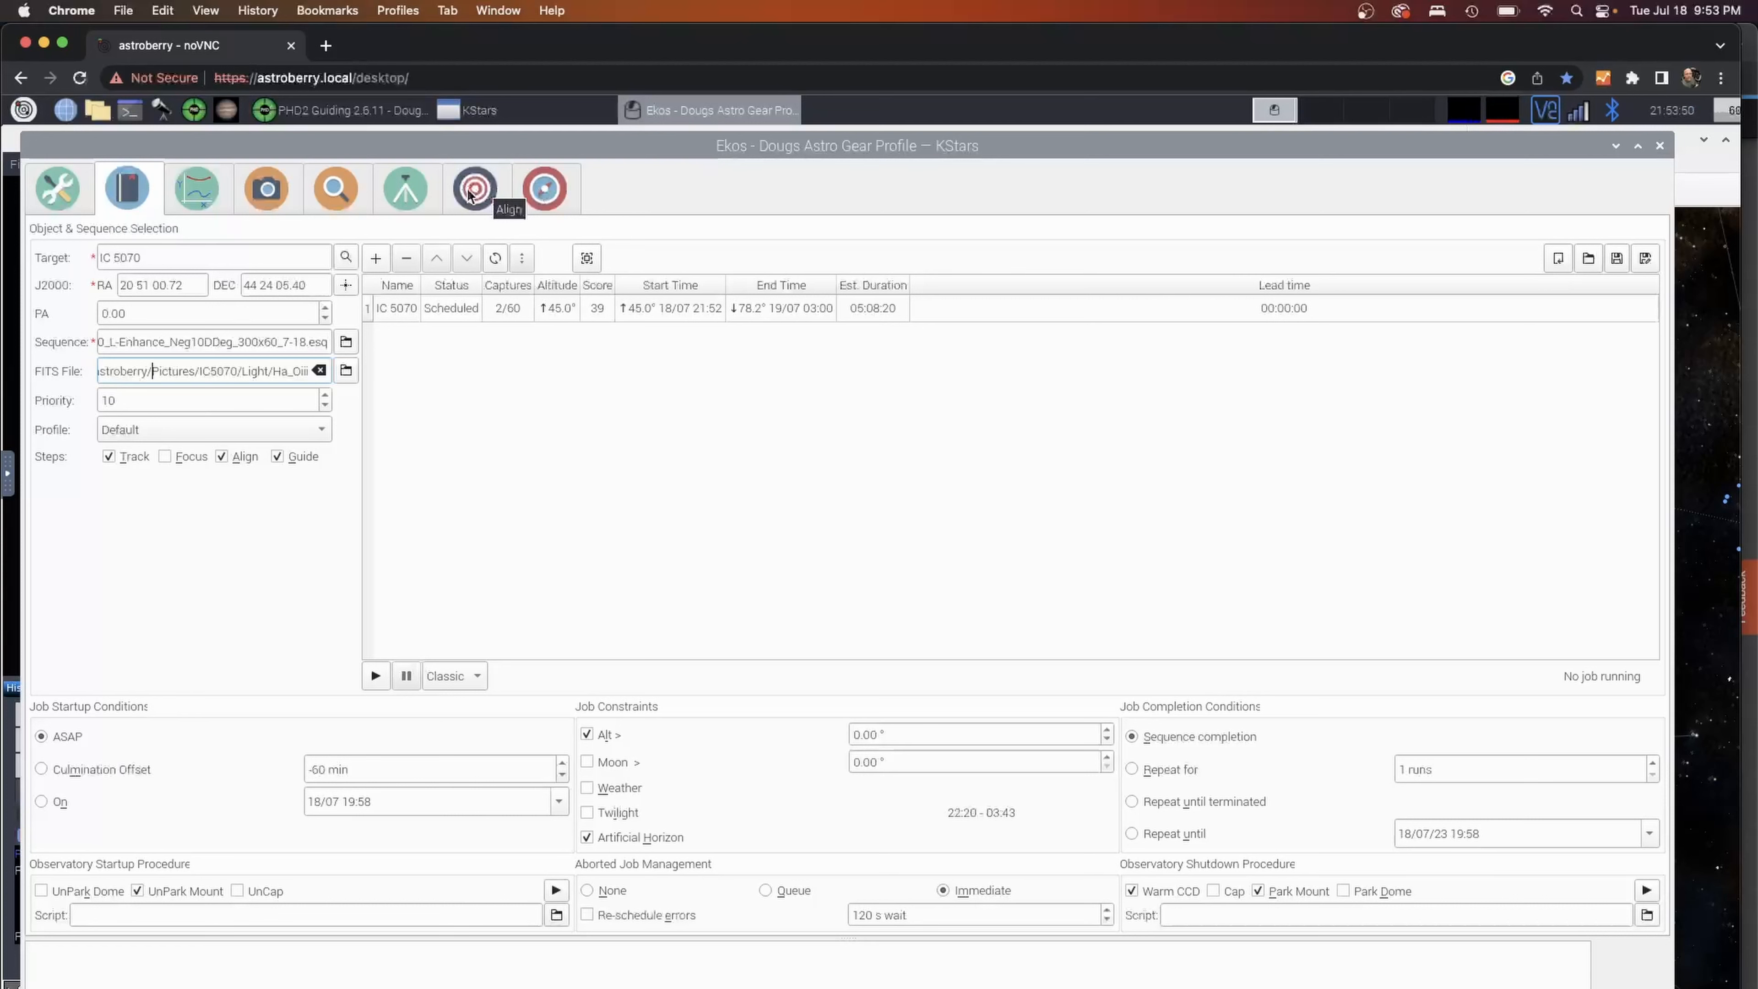
mouse_move(569, 146)
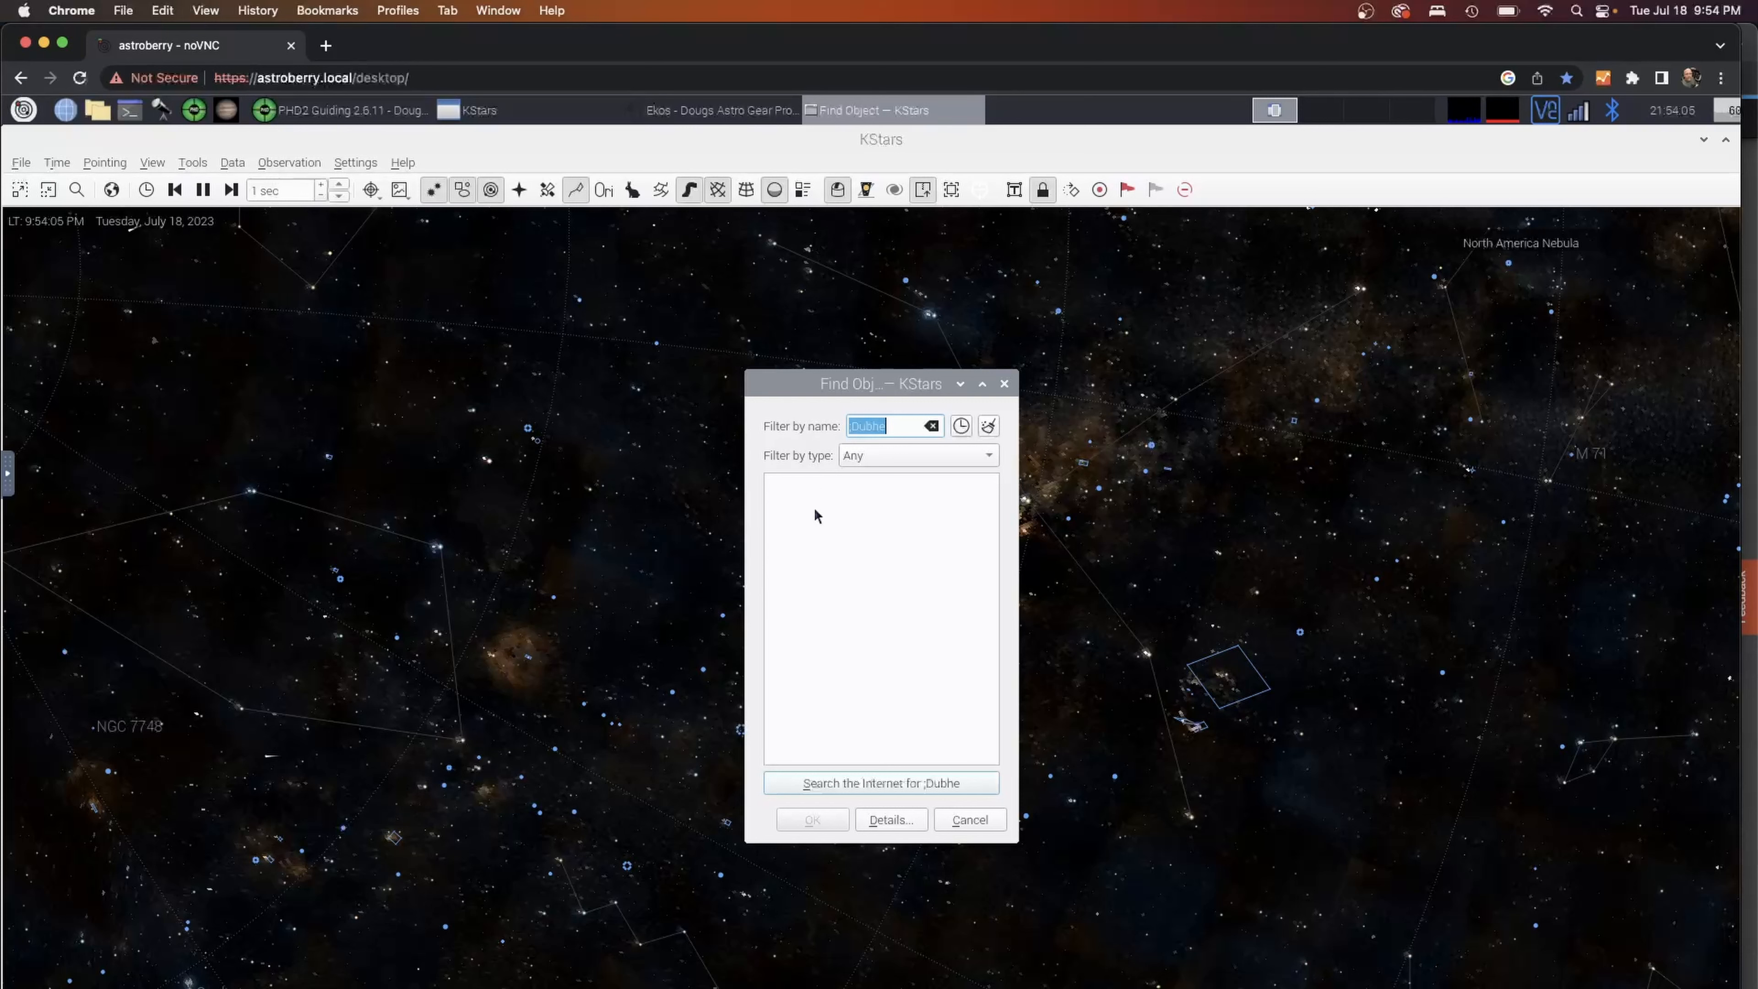
Find ic5070 on the sky map, send the EQMod mount to it, and return to Ekos.
type("ic50")
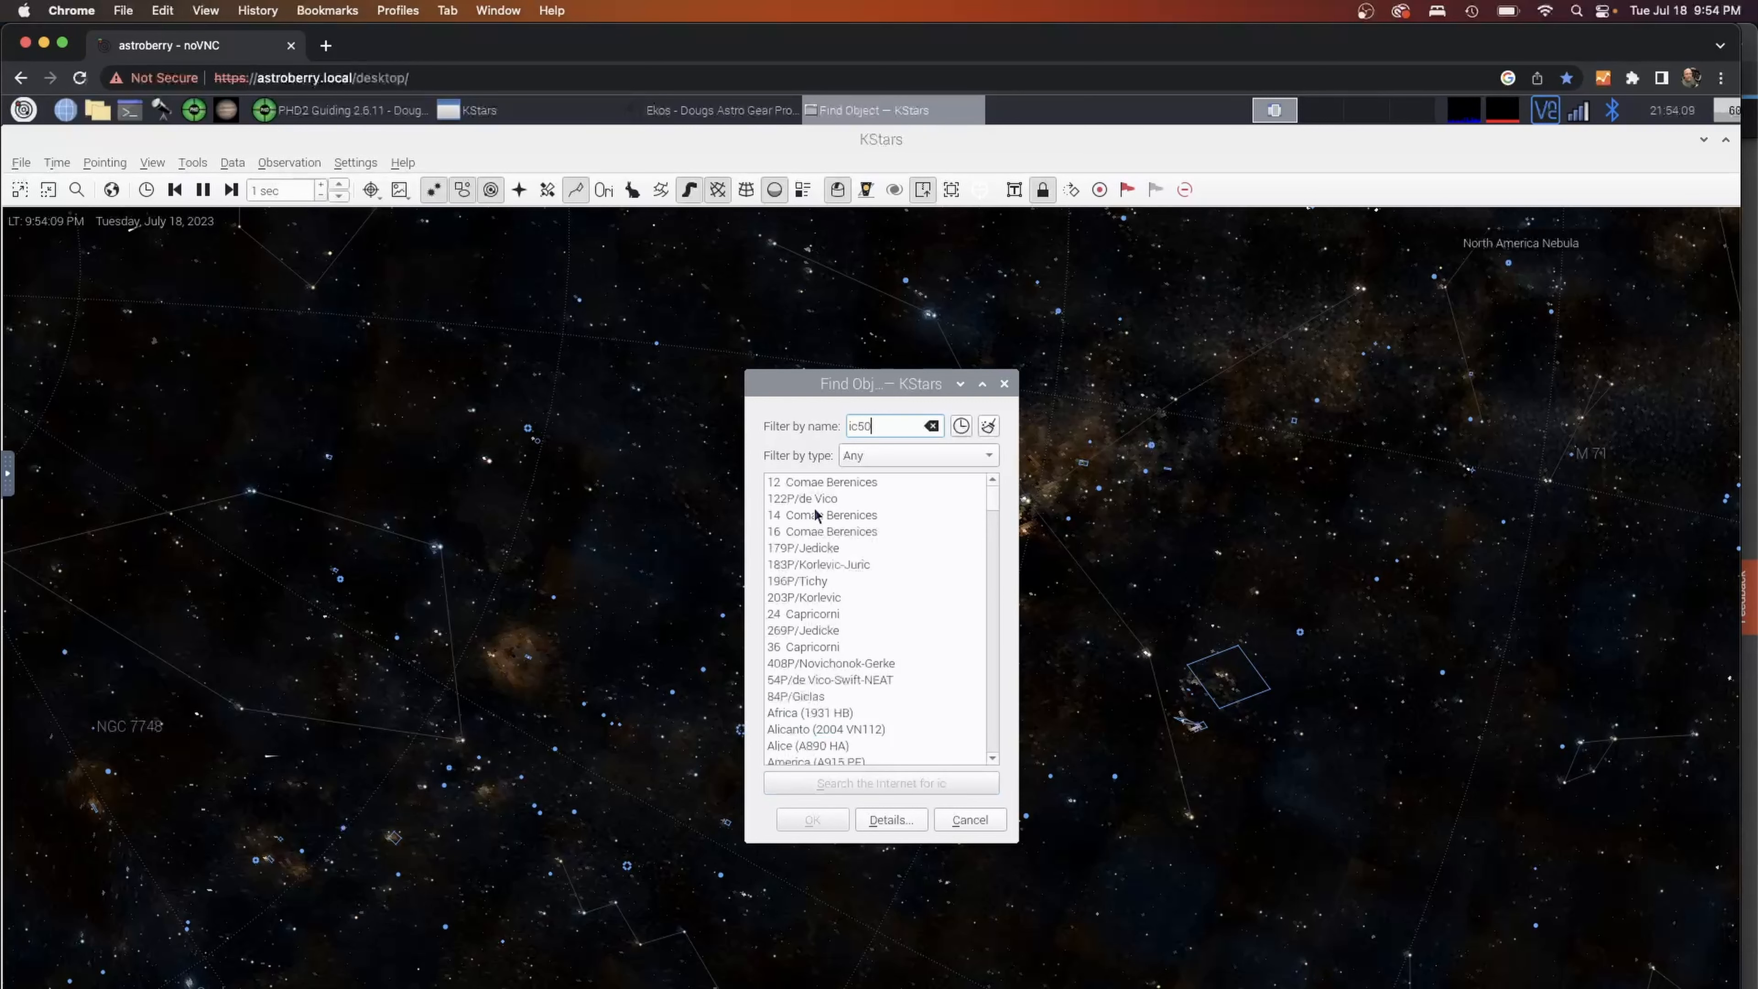
type("70")
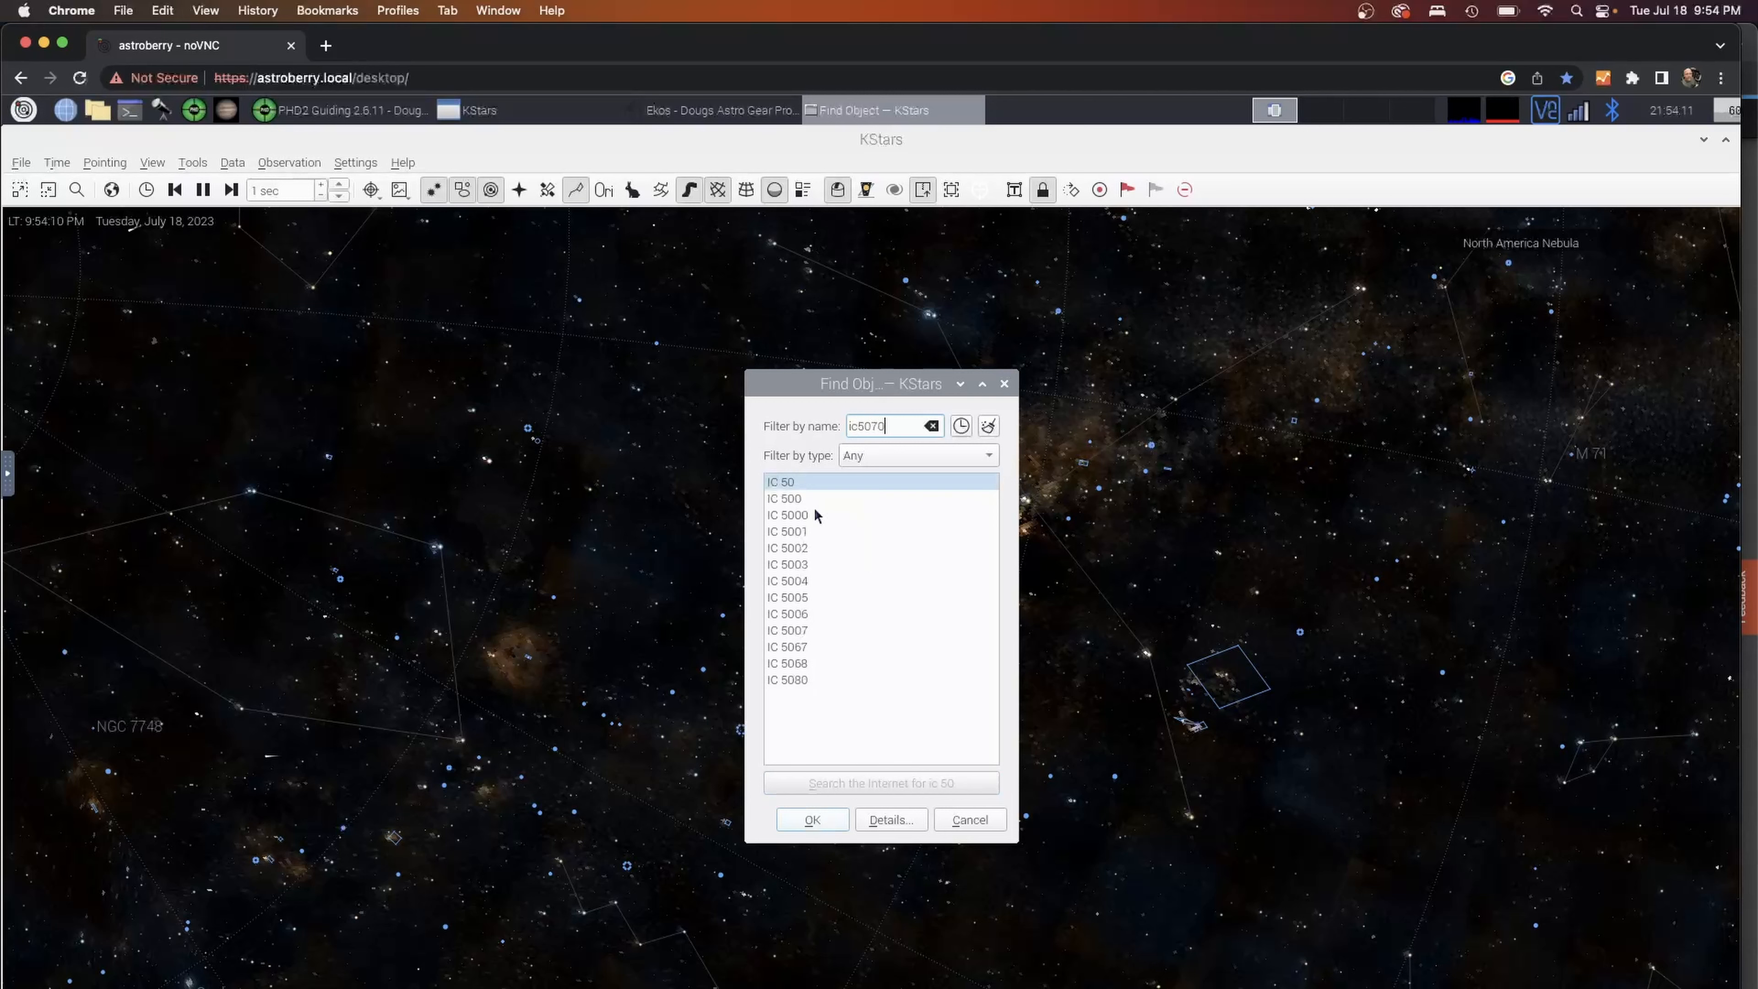
mouse_move(854, 540)
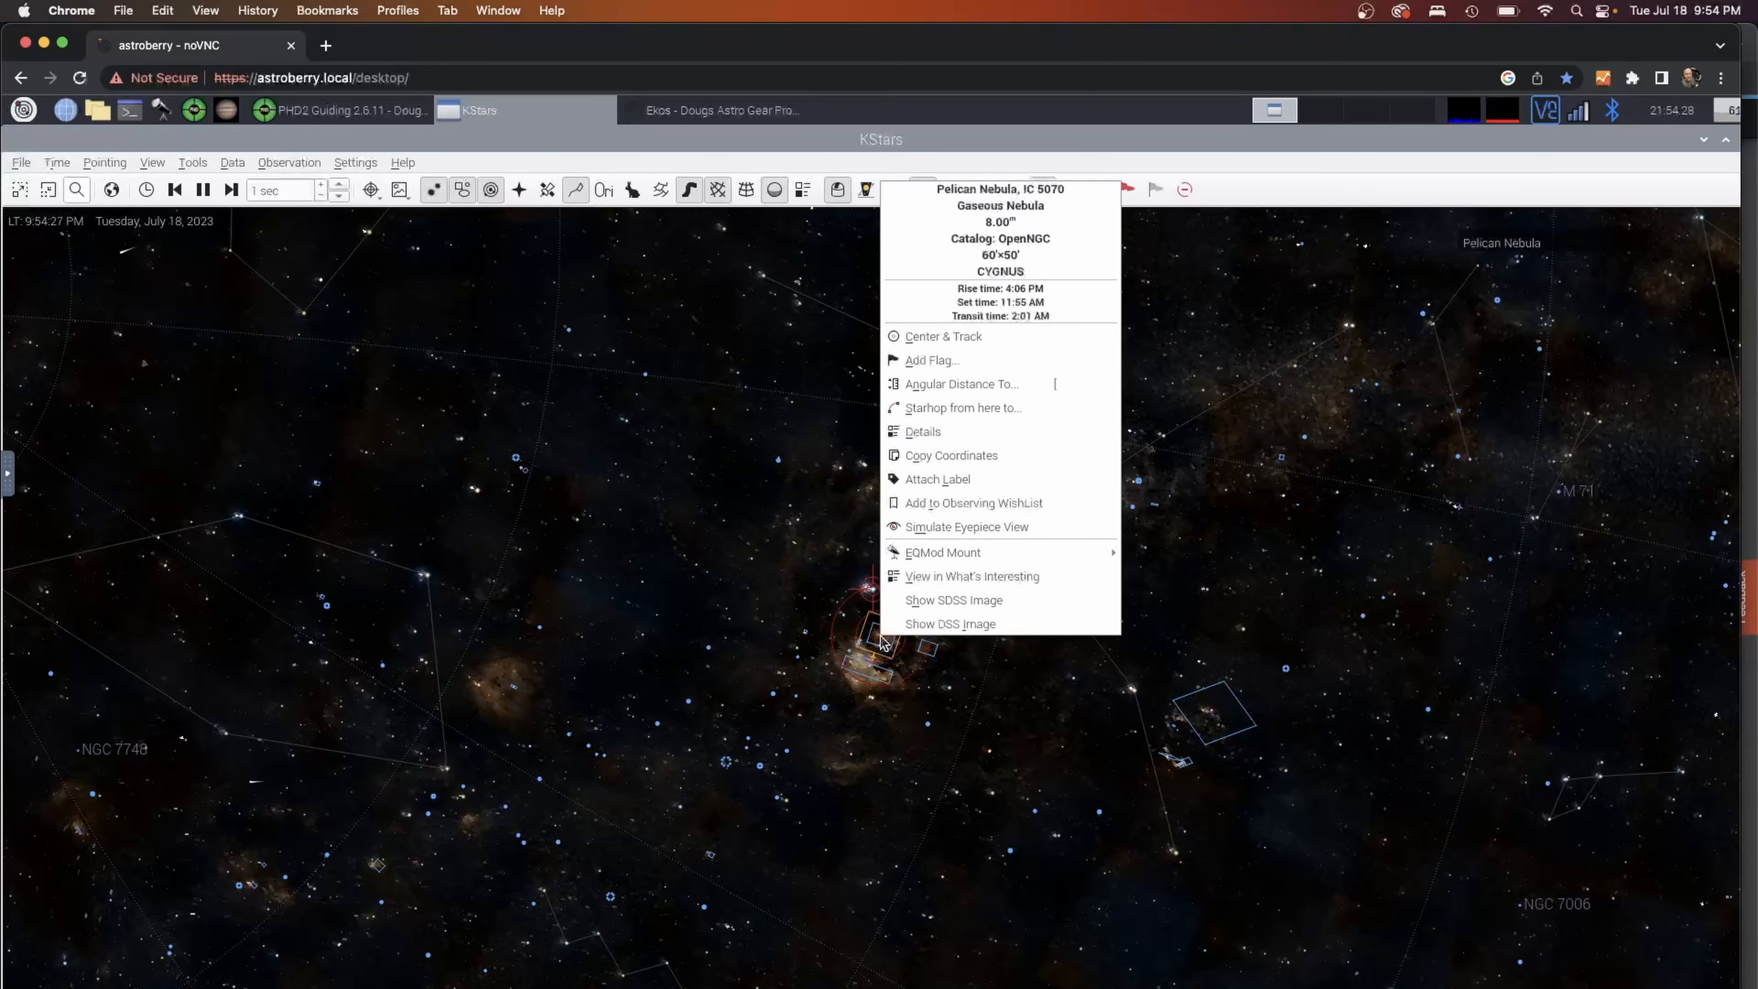
mouse_move(943, 551)
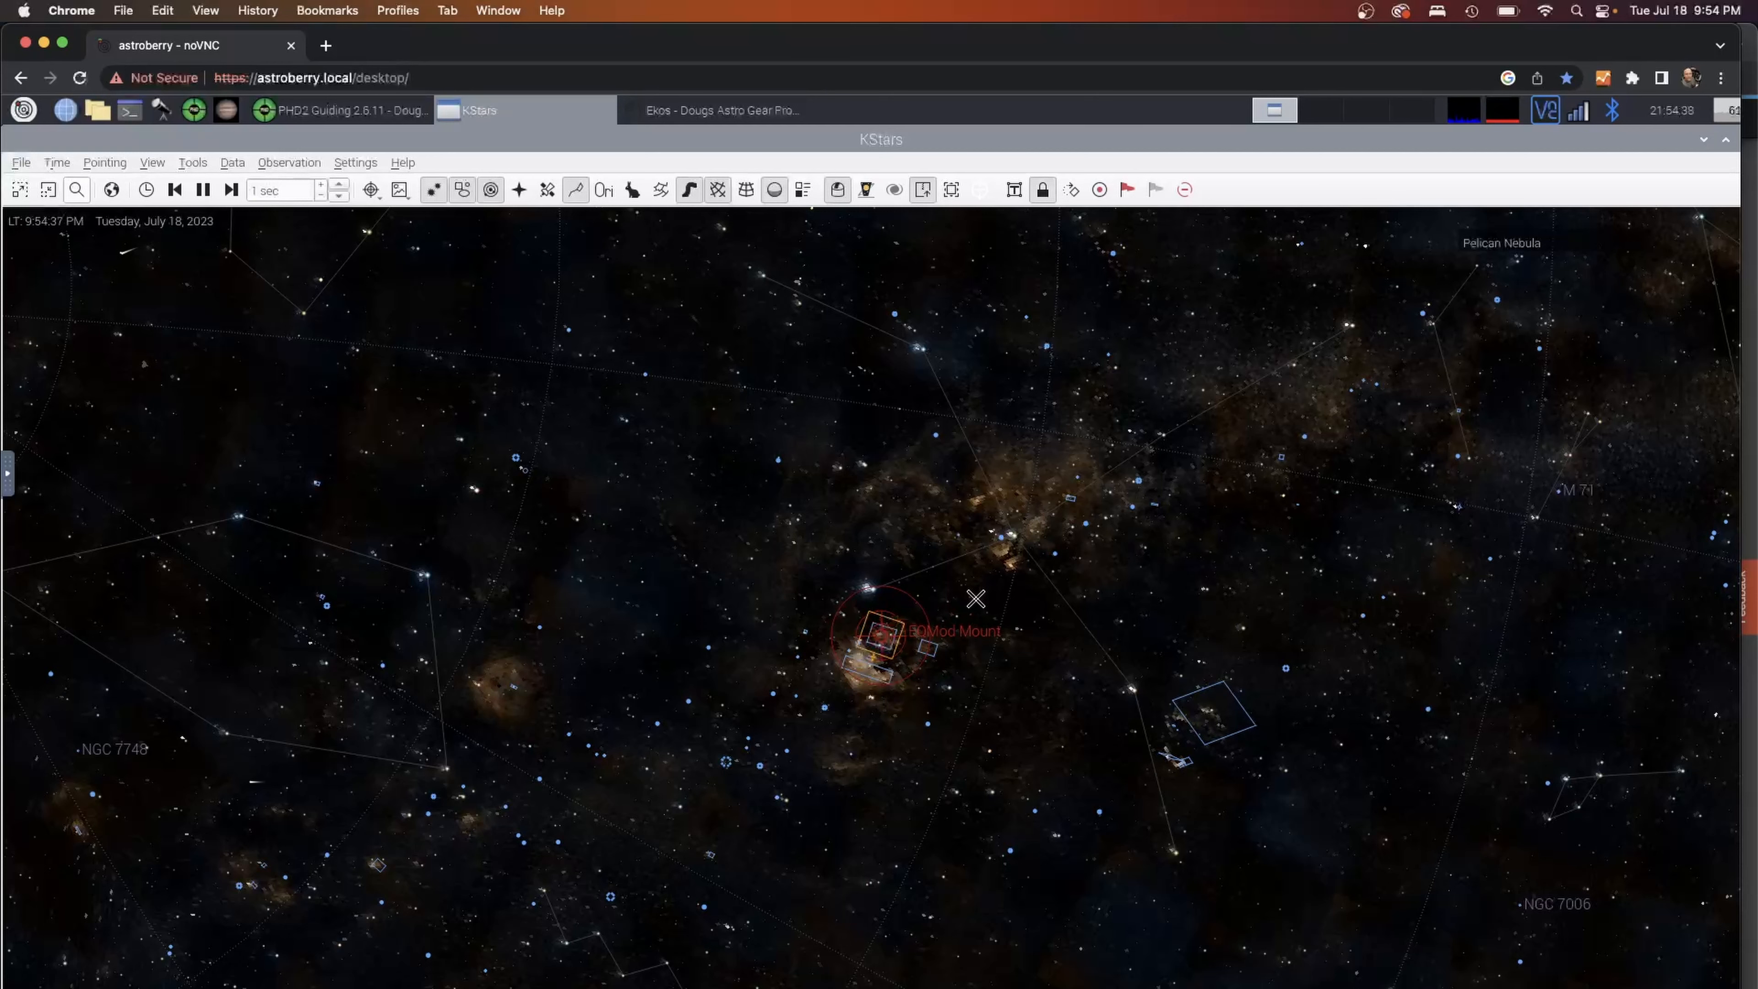
mouse_move(703, 117)
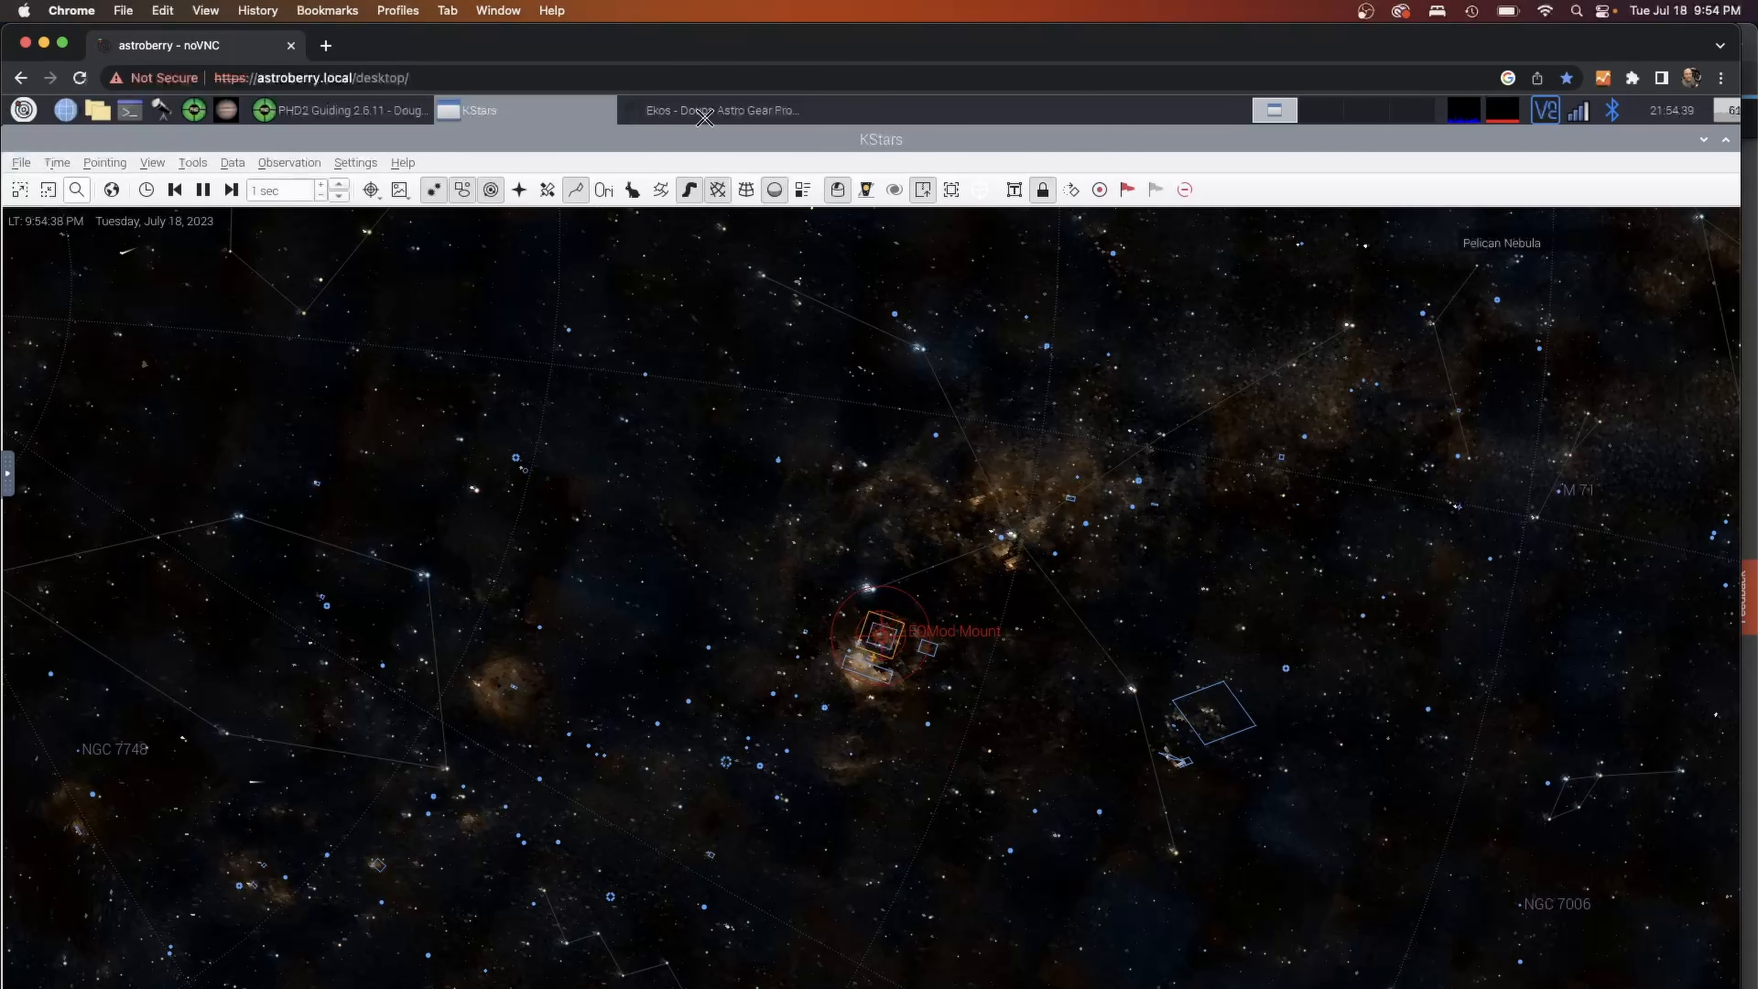
left_click(719, 110)
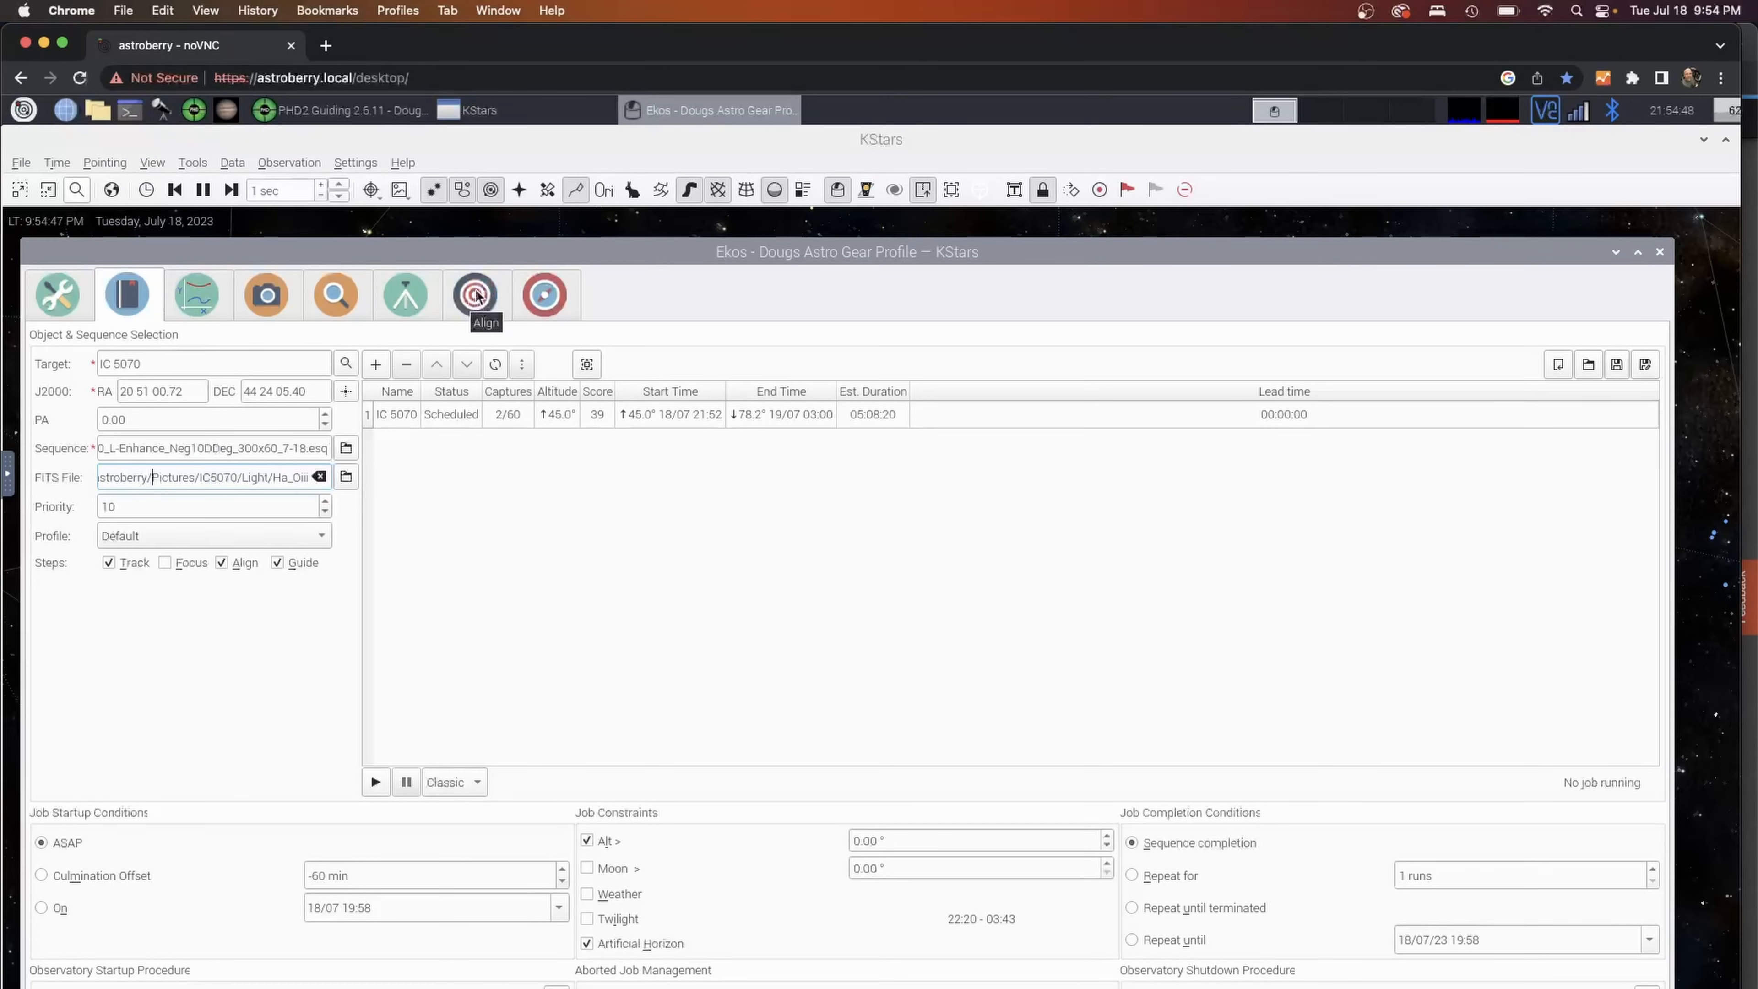
In the Align module, set the solver action to Slew to Target.
left_click(474, 294)
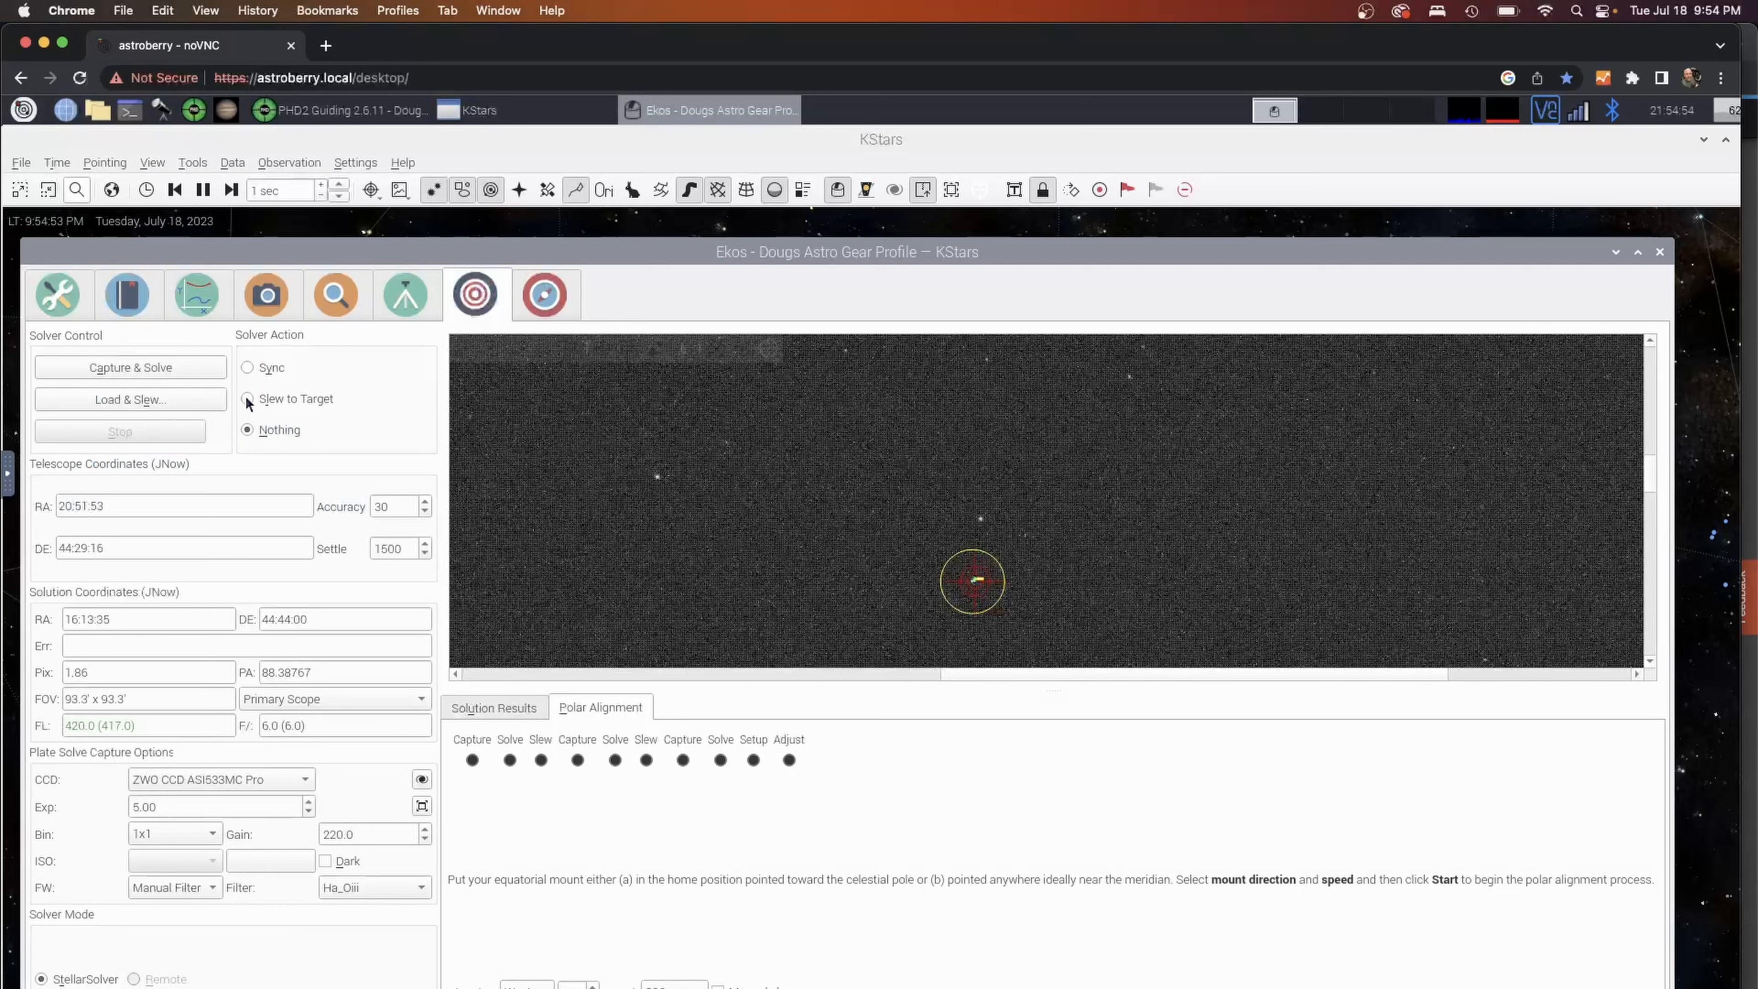
left_click(246, 398)
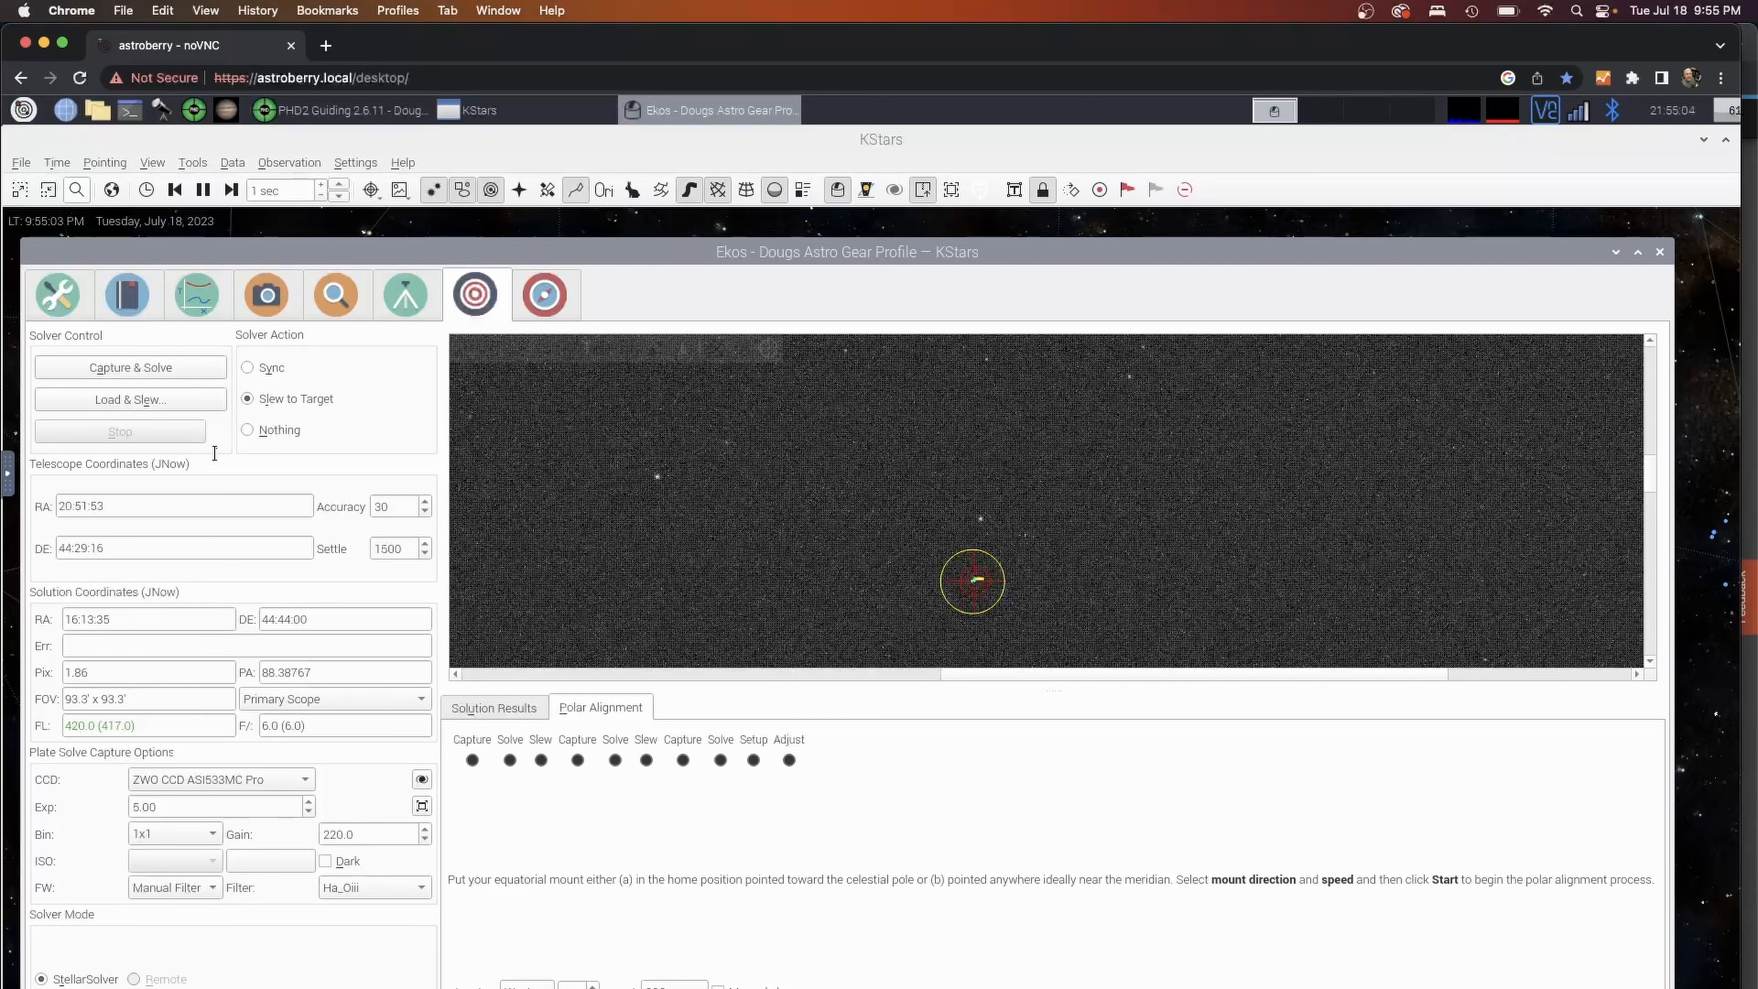
mouse_move(248, 399)
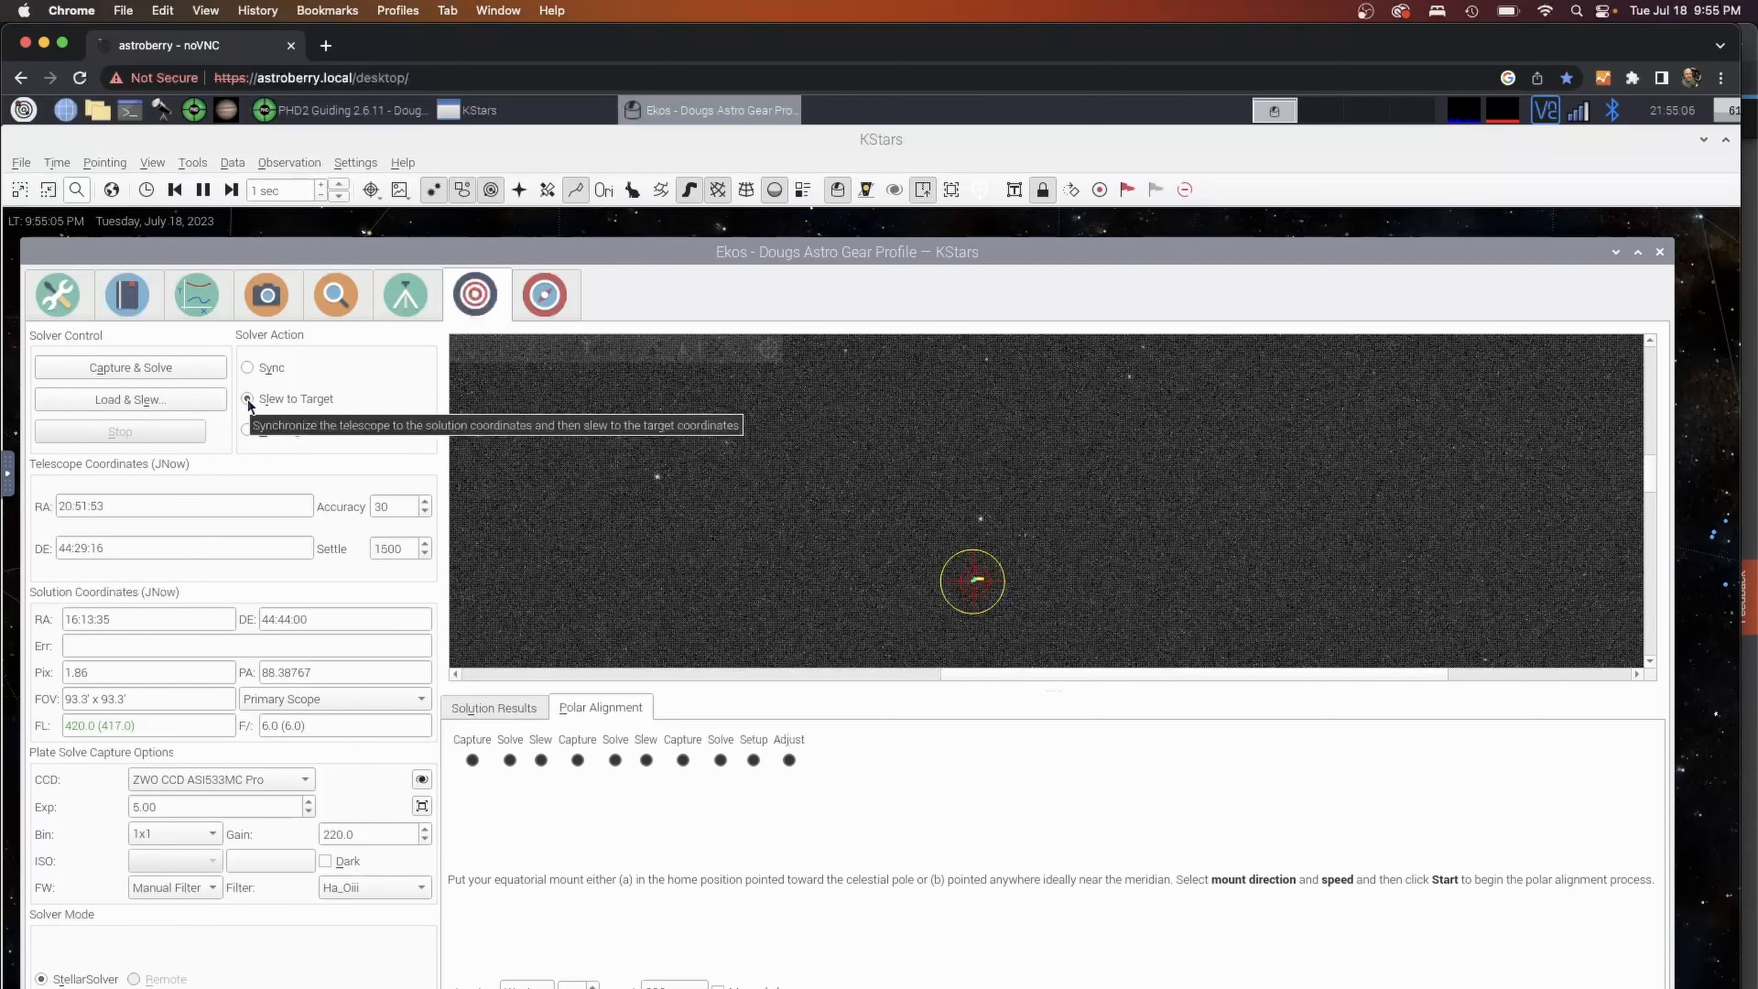
left_click(246, 398)
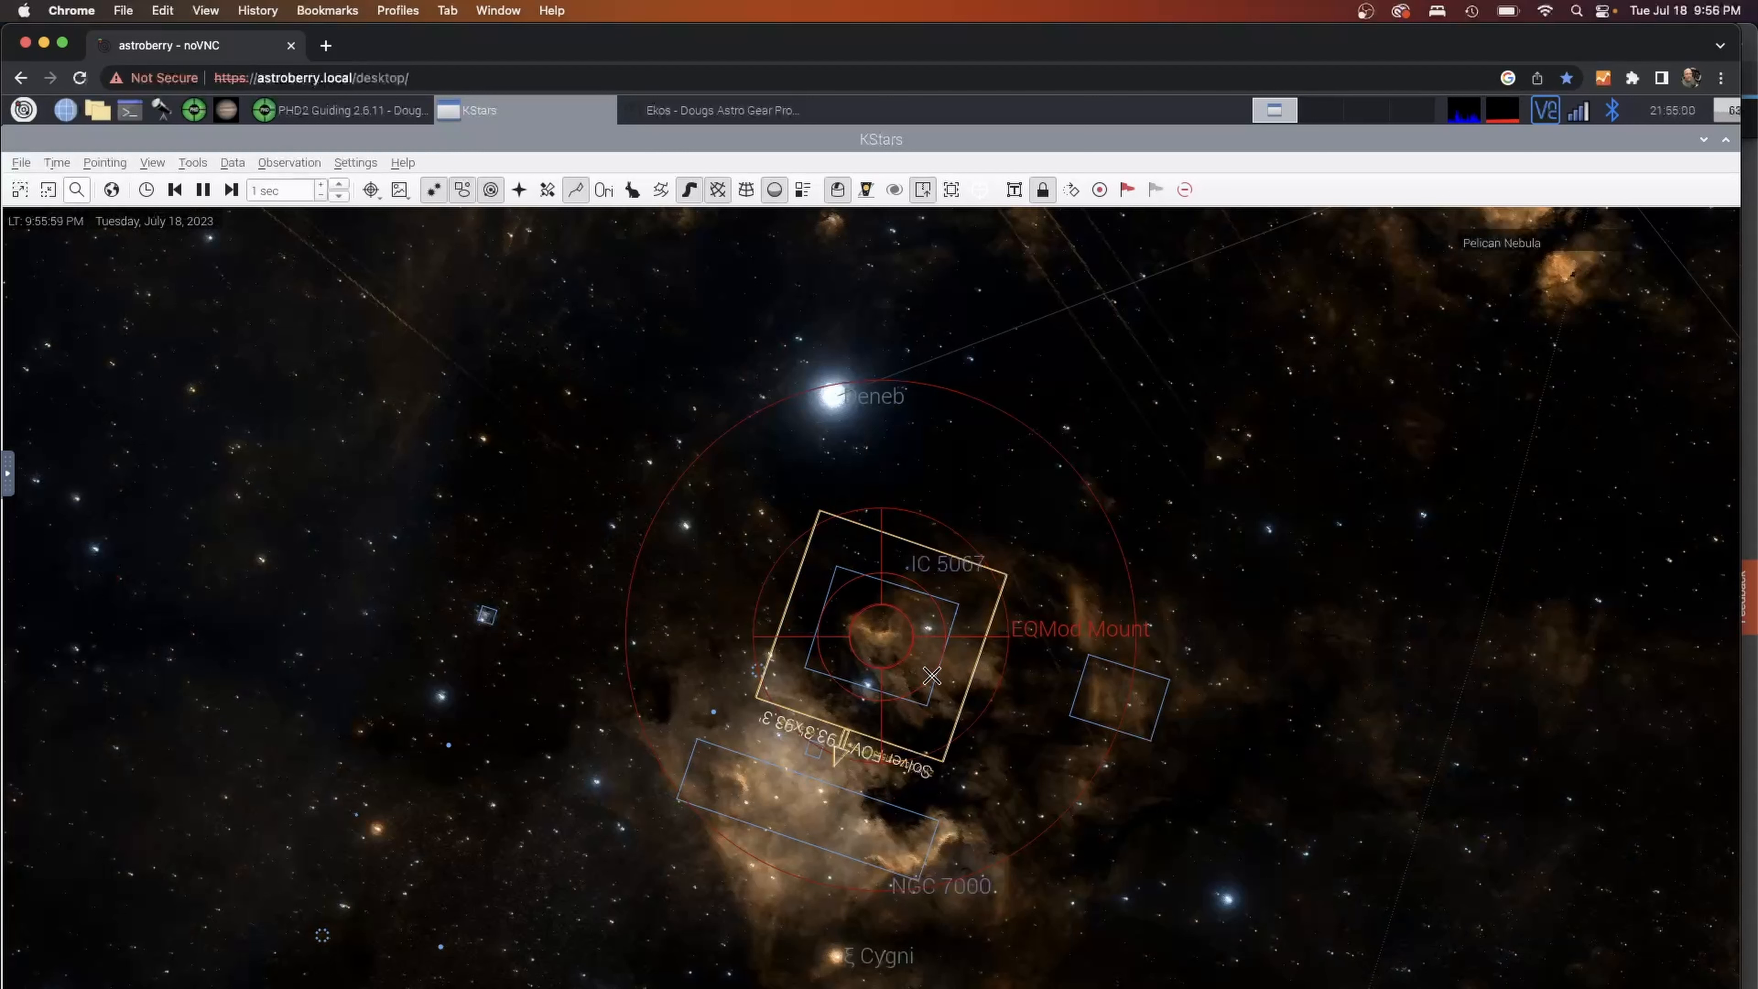
mouse_move(939, 700)
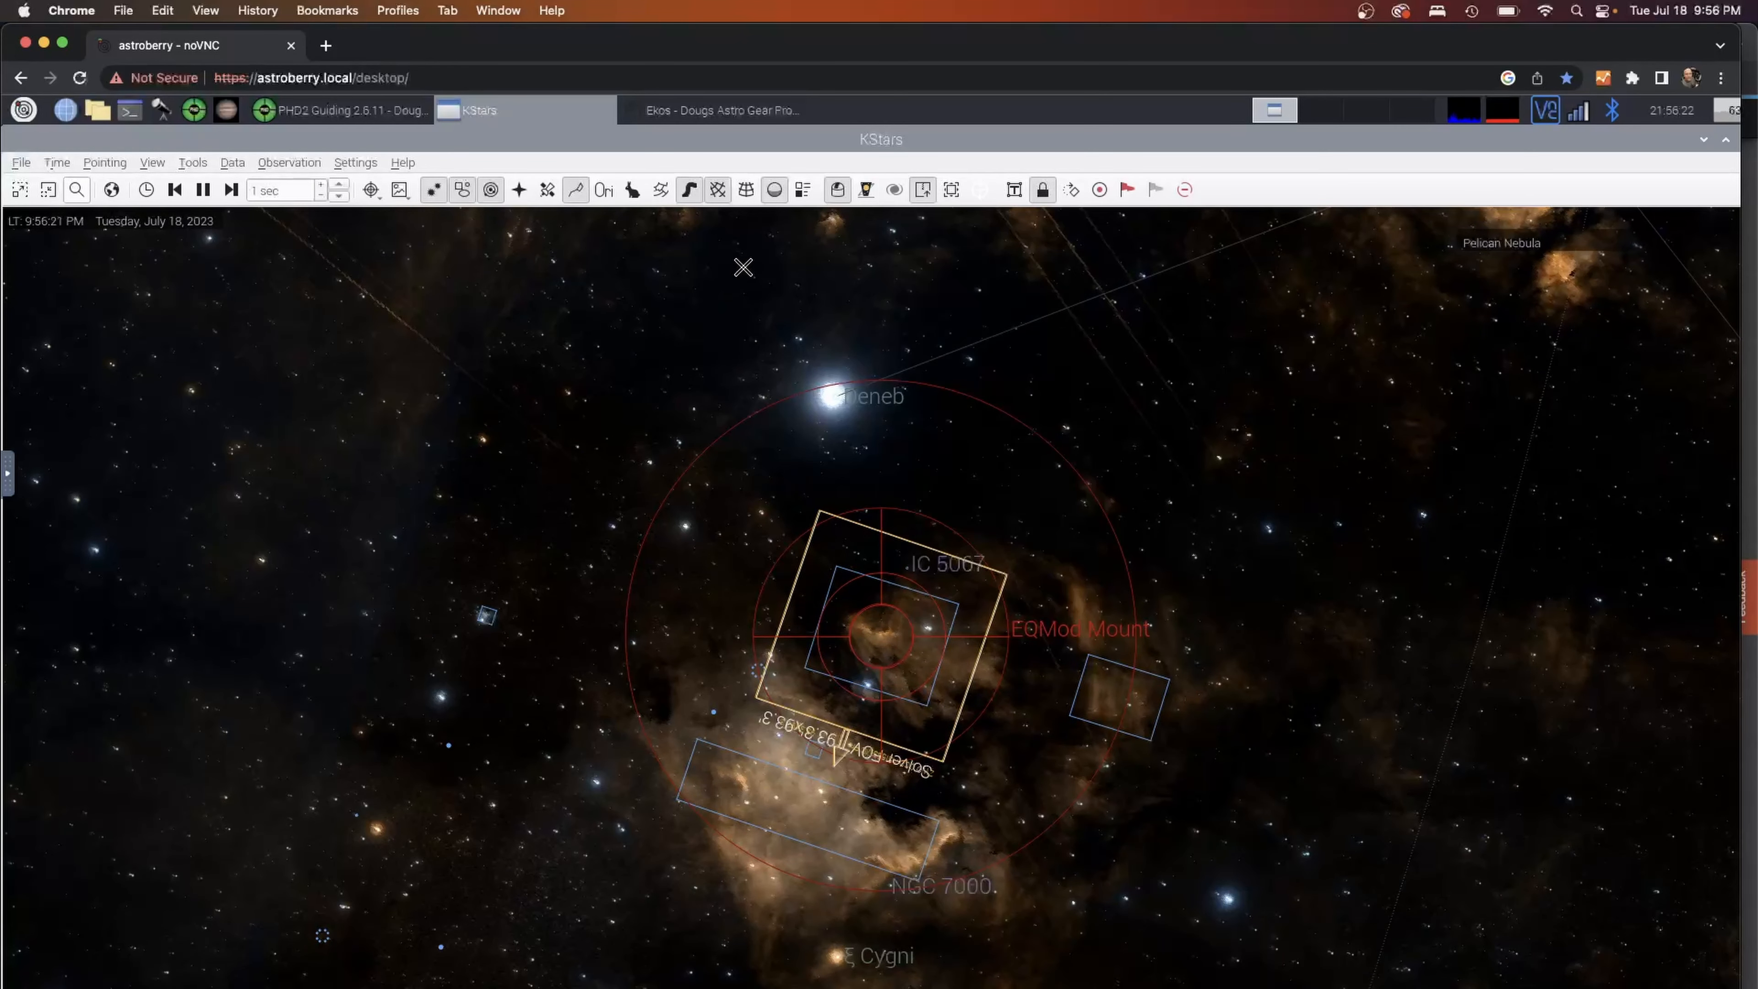
mouse_move(985, 679)
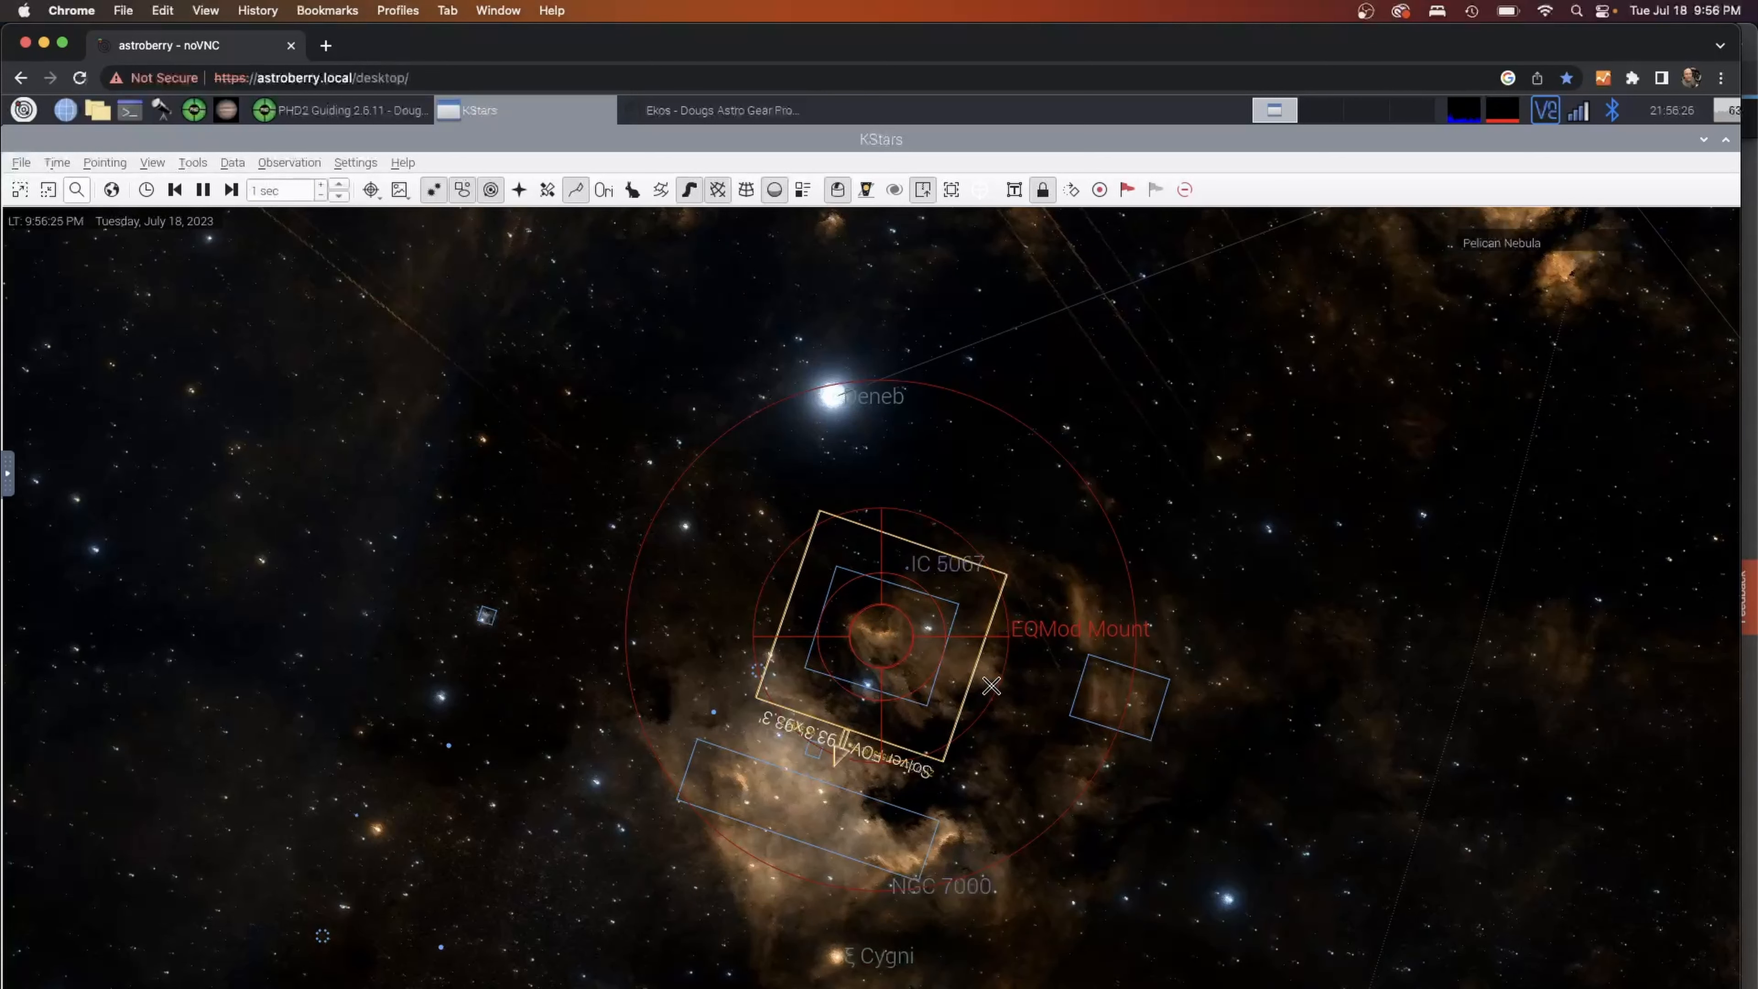
mouse_move(673, 216)
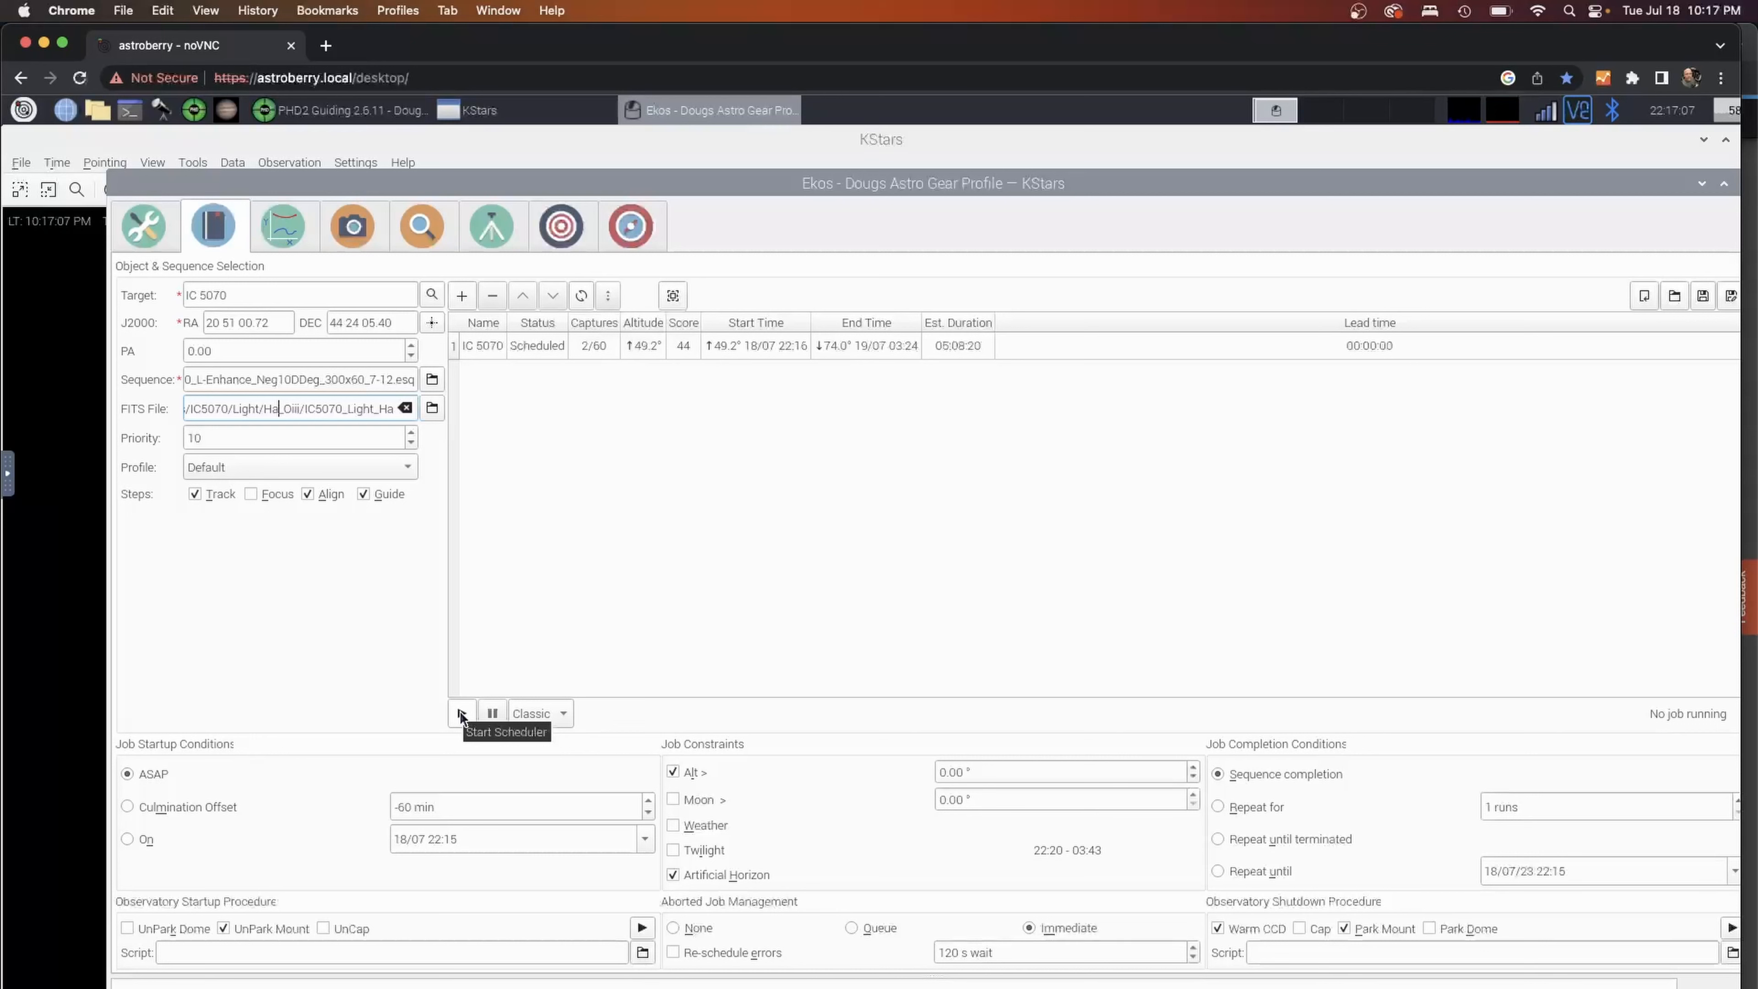
Start the scheduler on the IC 5070 job and watch its first alignment frame plate-solve.
left_click(461, 713)
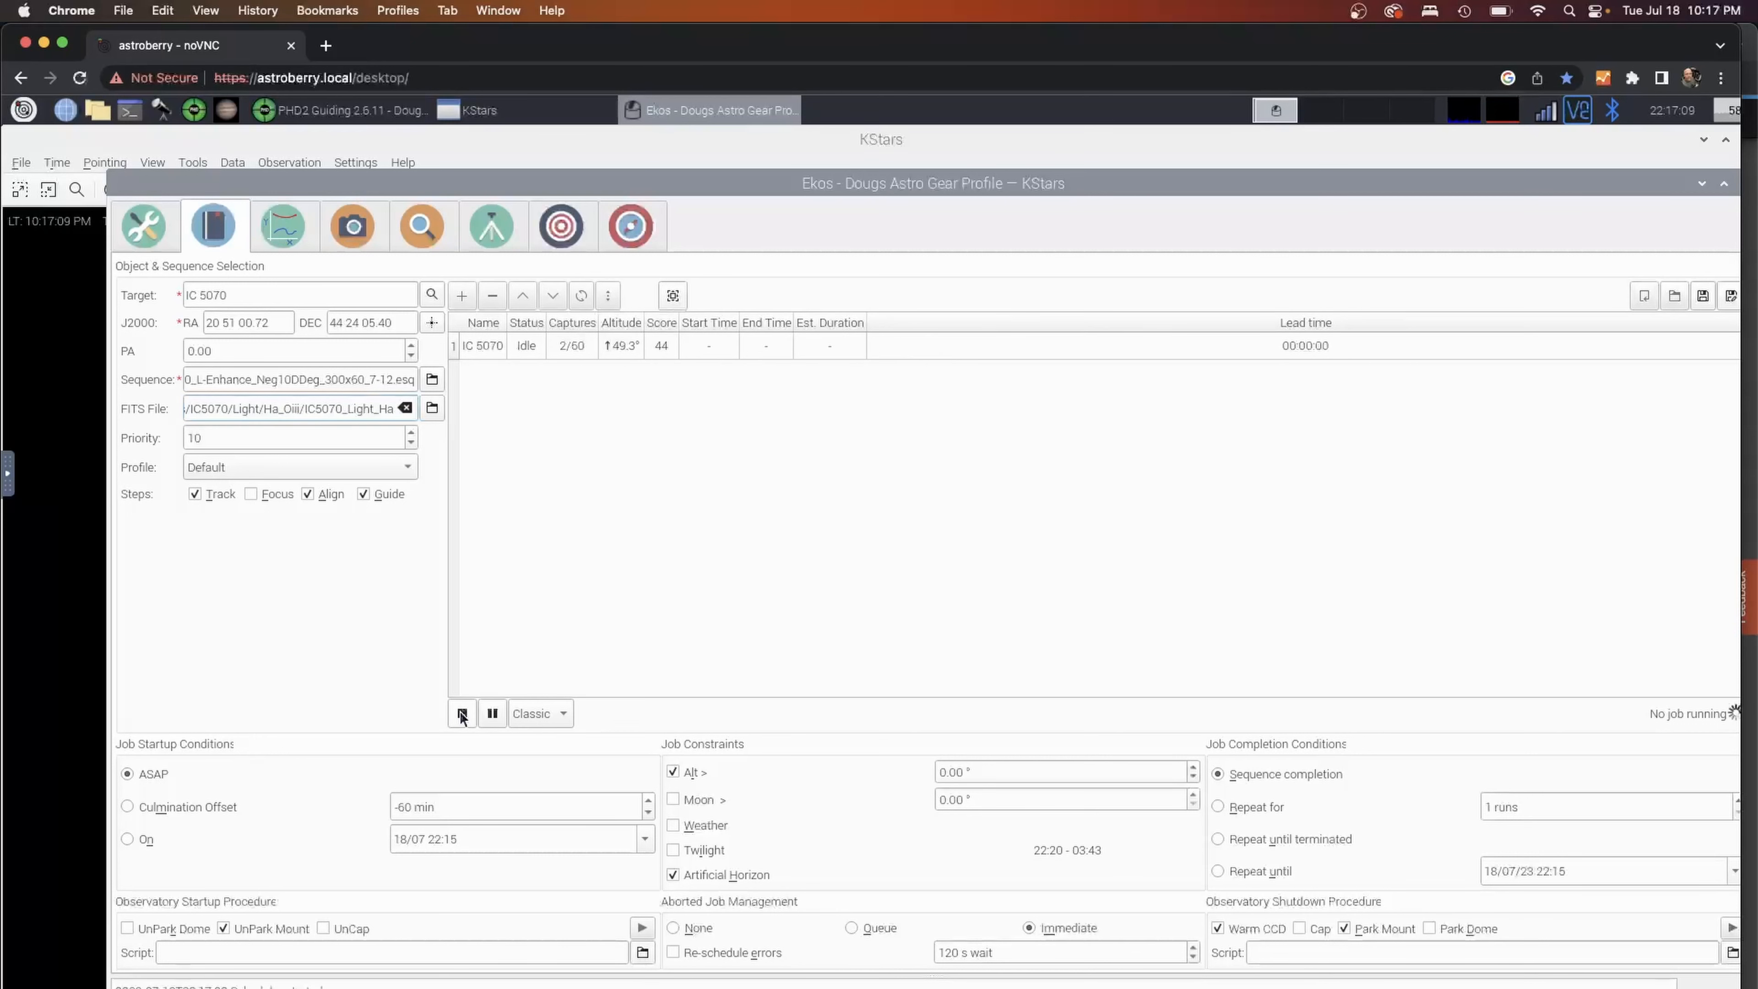
left_click(460, 714)
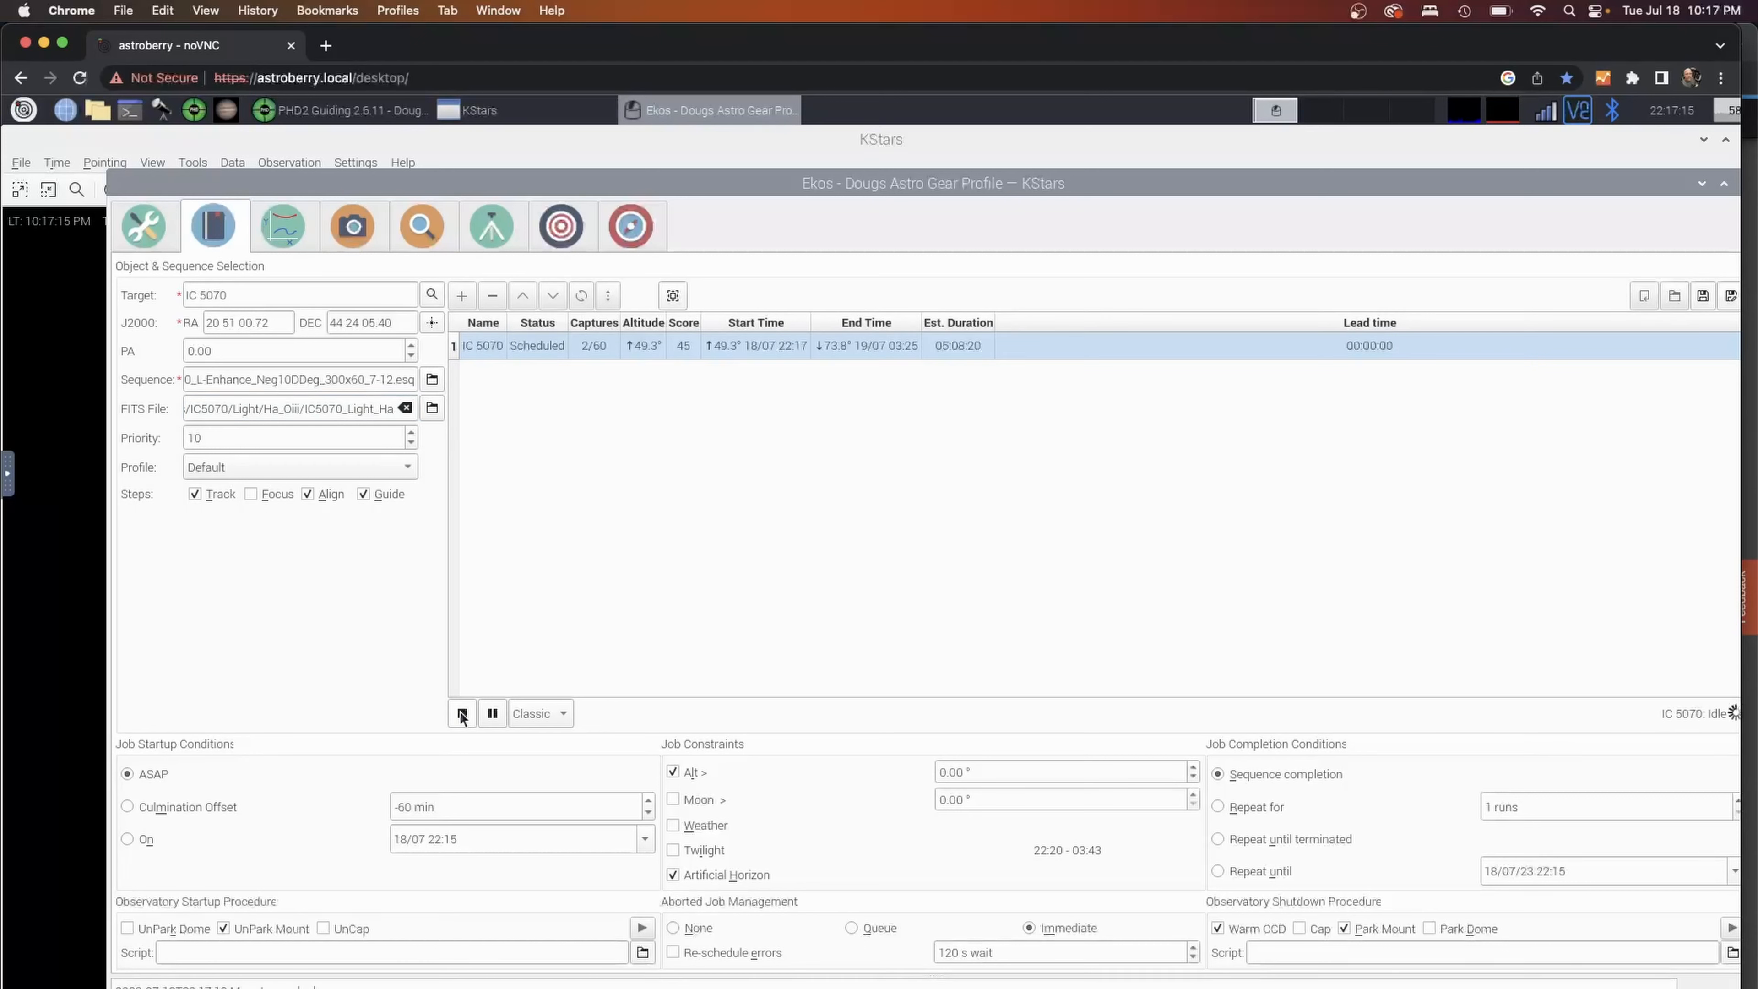
left_click(460, 713)
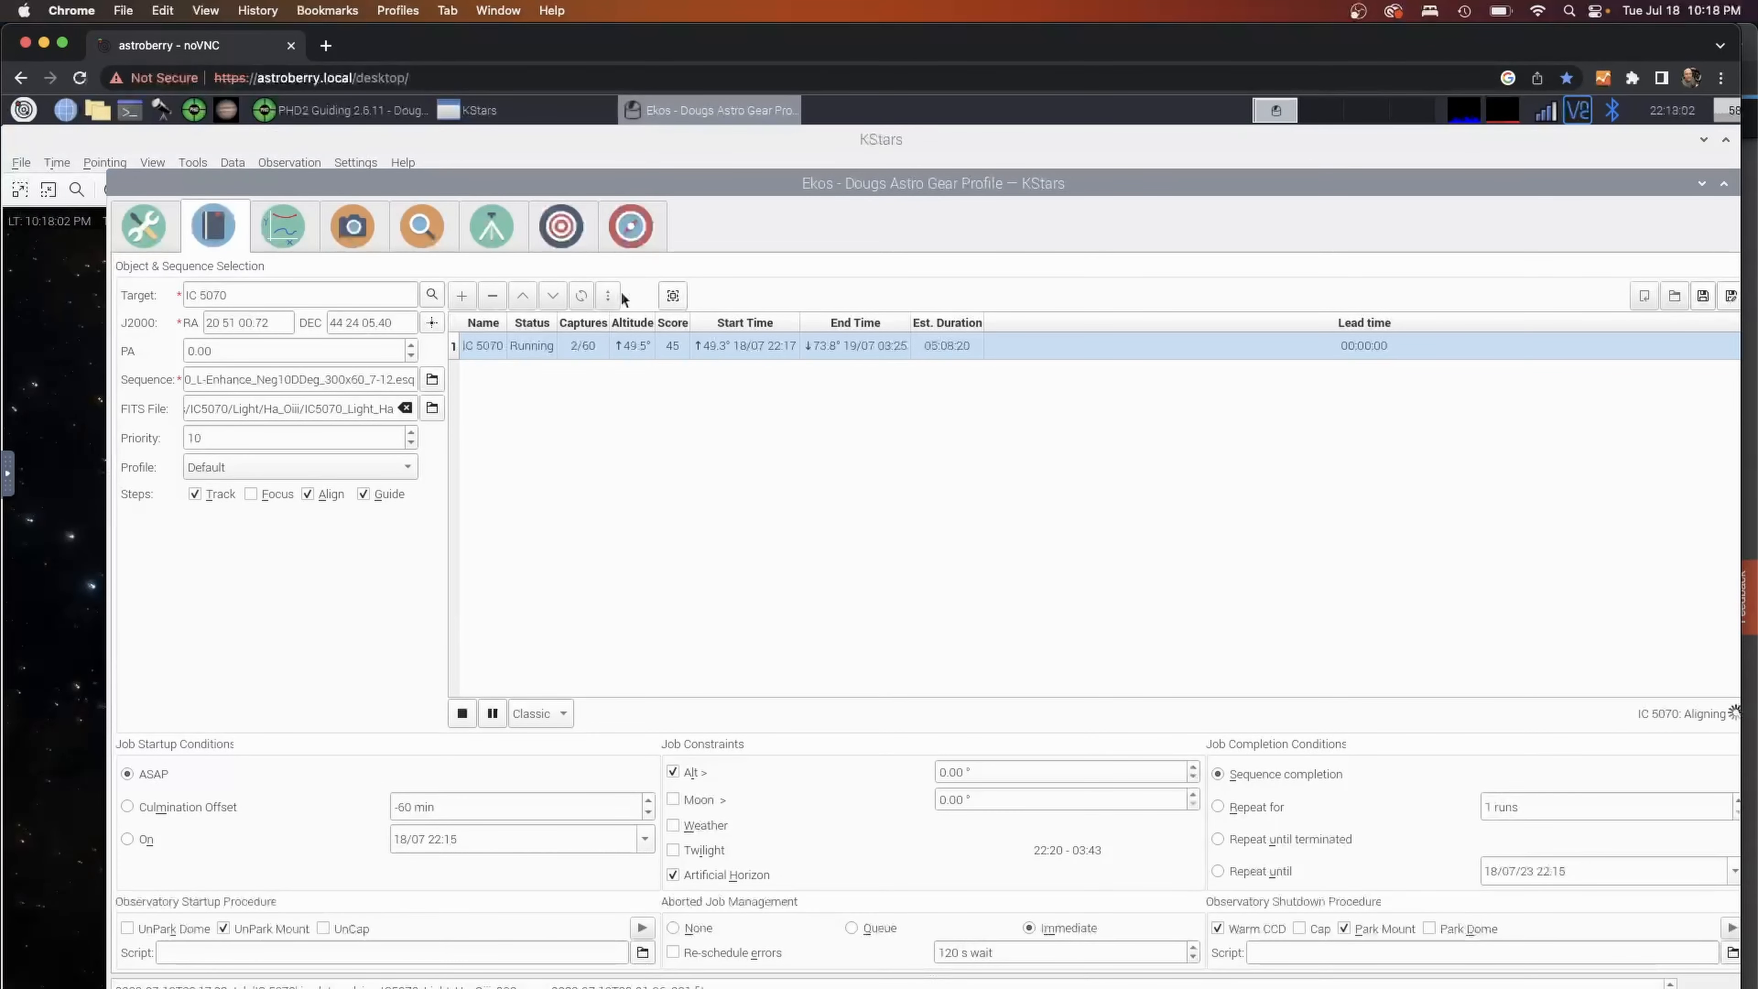
left_click(561, 225)
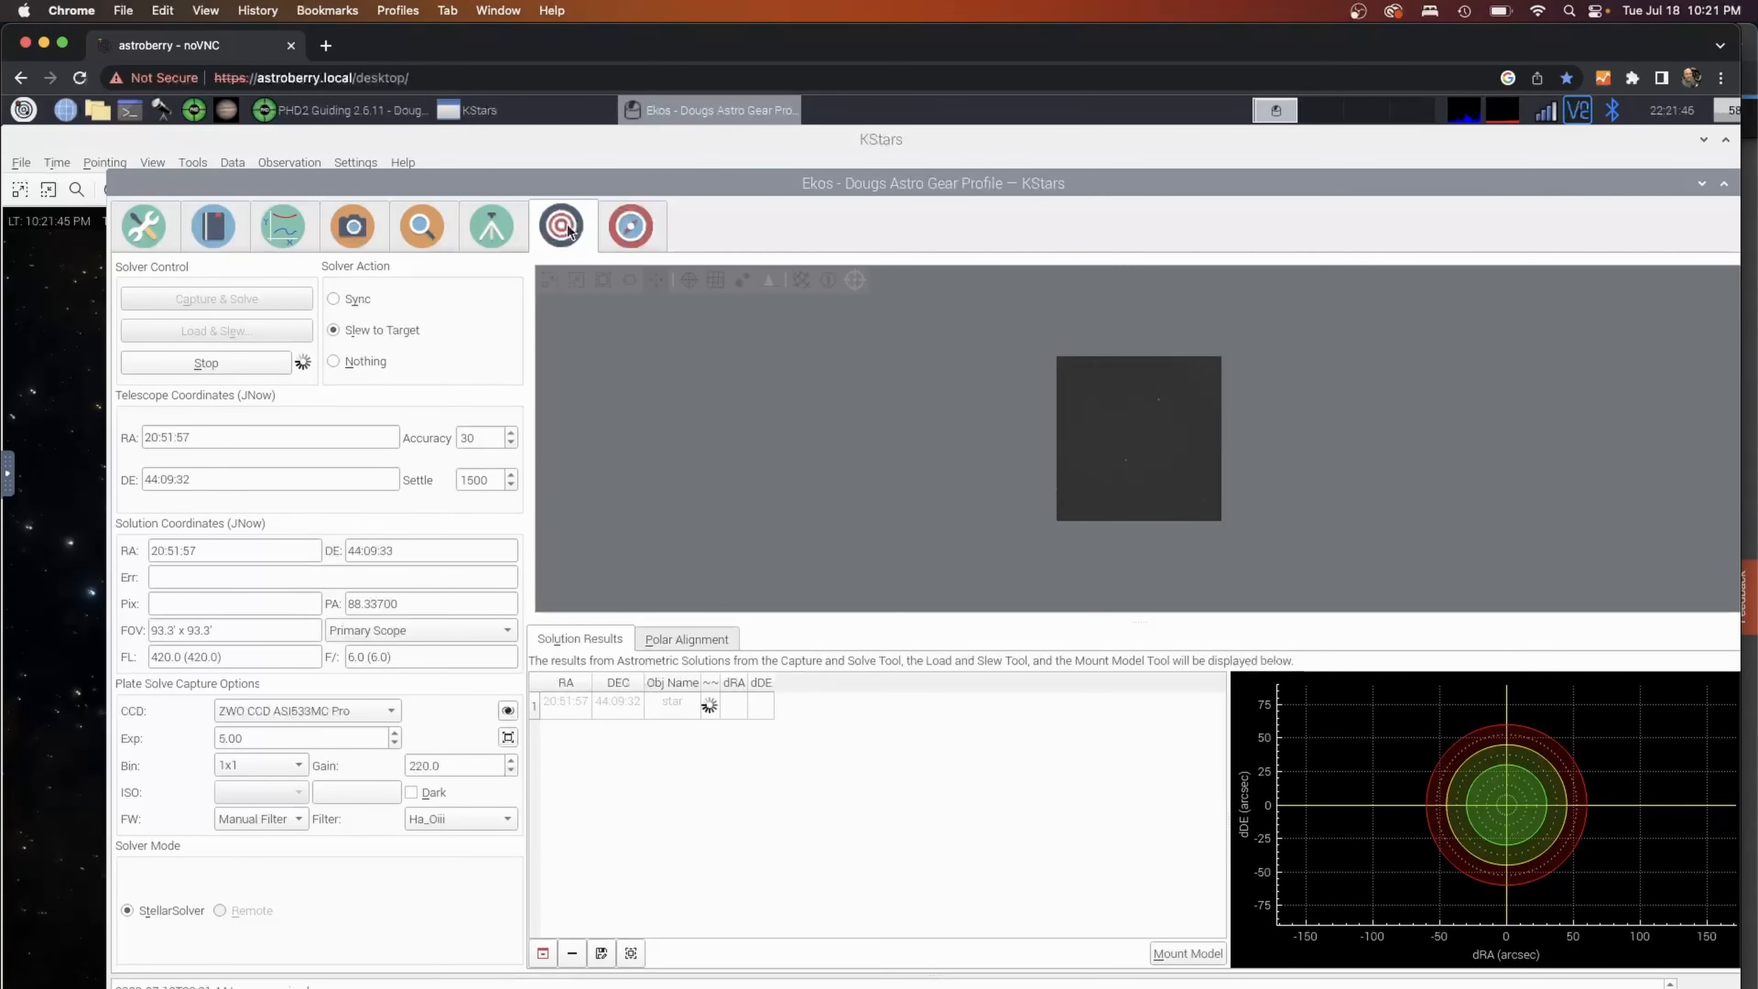
Raise the PHD2 guiding window, then relaunch KStars from the taskbar launcher.
left_click(336, 110)
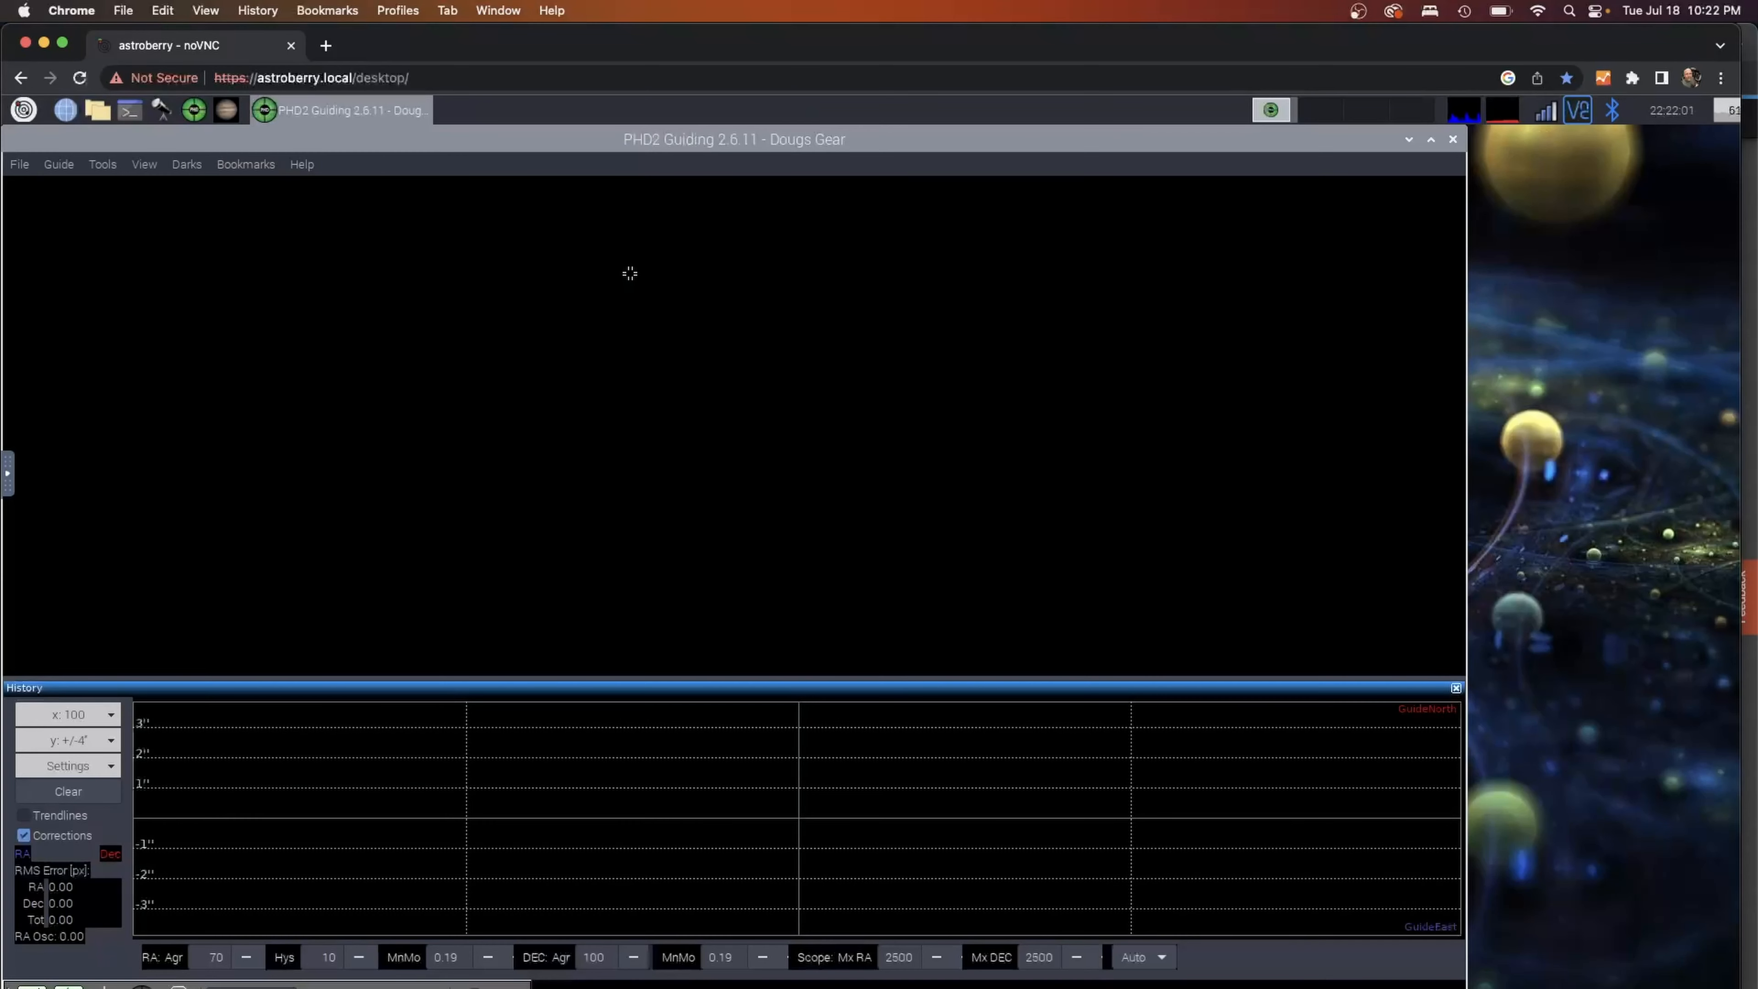
mouse_move(251, 162)
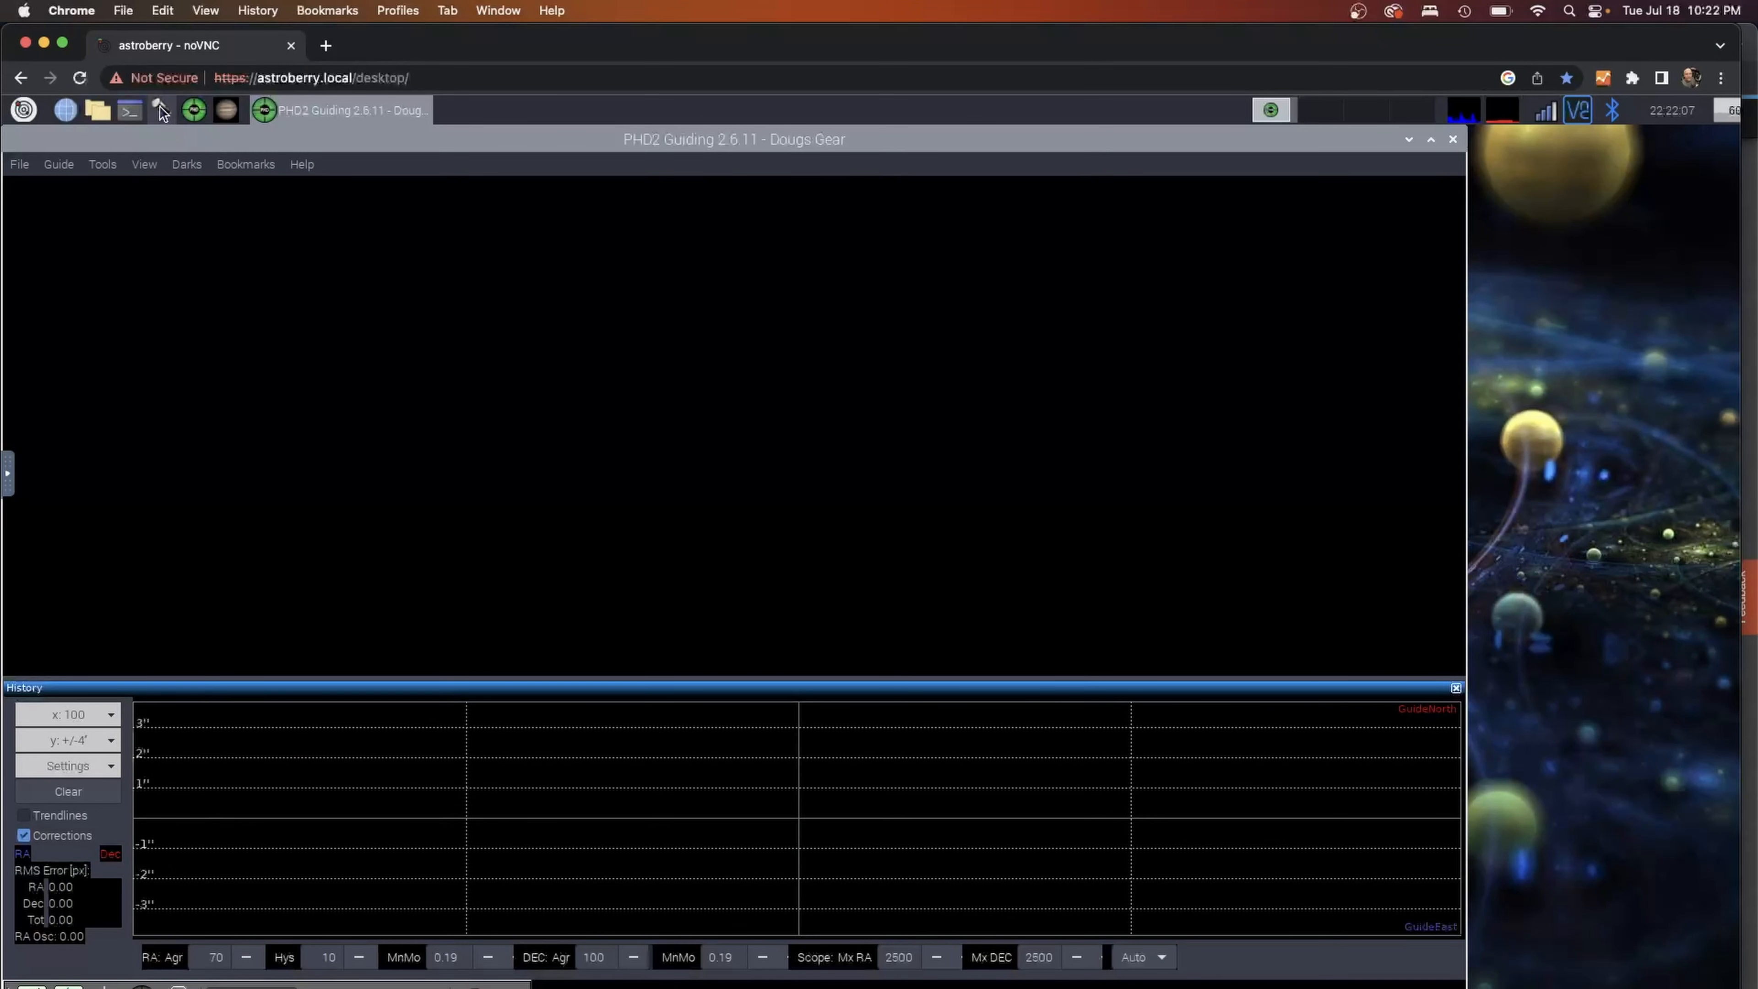
left_click(160, 109)
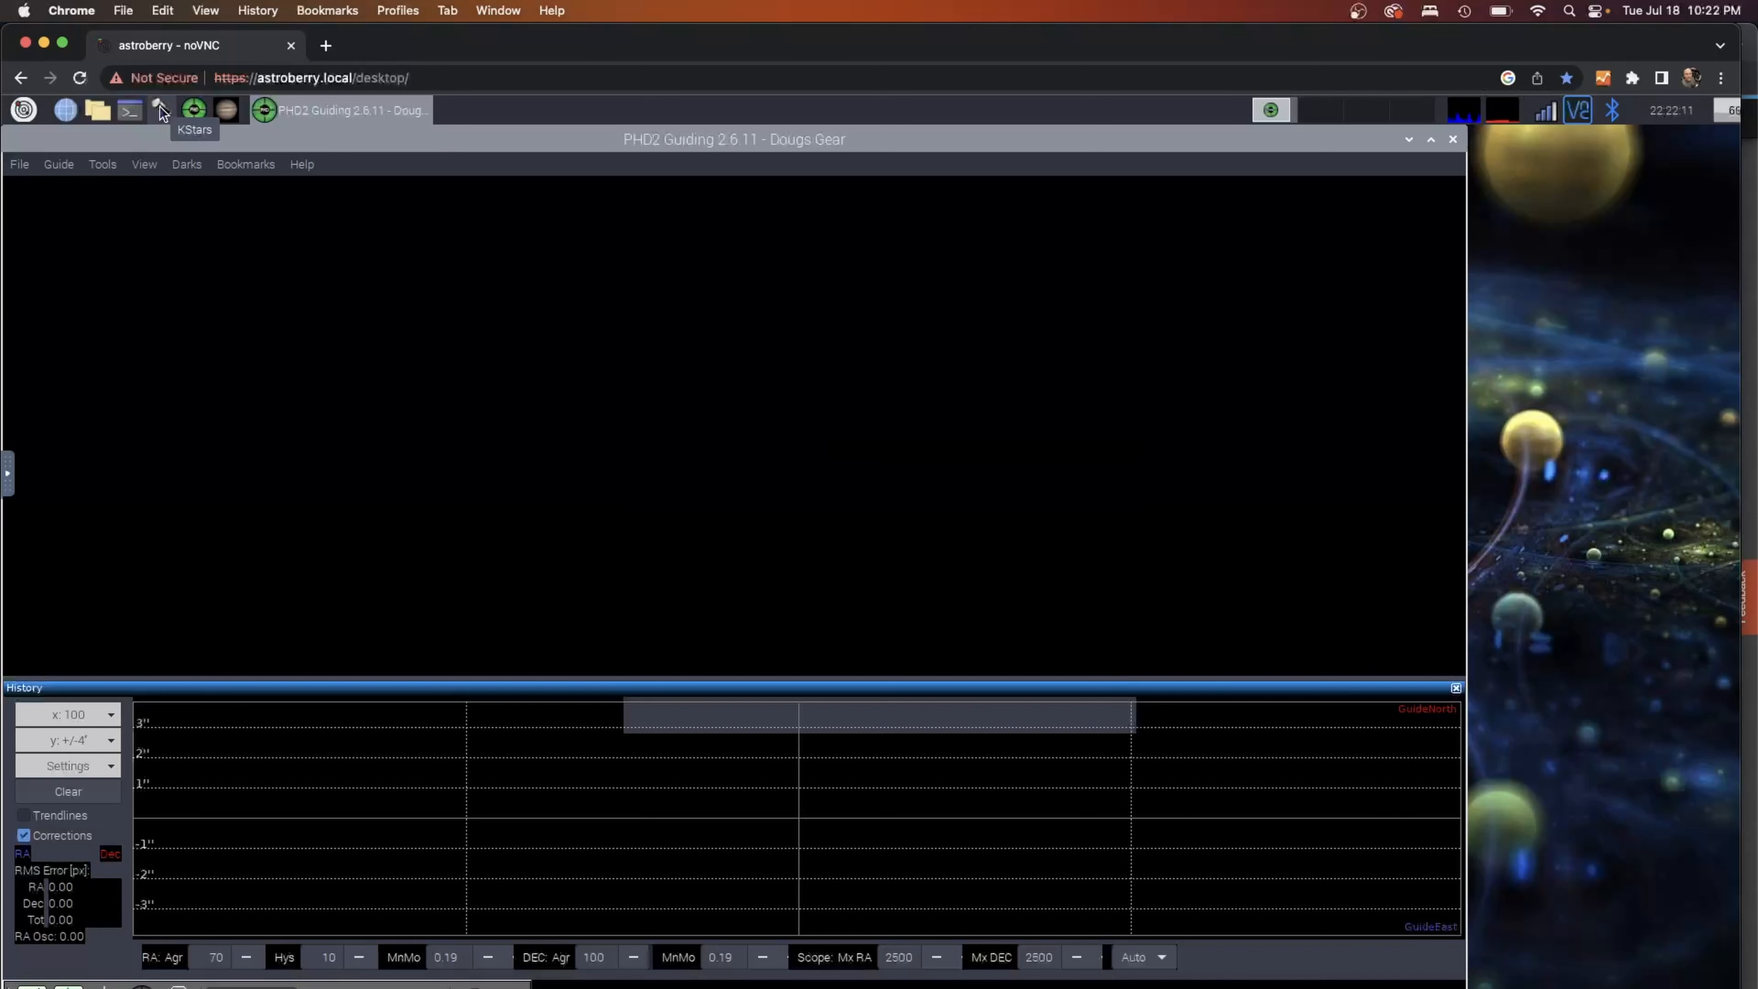
left_click(194, 110)
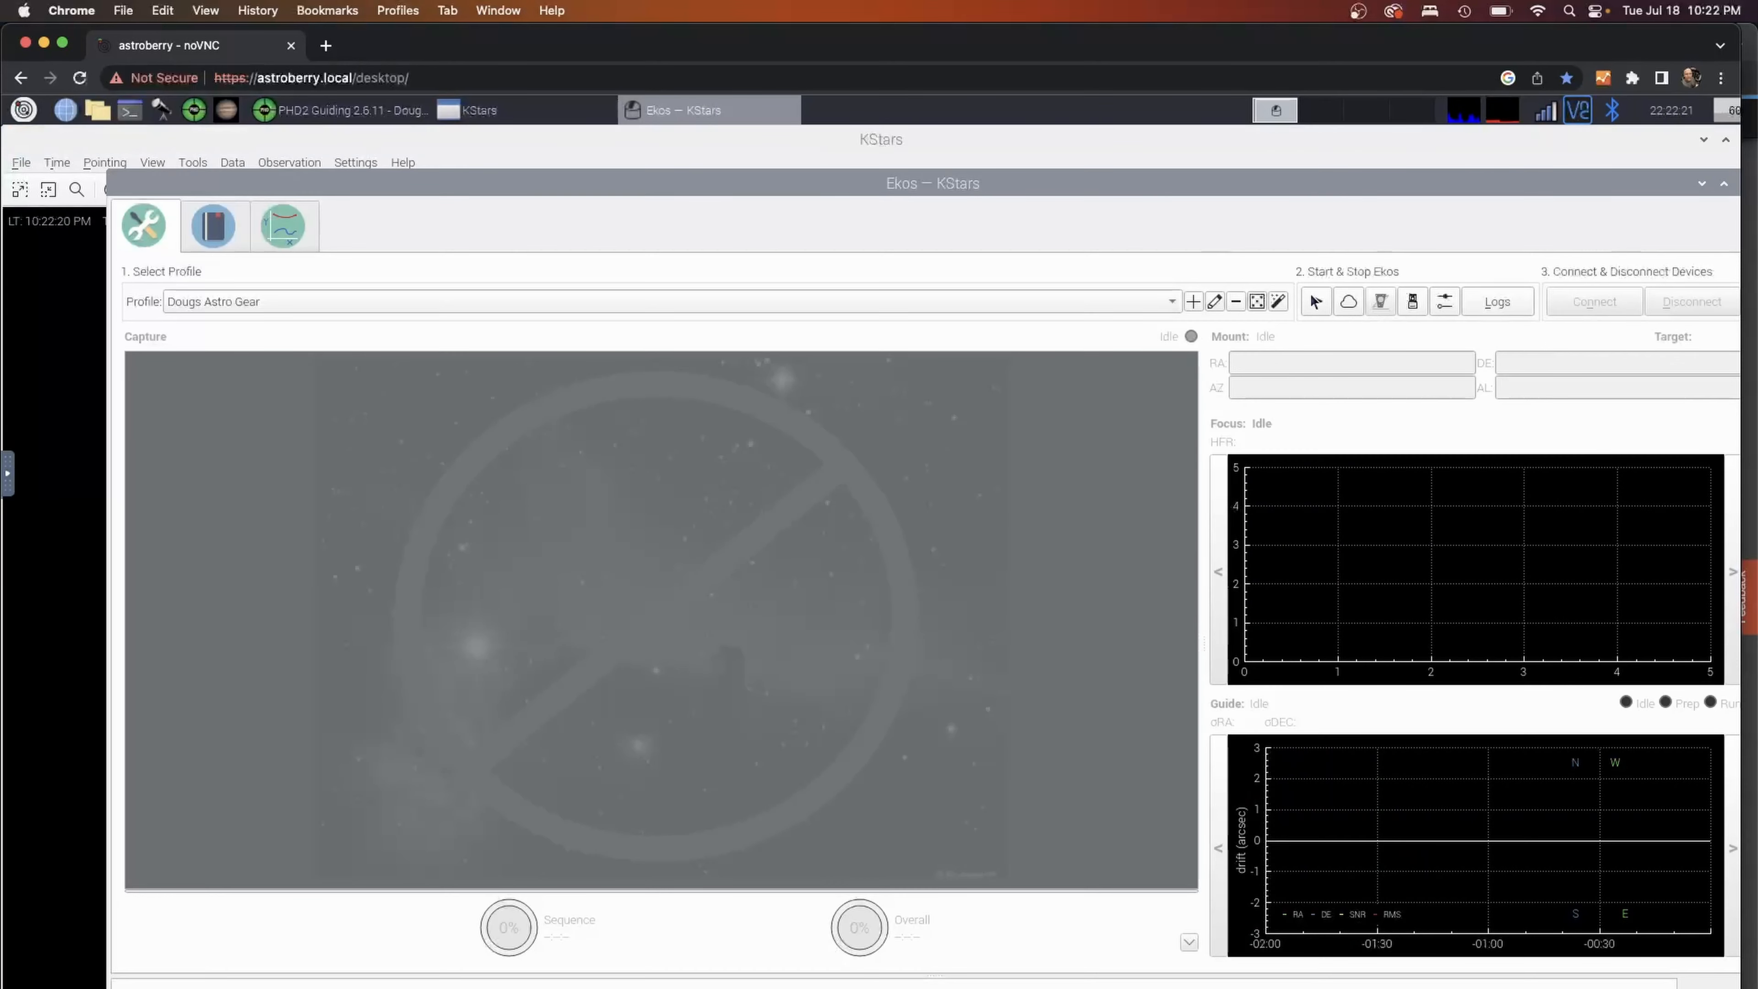
Start the Dougs Astro Gear profile and review the manual filter and ASI120MM Mini device settings.
left_click(1315, 302)
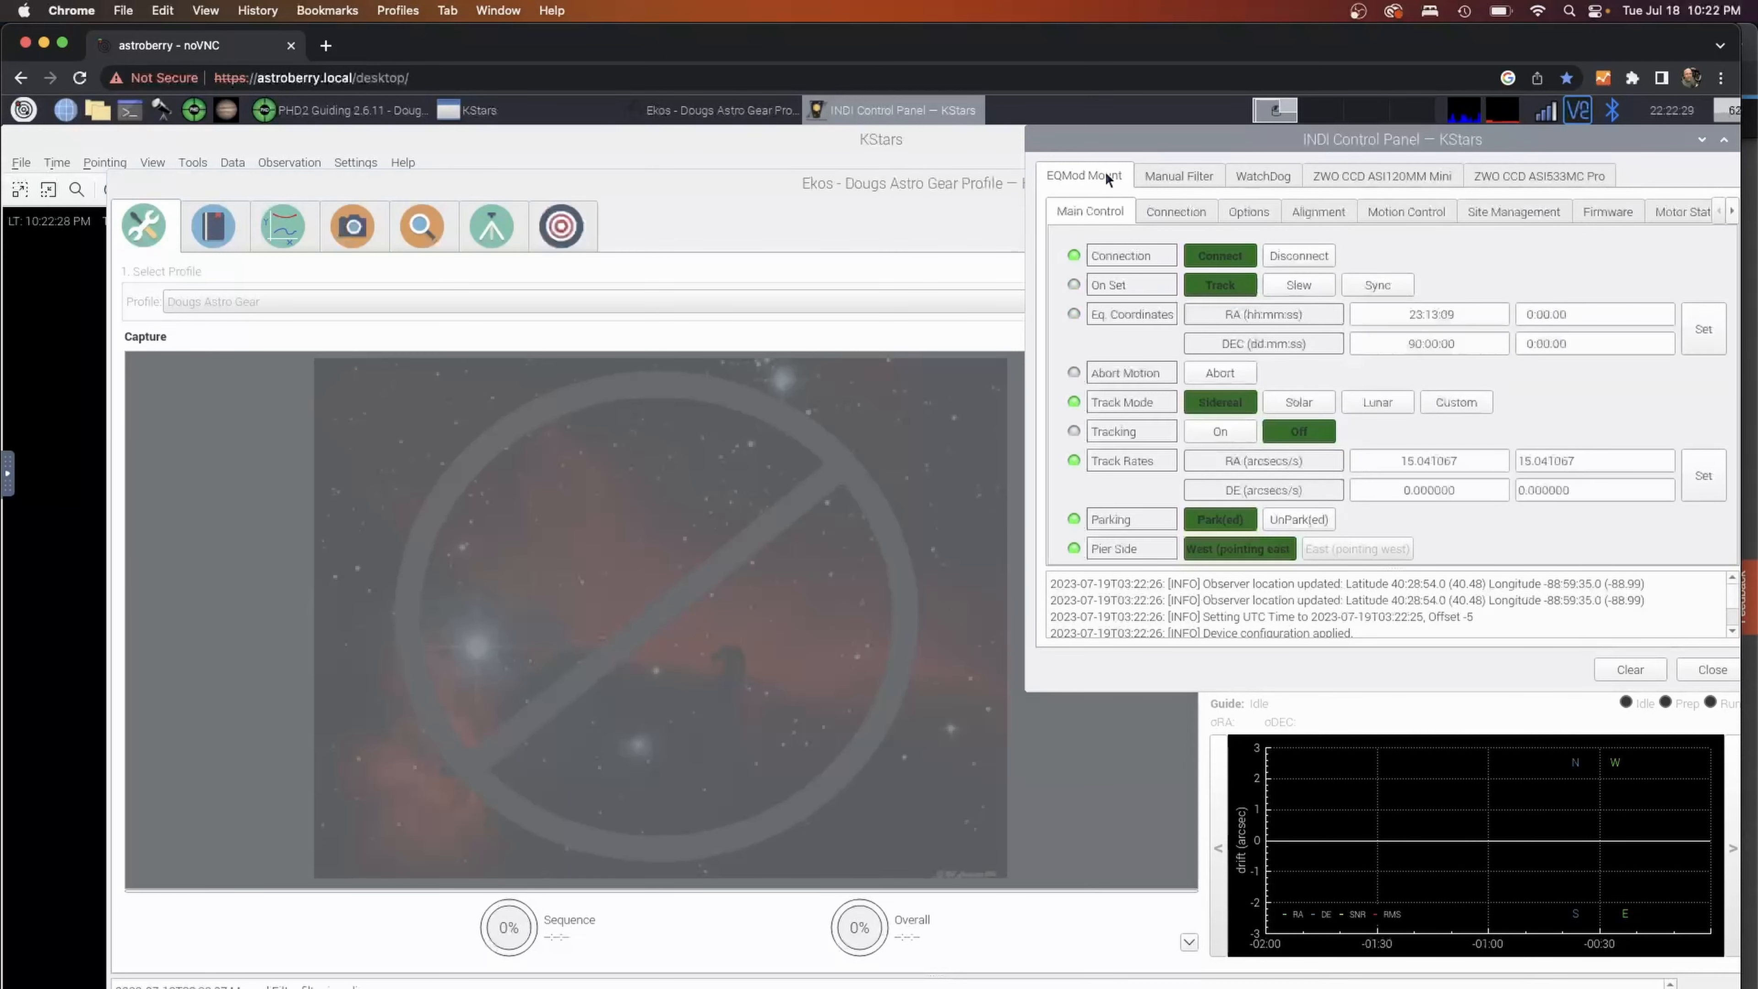
left_click(1179, 176)
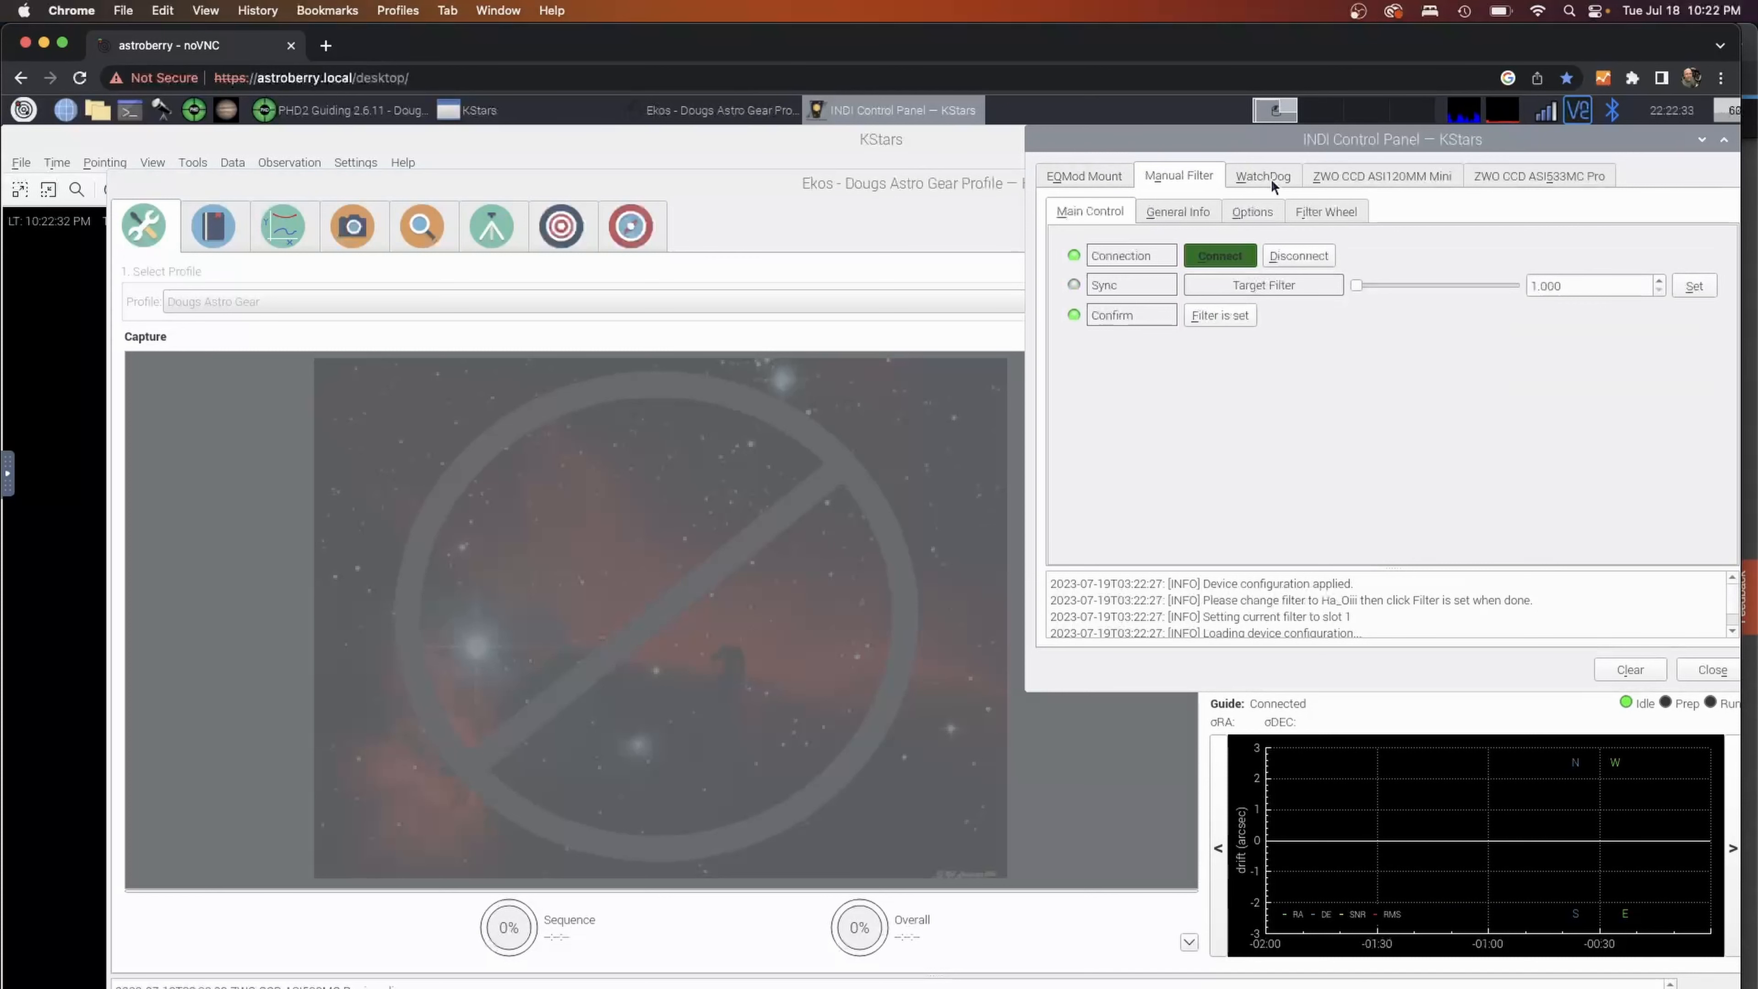
left_click(1380, 176)
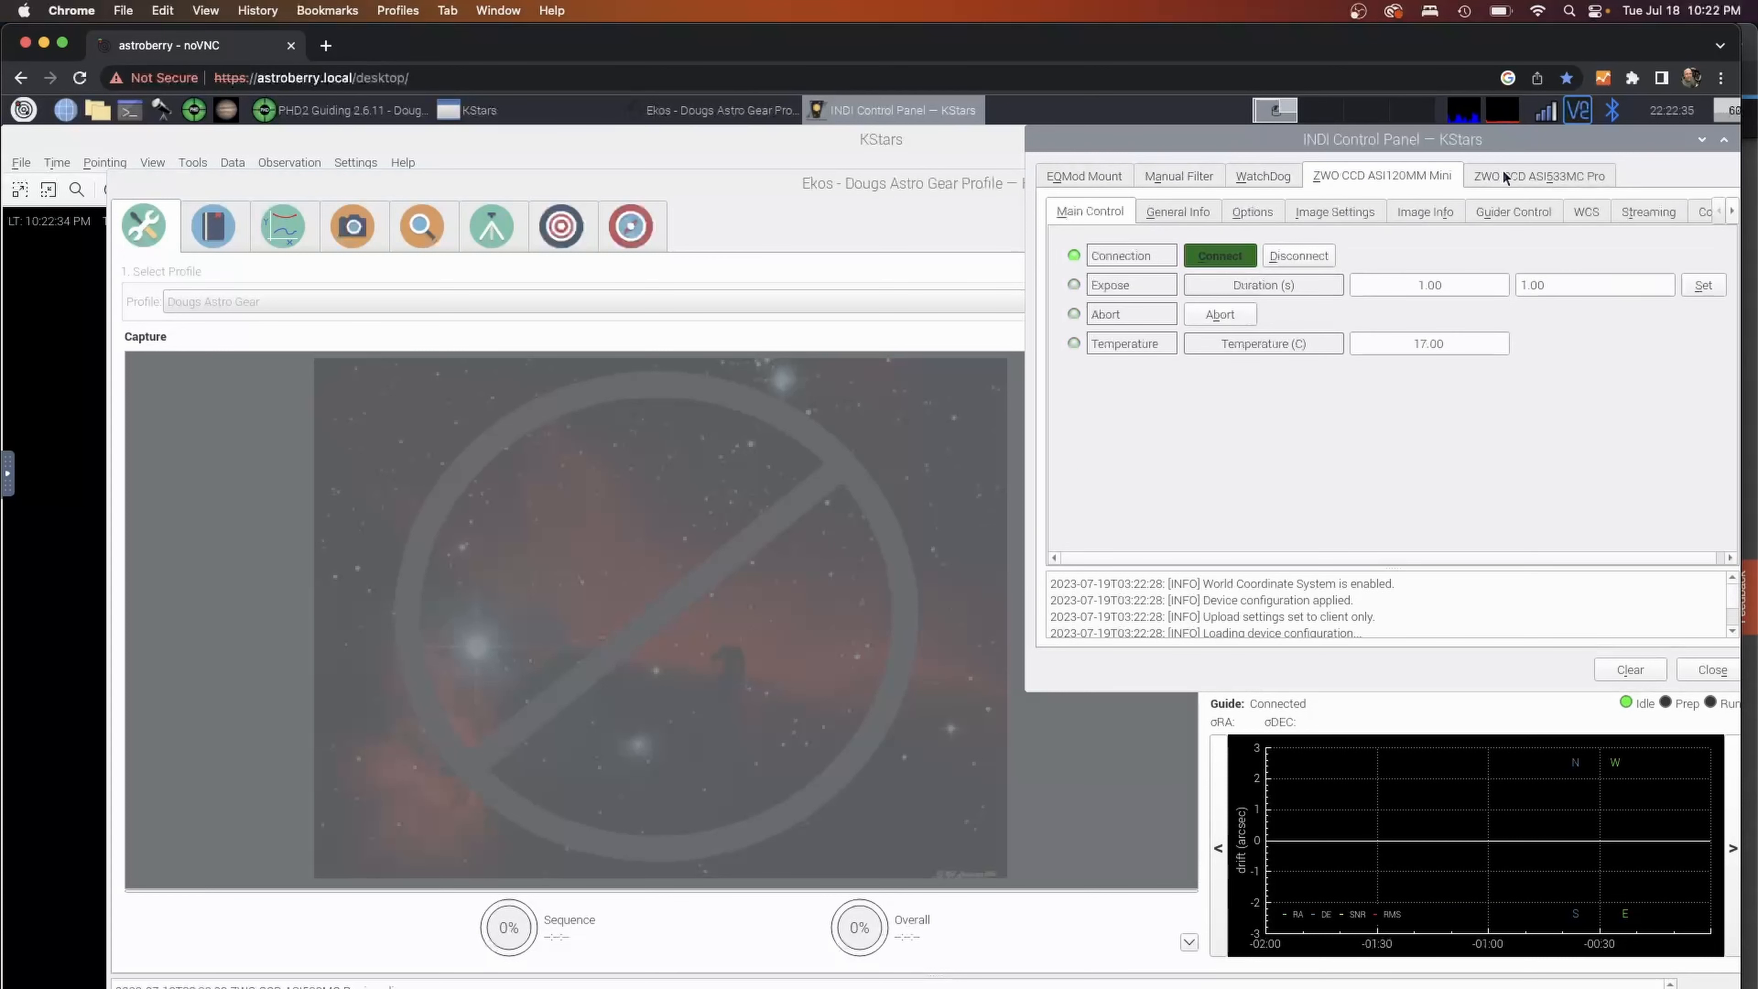
left_click(1712, 670)
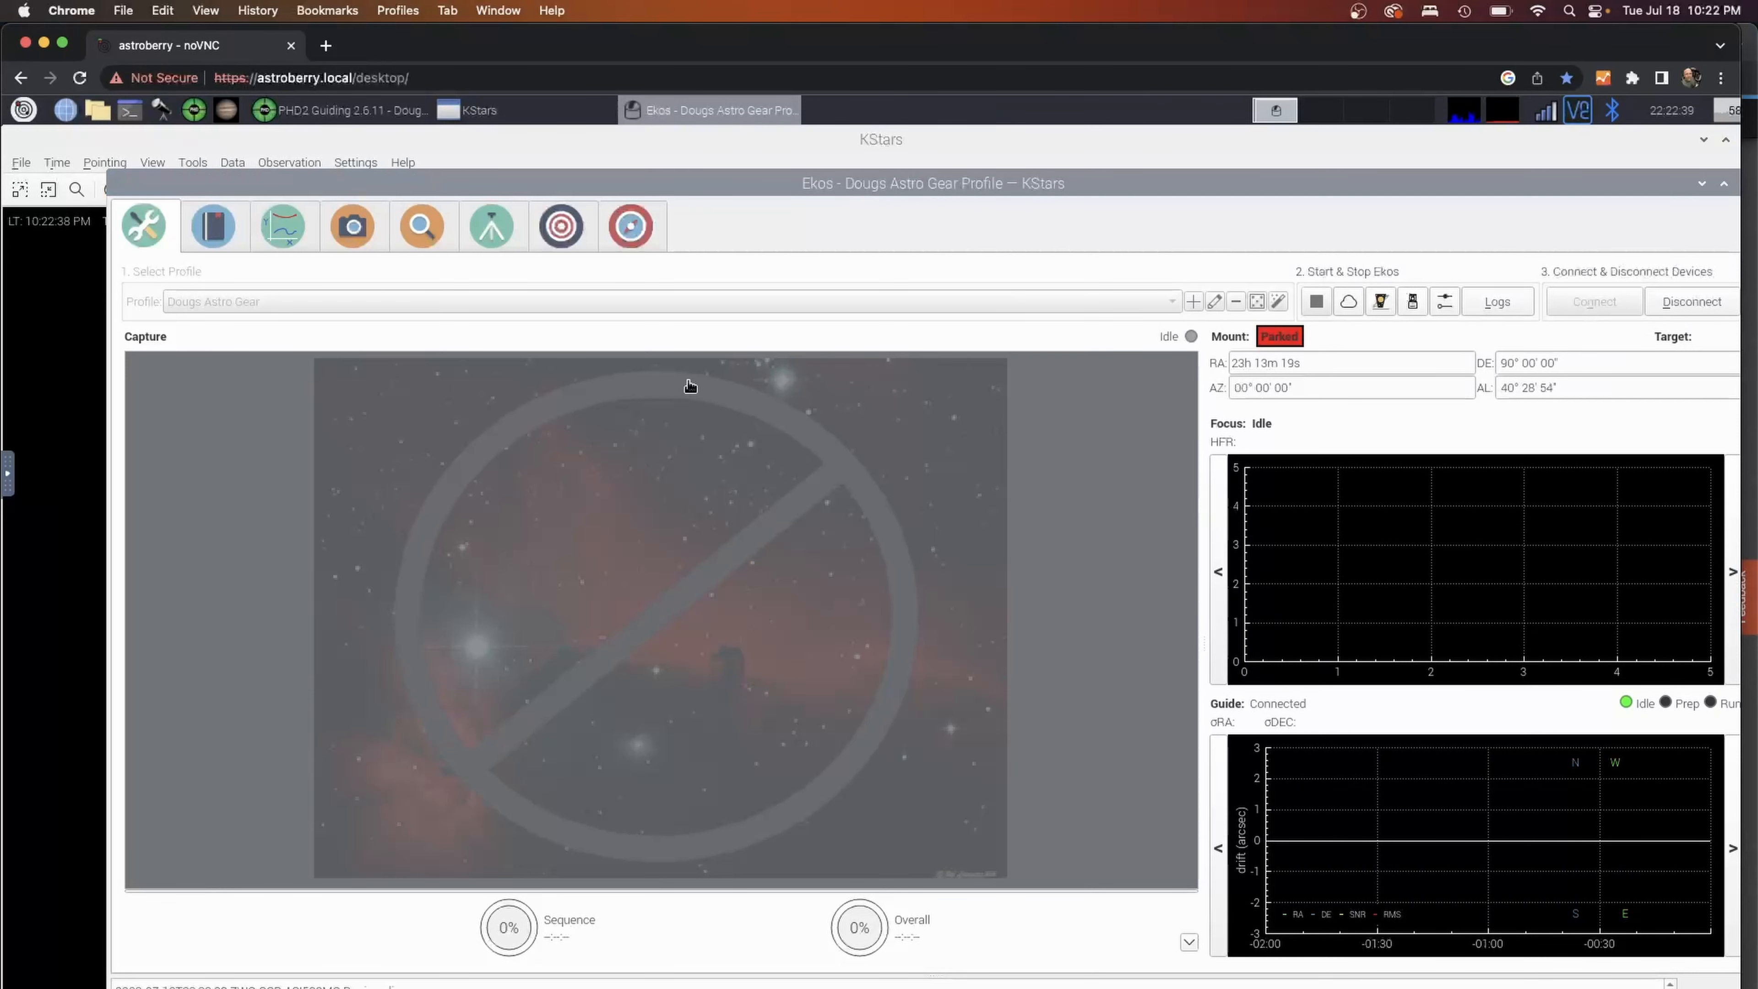
Switch from the Capture module to the Scheduler showing the IC 5070 job running.
left_click(351, 225)
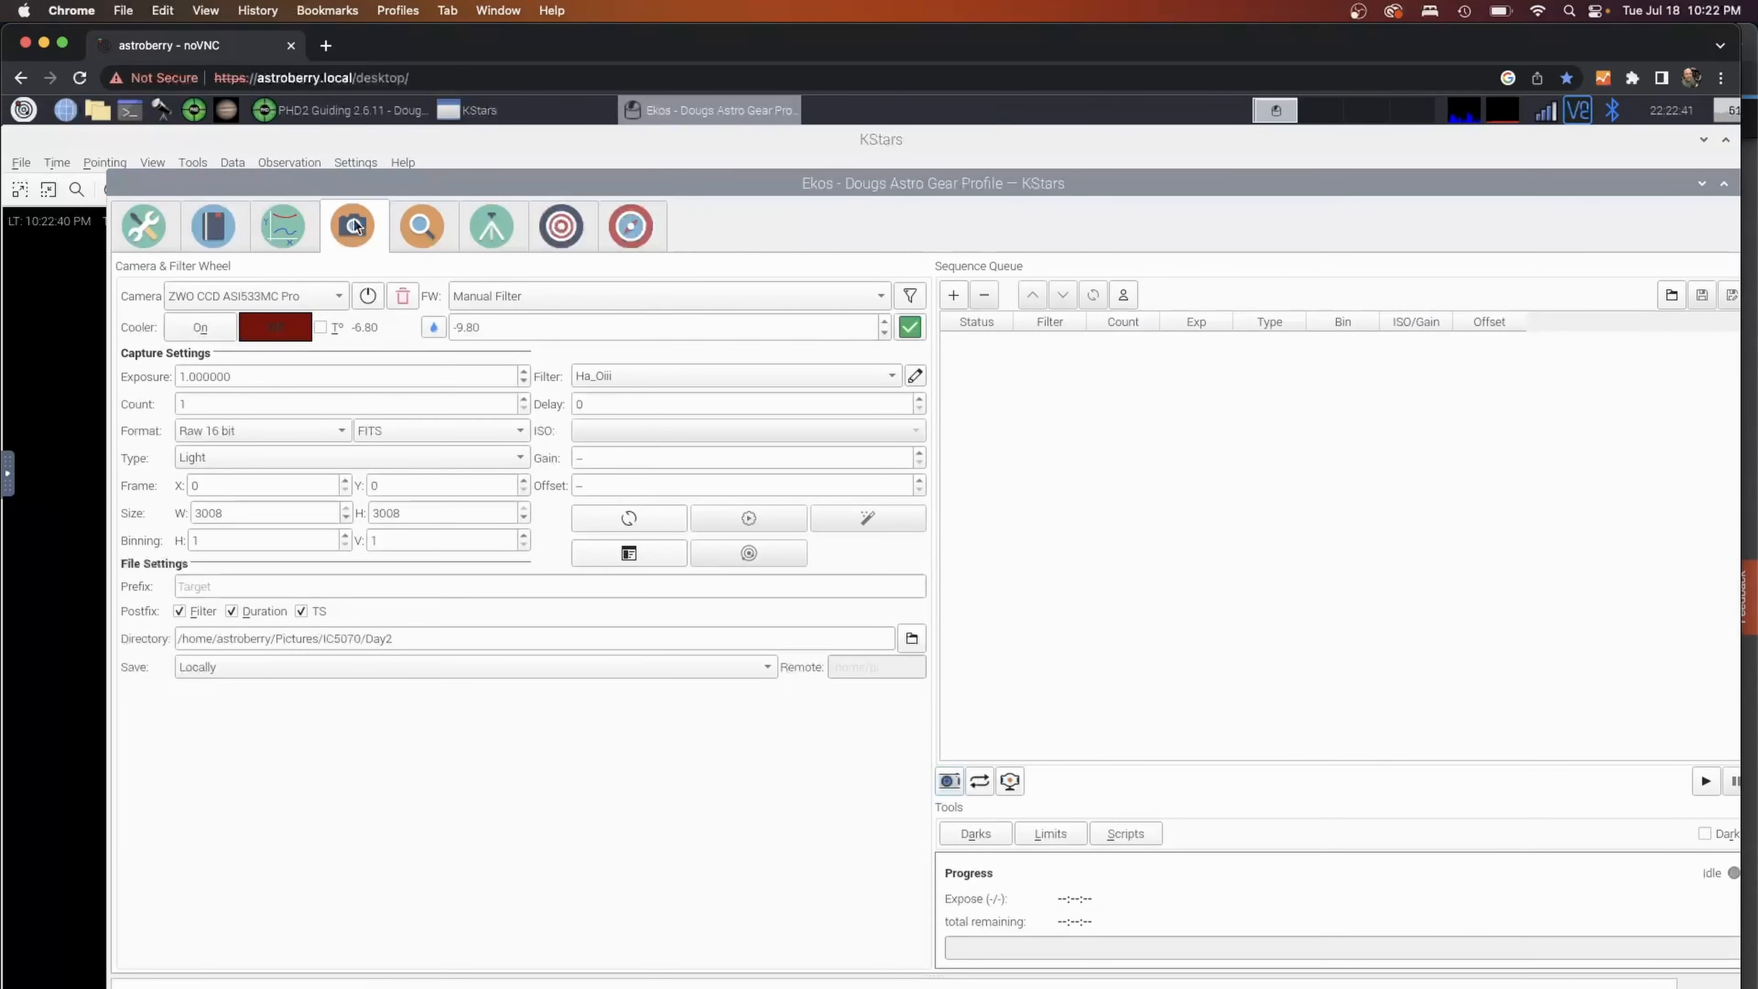
left_click(212, 225)
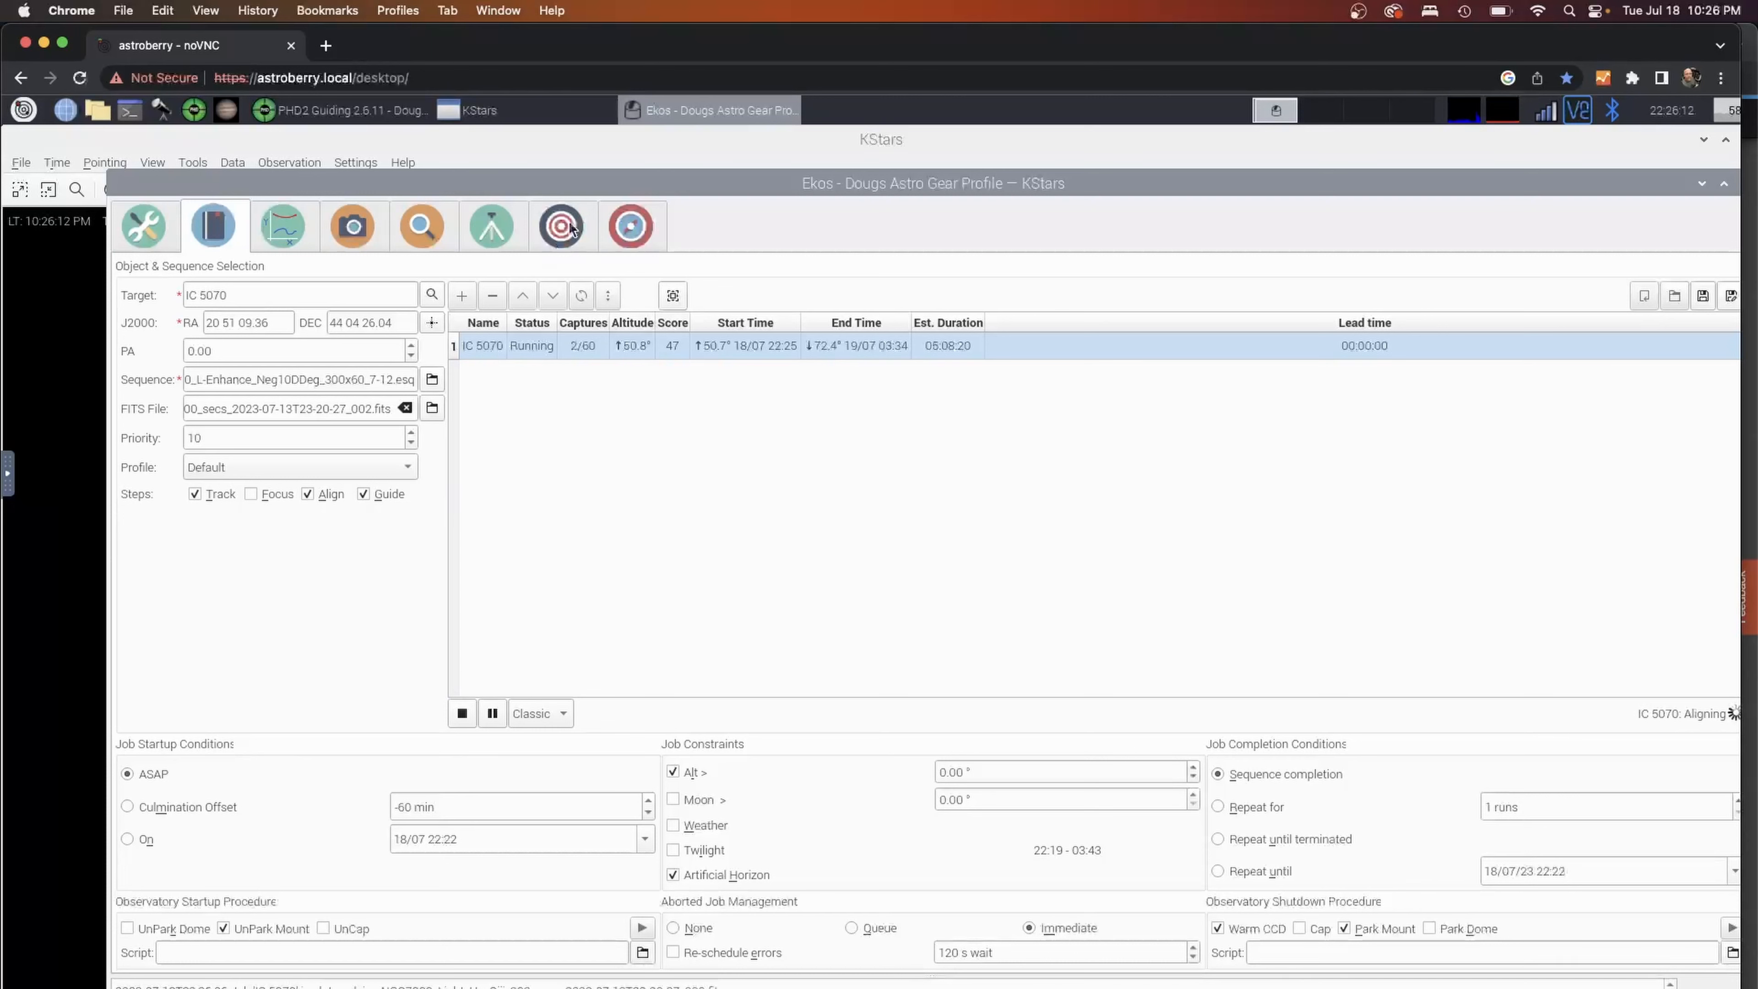
Check the alignment solve results and job list, then raise PHD2 to watch guiding.
left_click(561, 225)
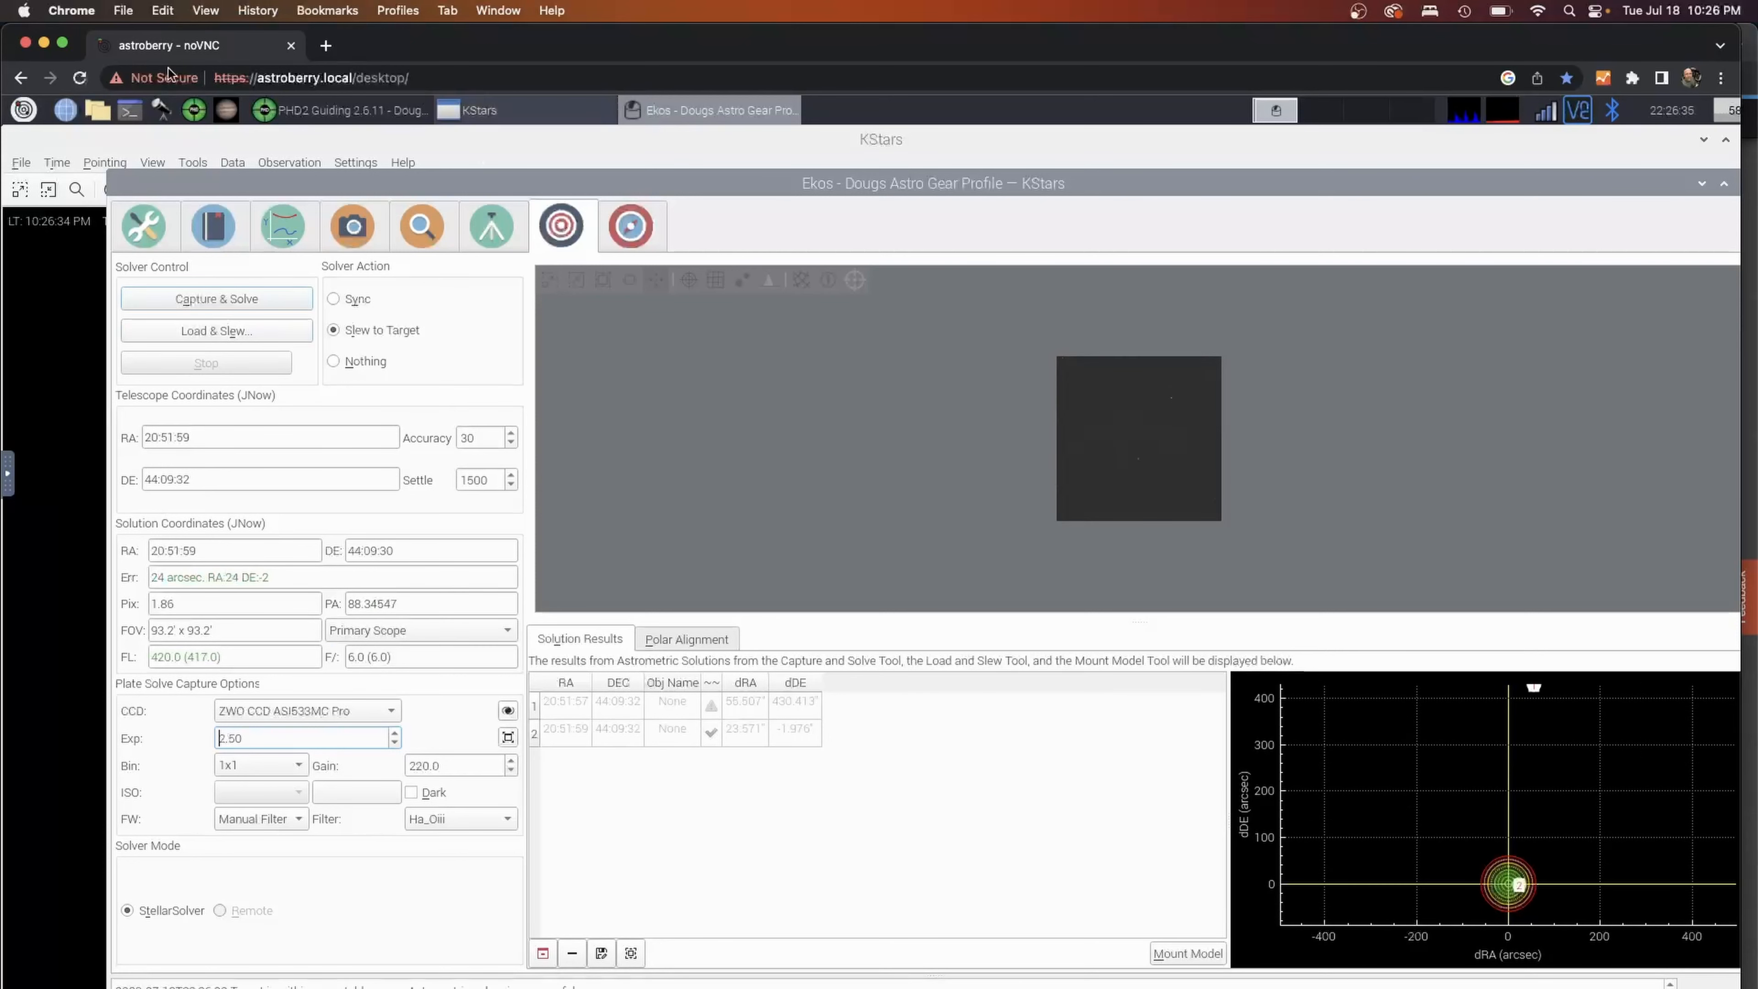
left_click(211, 226)
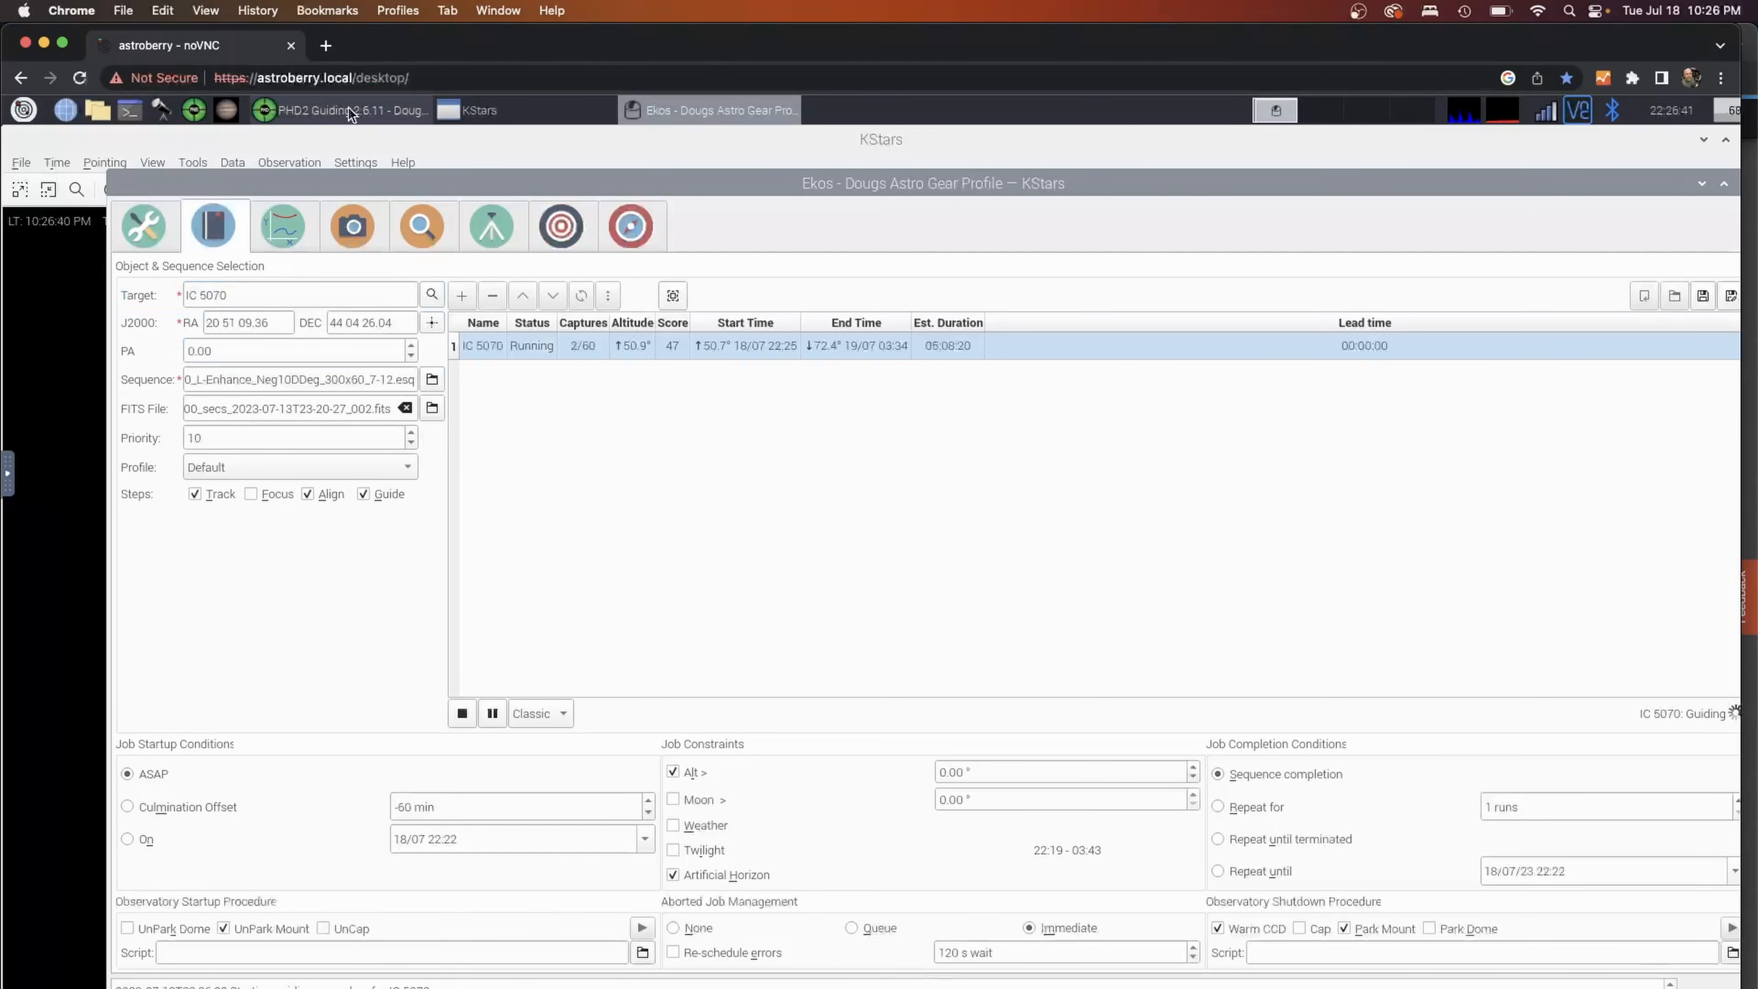
left_click(345, 110)
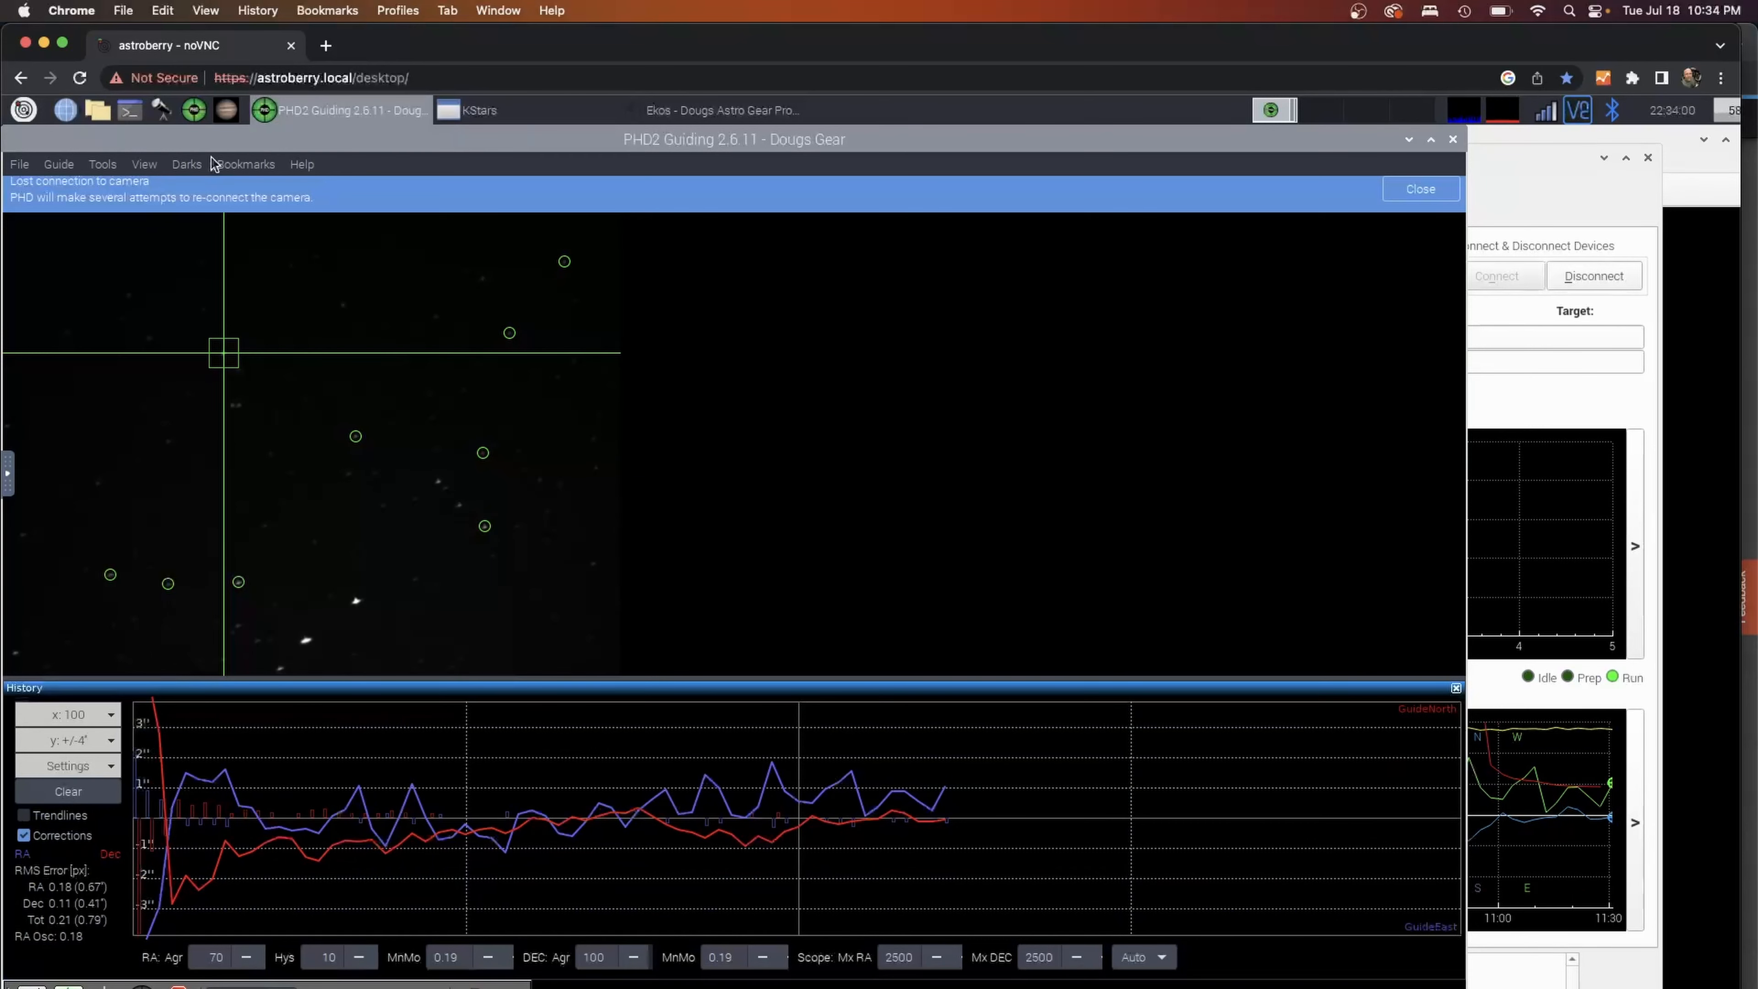
Raise the Ekos window, then switch to the KStars sky chart.
left_click(721, 109)
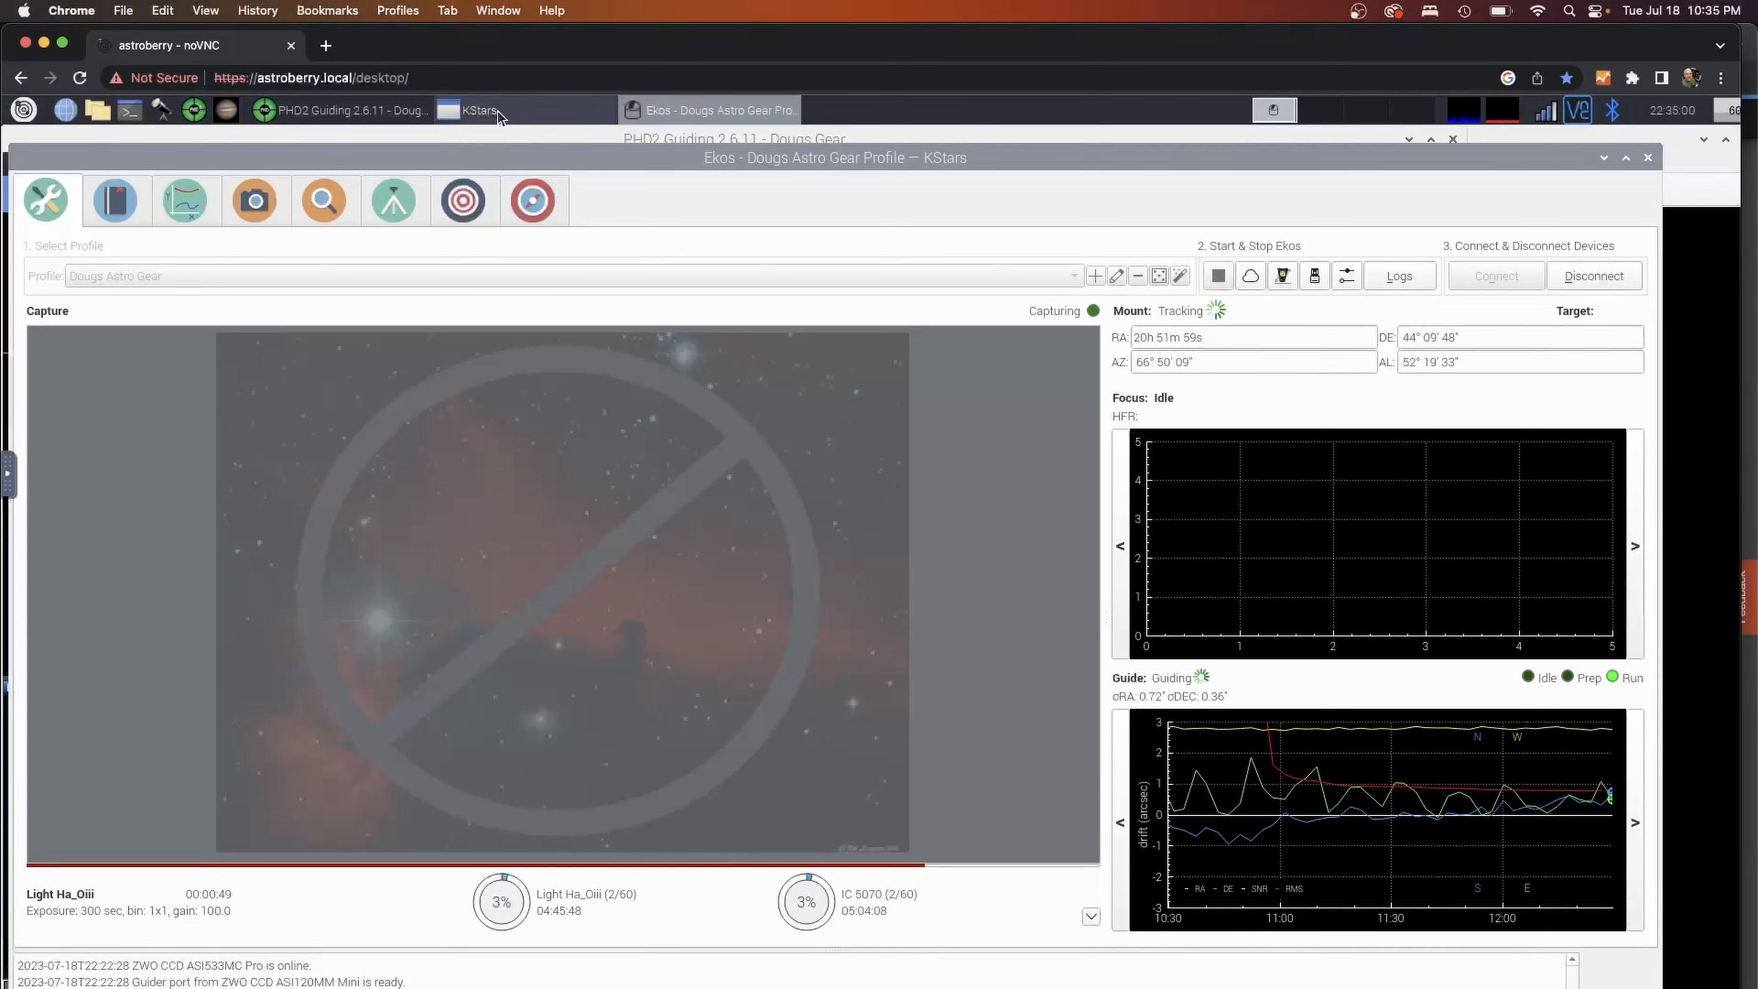
left_click(478, 110)
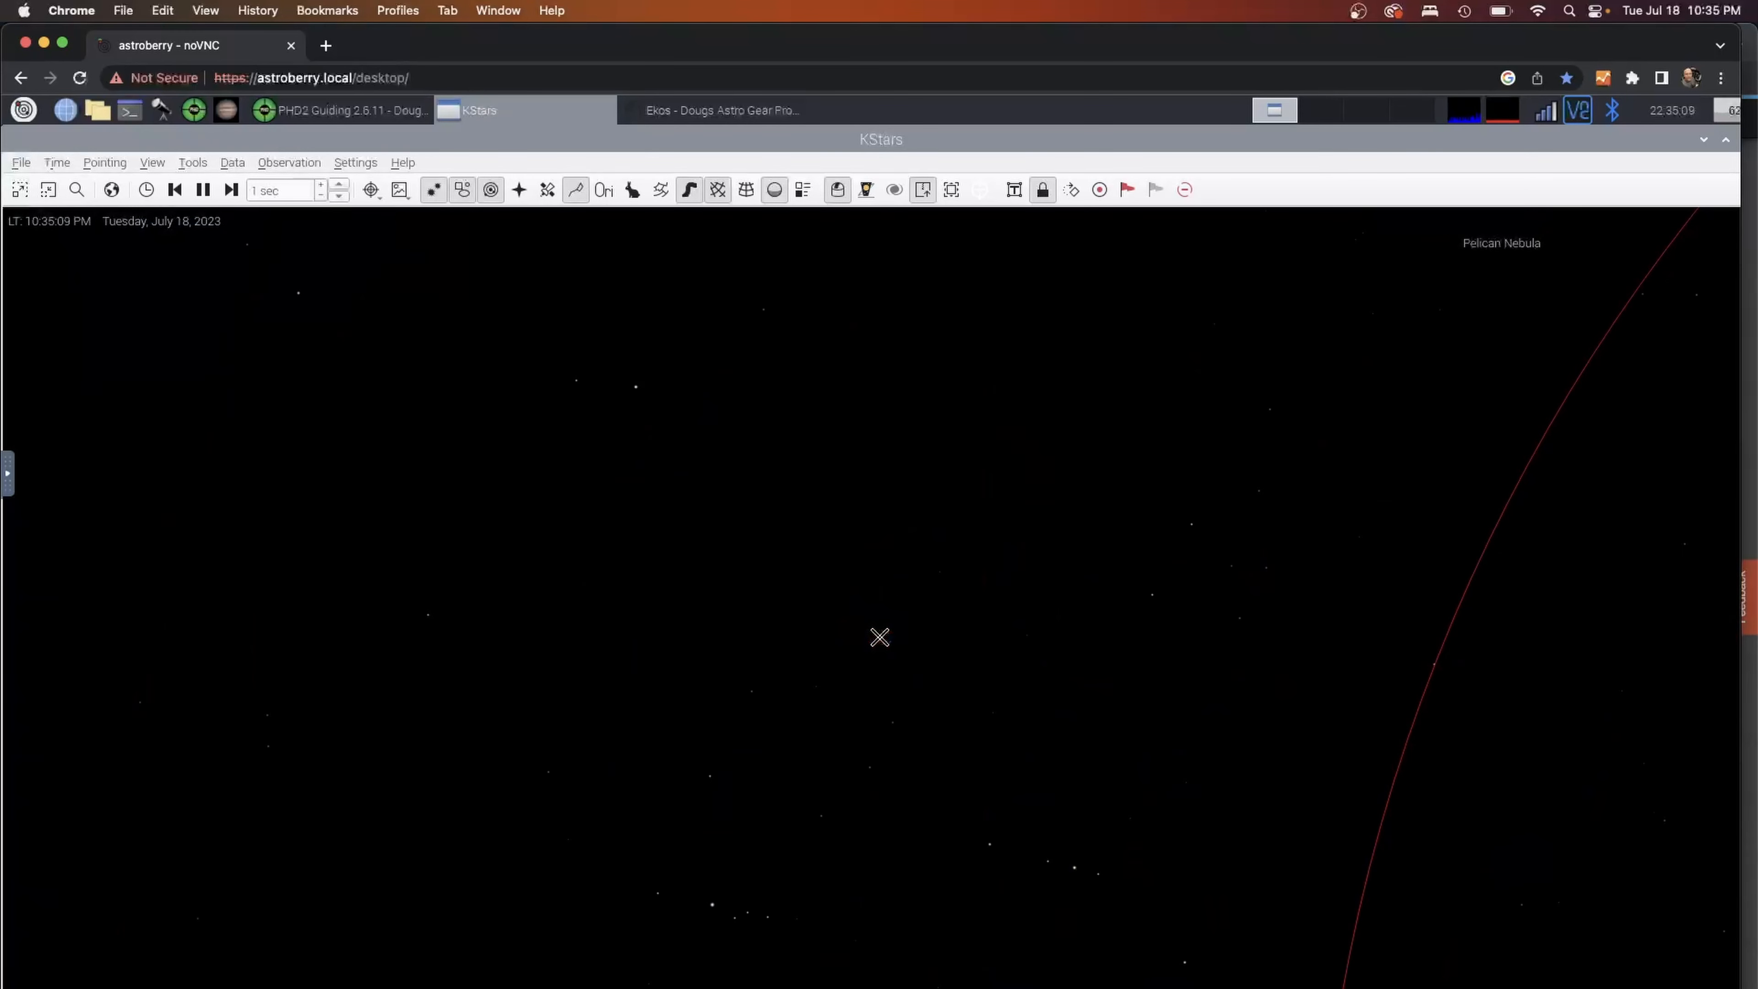
mouse_move(1130, 653)
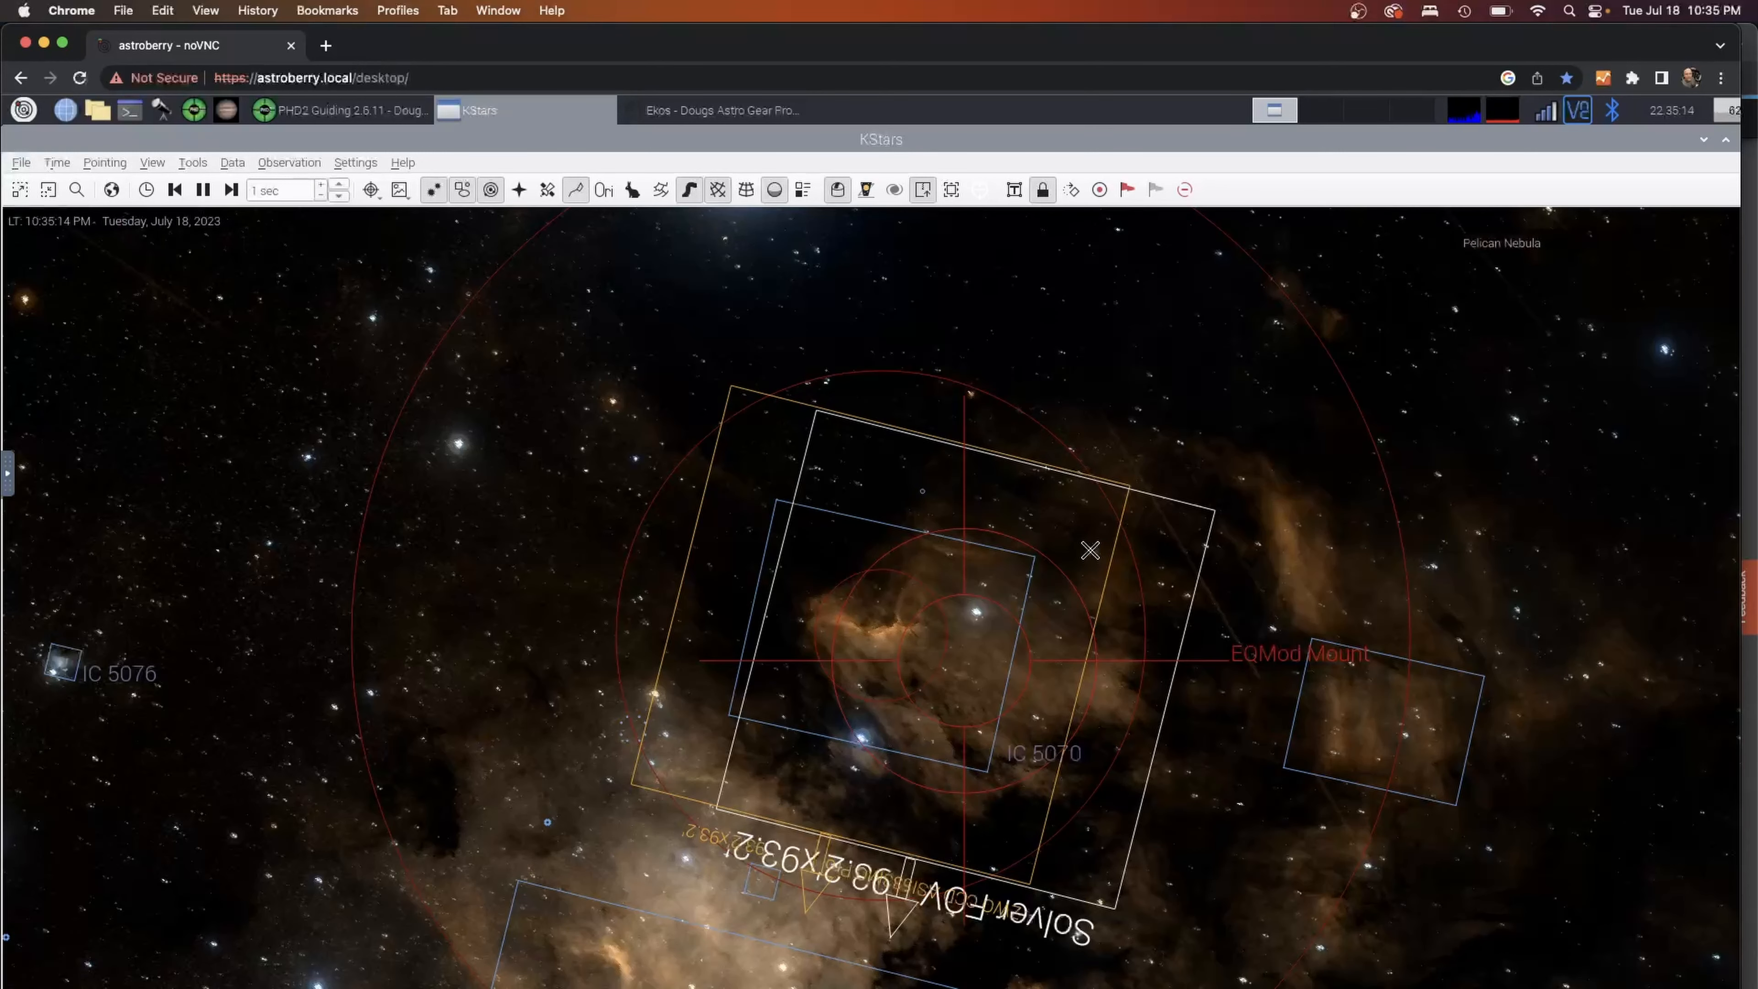
mouse_move(1076, 763)
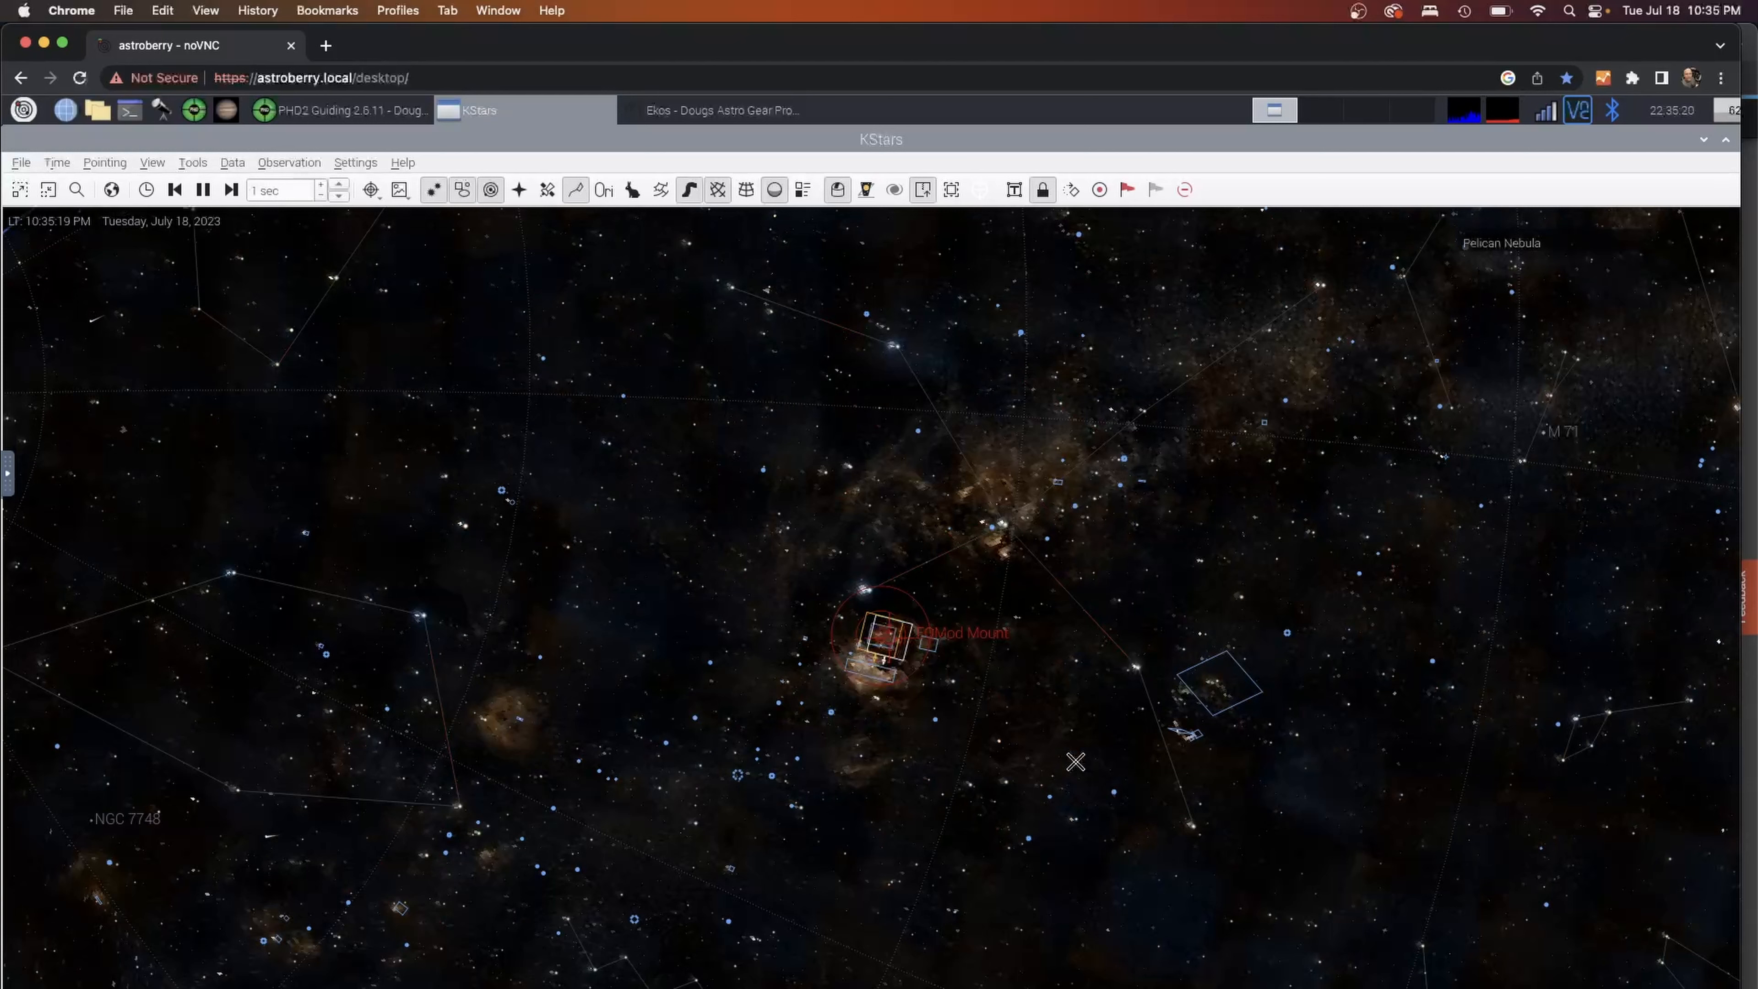
mouse_move(883, 643)
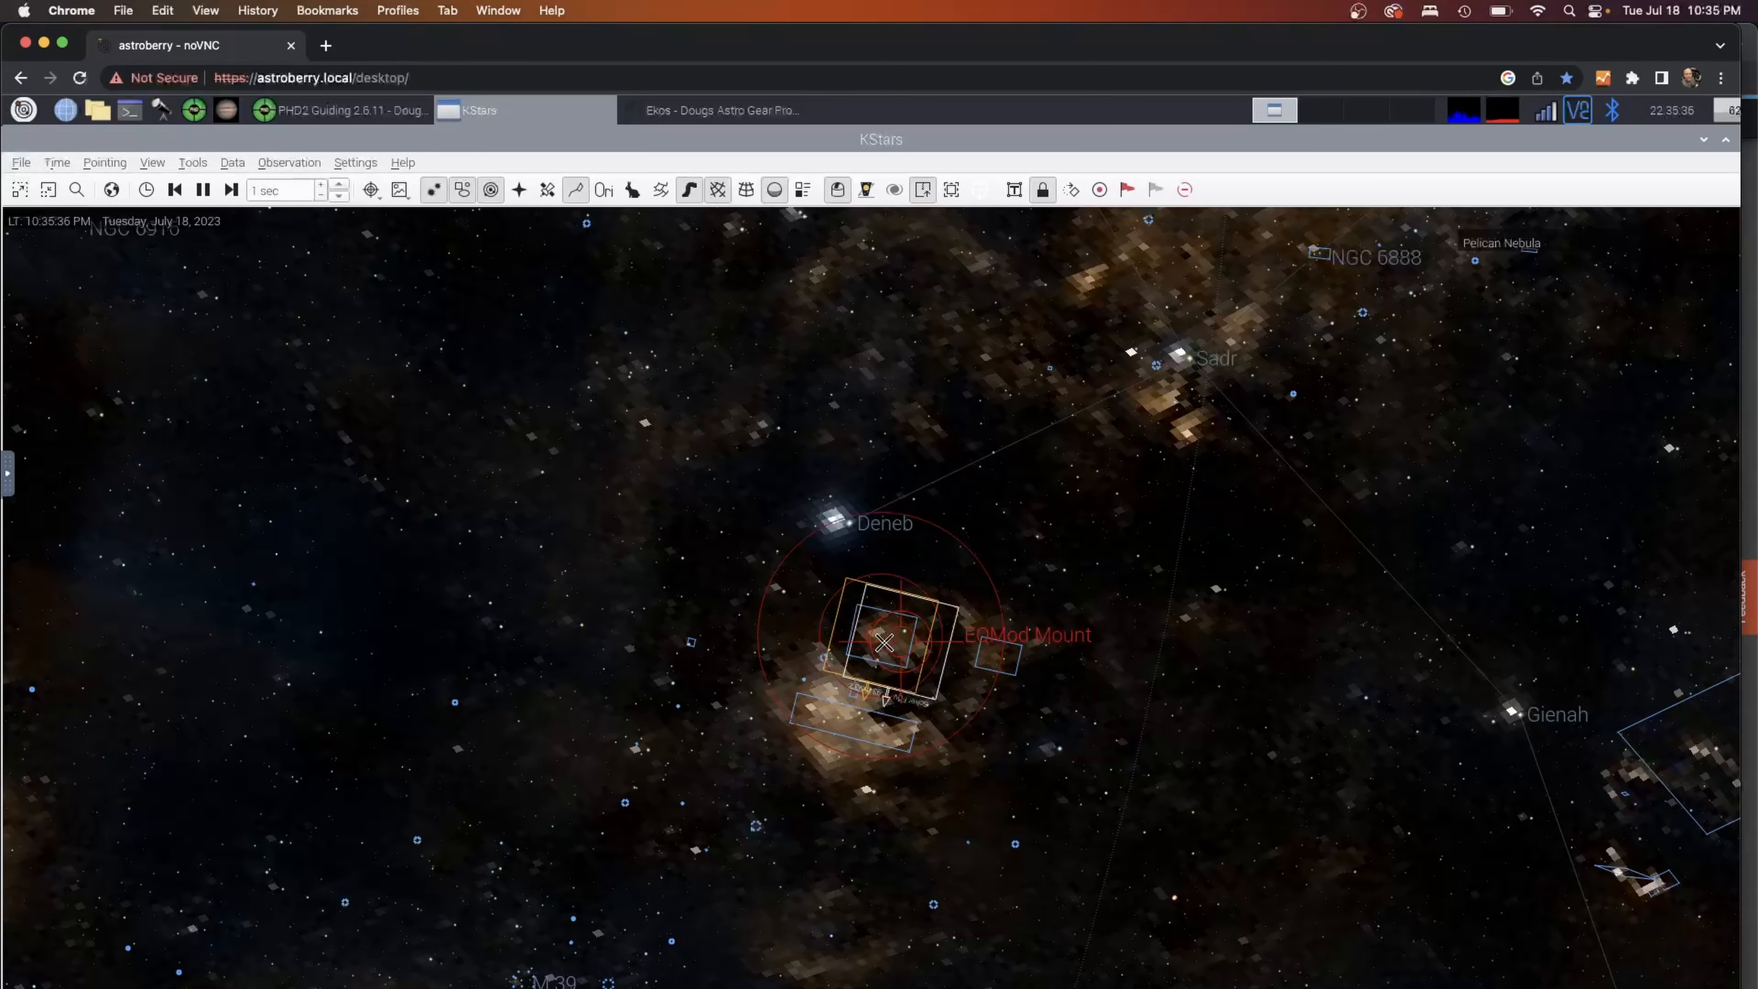
Return to the Ekos window after framing IC 5070 near Deneb on the sky chart.
left_click(721, 110)
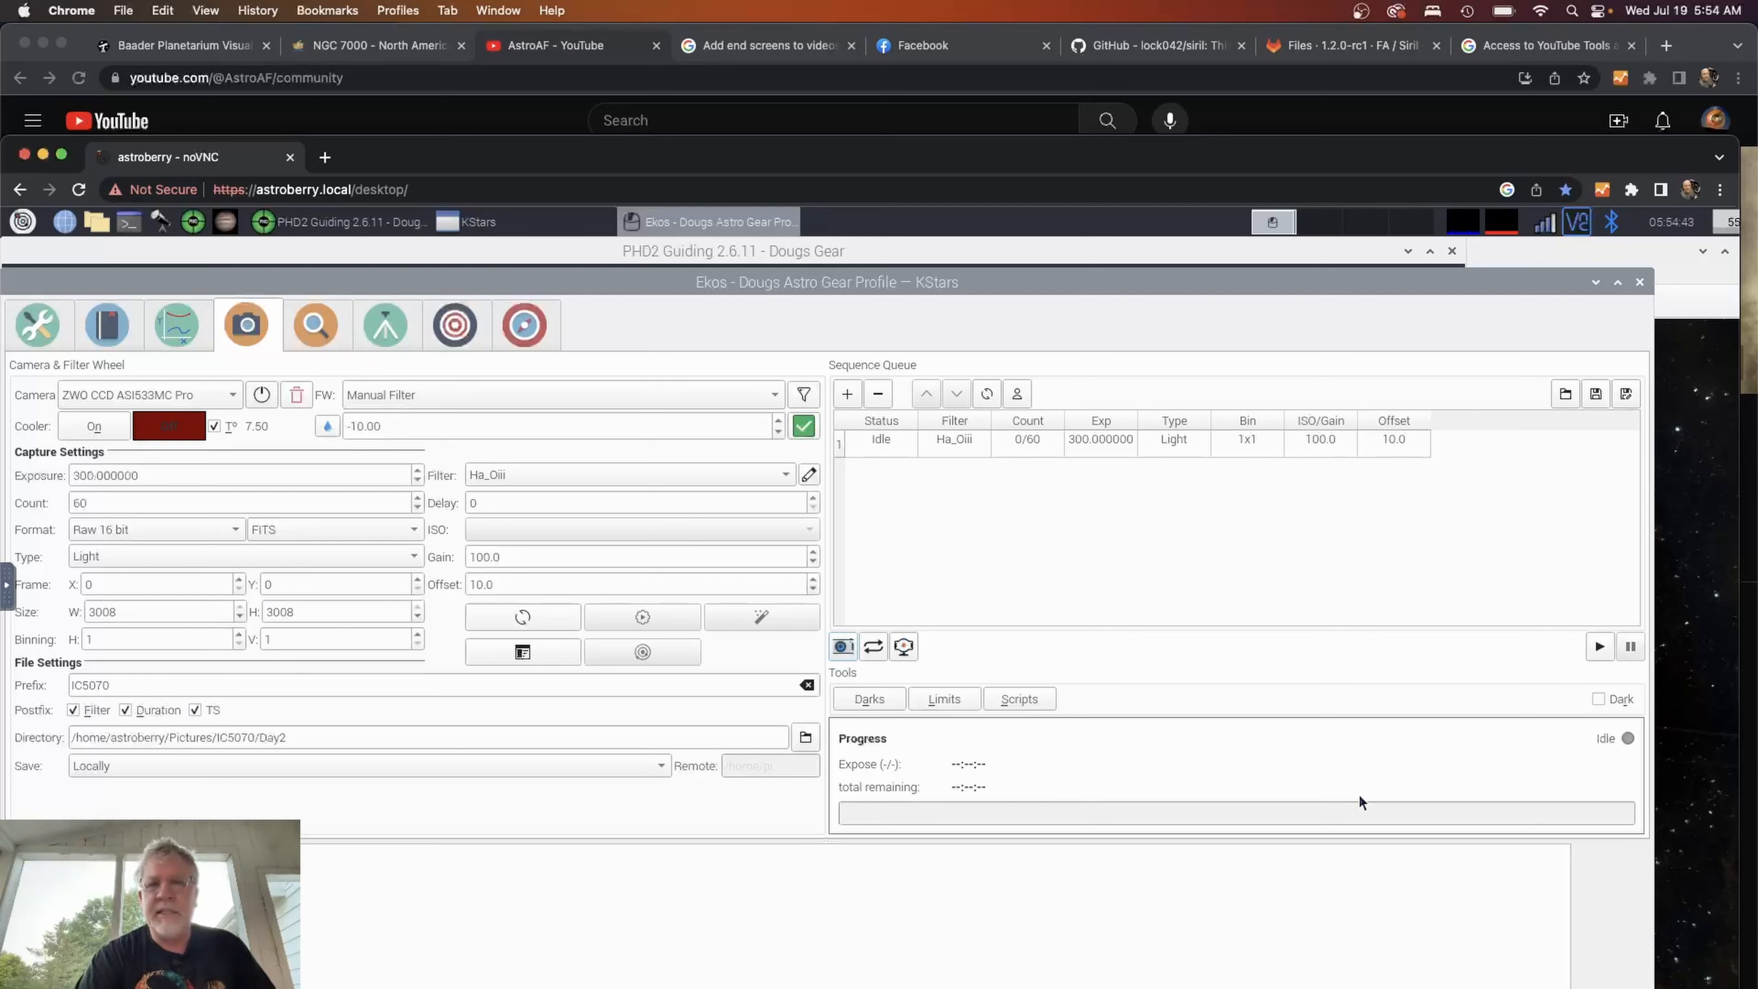
mouse_move(1097, 286)
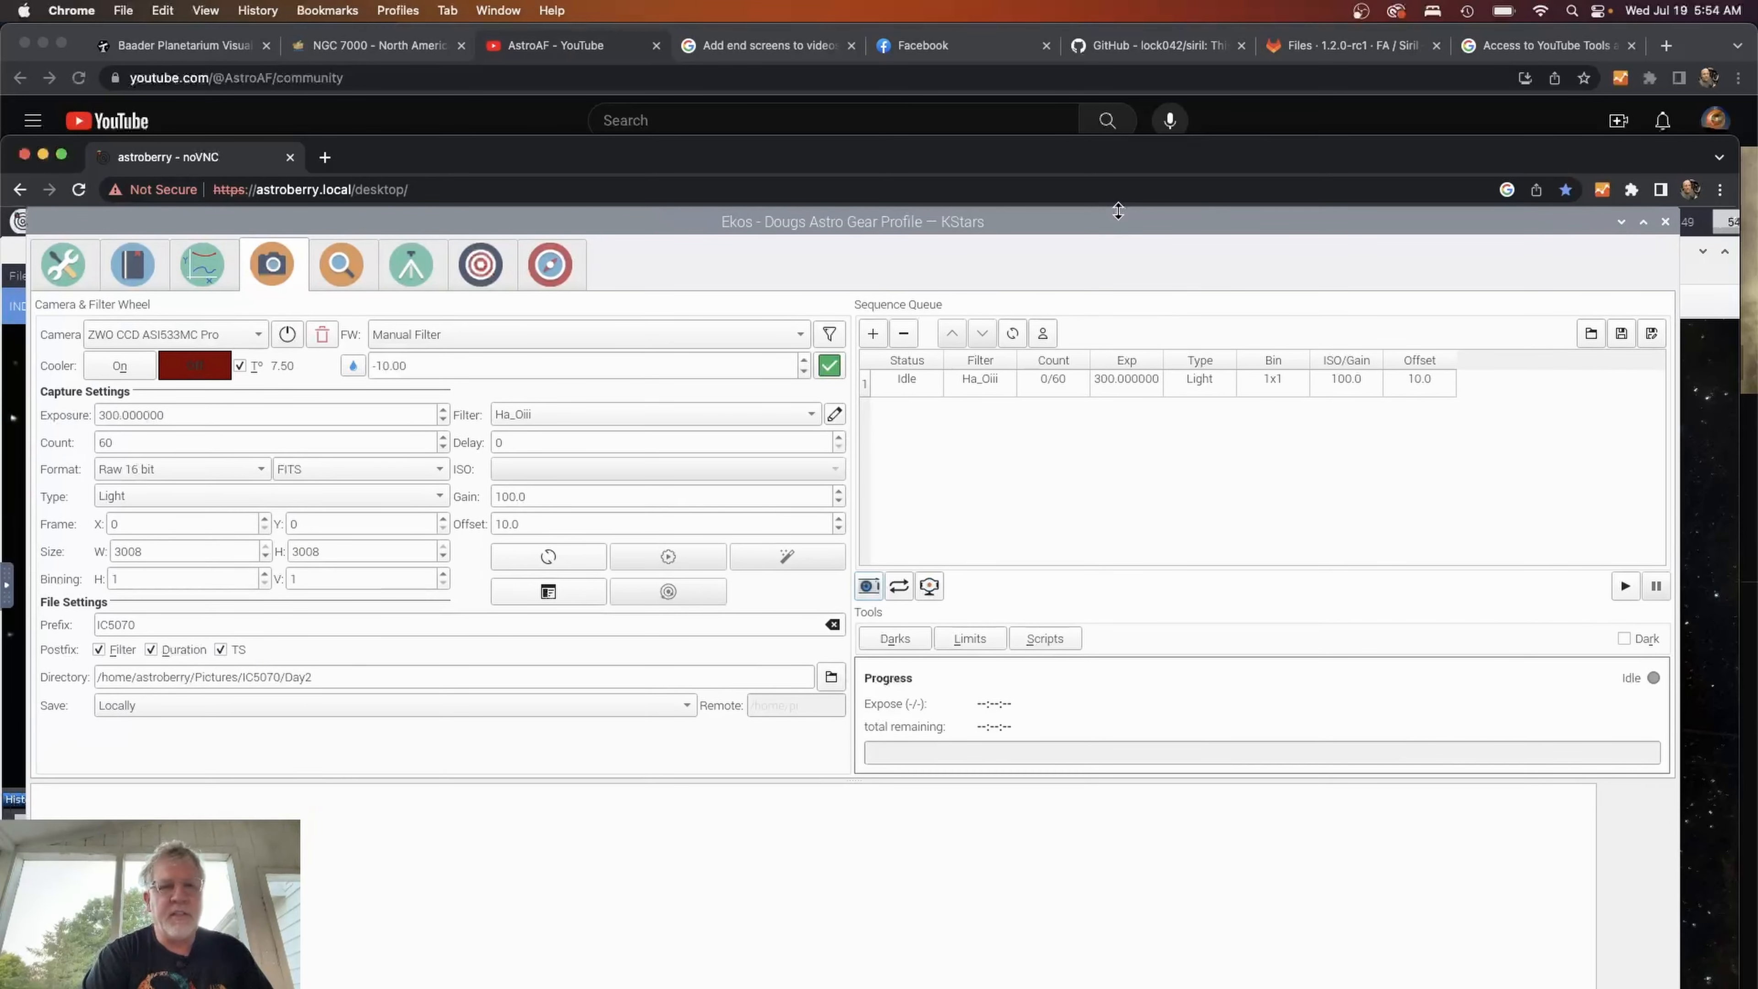
Set the capture frame type to Flat and bring up the flat Calibration Options dialog.
left_click(269, 495)
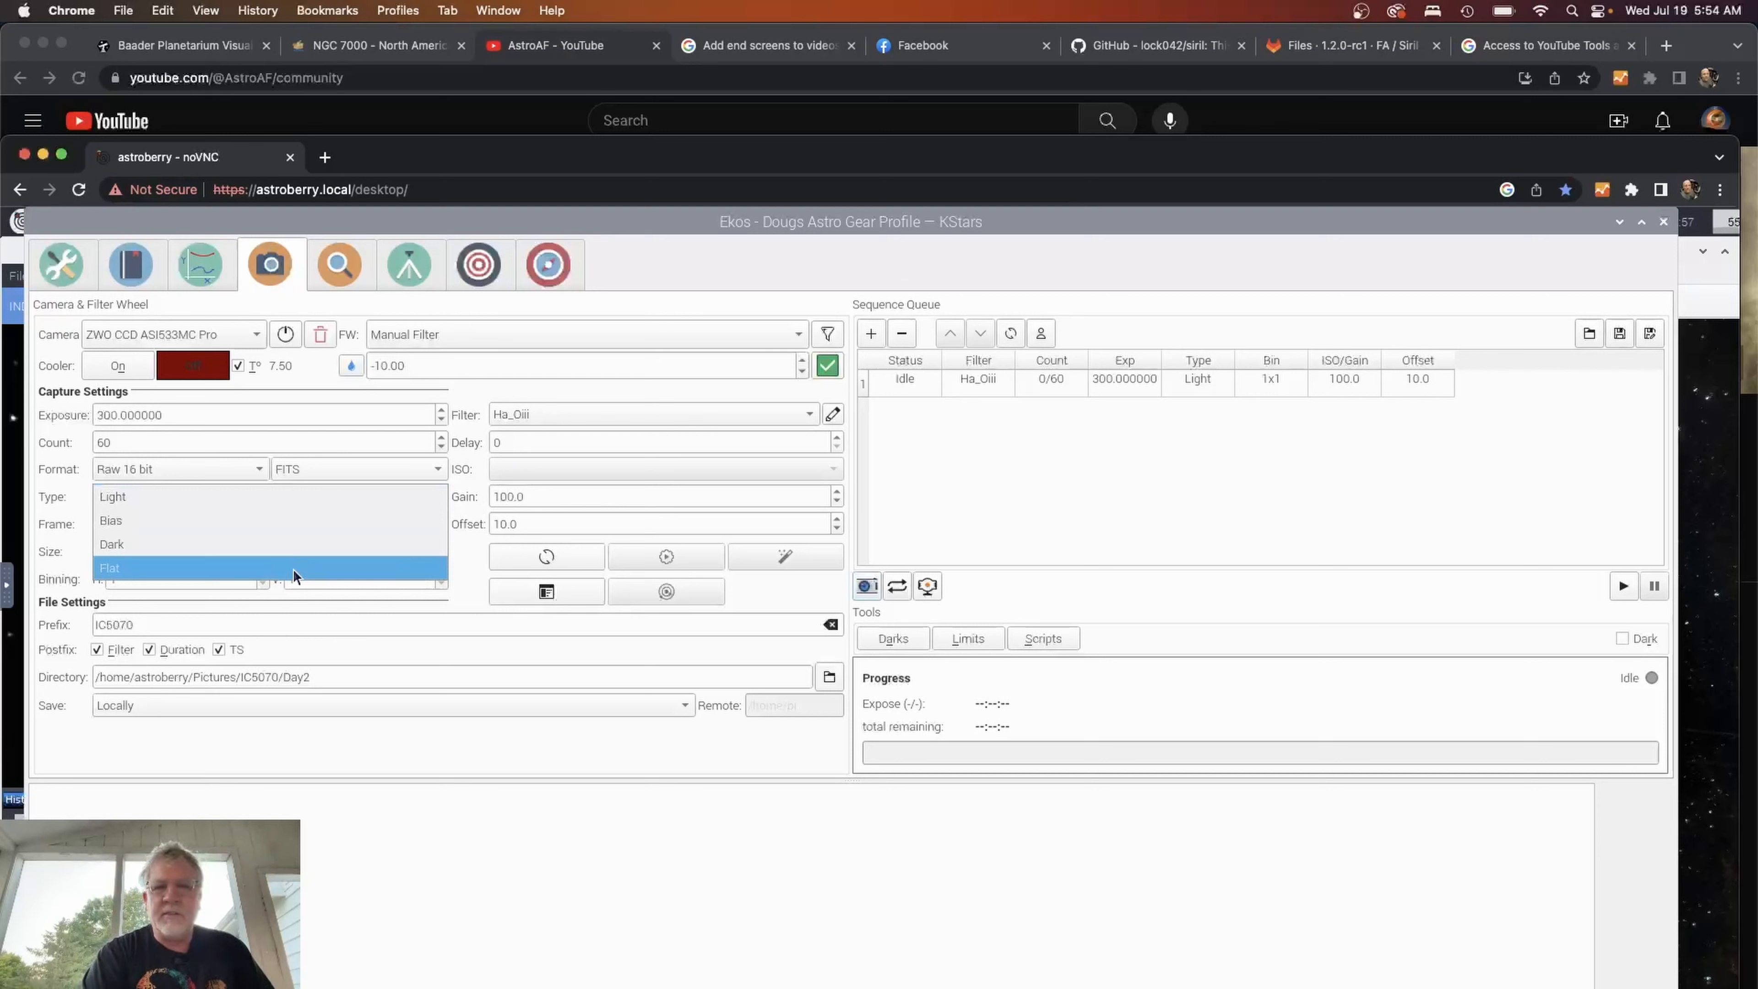
left_click(110, 567)
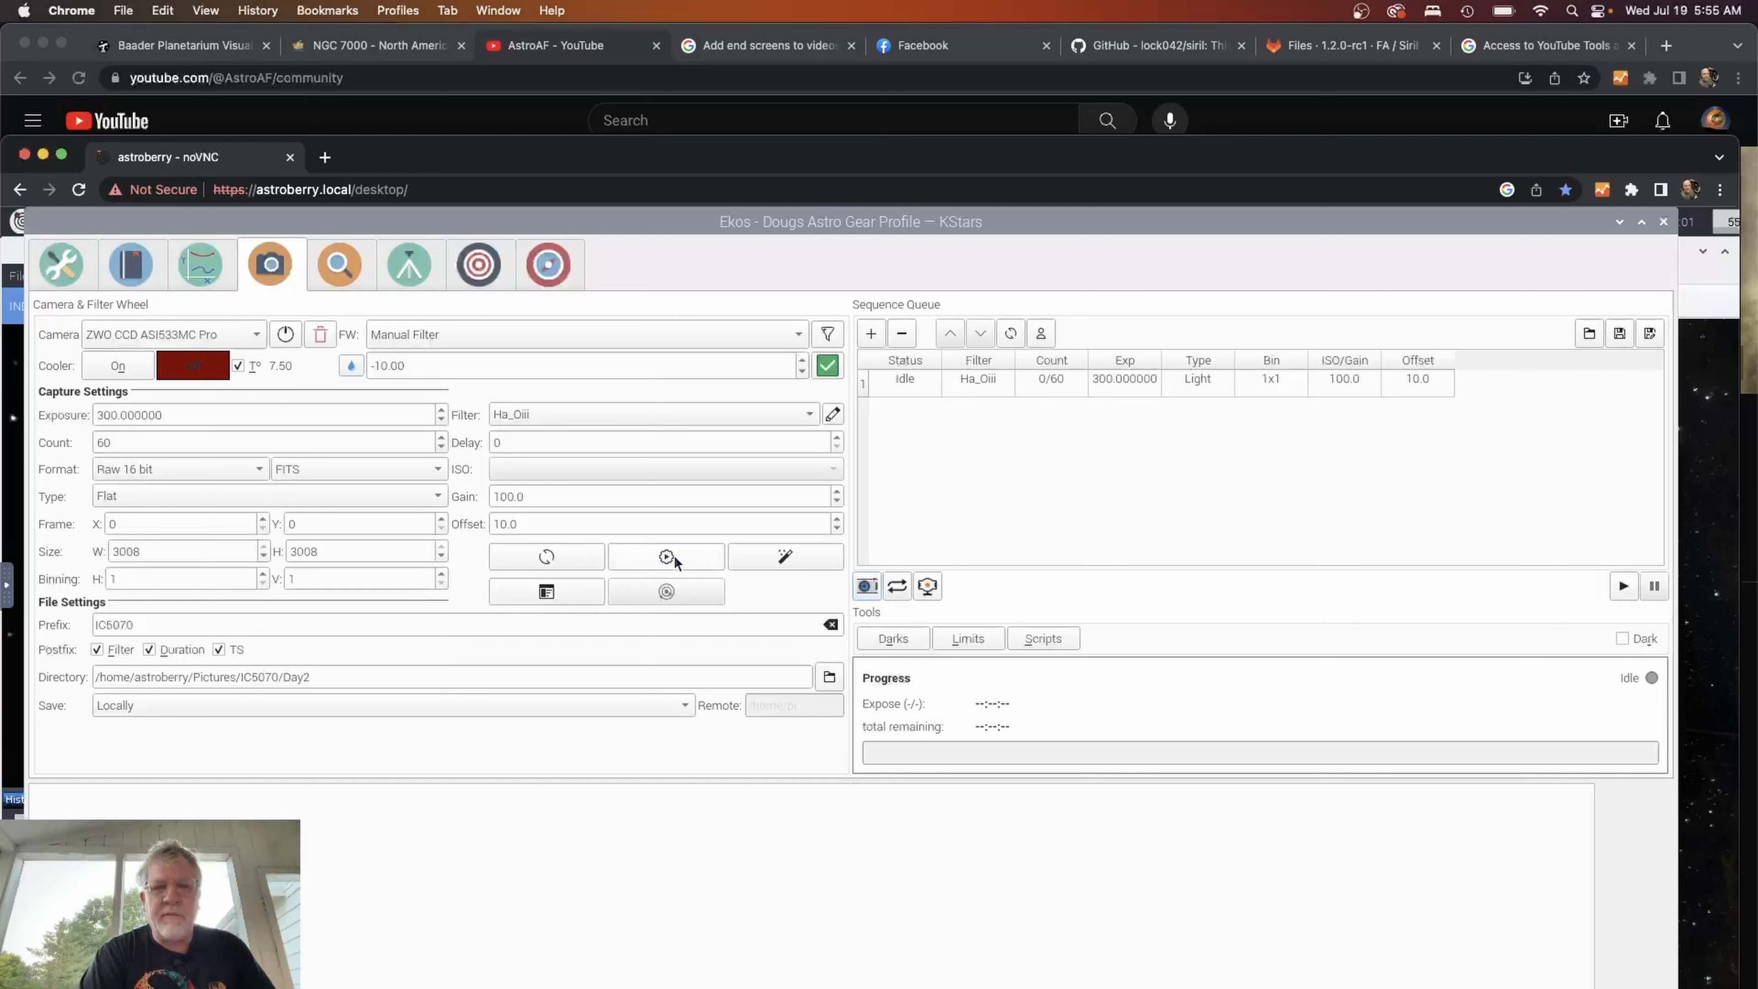
left_click(666, 558)
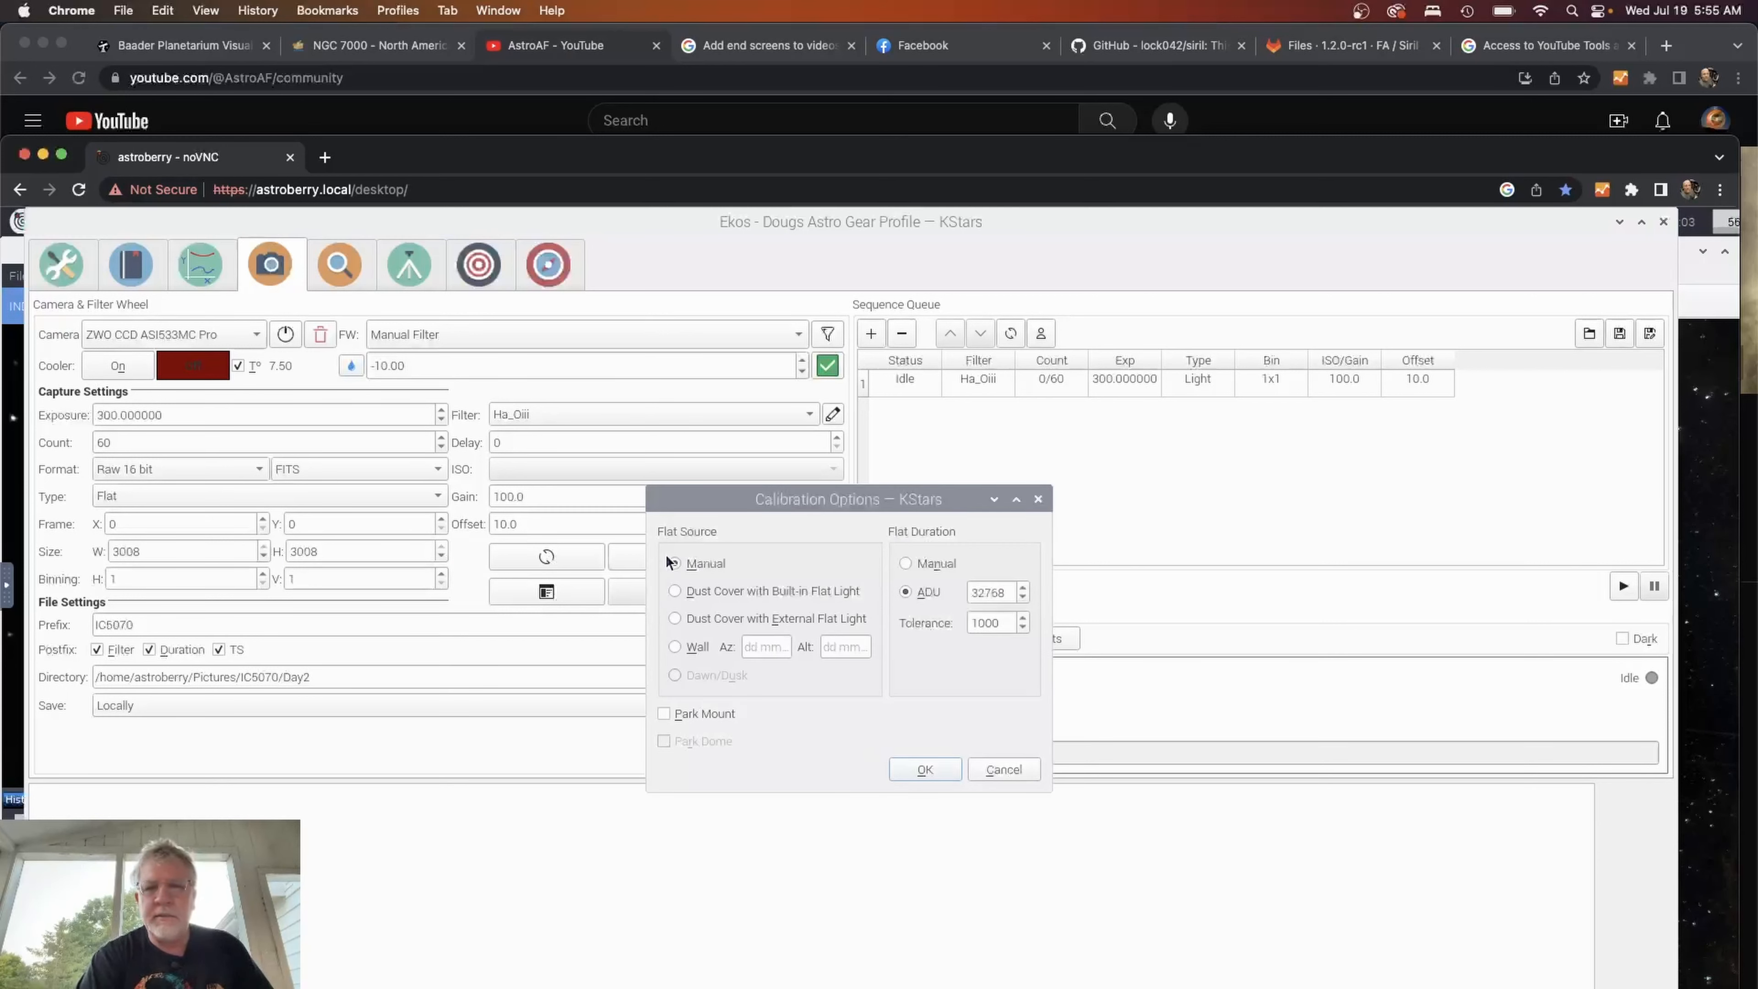
Use a manual flat source, set exposure to 1 second and apply the −10 °C cooling target.
left_click(674, 563)
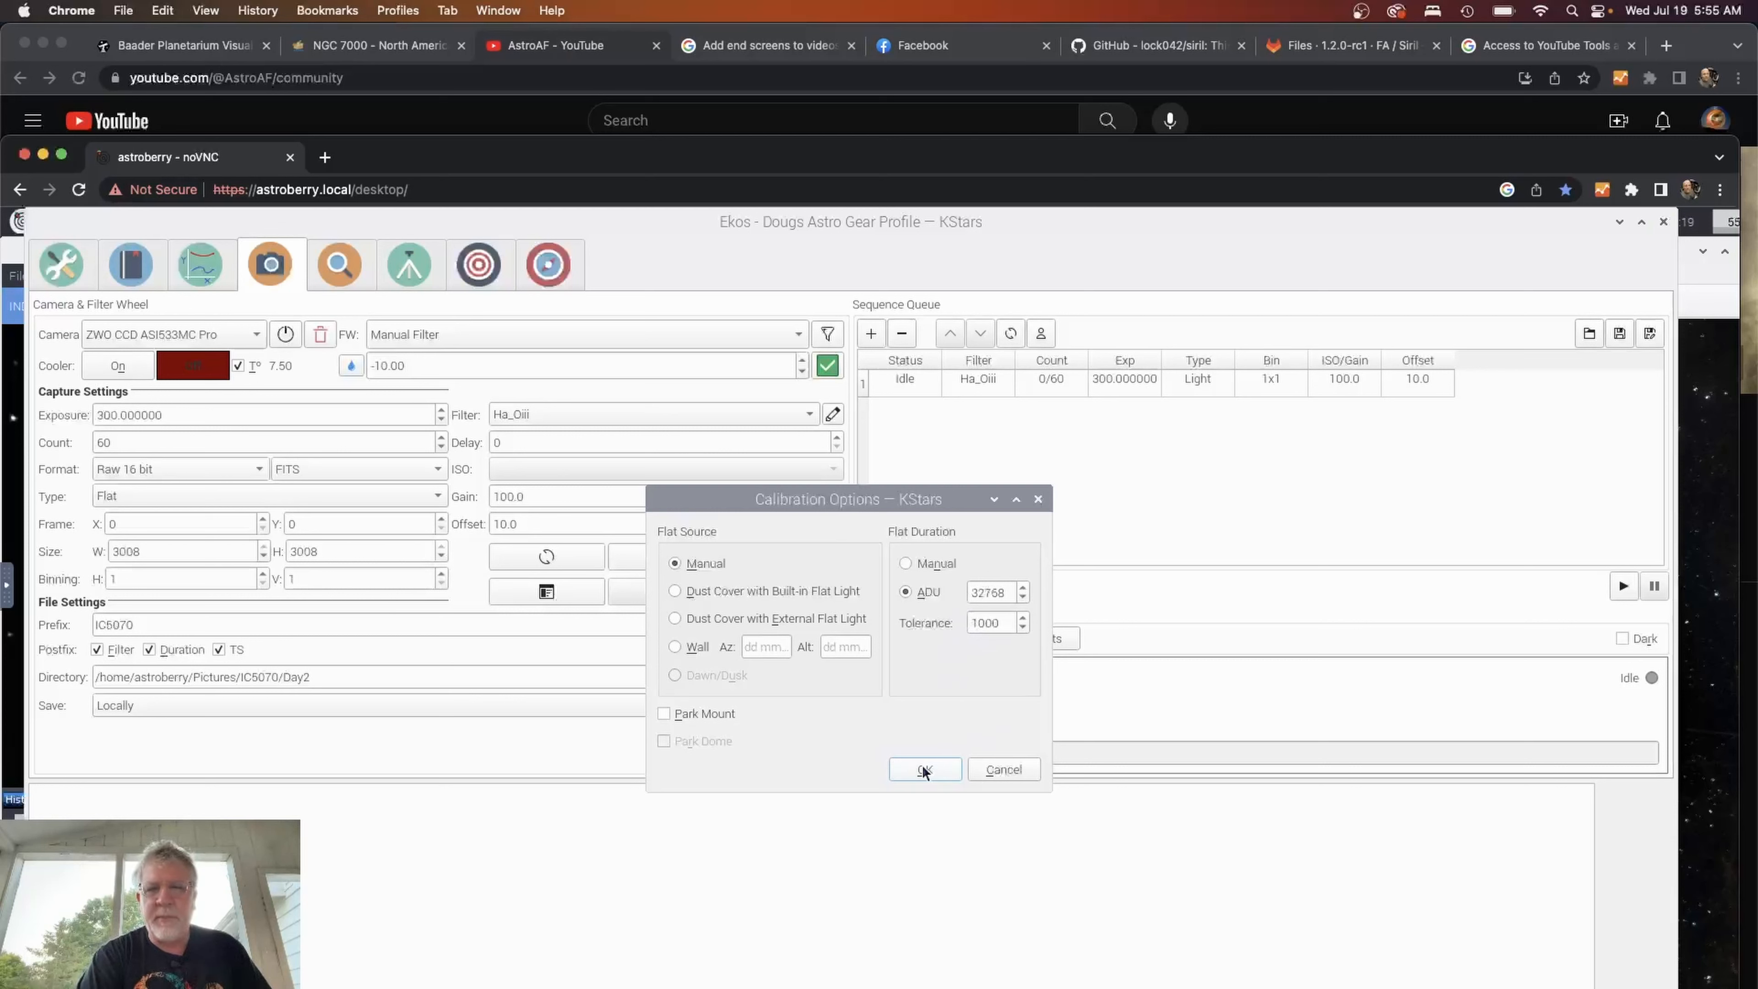
left_click(924, 771)
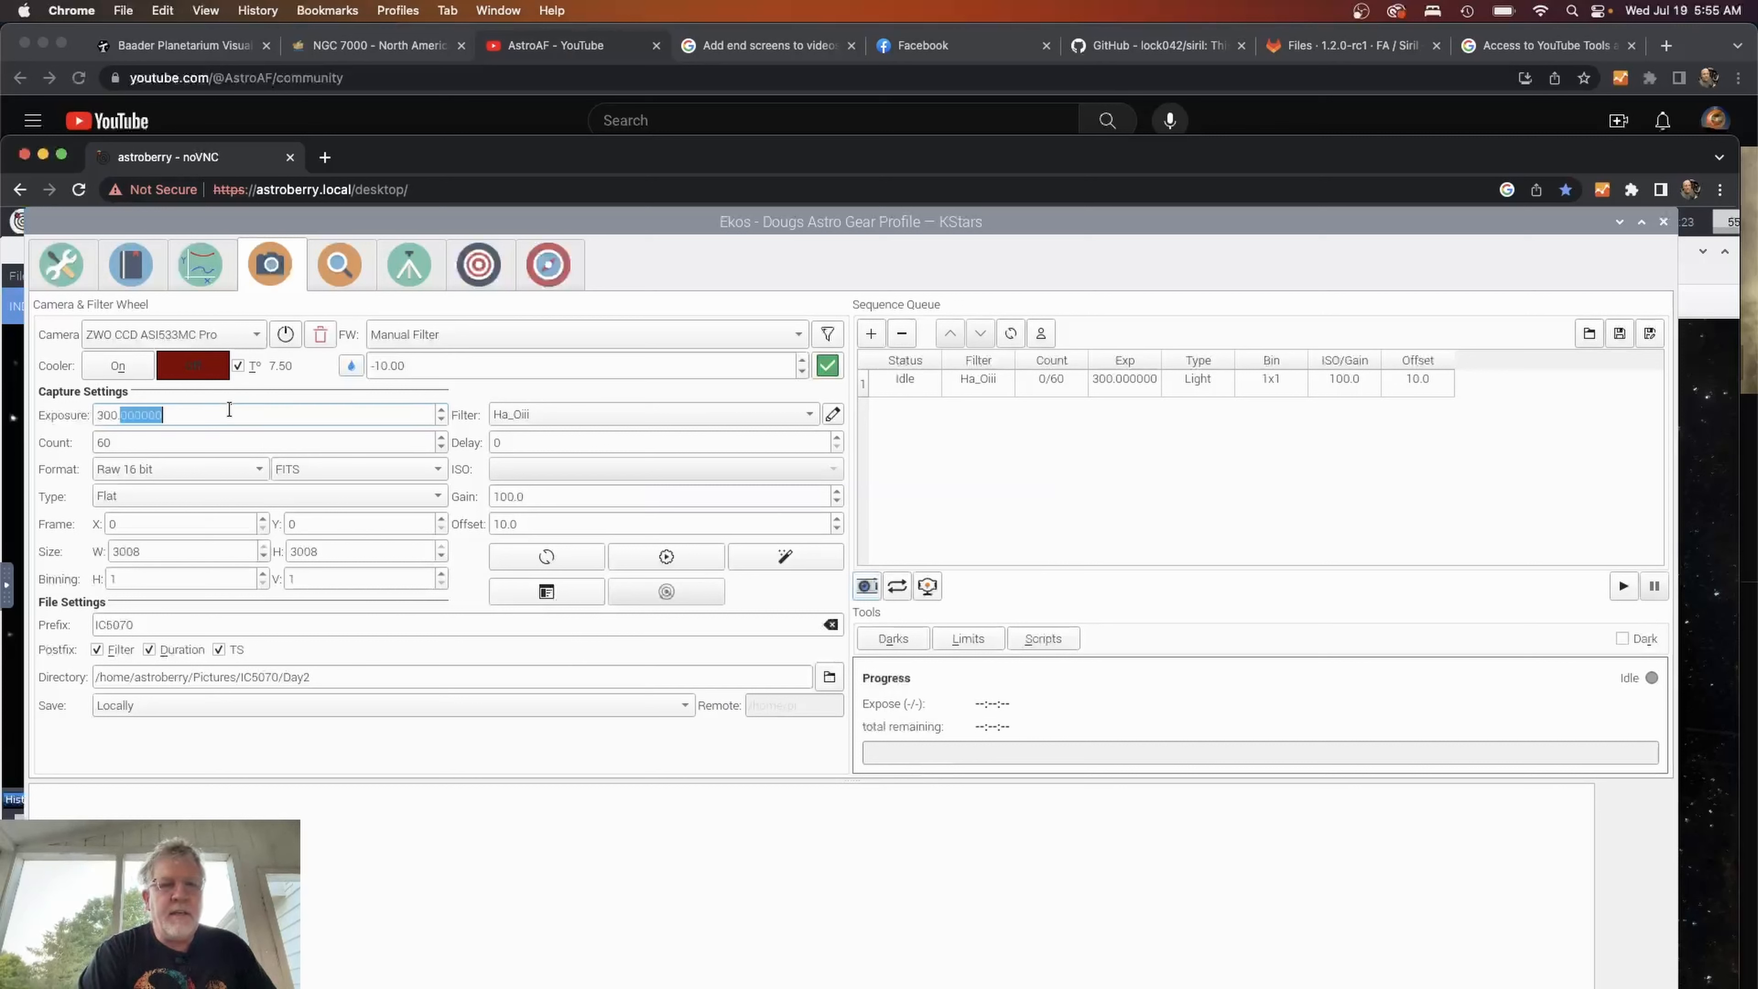
type("1")
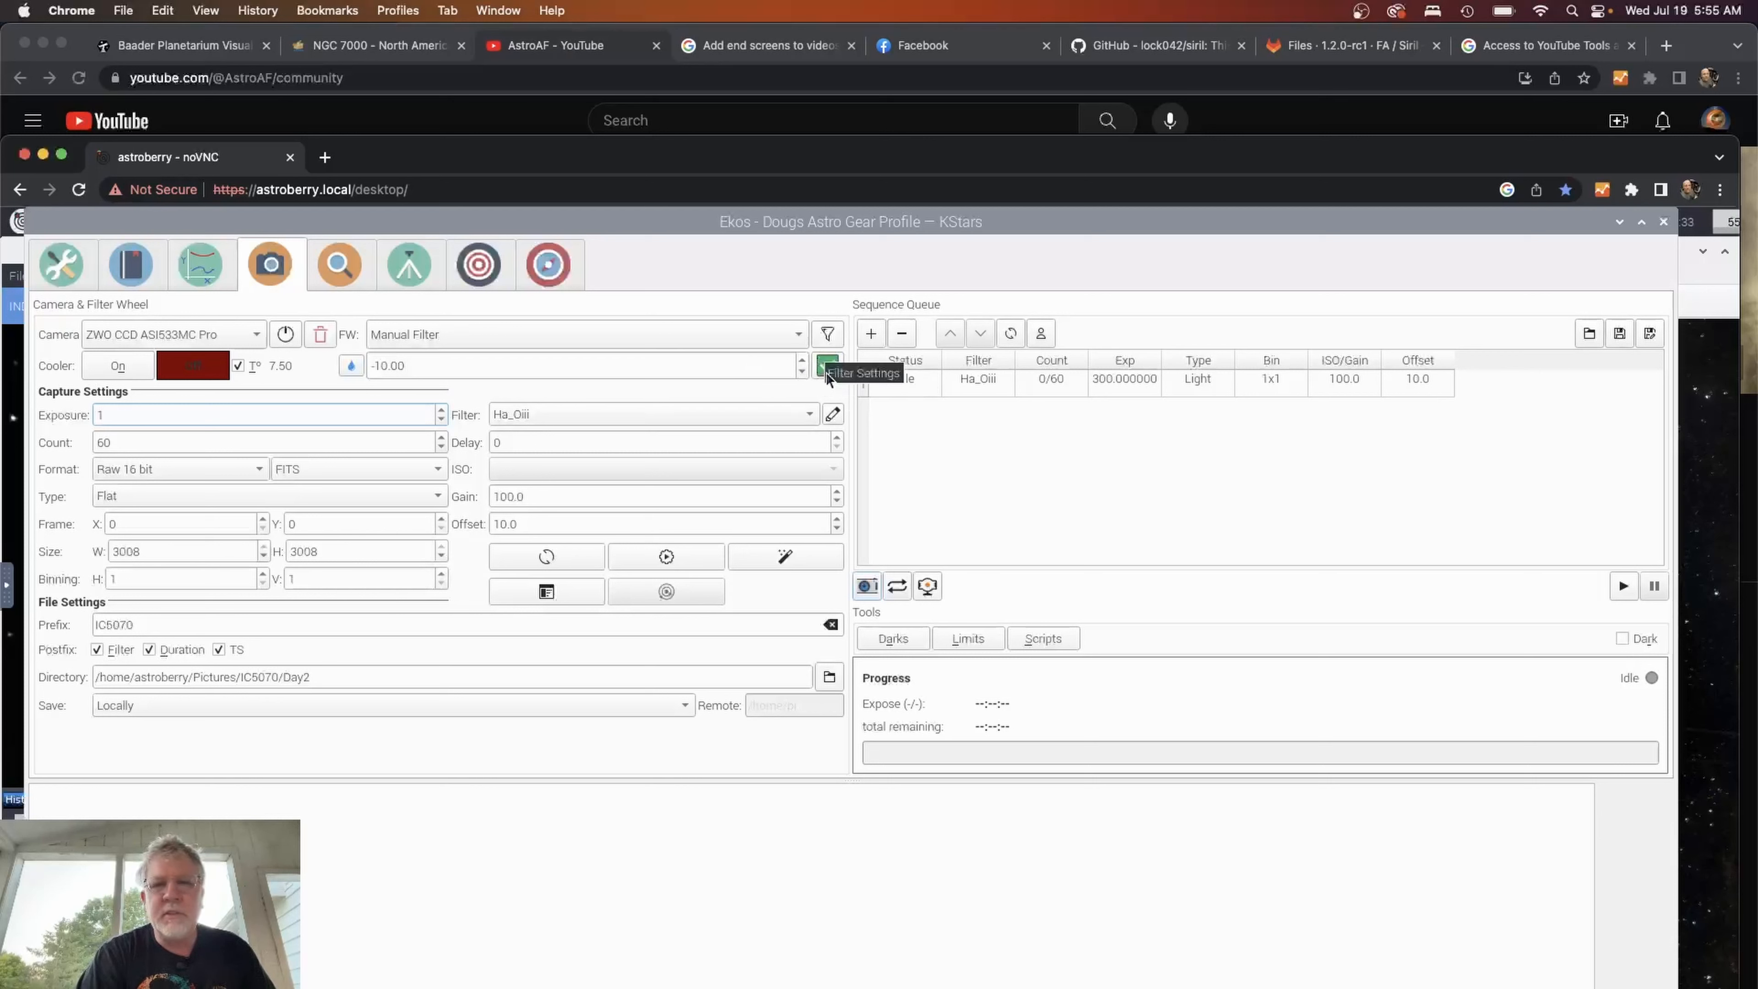
left_click(116, 366)
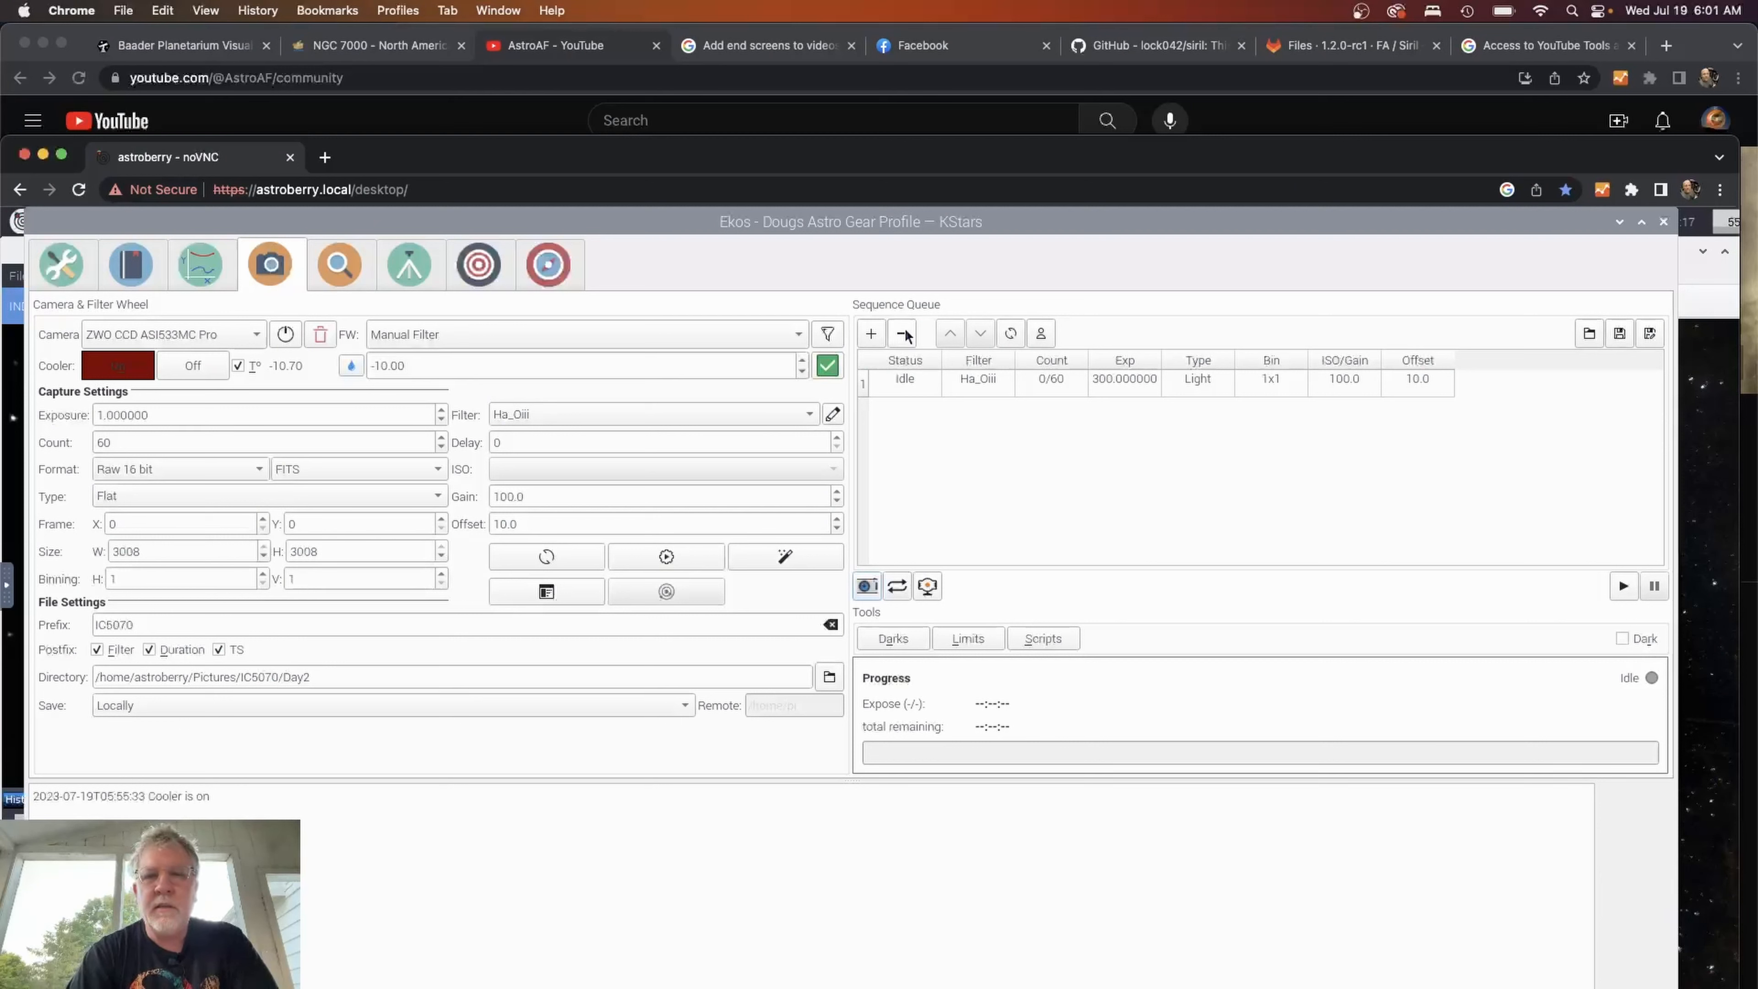
Remove the old Ha_Oiii light job and queue the 50-frame flat job.
left_click(900, 333)
type("50")
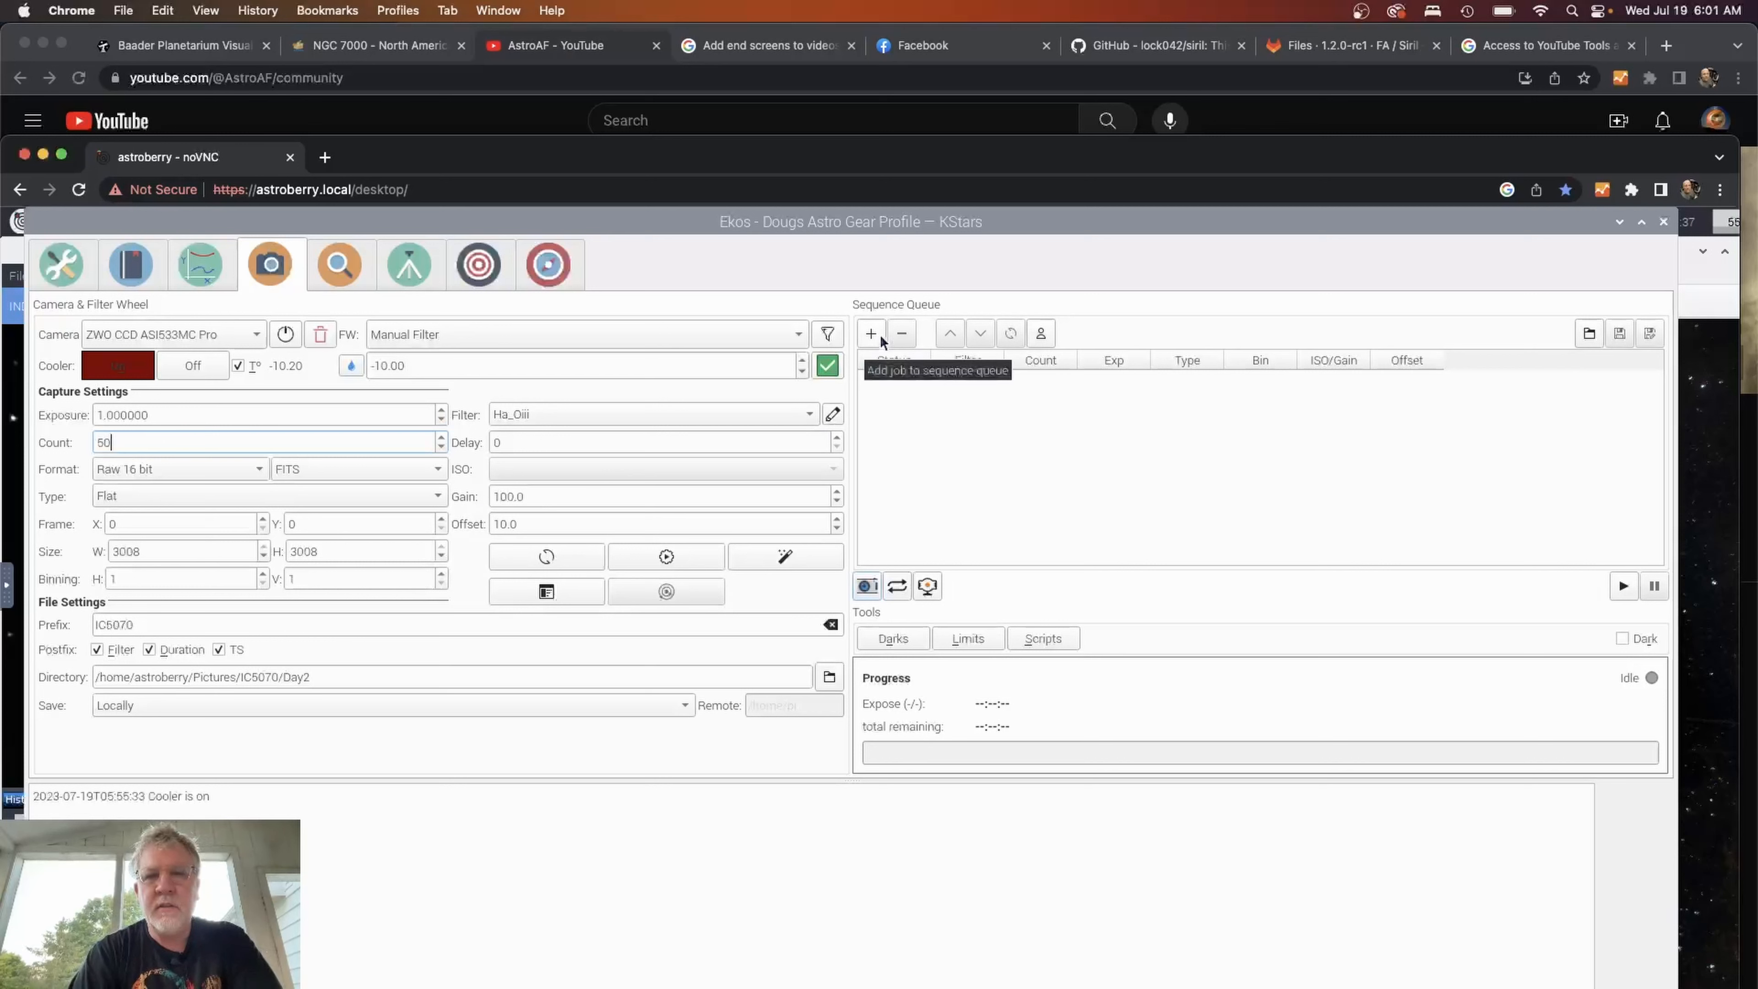
left_click(870, 334)
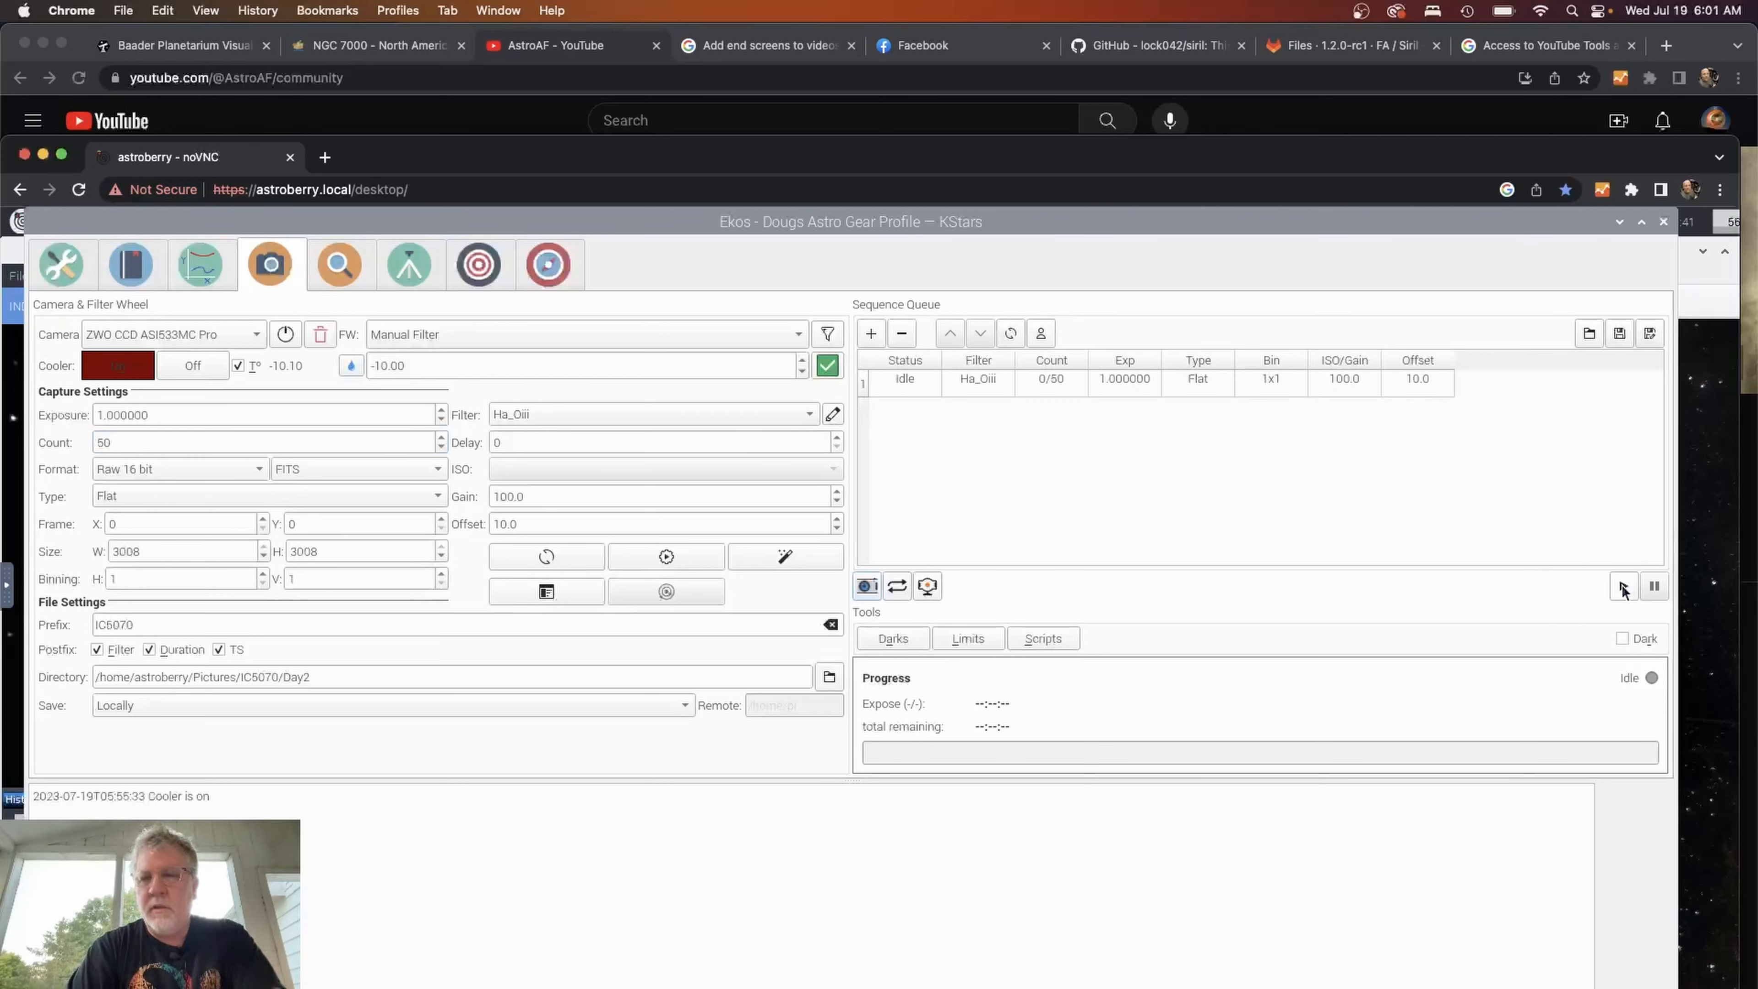
Start the flat sequence and confirm the telescope is covered with even light.
left_click(1623, 585)
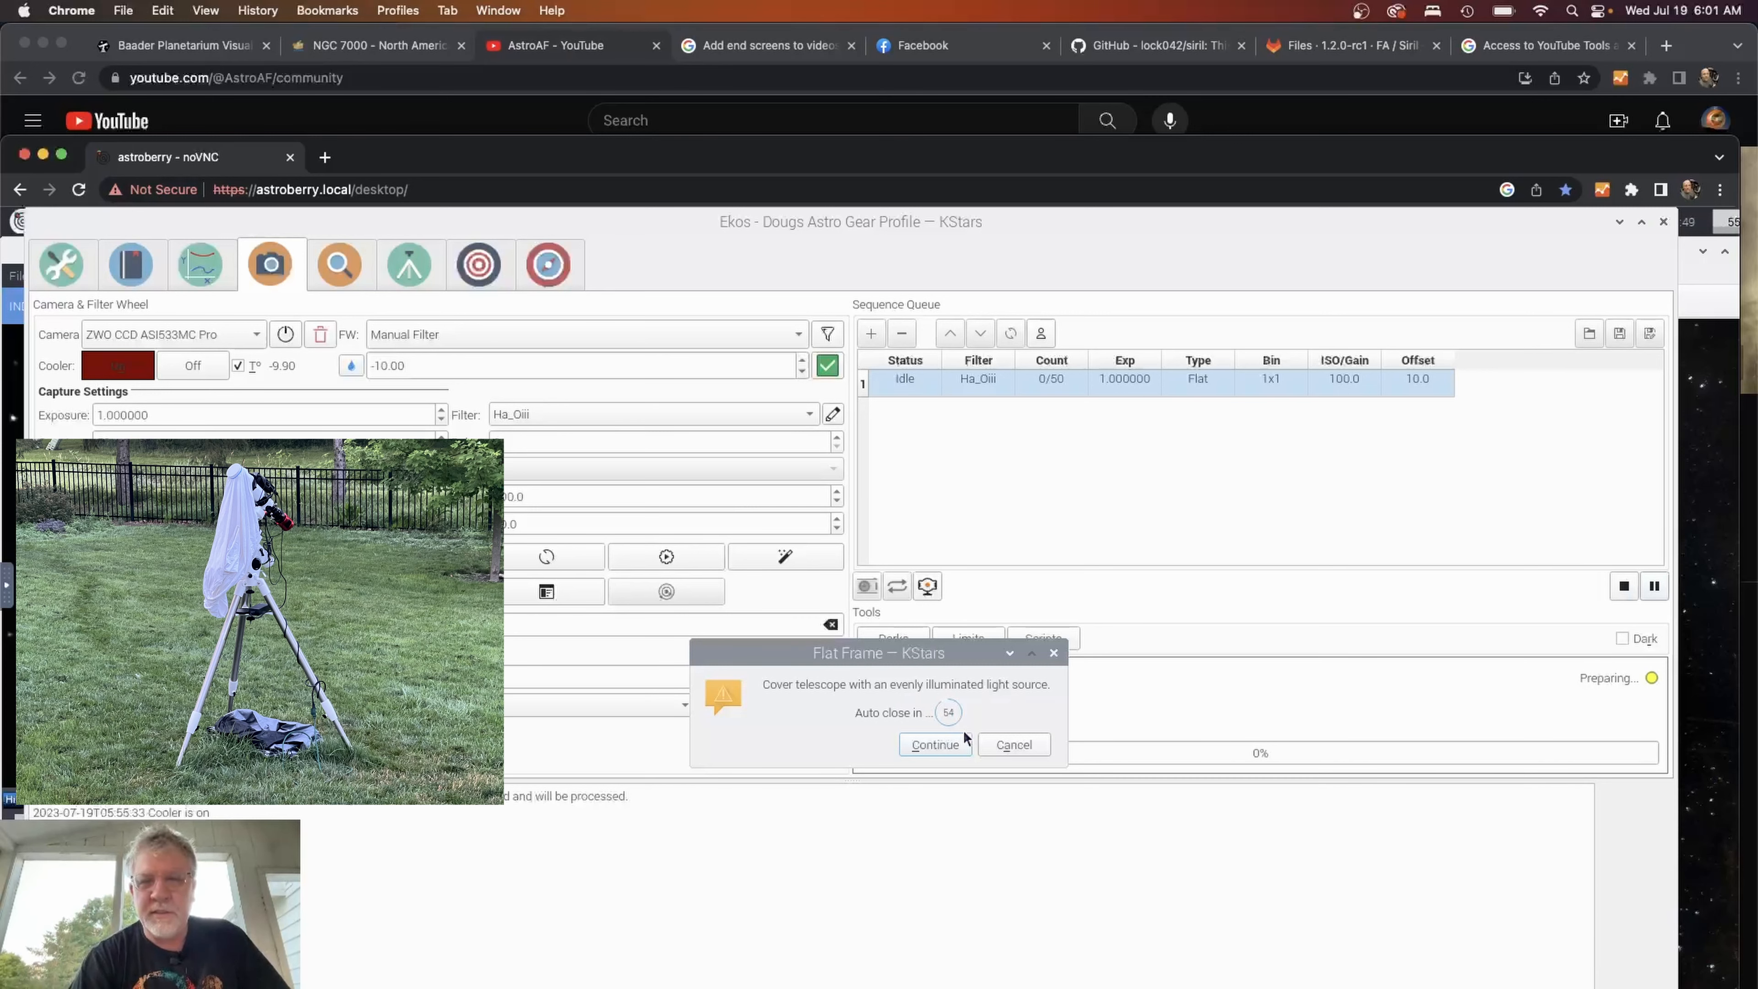
left_click(934, 744)
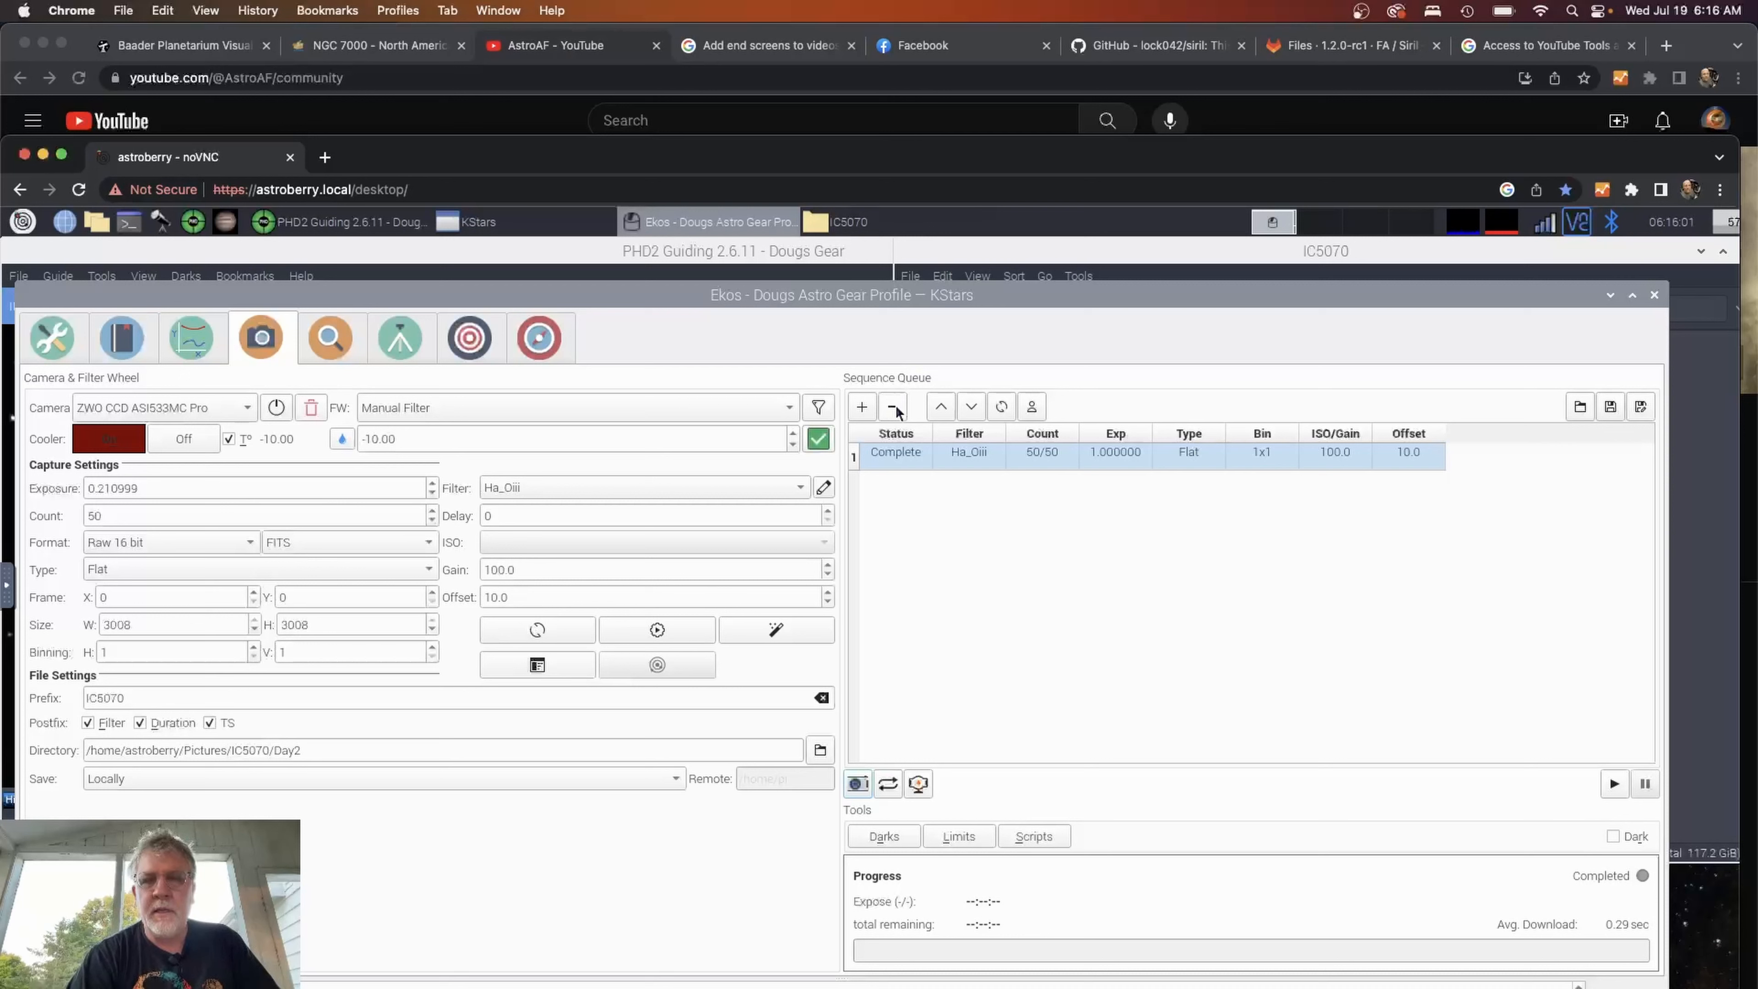
mouse_move(894, 405)
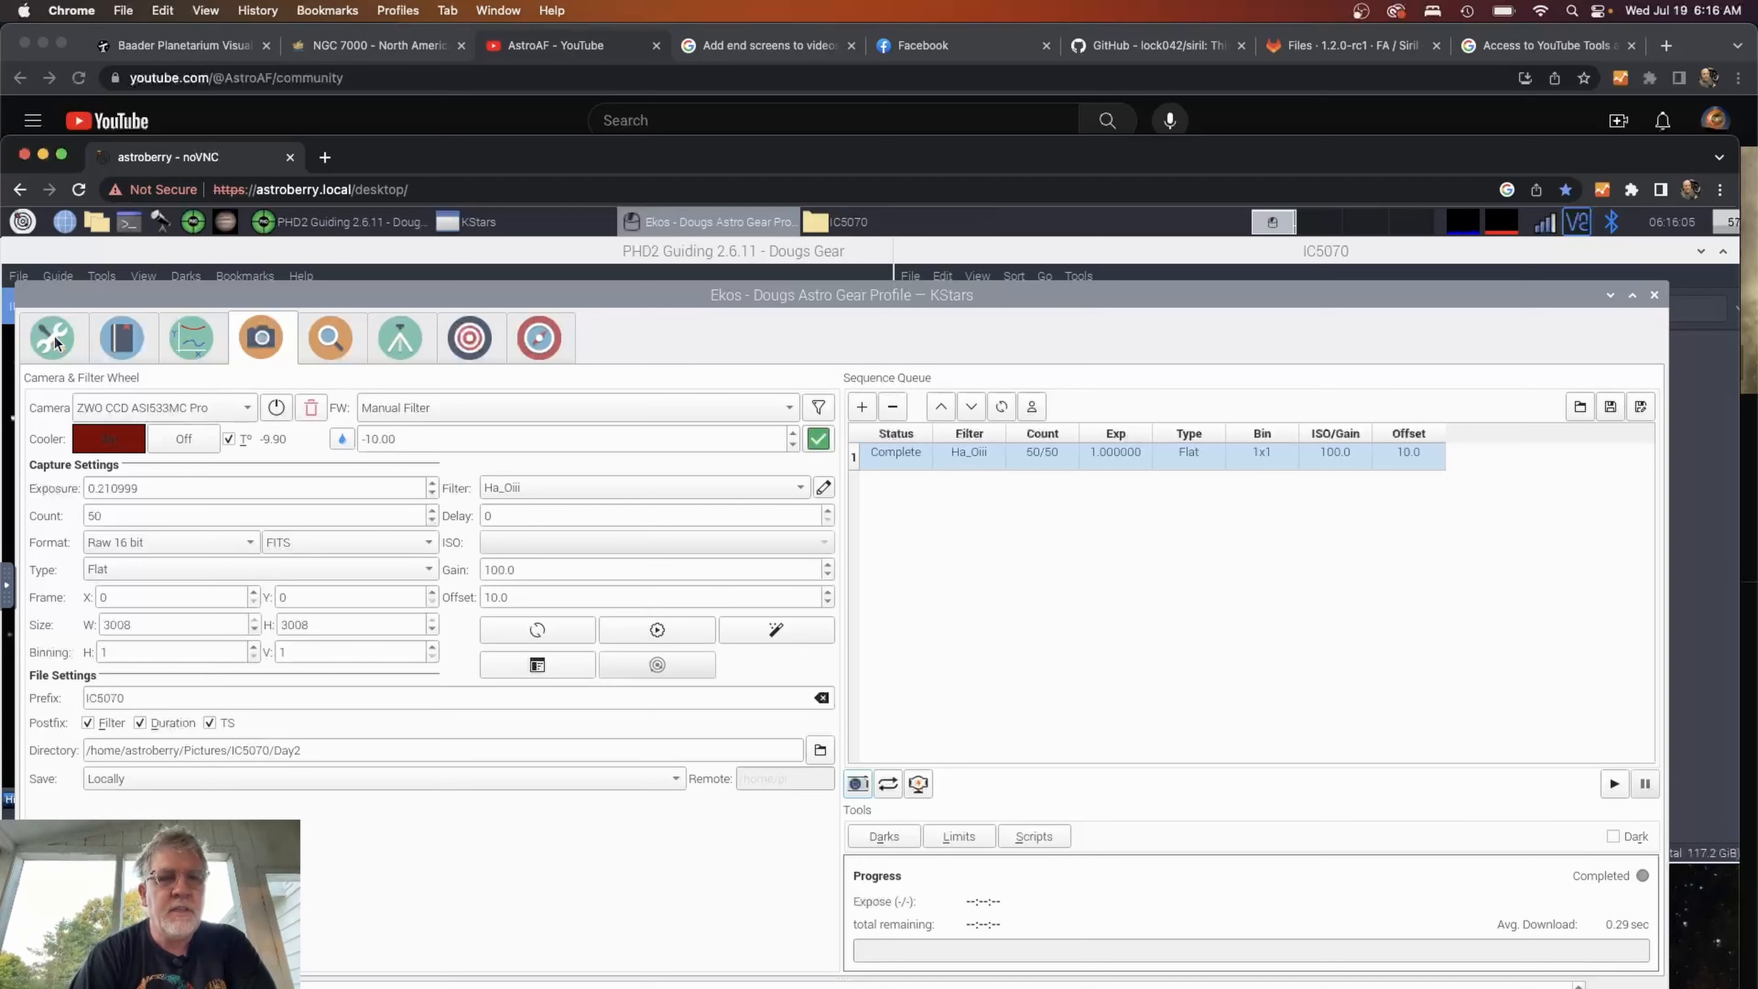
Return to the Ekos setup overview showing flat capture at 100%.
left_click(51, 338)
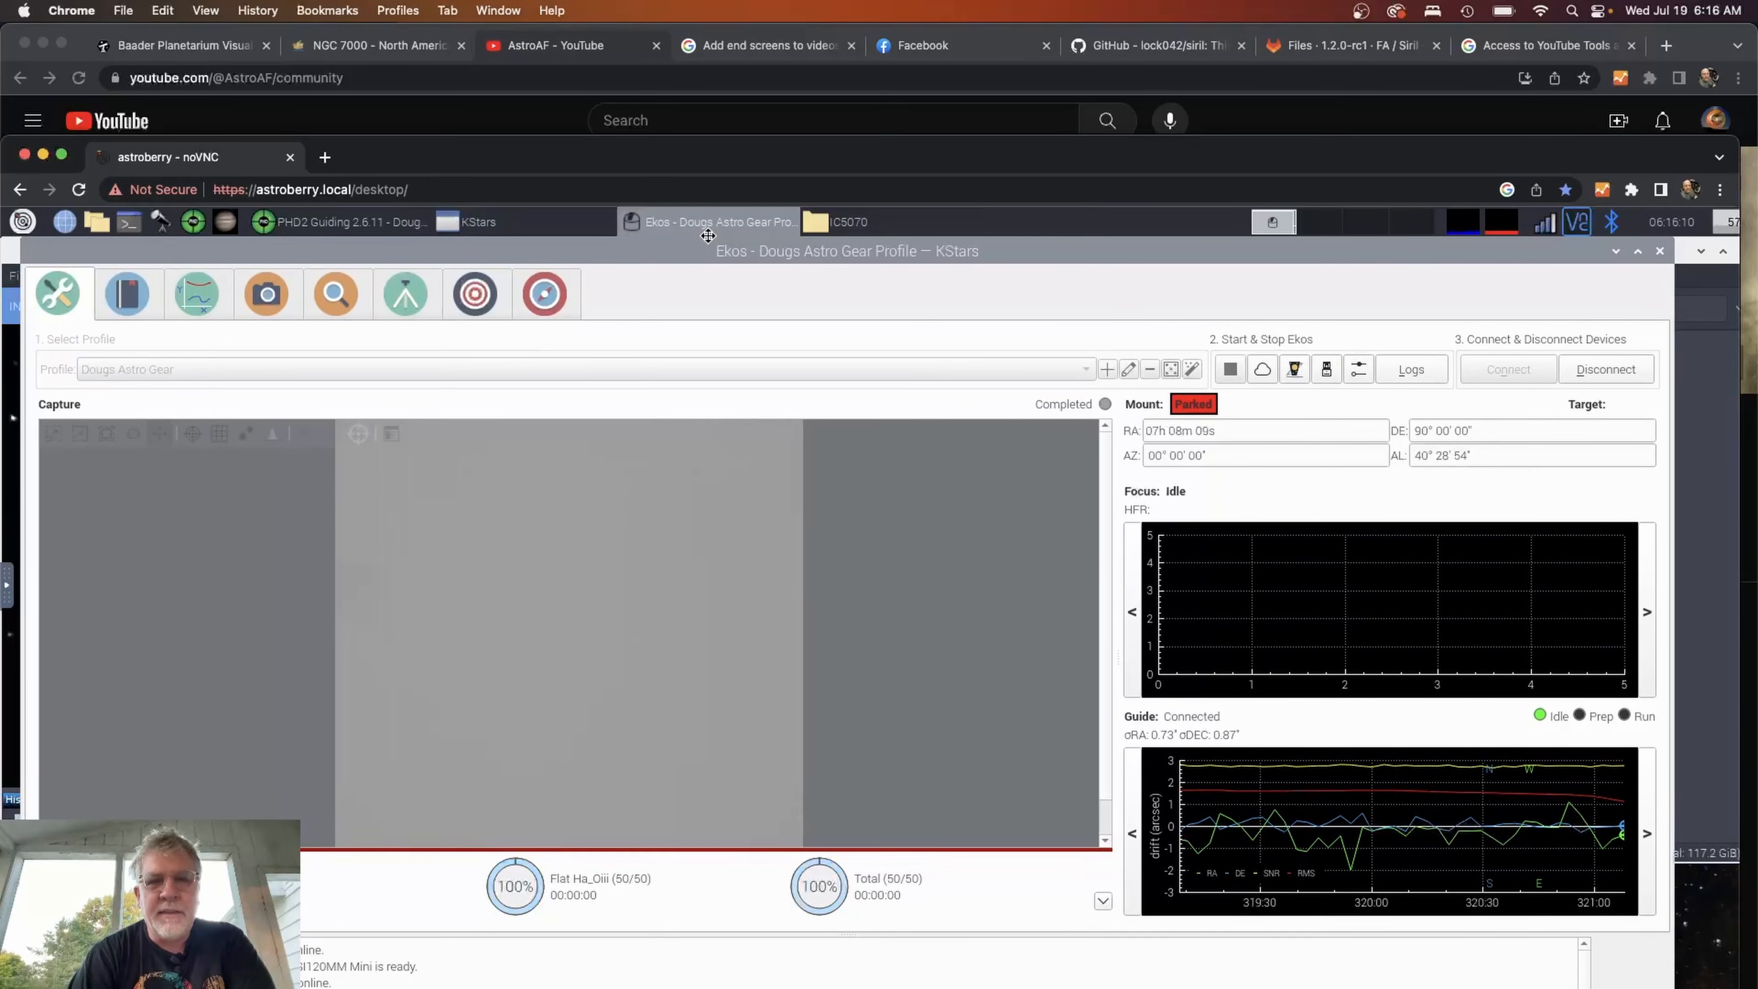
mouse_move(330, 360)
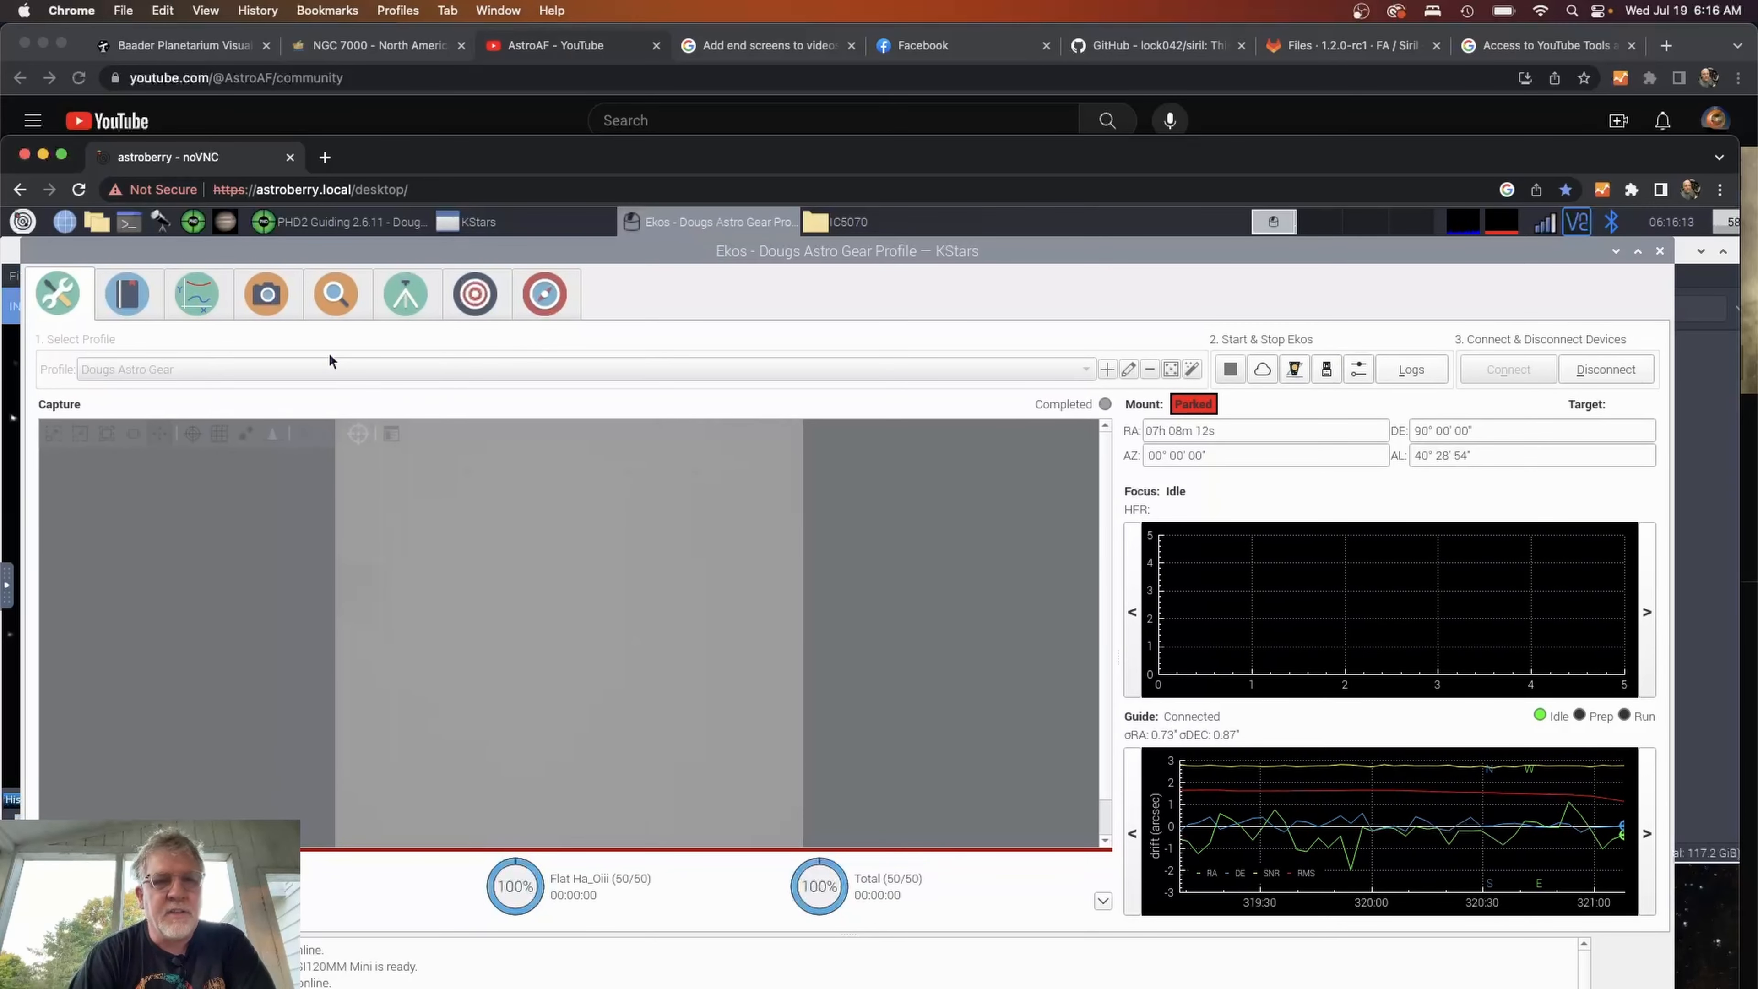
Return to the Ekos capture settings to queue a bias job.
left_click(267, 294)
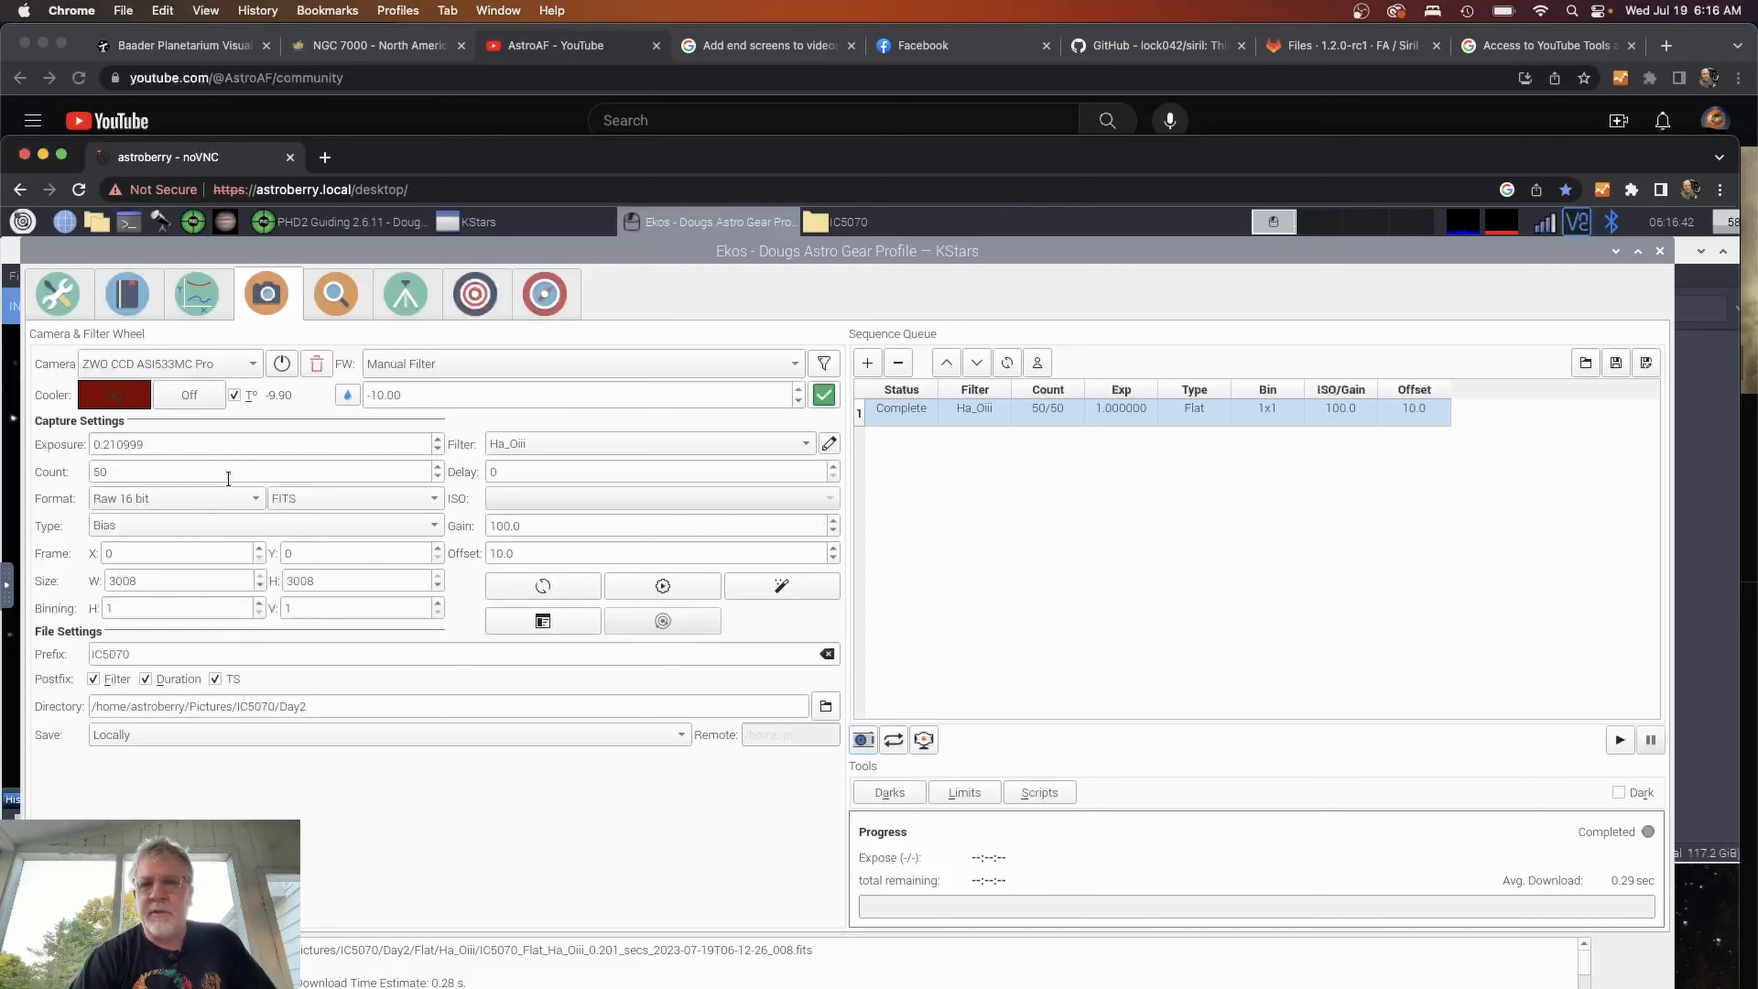
mouse_move(802, 643)
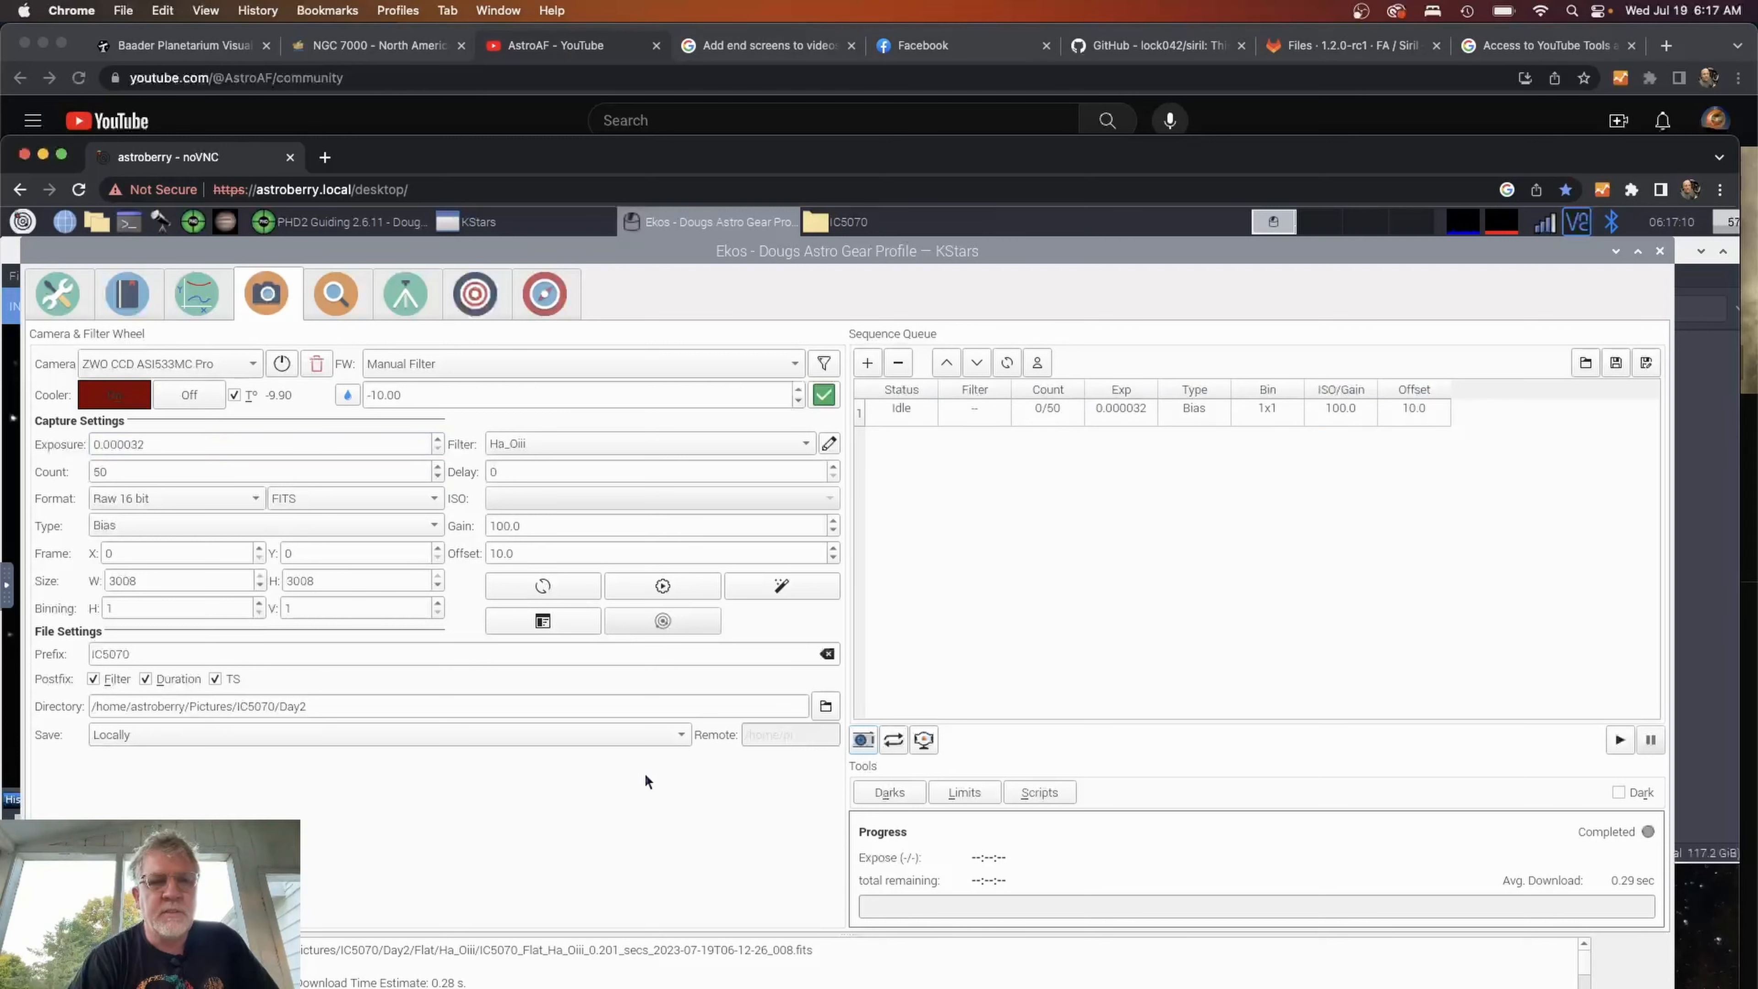
Capture the 50 bias frames, check the Setup summary, and raise the IC5070 pictures folder.
left_click(1619, 740)
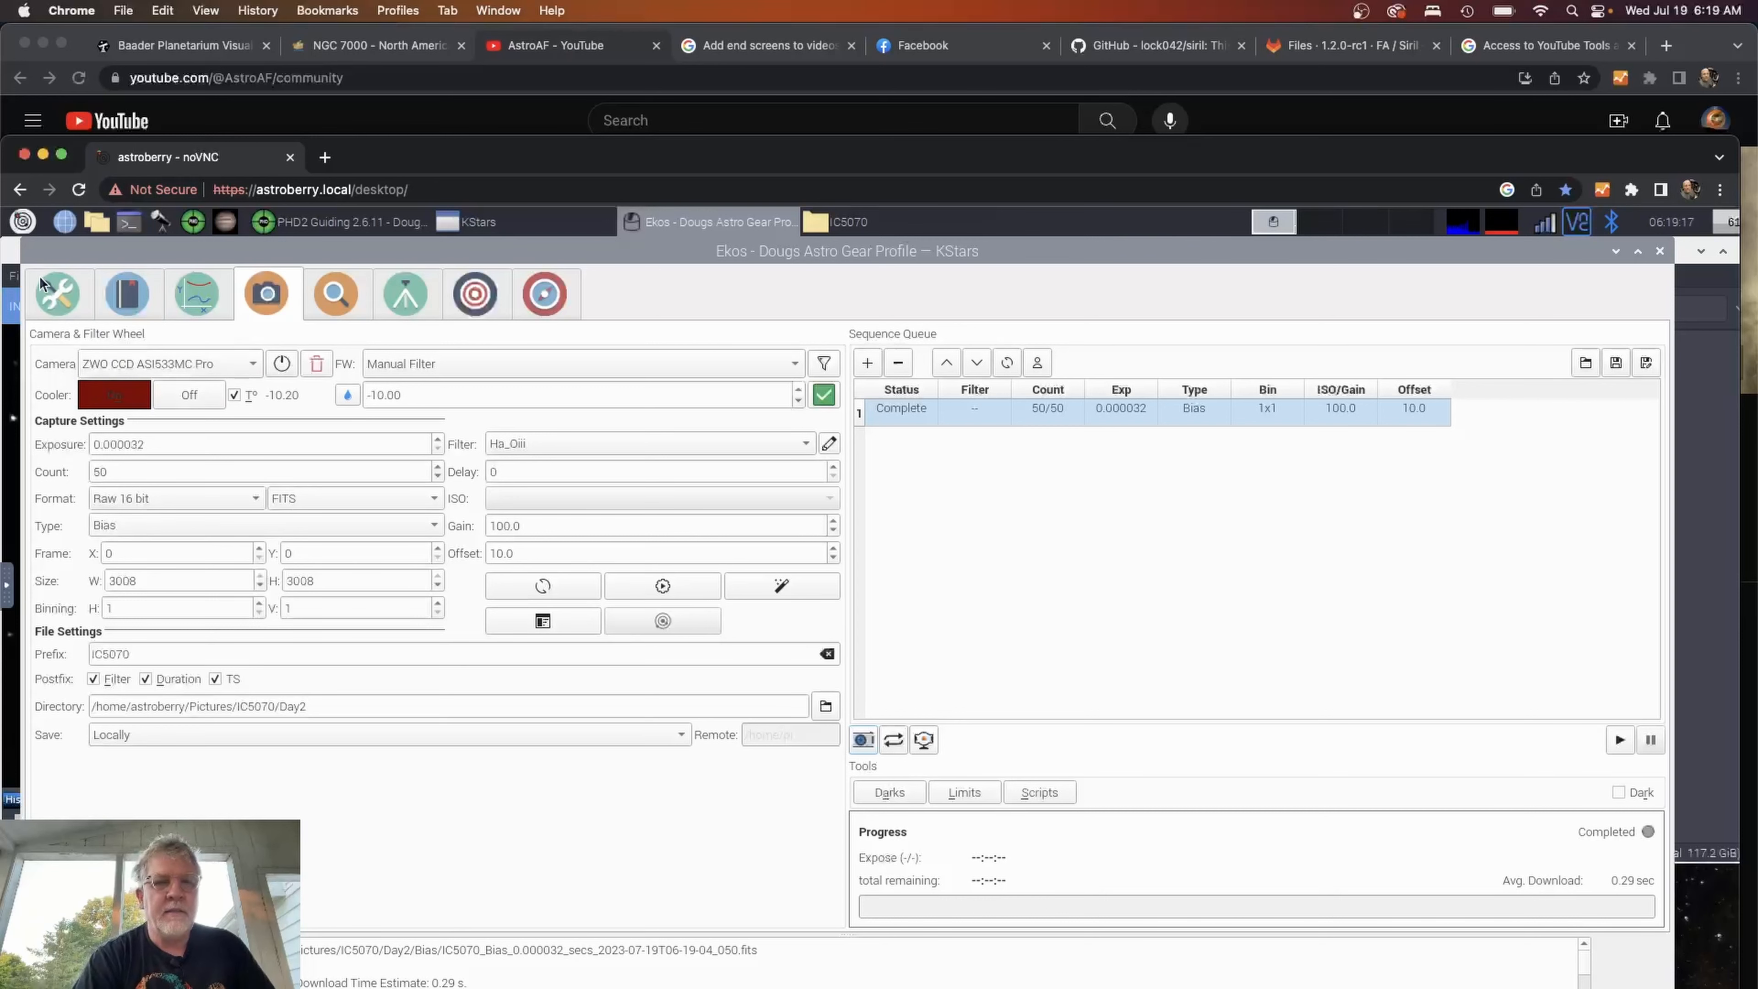
left_click(57, 293)
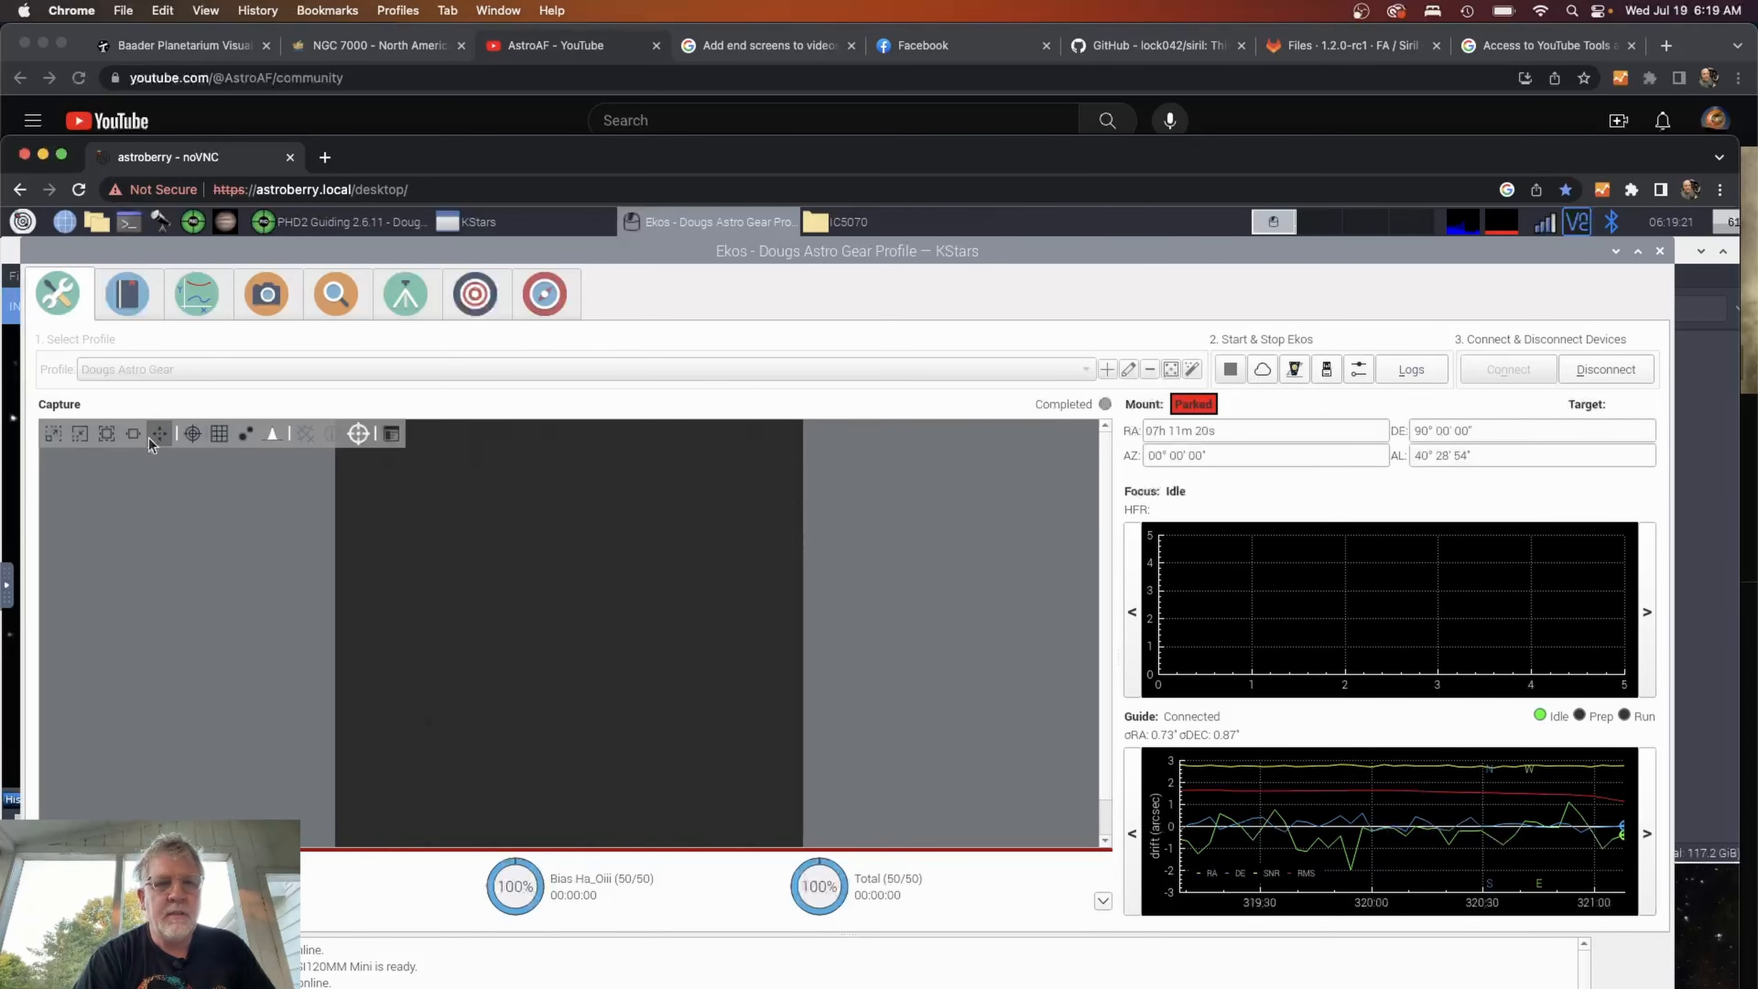
left_click(132, 434)
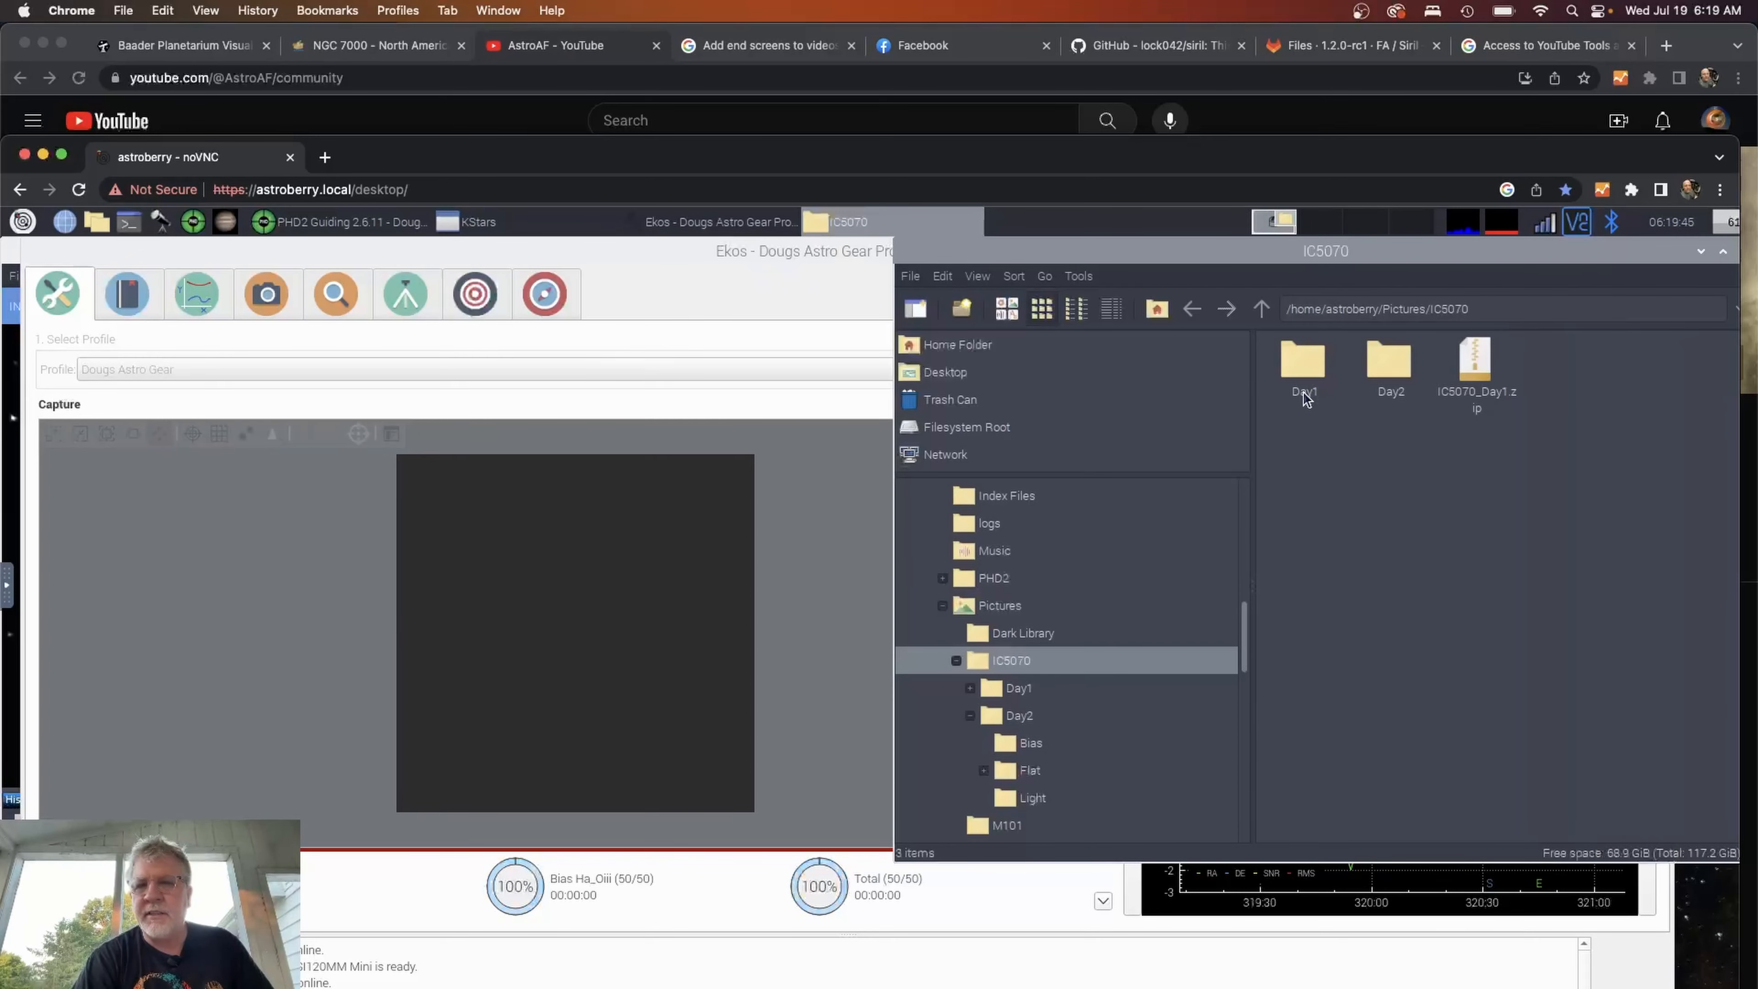
Browse into Day2's Light folder of NGC7000 frames, then go back up to IC5070.
double_click(1390, 359)
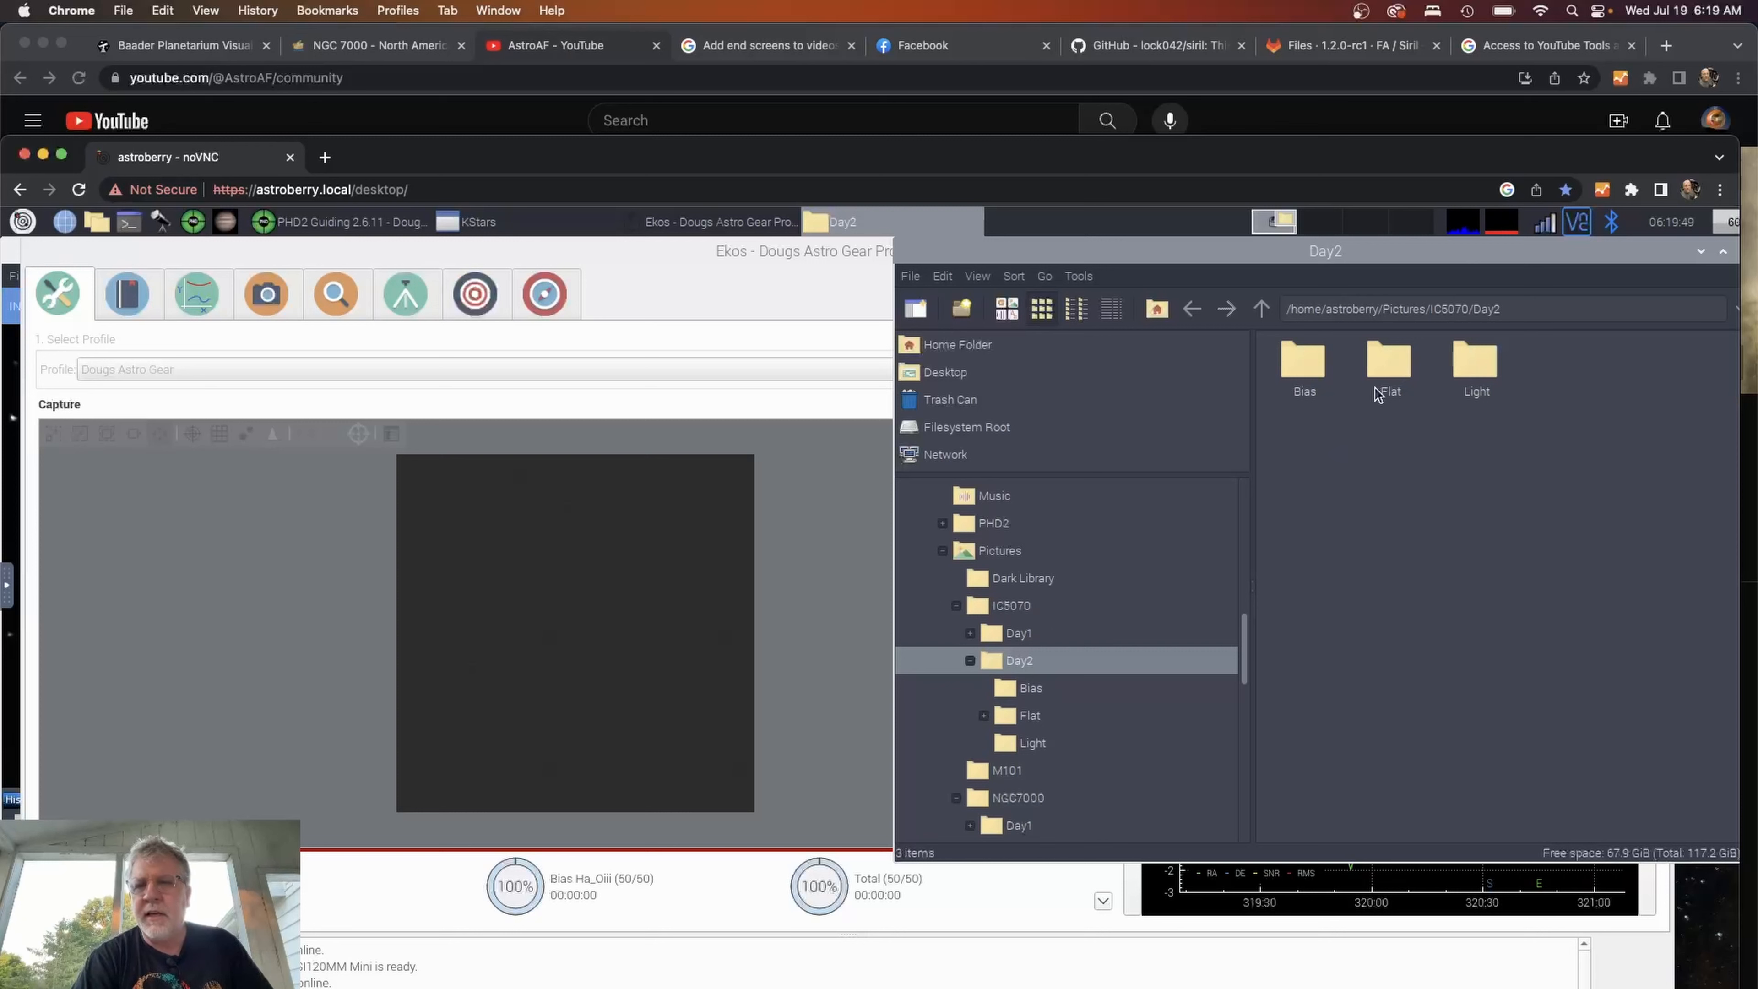
mouse_move(1462, 400)
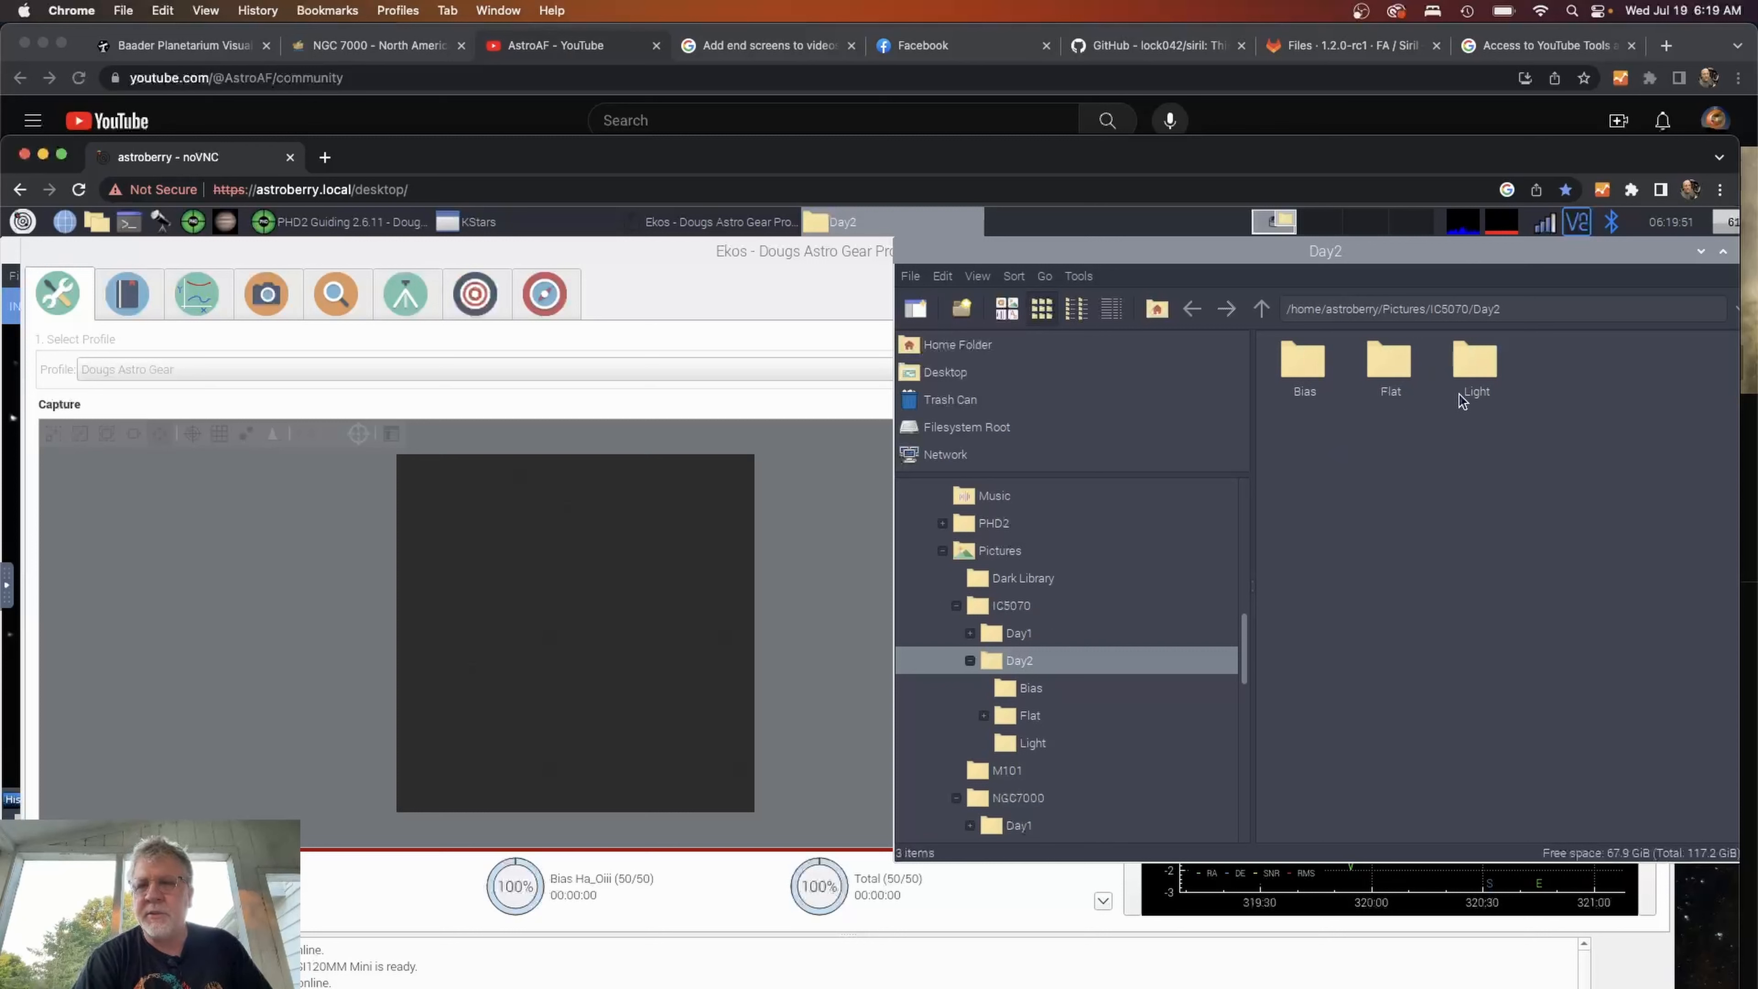
double_click(1474, 361)
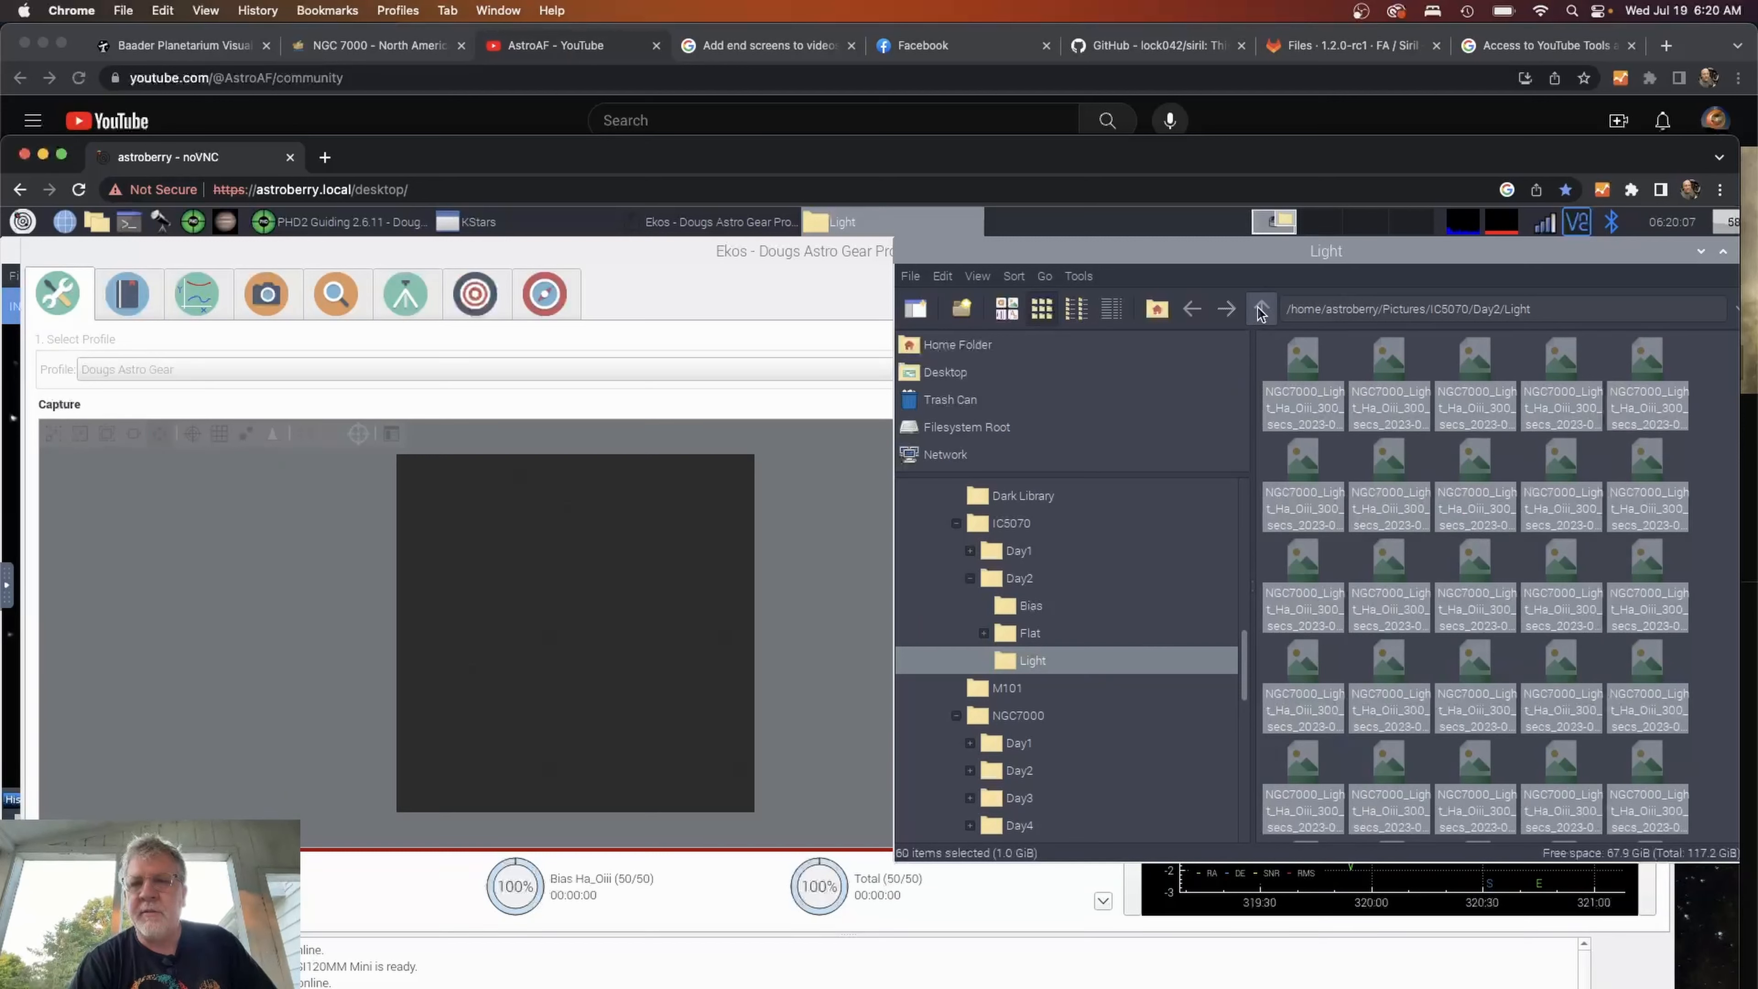
left_click(1260, 308)
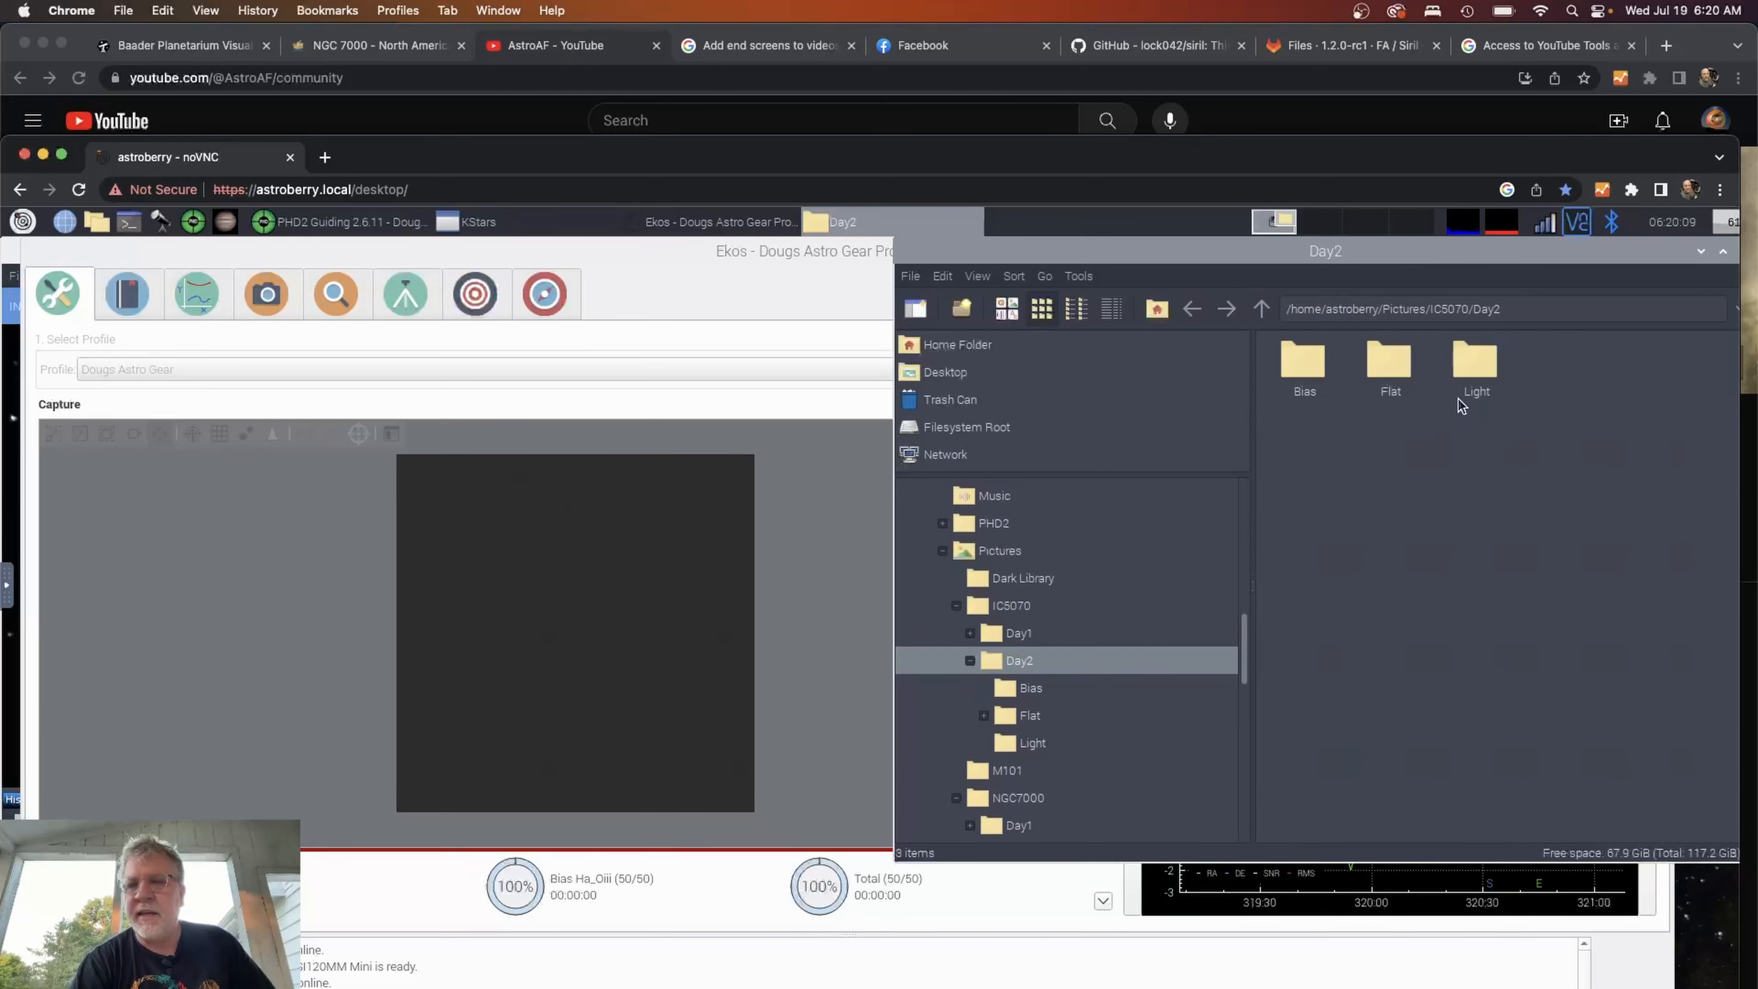
left_click(1262, 309)
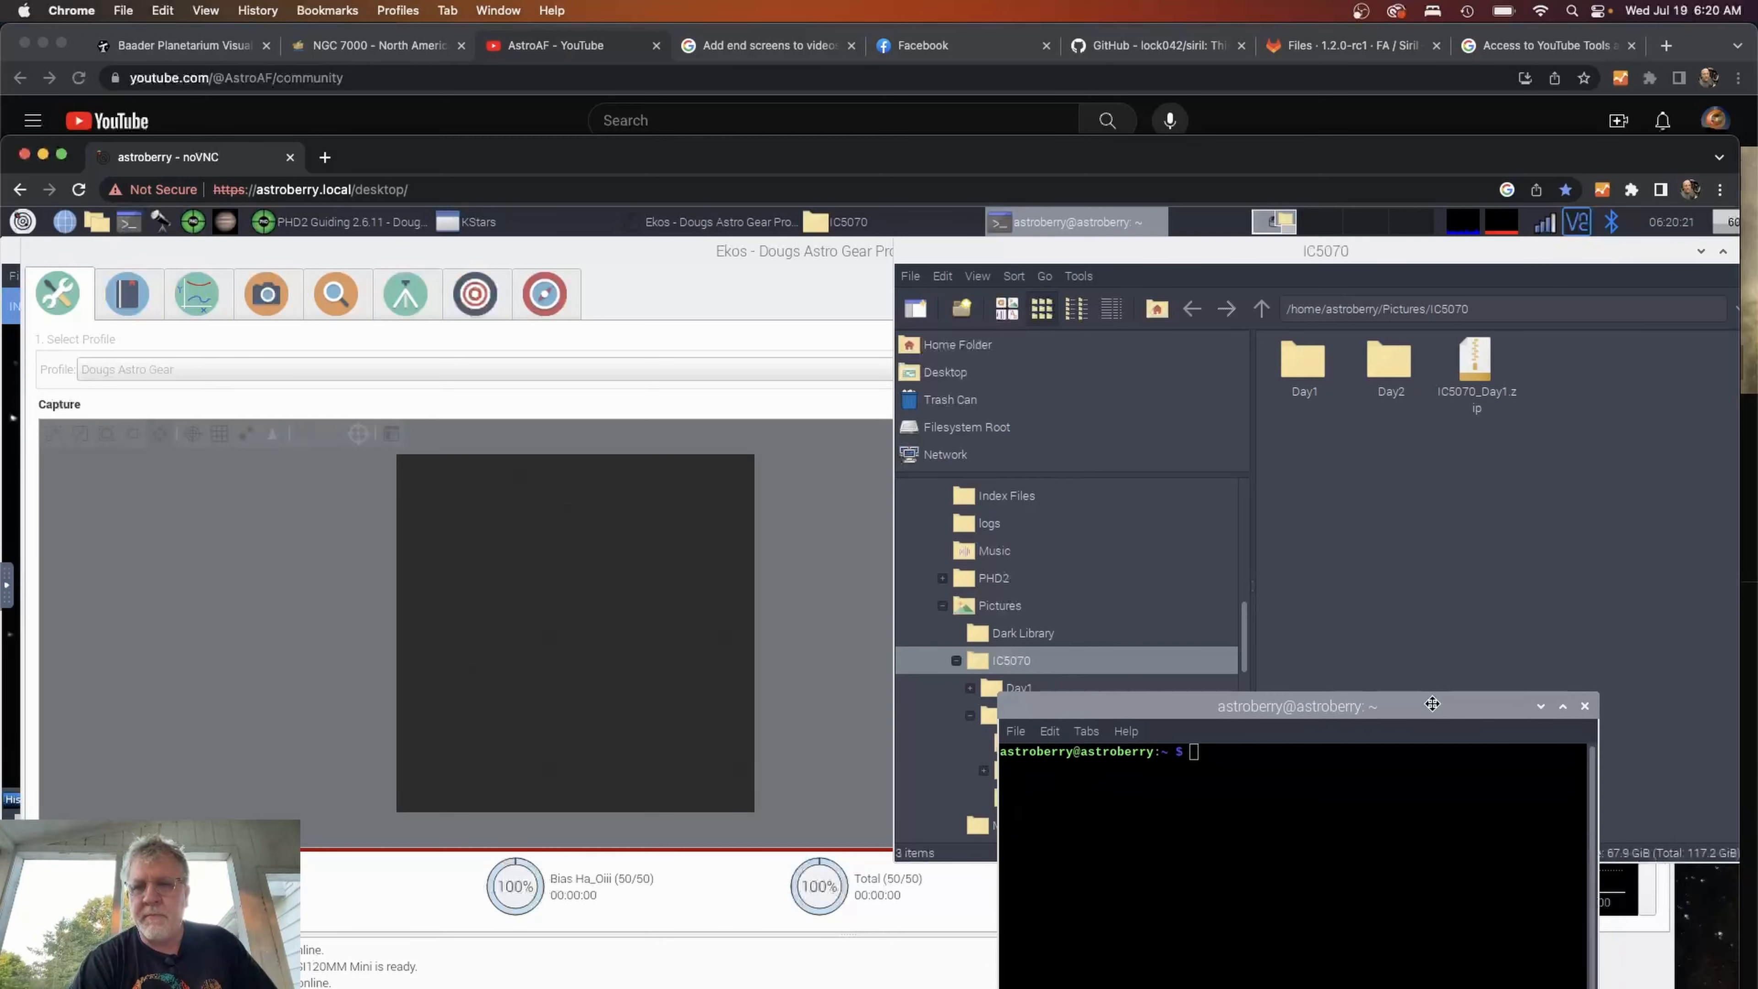
Change into ~/Pictures/IC5070 and prepare zip -r IC5070_Day2.zip Day2 in the terminal.
left_click_drag(1432, 705, 1324, 528)
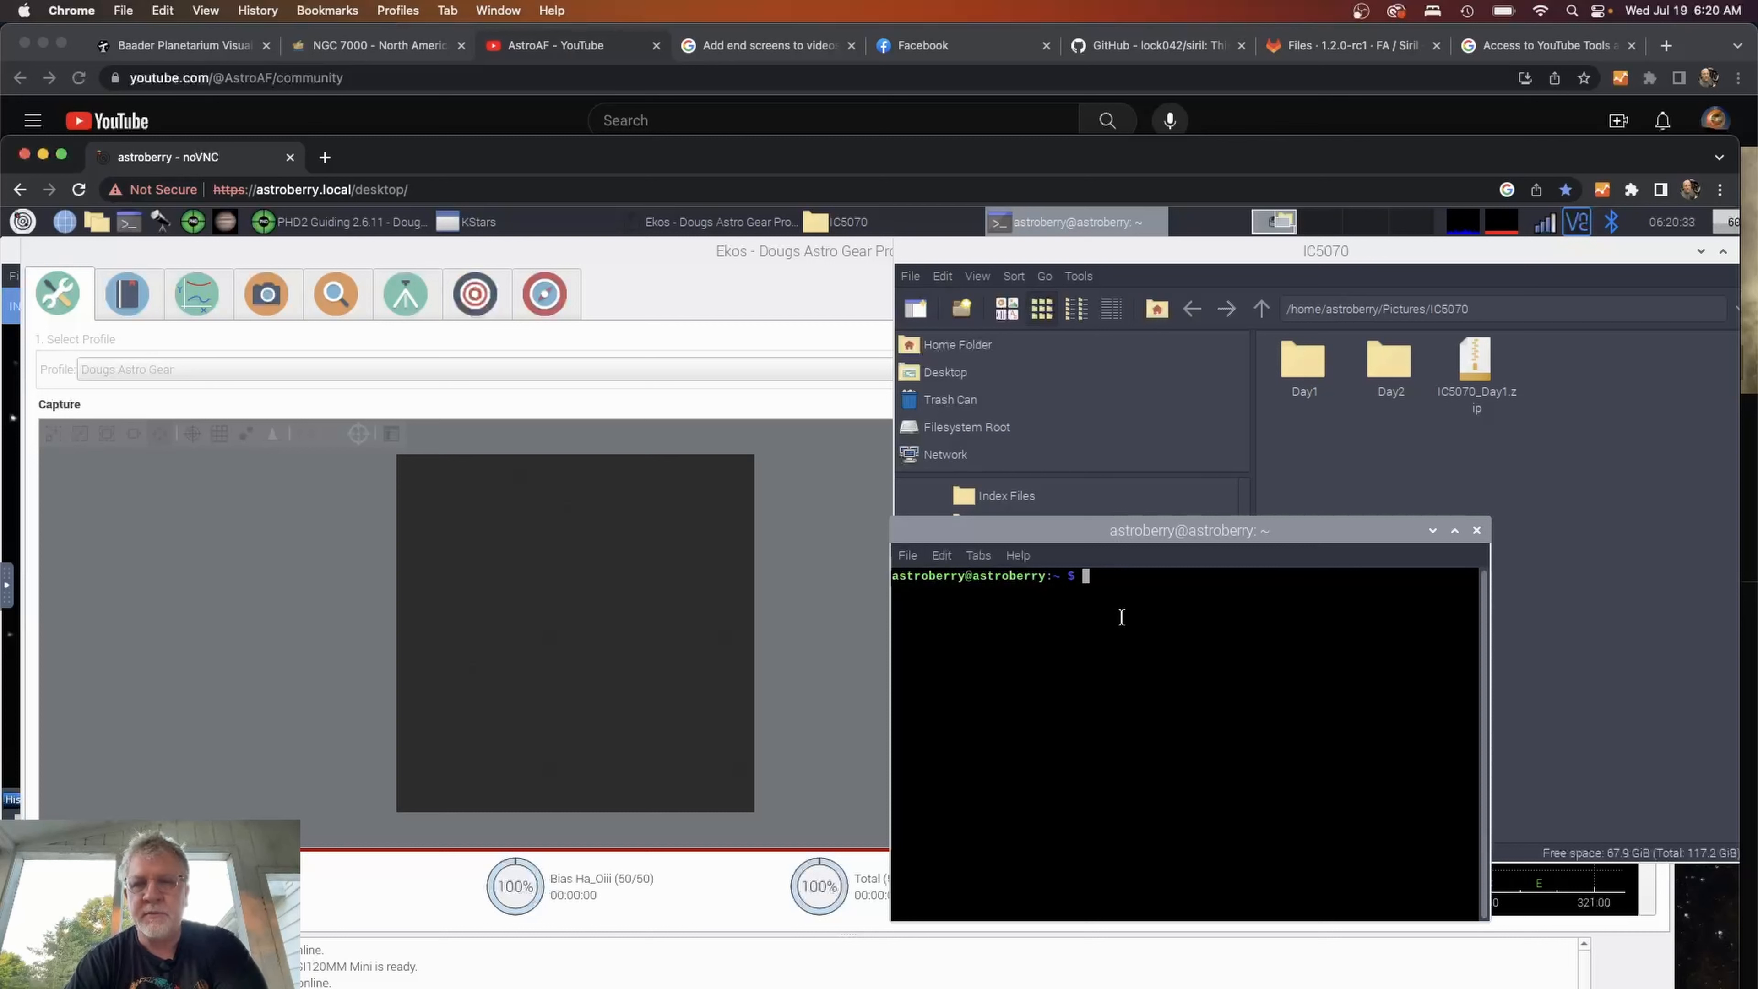
type("cd IC5070/")
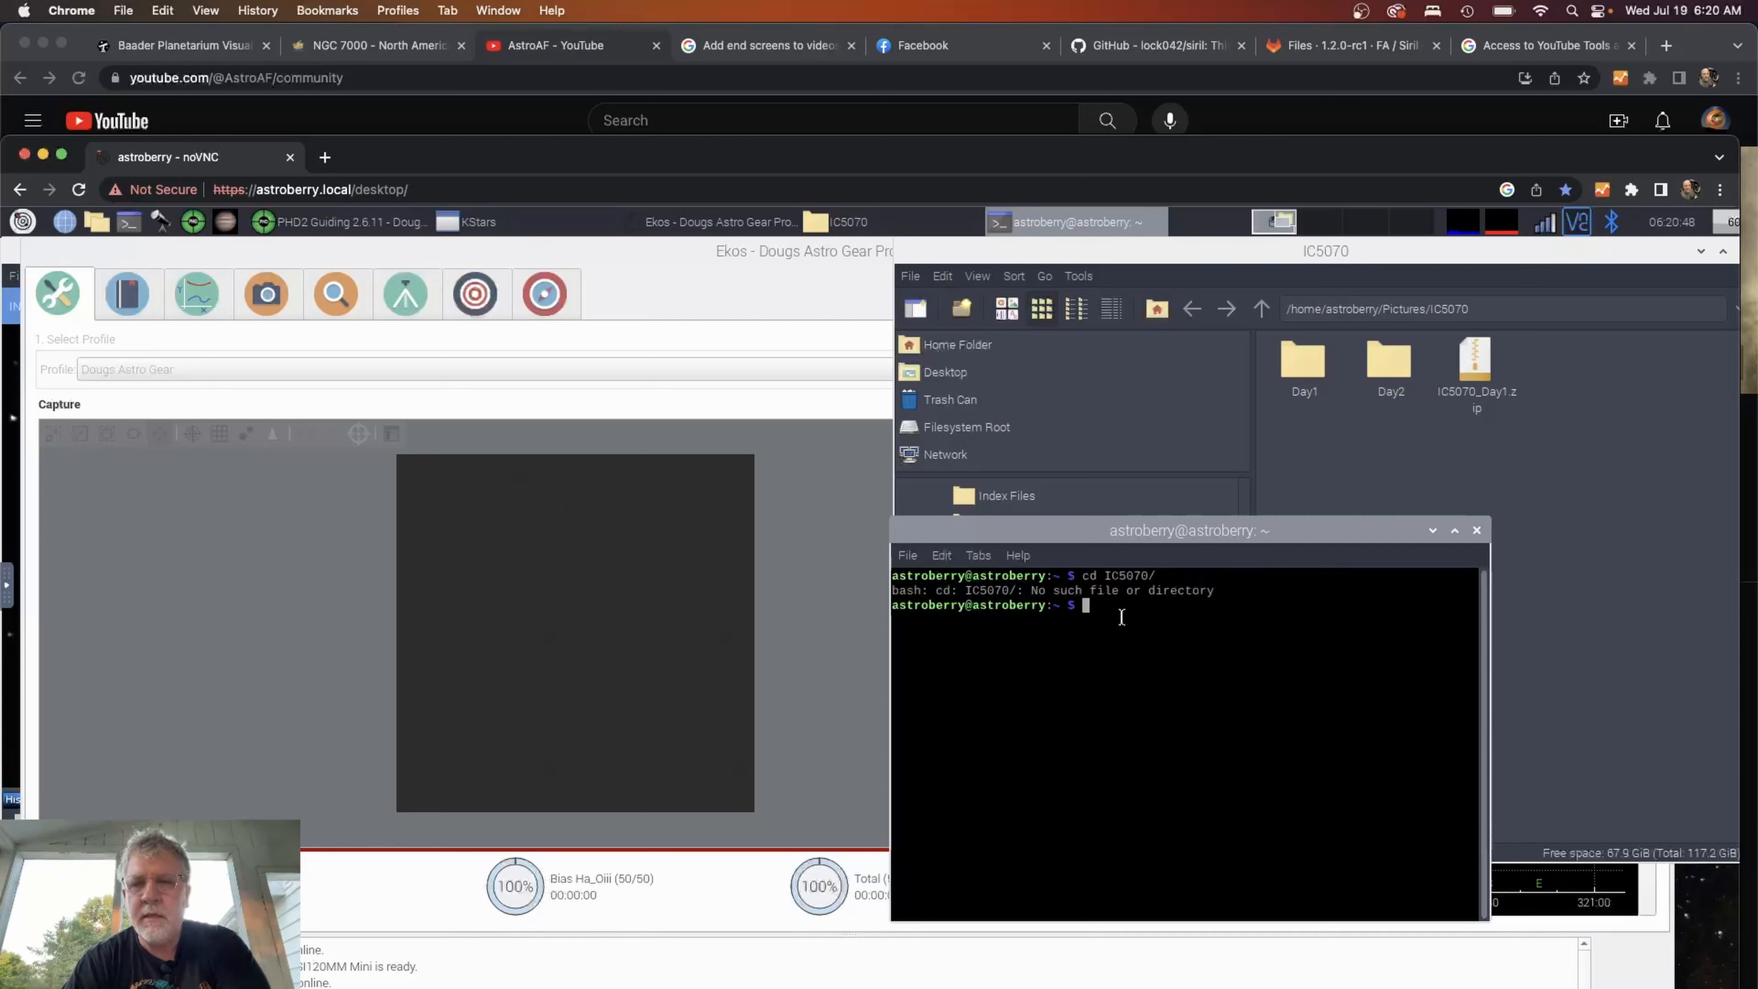
type("cd IC5070/")
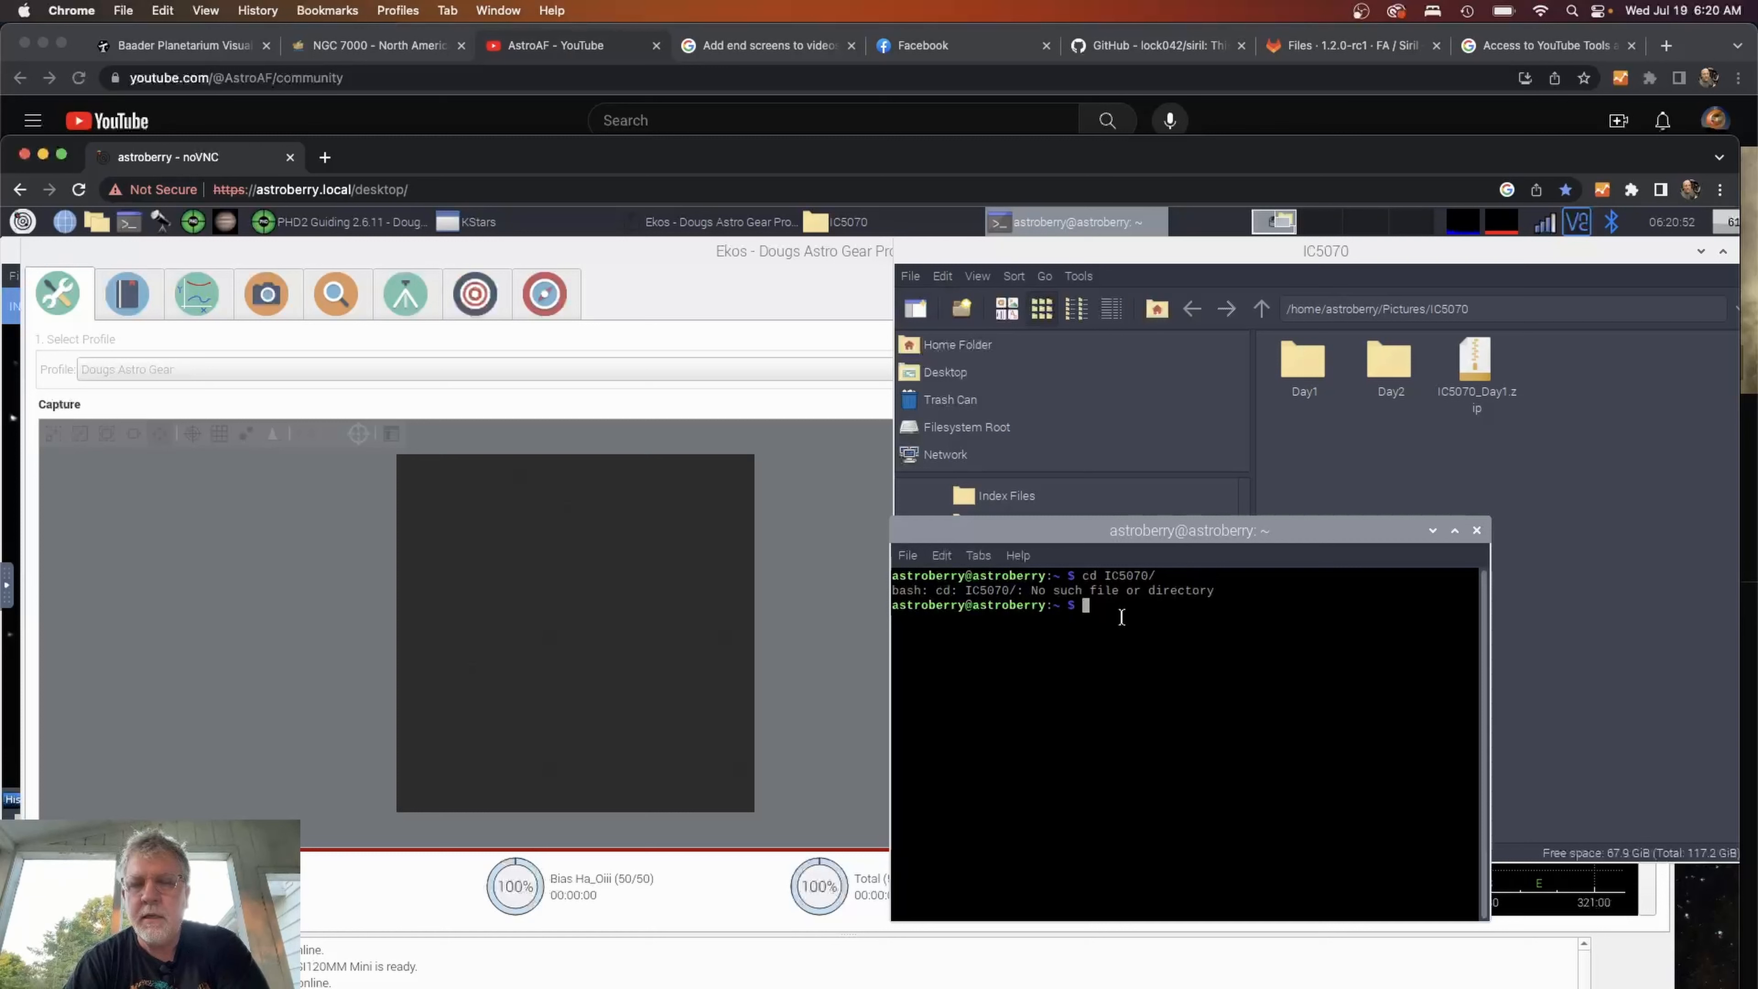
type("cd Pictures/")
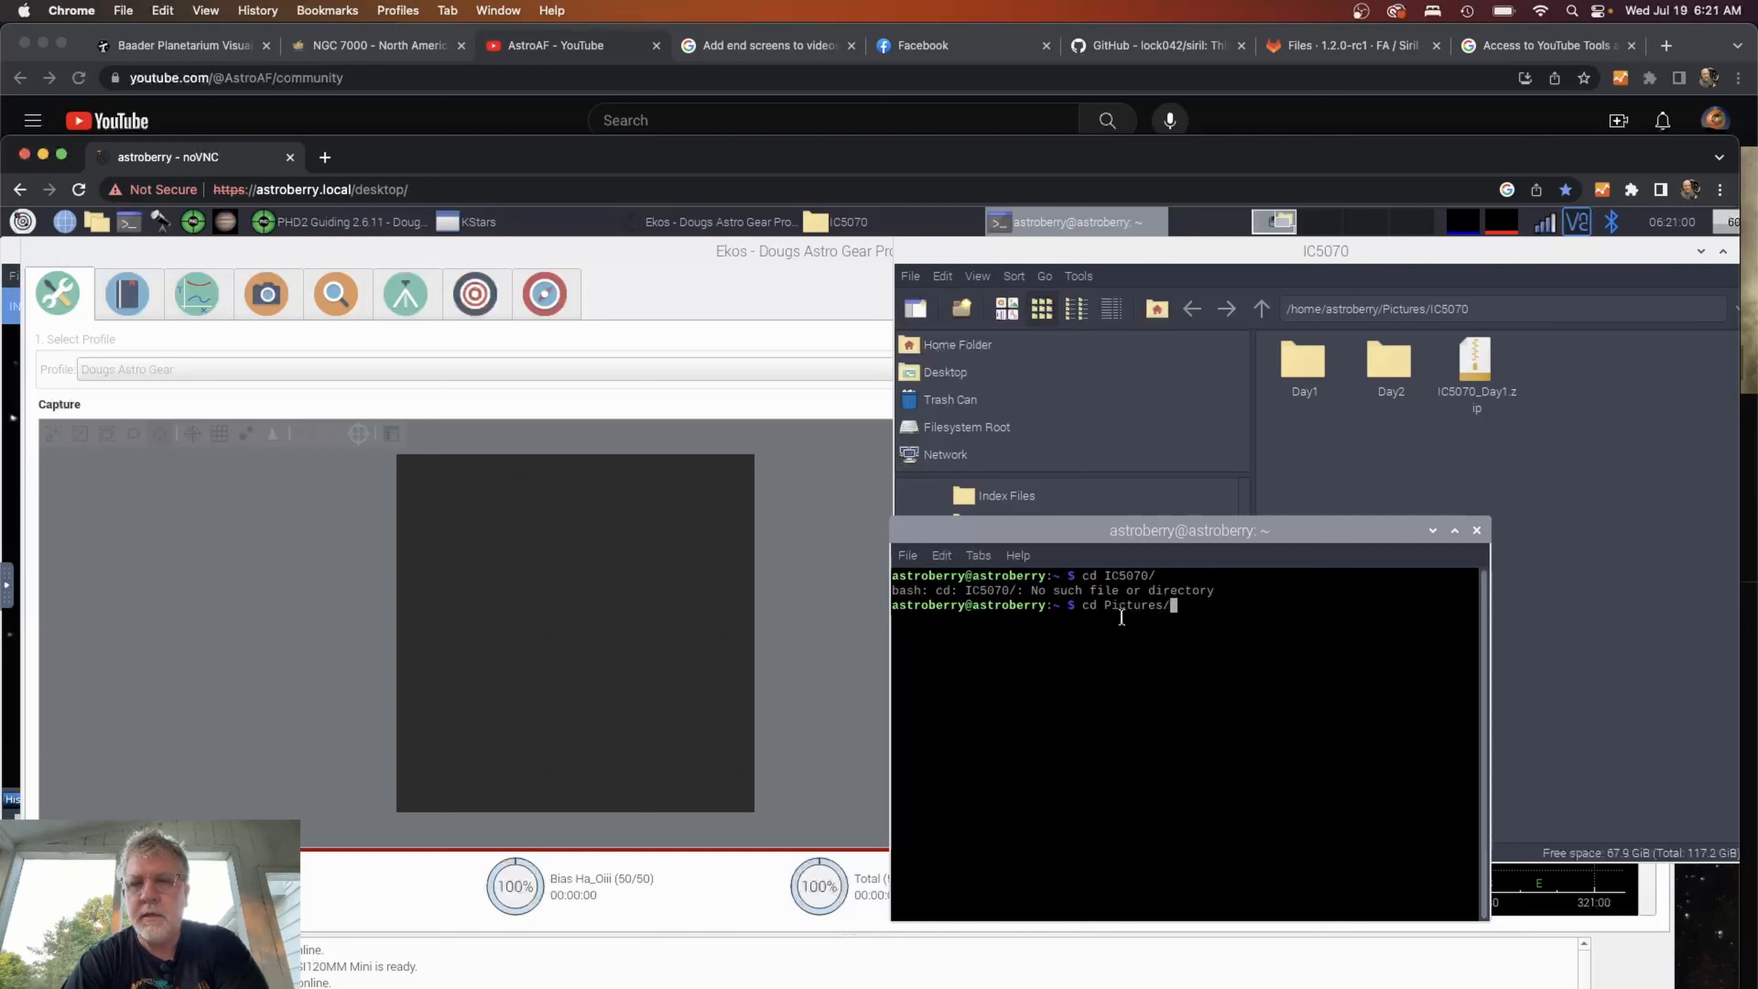
type("IC5070/")
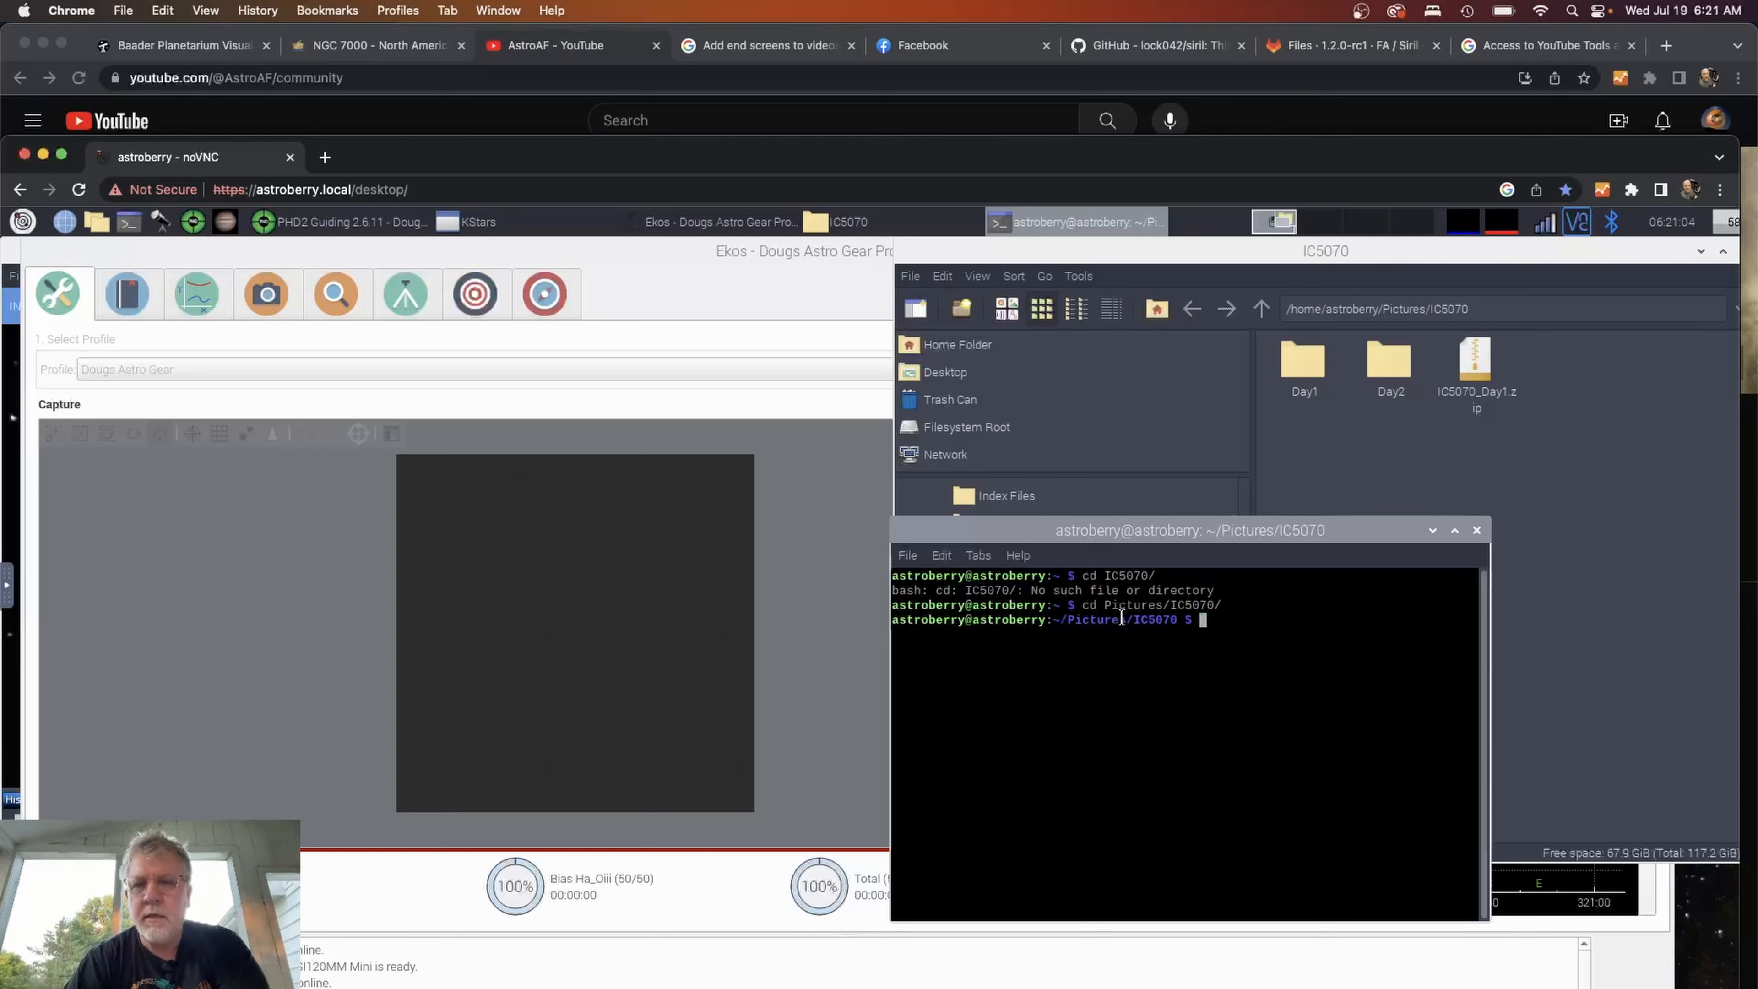
type("sudo wdctl")
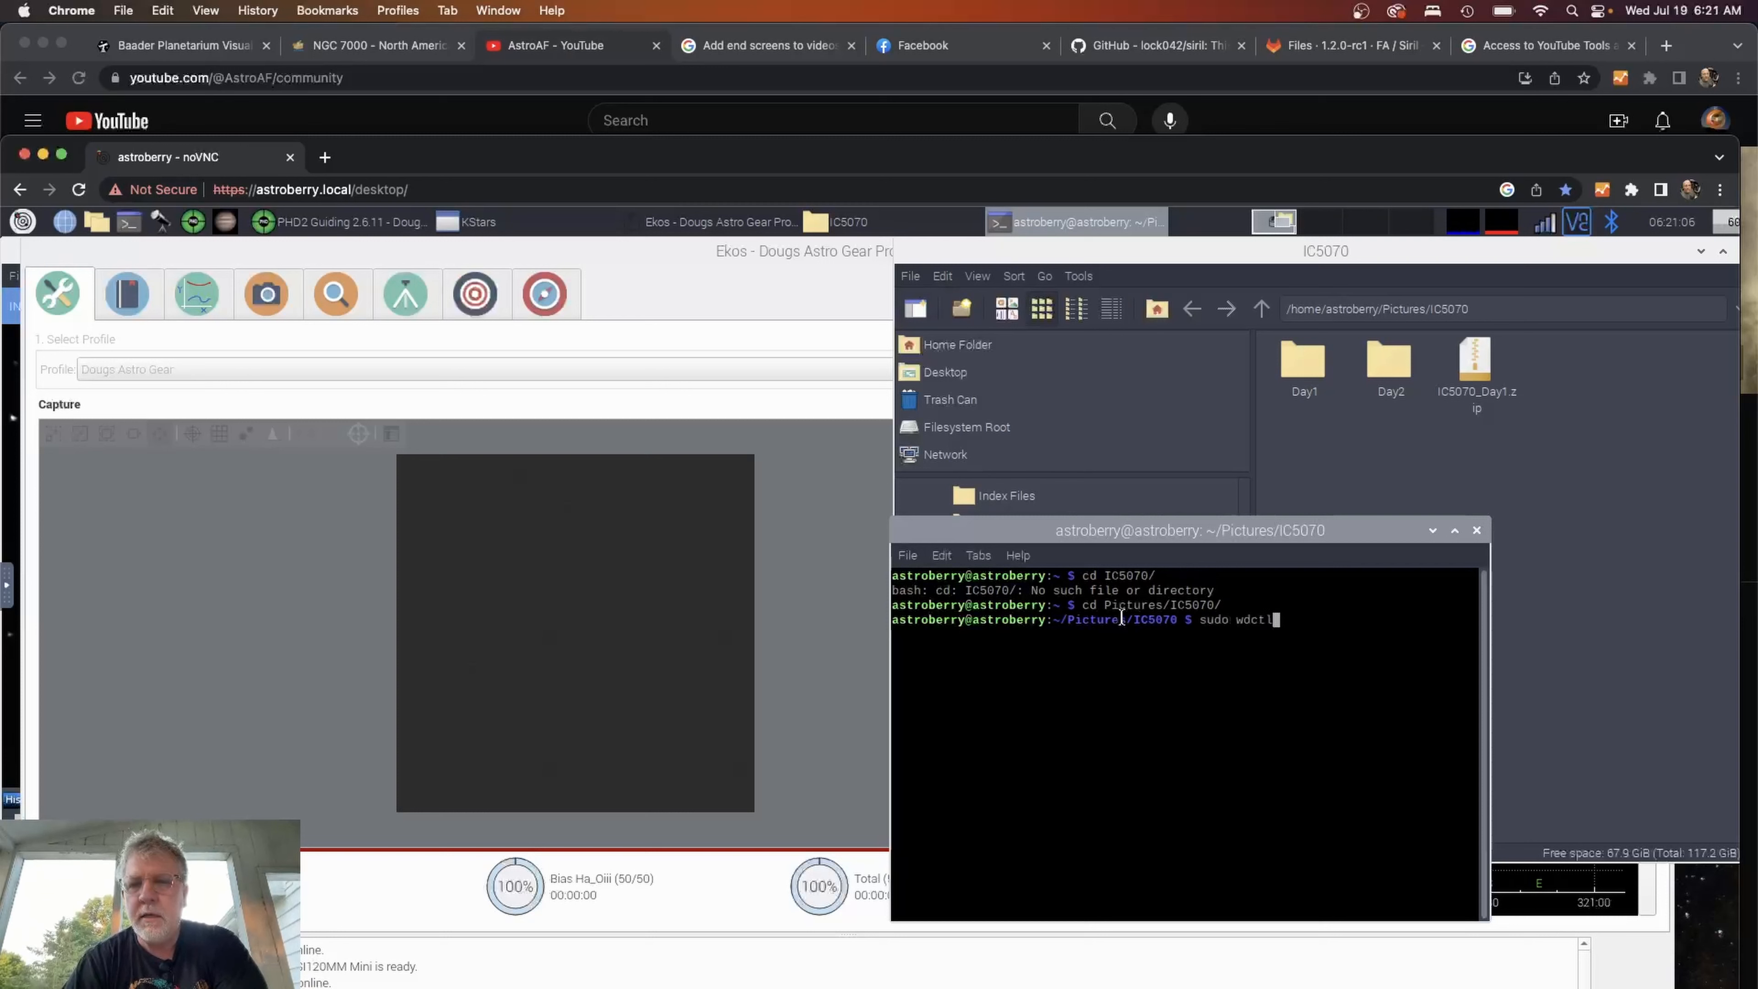
type("zip -r IC5070_Day1.zip Day1")
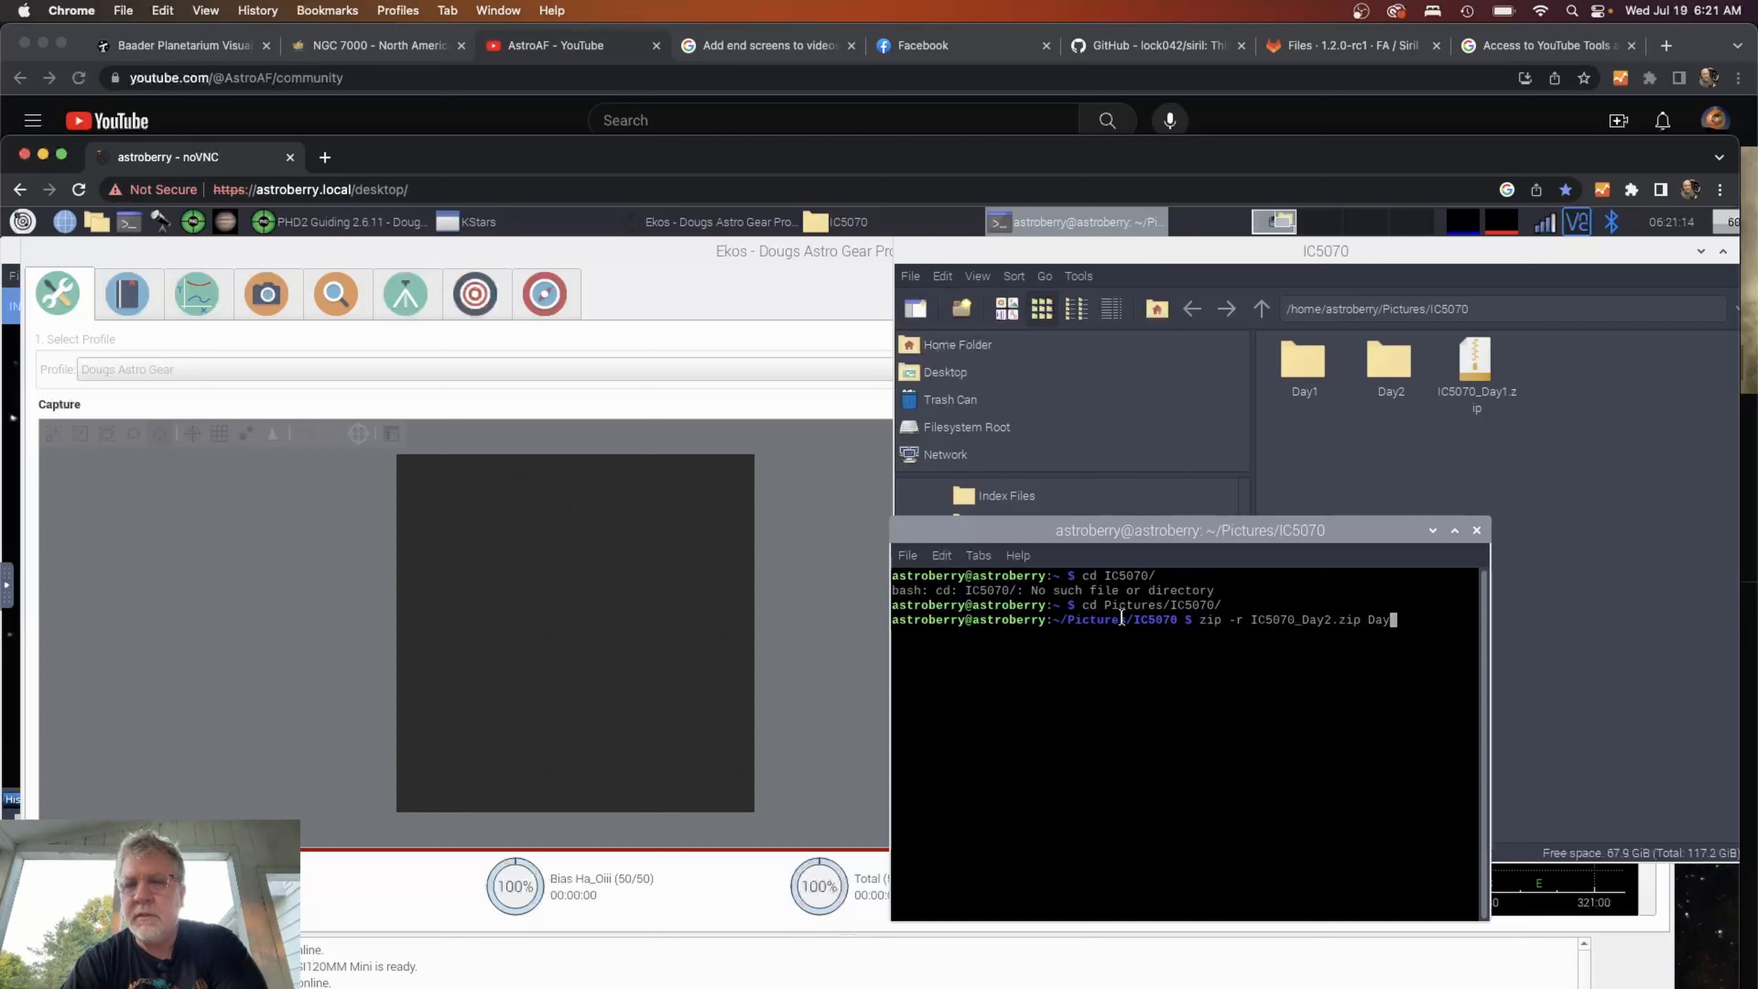
type("2")
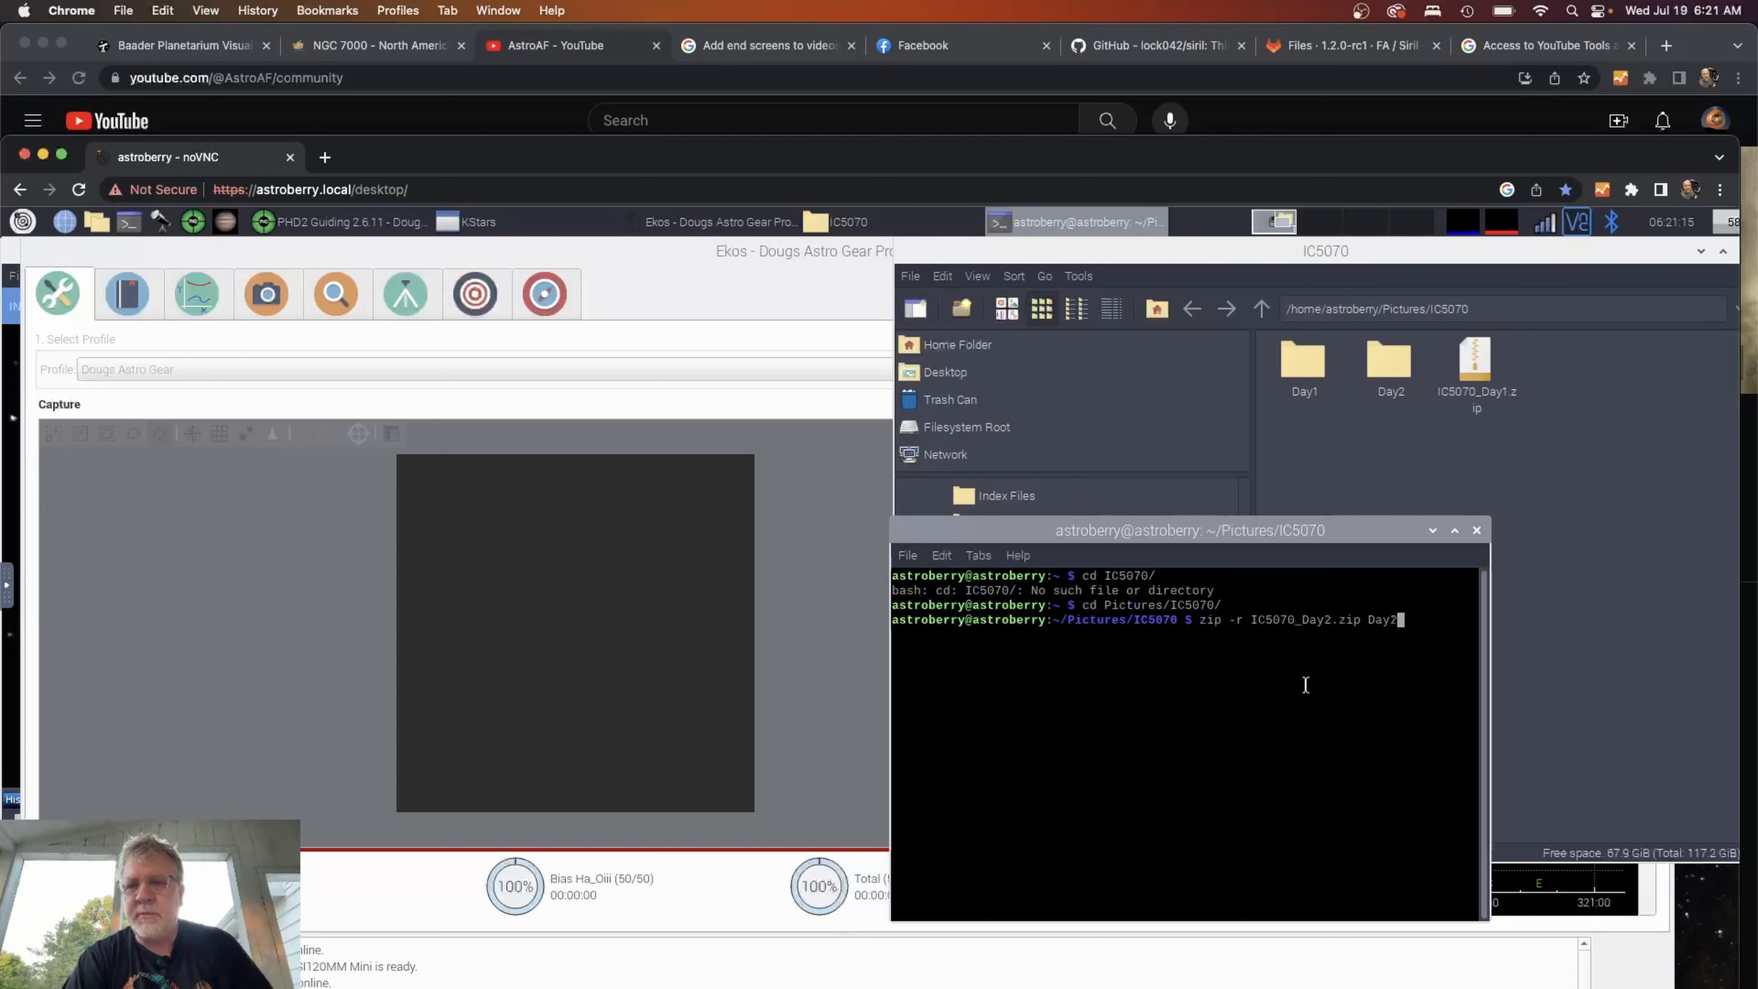
mouse_move(1370, 668)
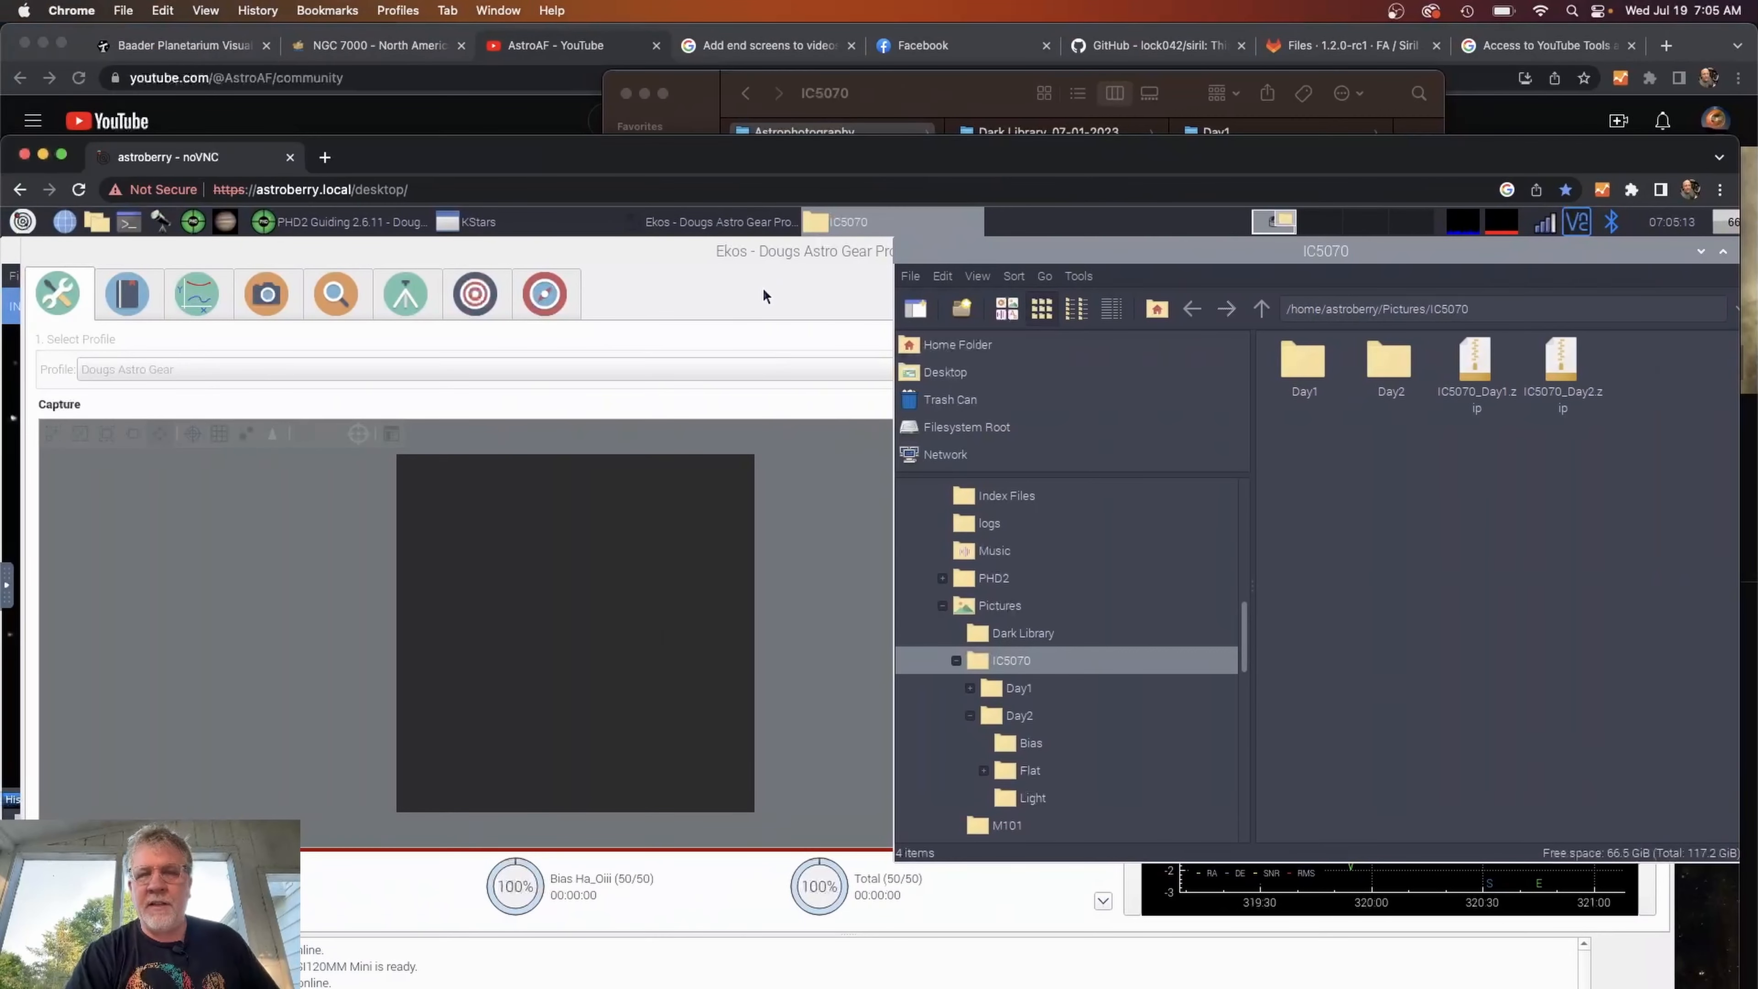
mouse_move(1329, 255)
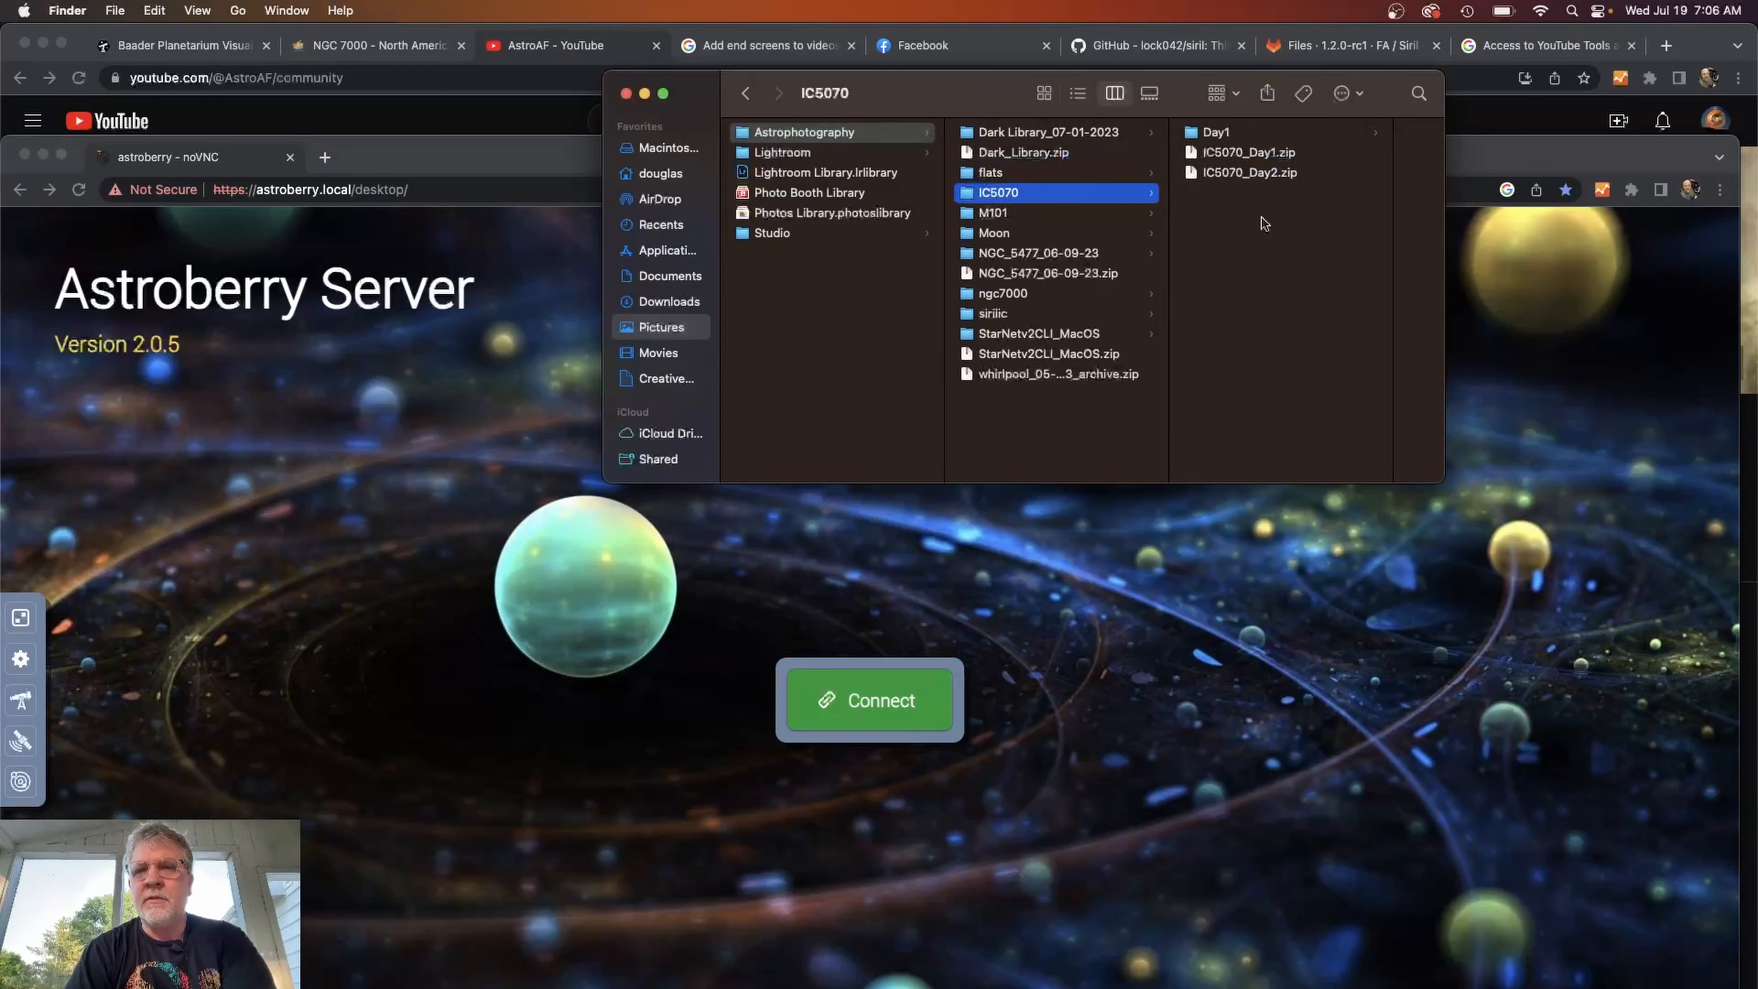
mouse_move(1233, 182)
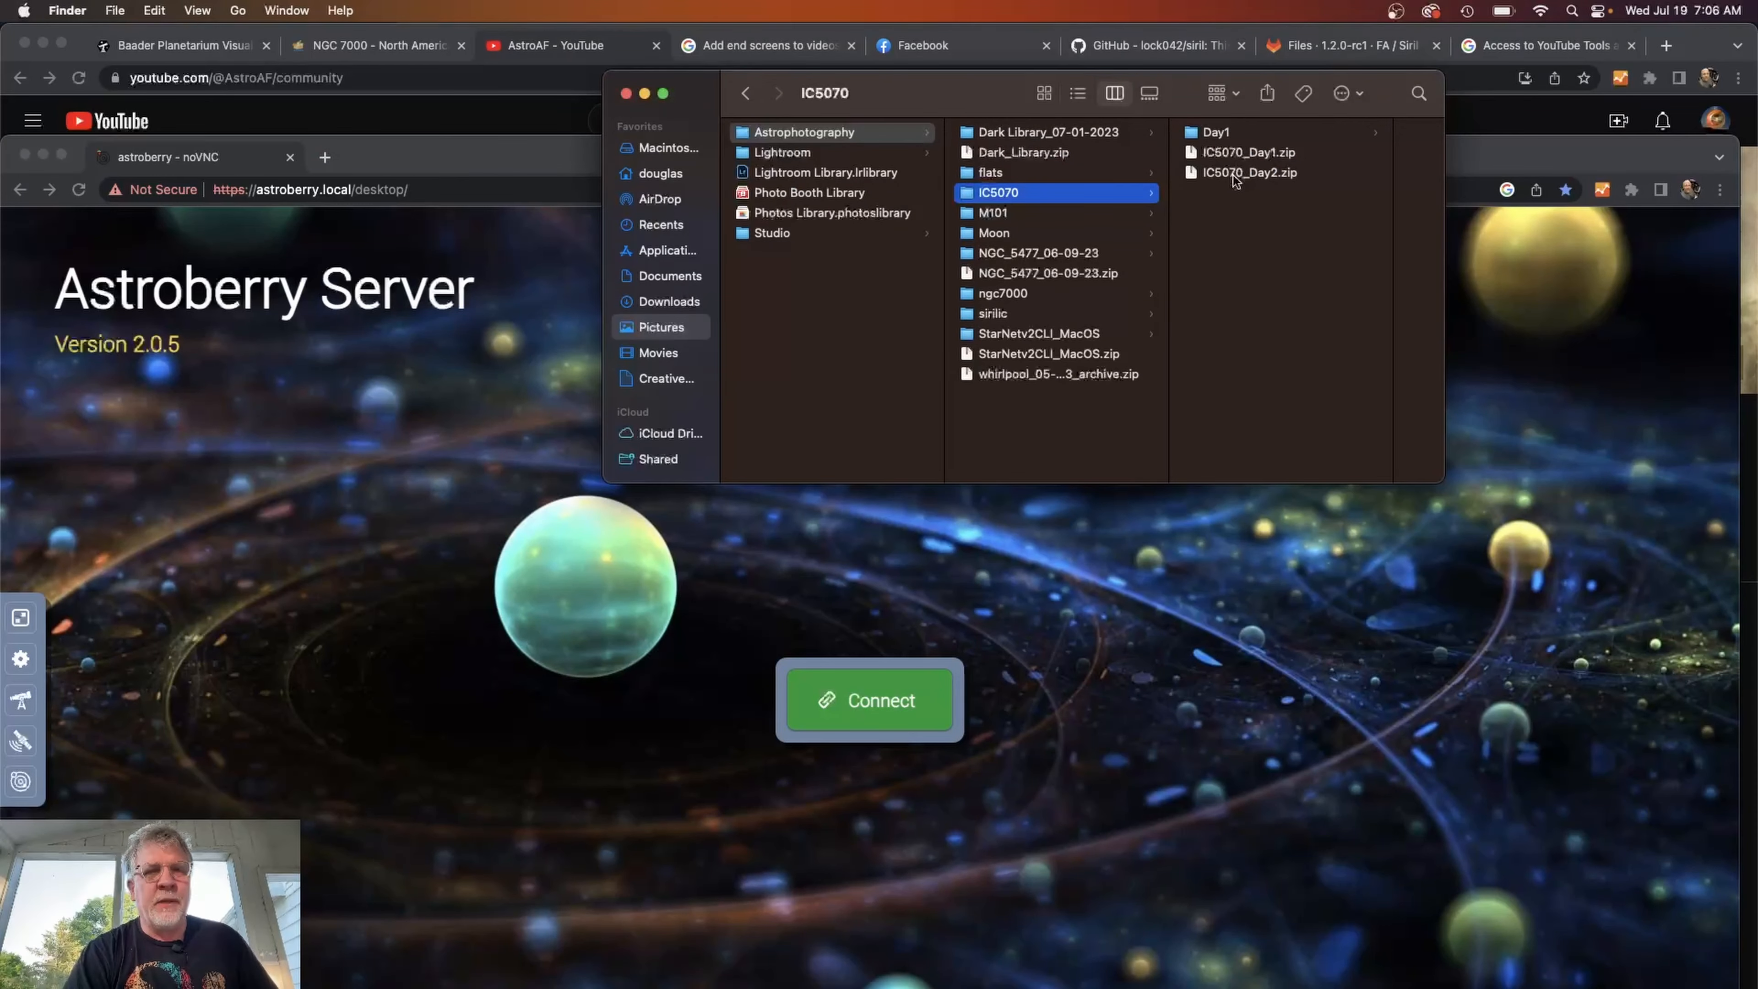
Extract IC5070_Day2.zip and rename its Light and Flat folders to lights and flats.
left_click(1248, 171)
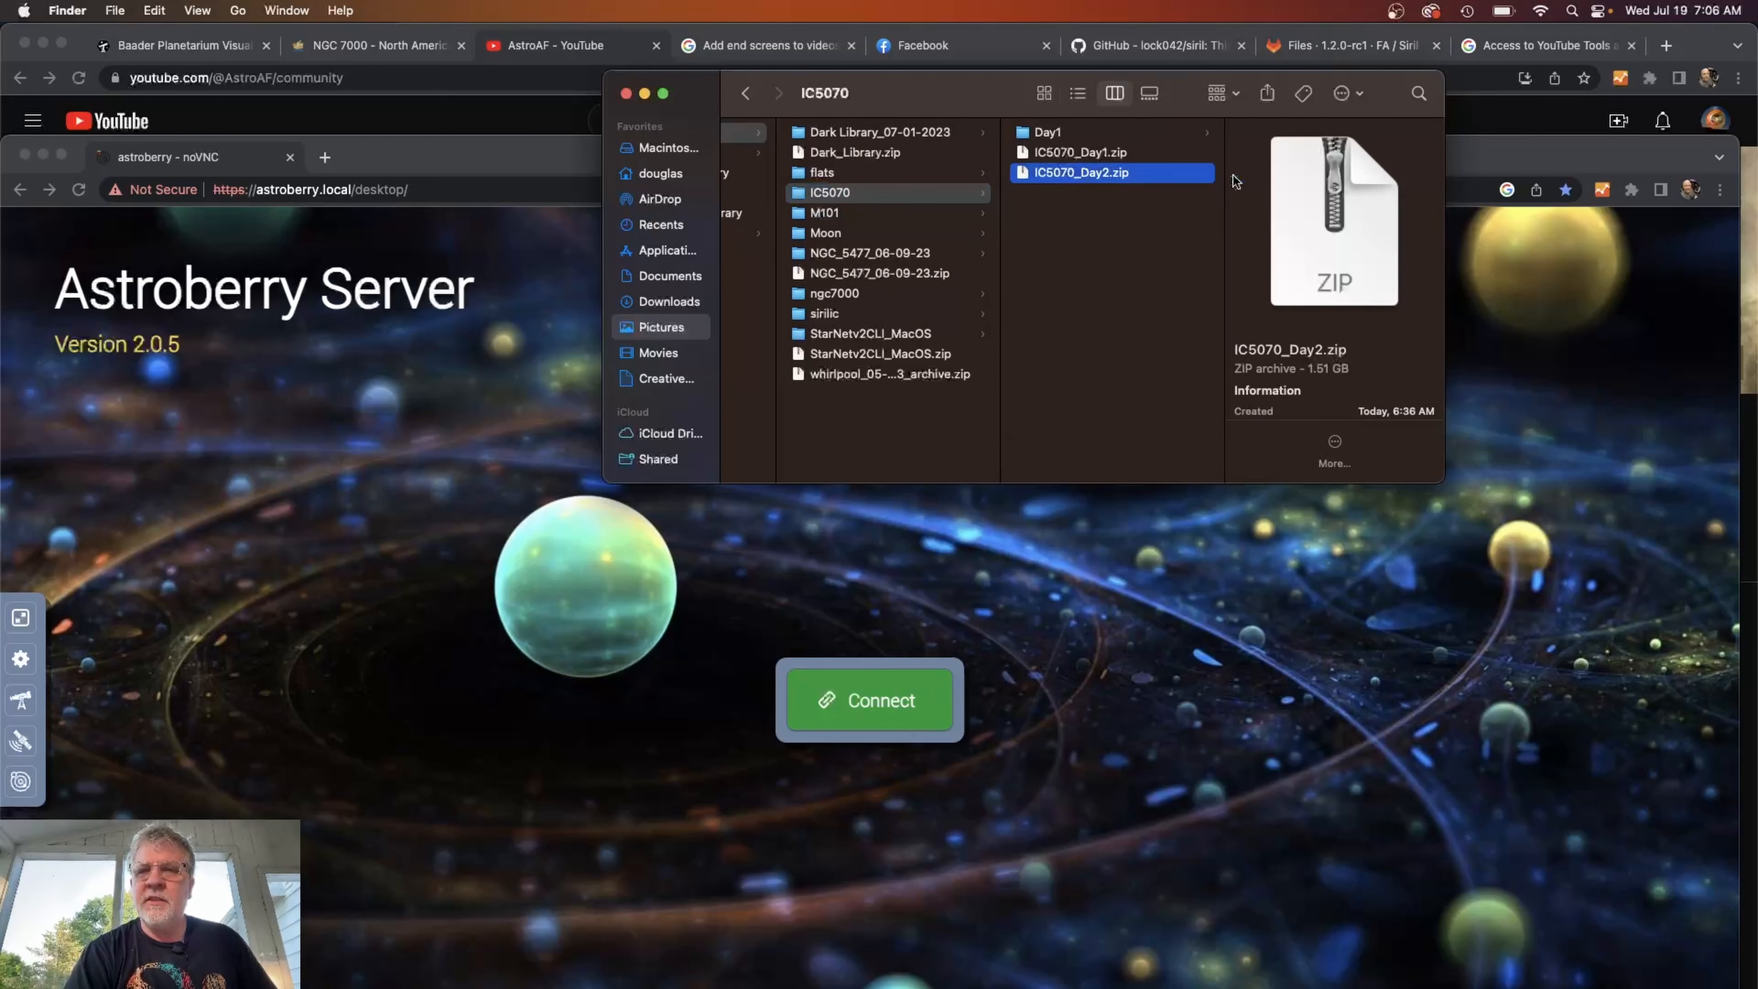
double_click(1079, 171)
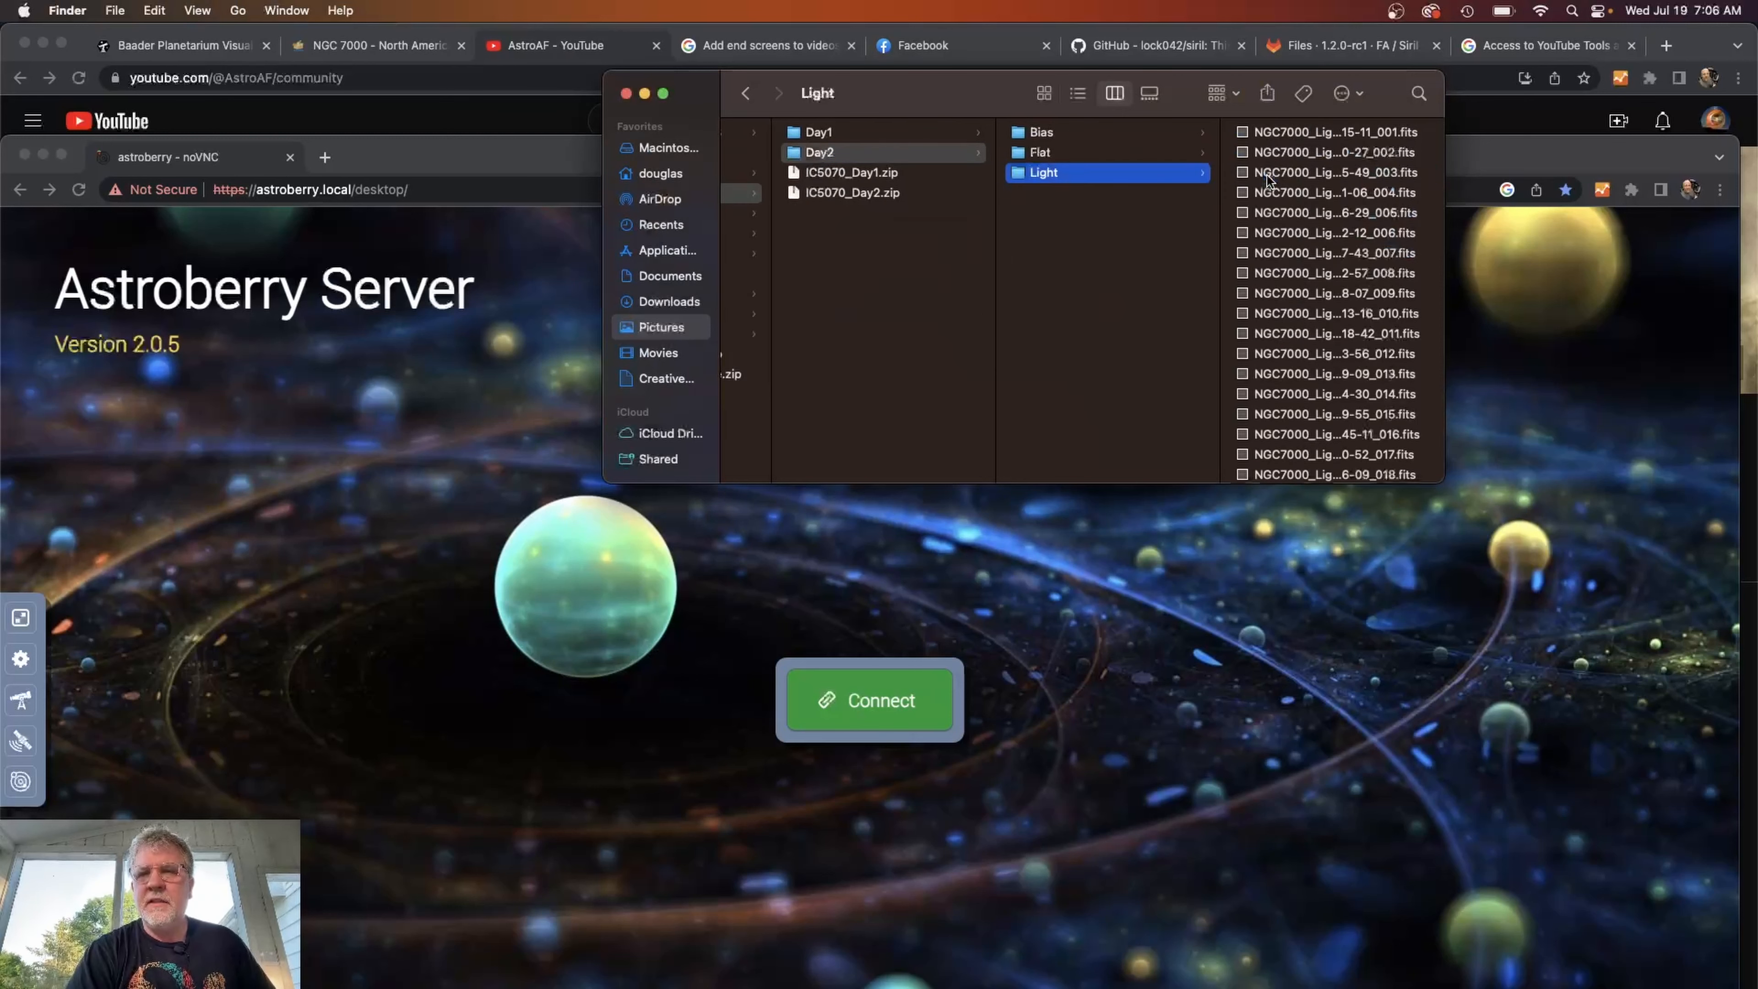
left_click(1113, 131)
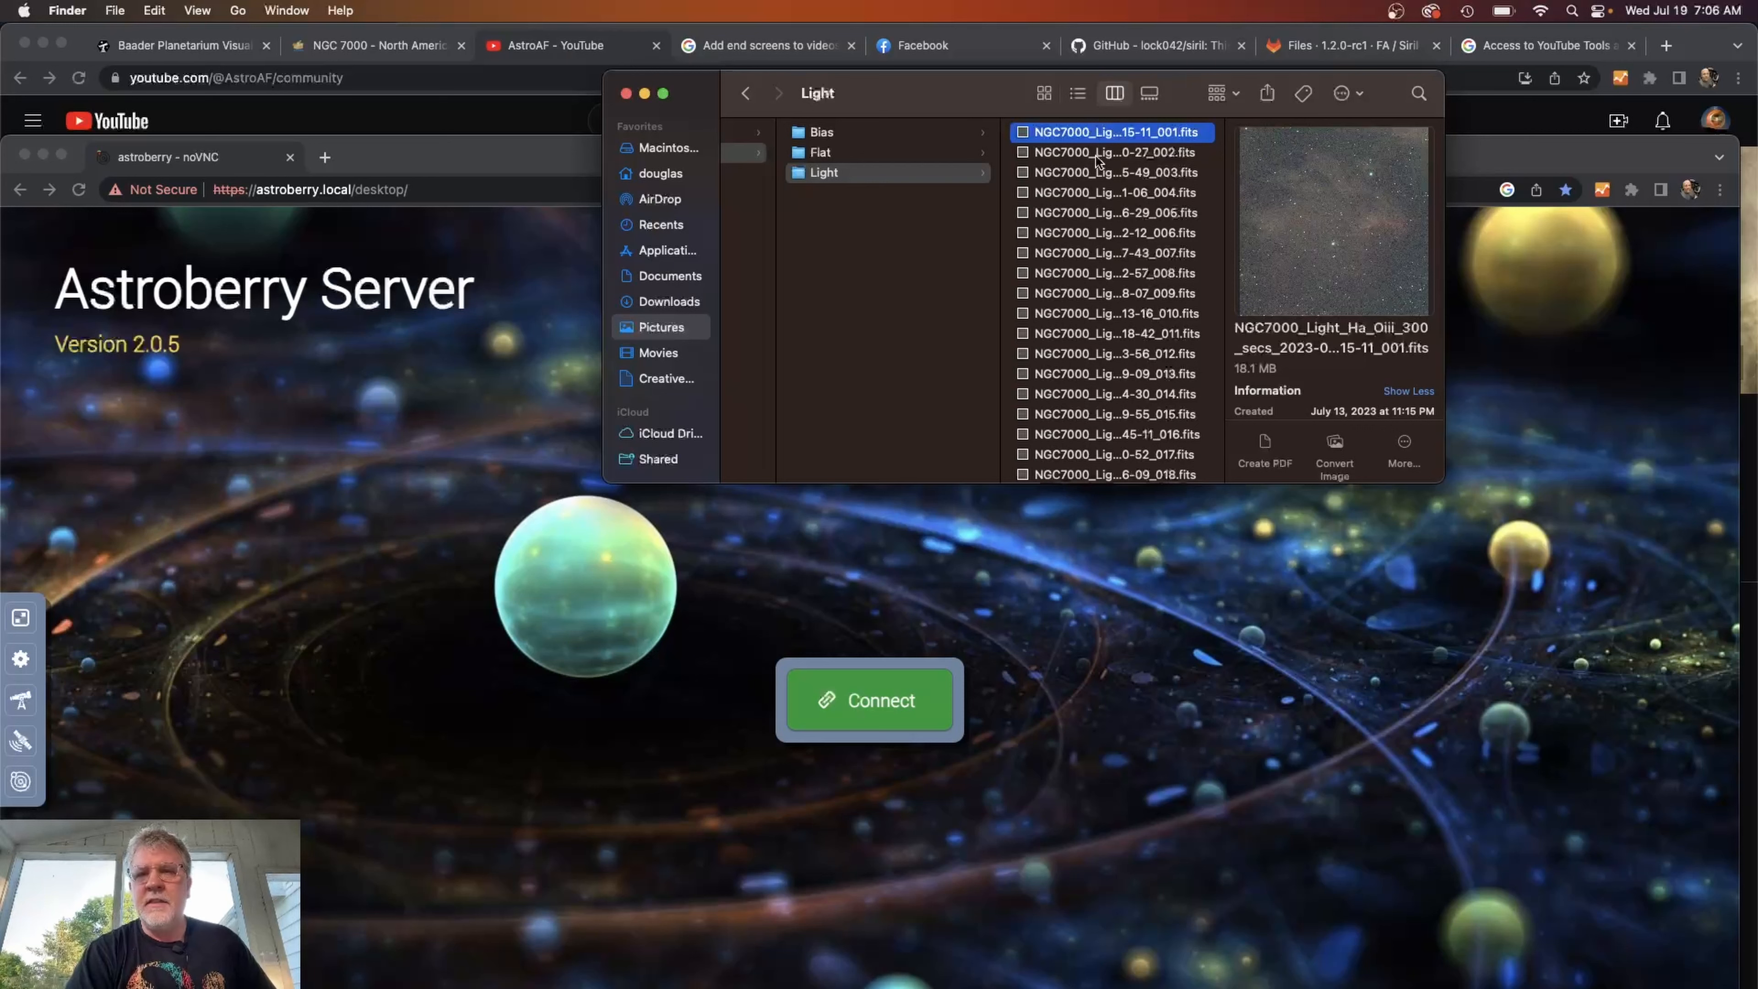
mouse_move(886, 272)
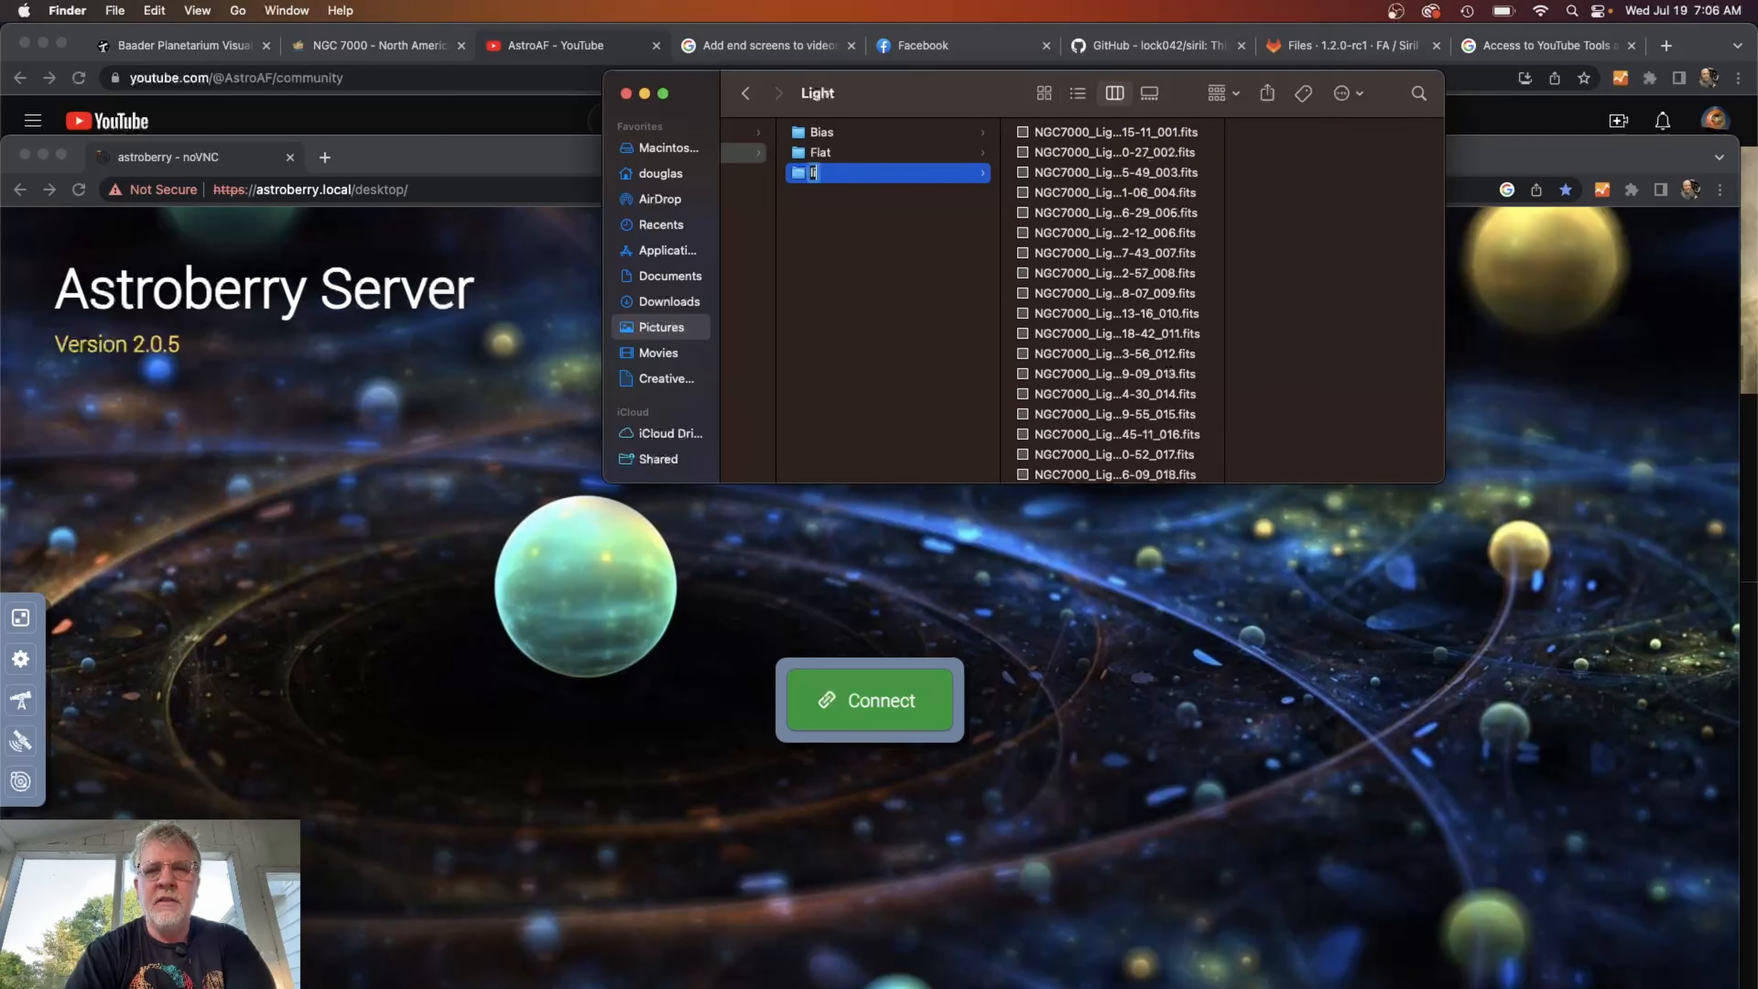
left_click(820, 153)
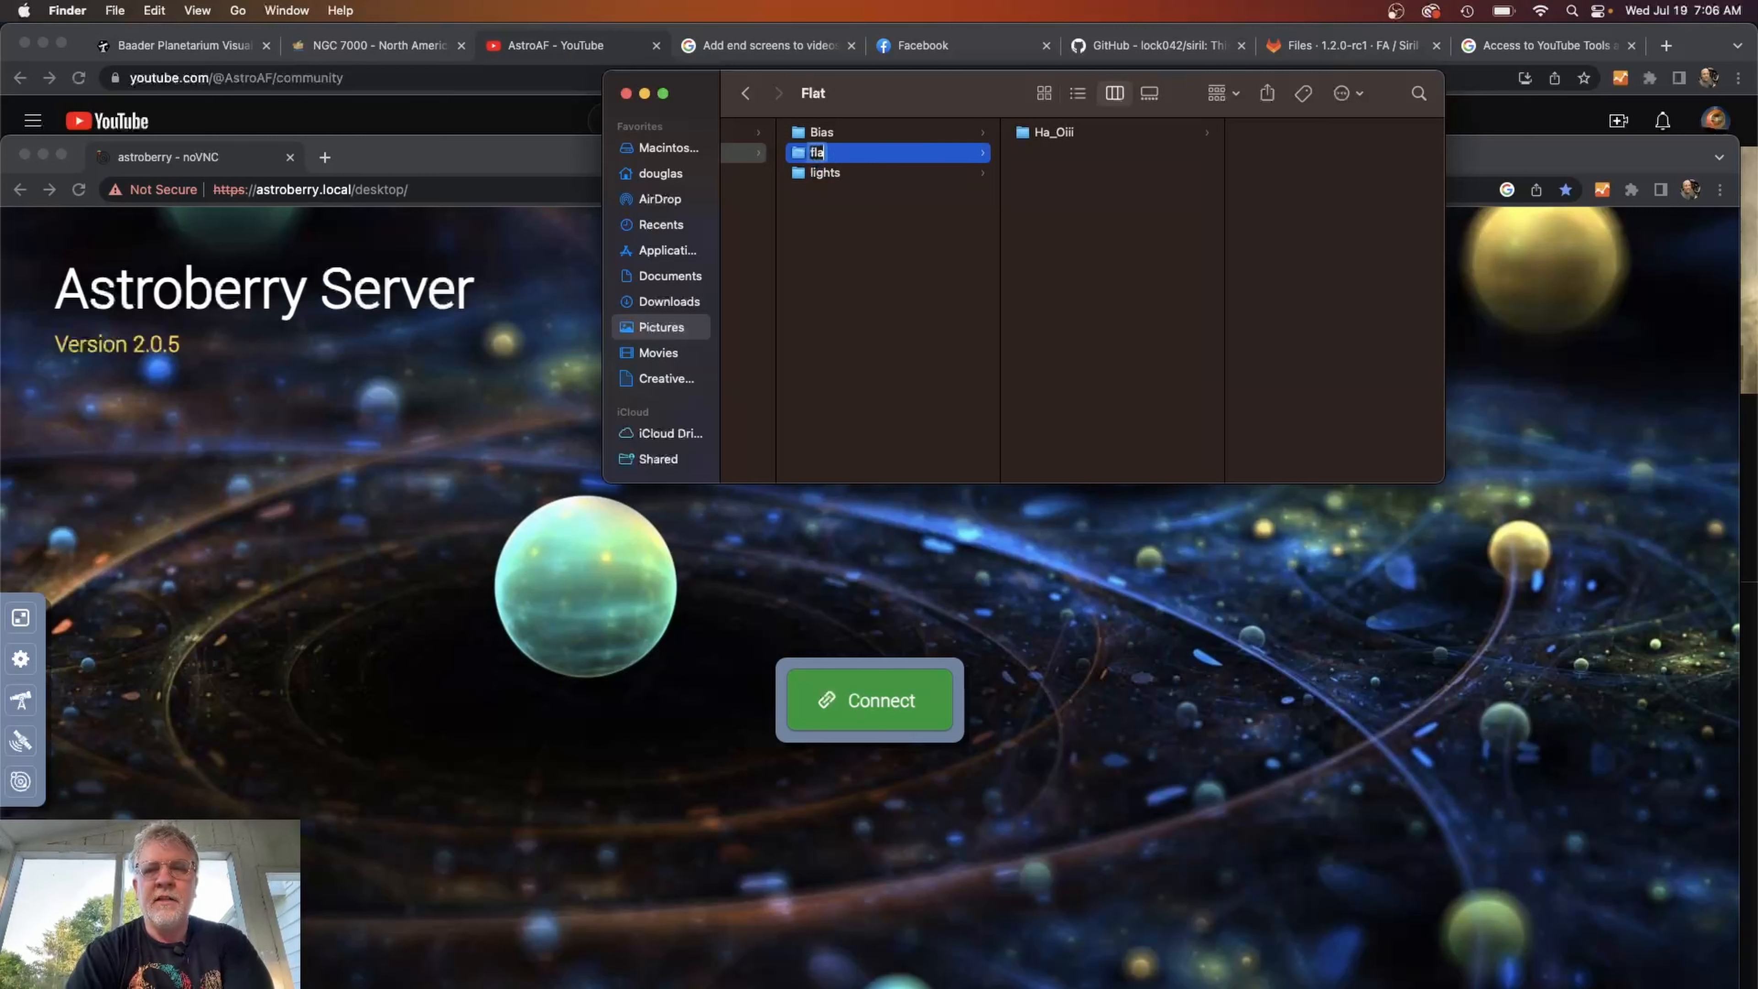
left_click(822, 131)
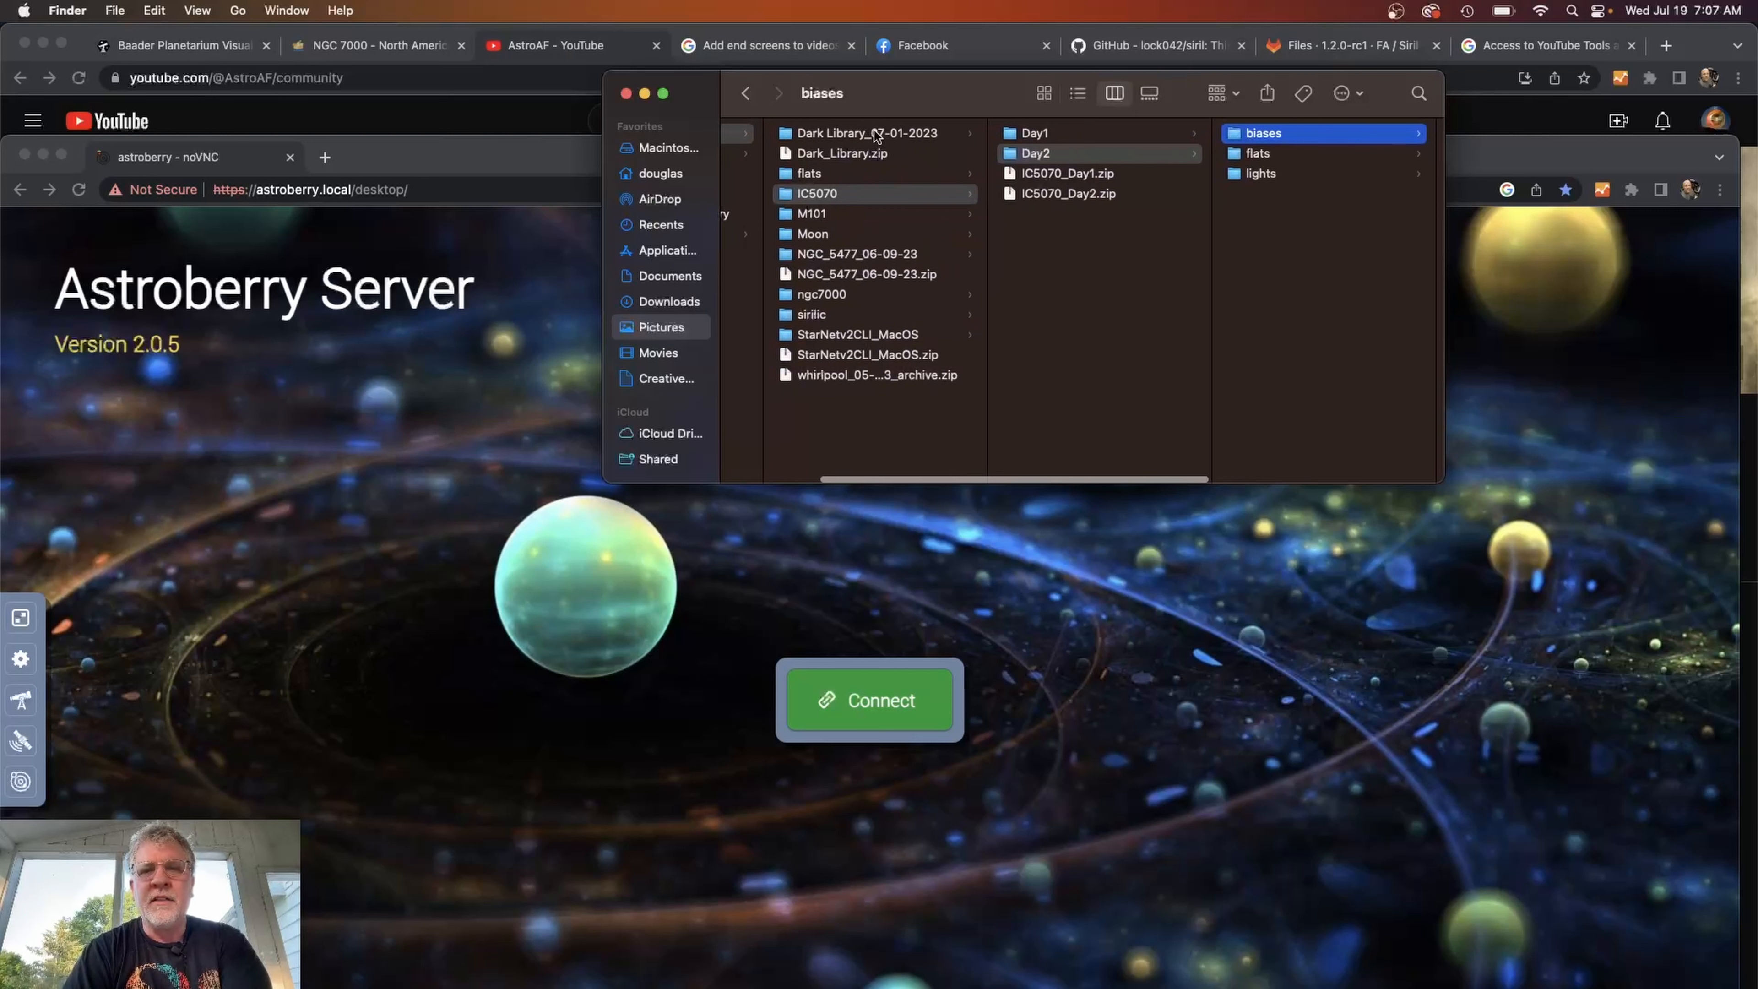
Select all dark frames in Dark_Library_07-01-2023 > 300sec_-10c.
left_click(865, 132)
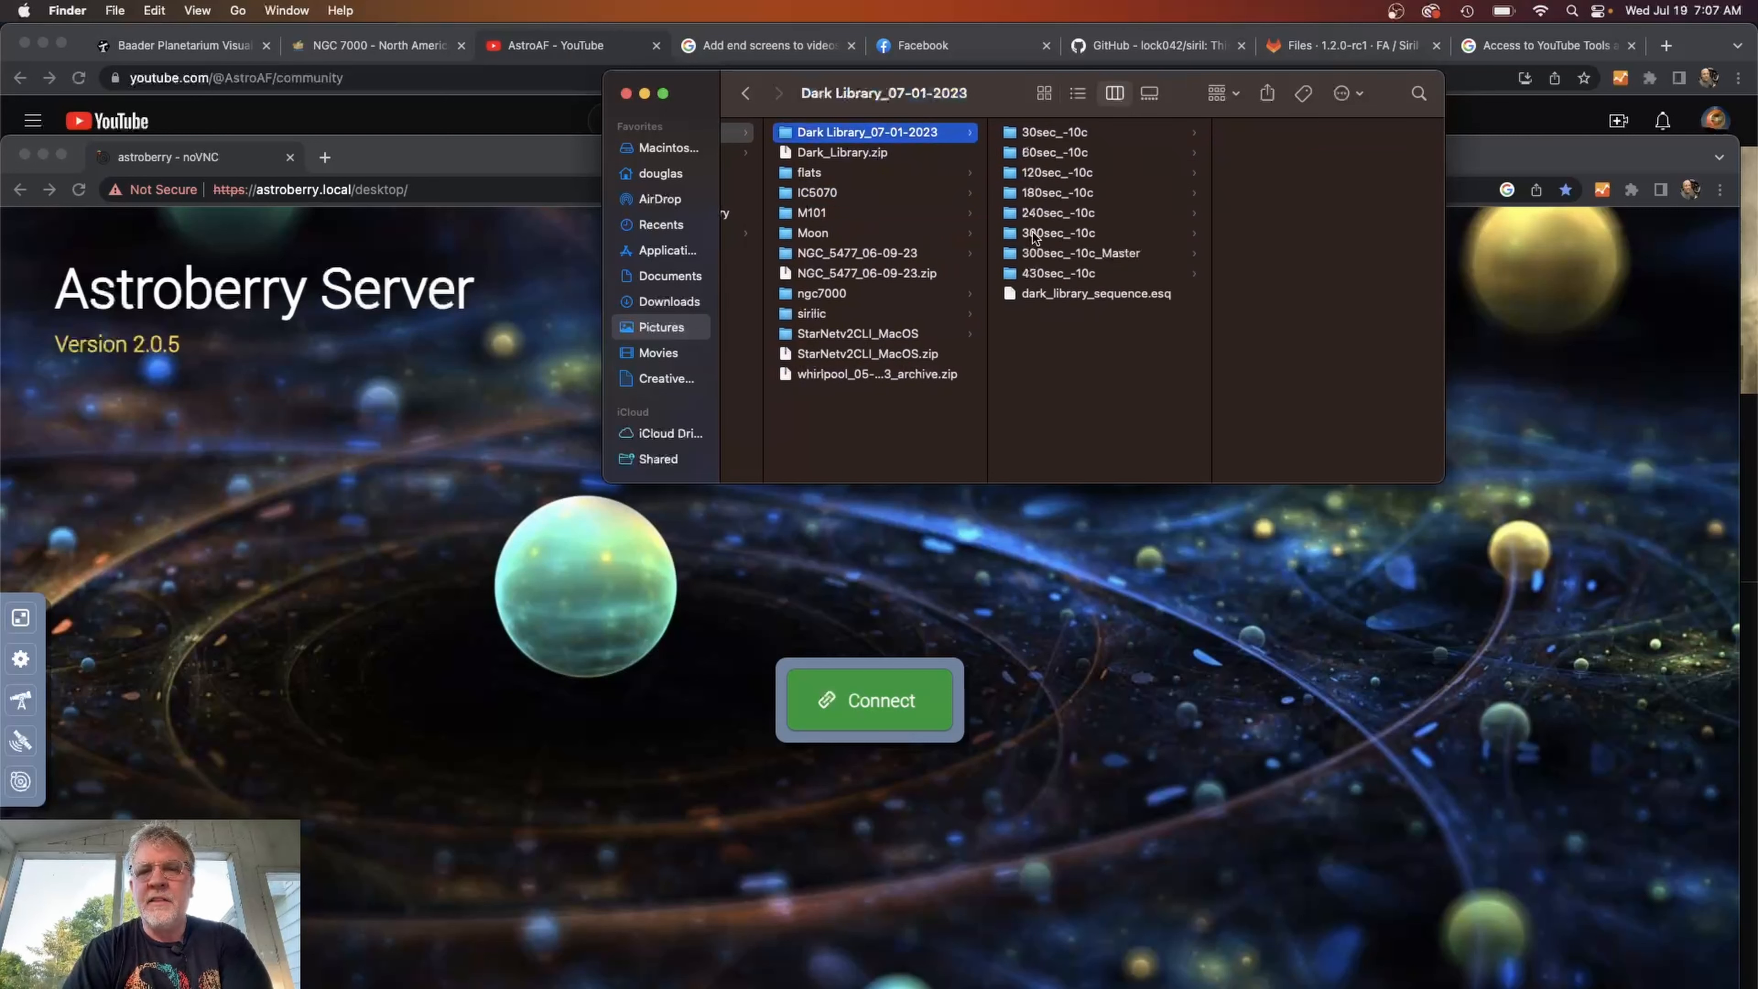
left_click(1056, 231)
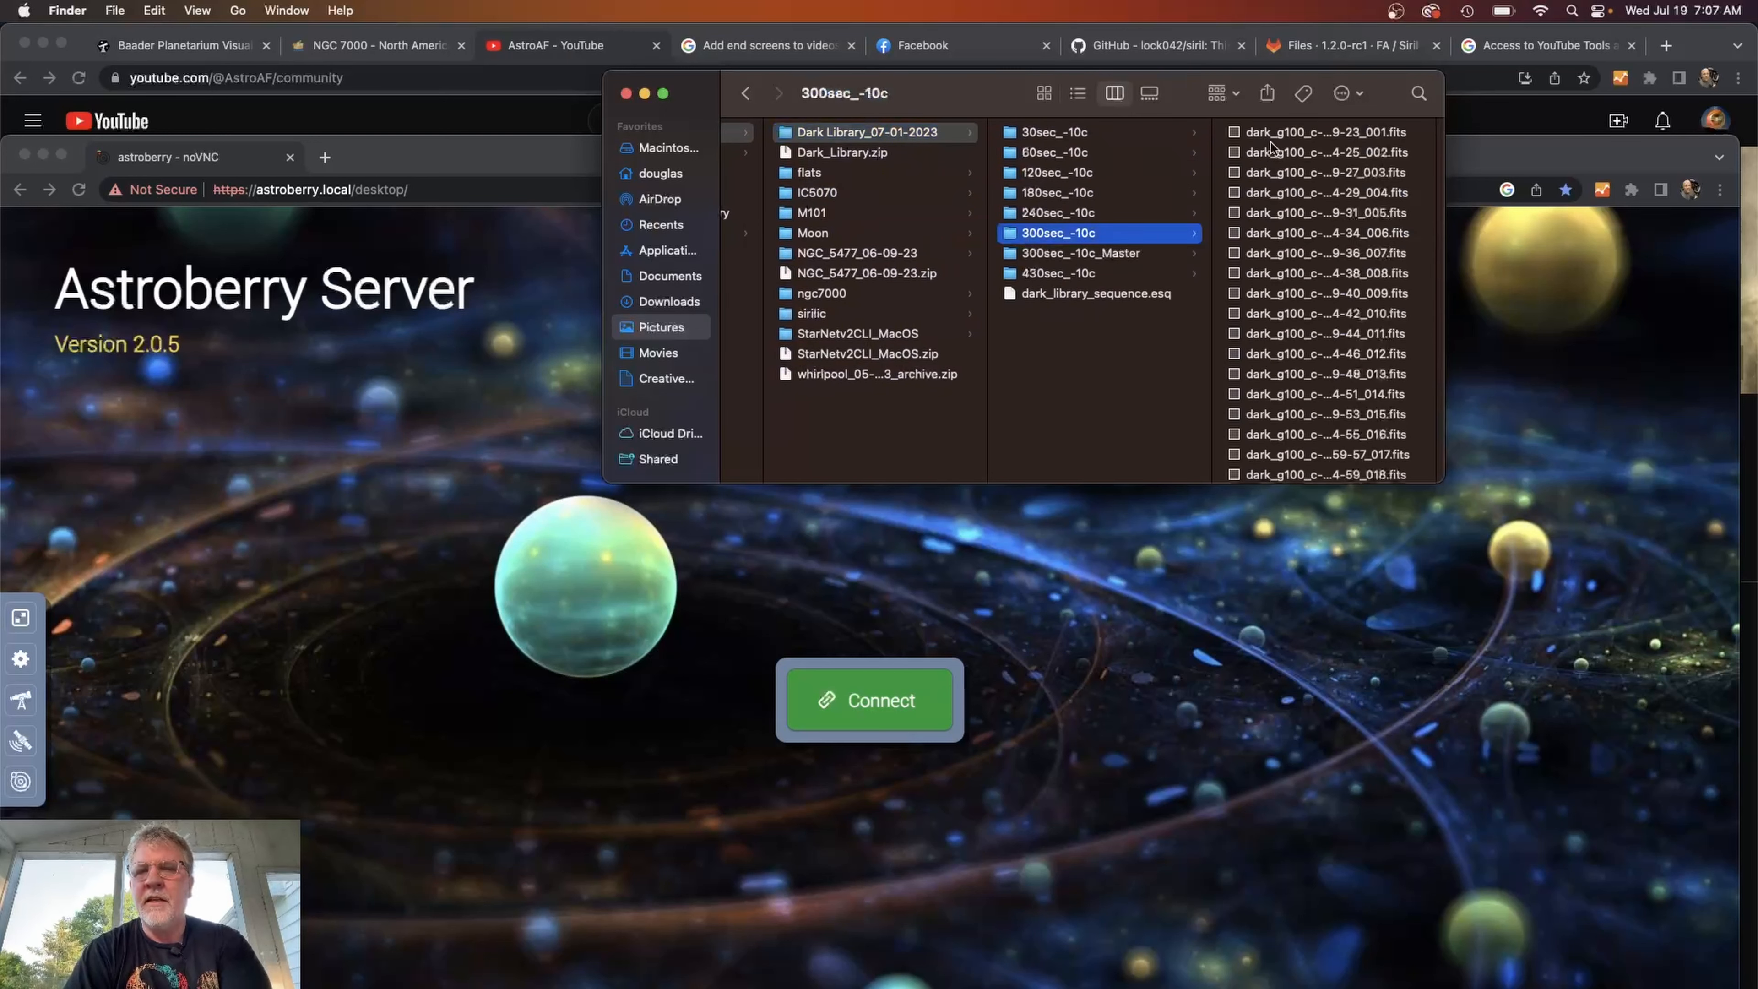
left_click(1325, 131)
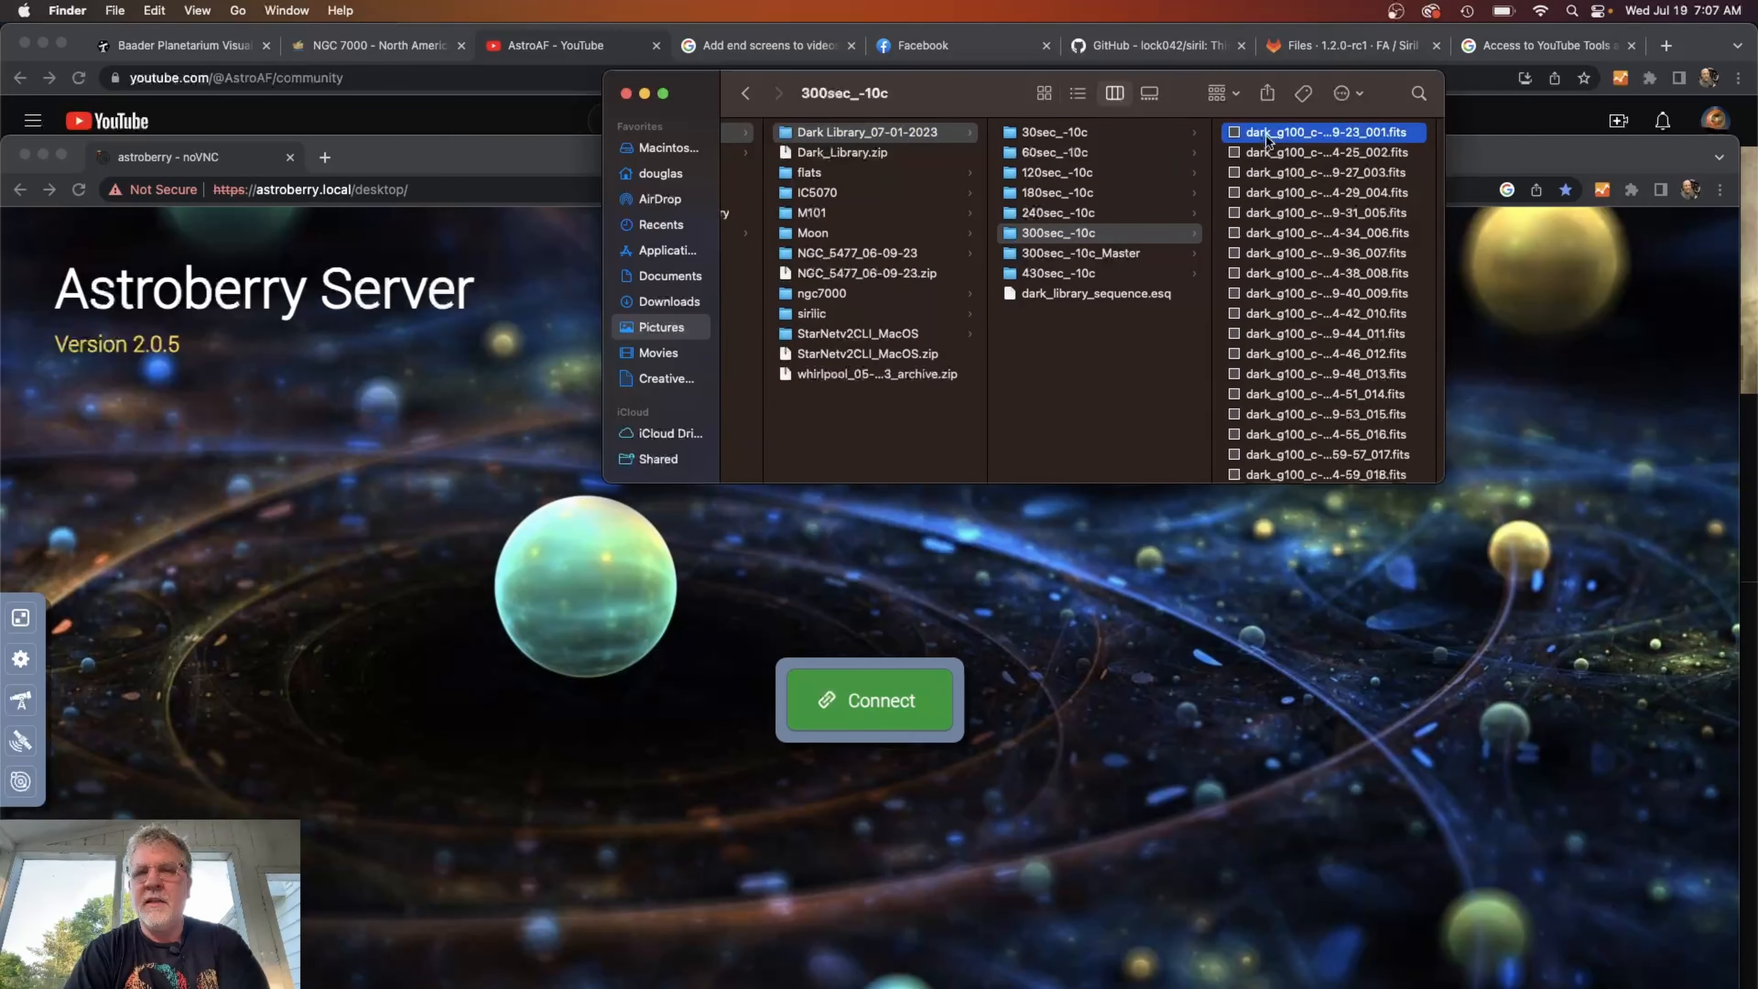
left_click(1325, 132)
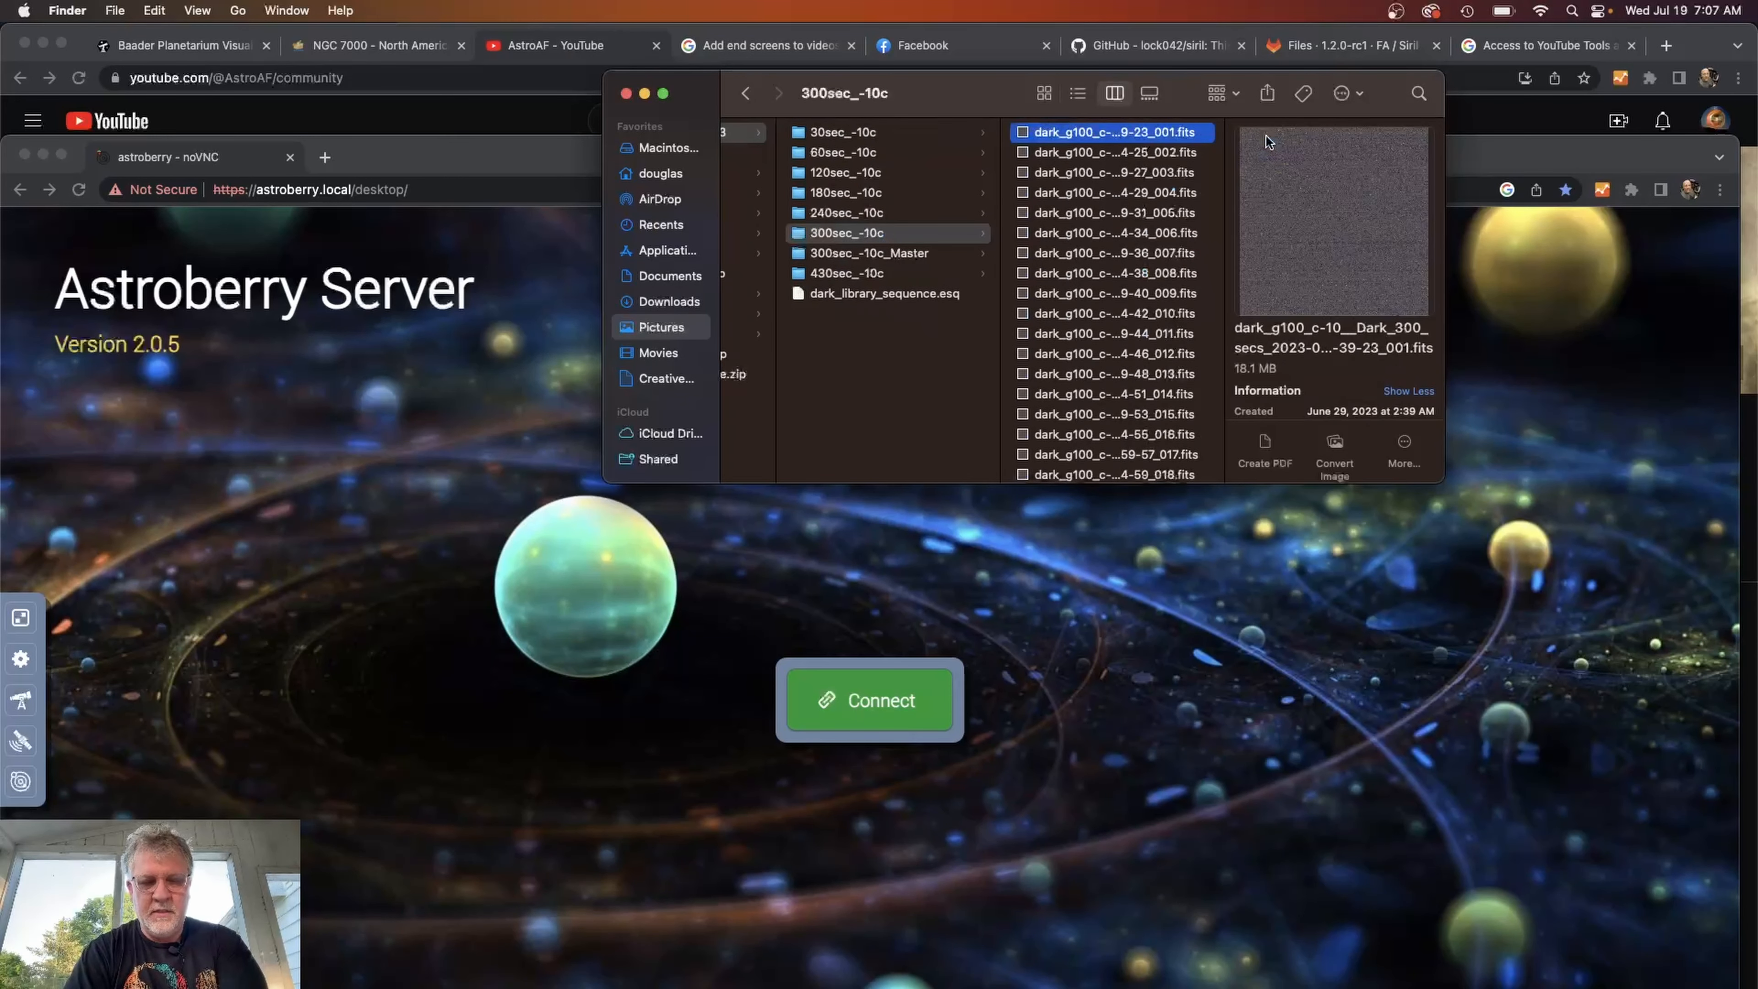
key("cmd+a")
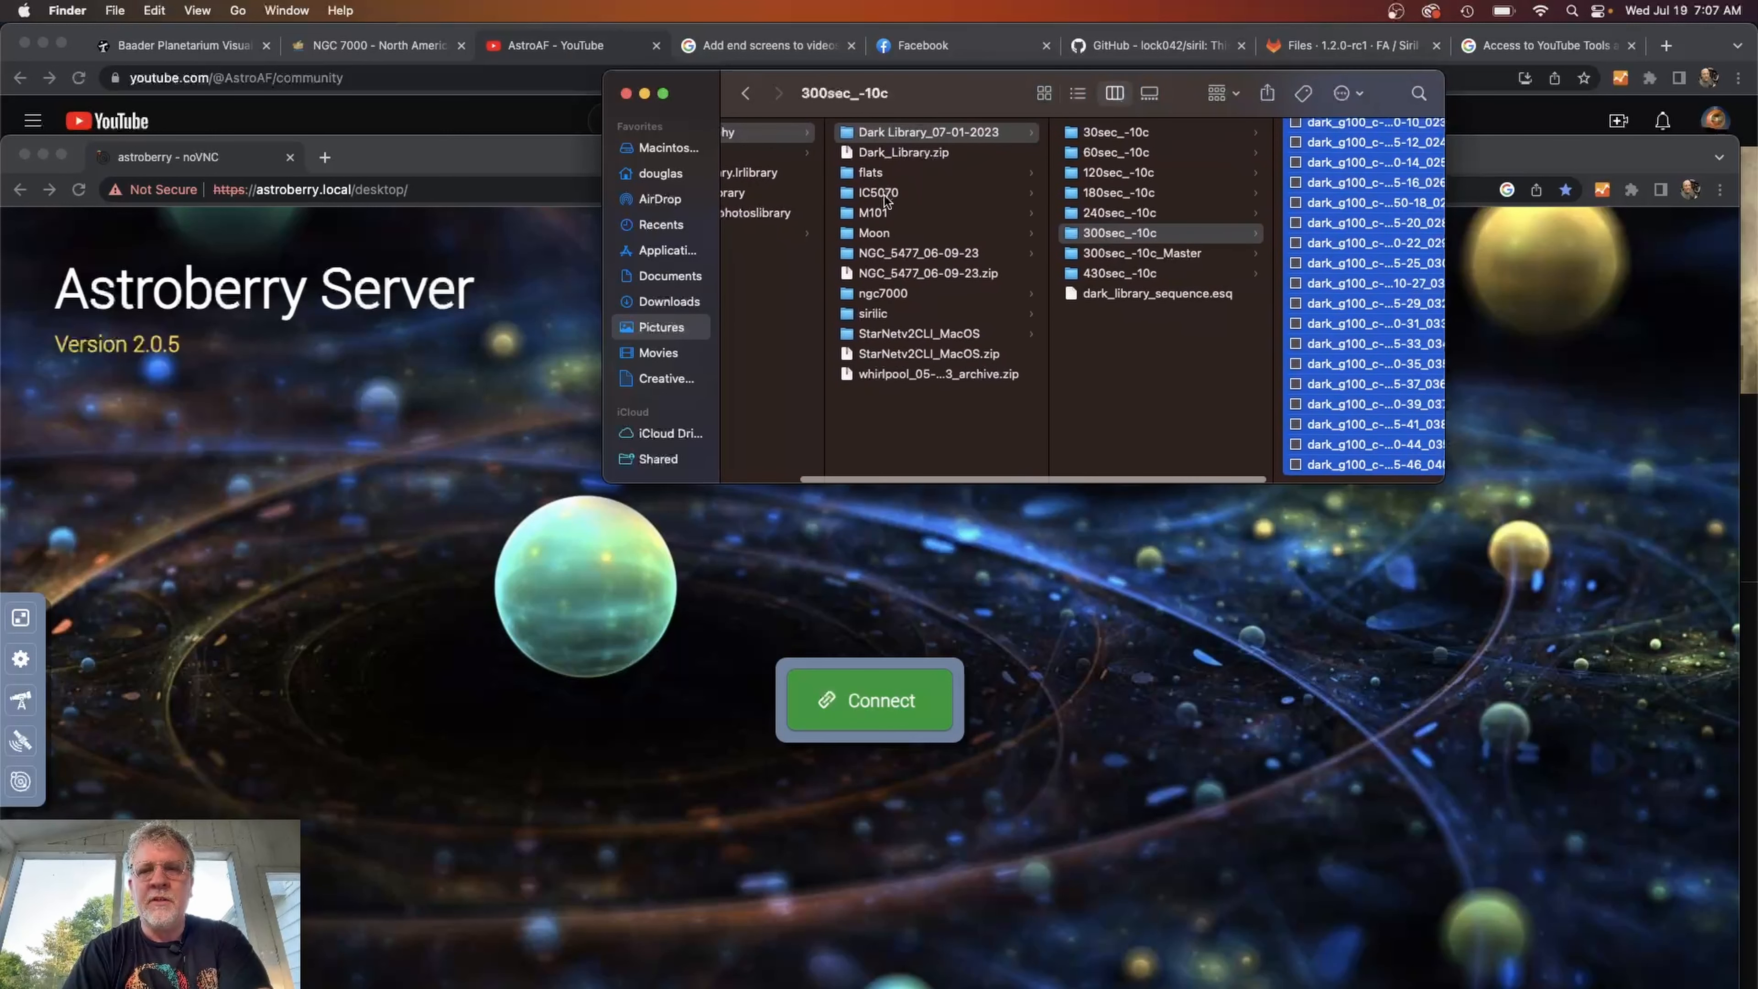
Create a new folder named darks inside Day2.
left_click(878, 192)
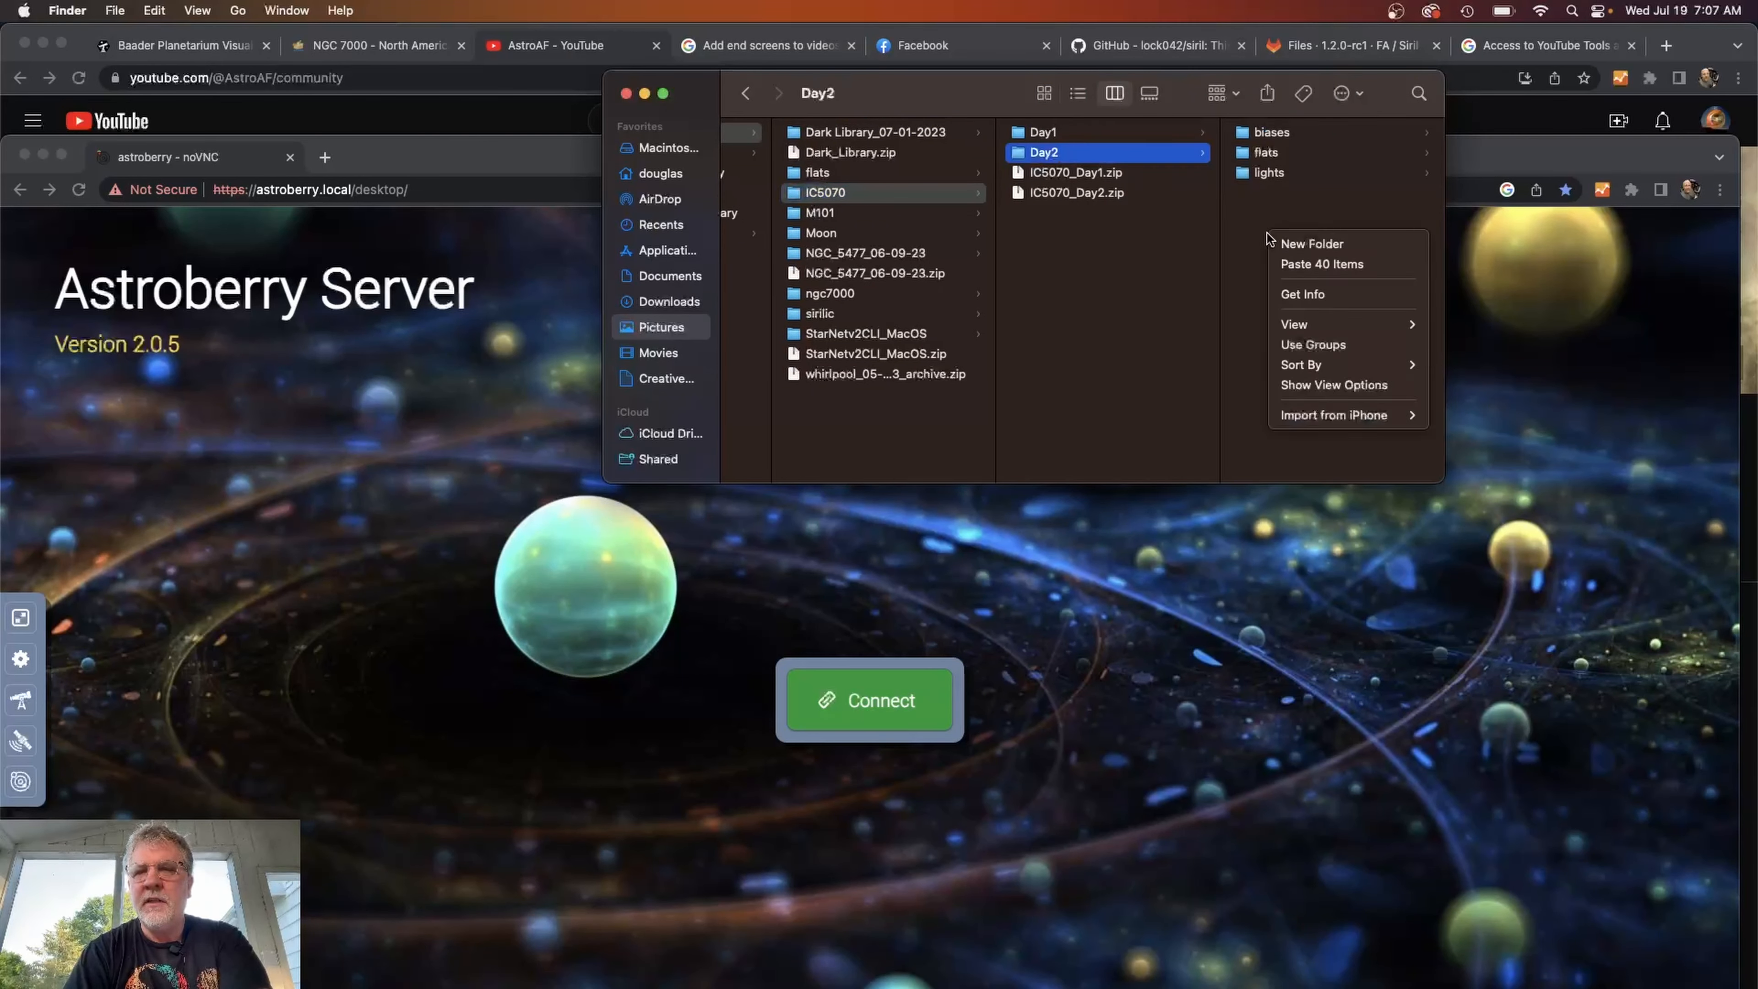
left_click(1311, 244)
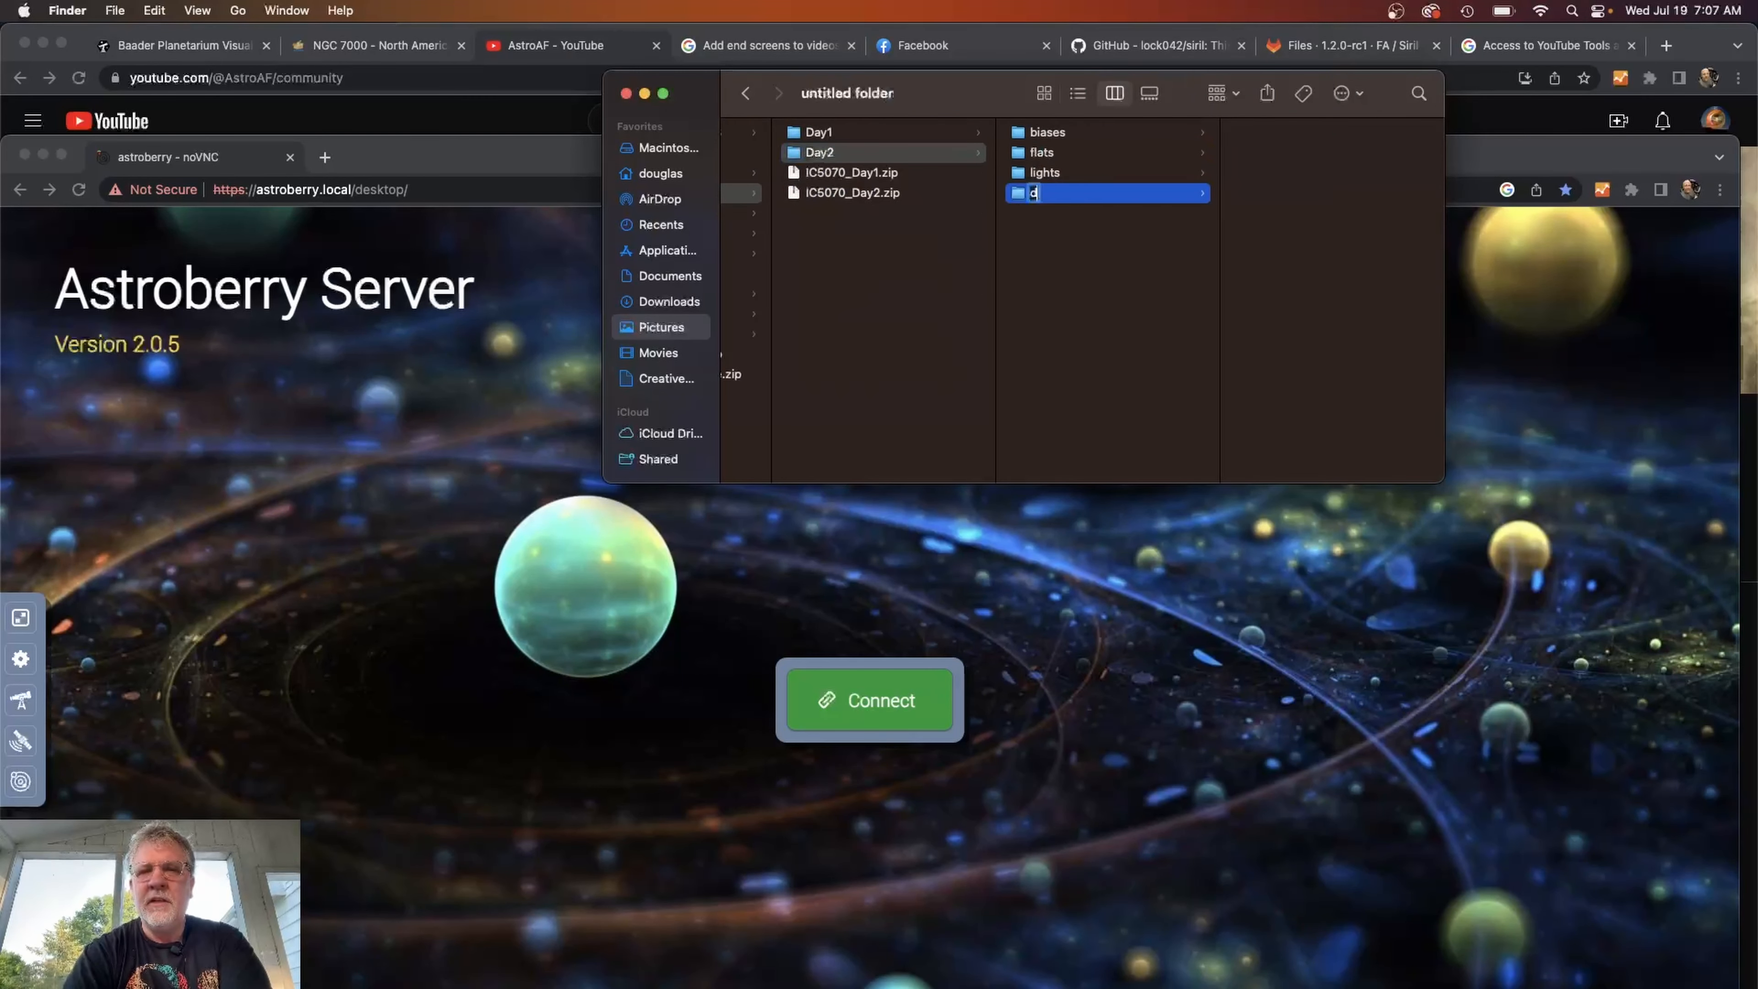
type("arks")
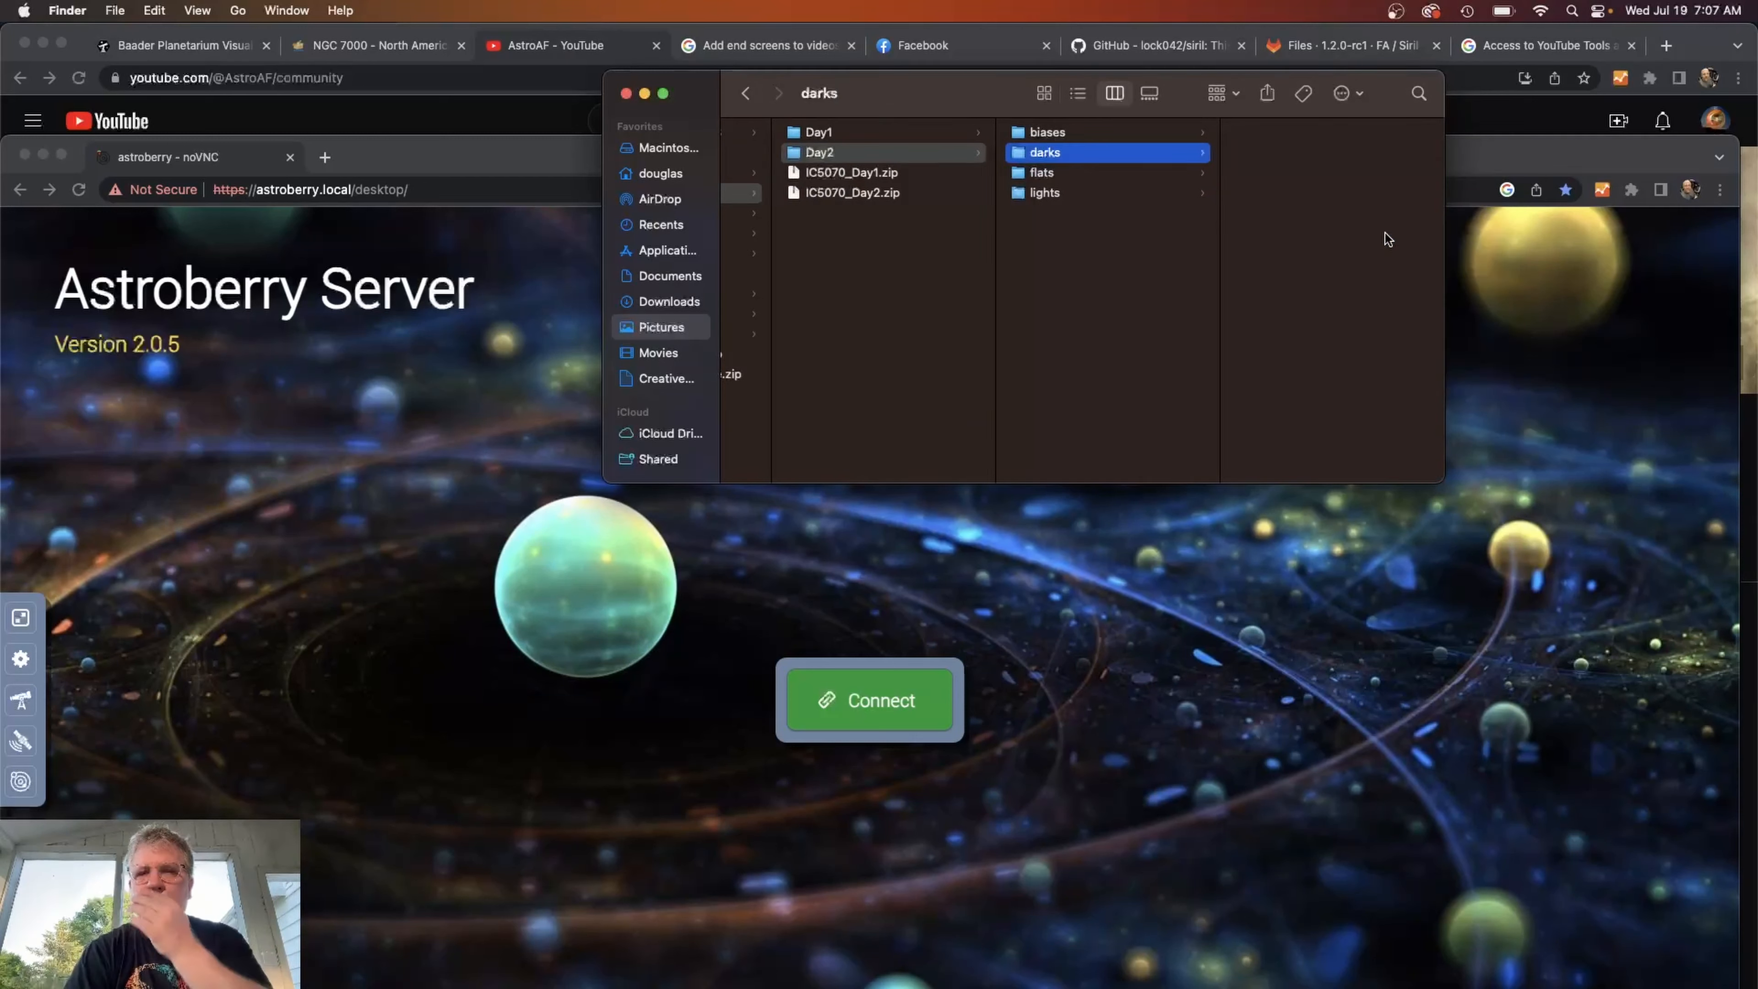
left_click(1044, 151)
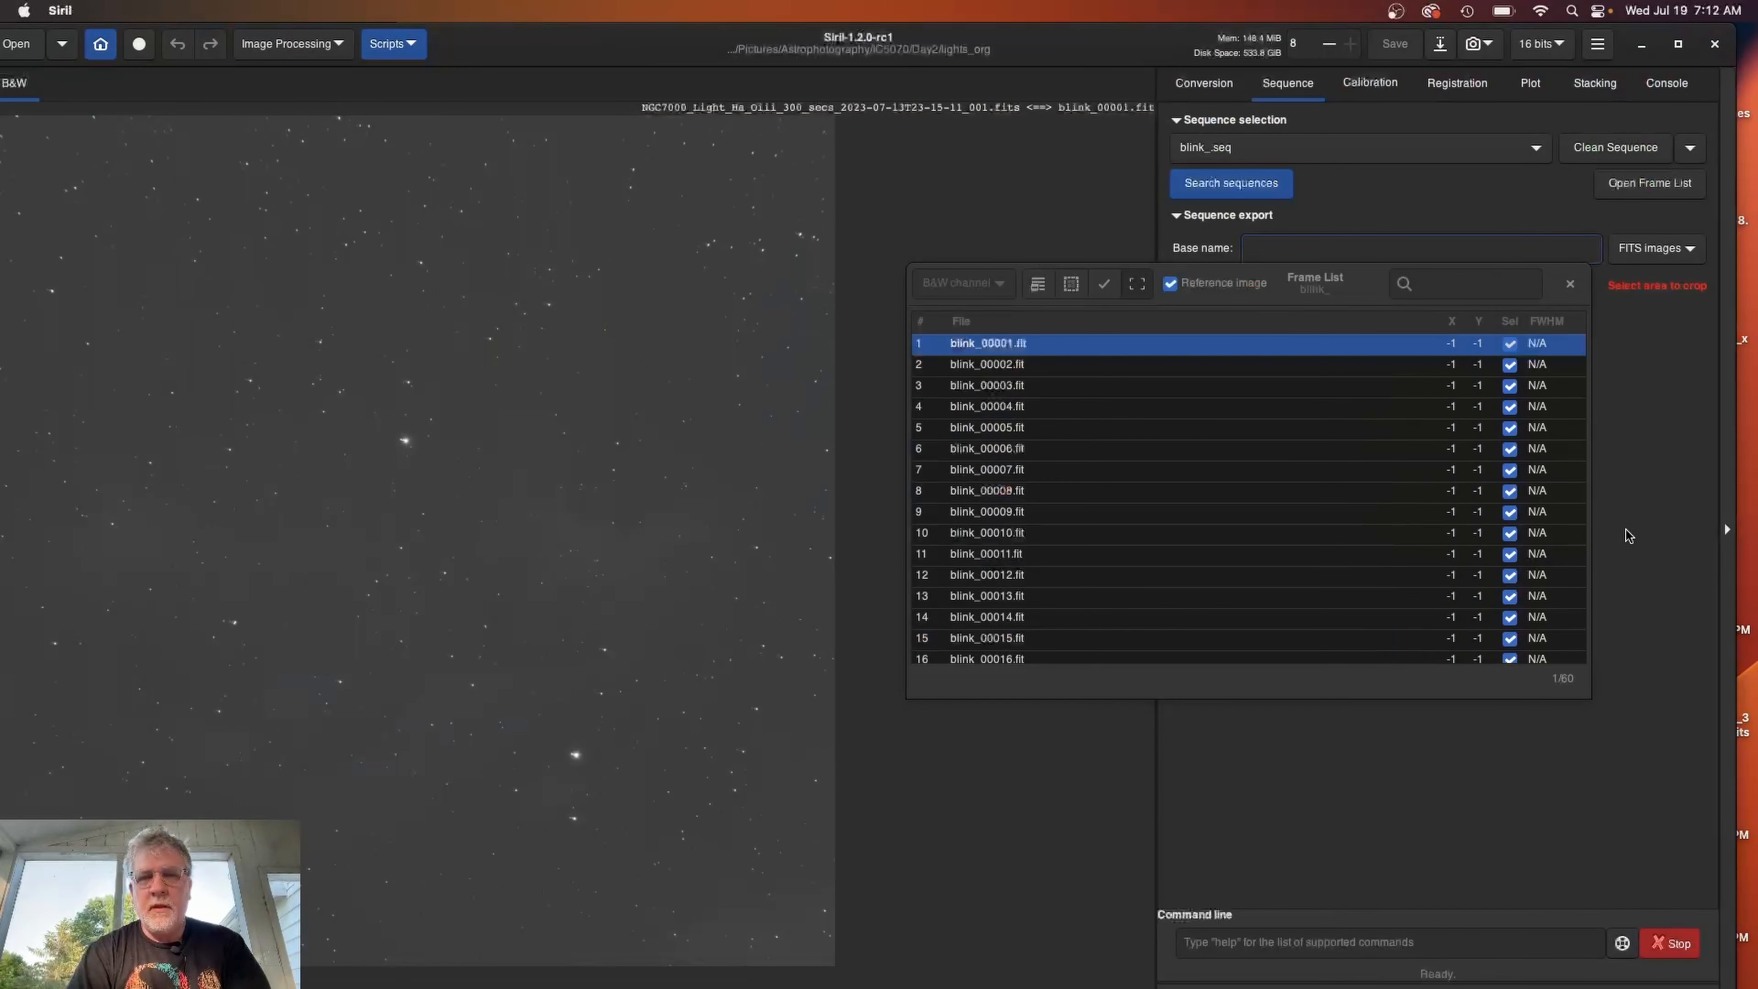
Step through the blink_seq frames until the trailed bad frame 44 appears.
left_click(1419, 249)
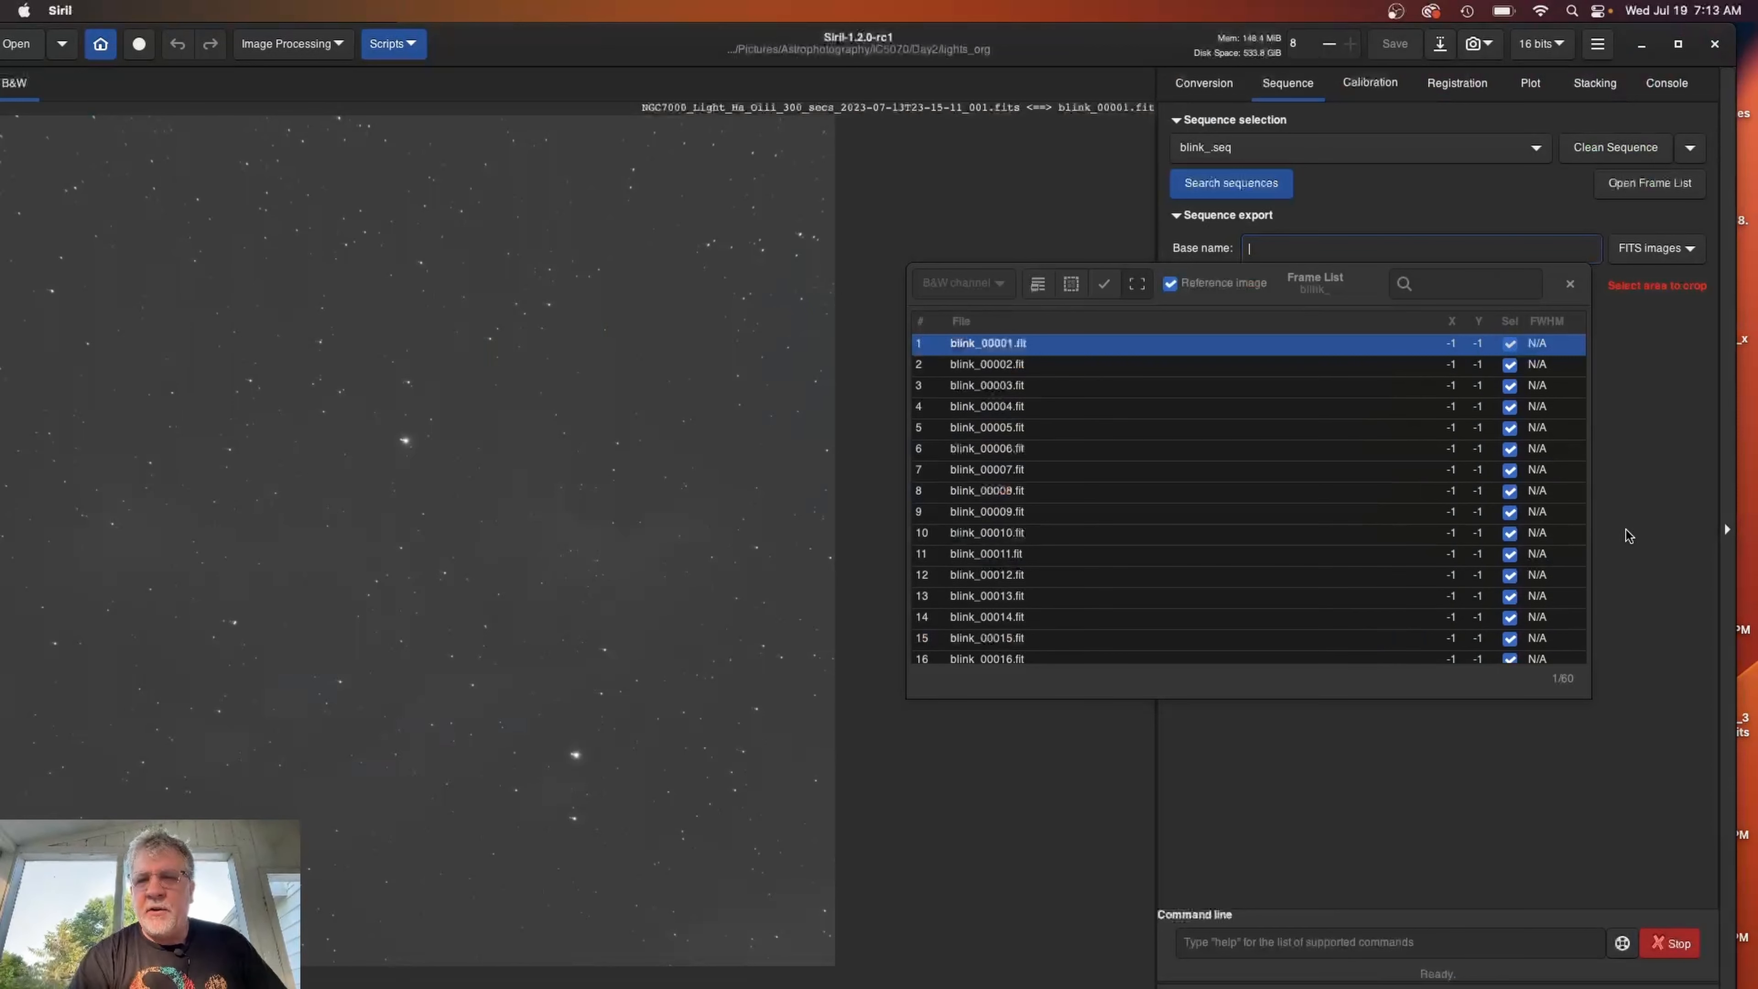
mouse_move(1110, 353)
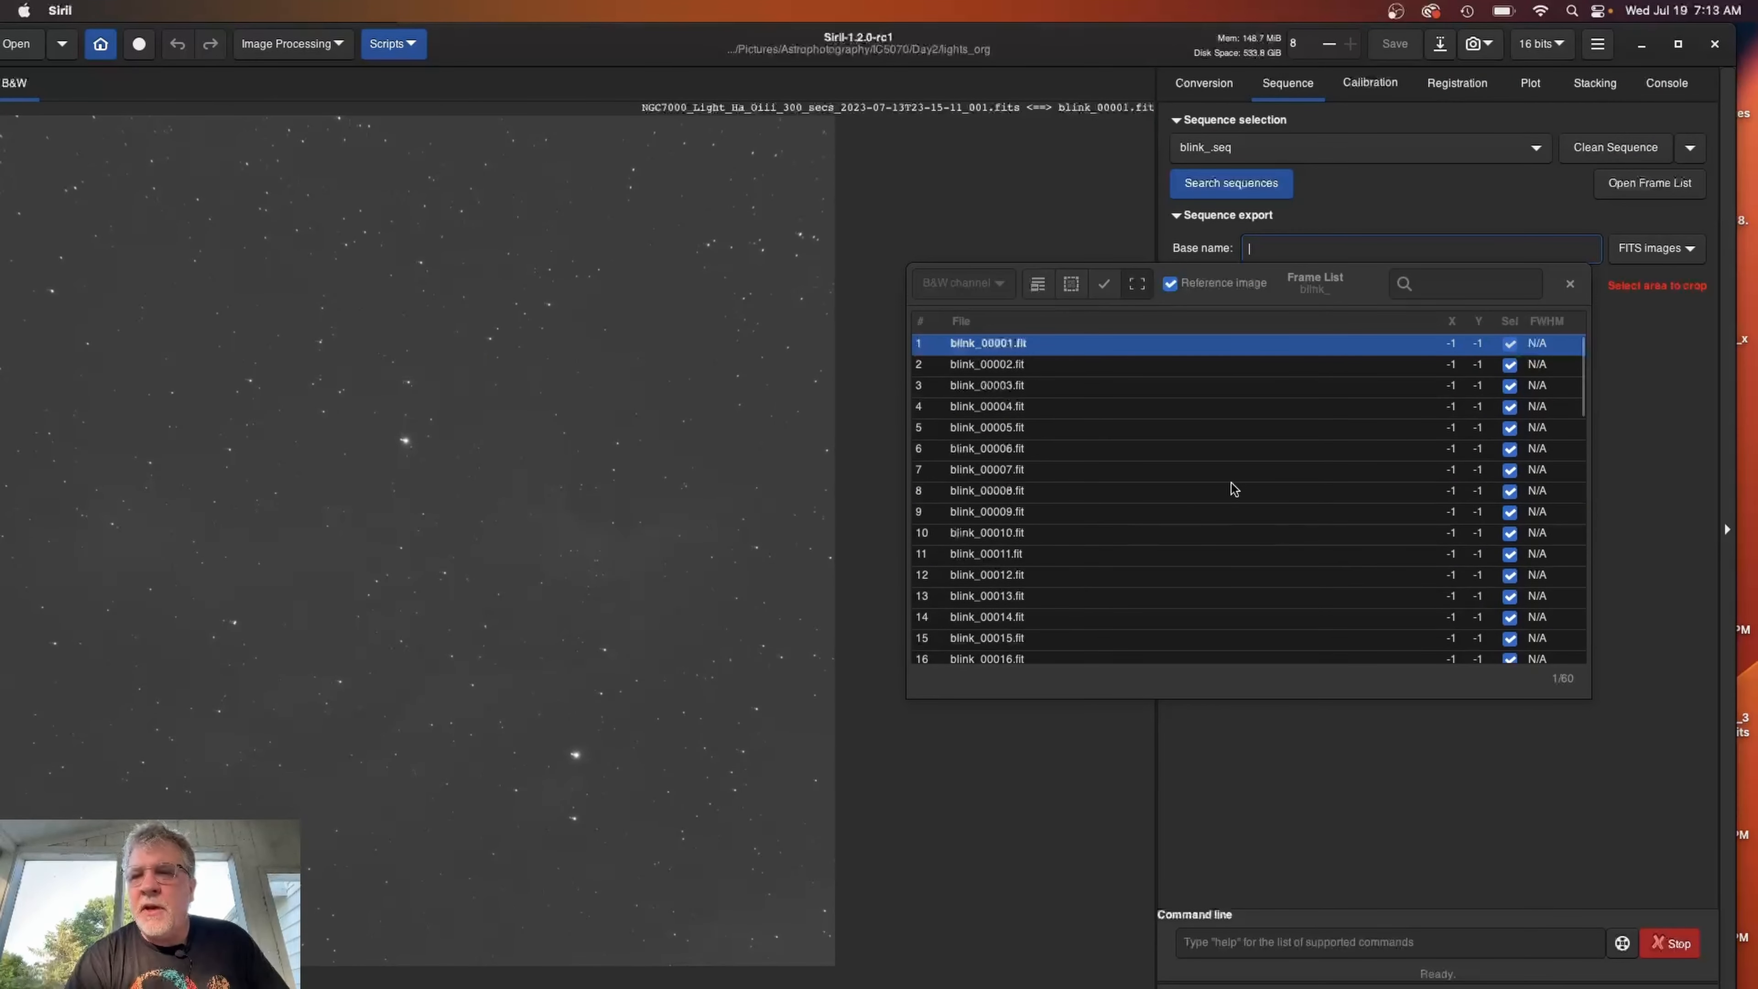
mouse_move(1233, 488)
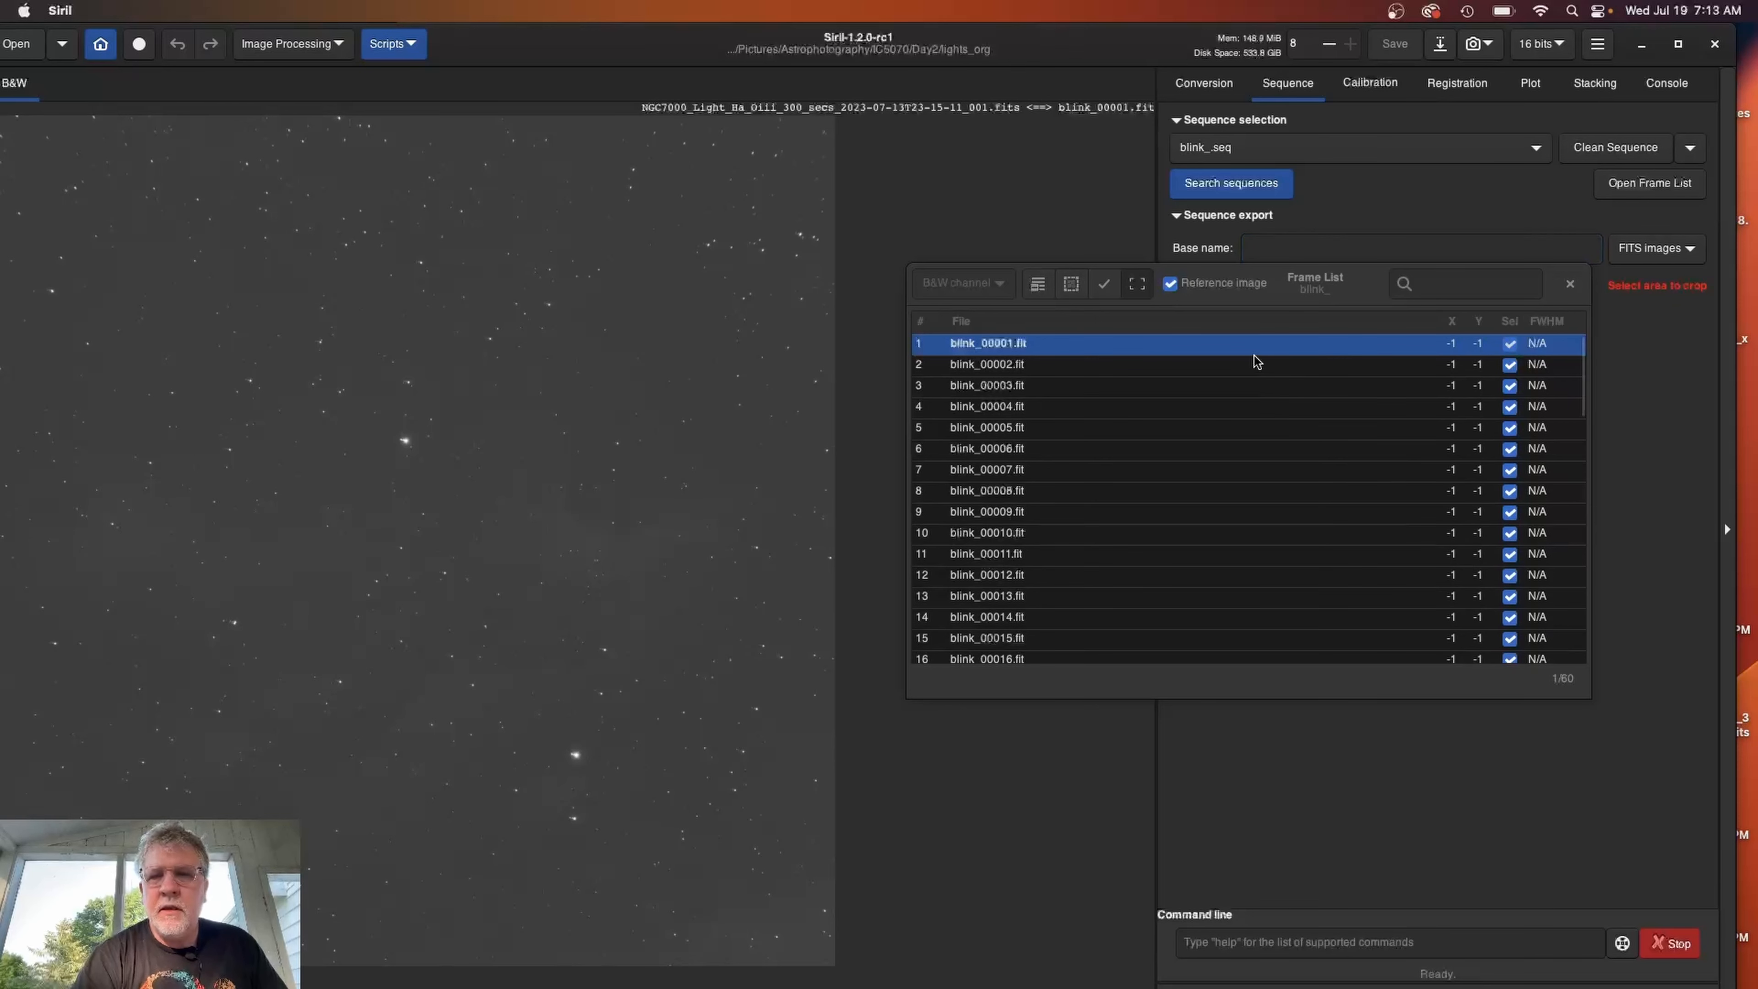
mouse_move(1250, 351)
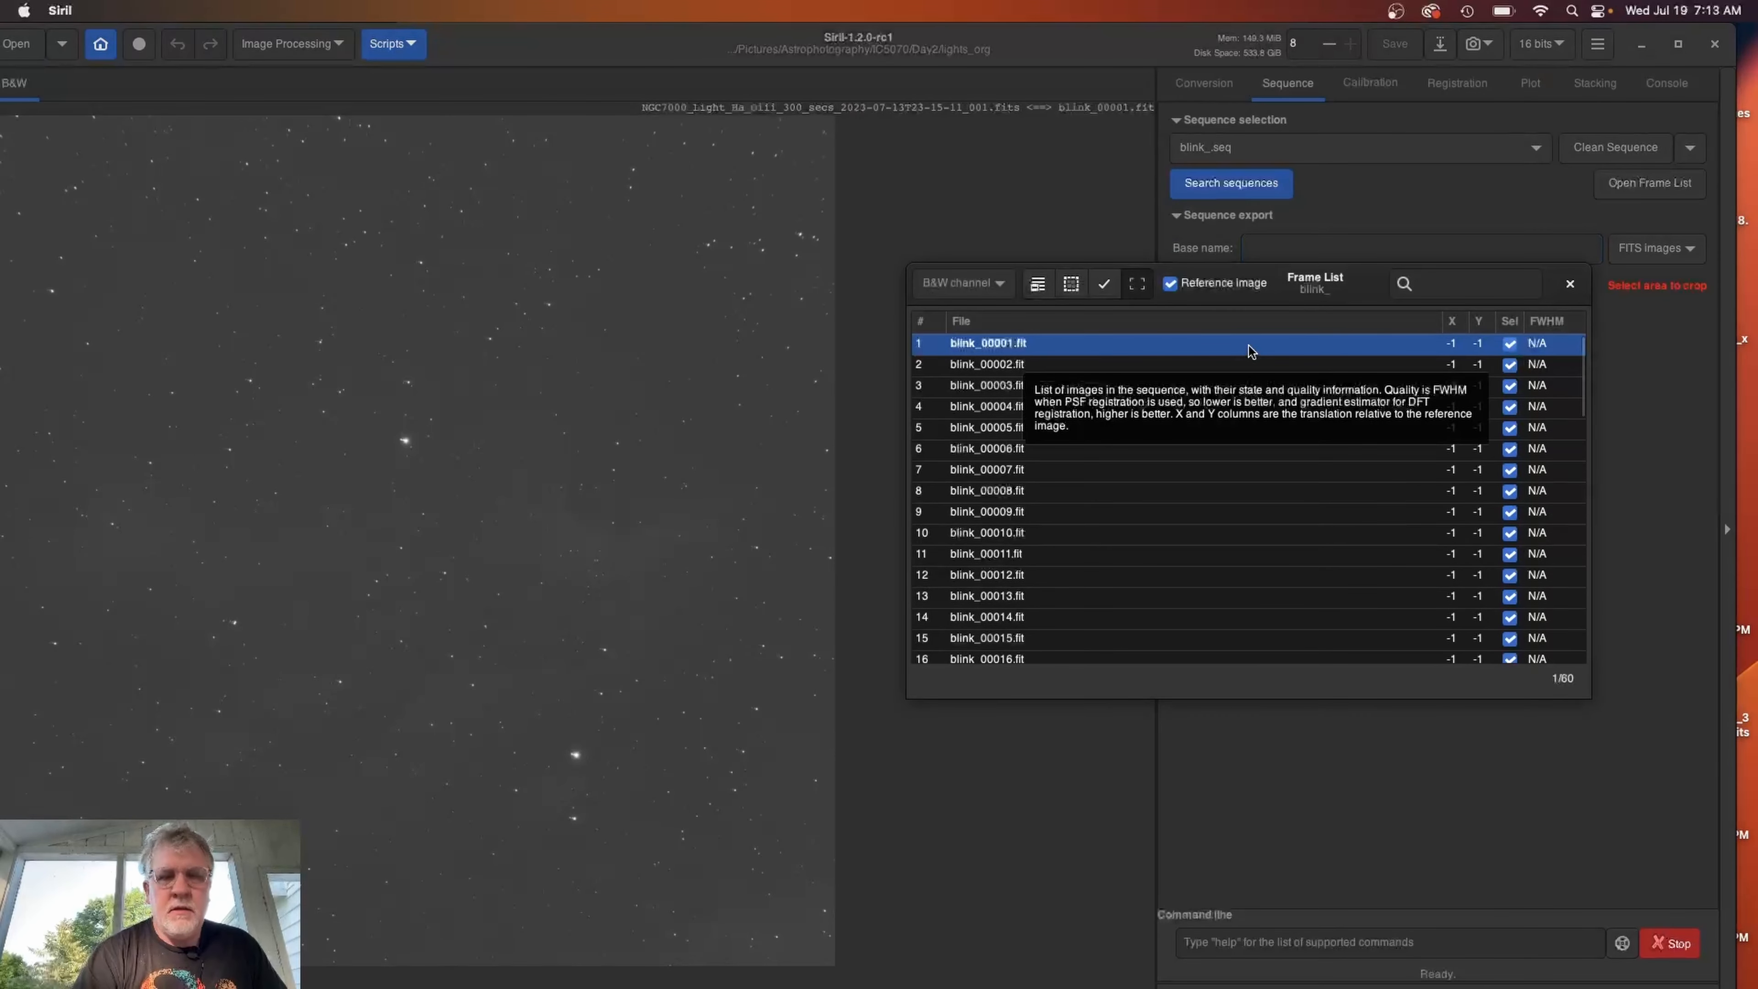
left_click(987, 406)
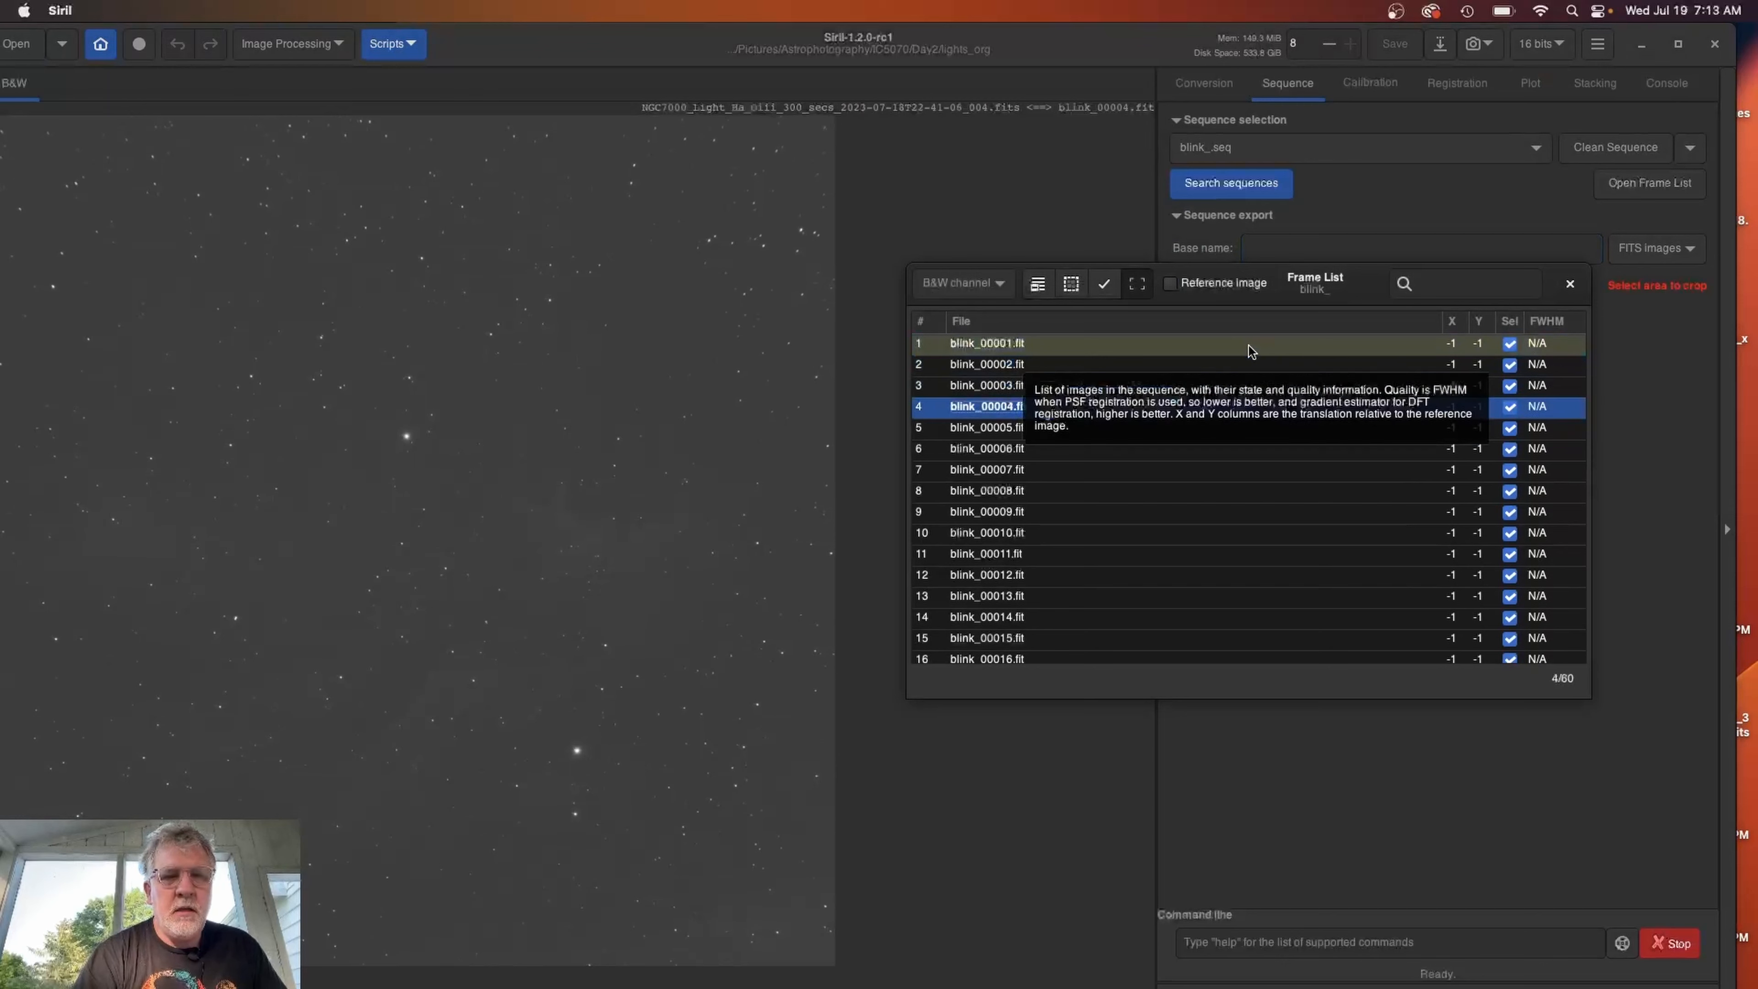
left_click(987, 469)
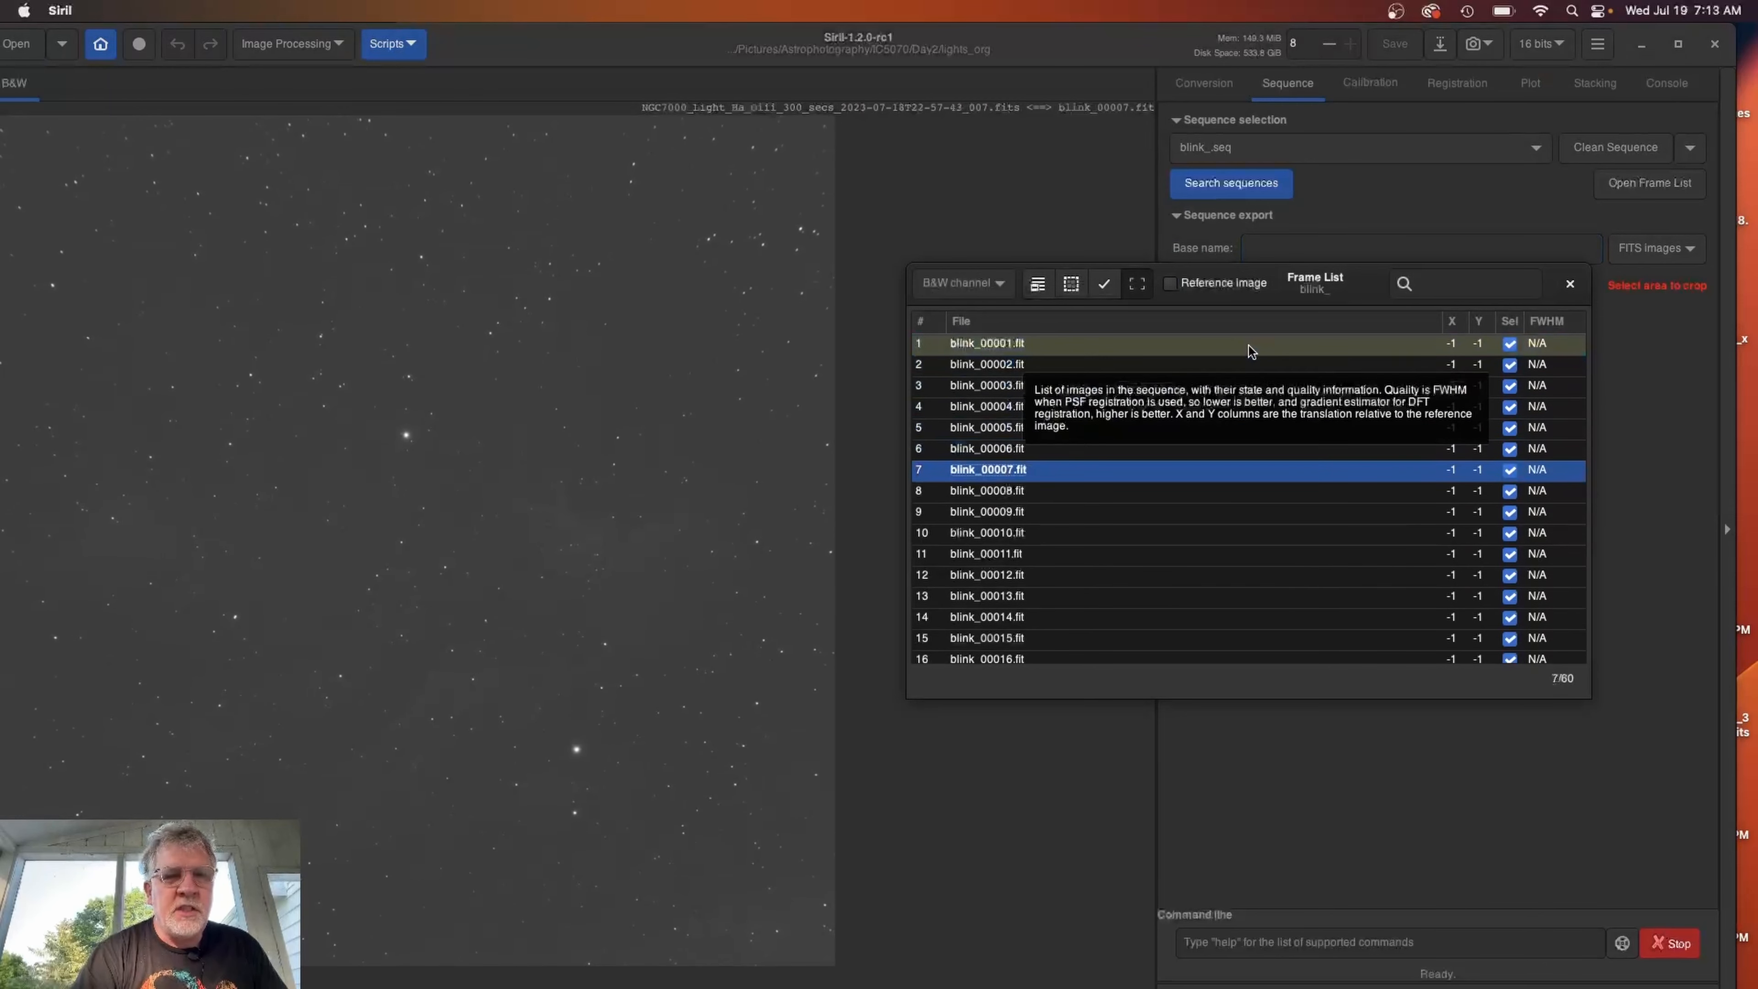
left_click(987, 511)
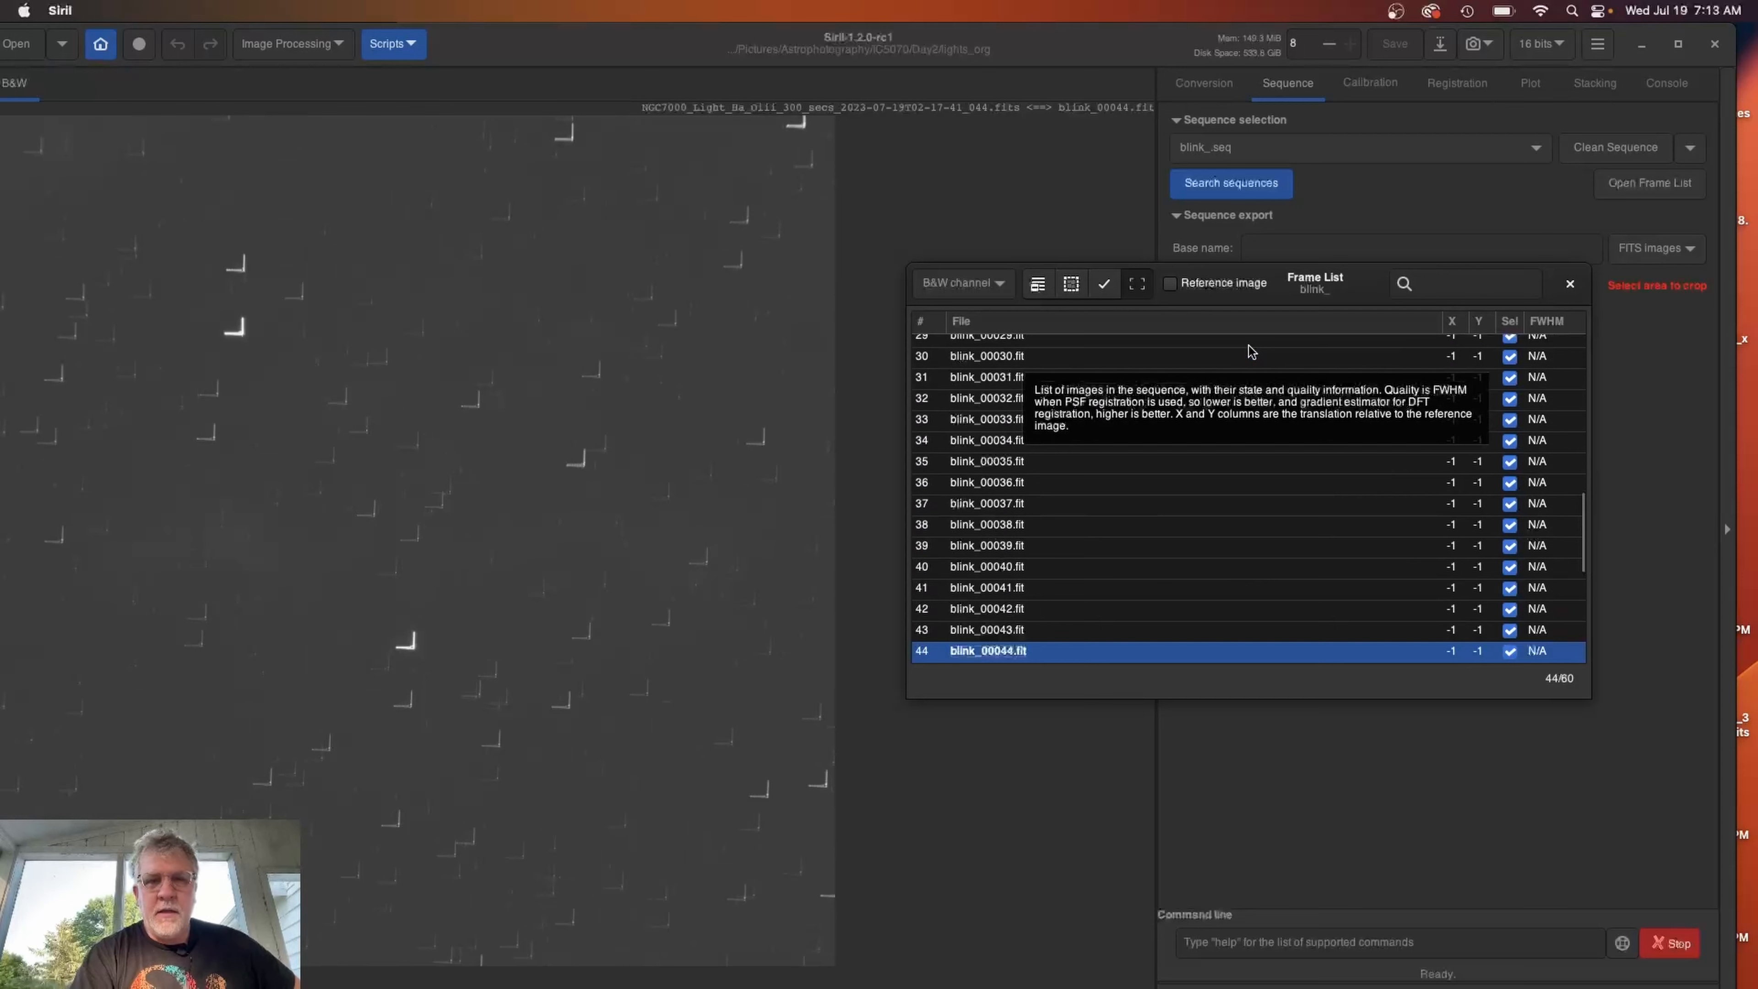
mouse_move(1140, 491)
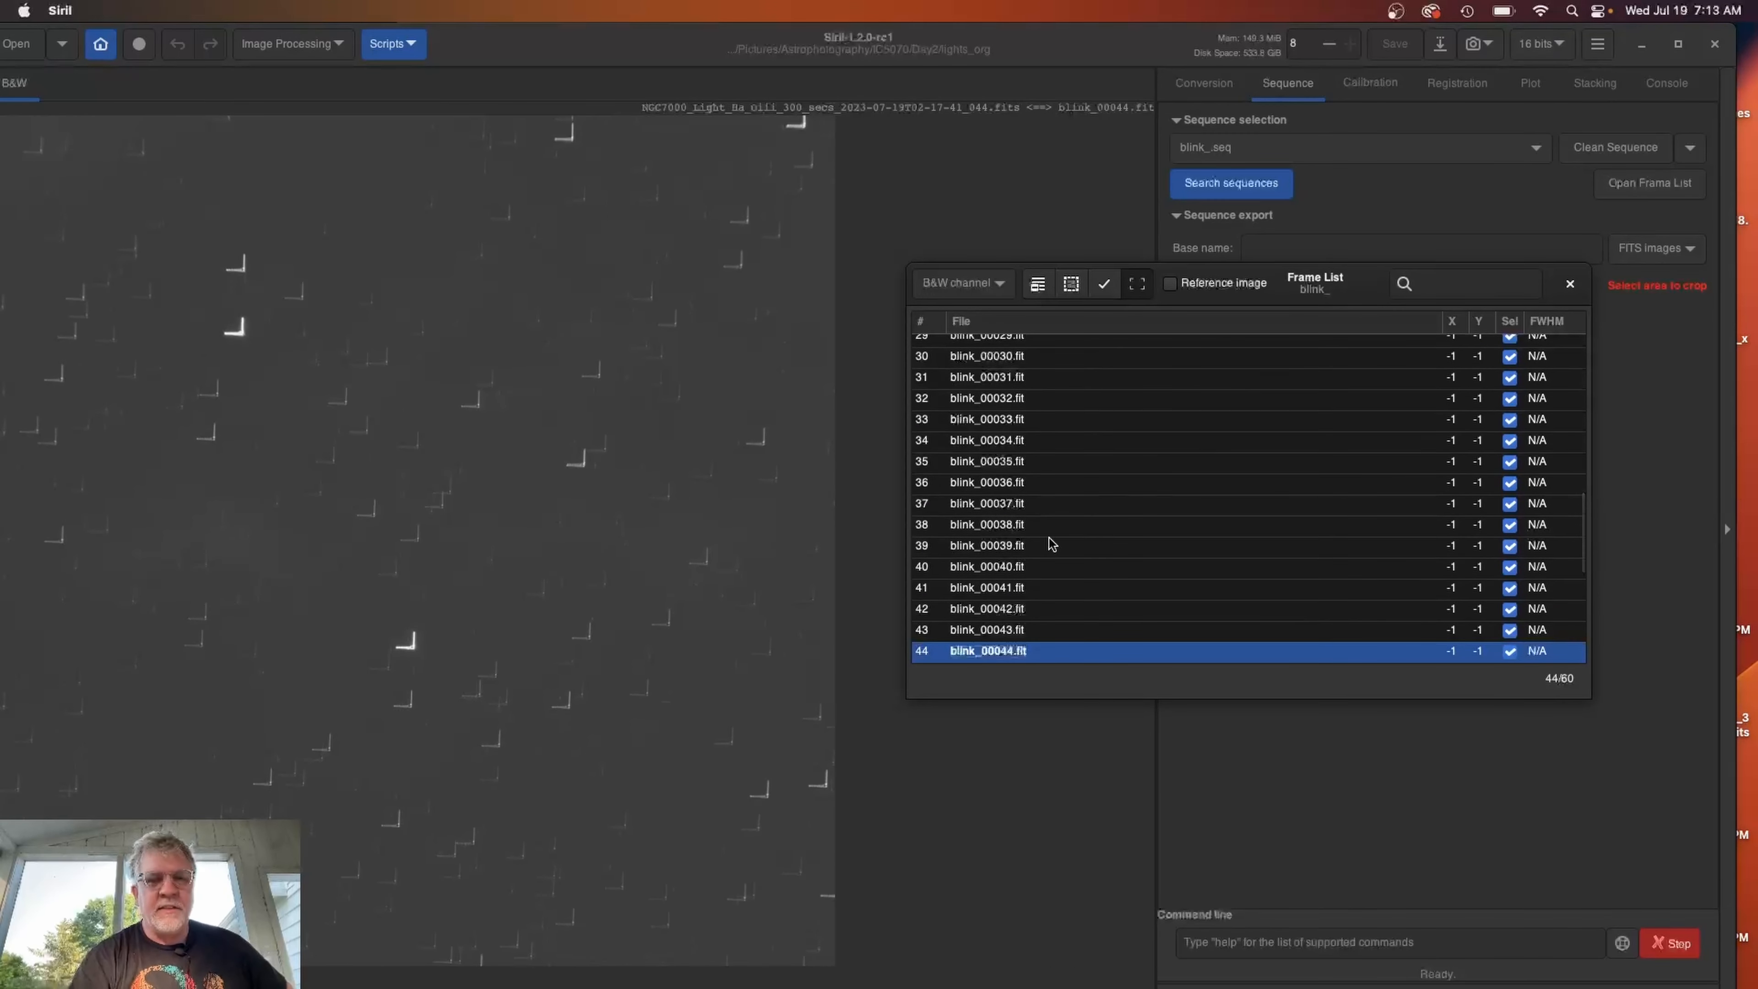
mouse_move(1127, 660)
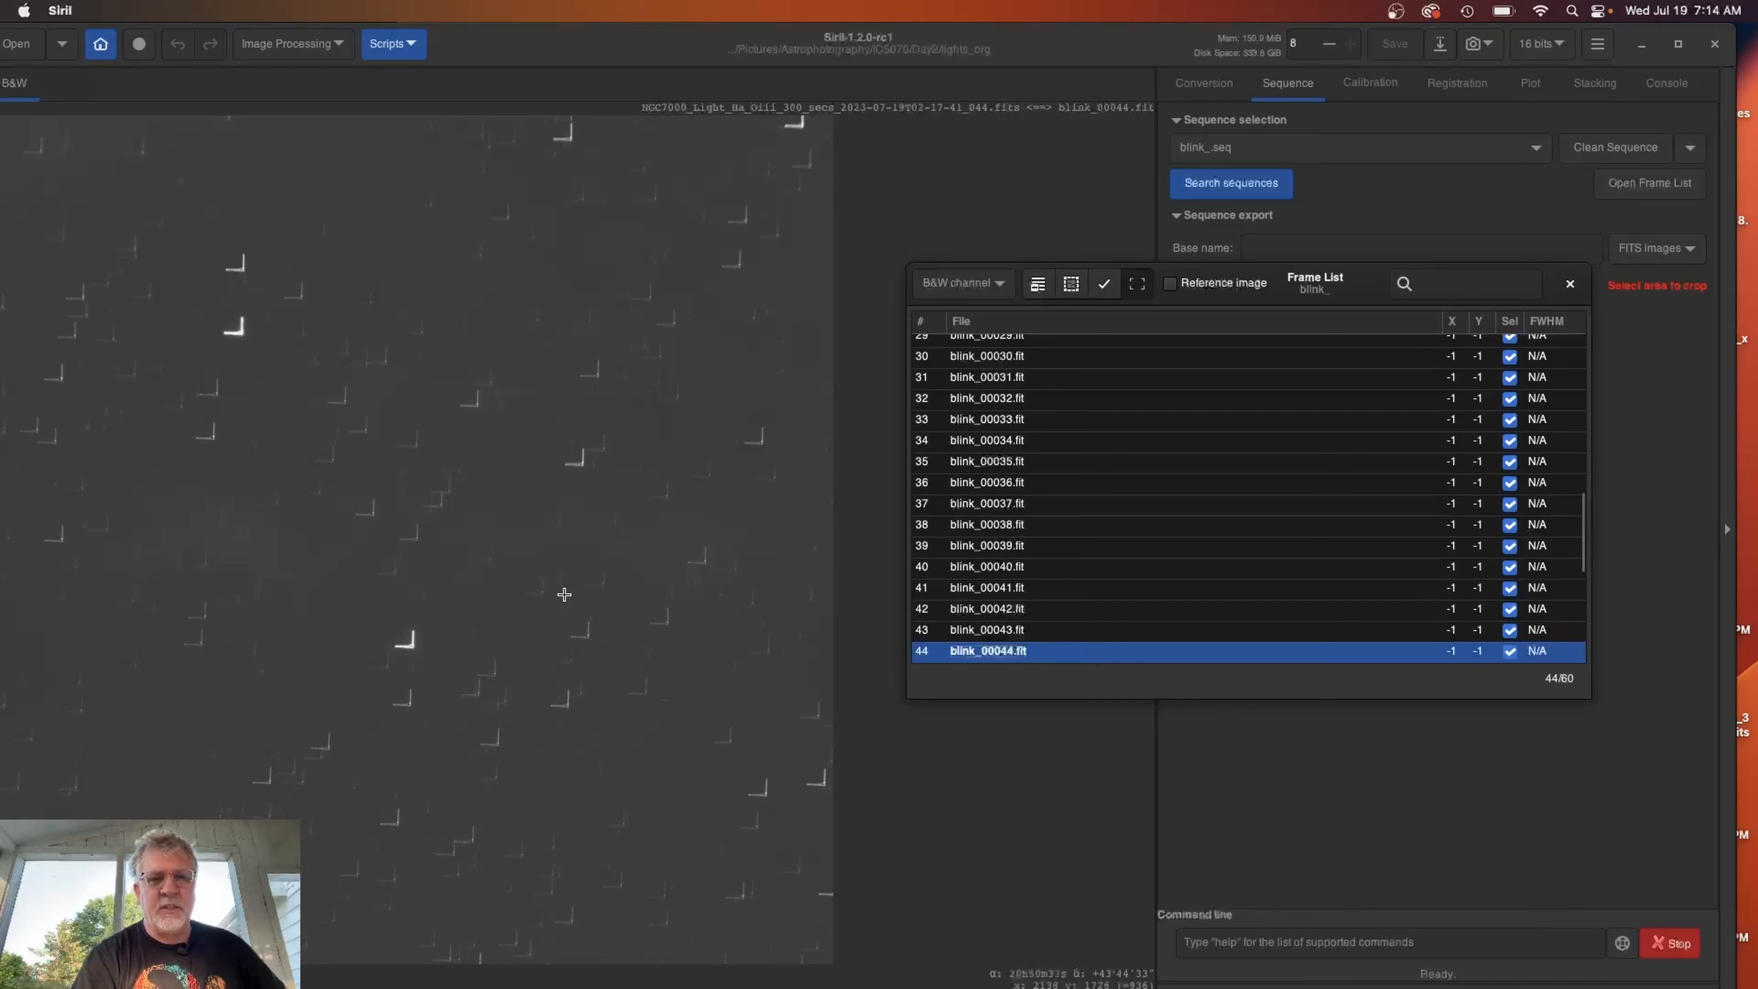
mouse_move(470, 659)
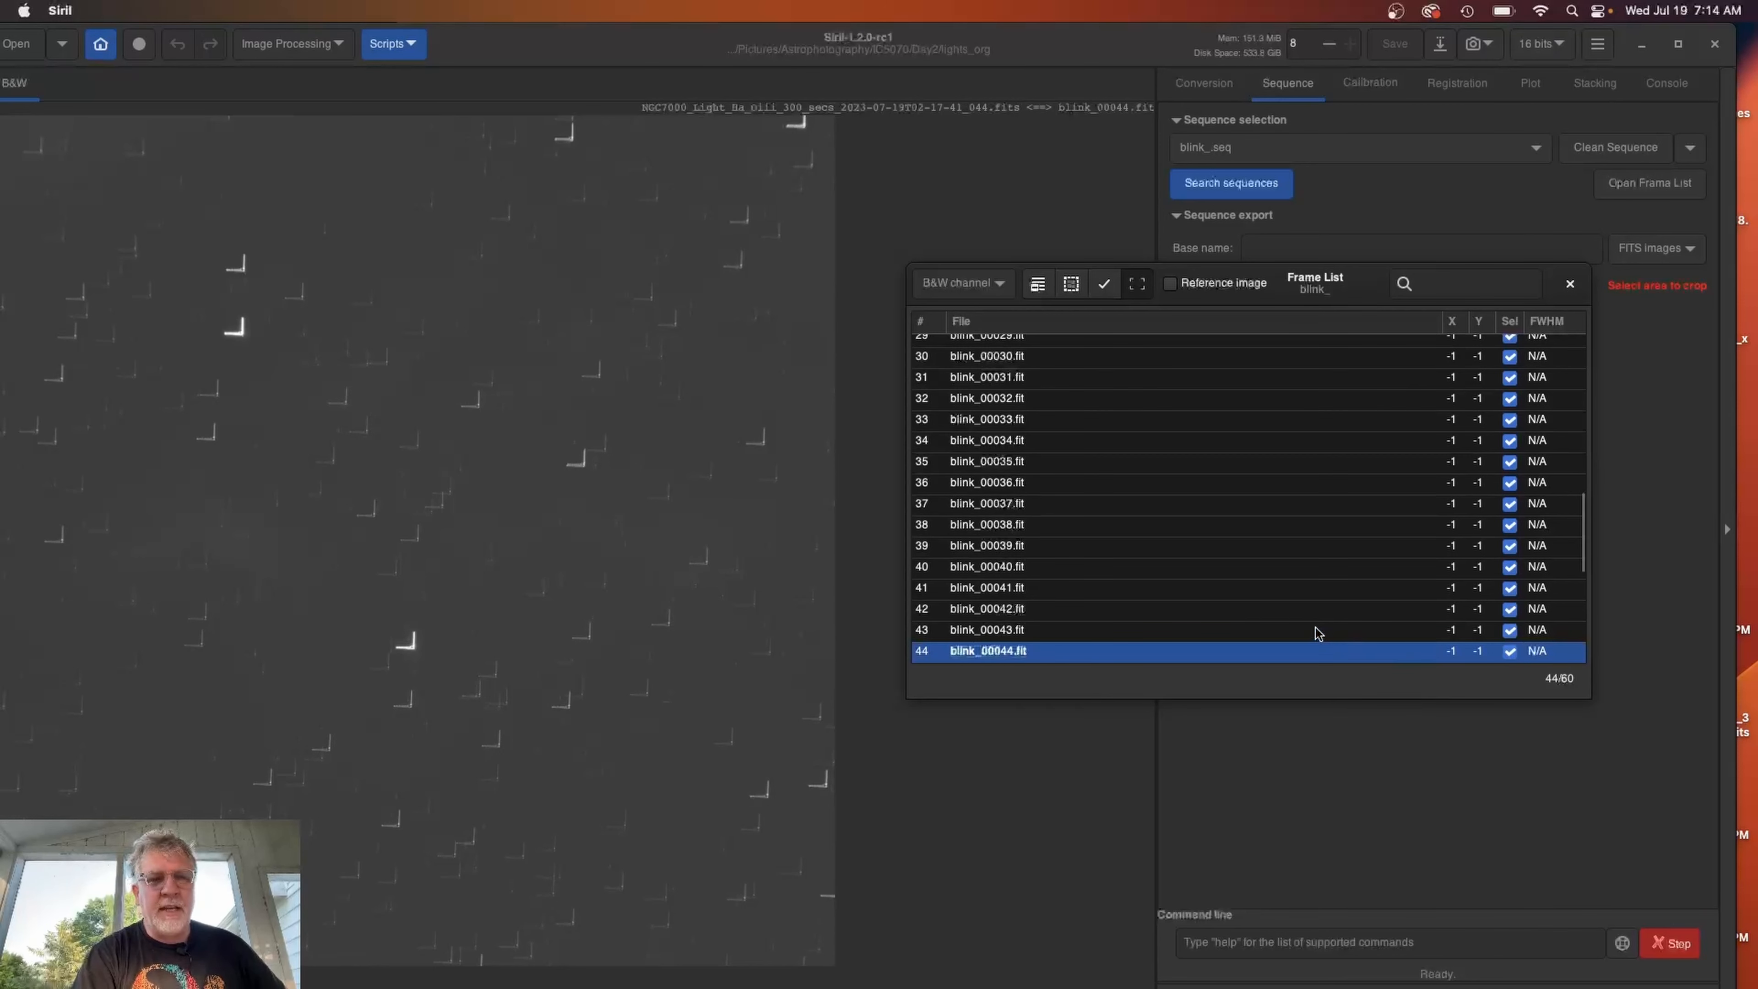
mouse_move(1399, 674)
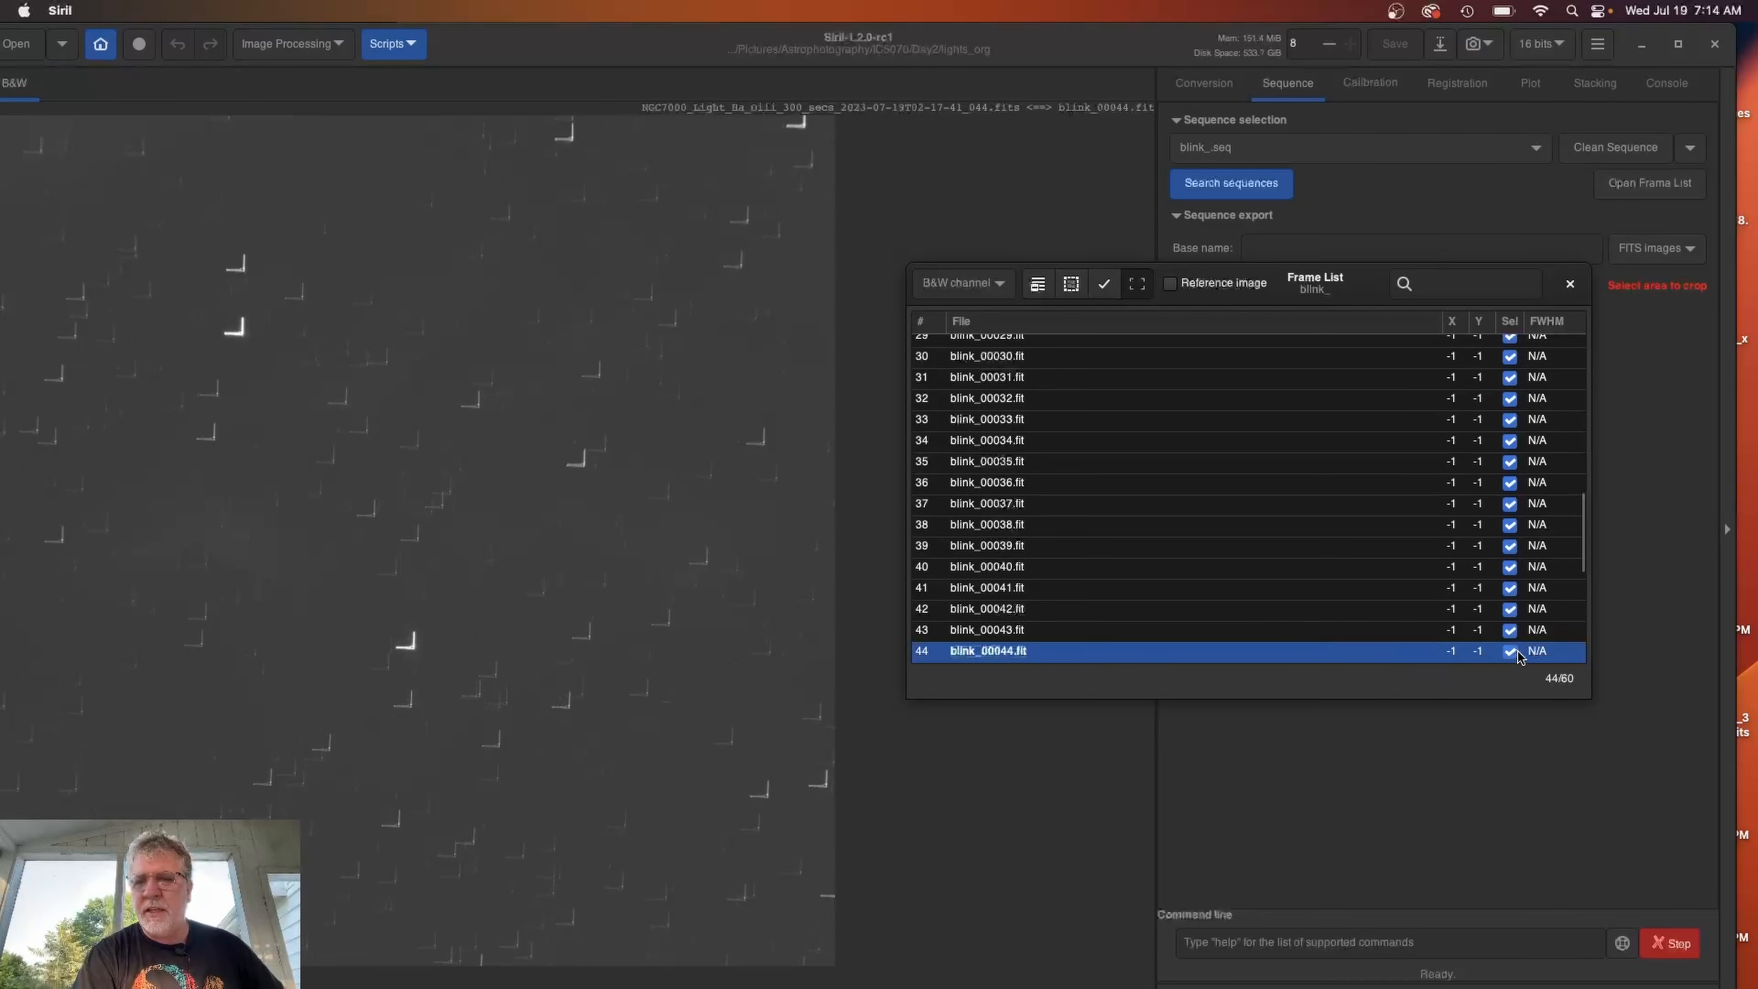
mouse_move(1514, 654)
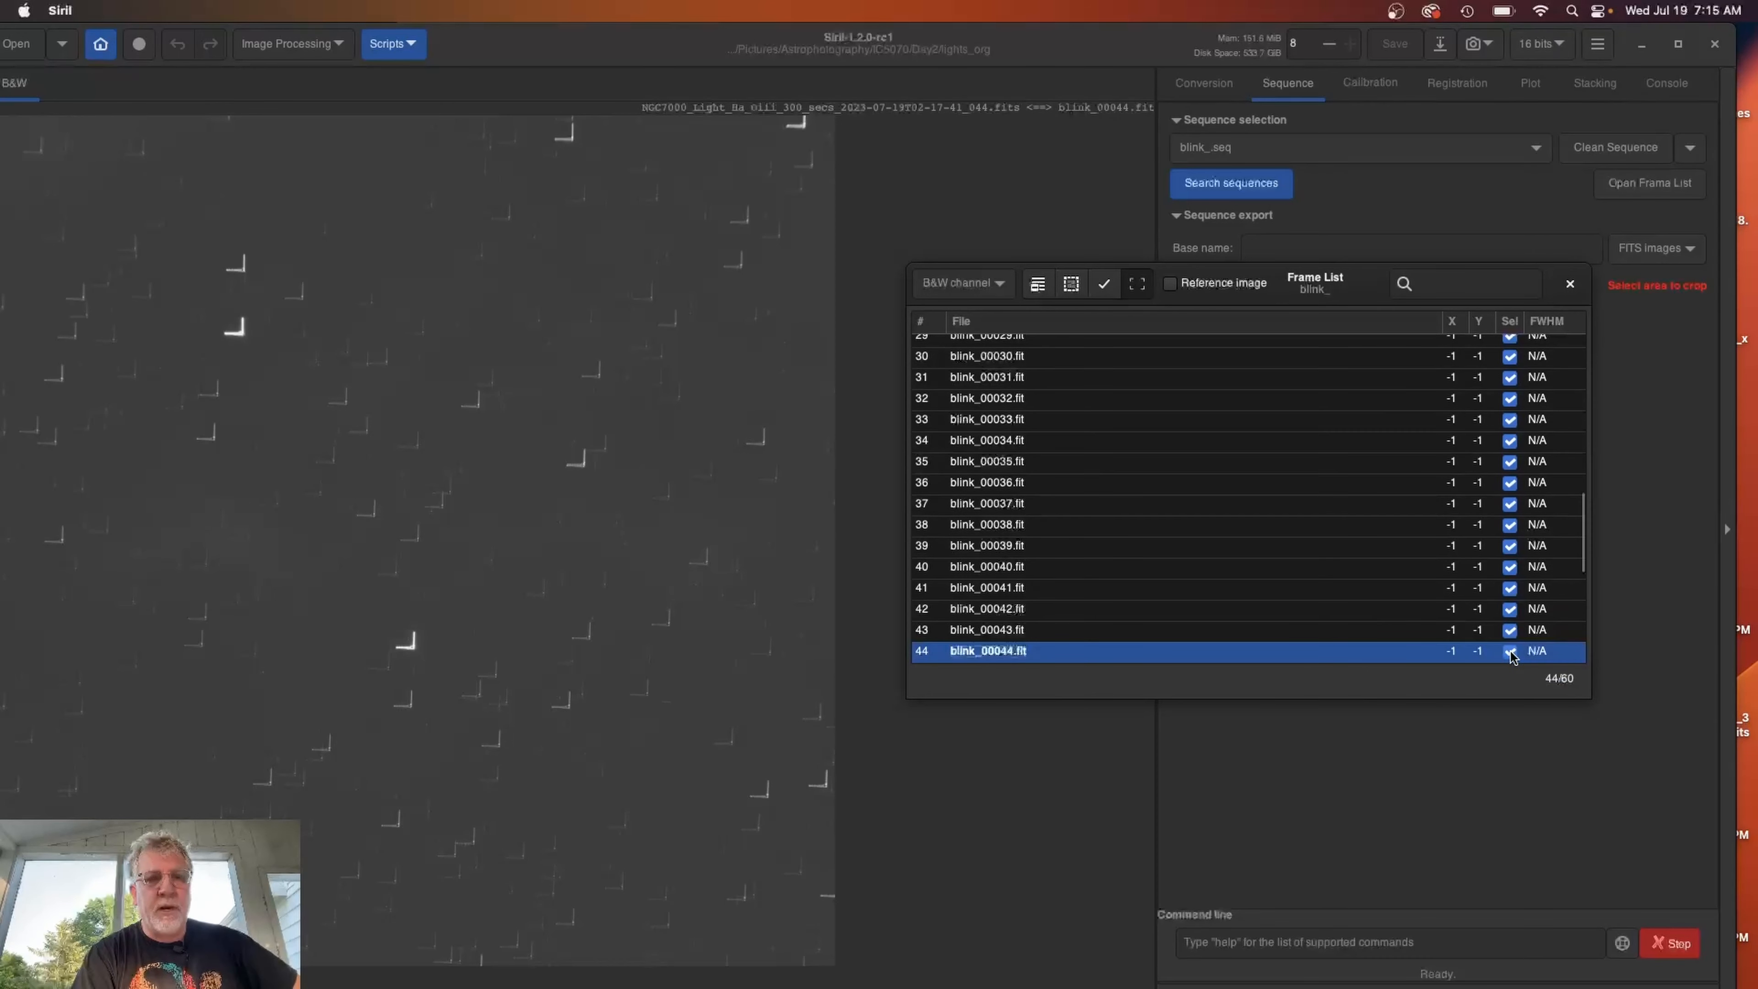
Deselect blink_00044.fit so frame 44 is excluded from the sequence.
left_click(1509, 651)
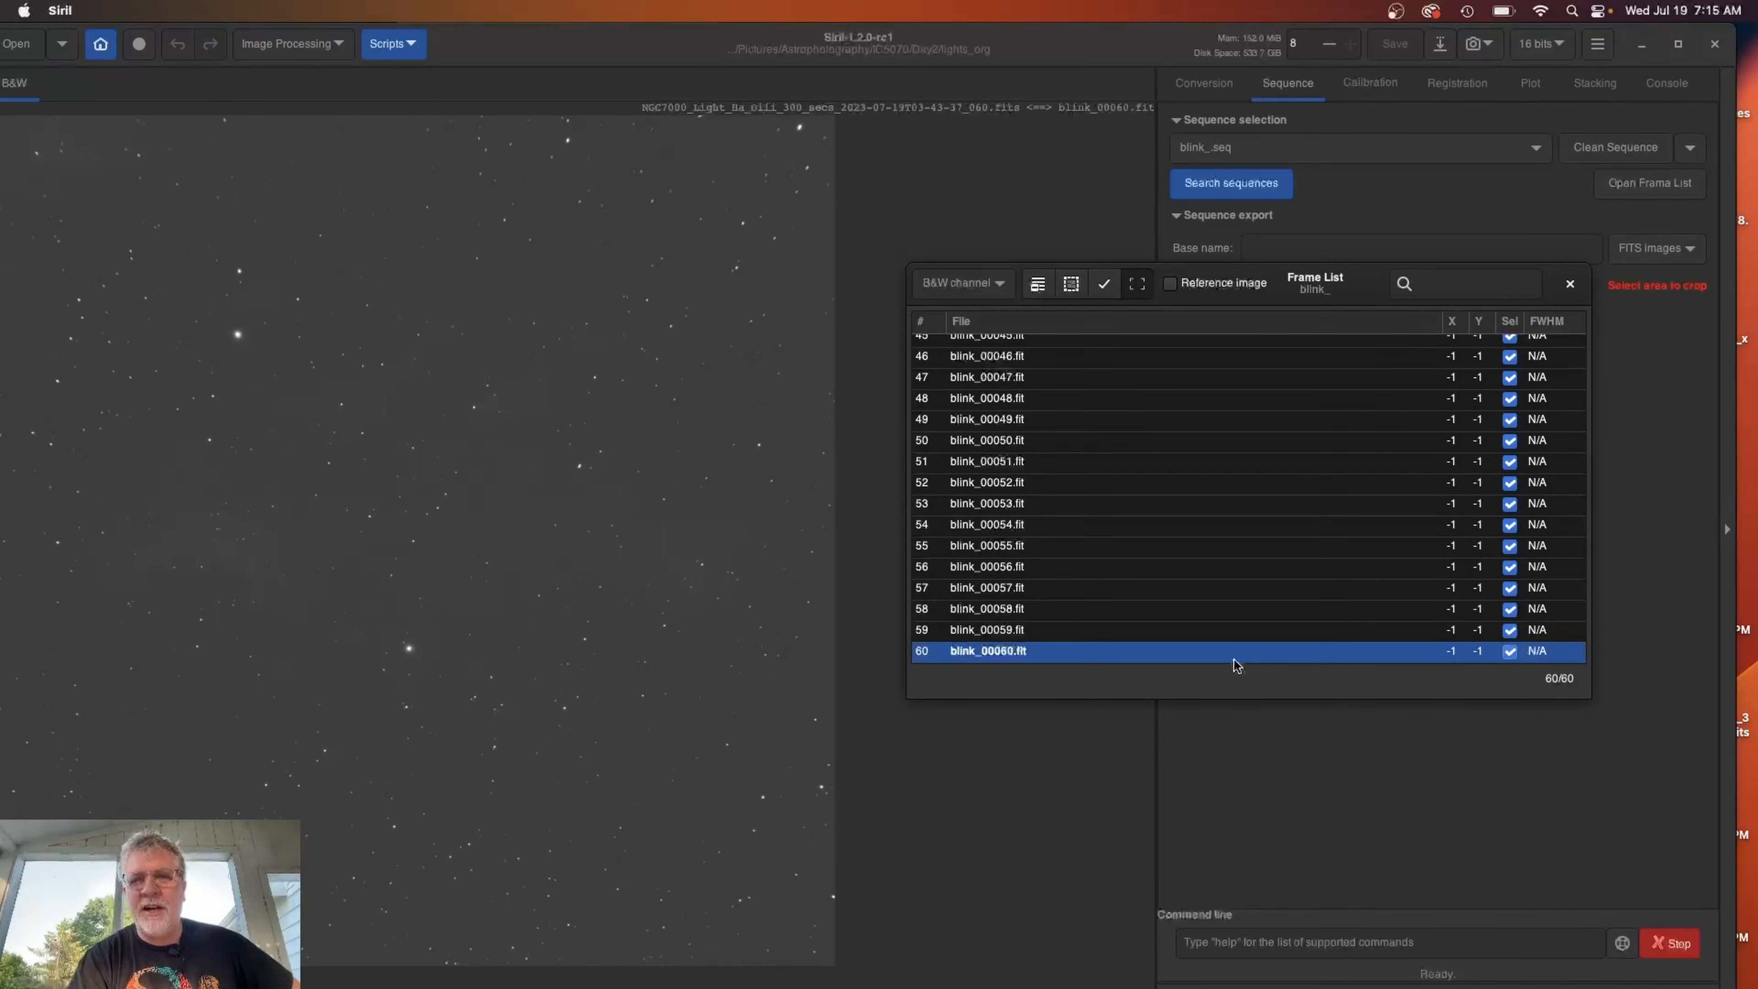
mouse_move(1344, 376)
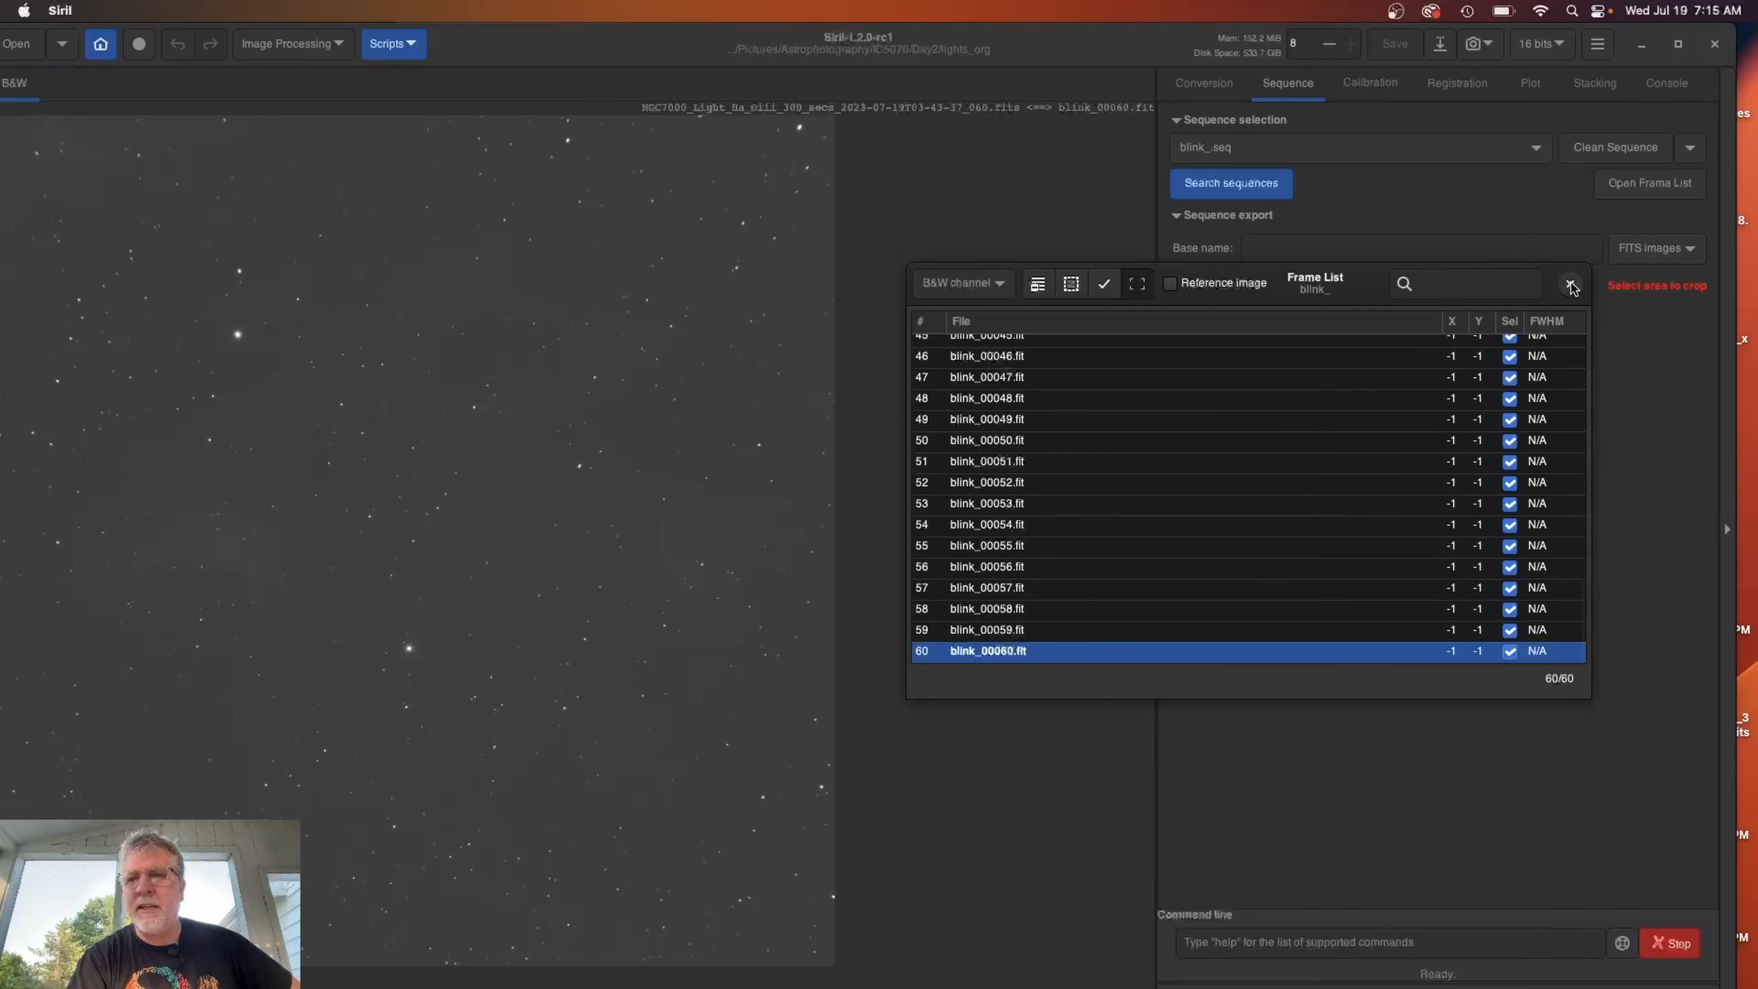
Export the kept blink_seq frames as FITS under the base name qa.
left_click(1571, 284)
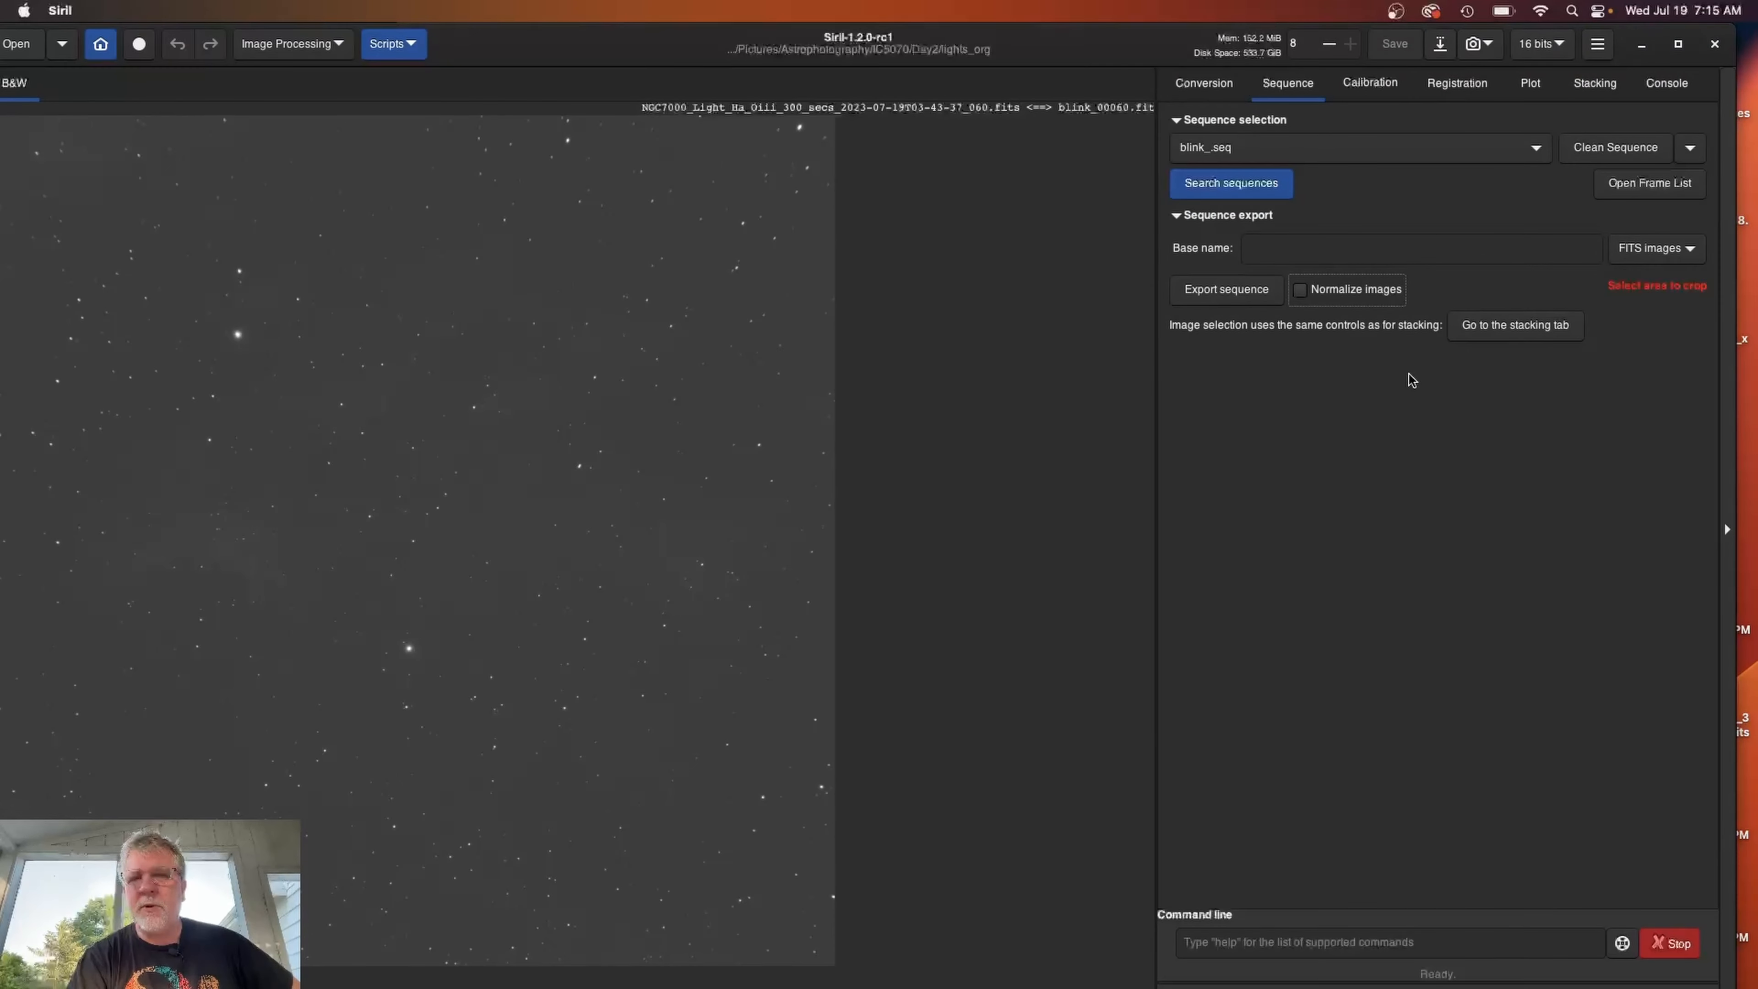
left_click(1421, 248)
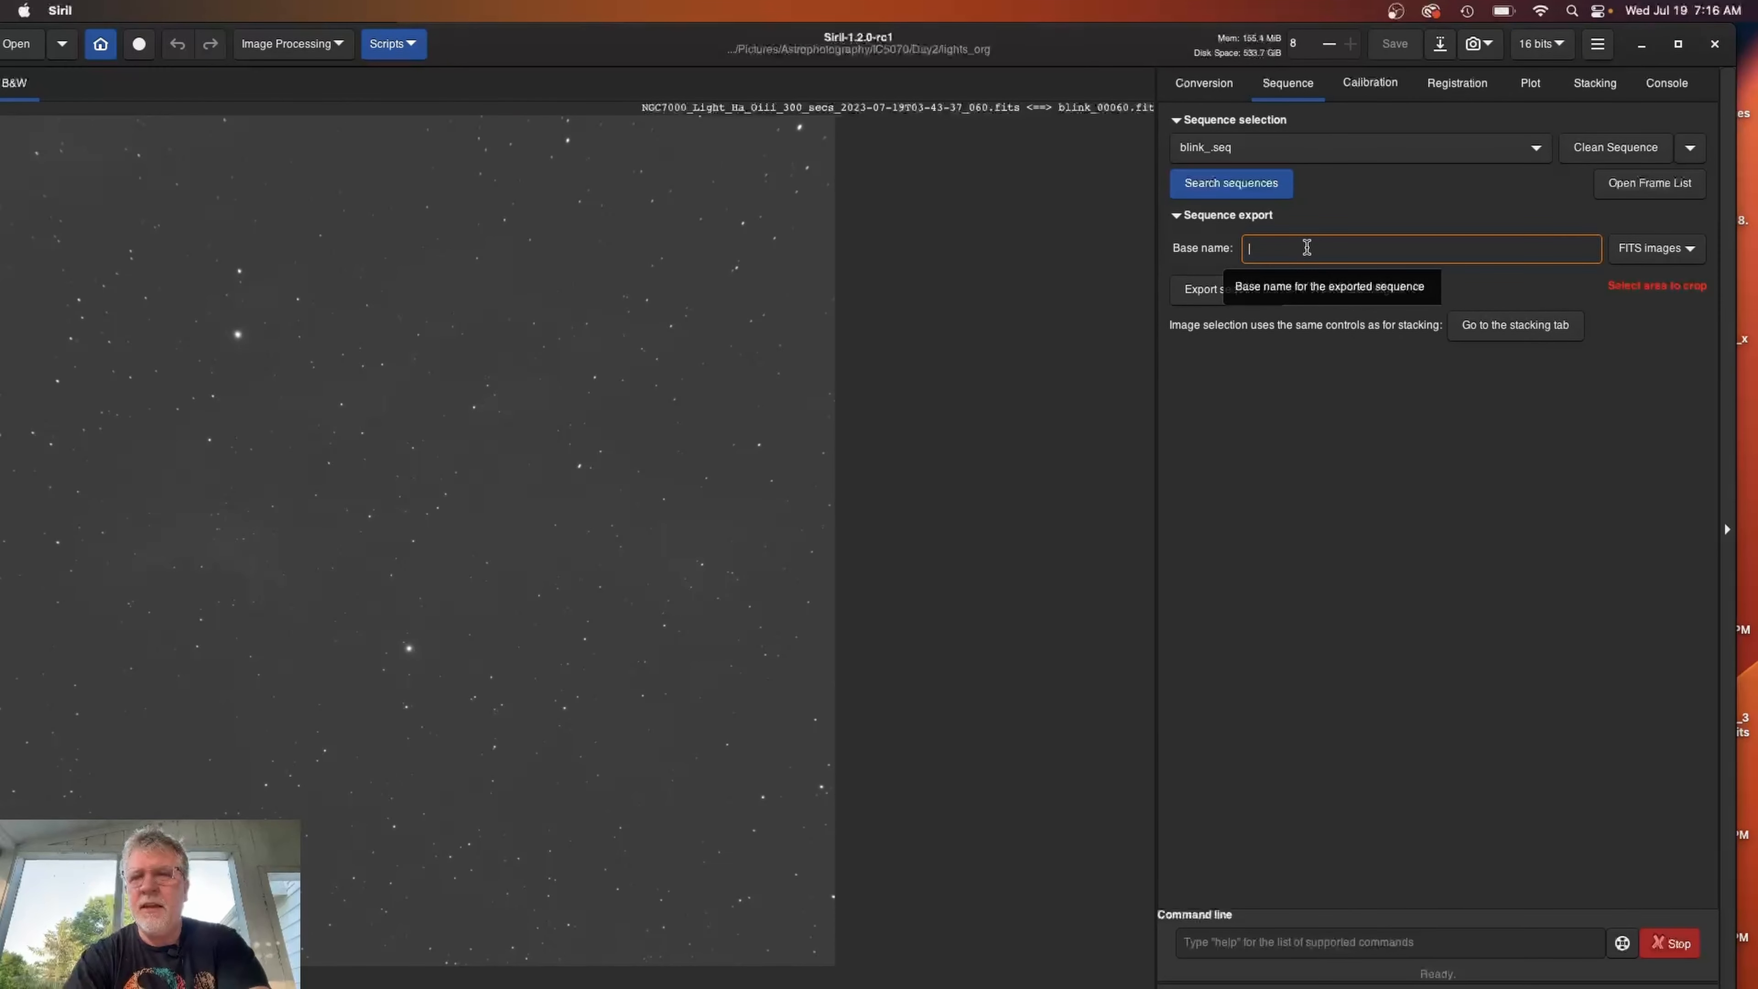
type("qa")
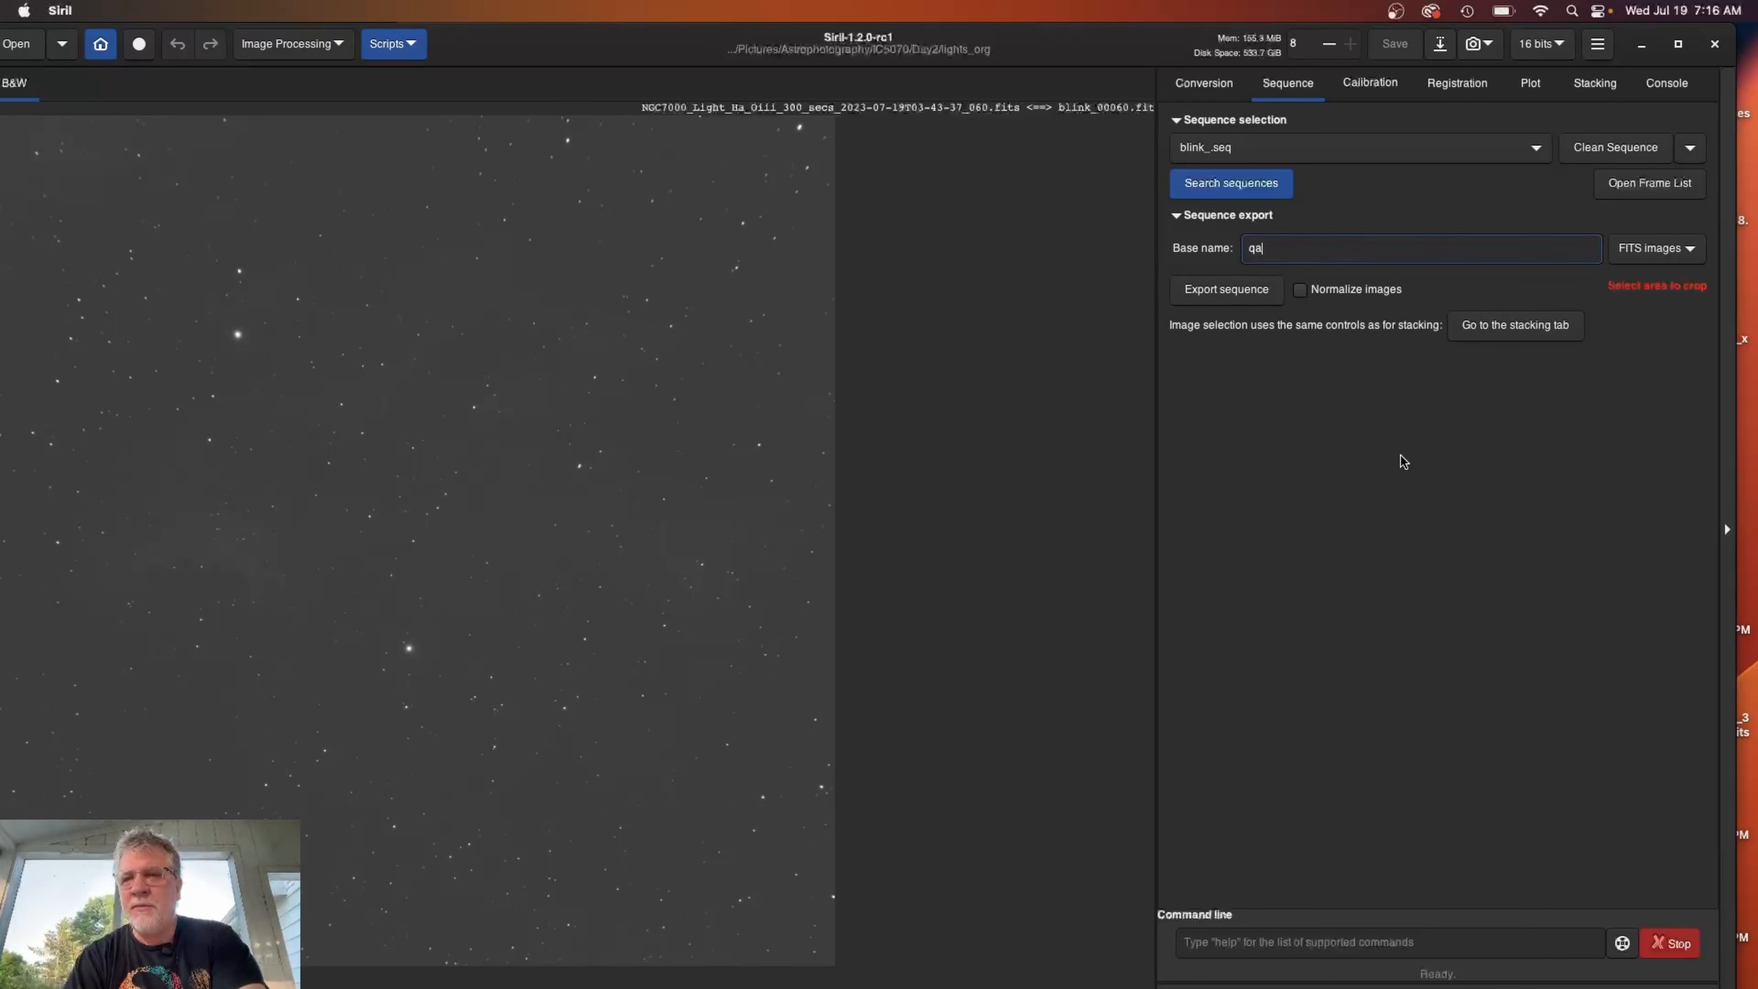
mouse_move(1465, 450)
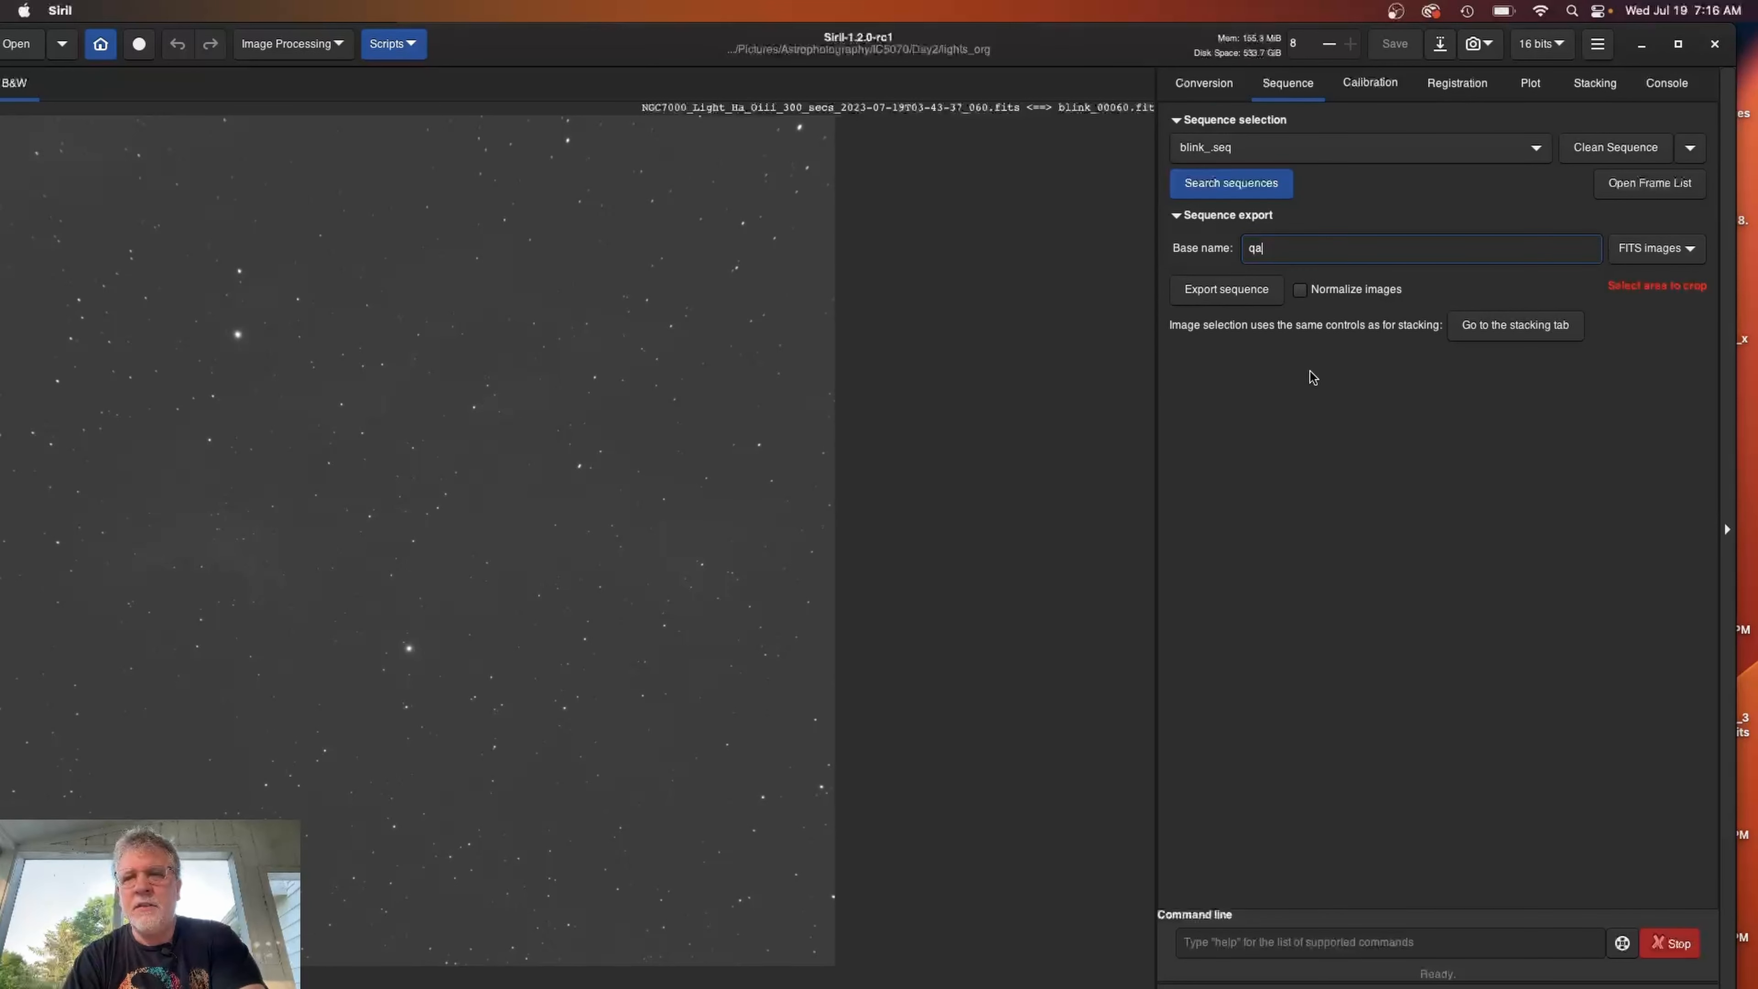
mouse_move(1225, 289)
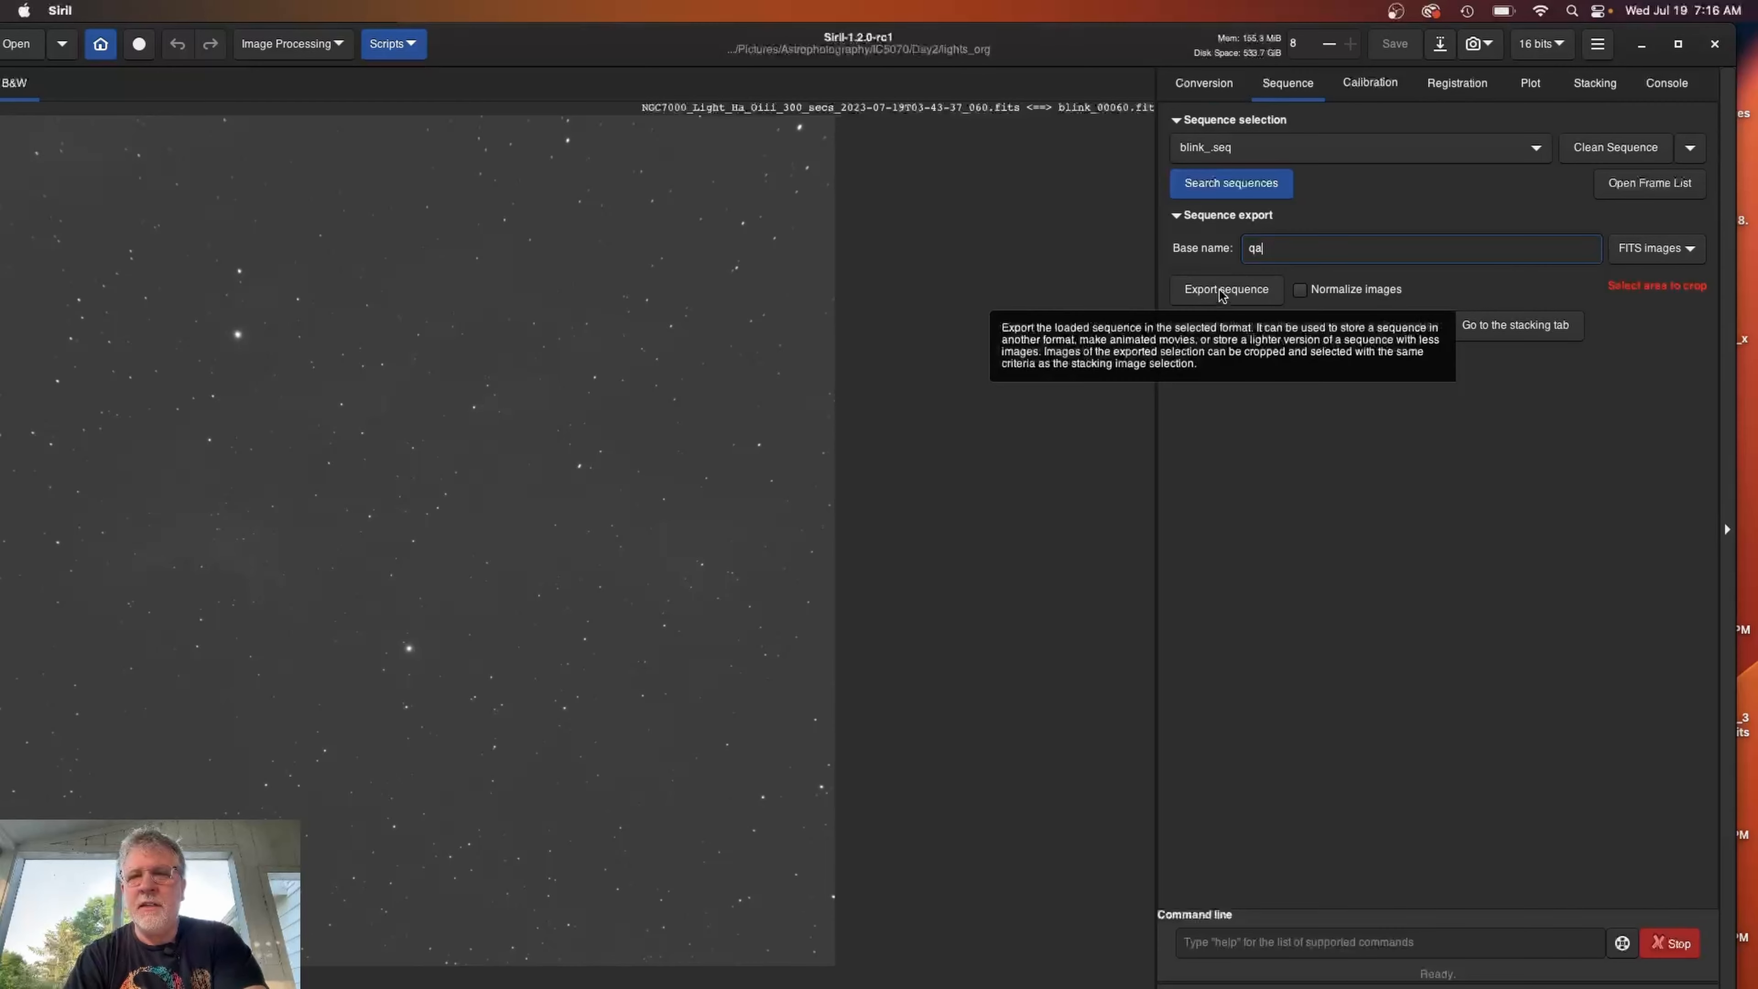
left_click(1226, 289)
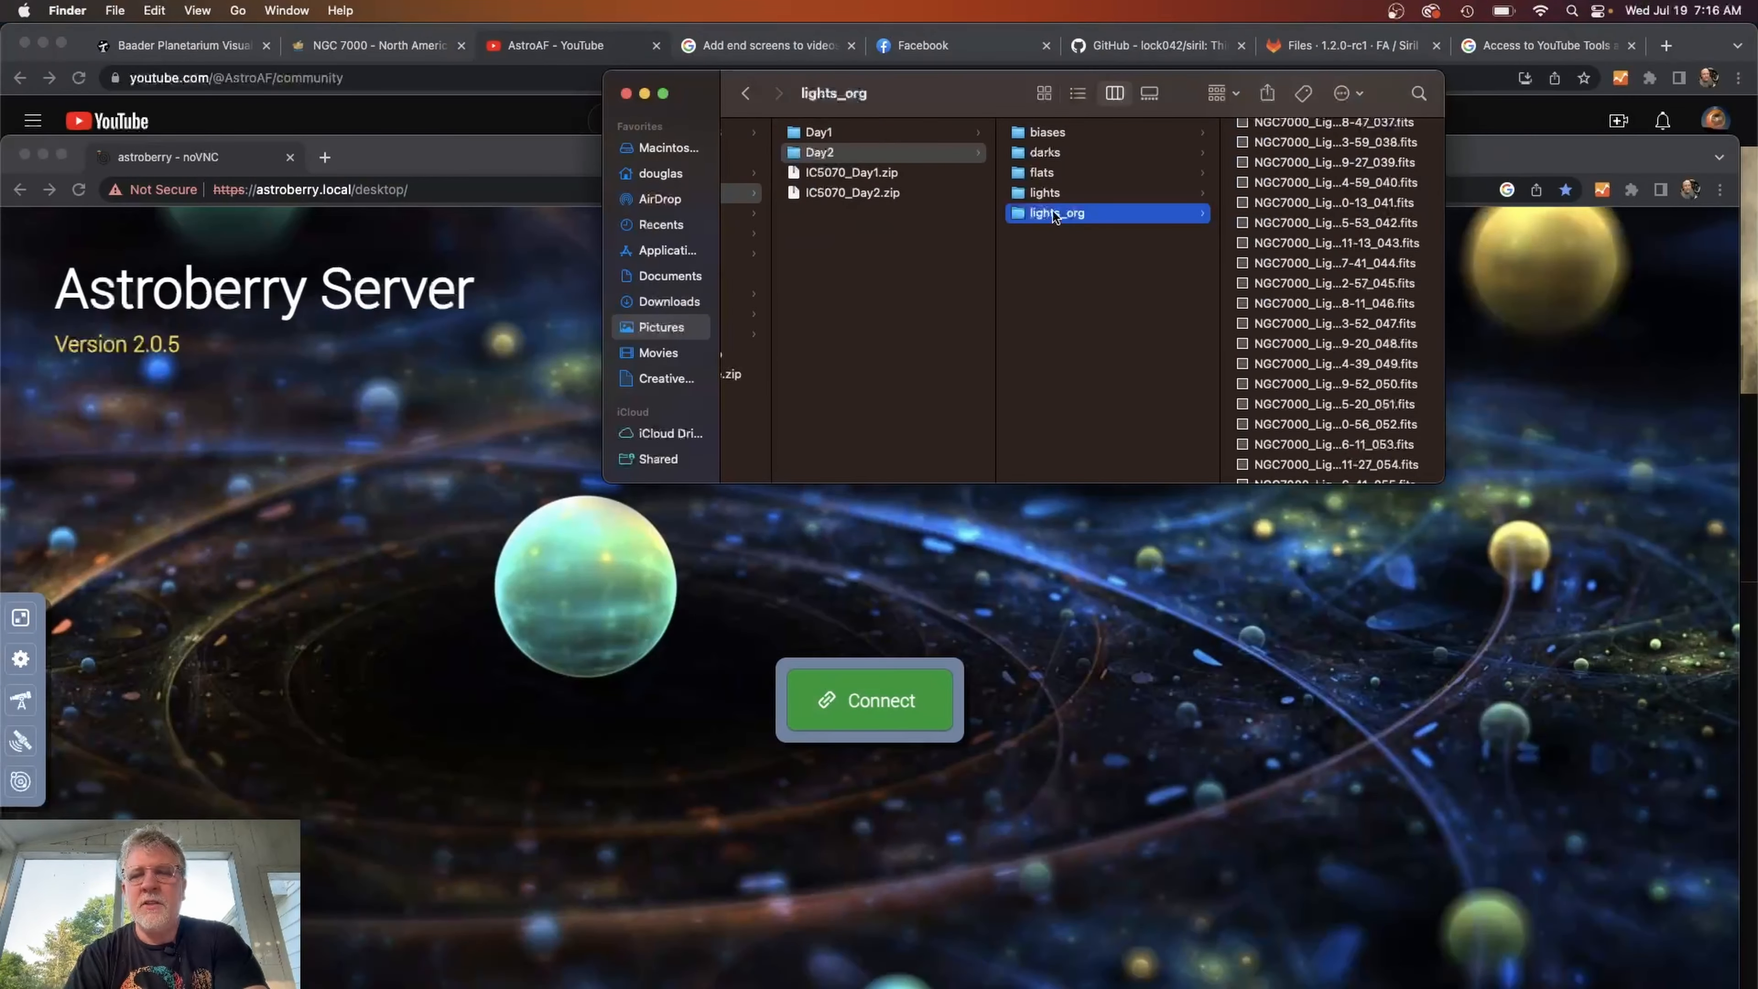
Select the 59 qa files in lights_org and move them into the Day2 lights folder.
left_click(1044, 192)
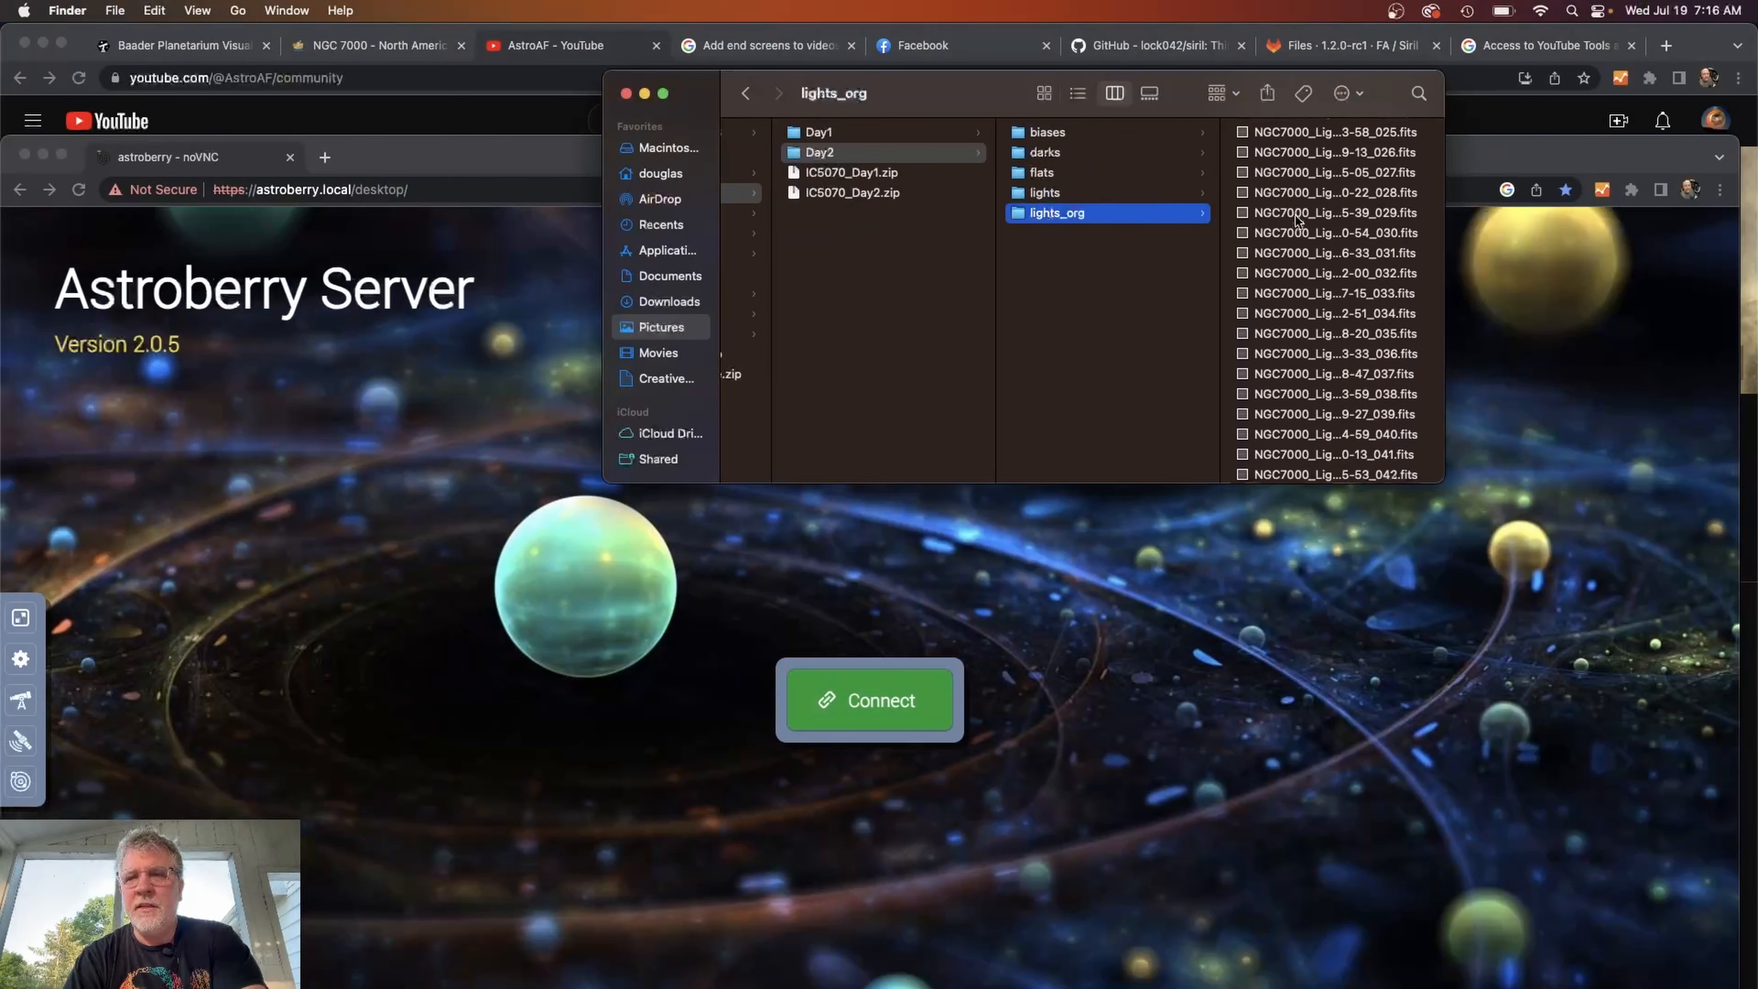
scroll("down", 3)
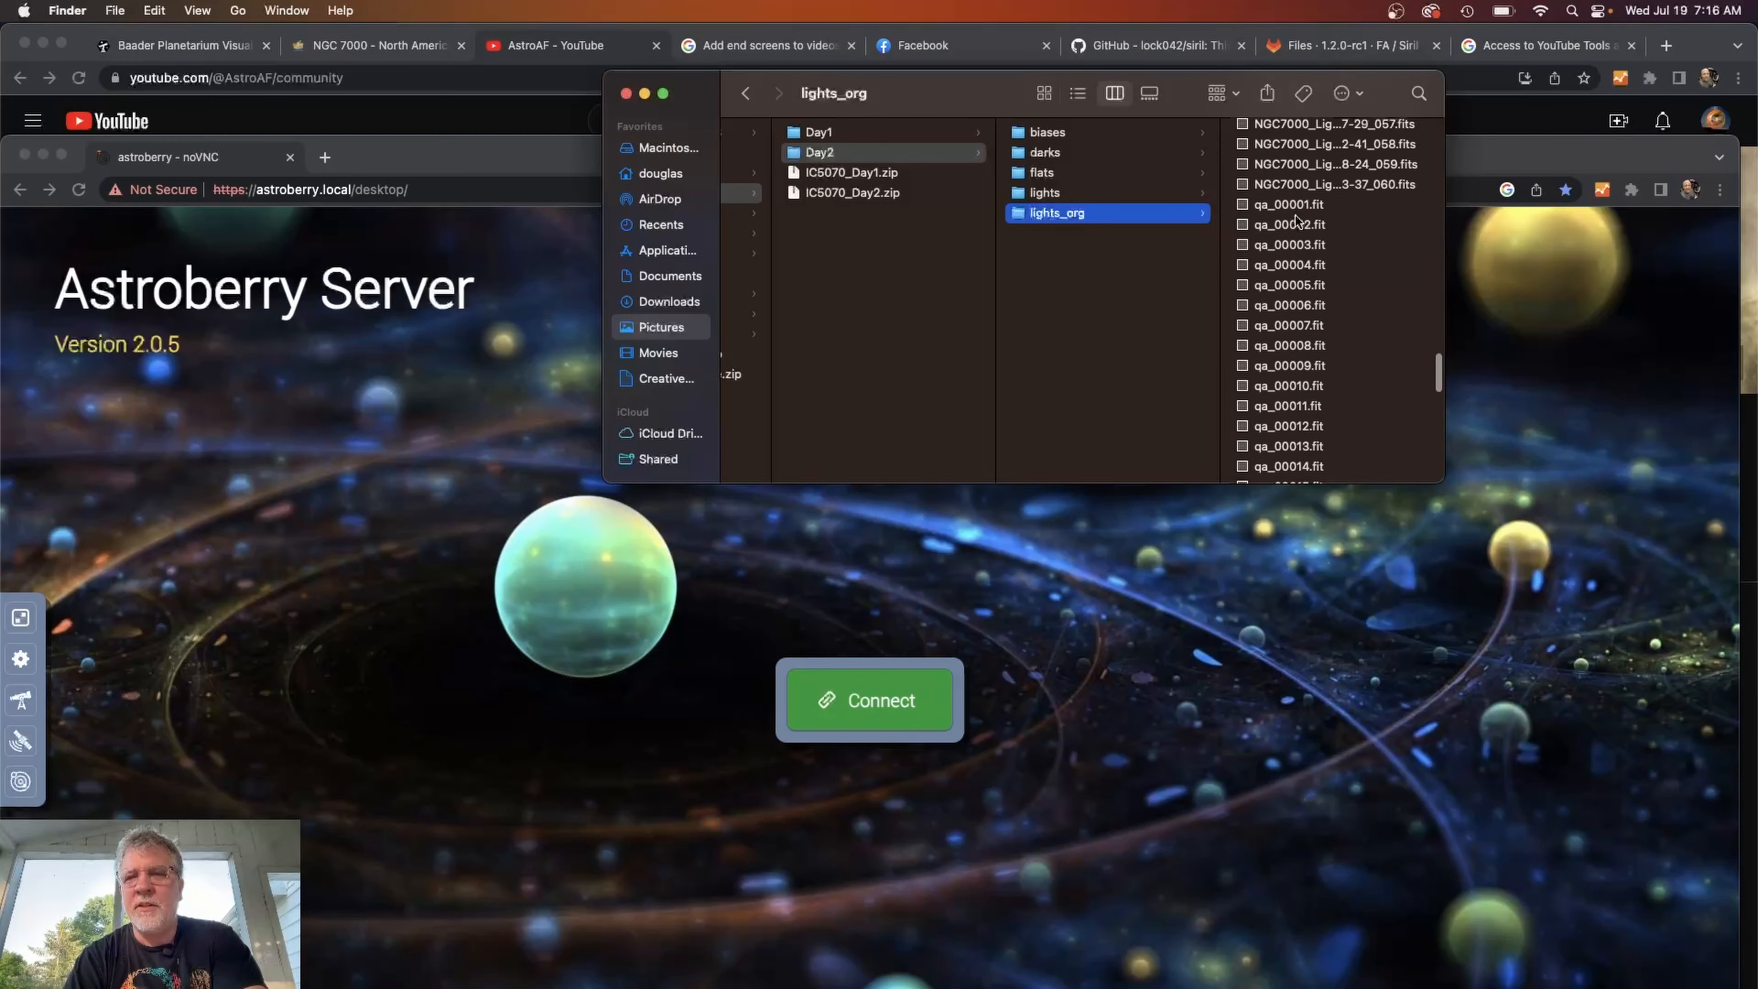
left_click(1069, 249)
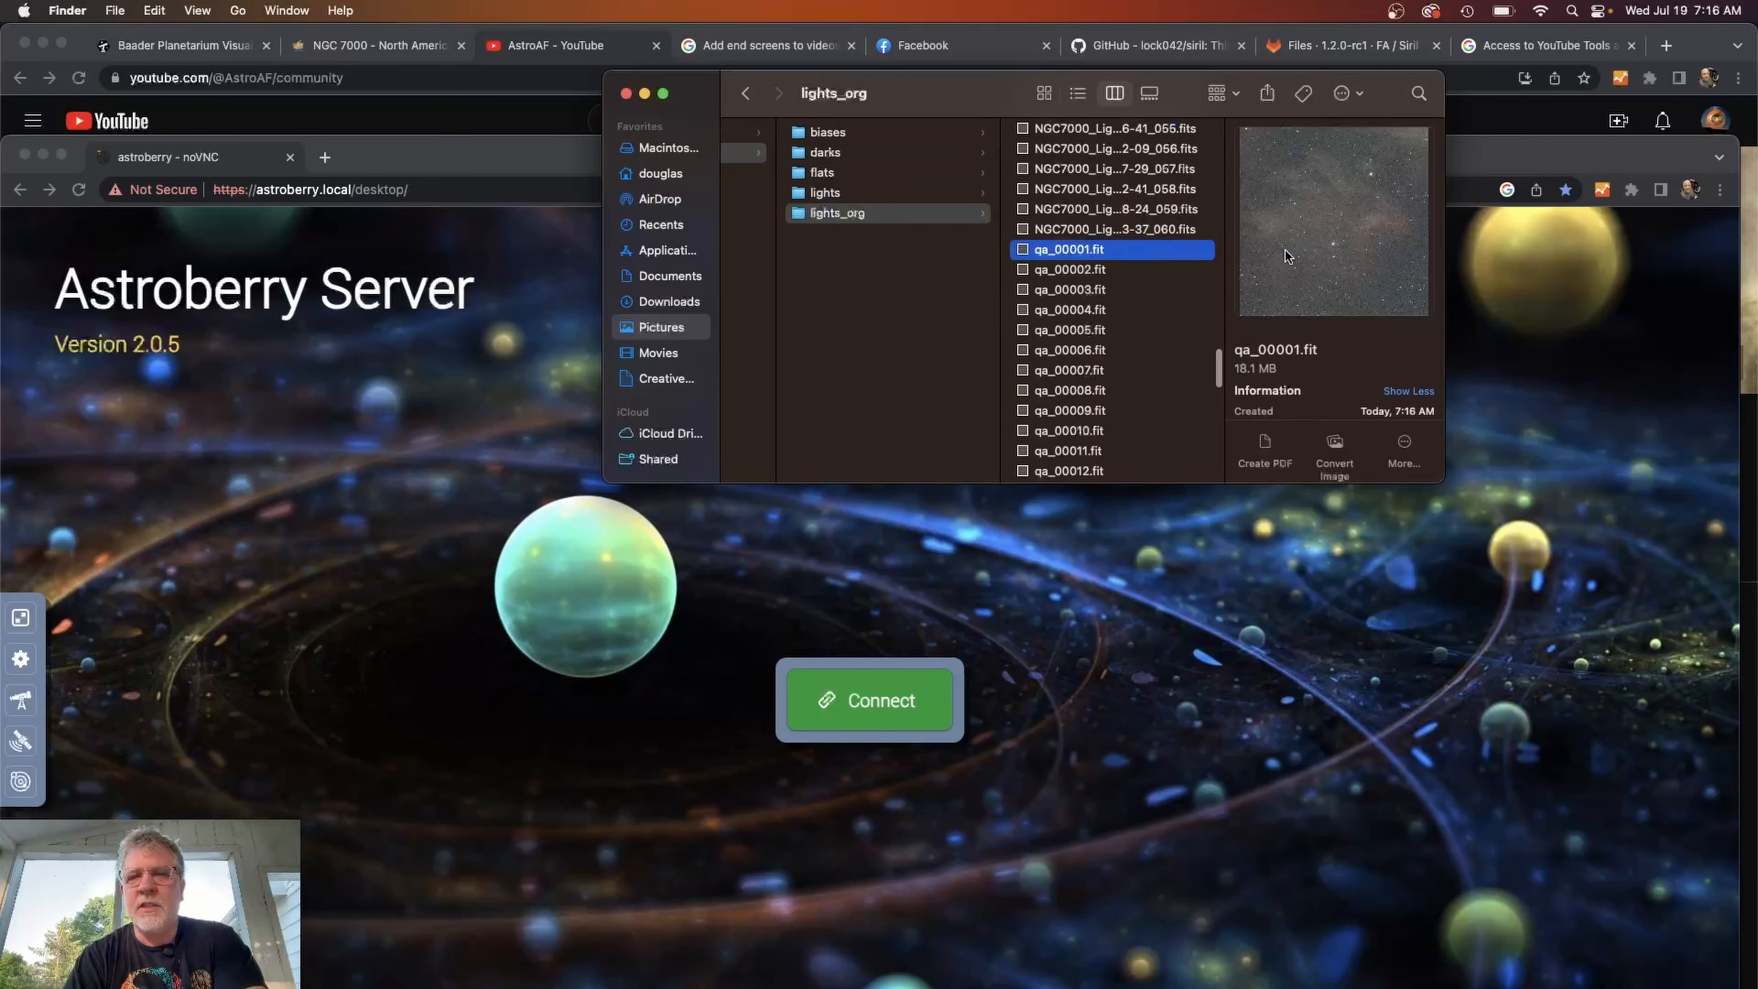
scroll("down", 3)
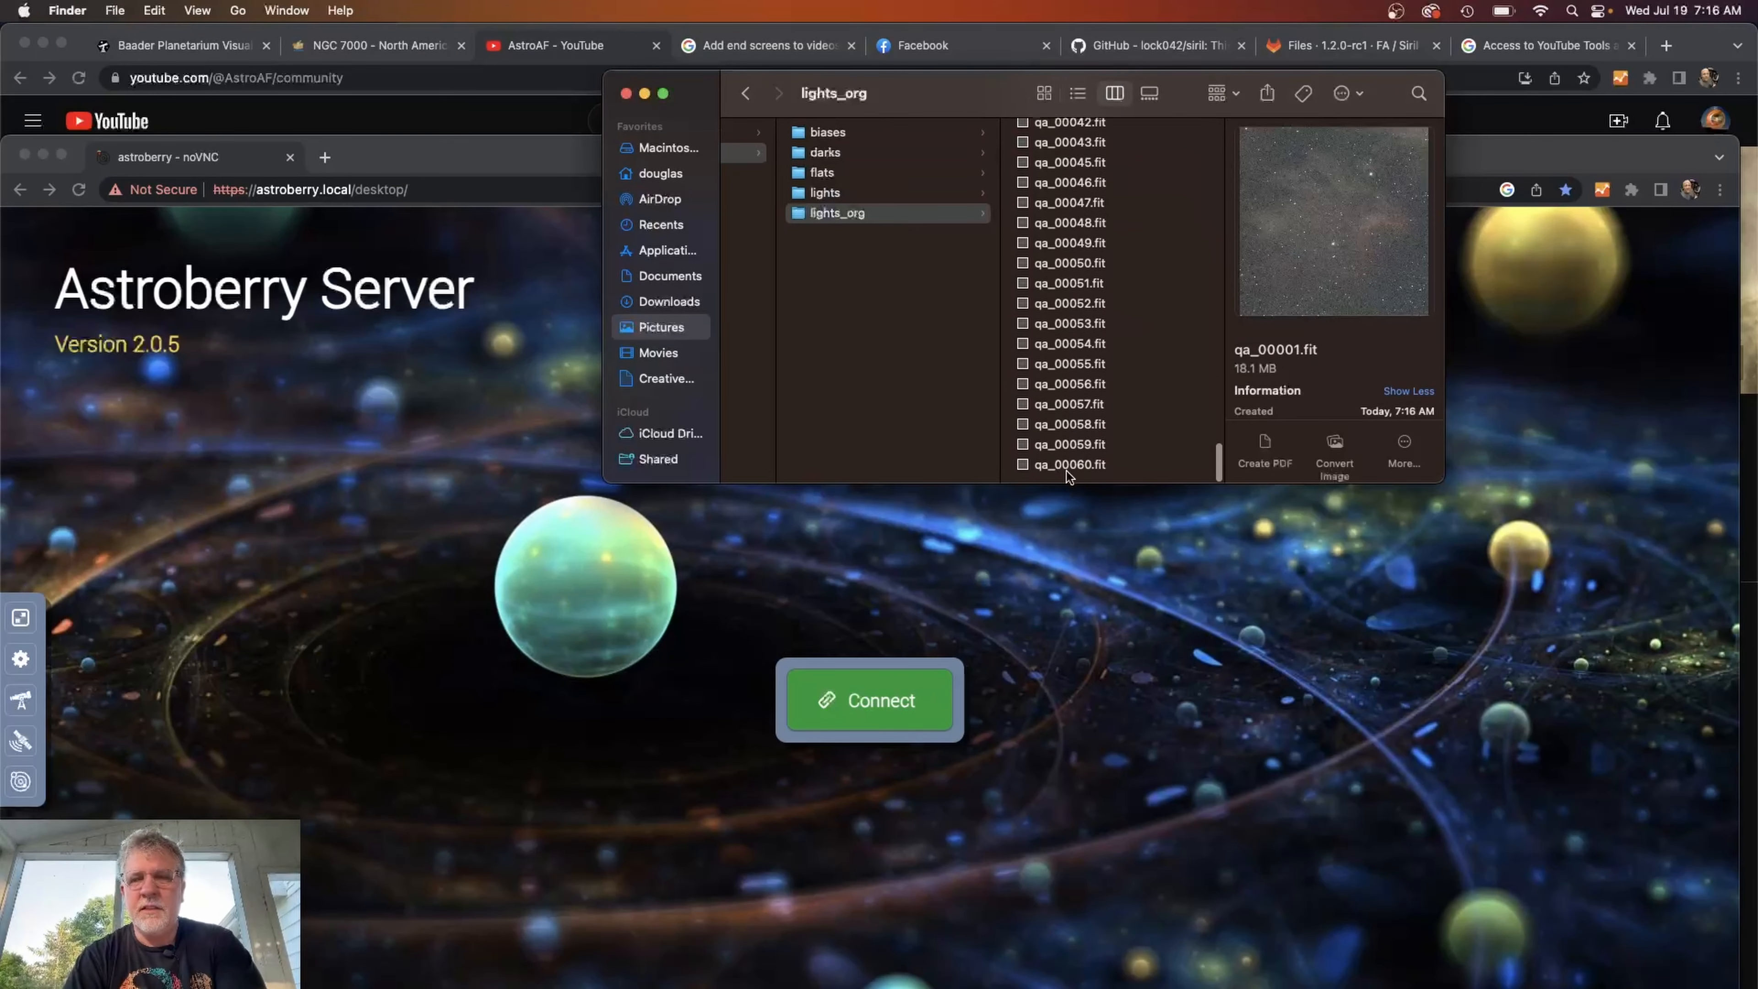
key("cmd+a")
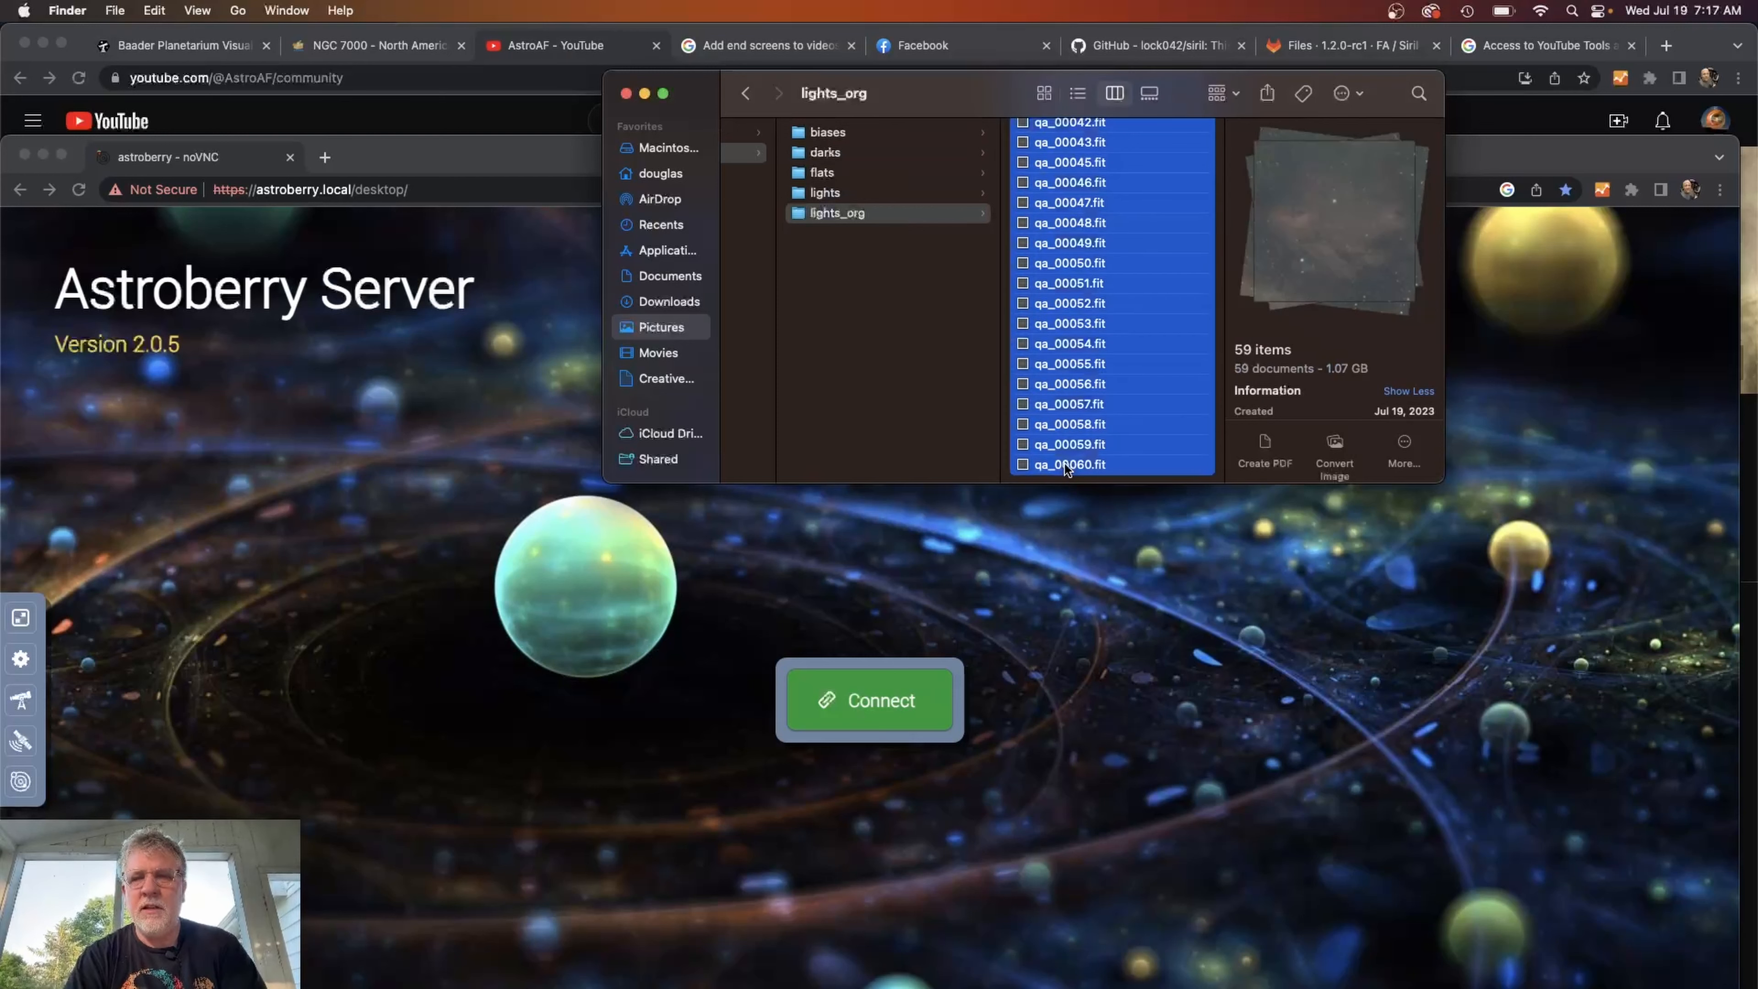
right_click(1066, 289)
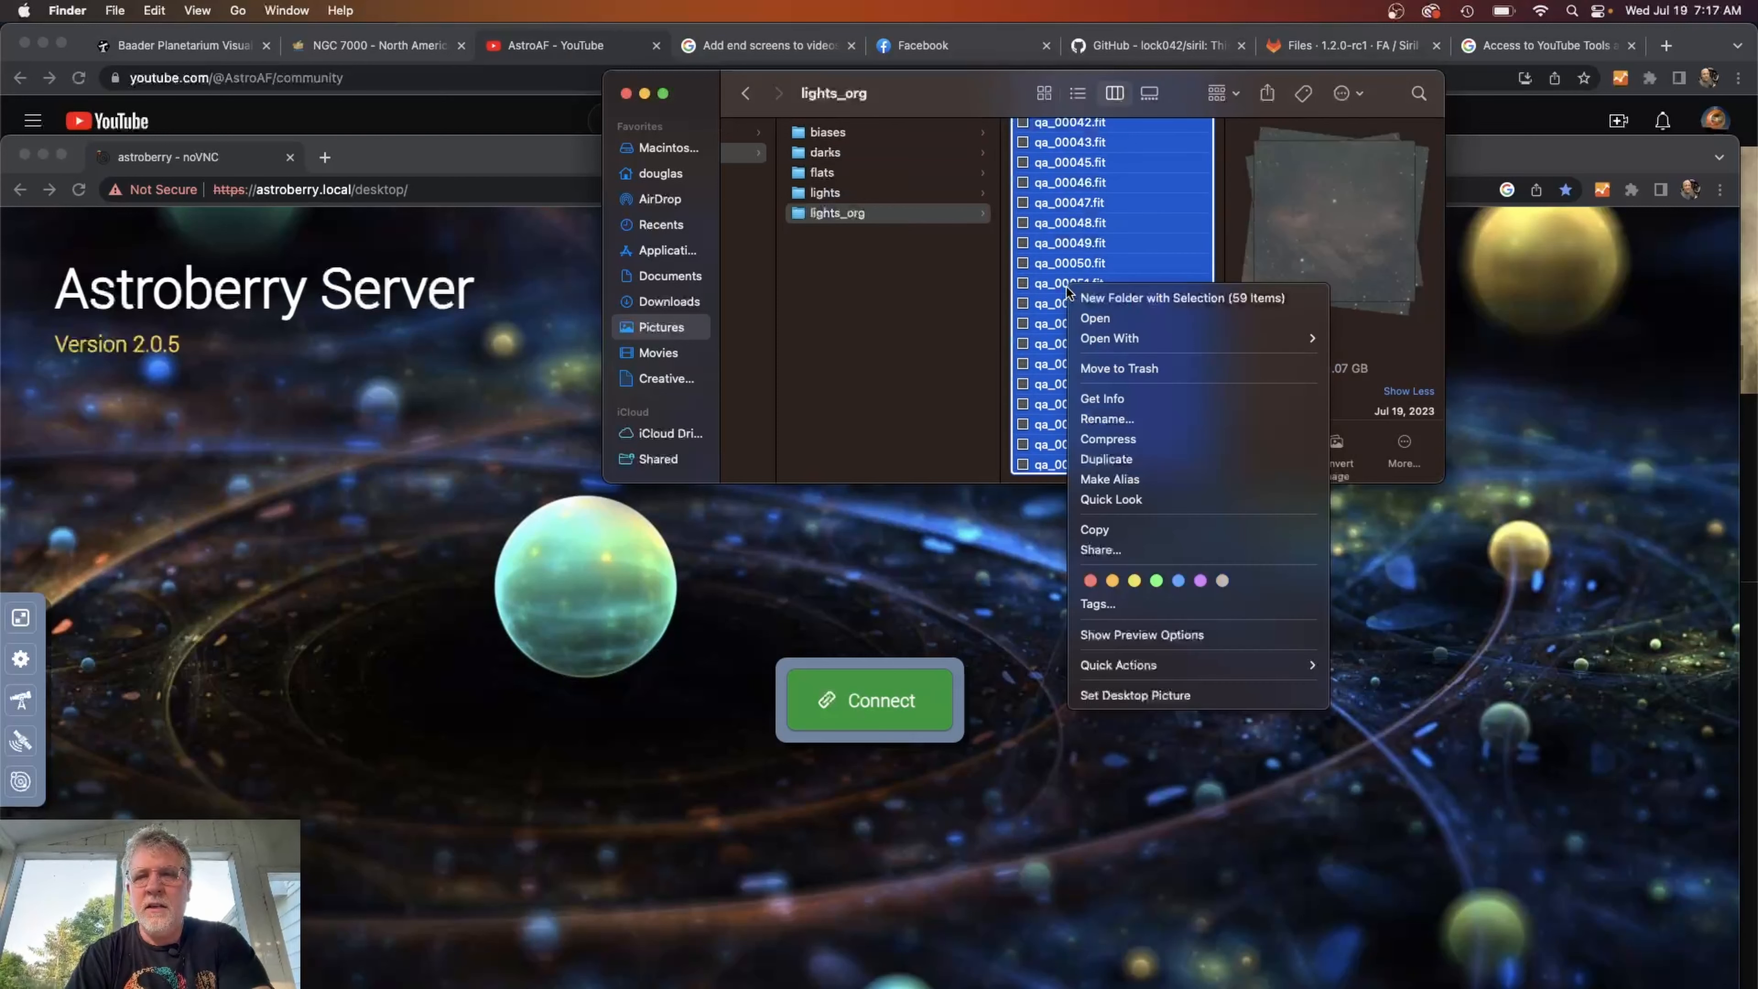
mouse_move(1110, 499)
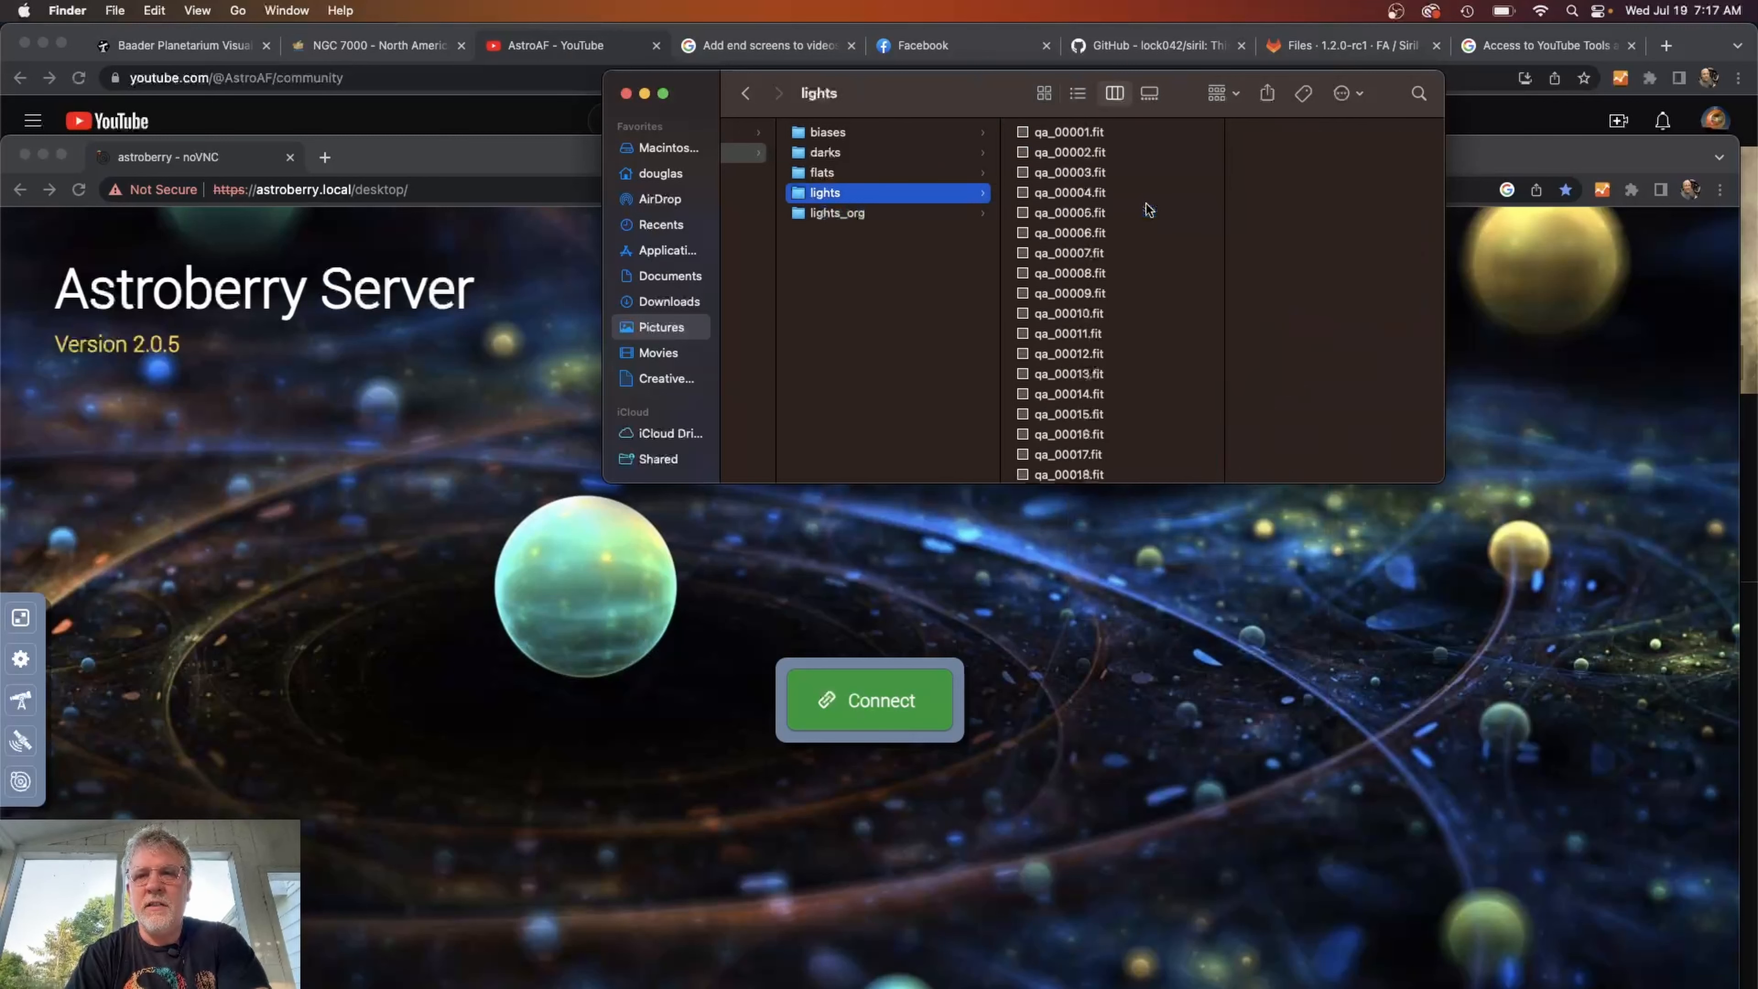
mouse_move(841, 213)
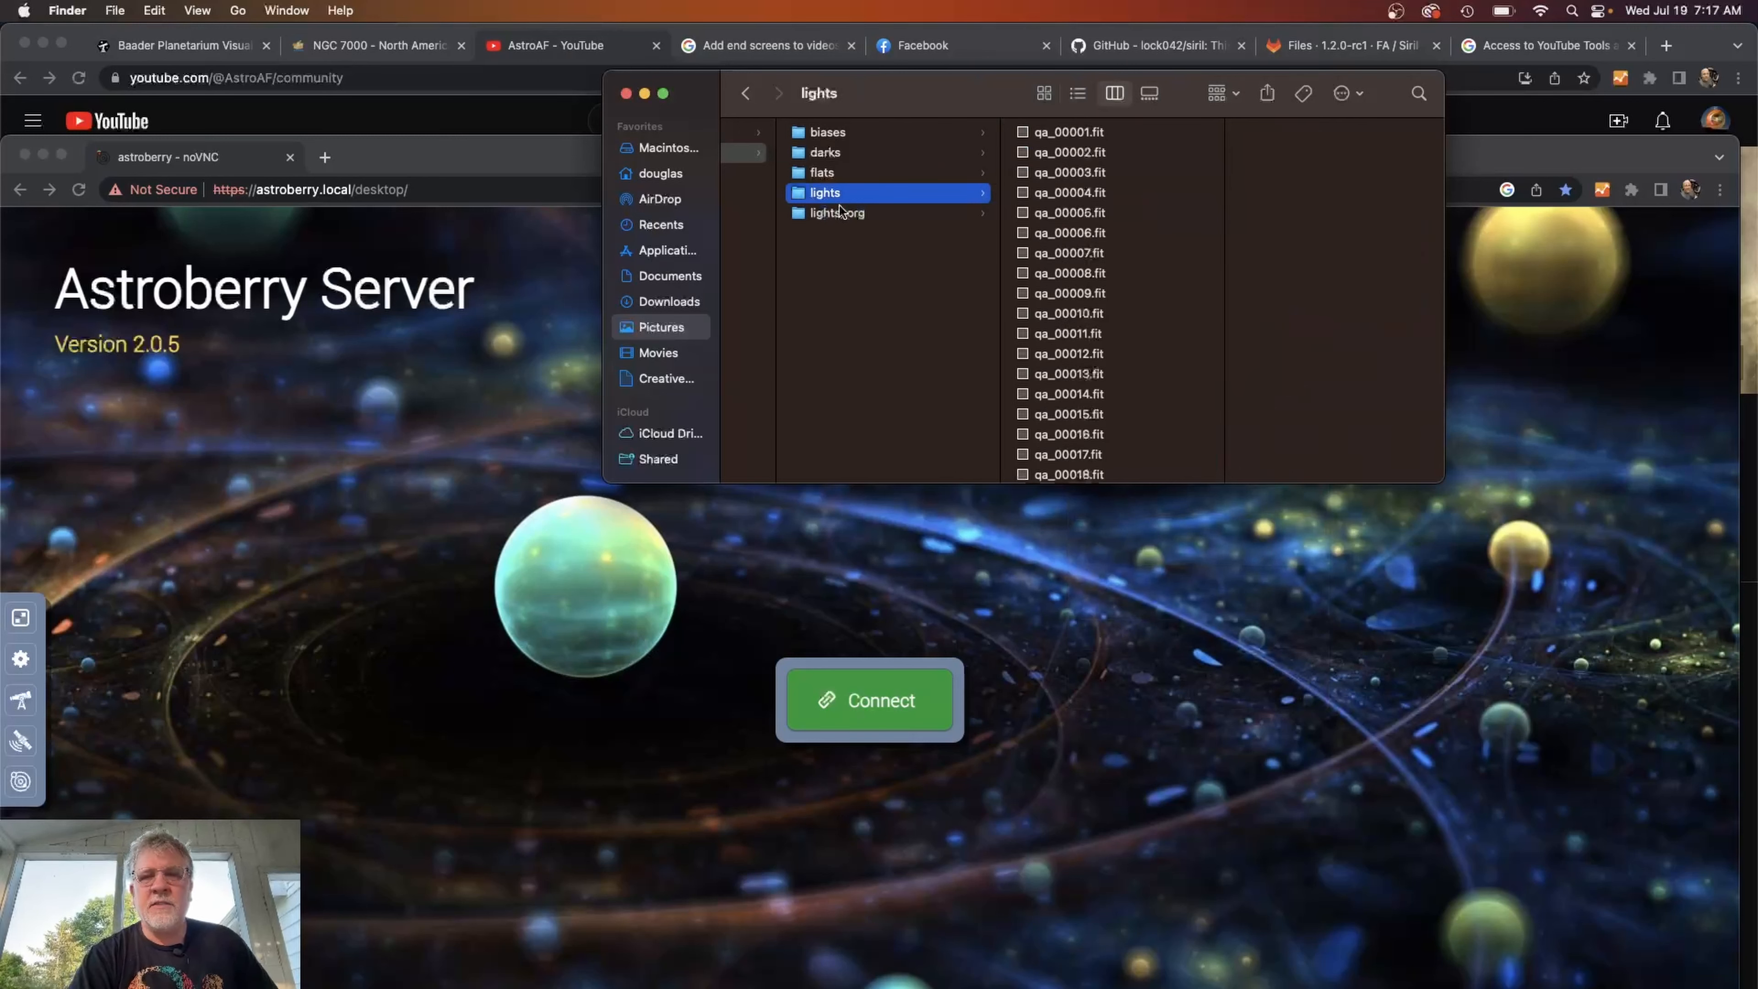
right_click(836, 213)
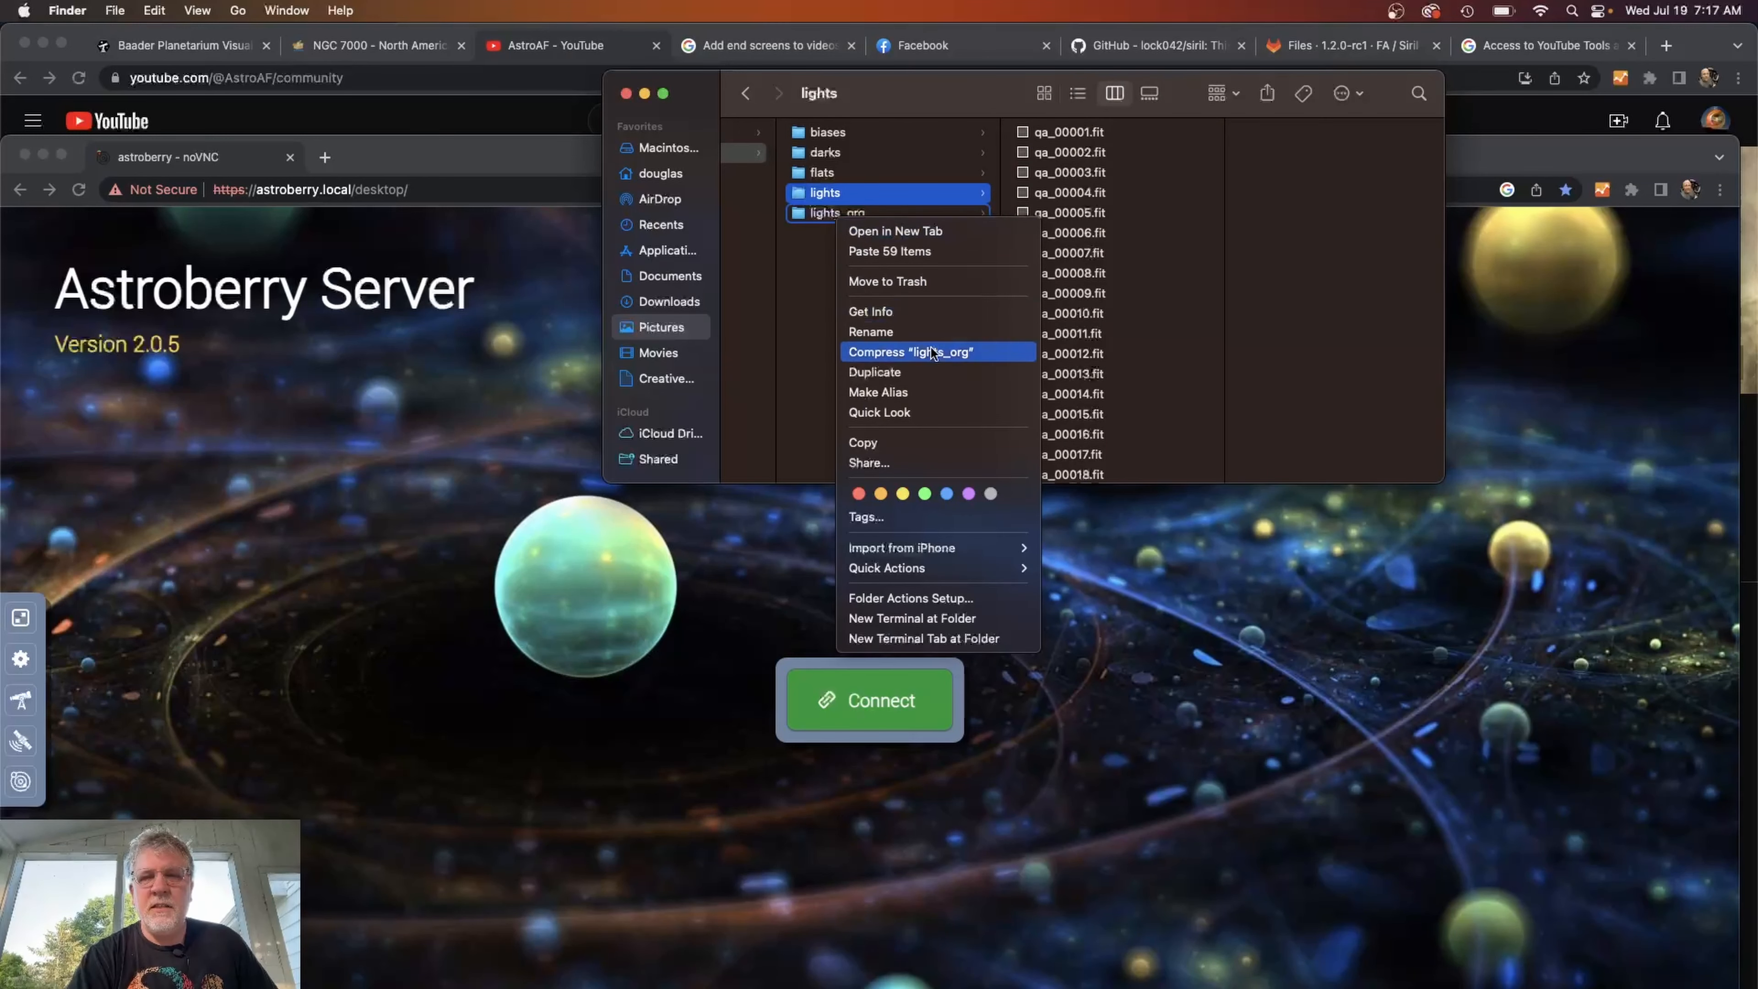
mouse_move(910, 303)
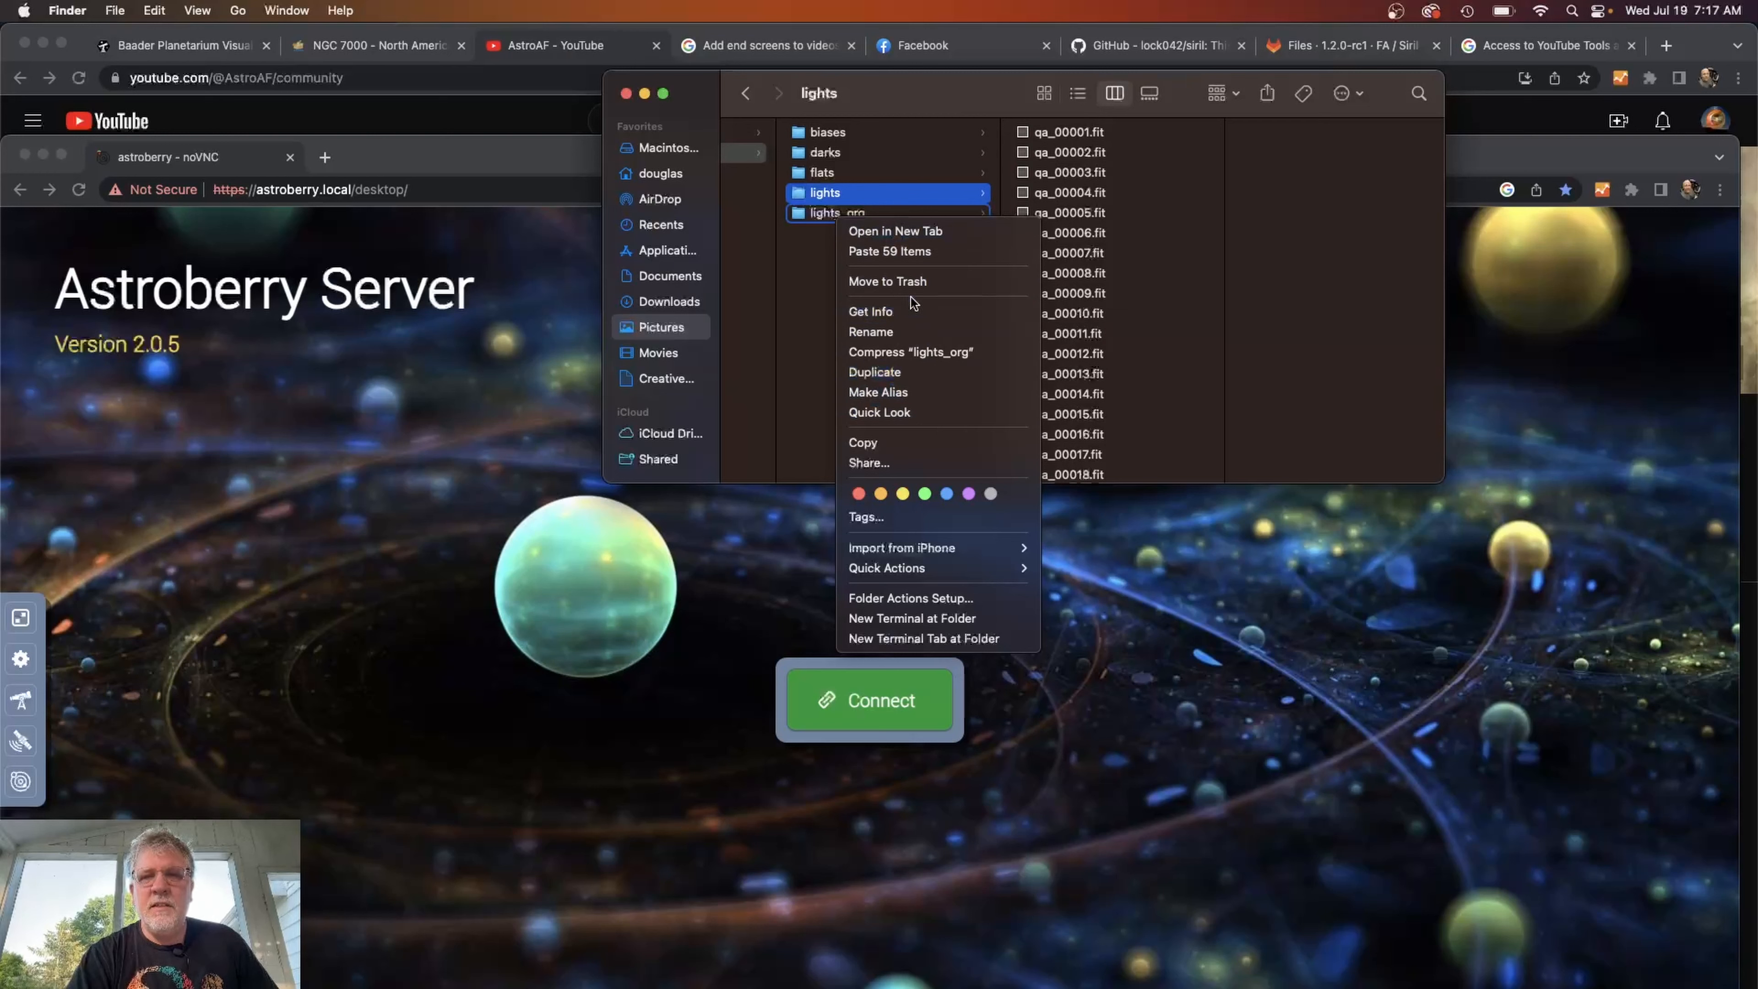